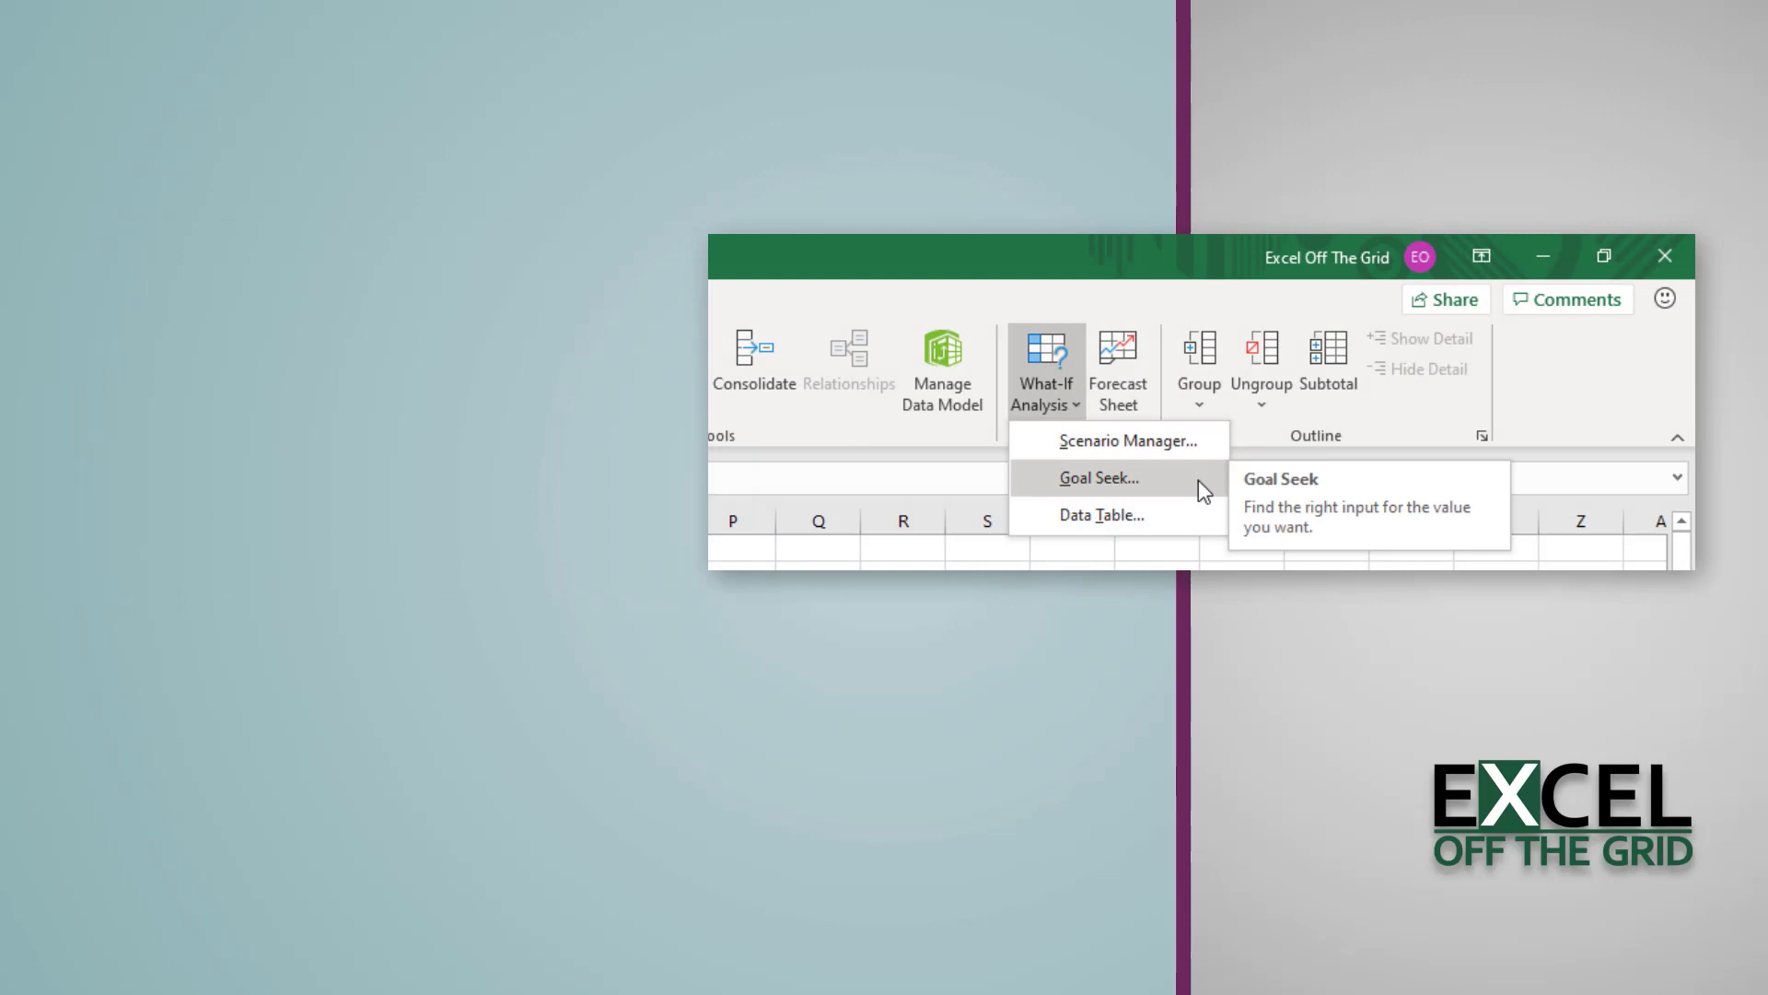
Step: Bring the profit model sheet into view with 1,000 units, price 100 and 15,000 profit
{"action": "left_click", "coordinate": [1094, 477]}
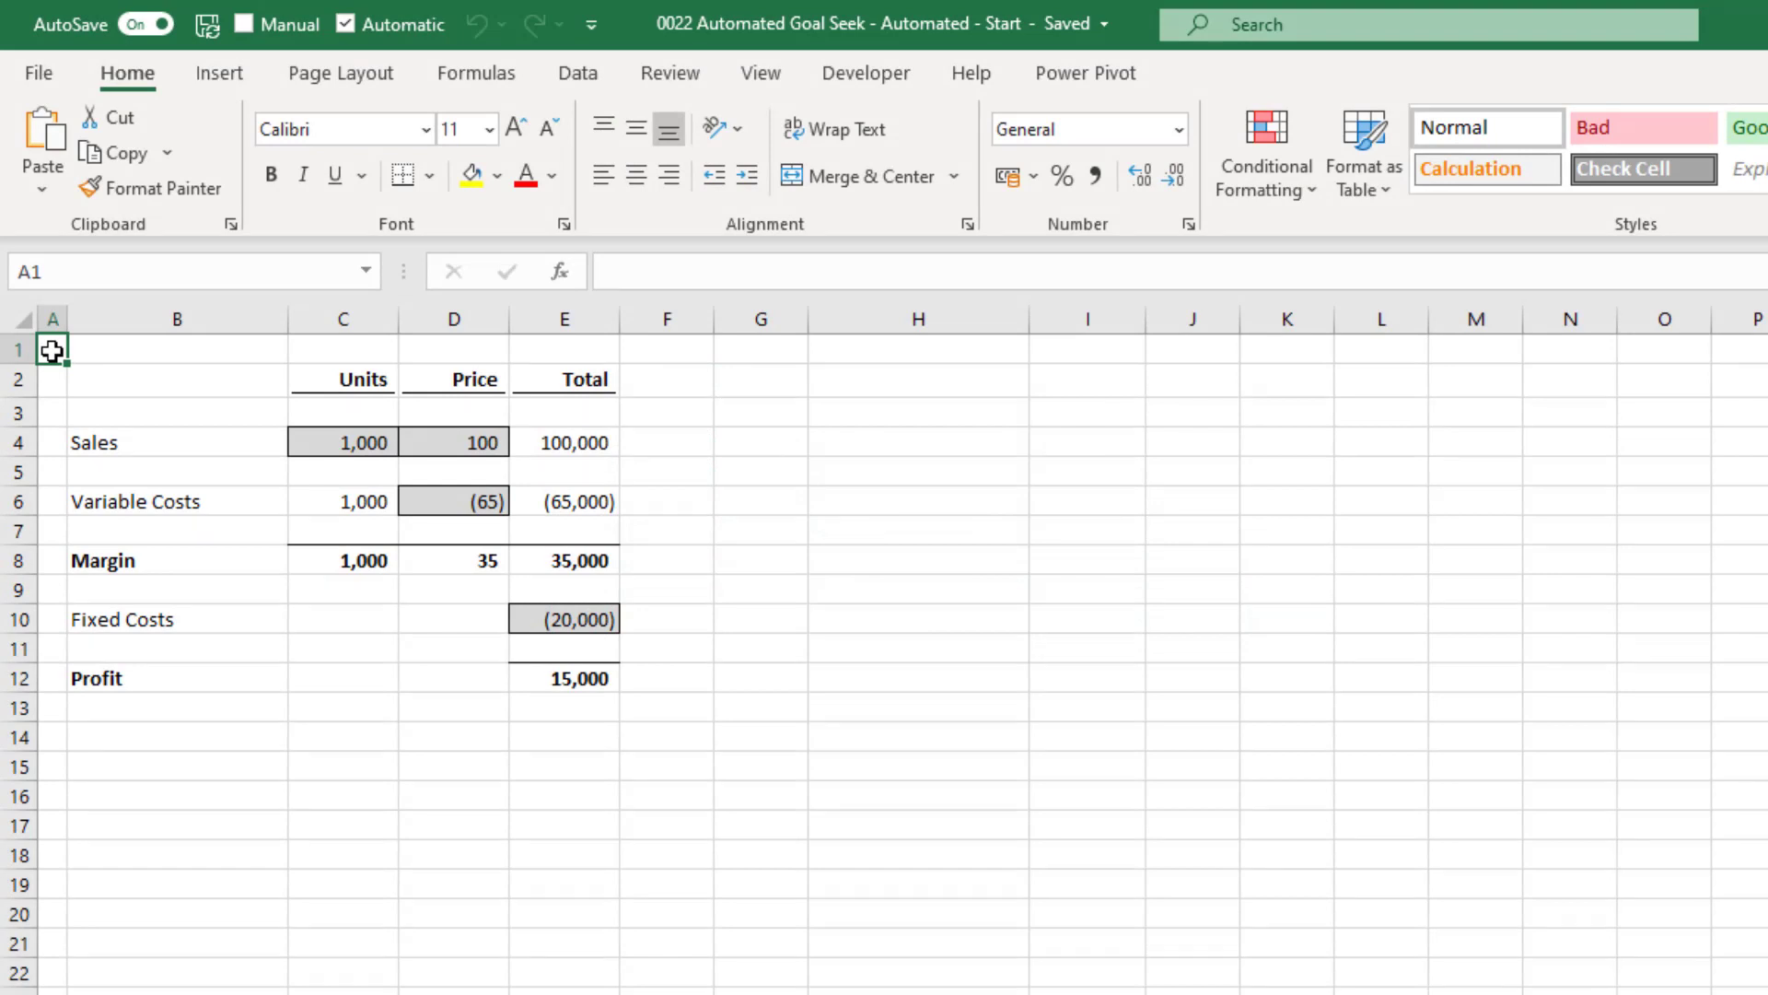
{"action": "left_click", "coordinate": [342, 440]}
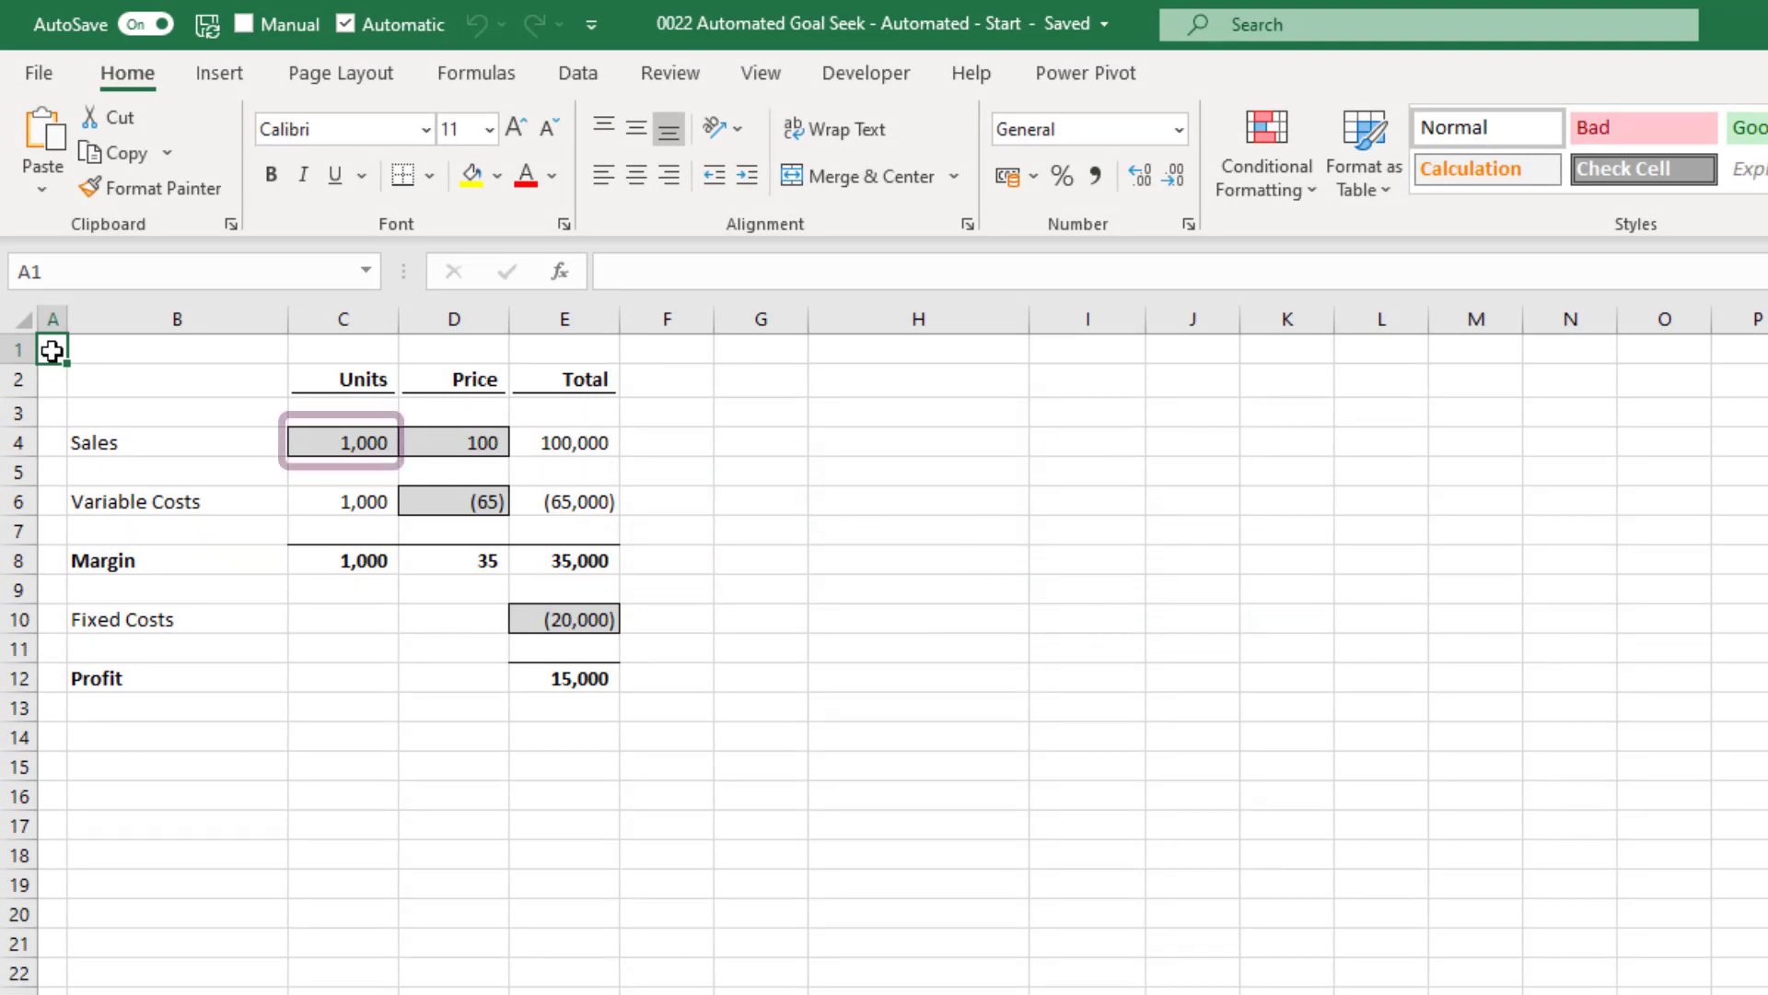
{"action": "left_click", "coordinate": [454, 440]}
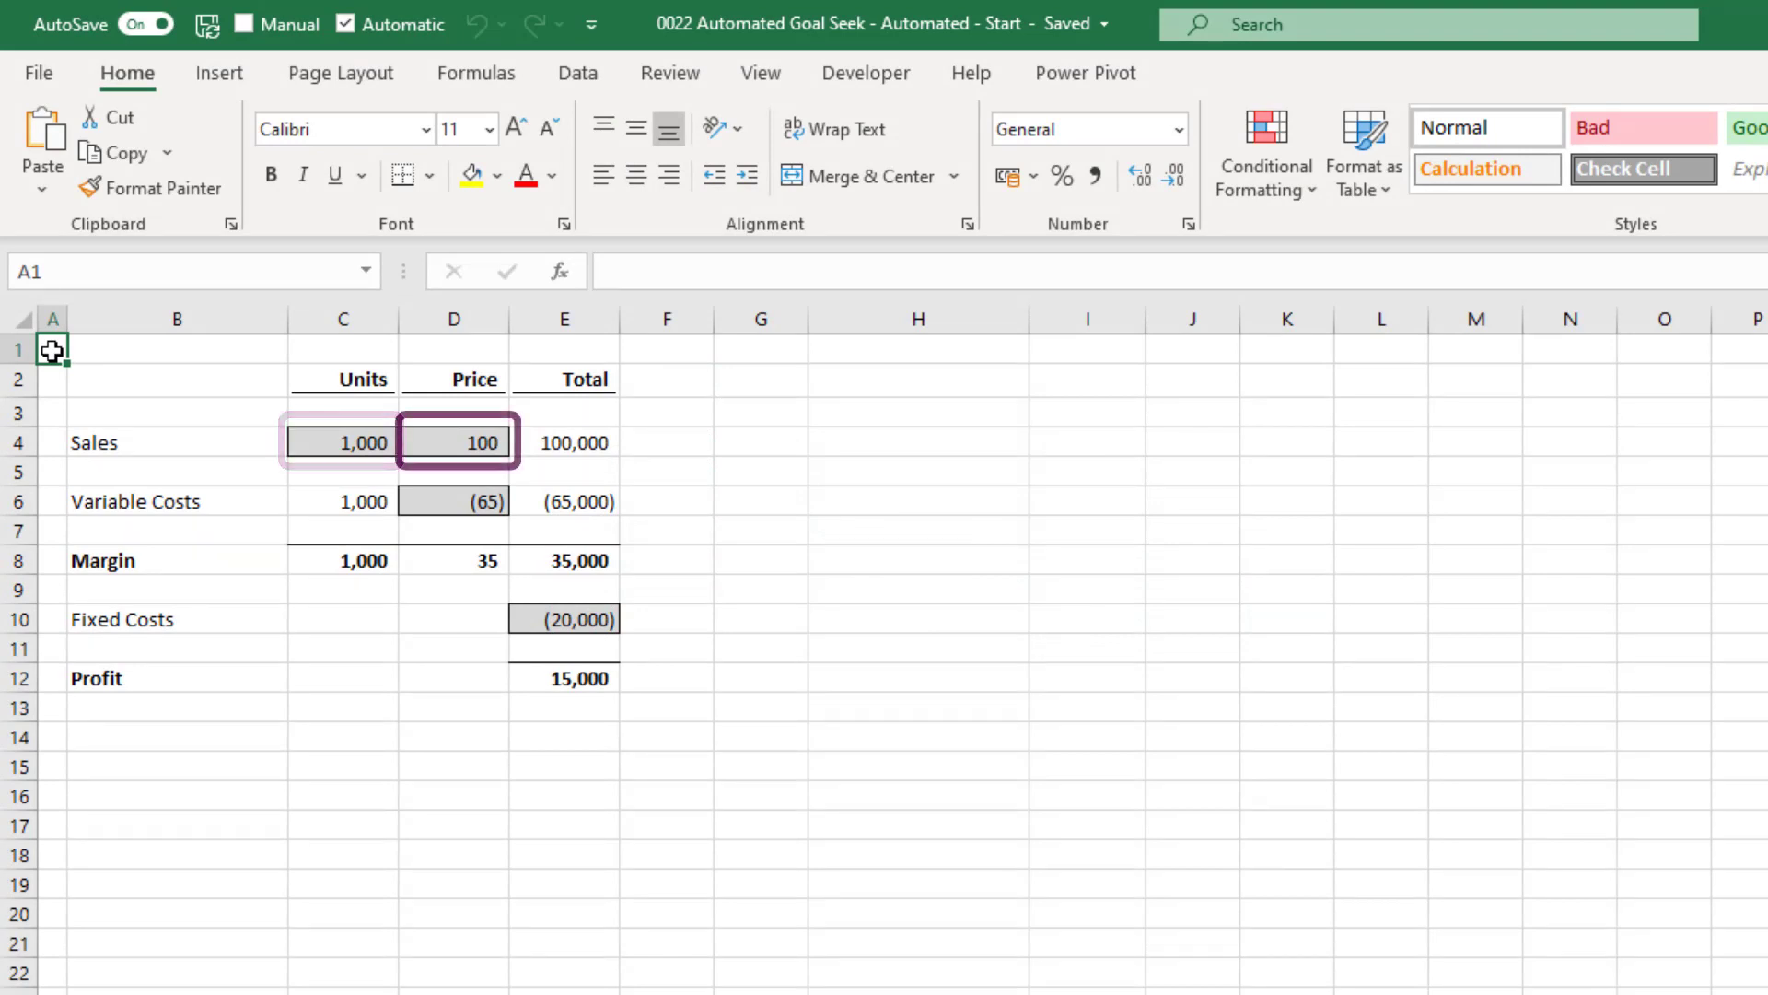
{"action": "left_click", "coordinate": [453, 501]}
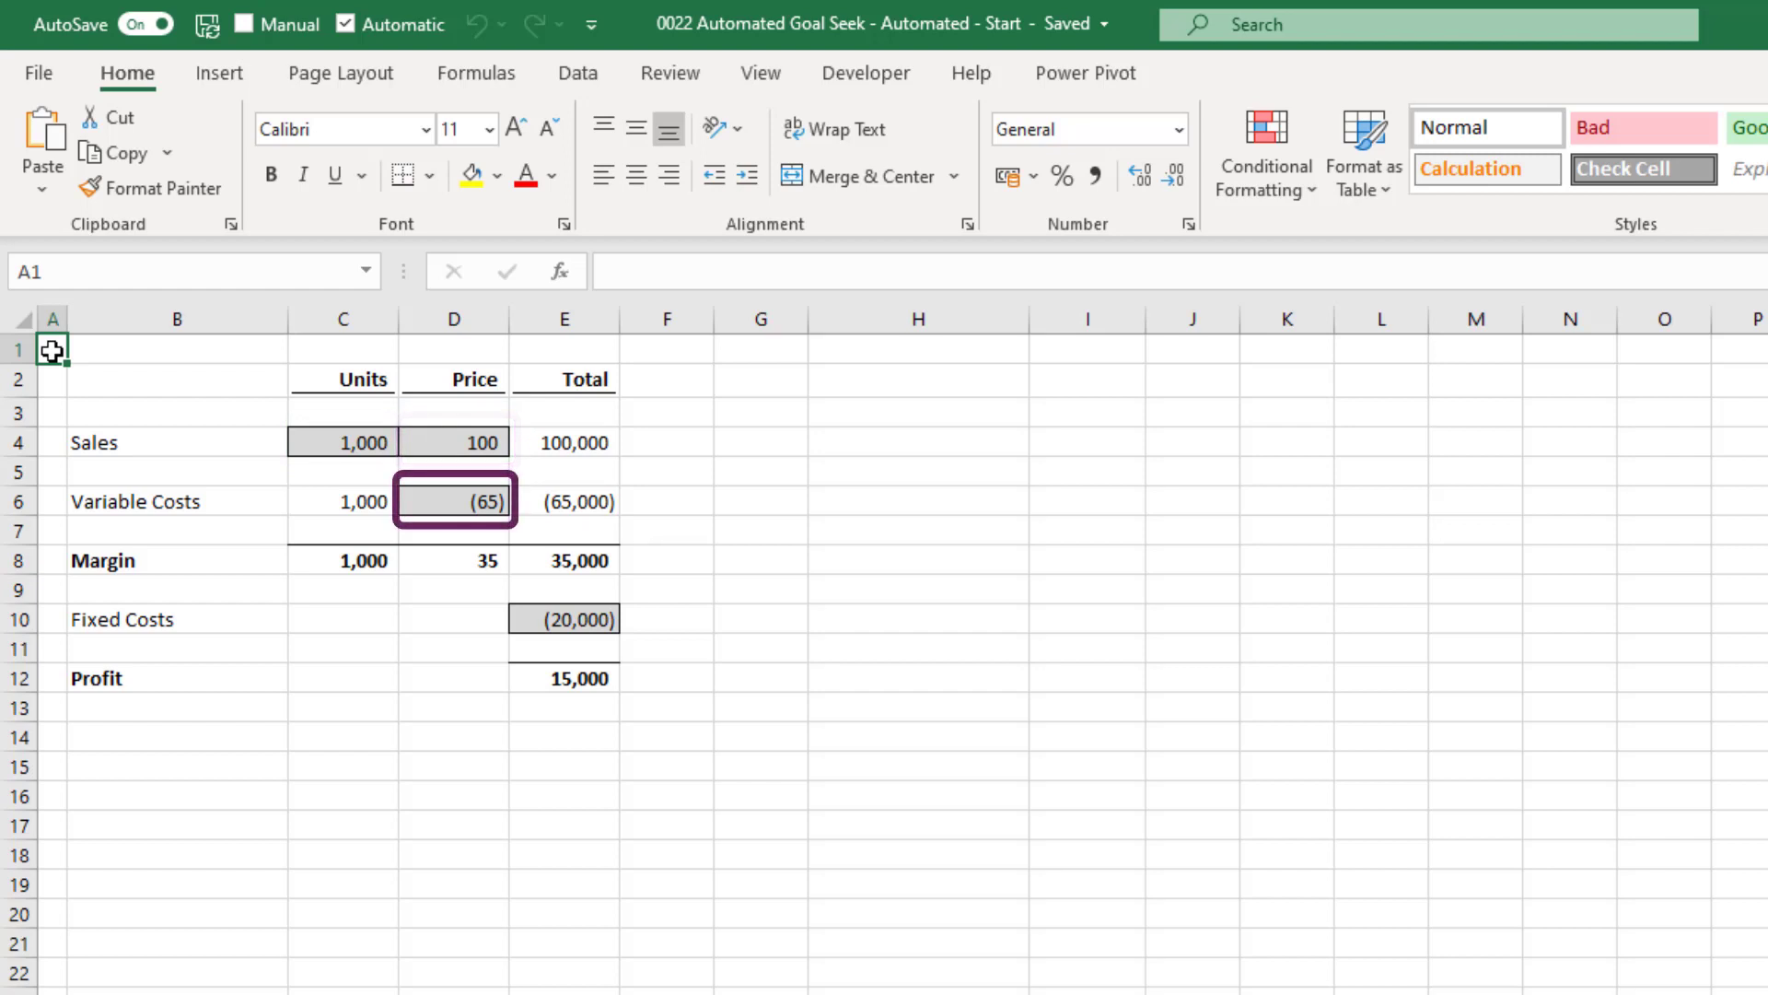
{"action": "left_click", "coordinate": [563, 619]}
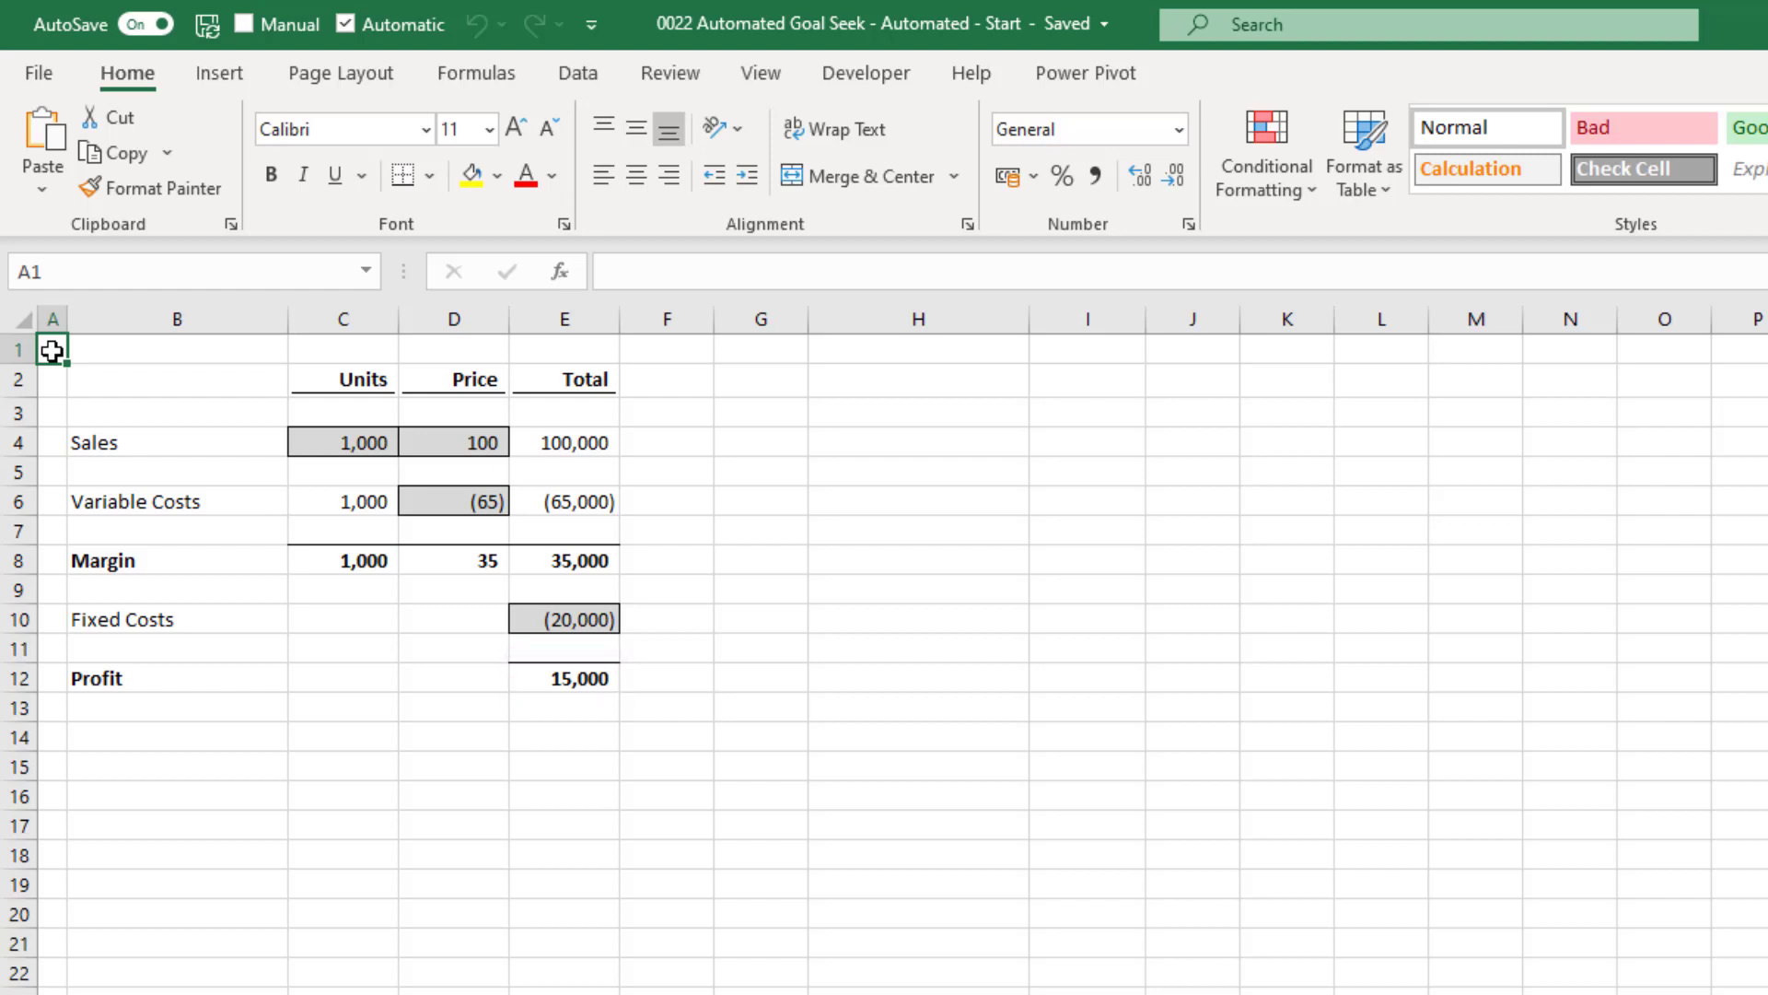
{"action": "left_click", "coordinate": [342, 440]}
{"action": "type", "text": "500"}
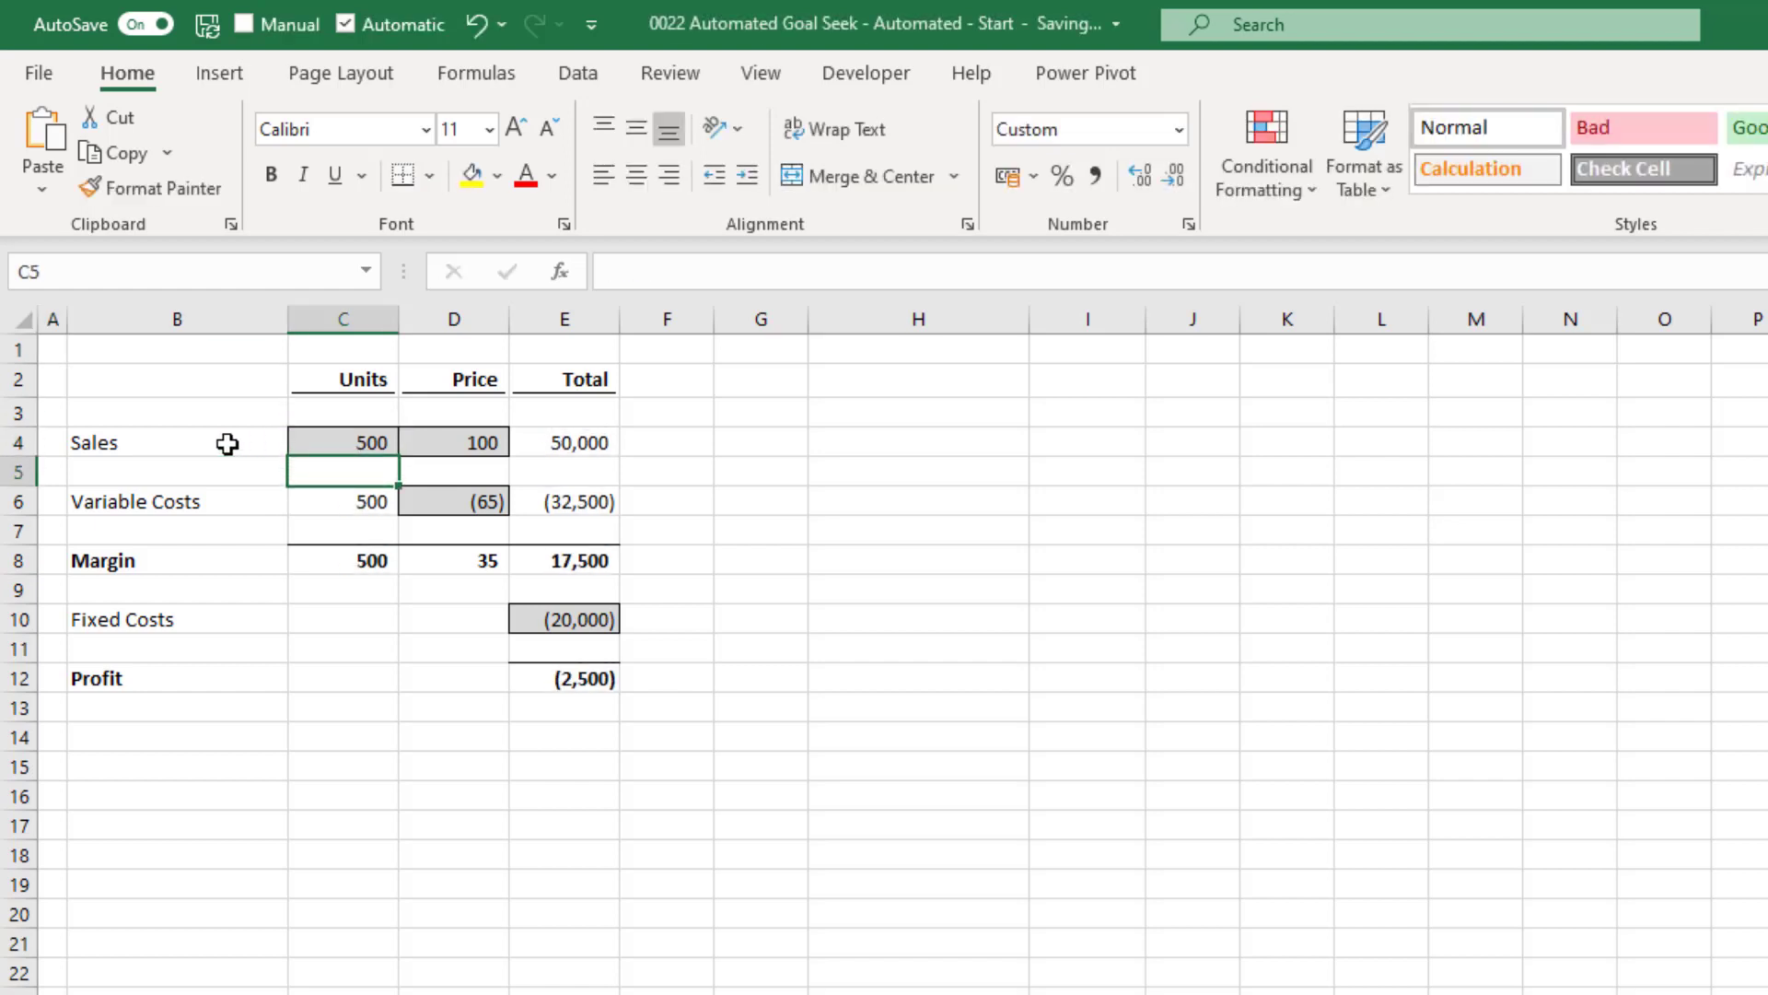
{"action": "type", "text": "1000"}
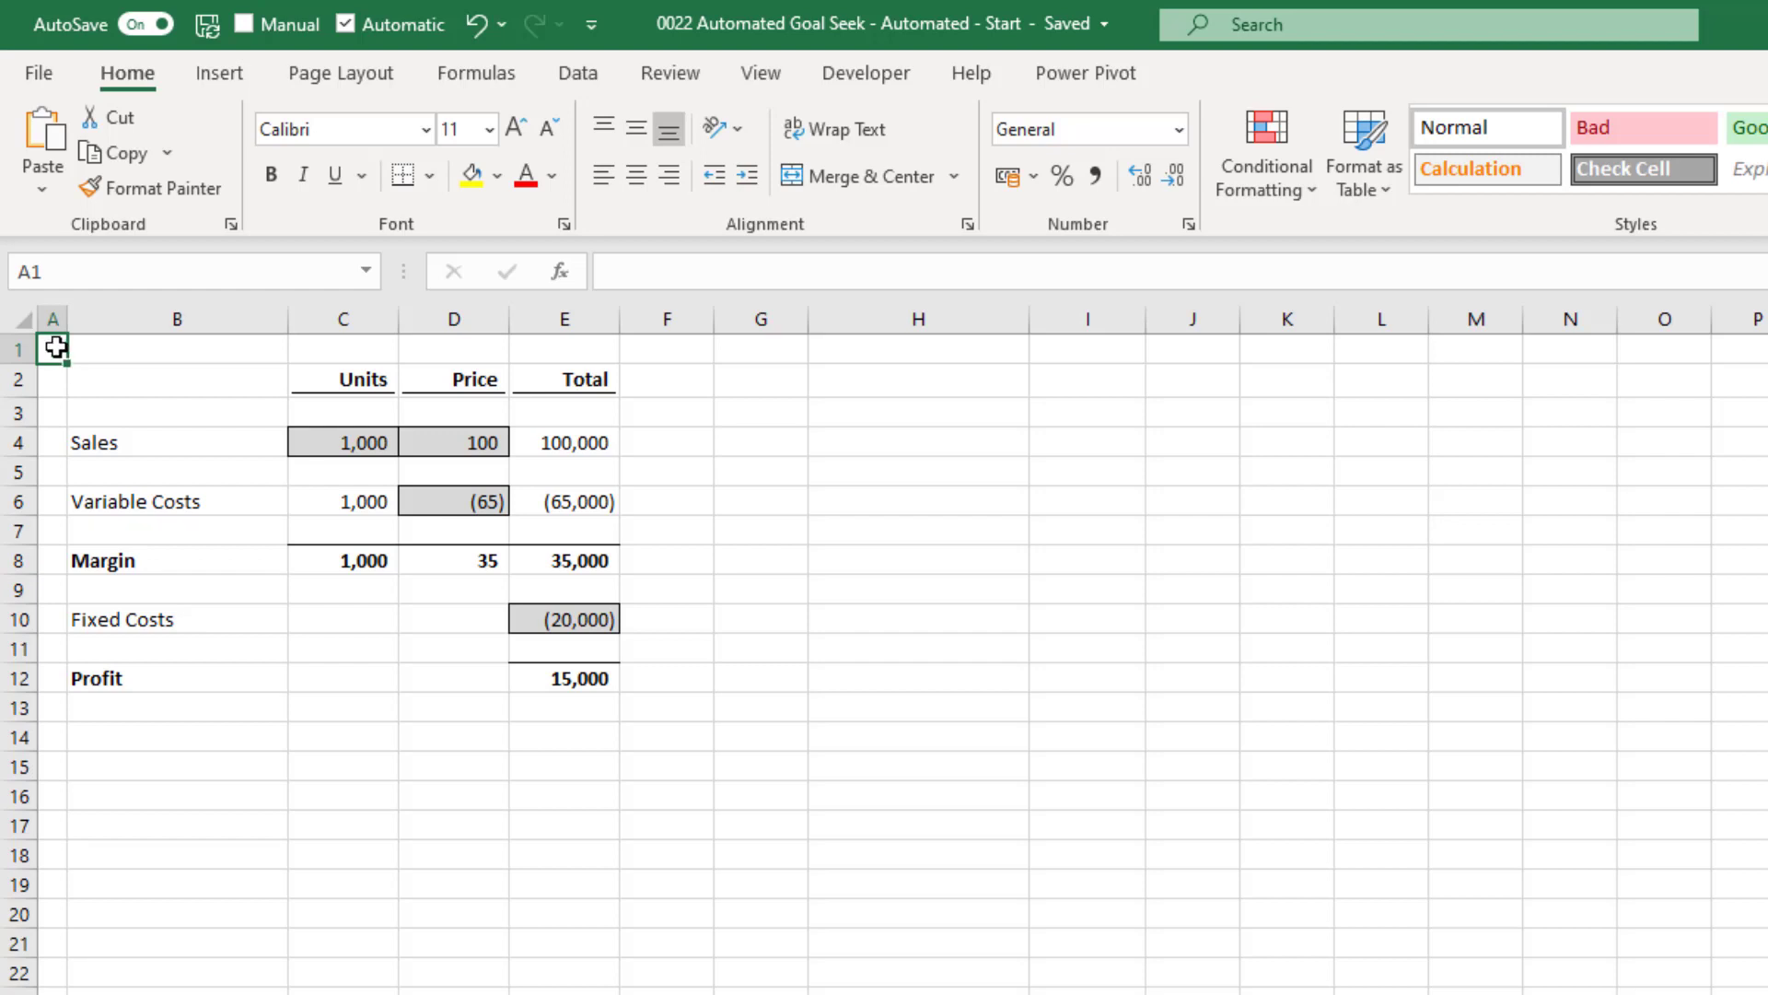
{"action": "left_click", "coordinate": [577, 72]}
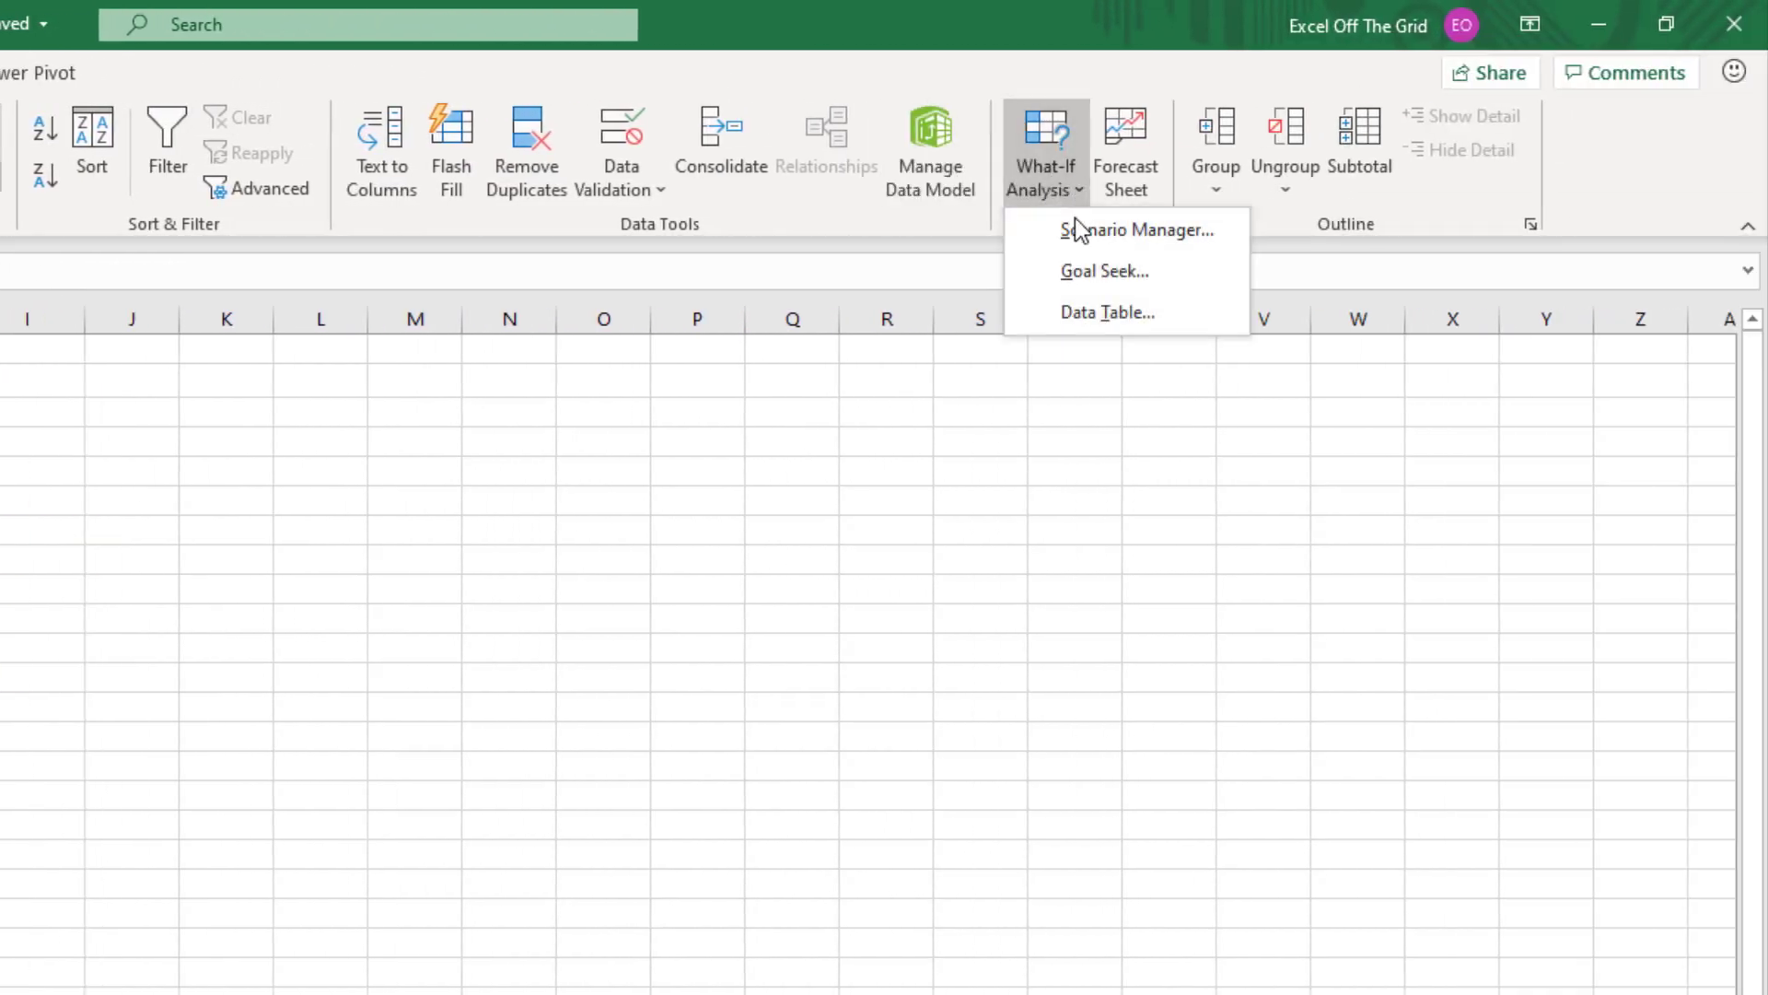
Step: Run Goal Seek setting Profit E12 to 0 by changing Units C4, giving 571 break-even units
{"action": "left_click", "coordinate": [1103, 271]}
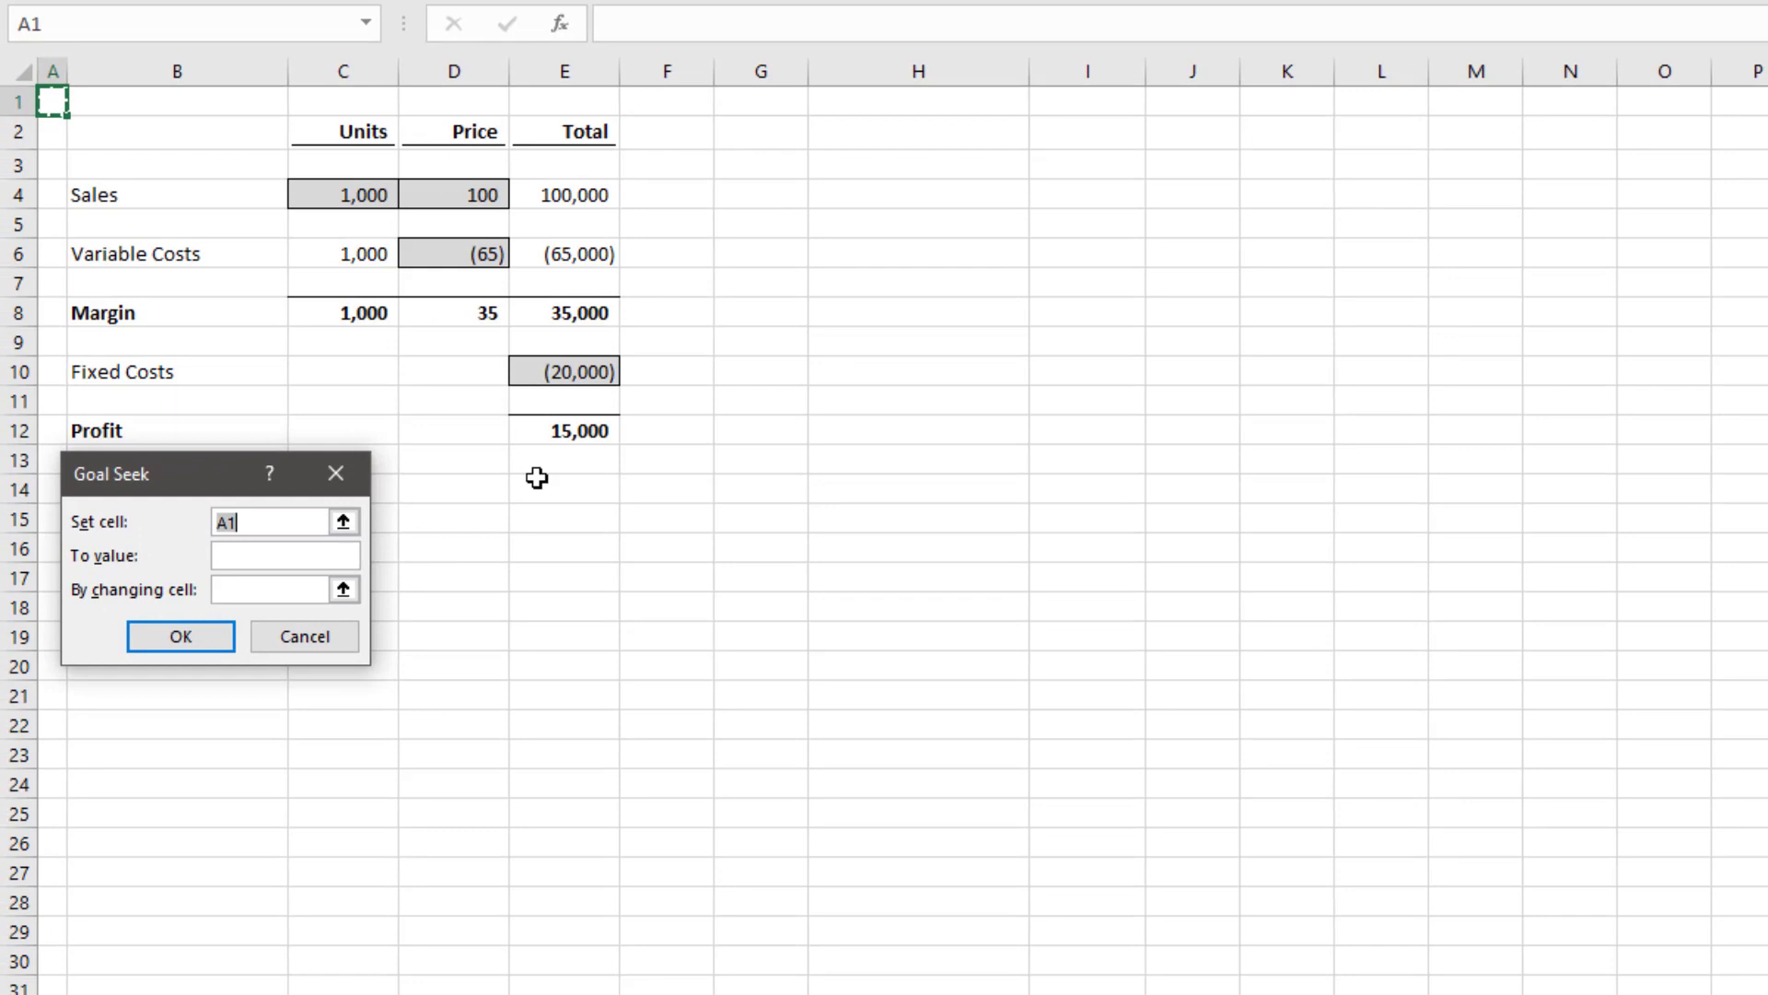
{"action": "mouse_move", "coordinate": [402, 519]}
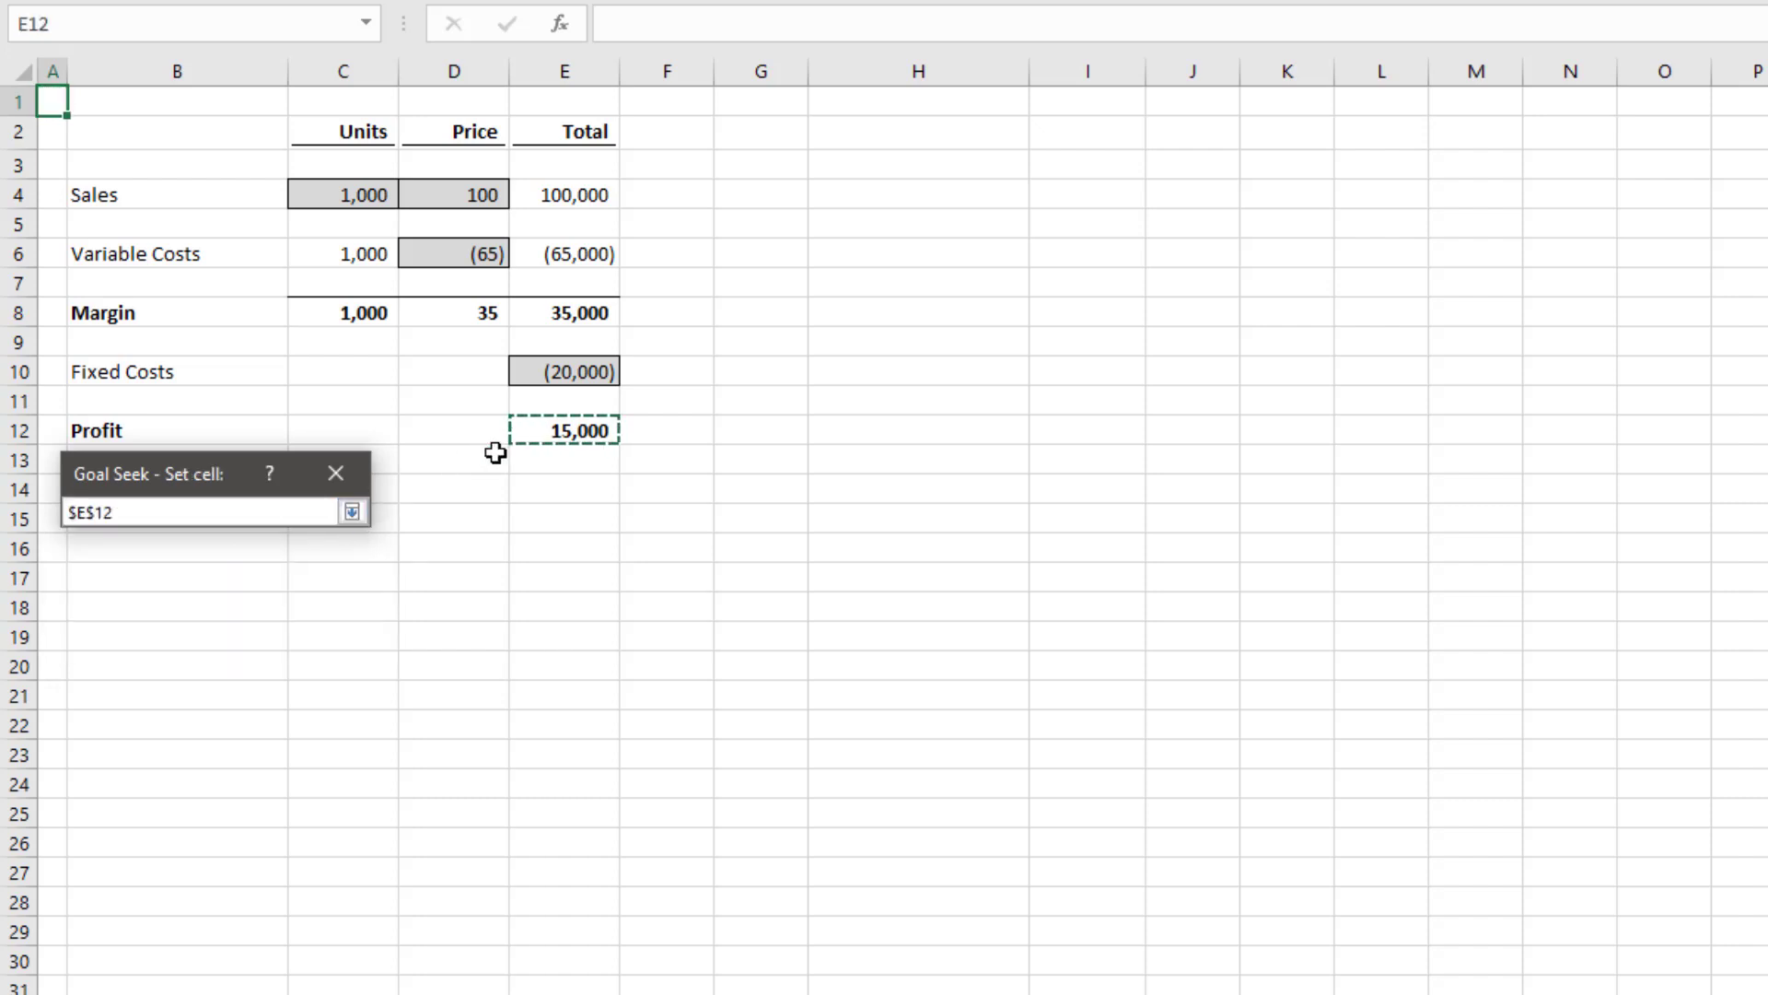
{"action": "left_click", "coordinate": [351, 512]}
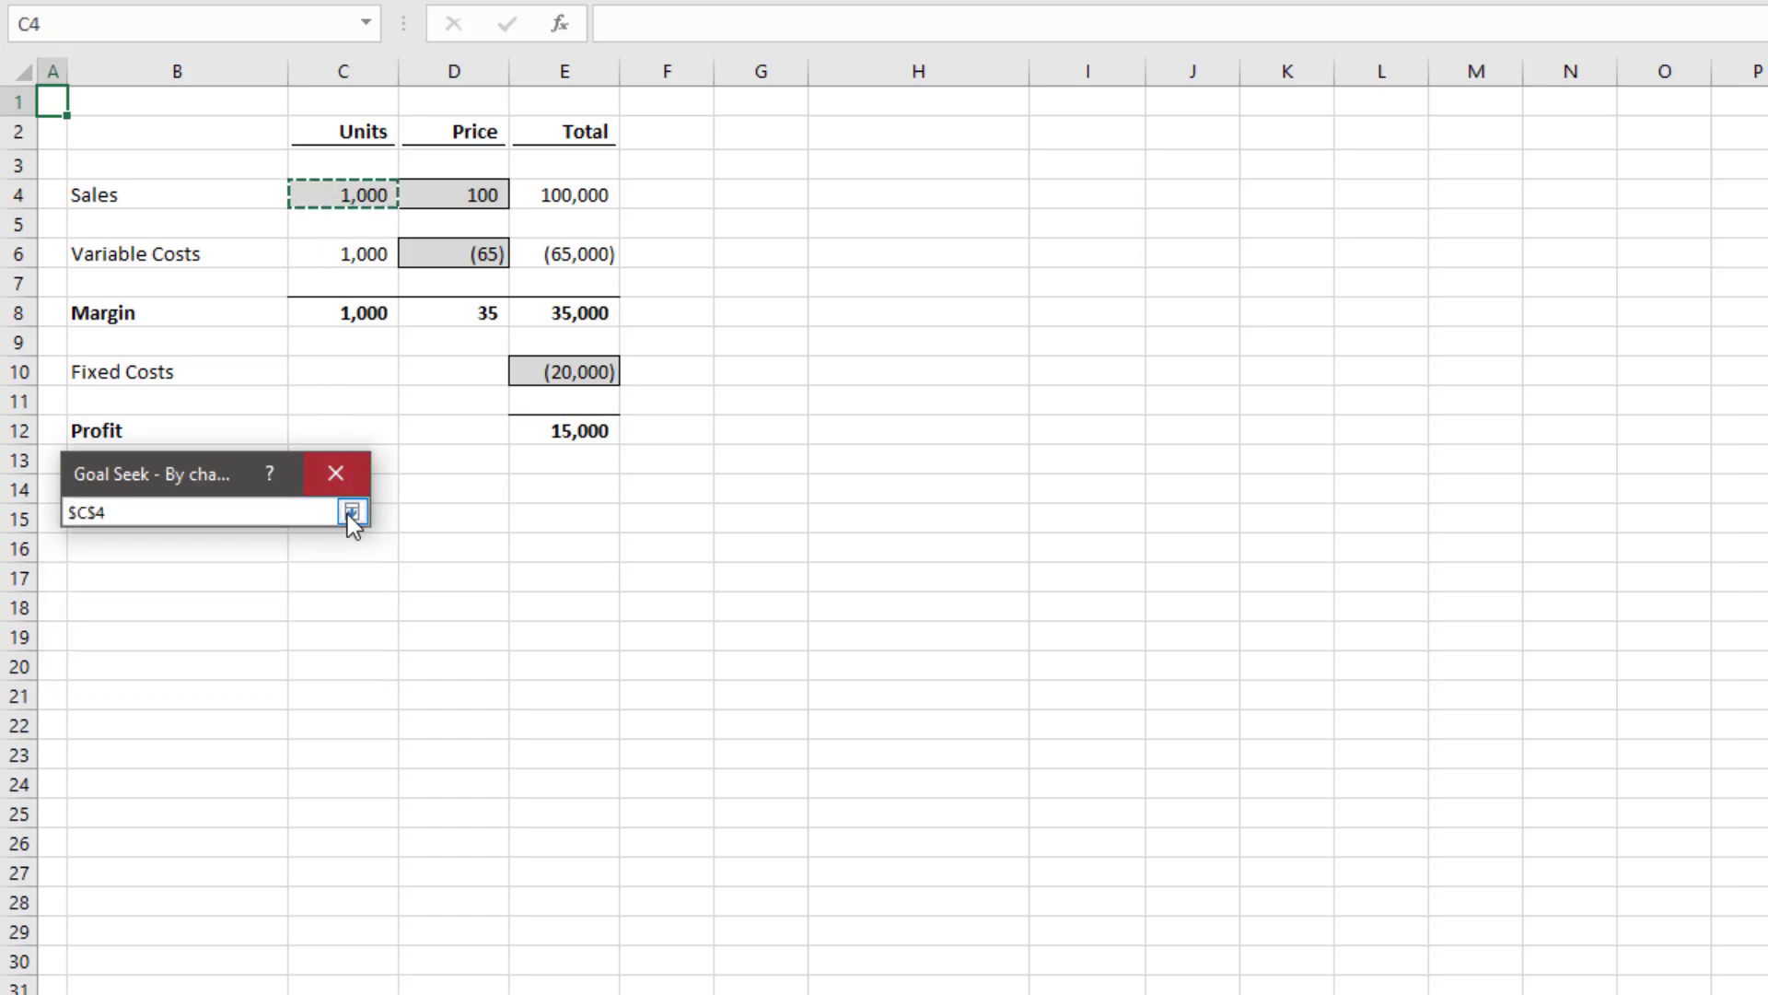
{"action": "left_click", "coordinate": [352, 513]}
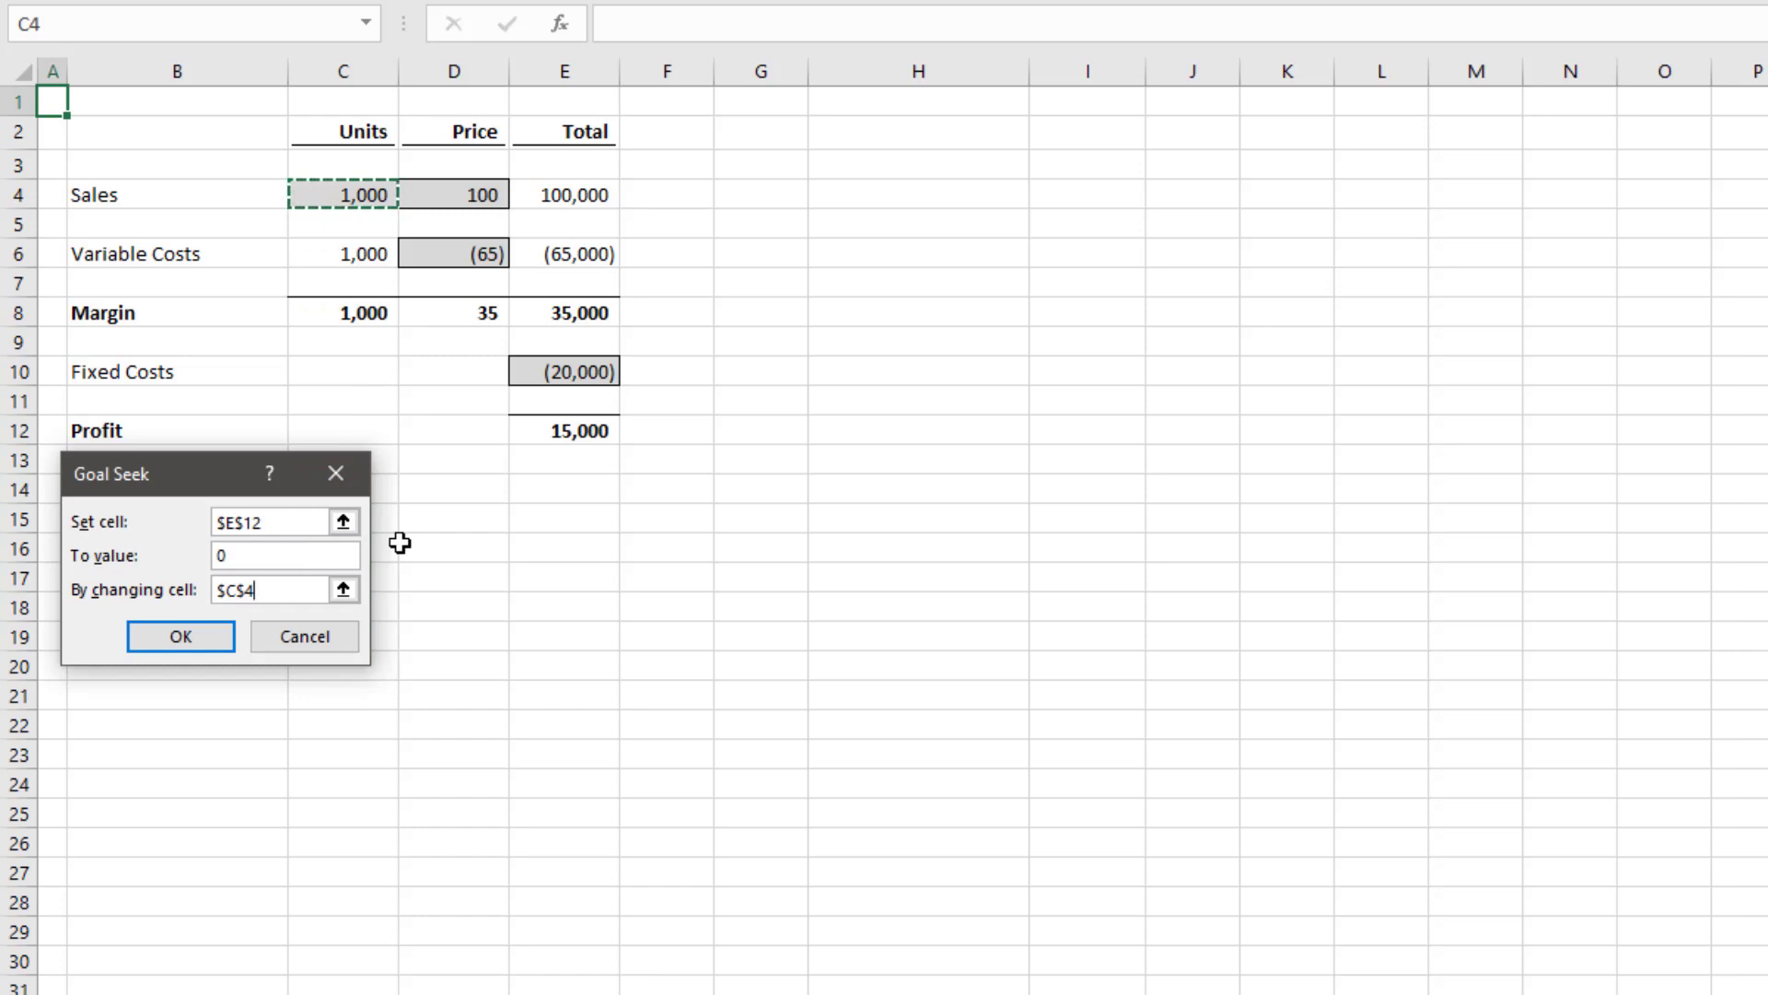
{"action": "left_click", "coordinate": [178, 635]}
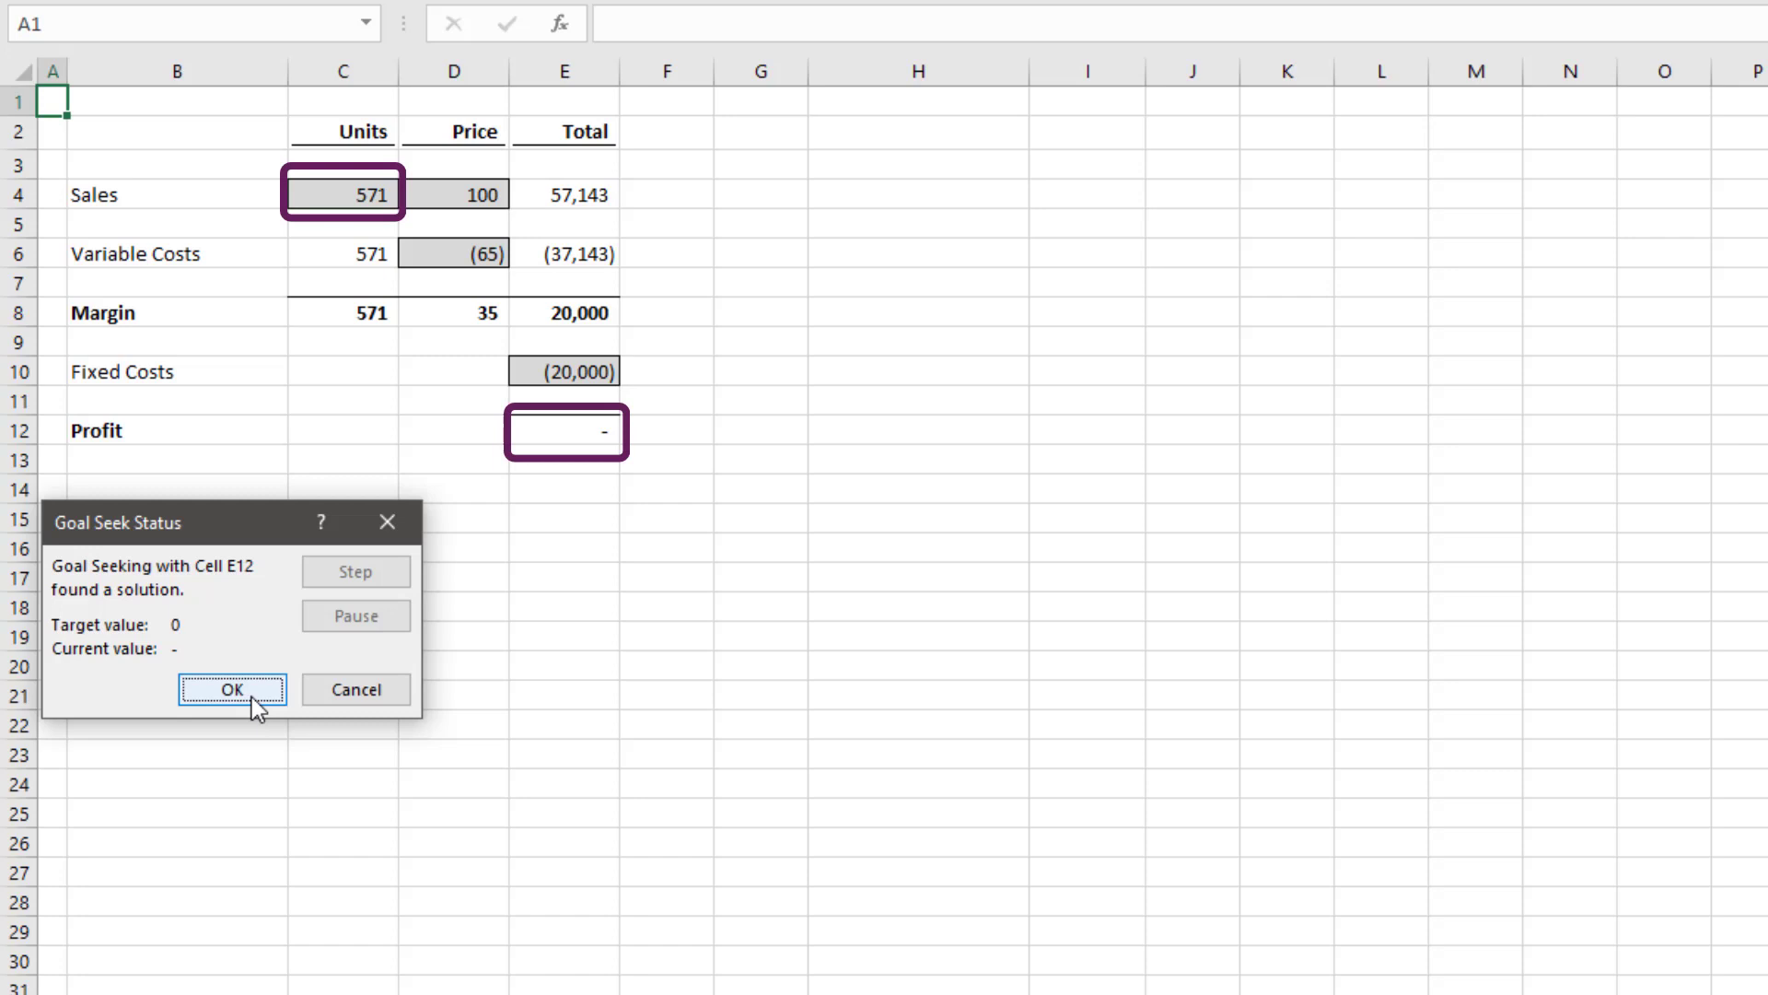
{"action": "left_click", "coordinate": [232, 689]}
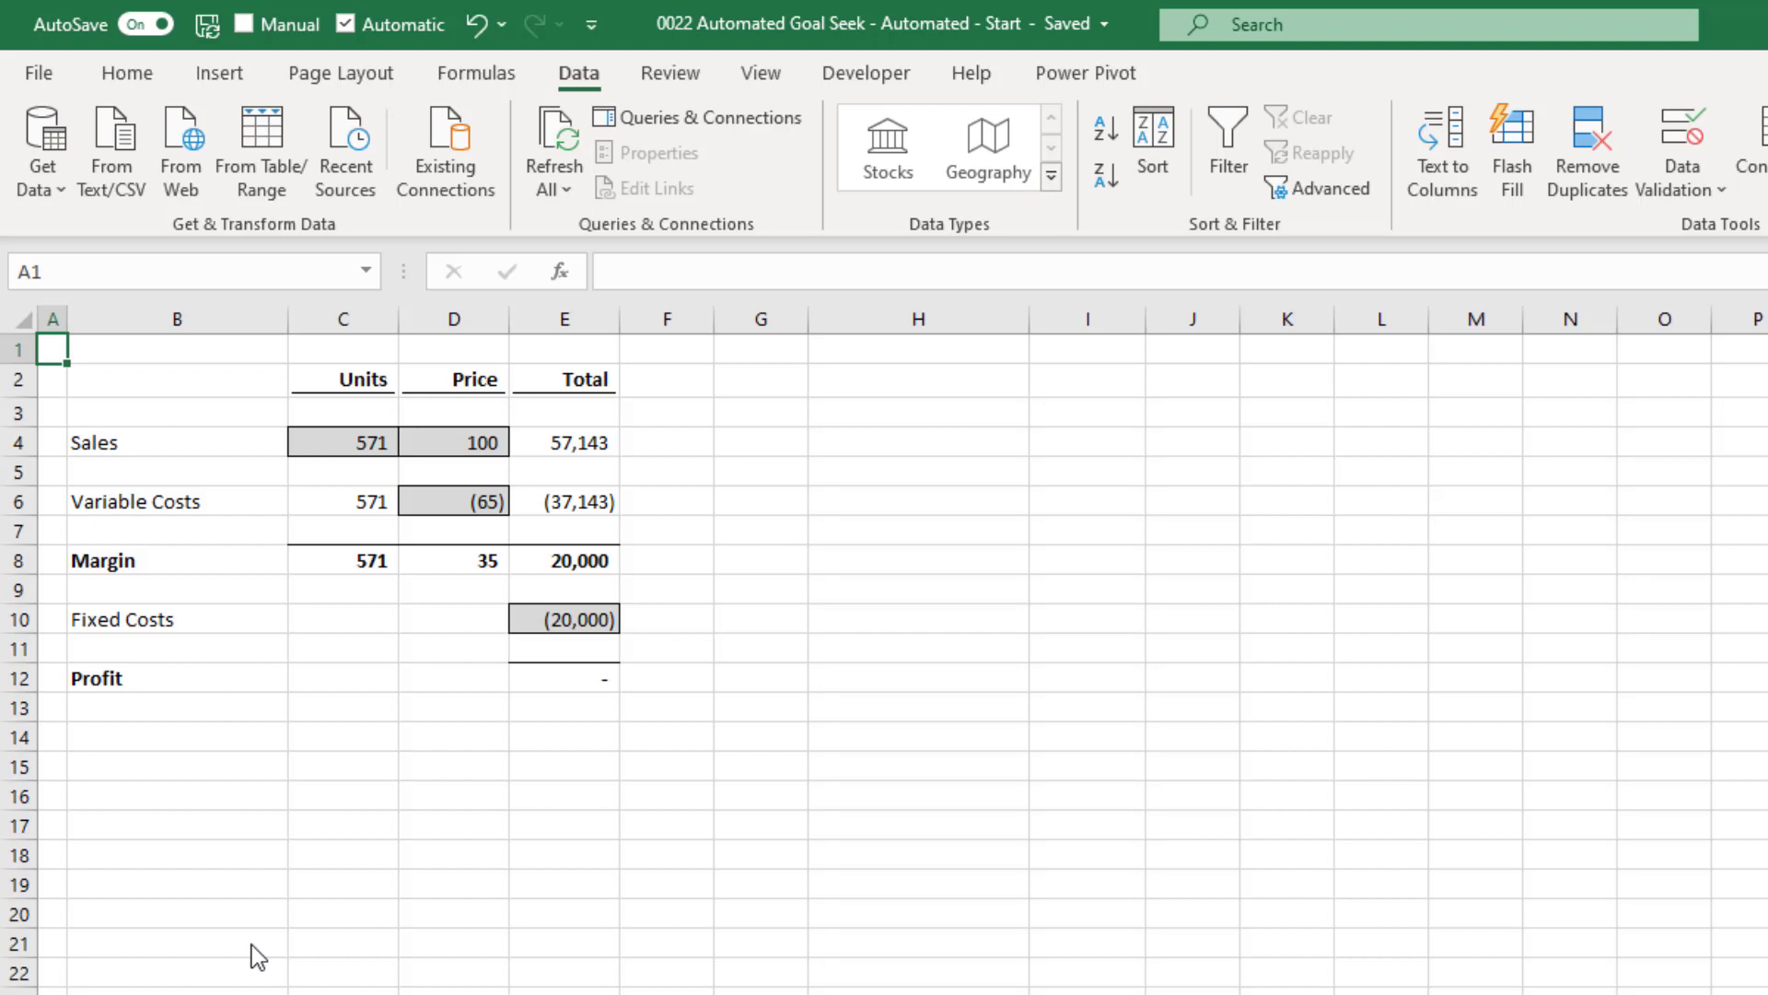
{"action": "mouse_move", "coordinate": [252, 945]}
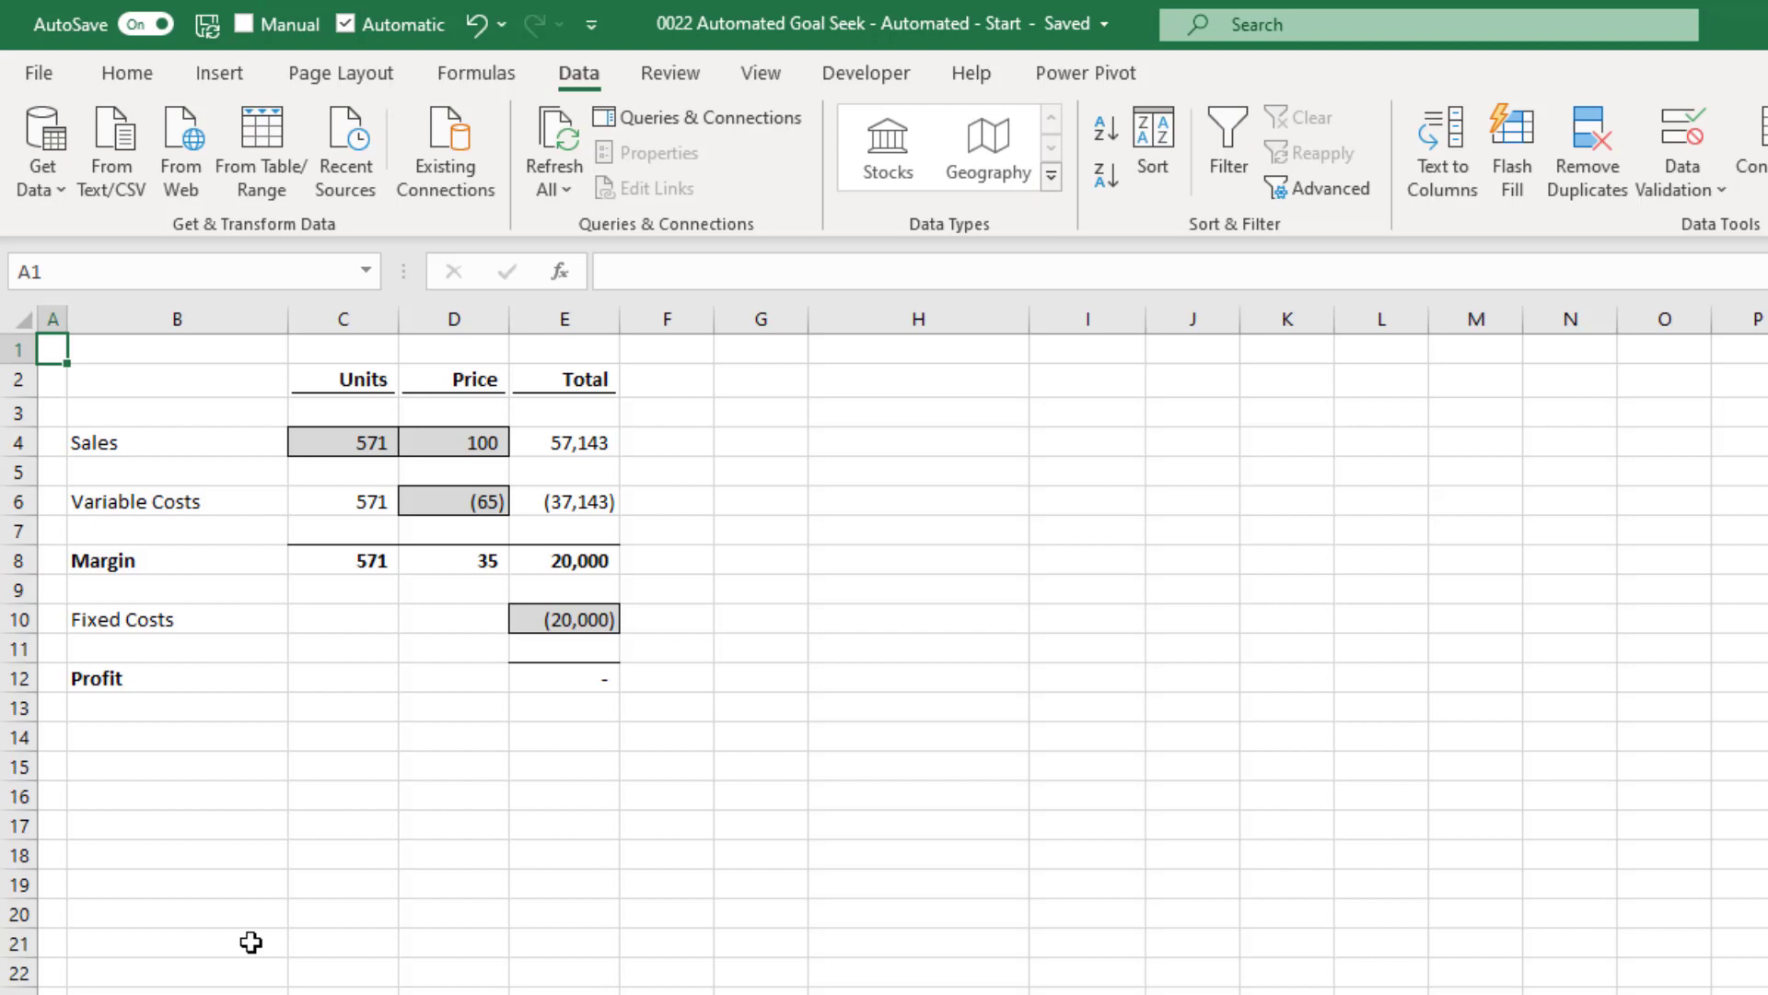
{"action": "mouse_move", "coordinate": [866, 72]}
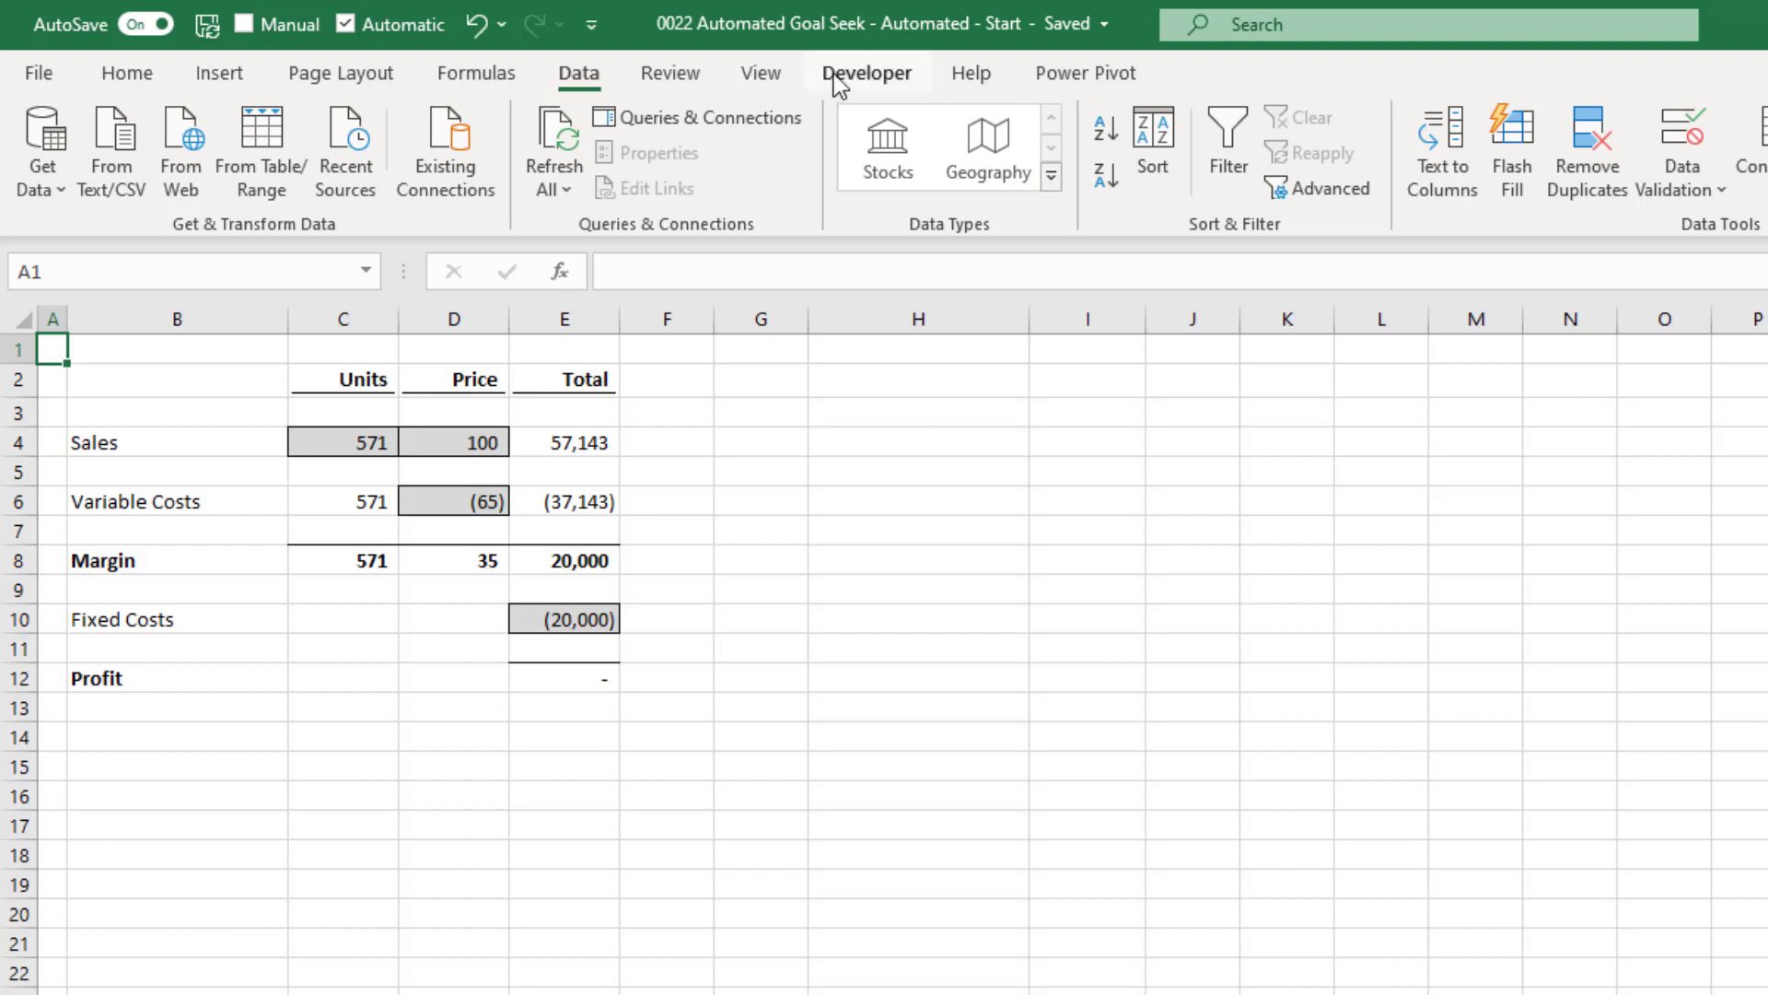
Step: Confirm the Developer tab is checked in Customize the Ribbon so macro tools stay enabled
{"action": "left_click", "coordinate": [866, 72]}
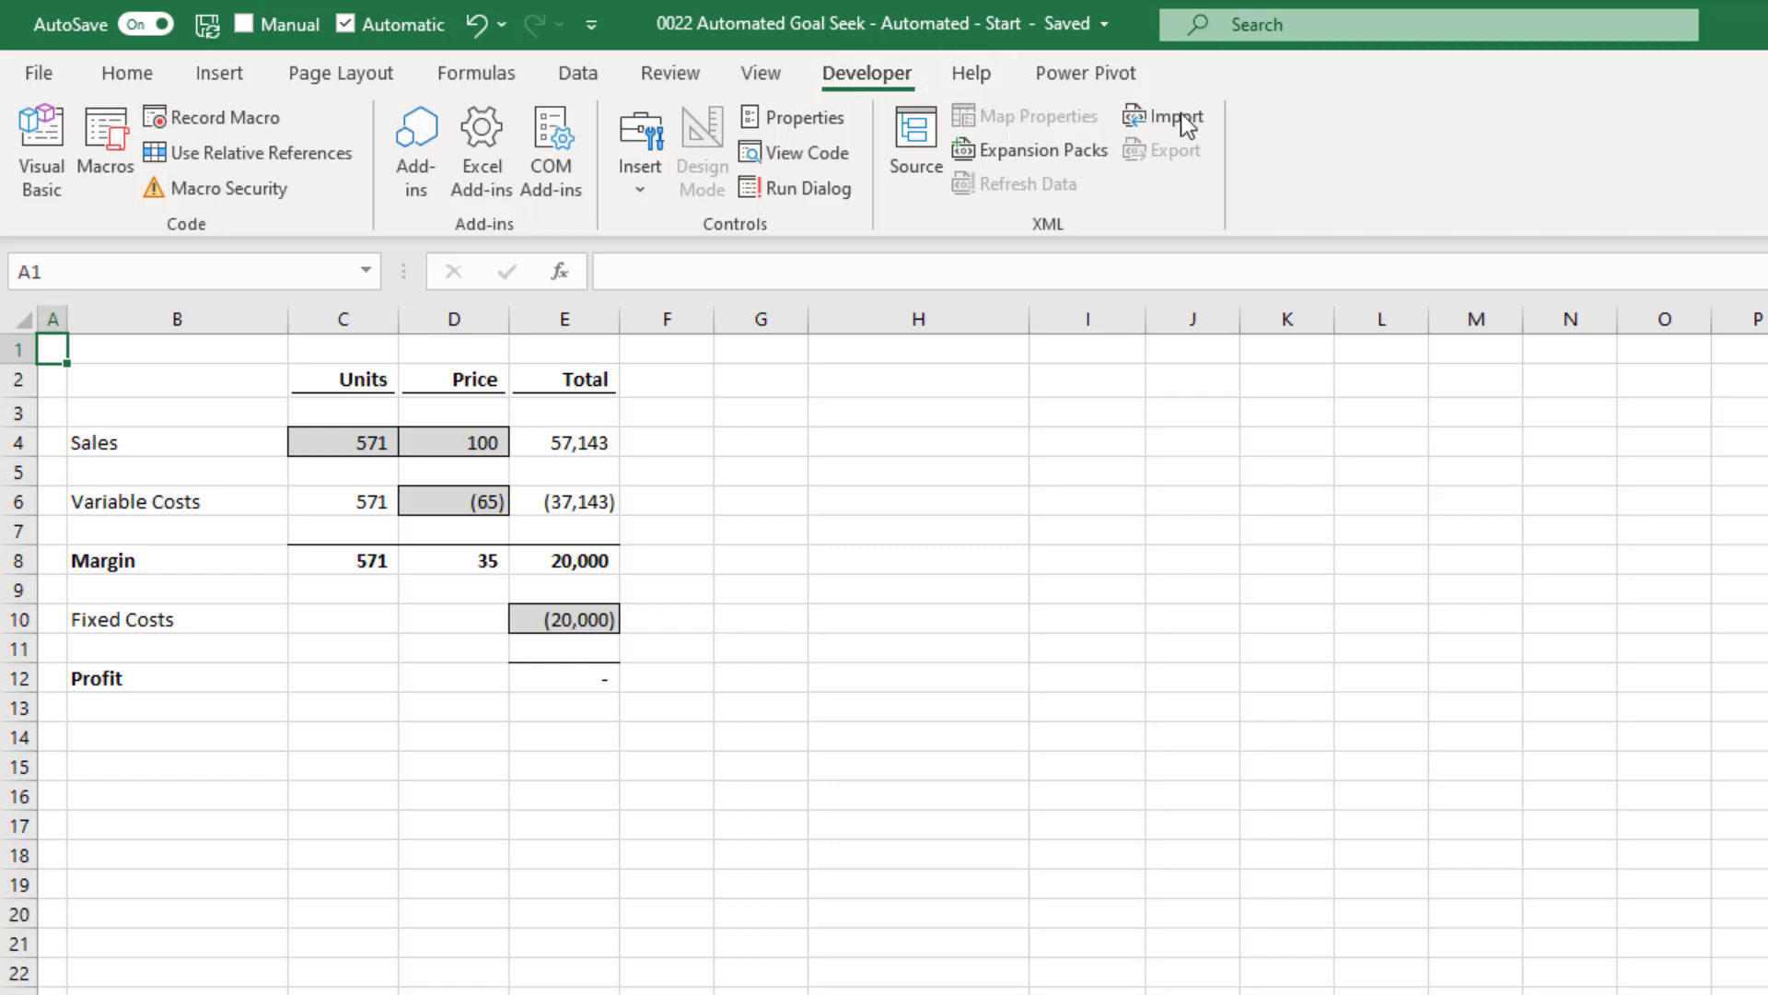
{"action": "right_click", "coordinate": [1168, 118]}
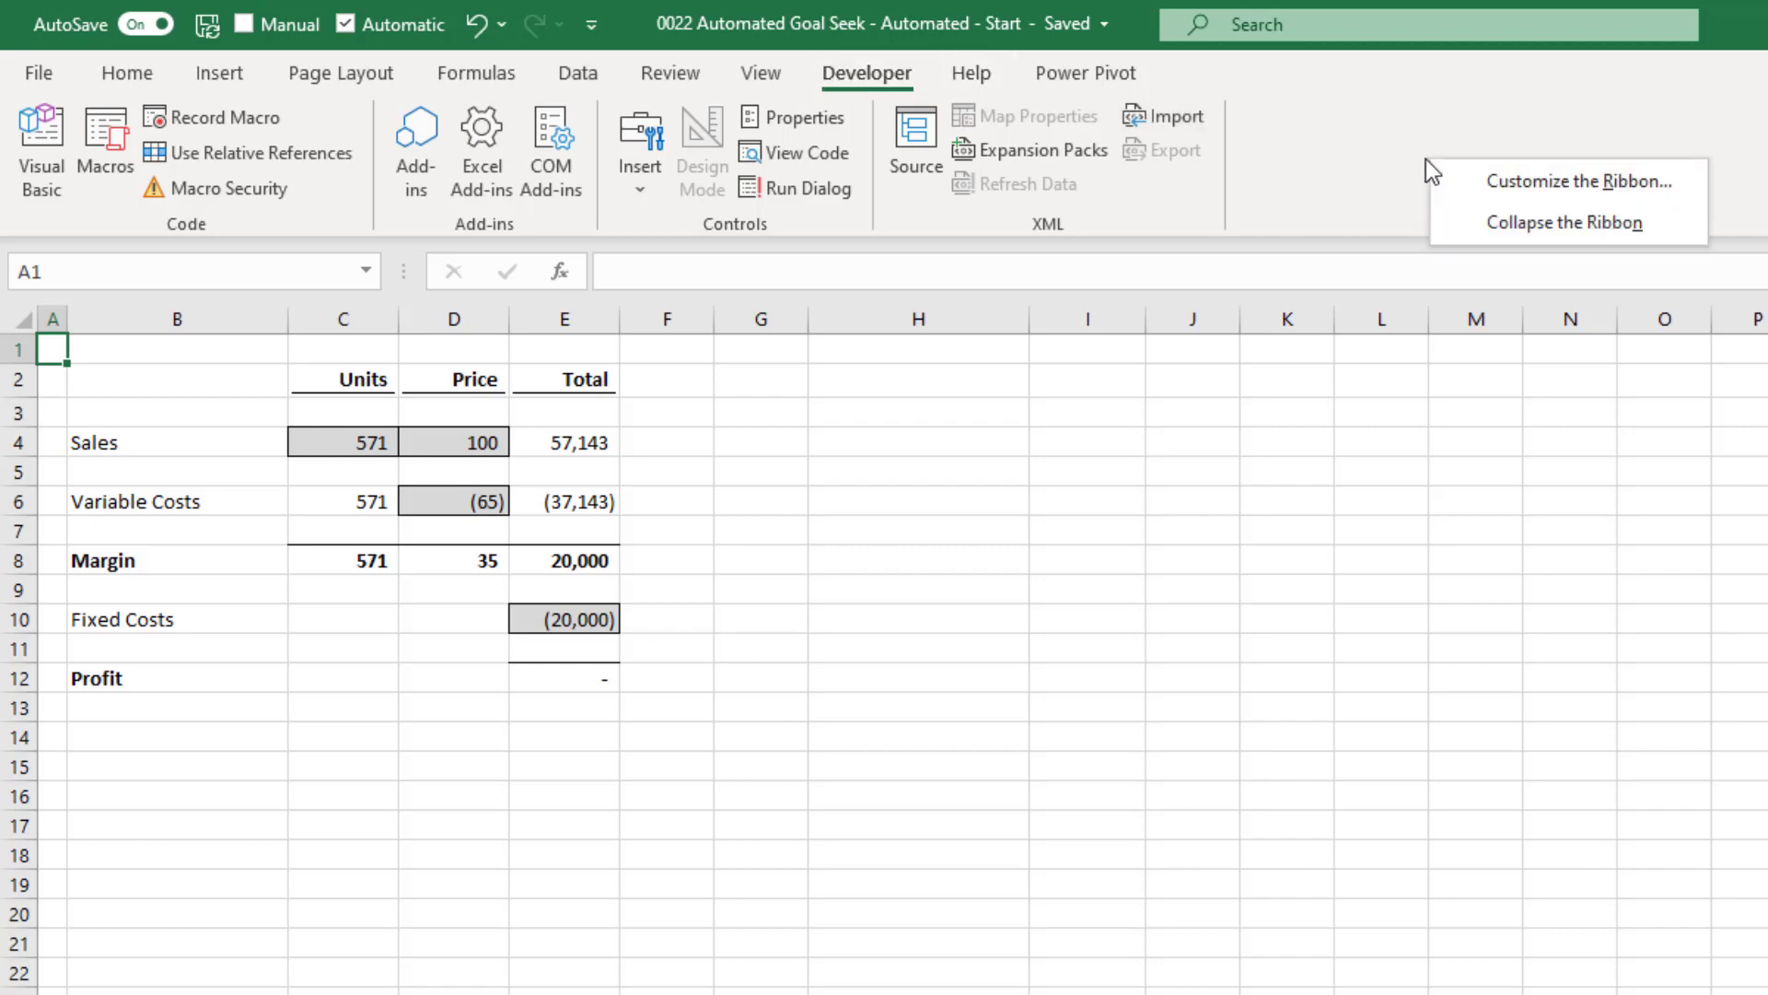
{"action": "left_click", "coordinate": [1566, 180]}
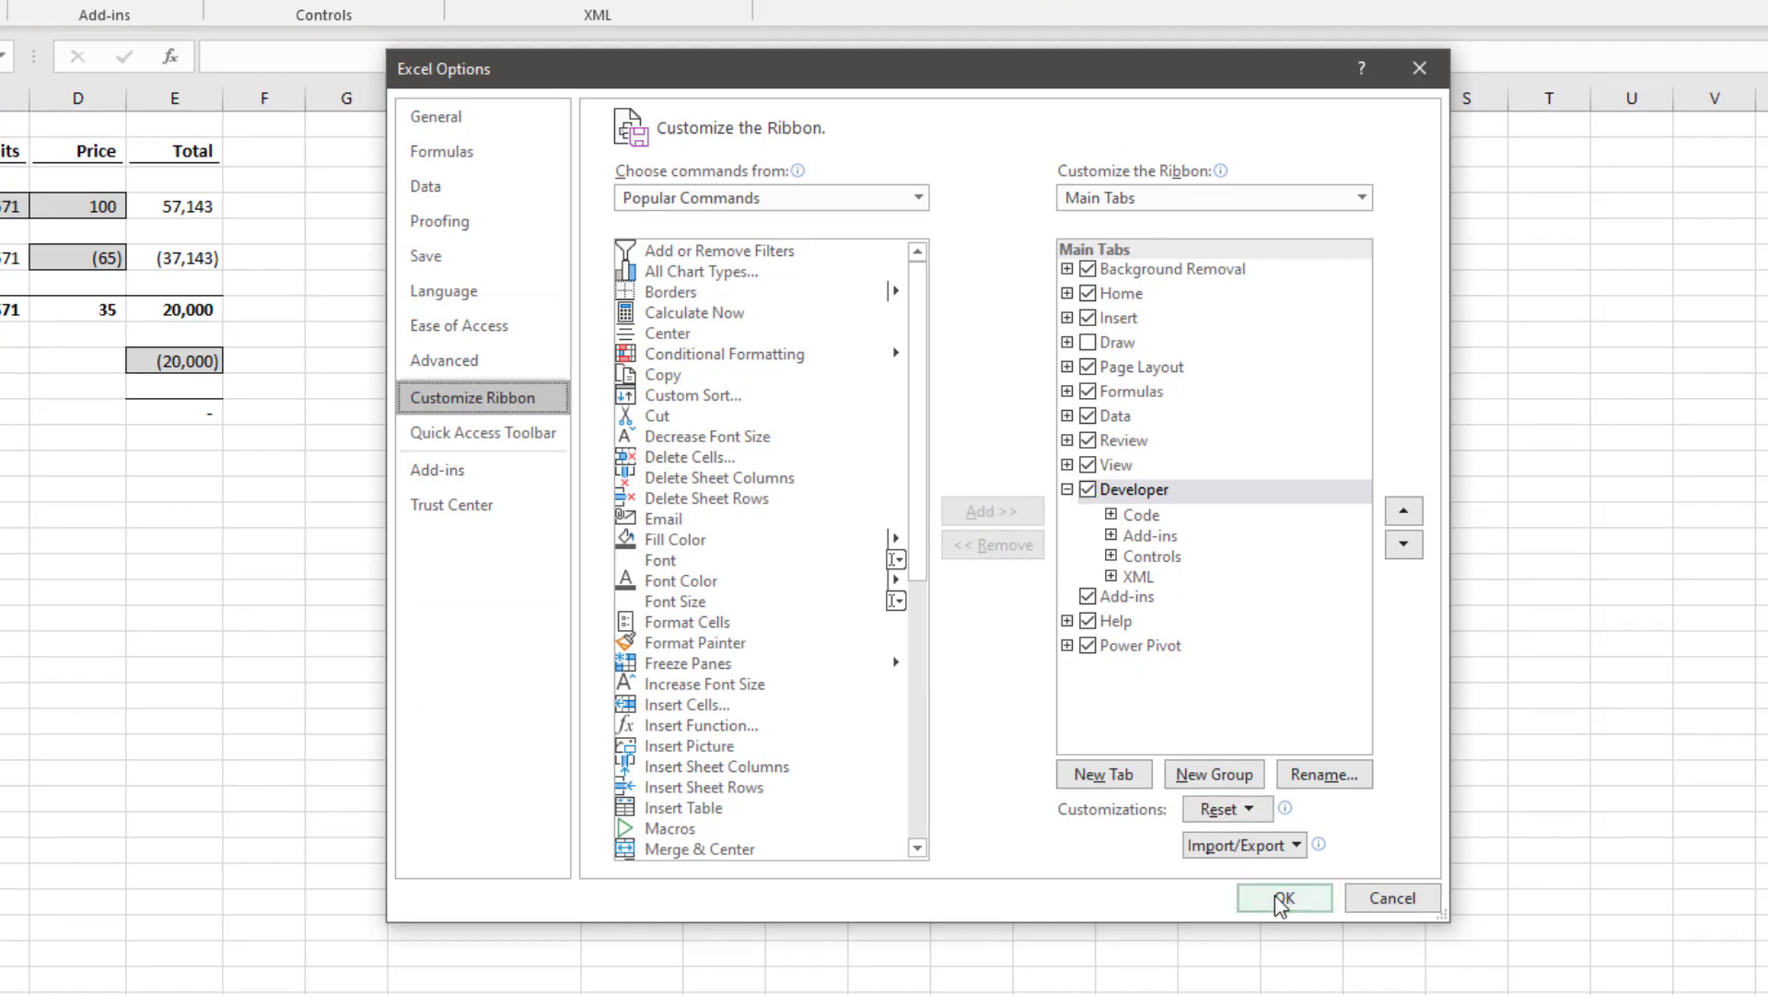
{"action": "left_click", "coordinate": [1282, 897]}
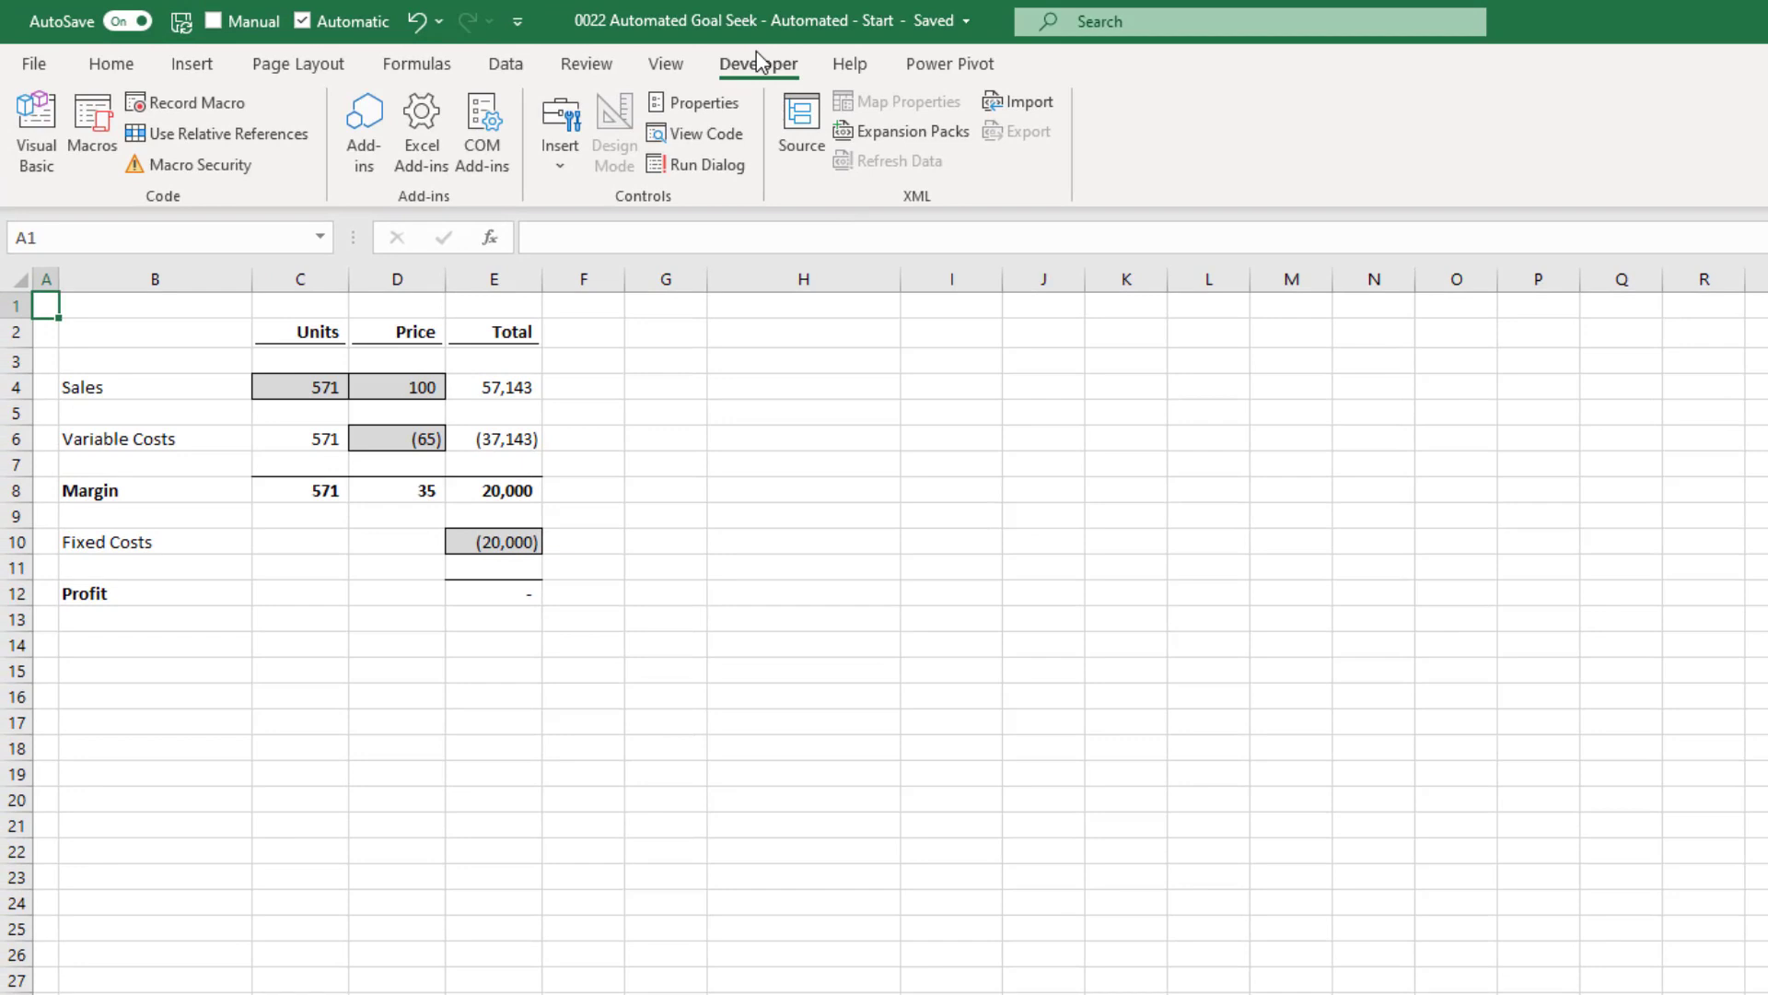
{"action": "mouse_move", "coordinate": [186, 103]}
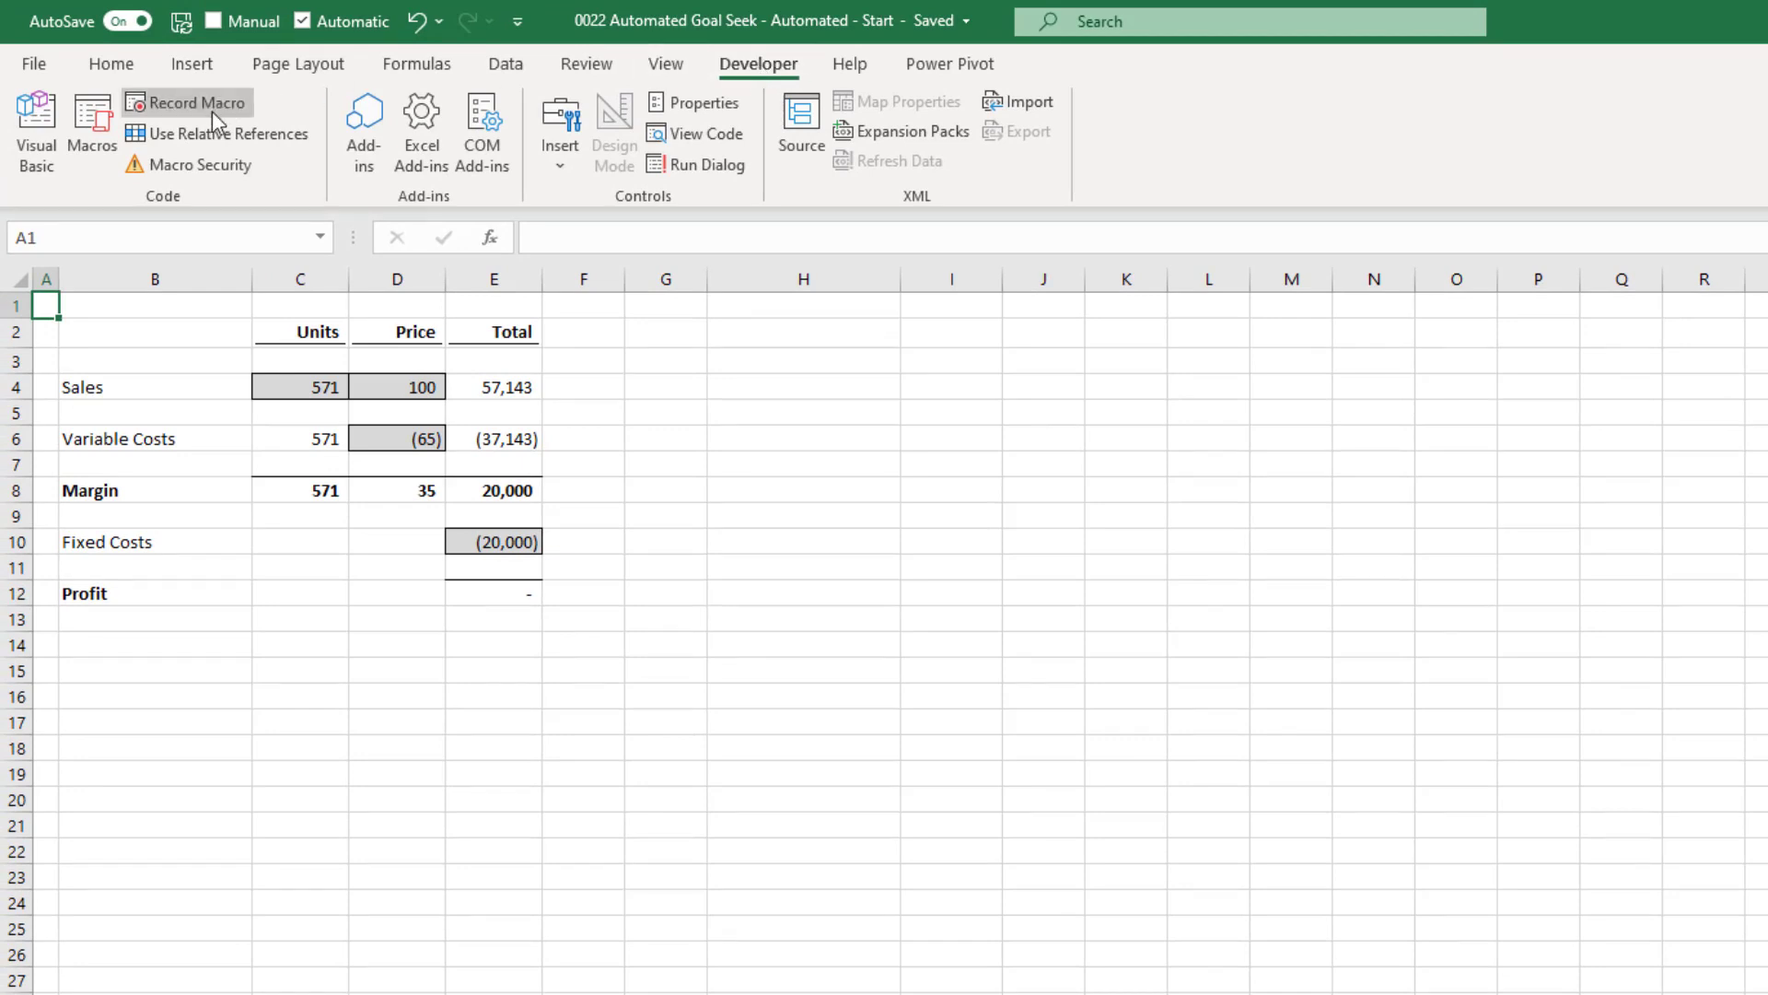
Step: Start recording a new macro with the default macro settings
{"action": "left_click", "coordinate": [195, 103]}
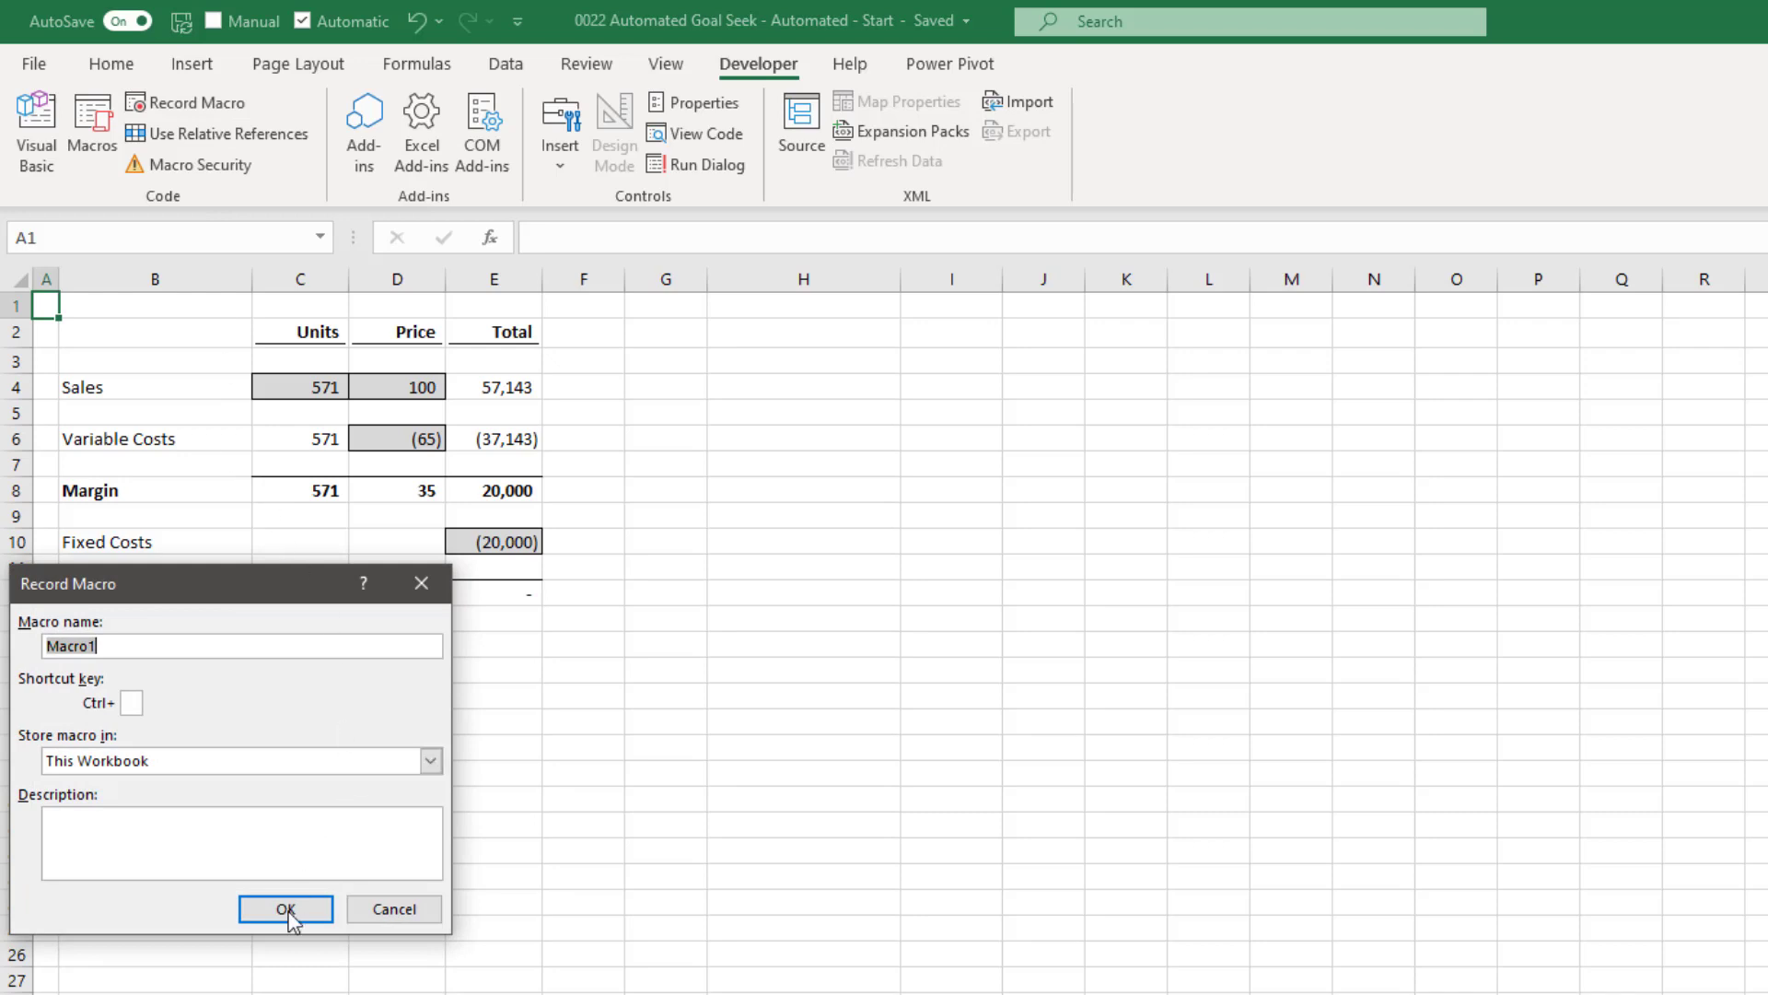
{"action": "left_click", "coordinate": [286, 908]}
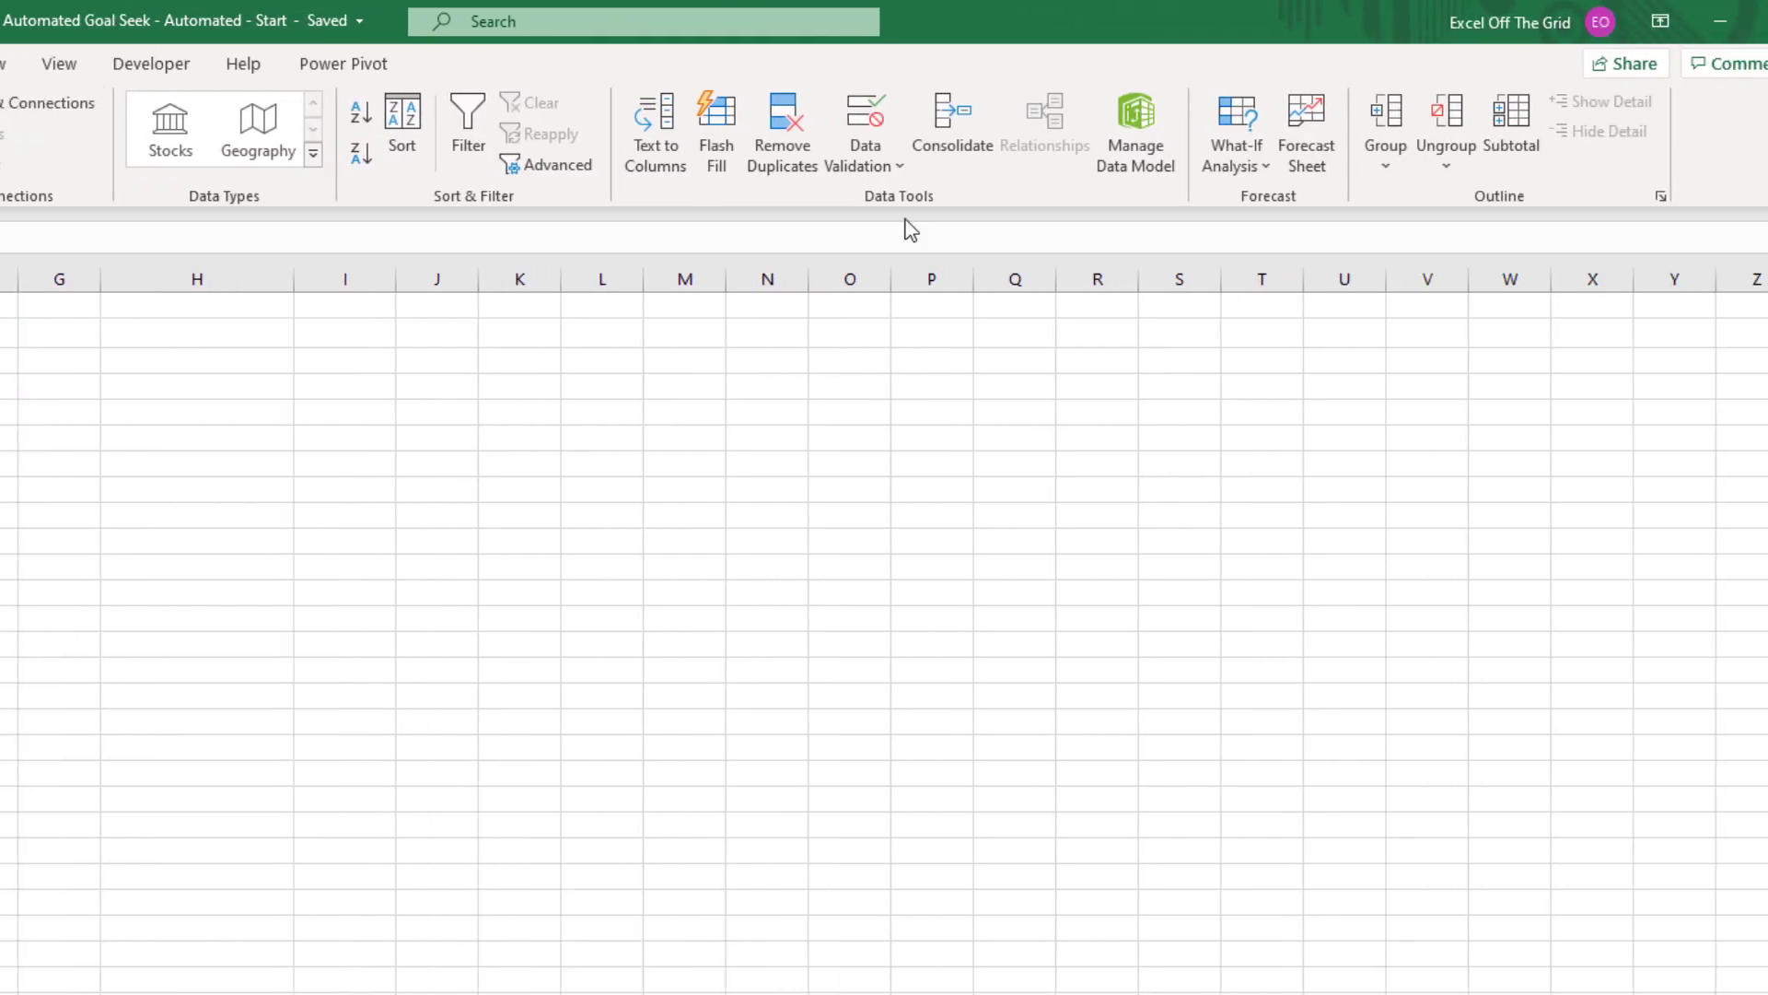
Step: Record a Goal Seek that sets Profit E12 to 0 by changing Units C4
{"action": "left_click", "coordinate": [1133, 129]}
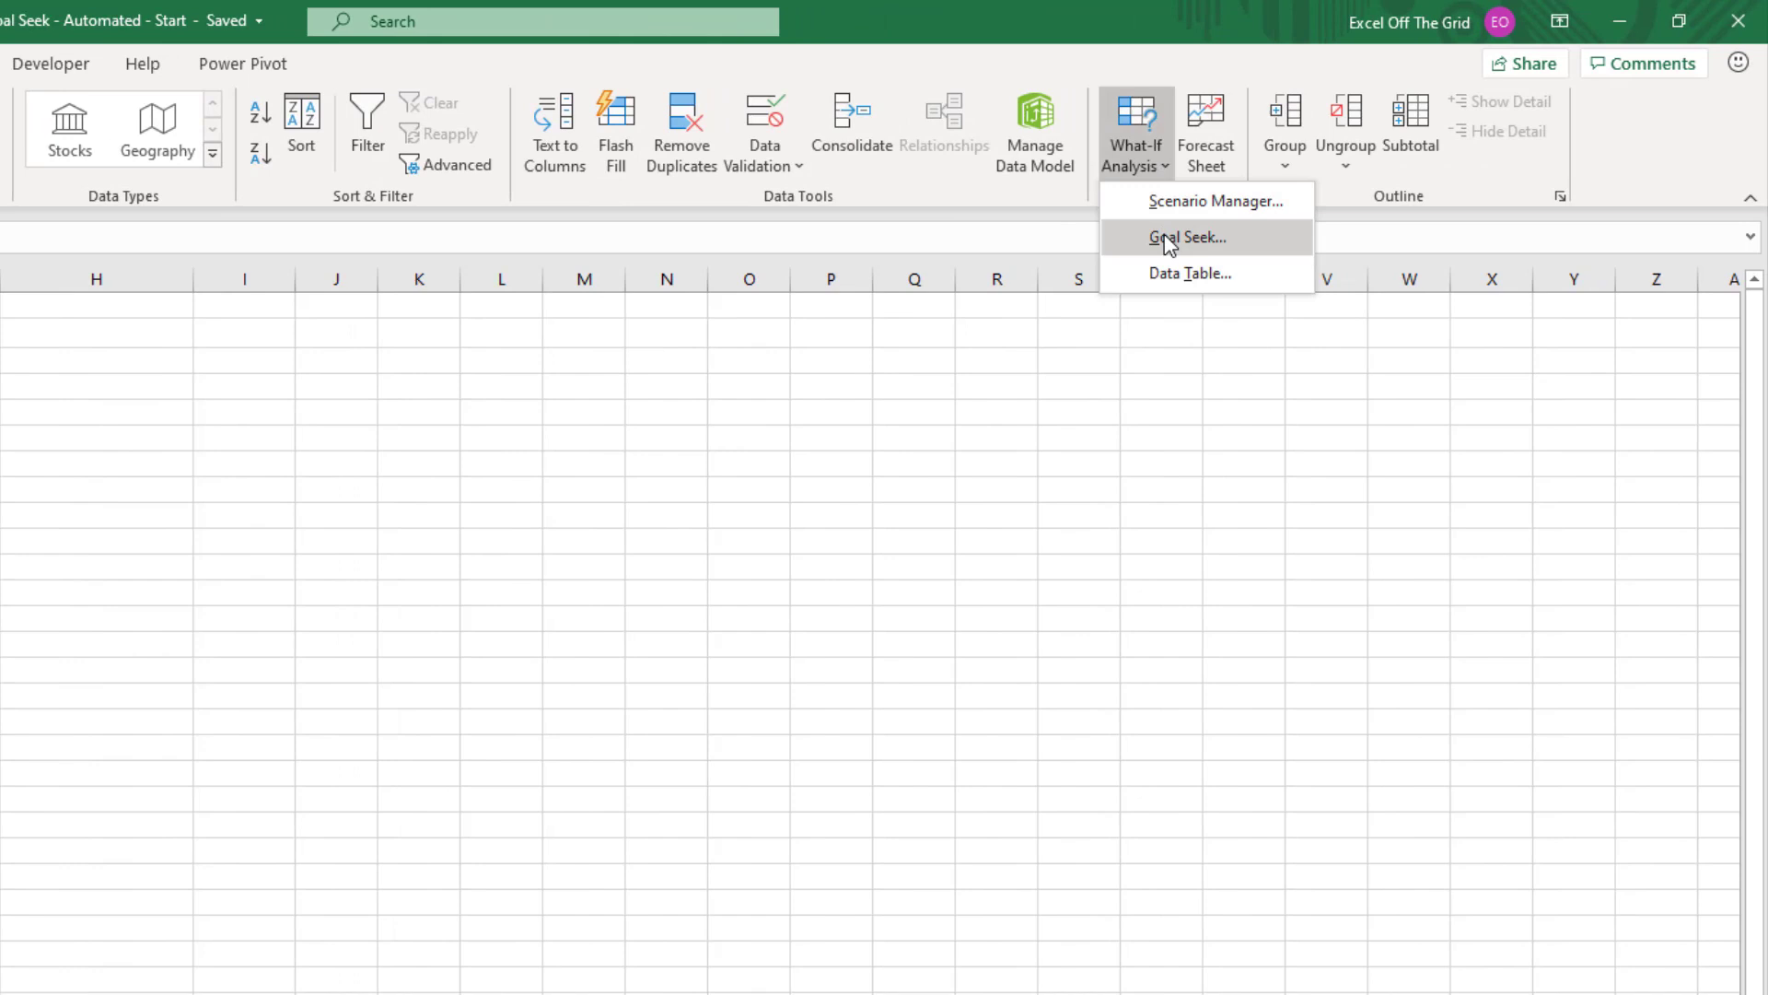
{"action": "left_click", "coordinate": [1184, 237]}
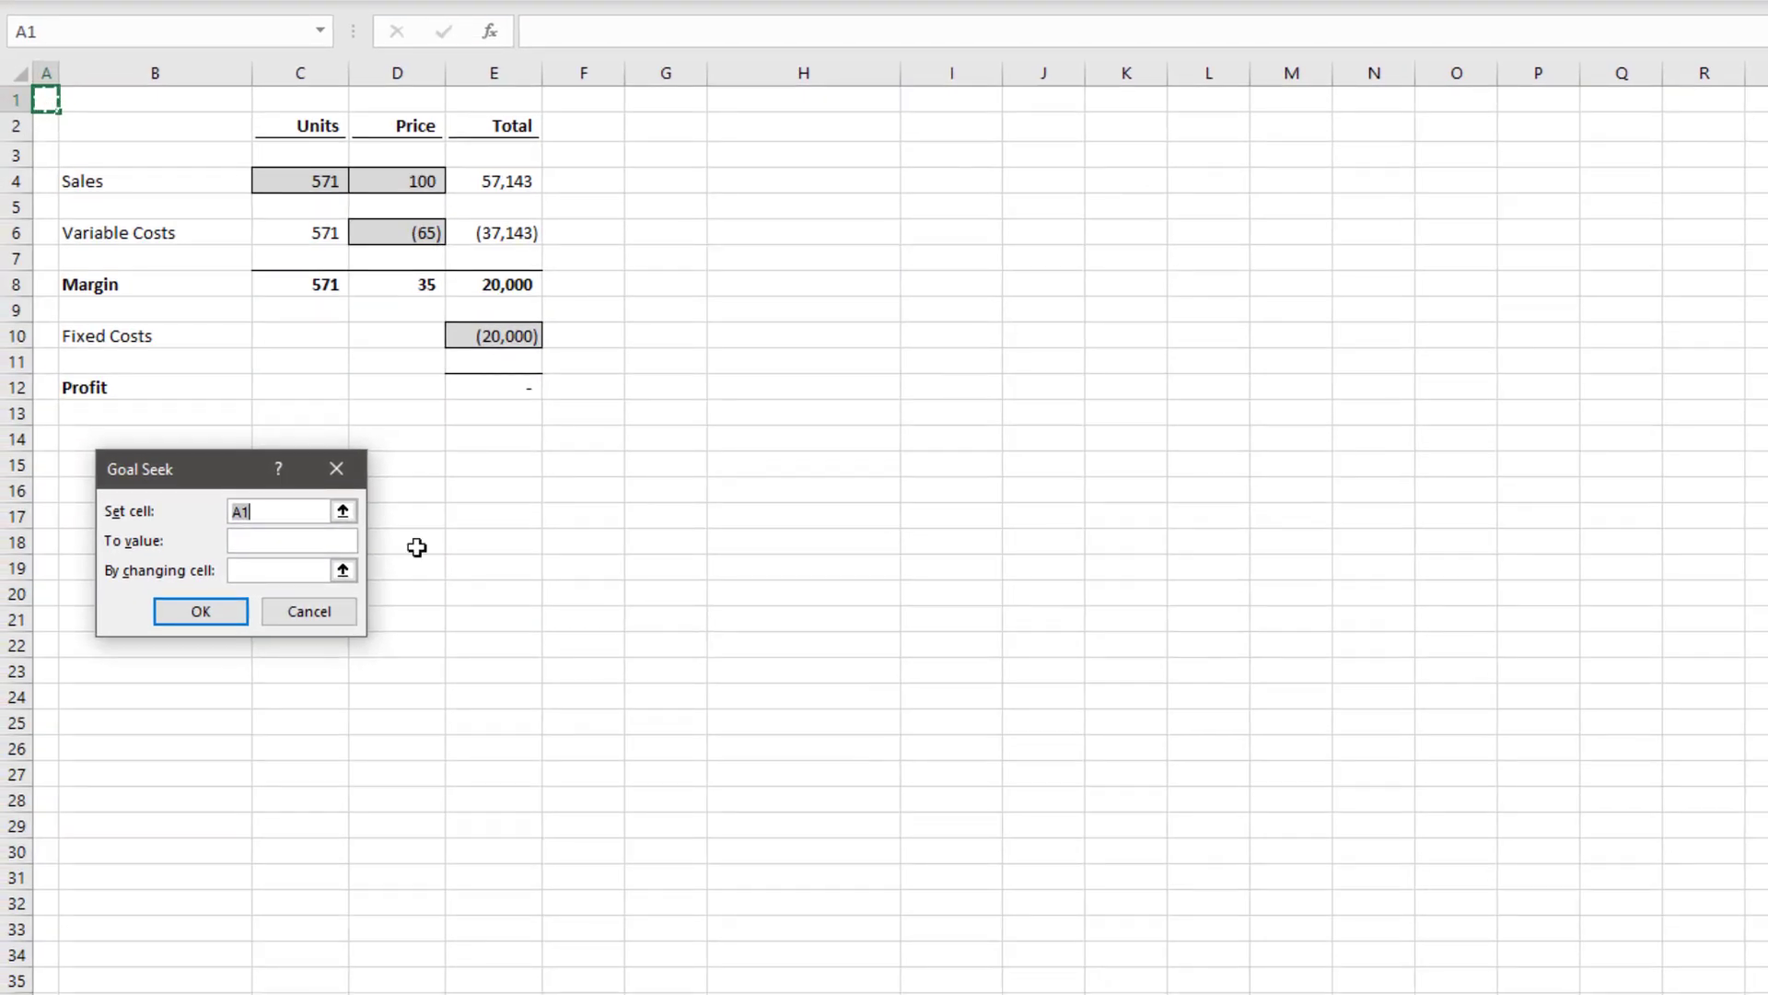
{"action": "left_click", "coordinate": [343, 511]}
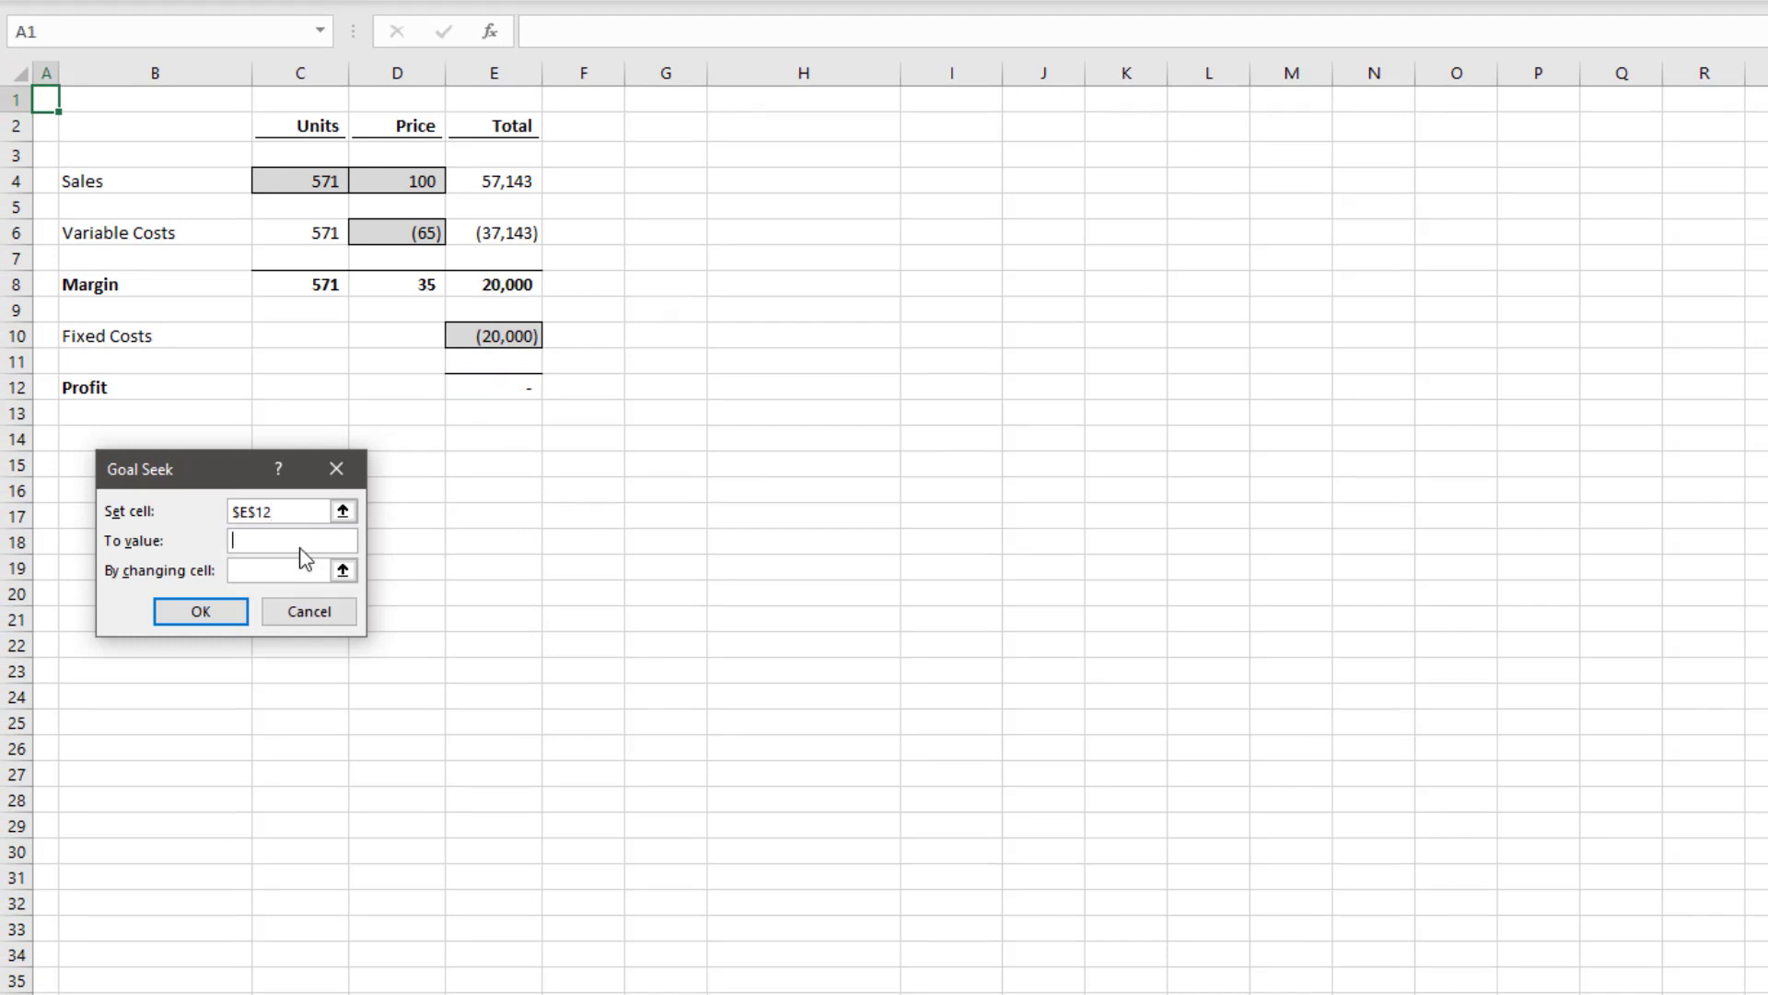
{"action": "left_click", "coordinate": [345, 570]}
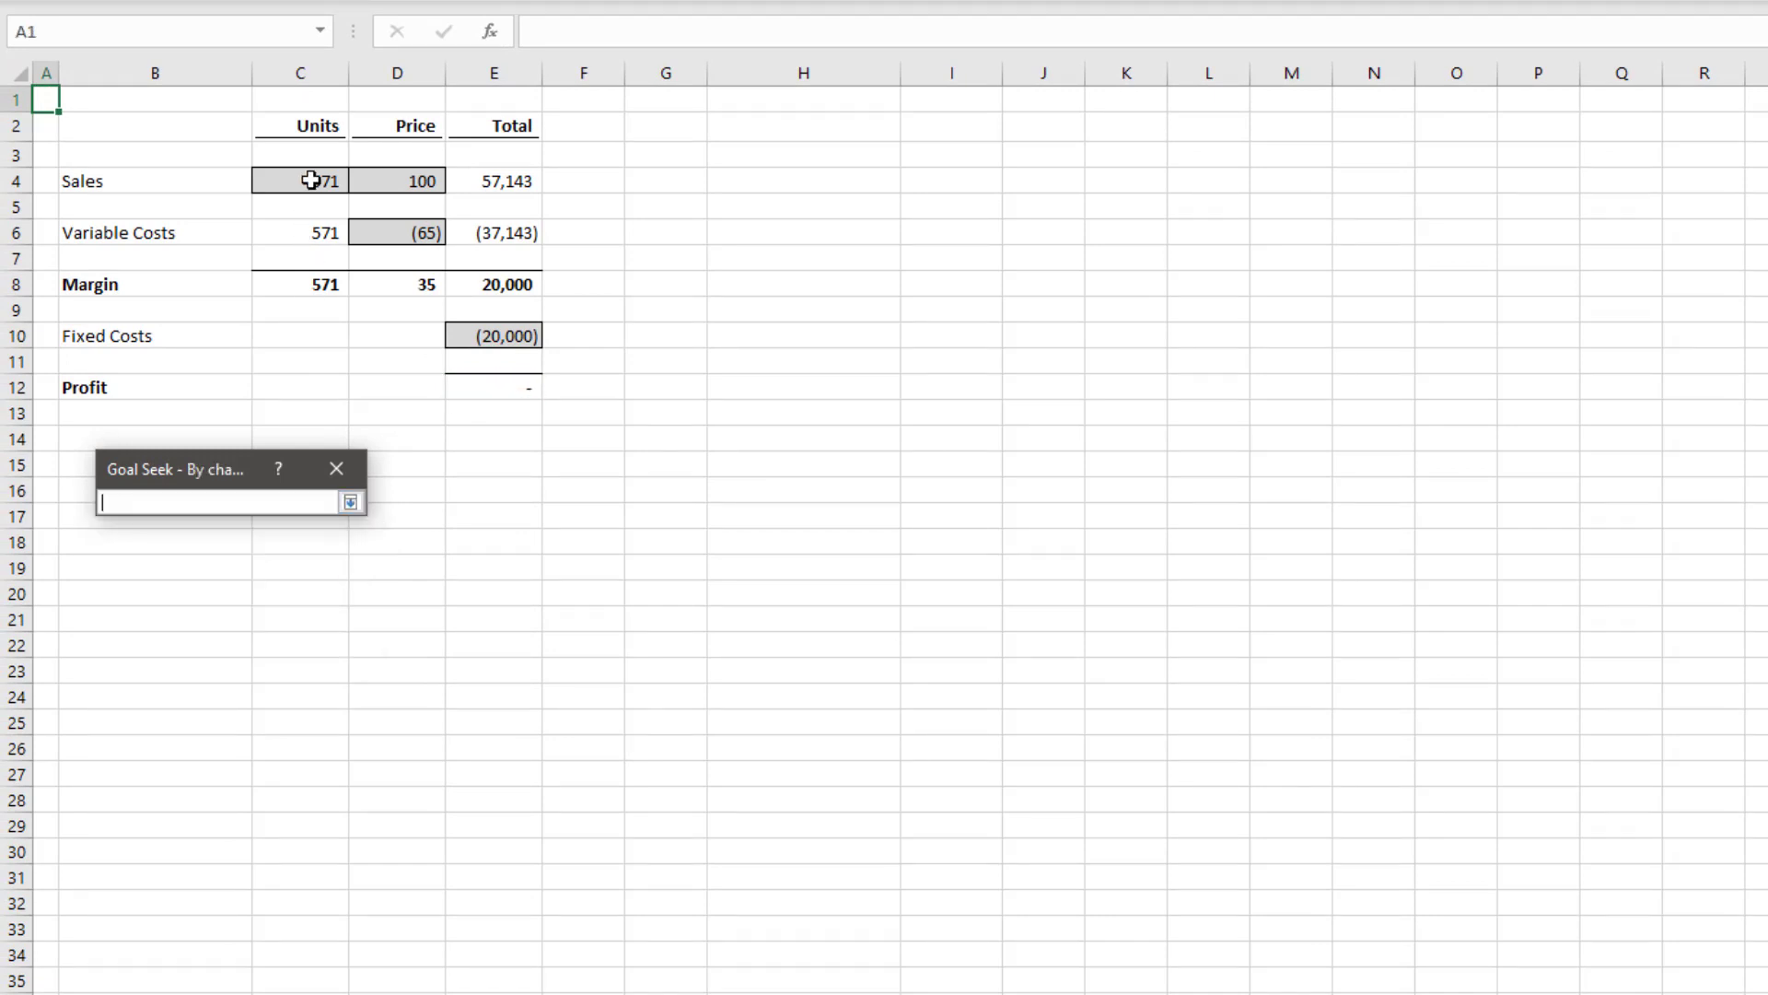
{"action": "left_click", "coordinate": [350, 501]}
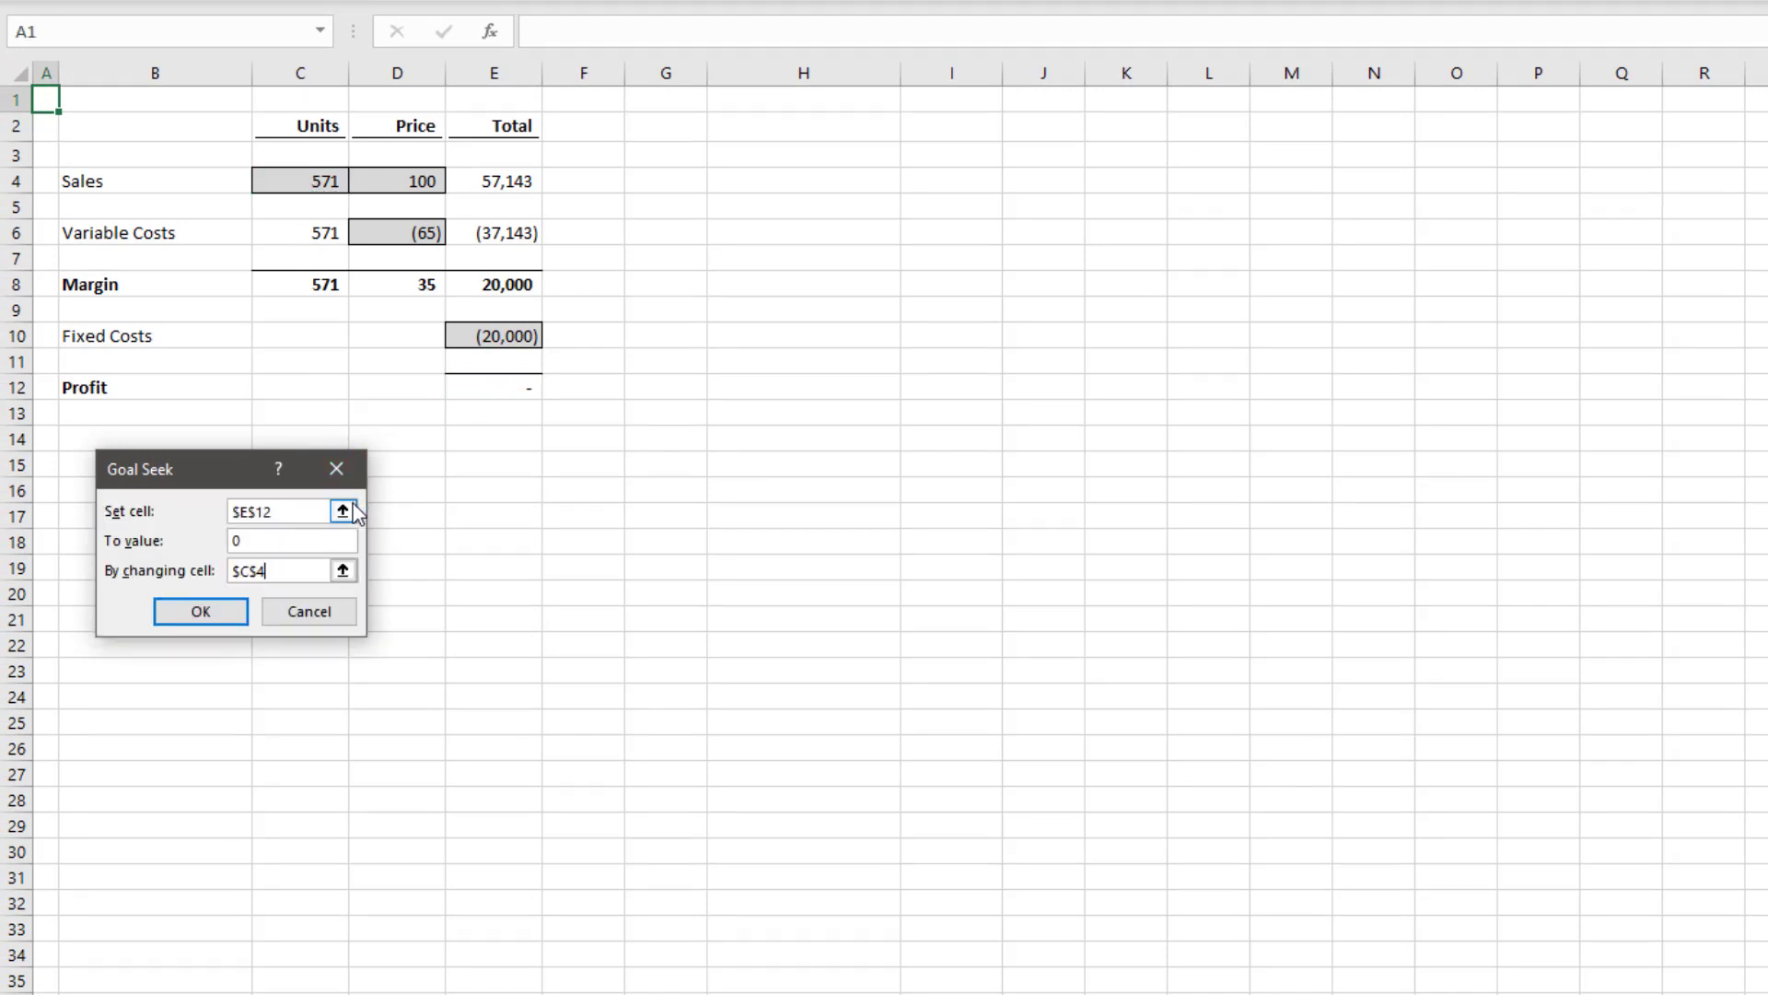
{"action": "left_click", "coordinate": [199, 612]}
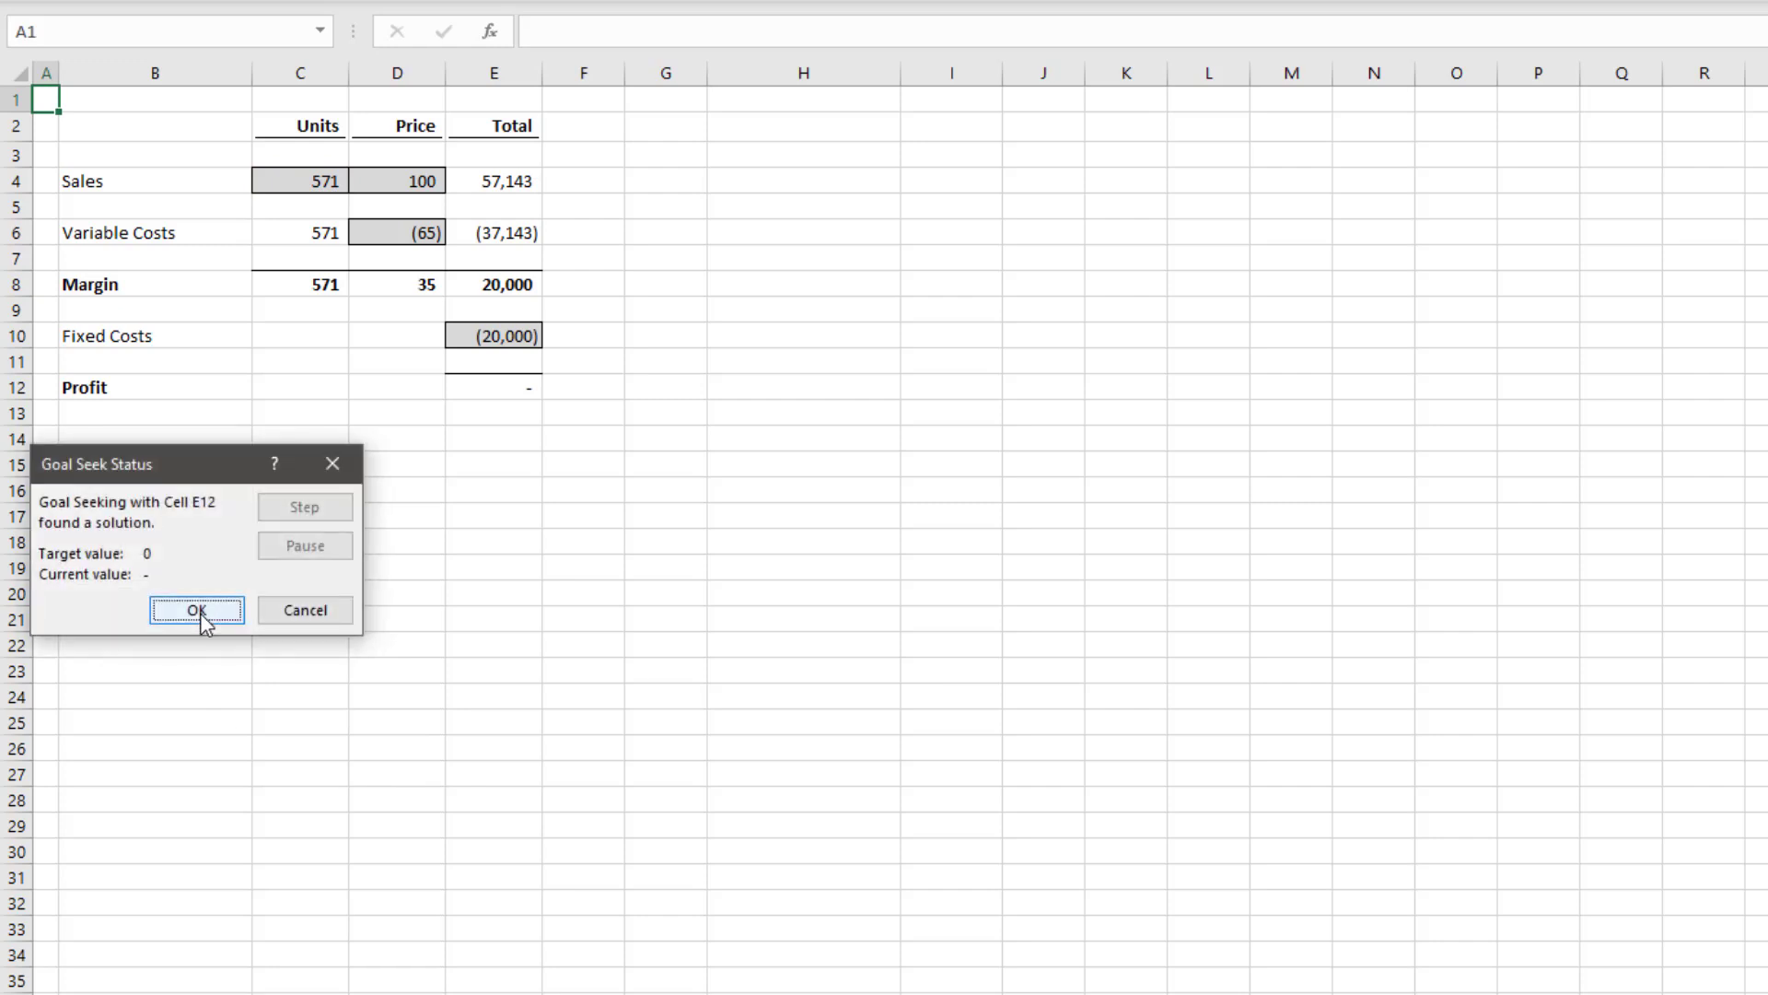
{"action": "left_click", "coordinate": [197, 609]}
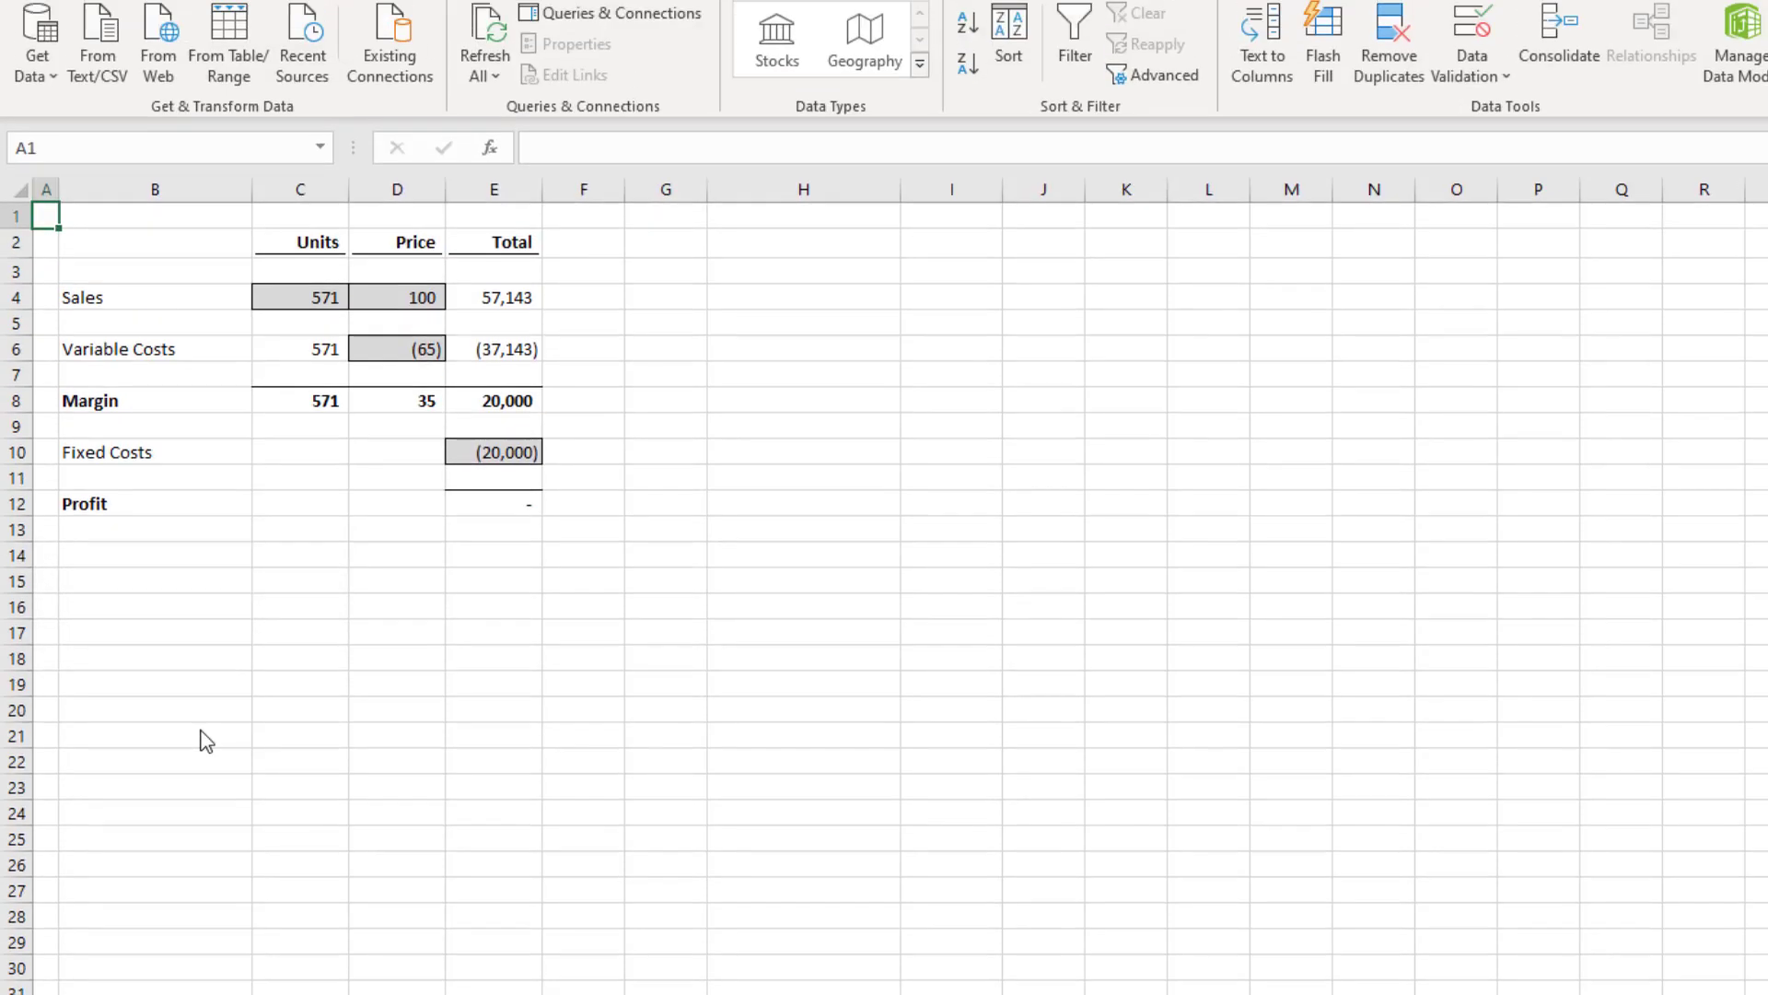
Step: Stop recording the macro from the Developer tools
{"action": "left_click", "coordinate": [757, 64]}
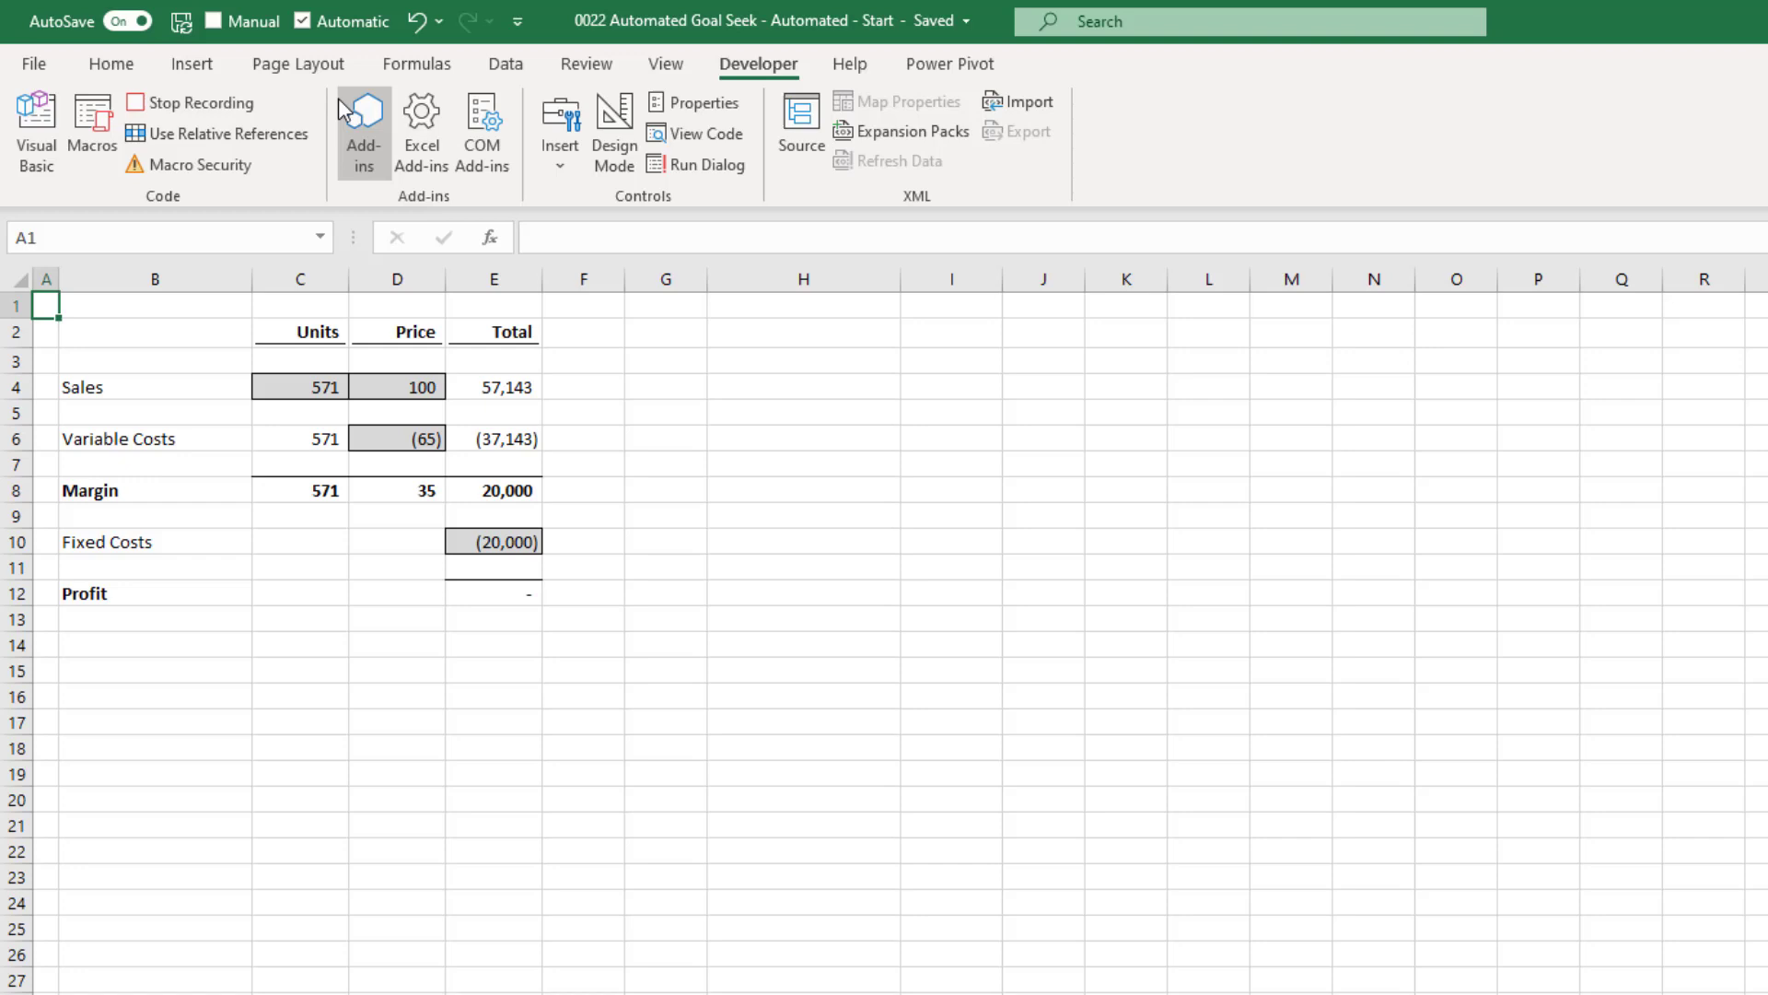
{"action": "left_click", "coordinate": [200, 103]}
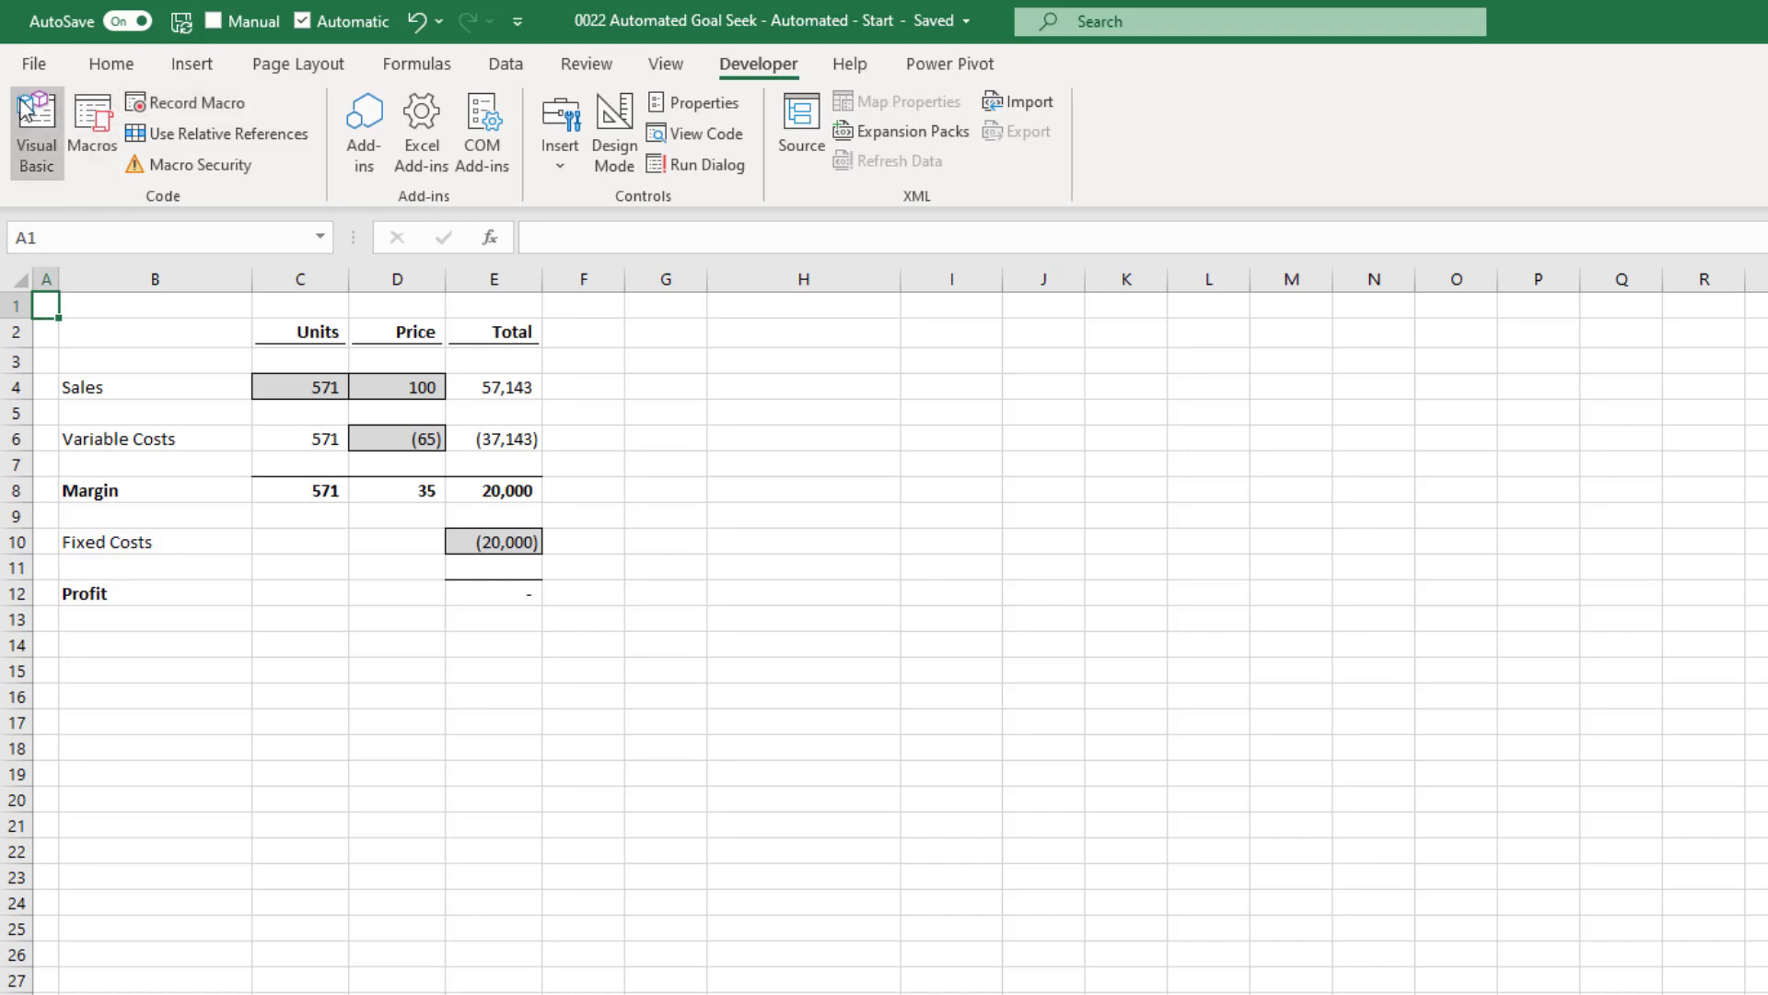
Step: Review Macro1's recorded GoalSeek line for E12 and C4 in Module1 of the VBA editor
{"action": "left_click", "coordinate": [37, 123]}
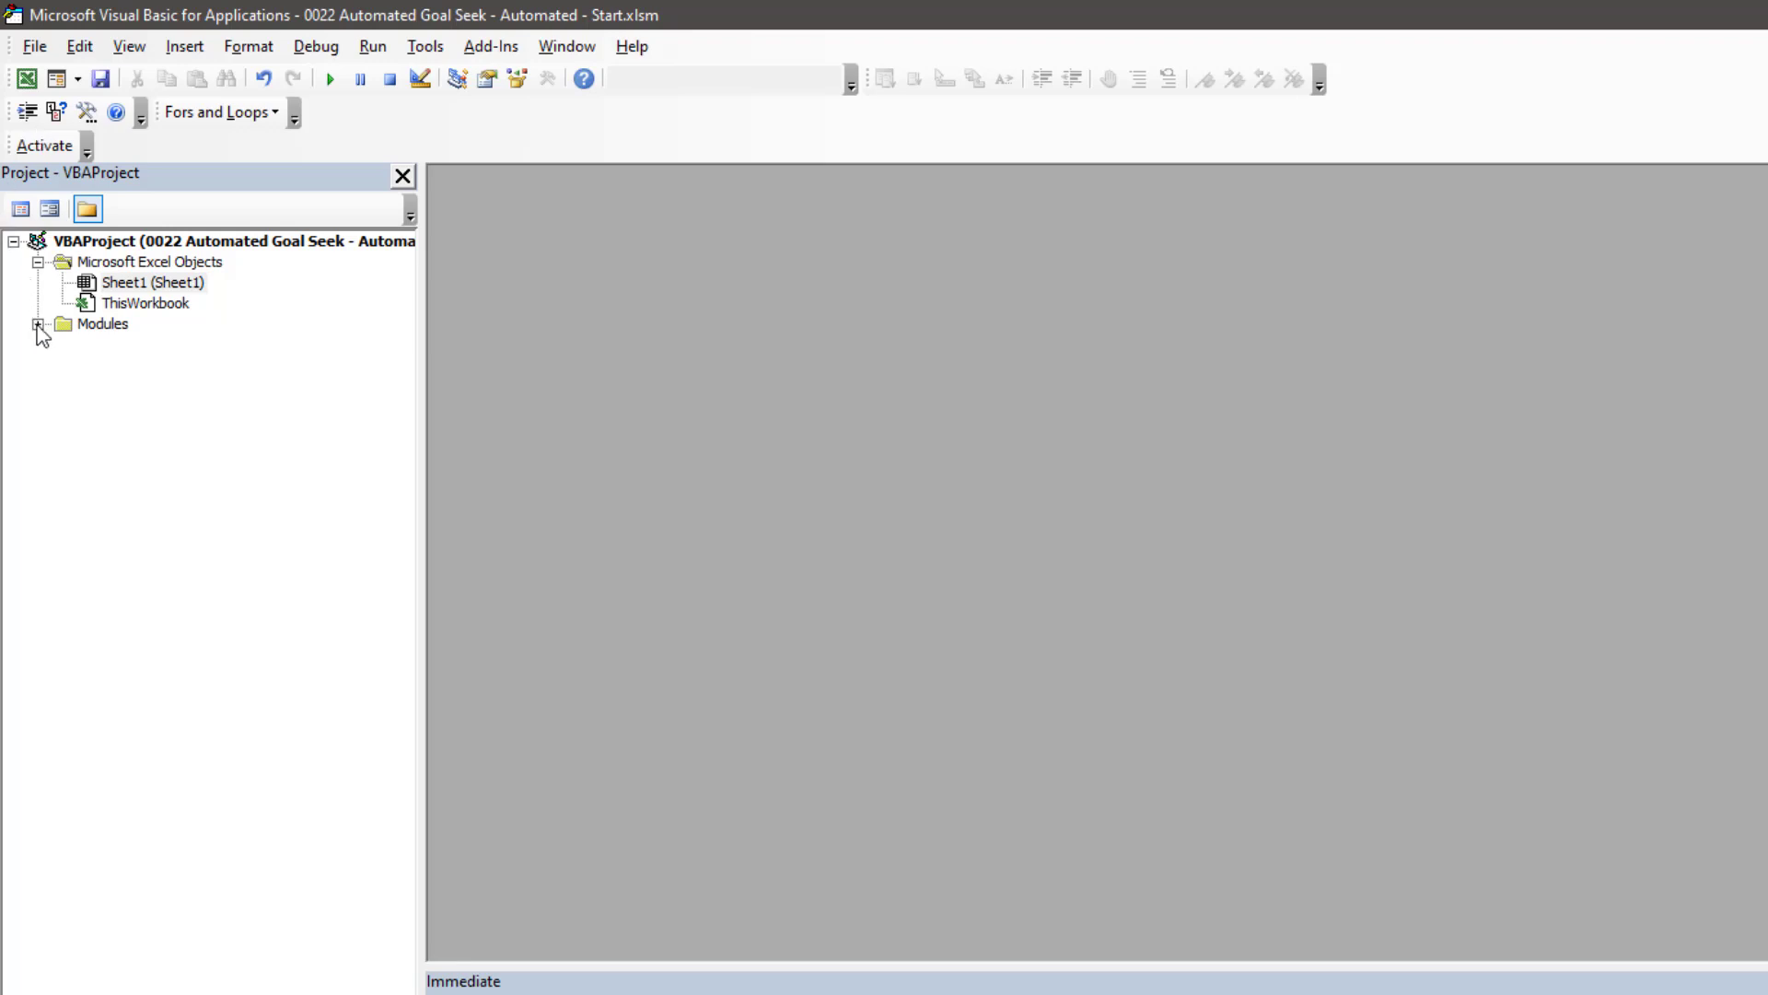
{"action": "left_click", "coordinate": [38, 324]}
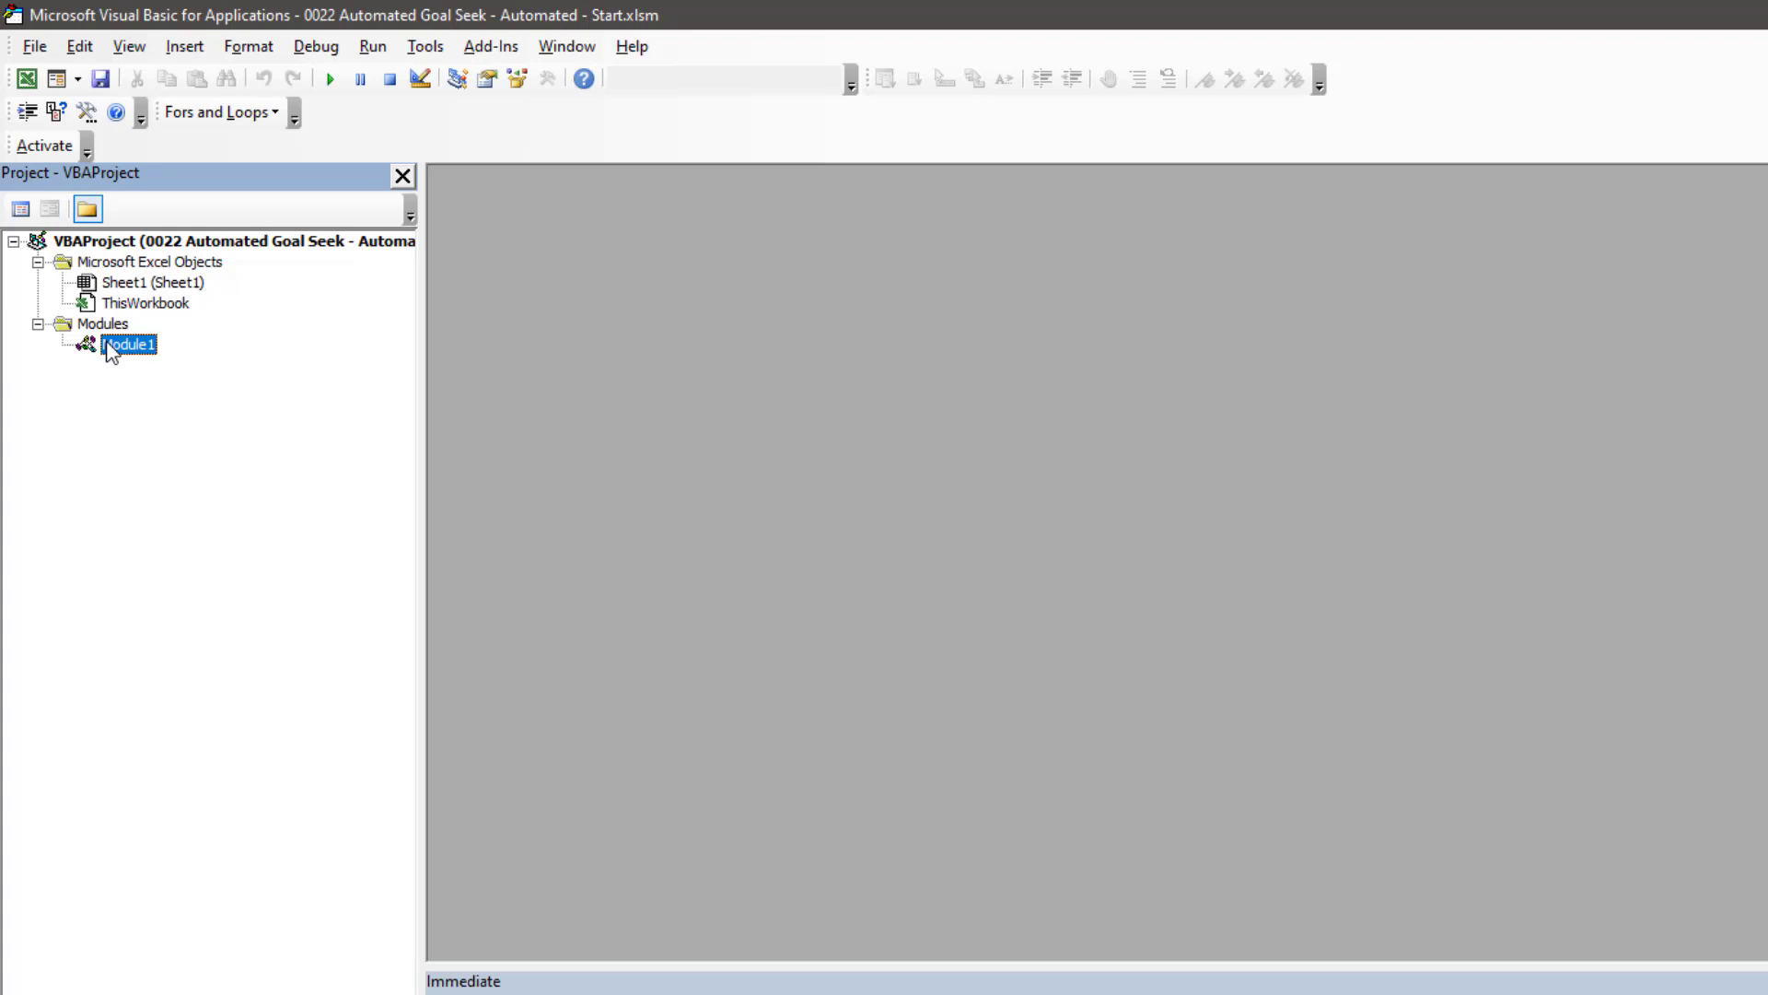
{"action": "double_click", "coordinate": [129, 344]}
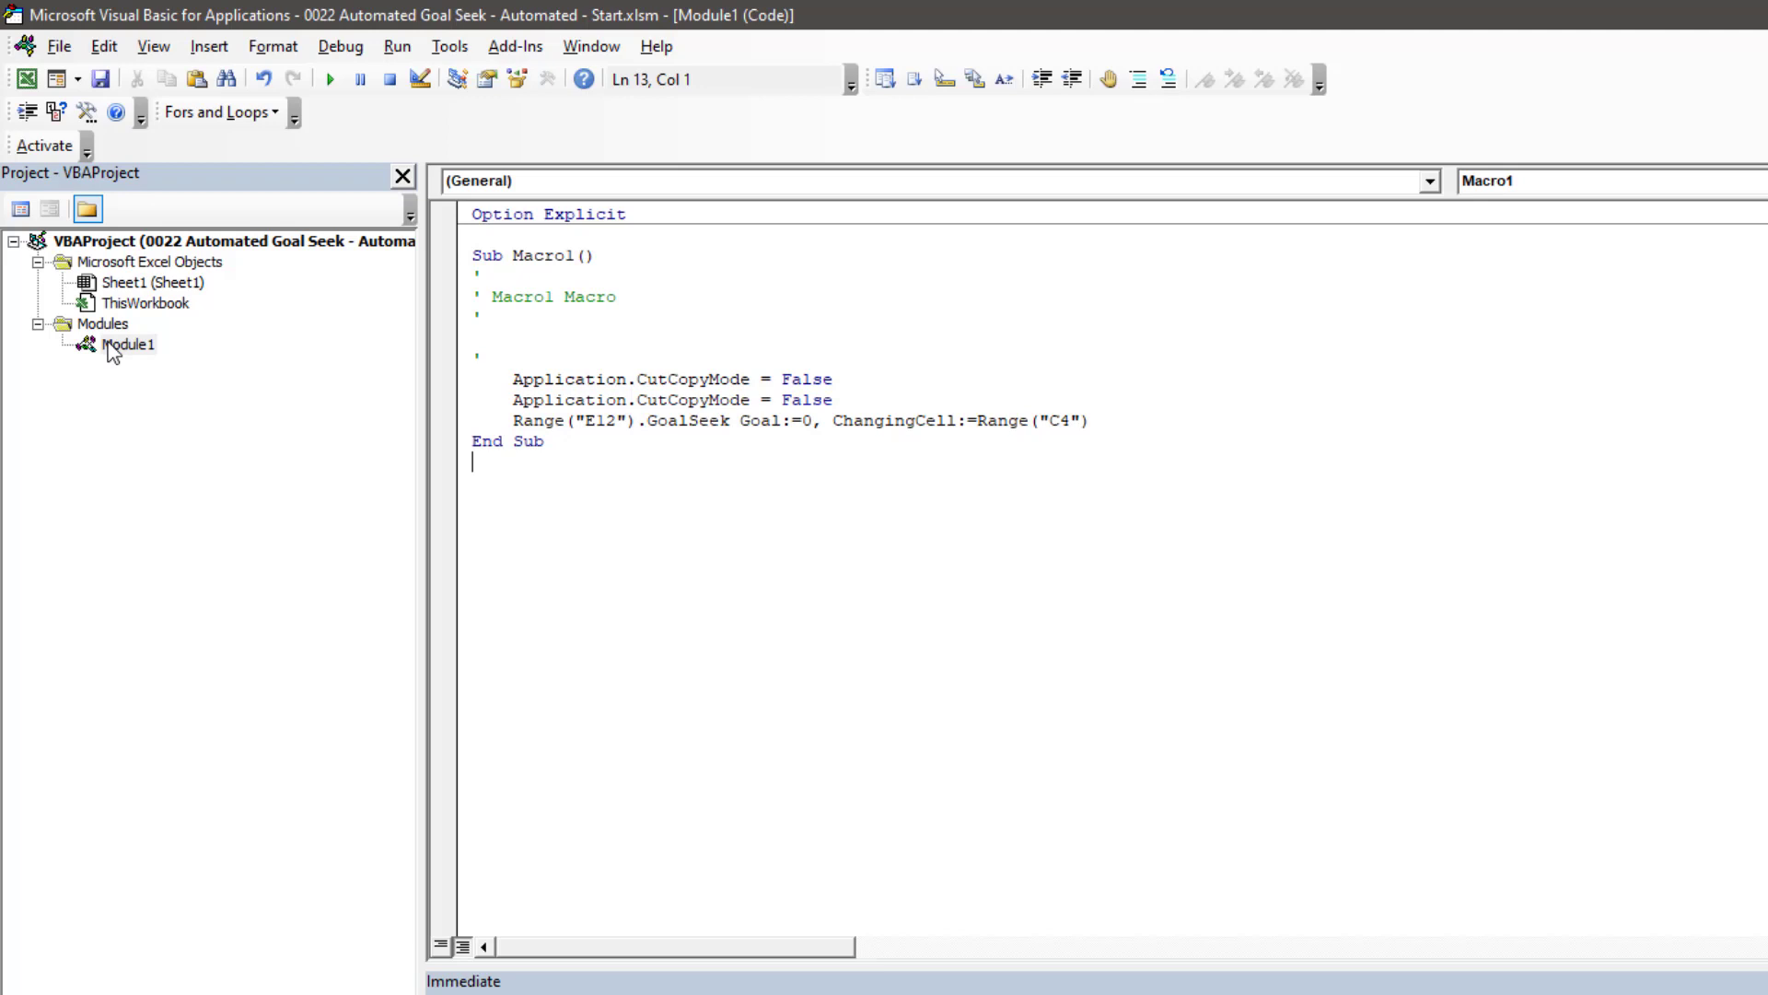
{"action": "mouse_move", "coordinate": [856, 405]}
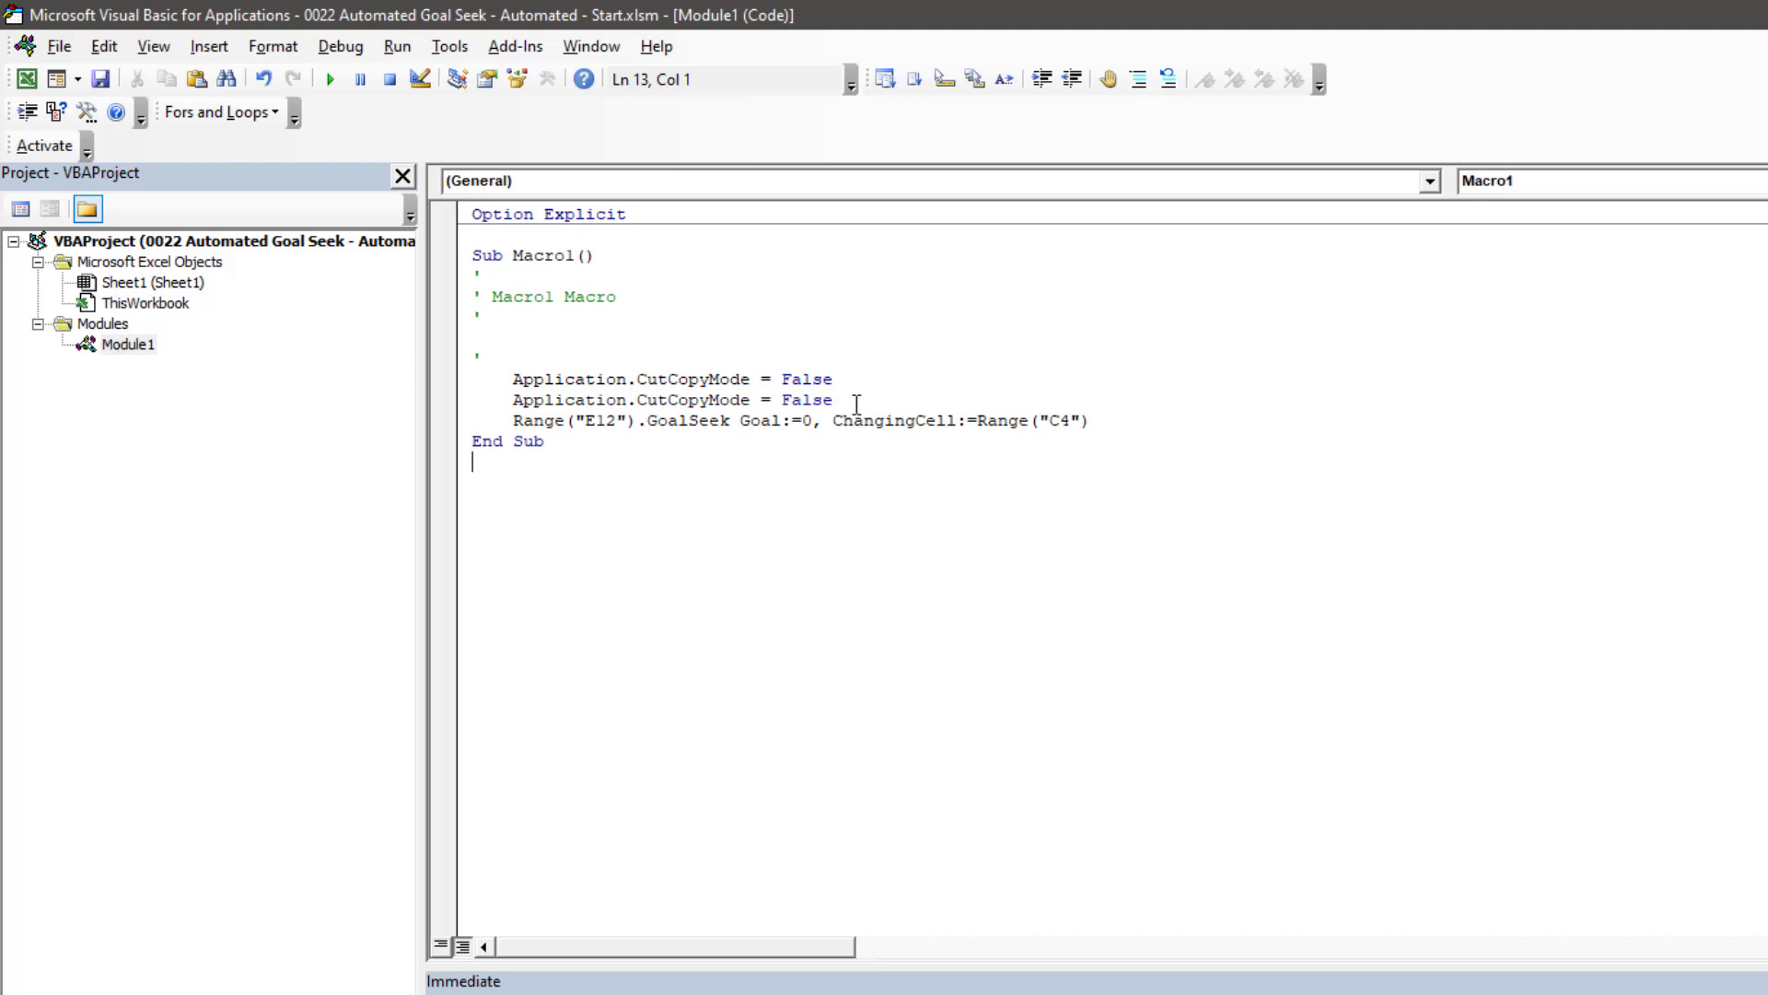
{"action": "left_click_drag", "start_coordinate": [471, 274], "coordinate": [832, 400]}
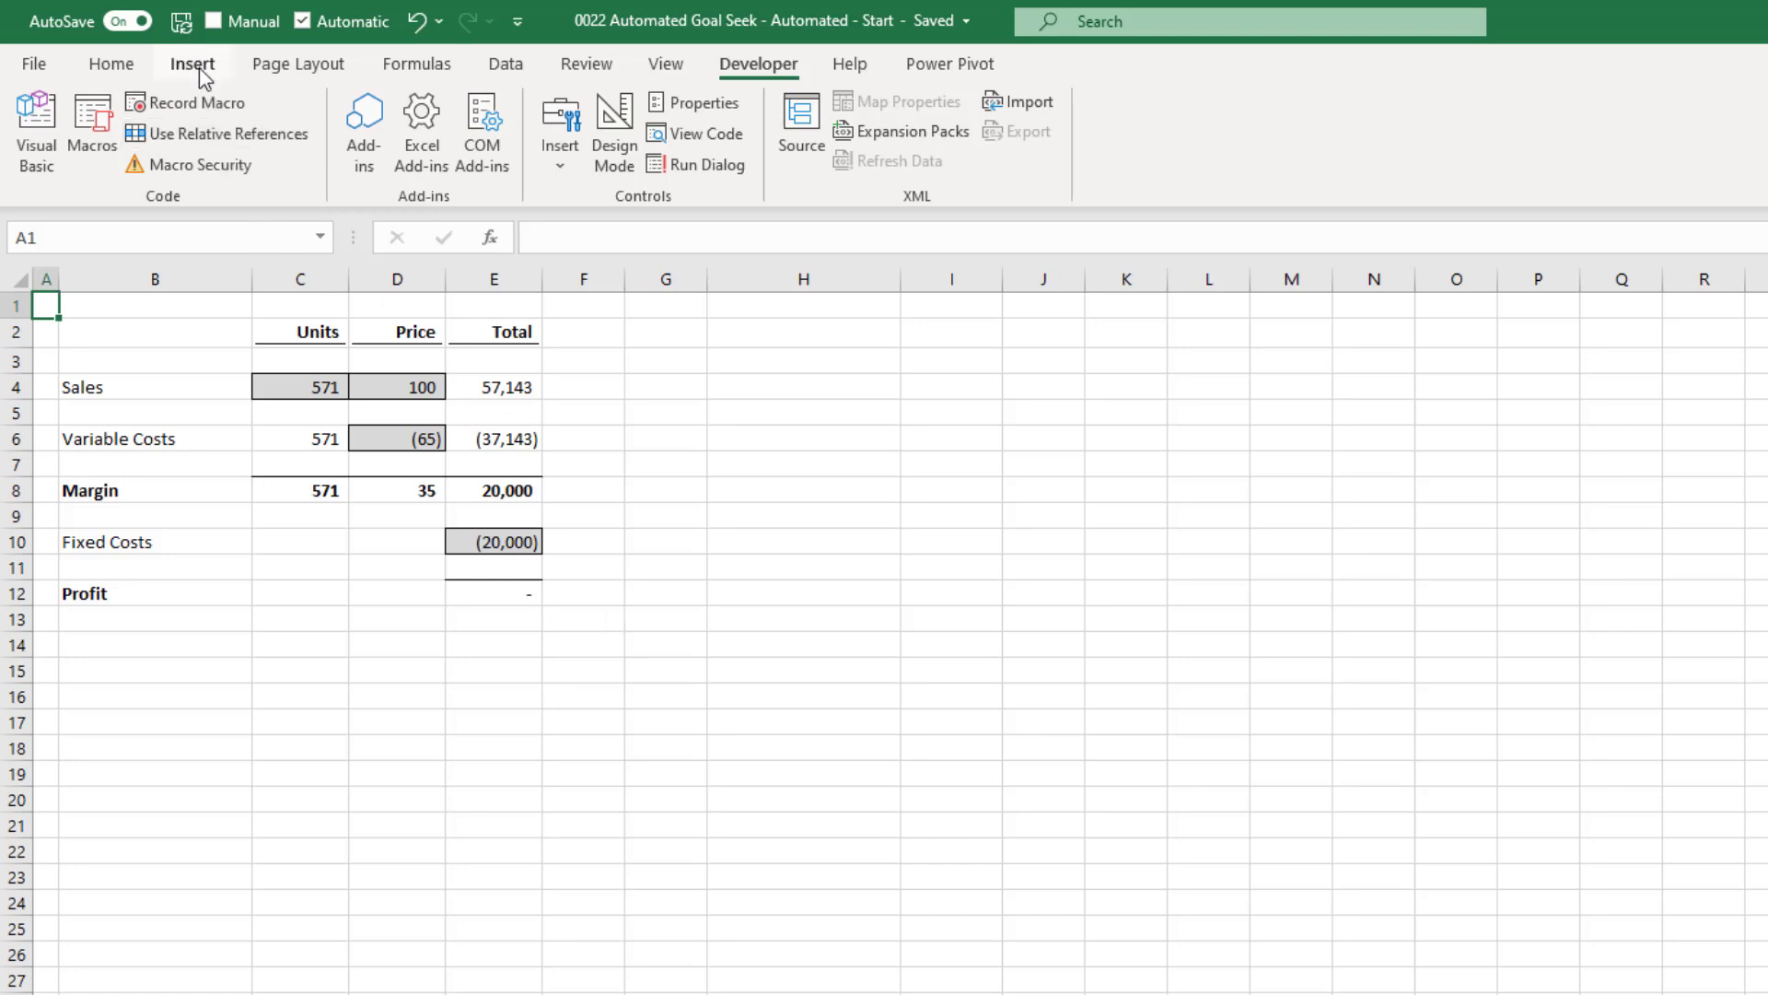
Step: Draw a rounded rectangle shape beside the profit table
{"action": "left_click", "coordinate": [192, 65]}
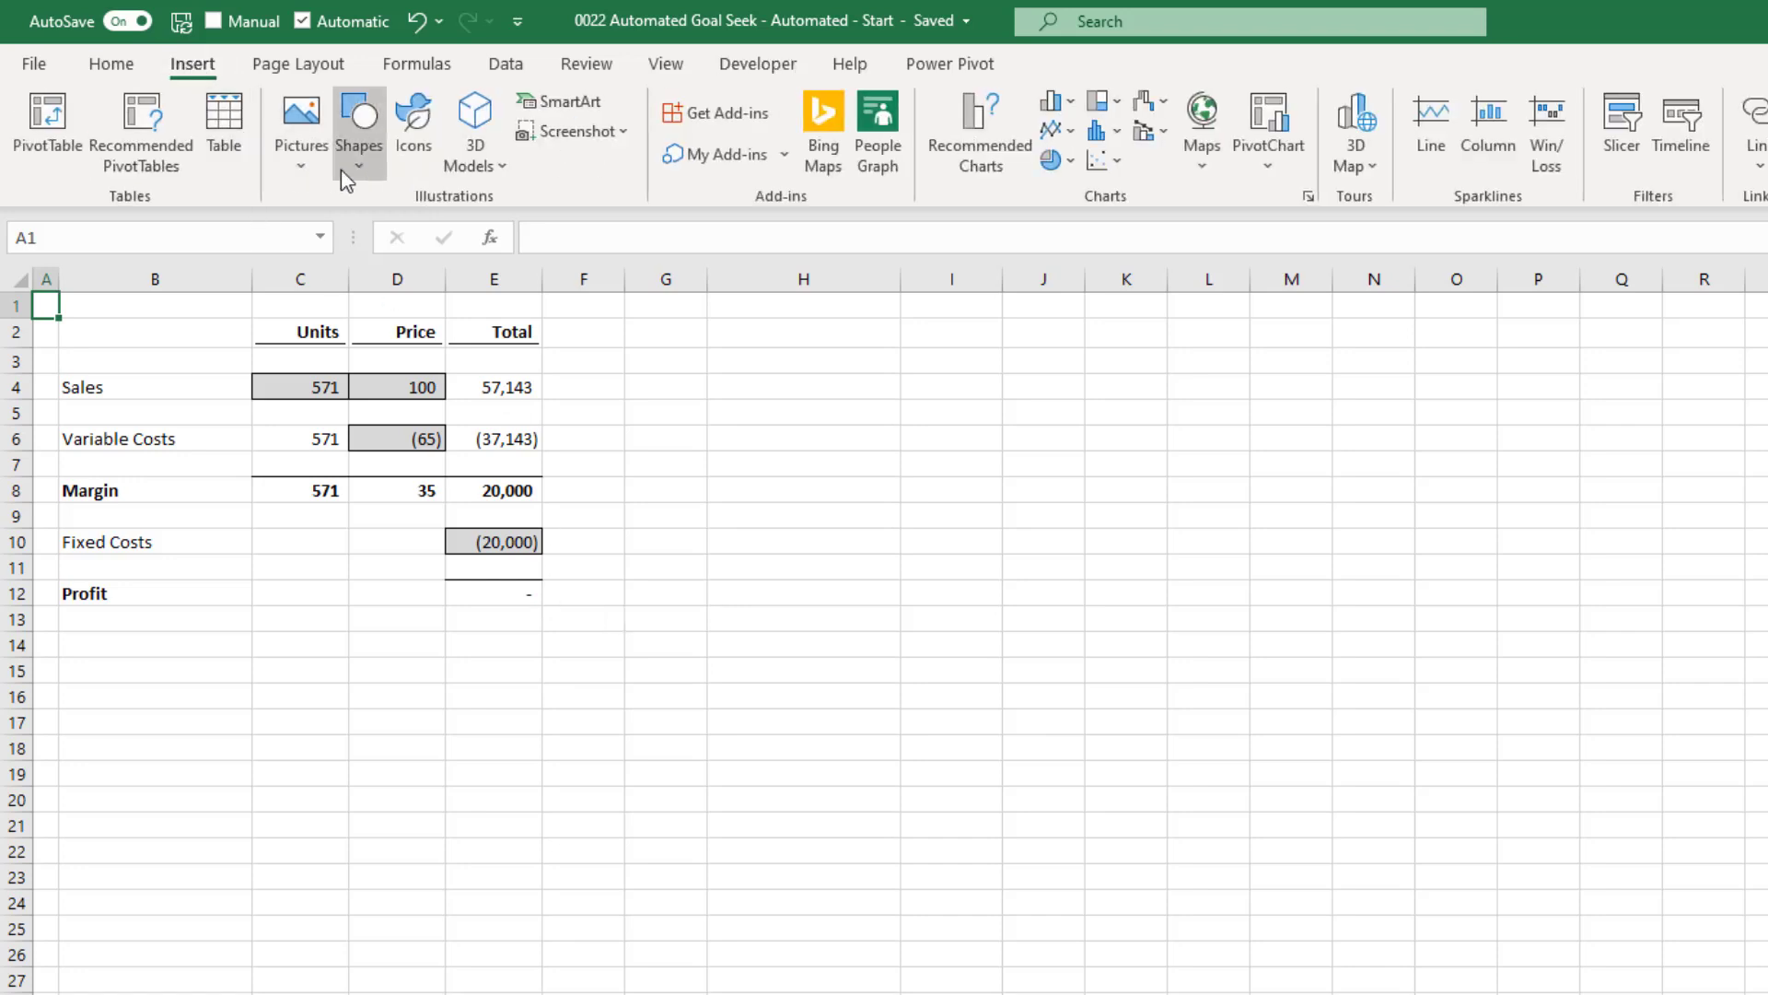
{"action": "left_click", "coordinate": [359, 123]}
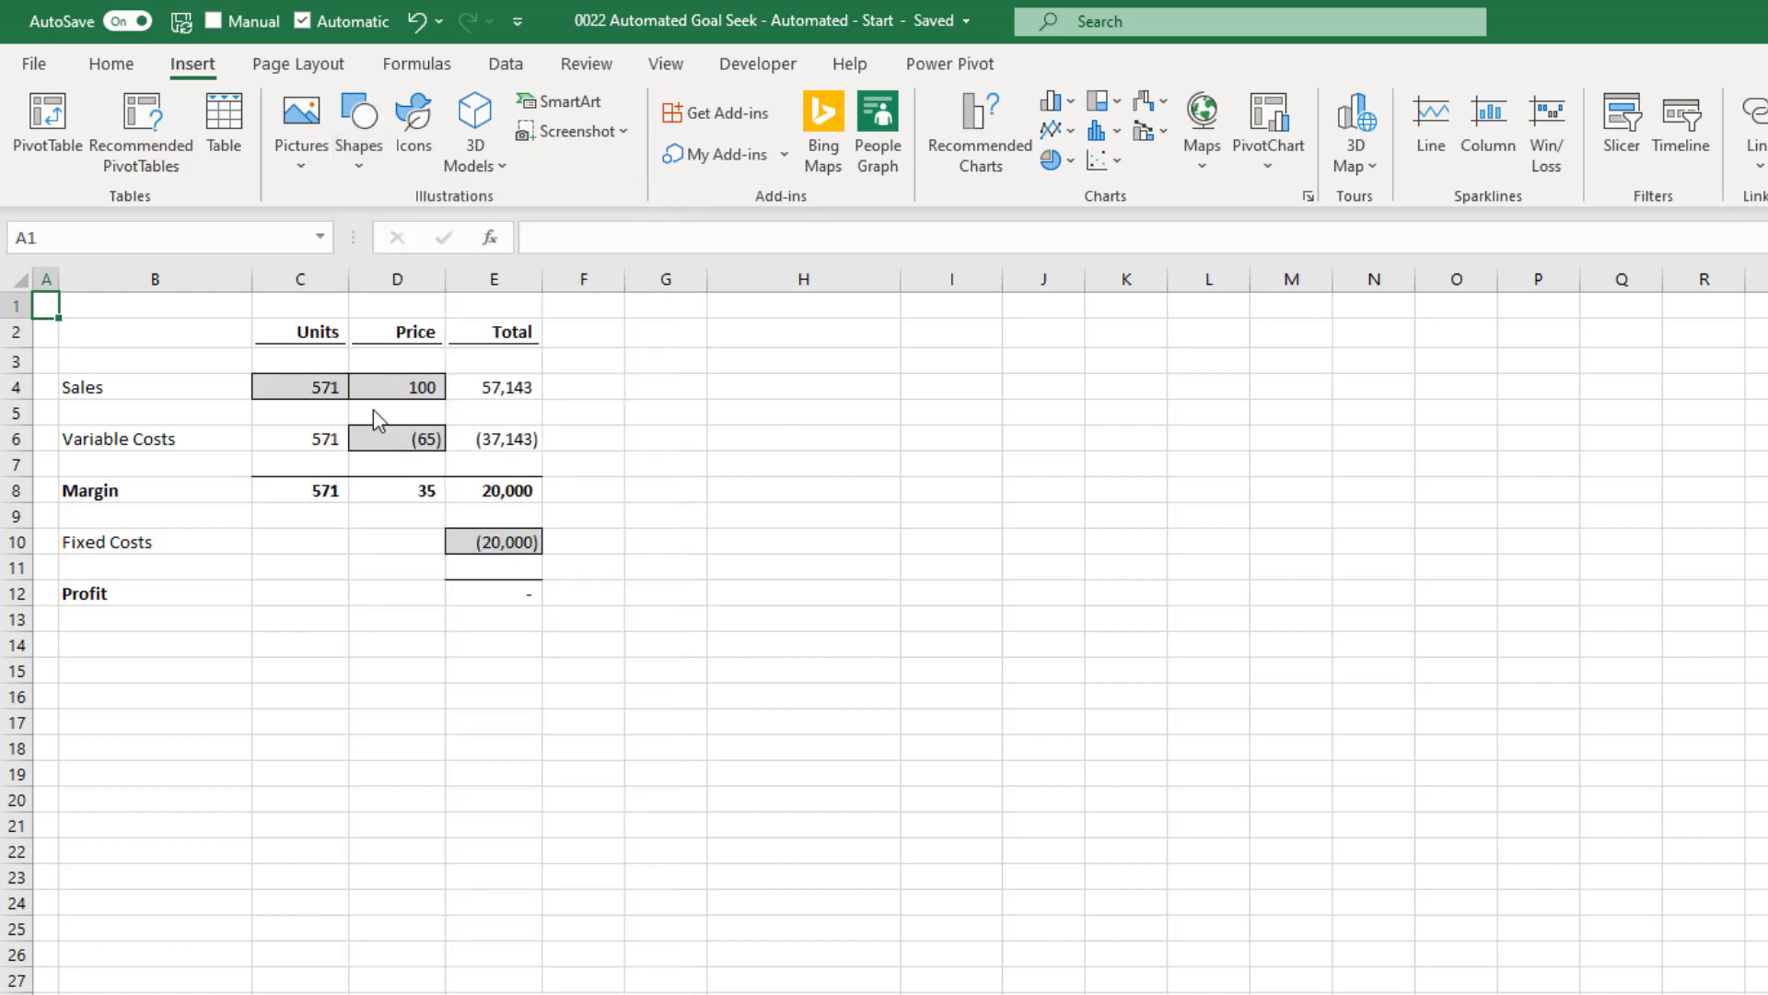
{"action": "mouse_move", "coordinate": [569, 542]}
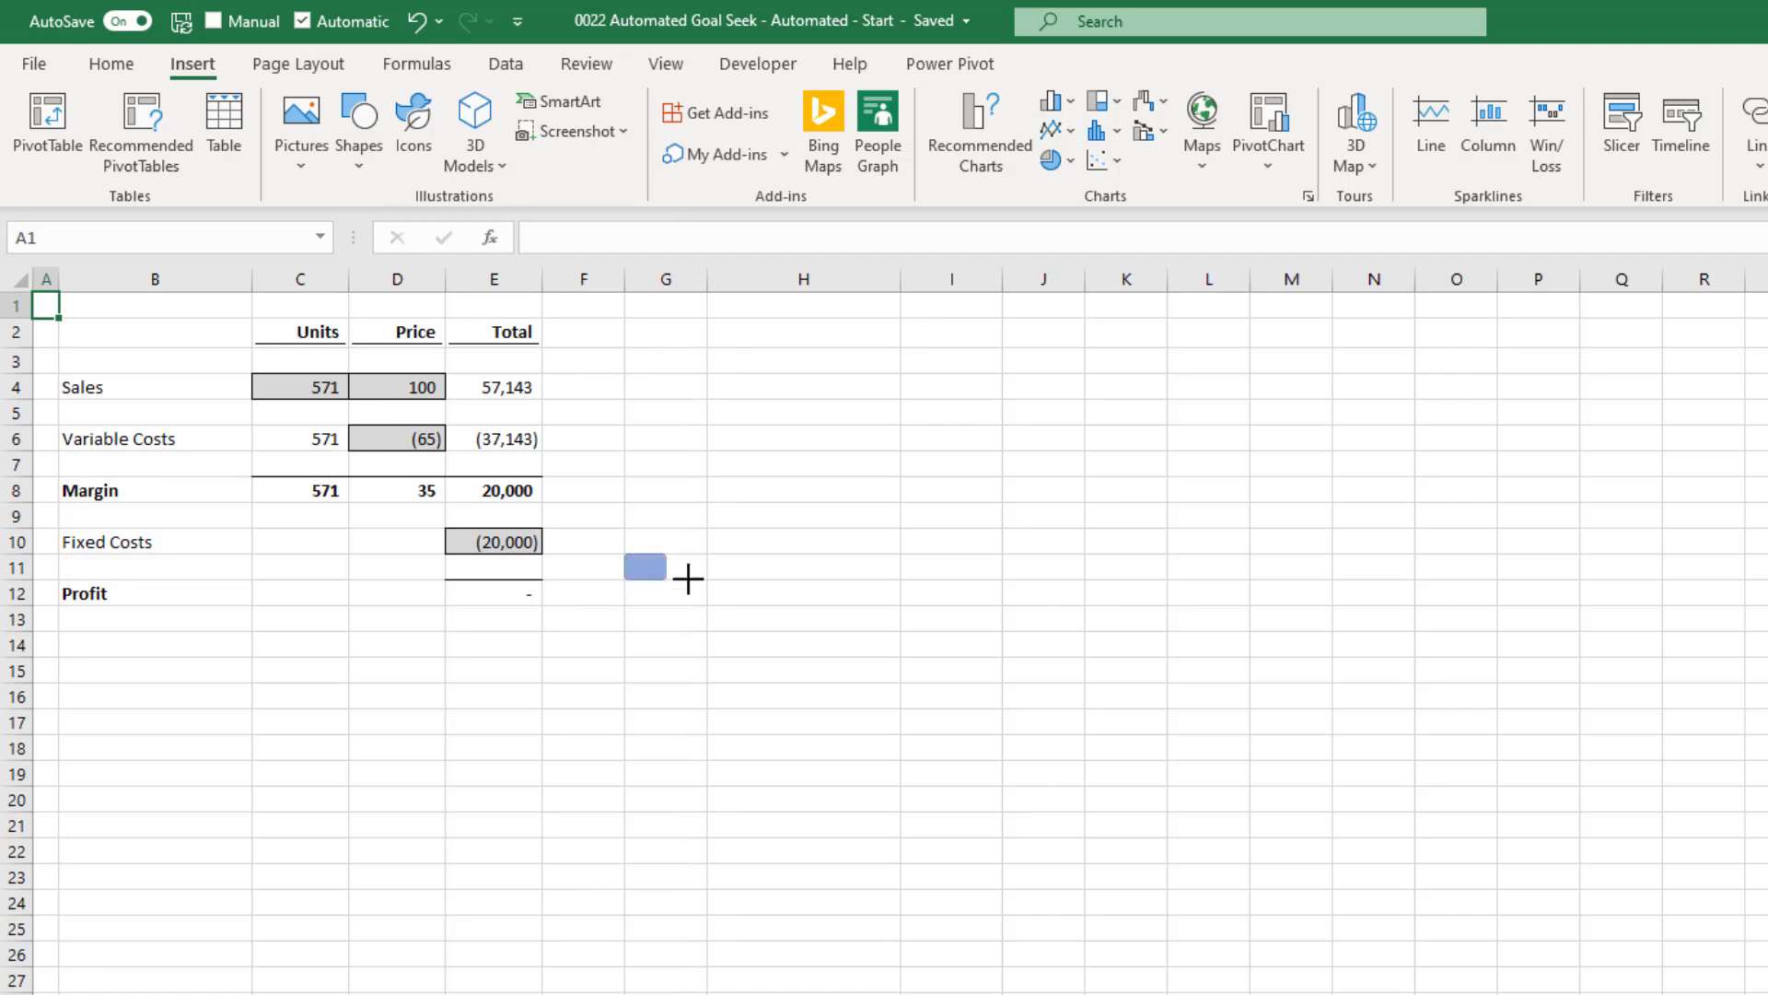
{"action": "left_click_drag", "start_coordinate": [632, 554], "coordinate": [903, 632]}
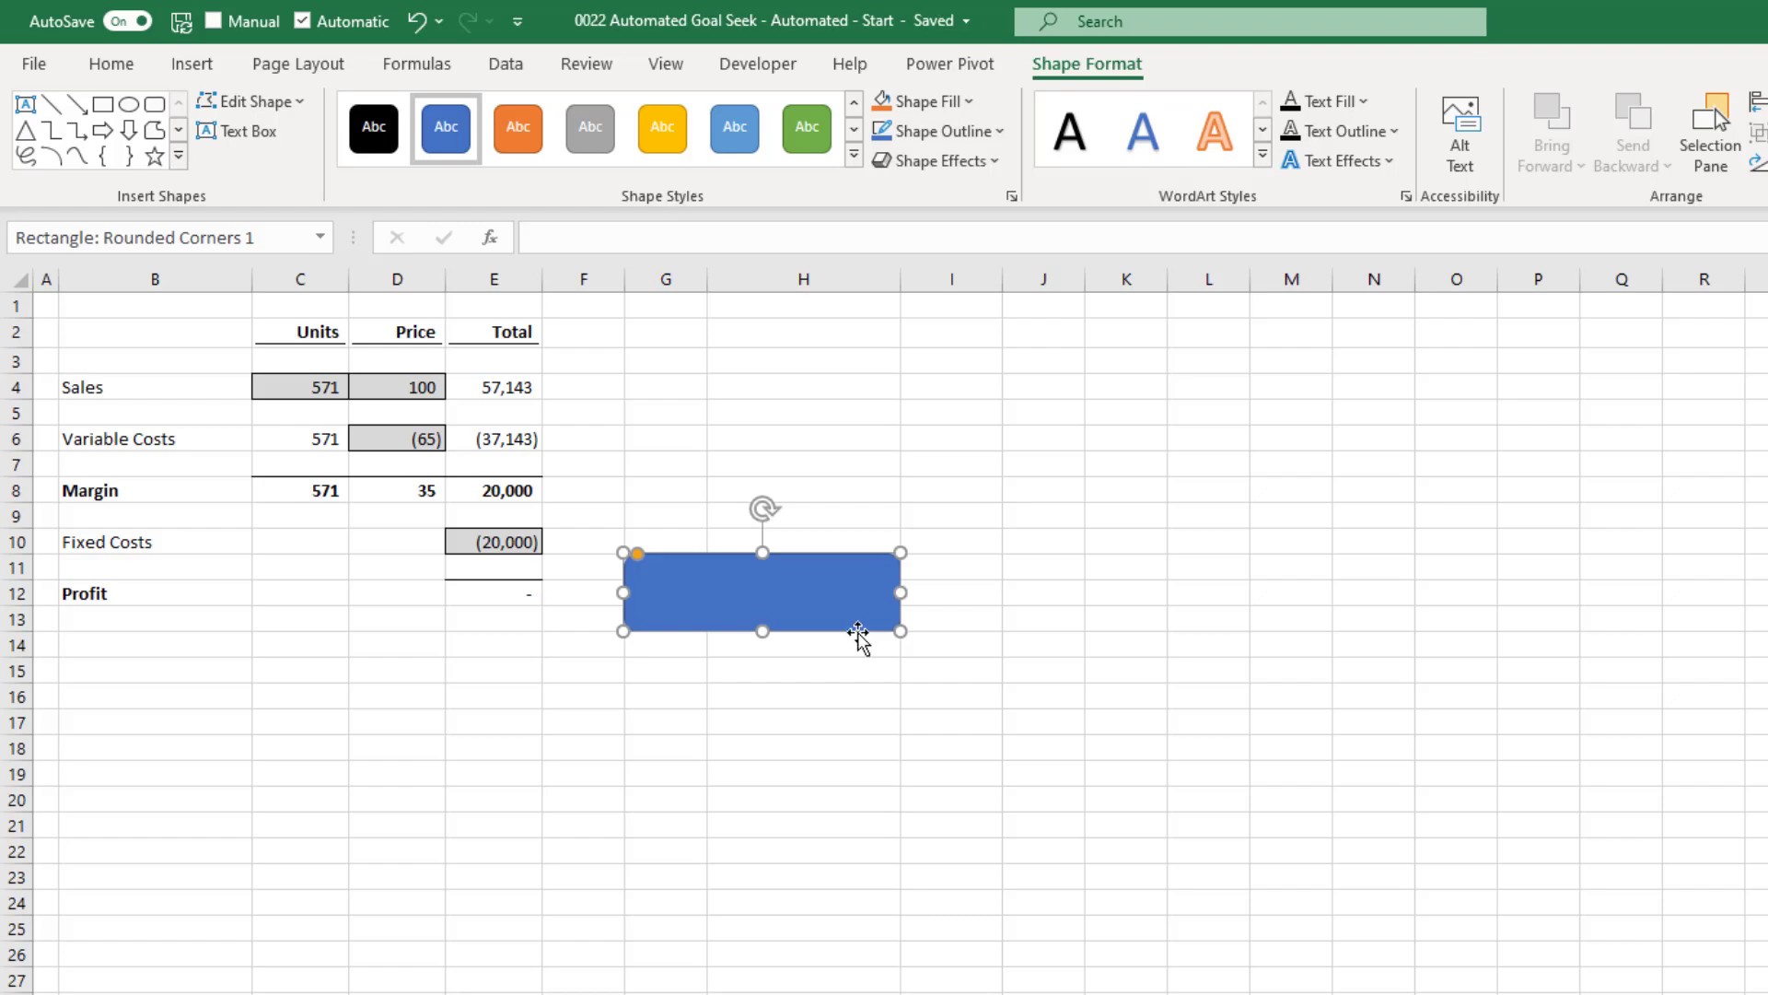
Step: Style the shape and begin editing its text to label it Click me
{"action": "right_click", "coordinate": [856, 632]}
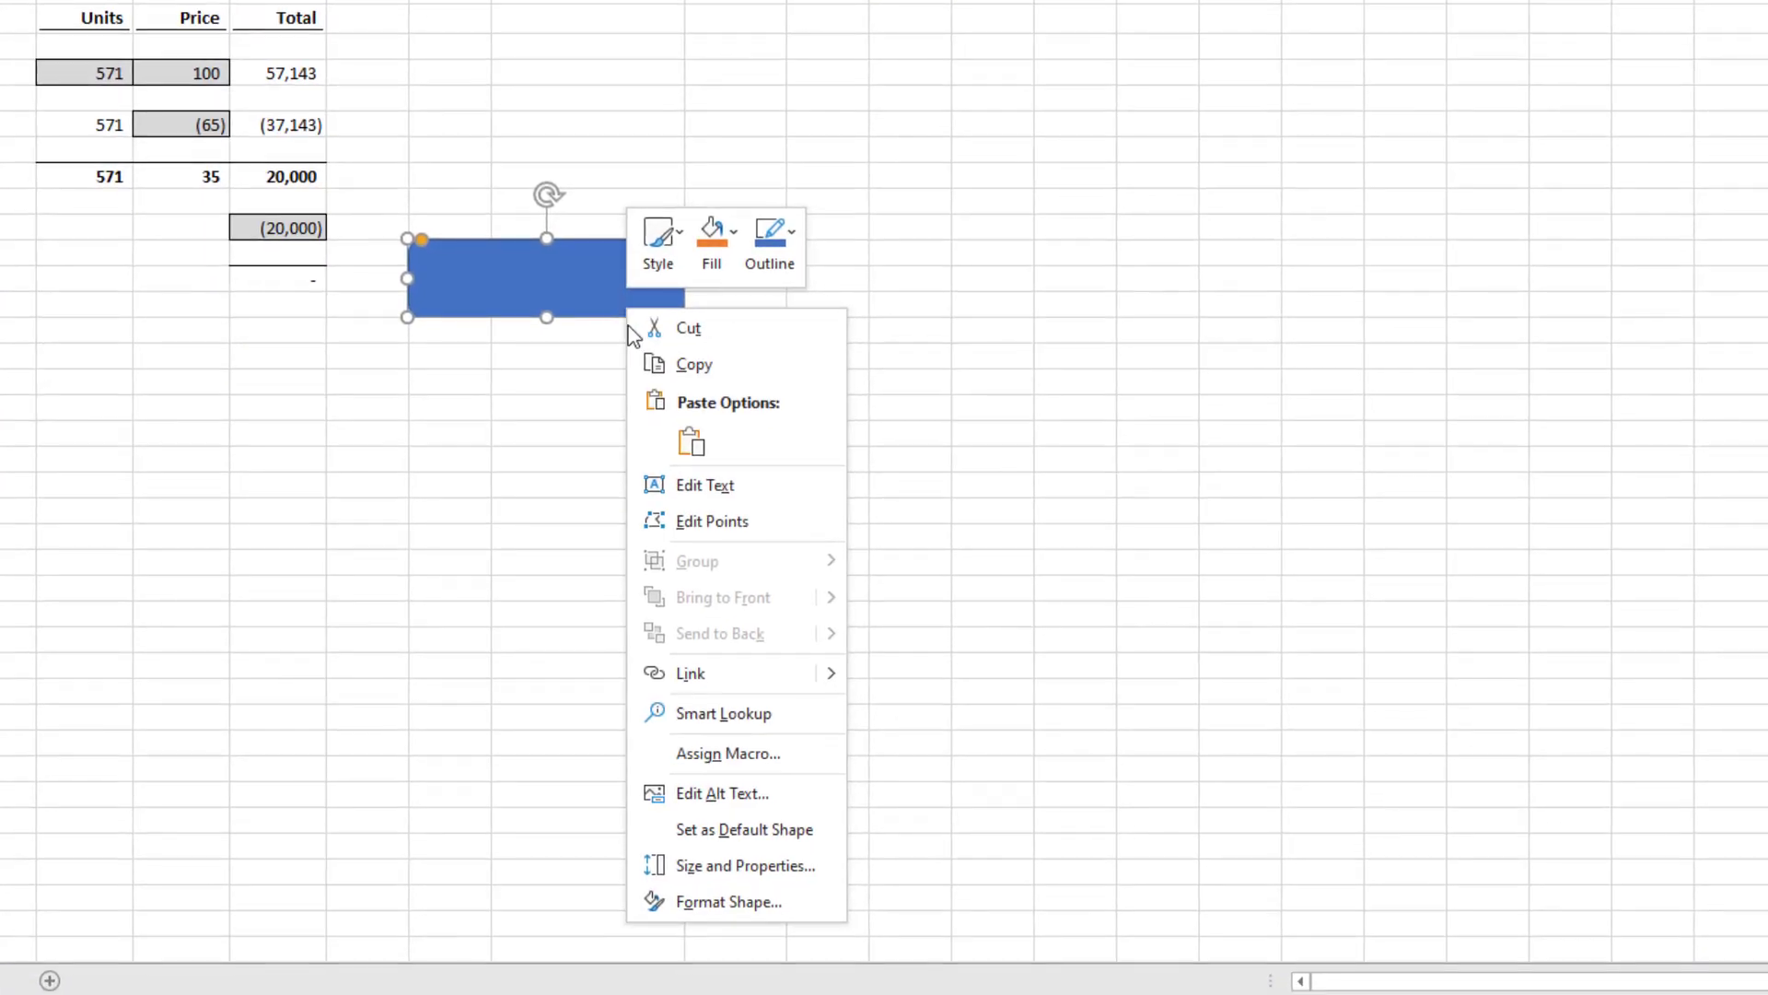
{"action": "left_click", "coordinate": [728, 753]}
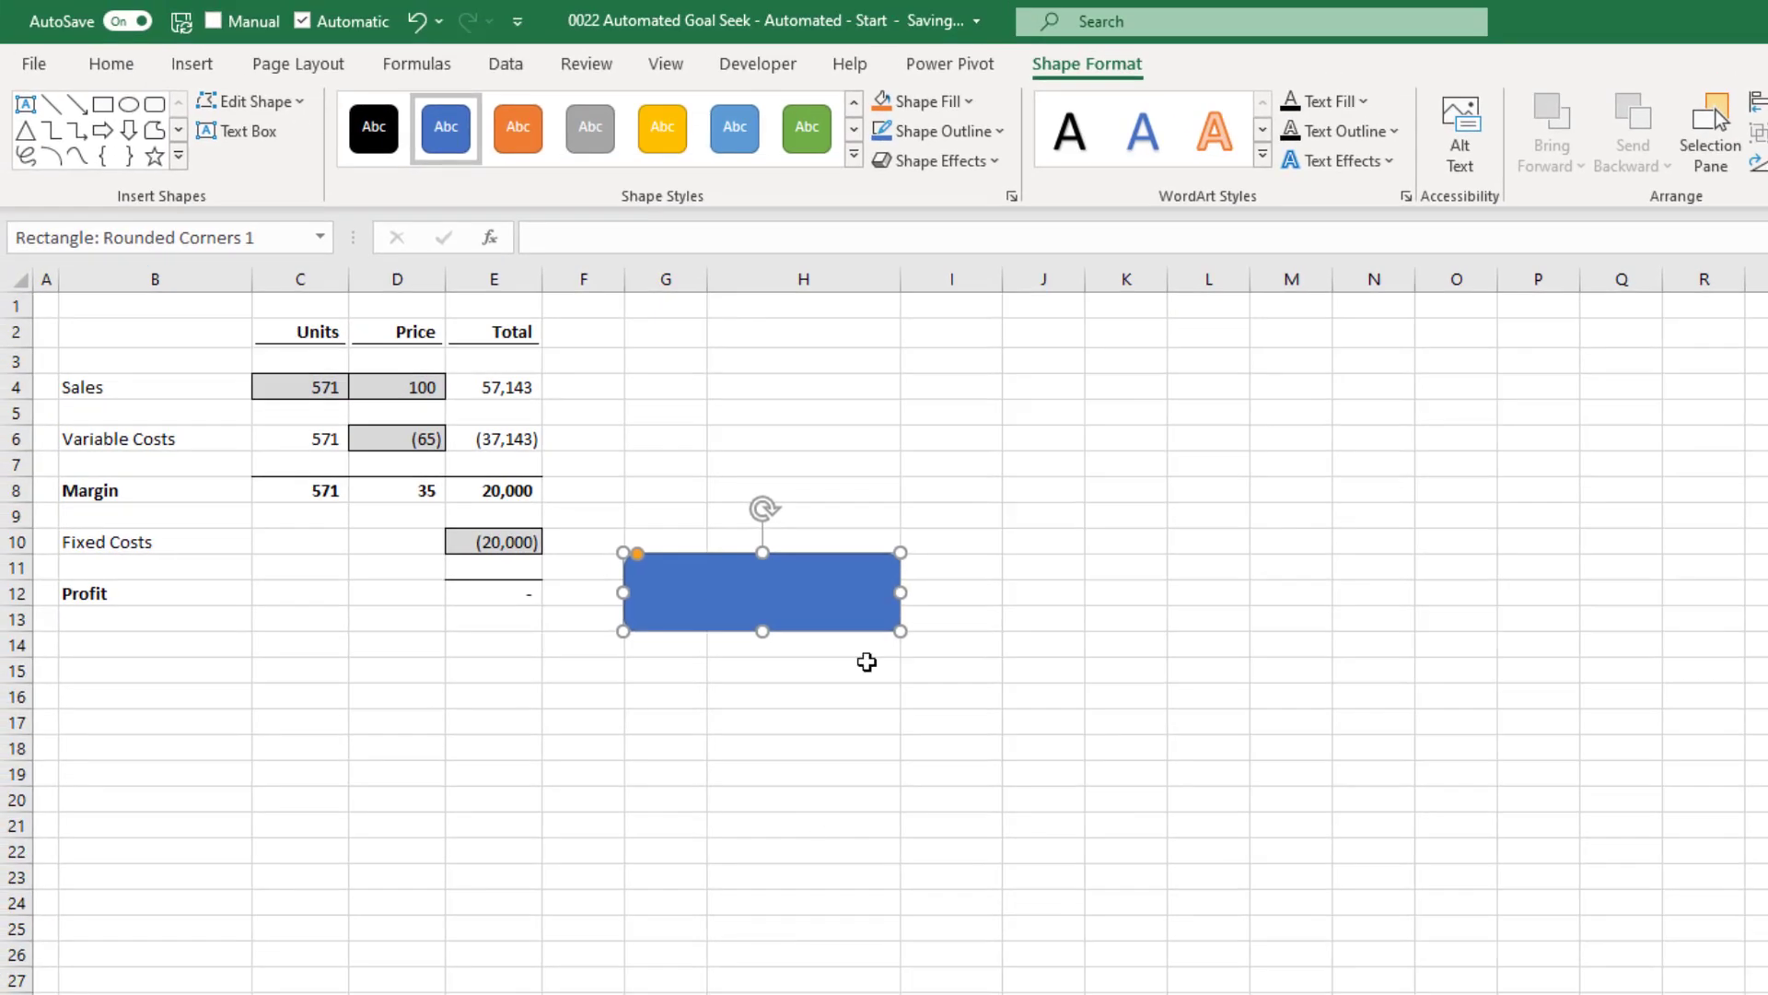
{"action": "left_click", "coordinate": [936, 160]}
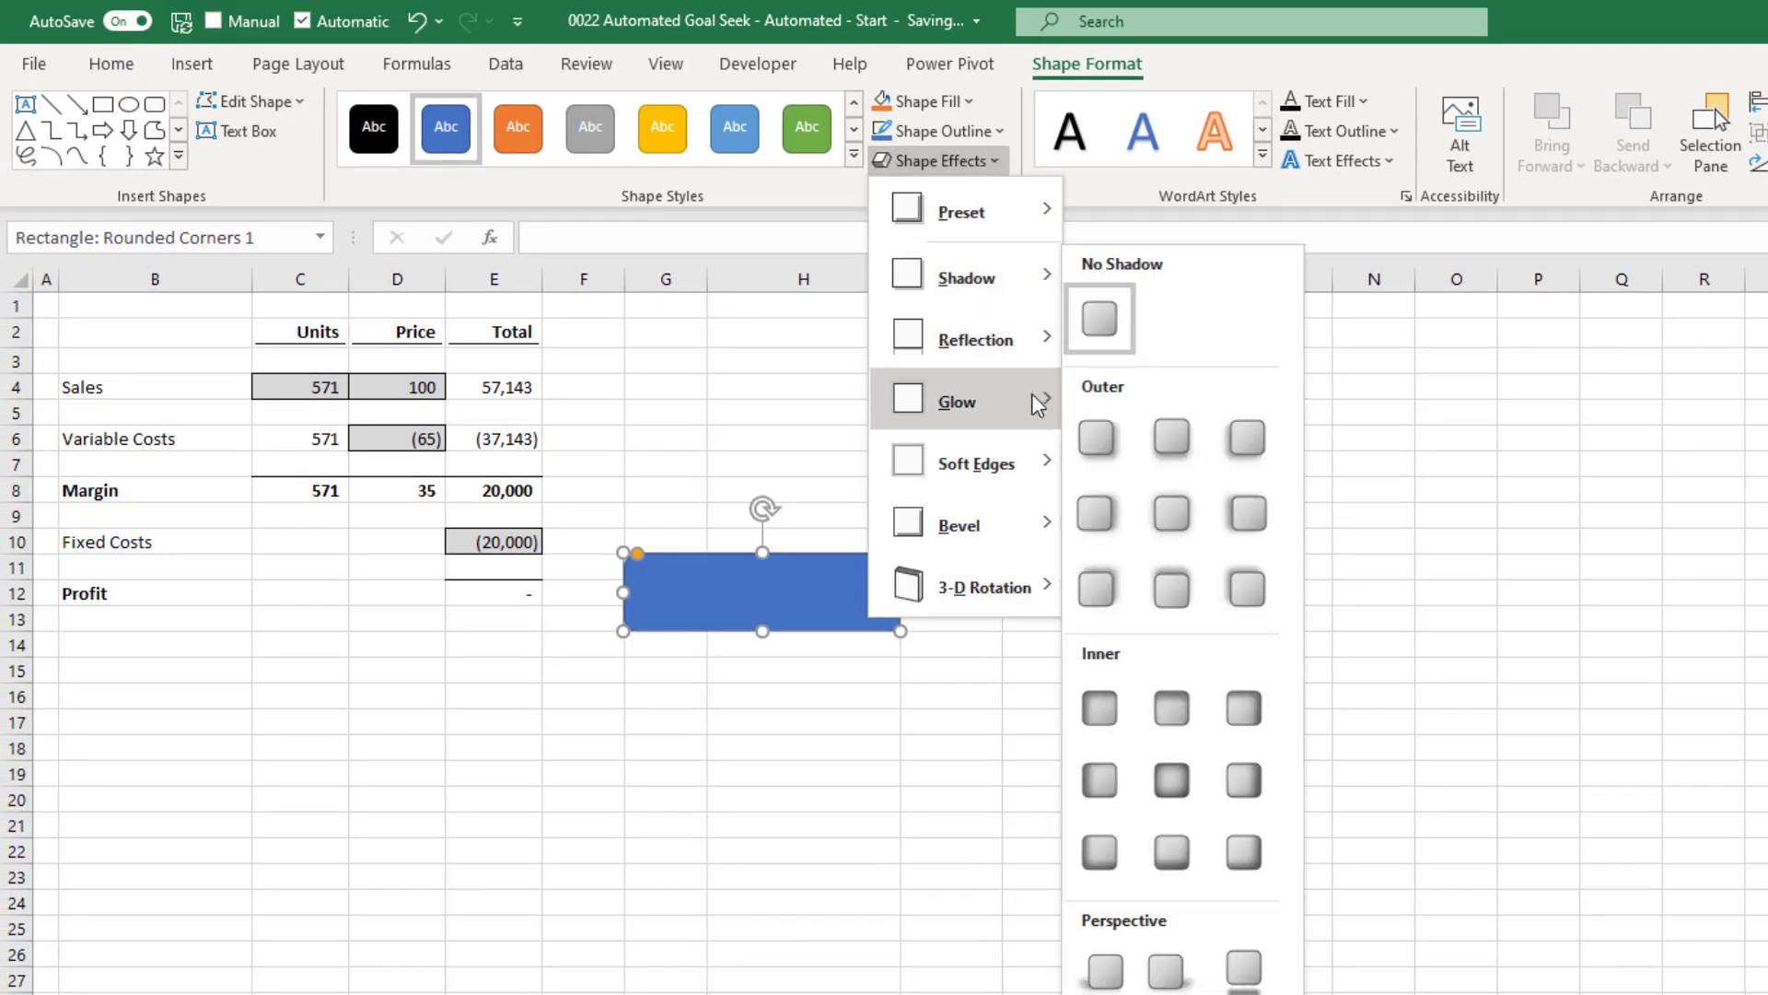
{"action": "right_click", "coordinate": [790, 606]}
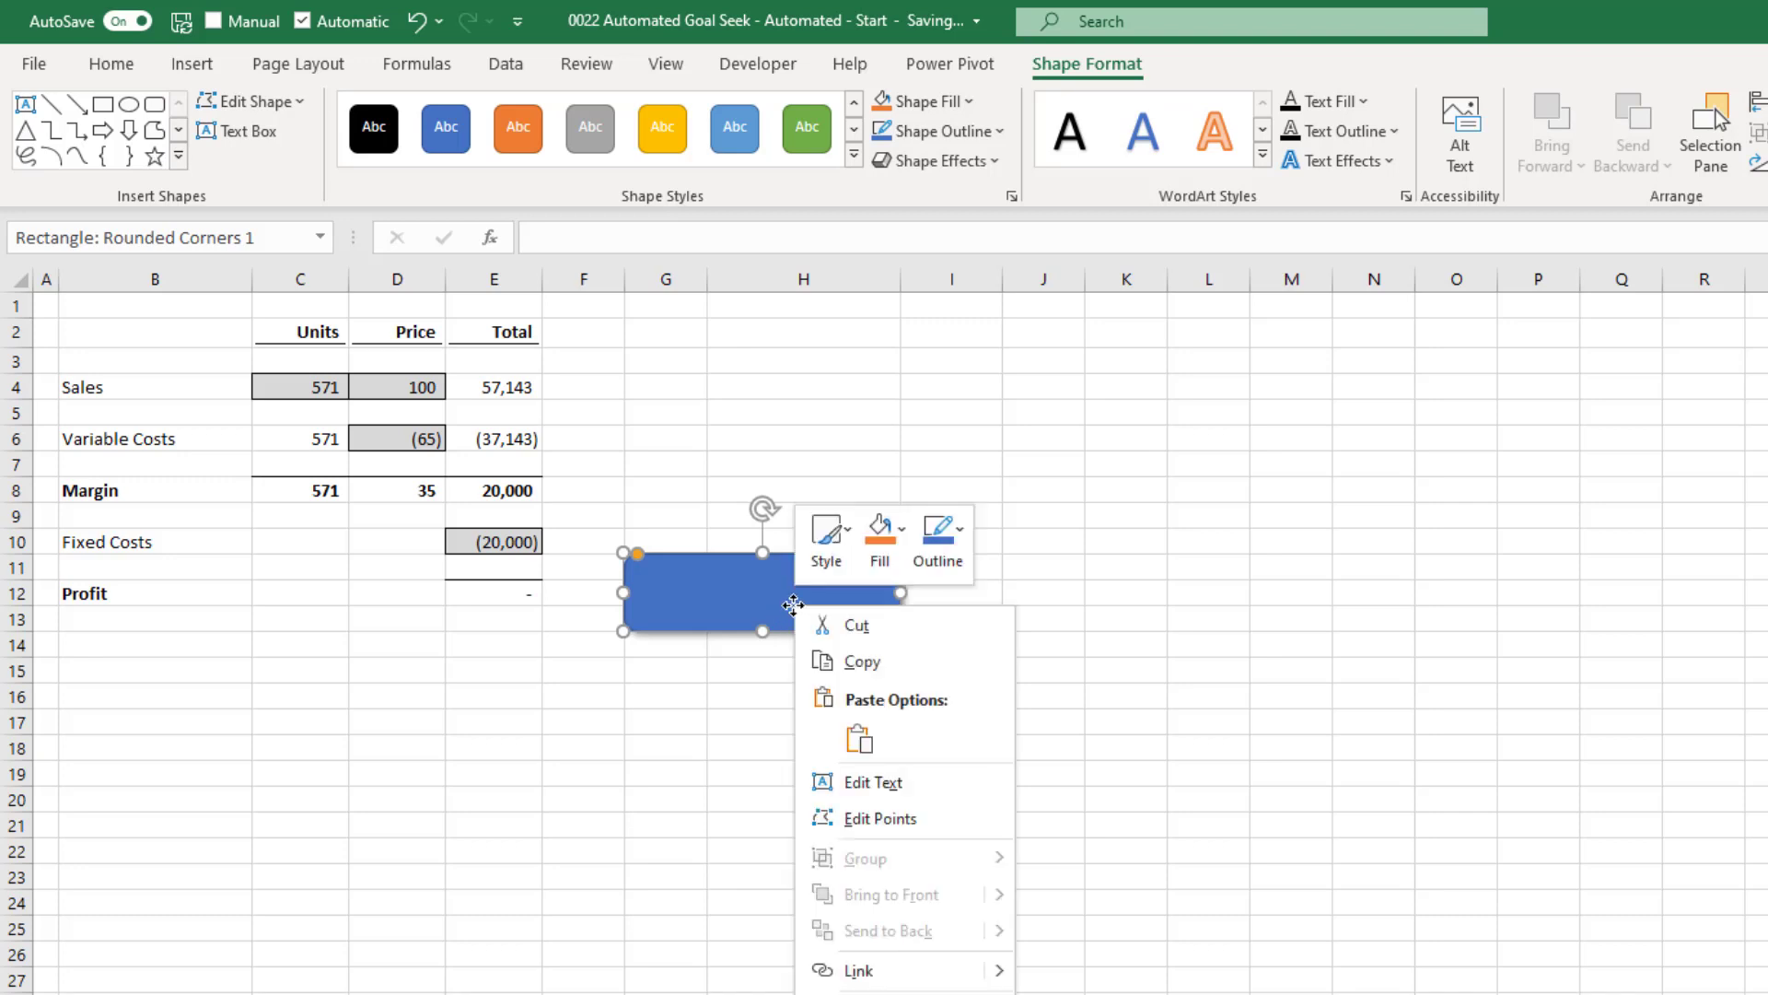
{"action": "left_click", "coordinate": [871, 781]}
{"action": "type", "text": "Click me"}
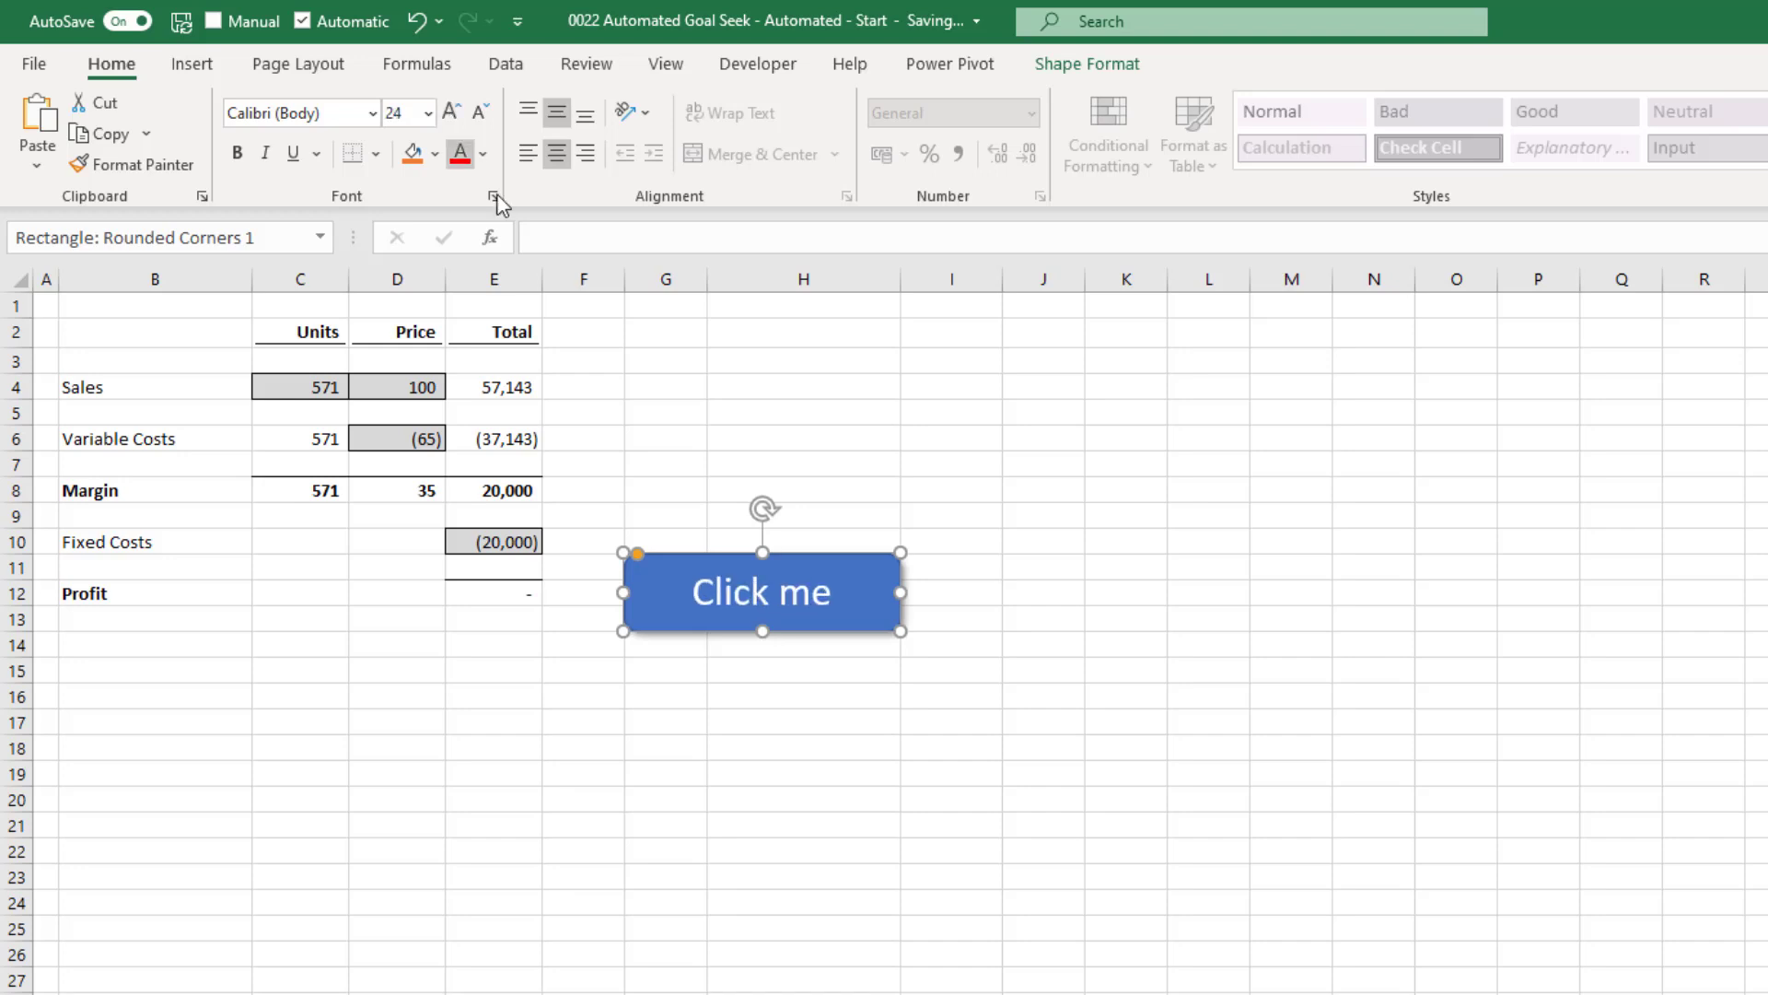
Step: Enter 1000 units in C4 and run Goal Seek from the Click me shape, returning to 571
{"action": "left_click", "coordinate": [301, 385]}
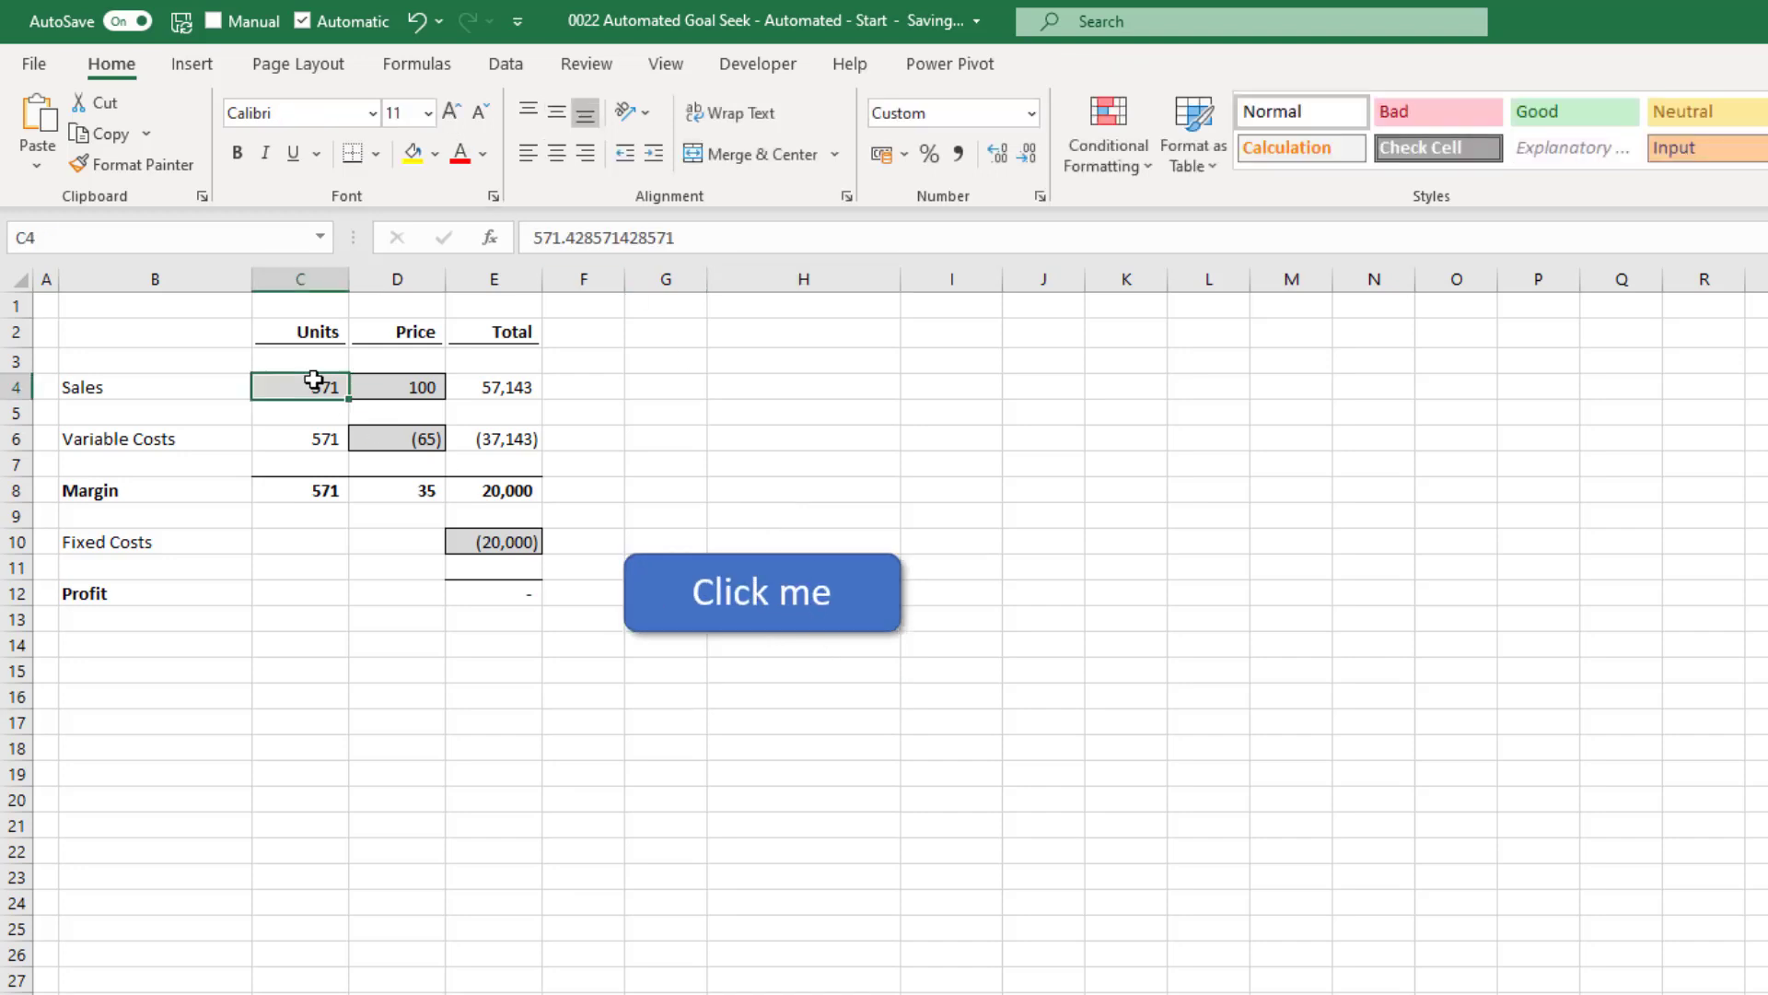
{"action": "left_click", "coordinate": [760, 591]}
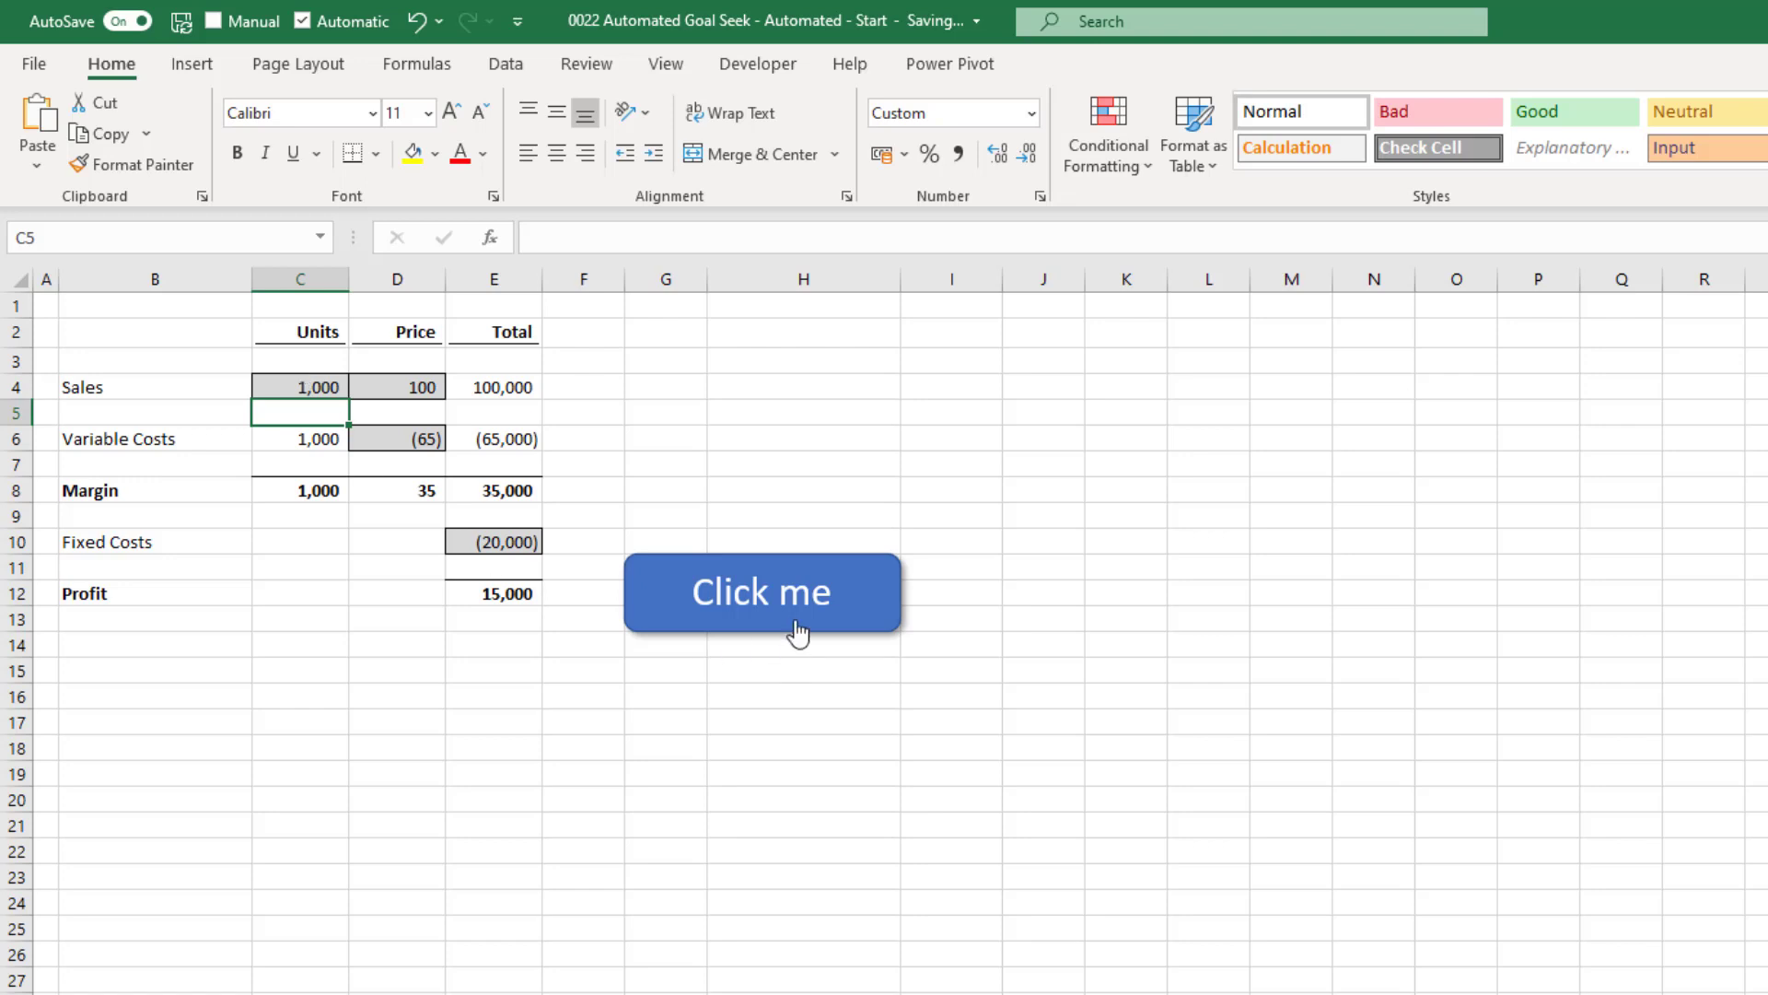
{"action": "left_click", "coordinate": [761, 591]}
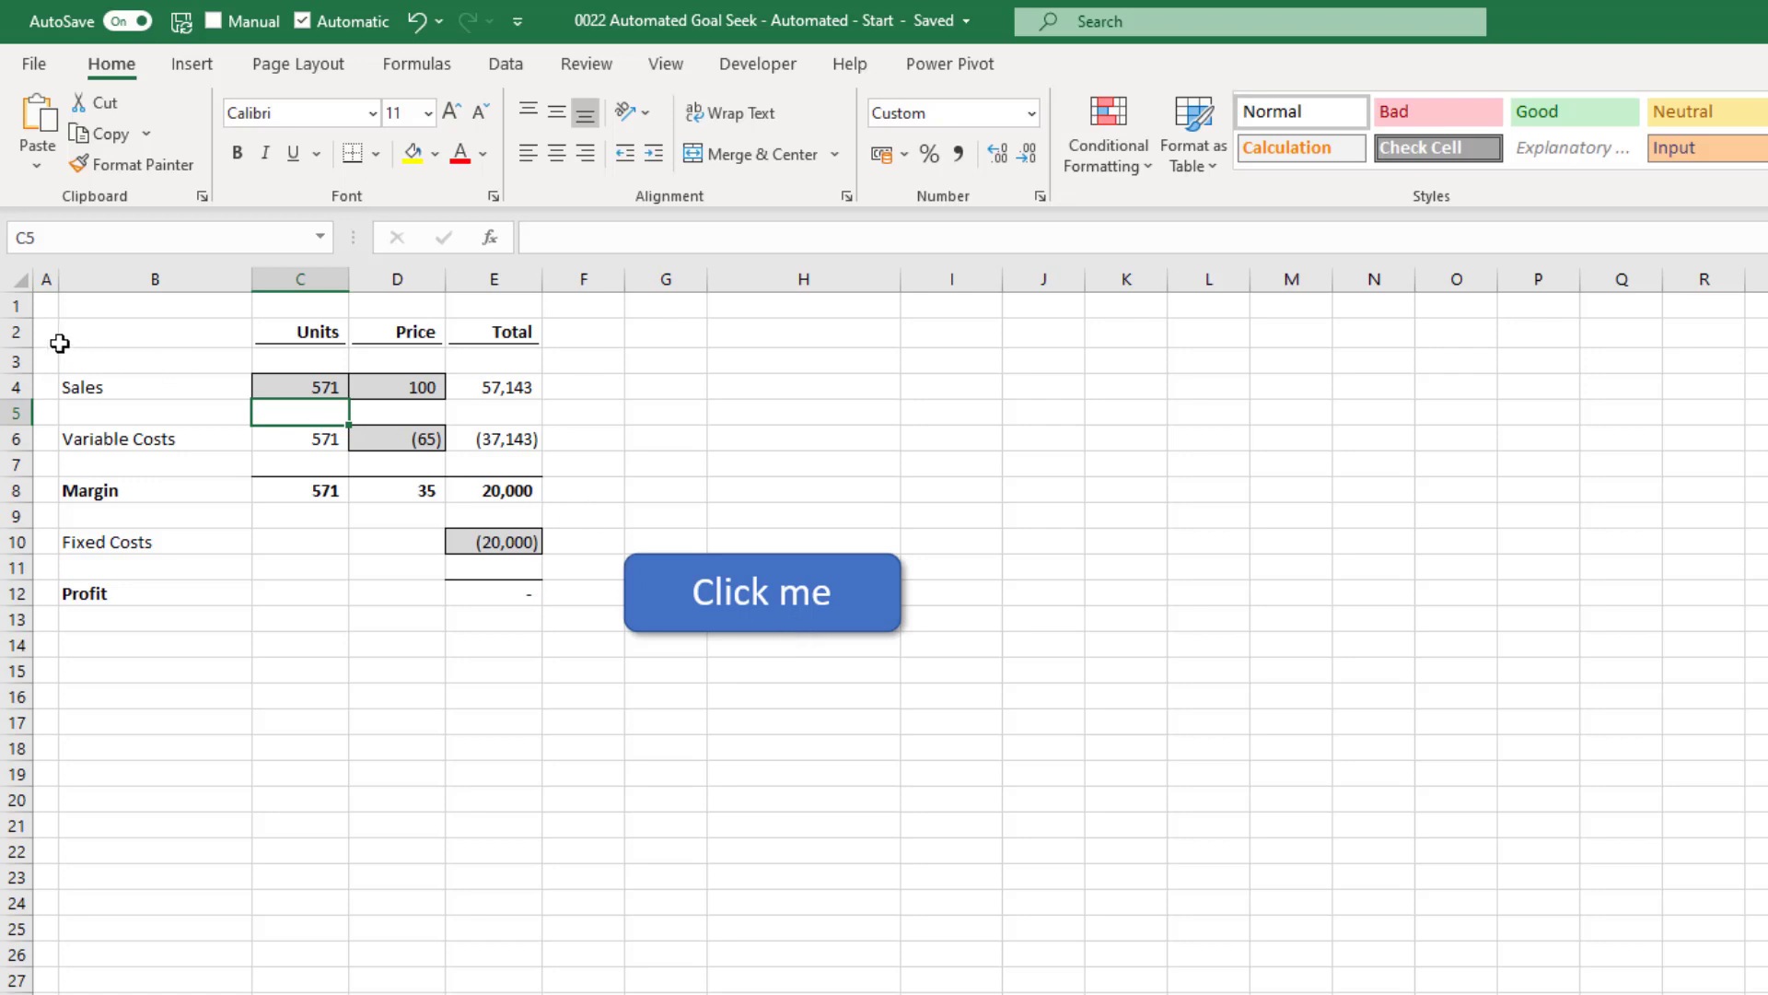
{"action": "right_click", "coordinate": [17, 302]}
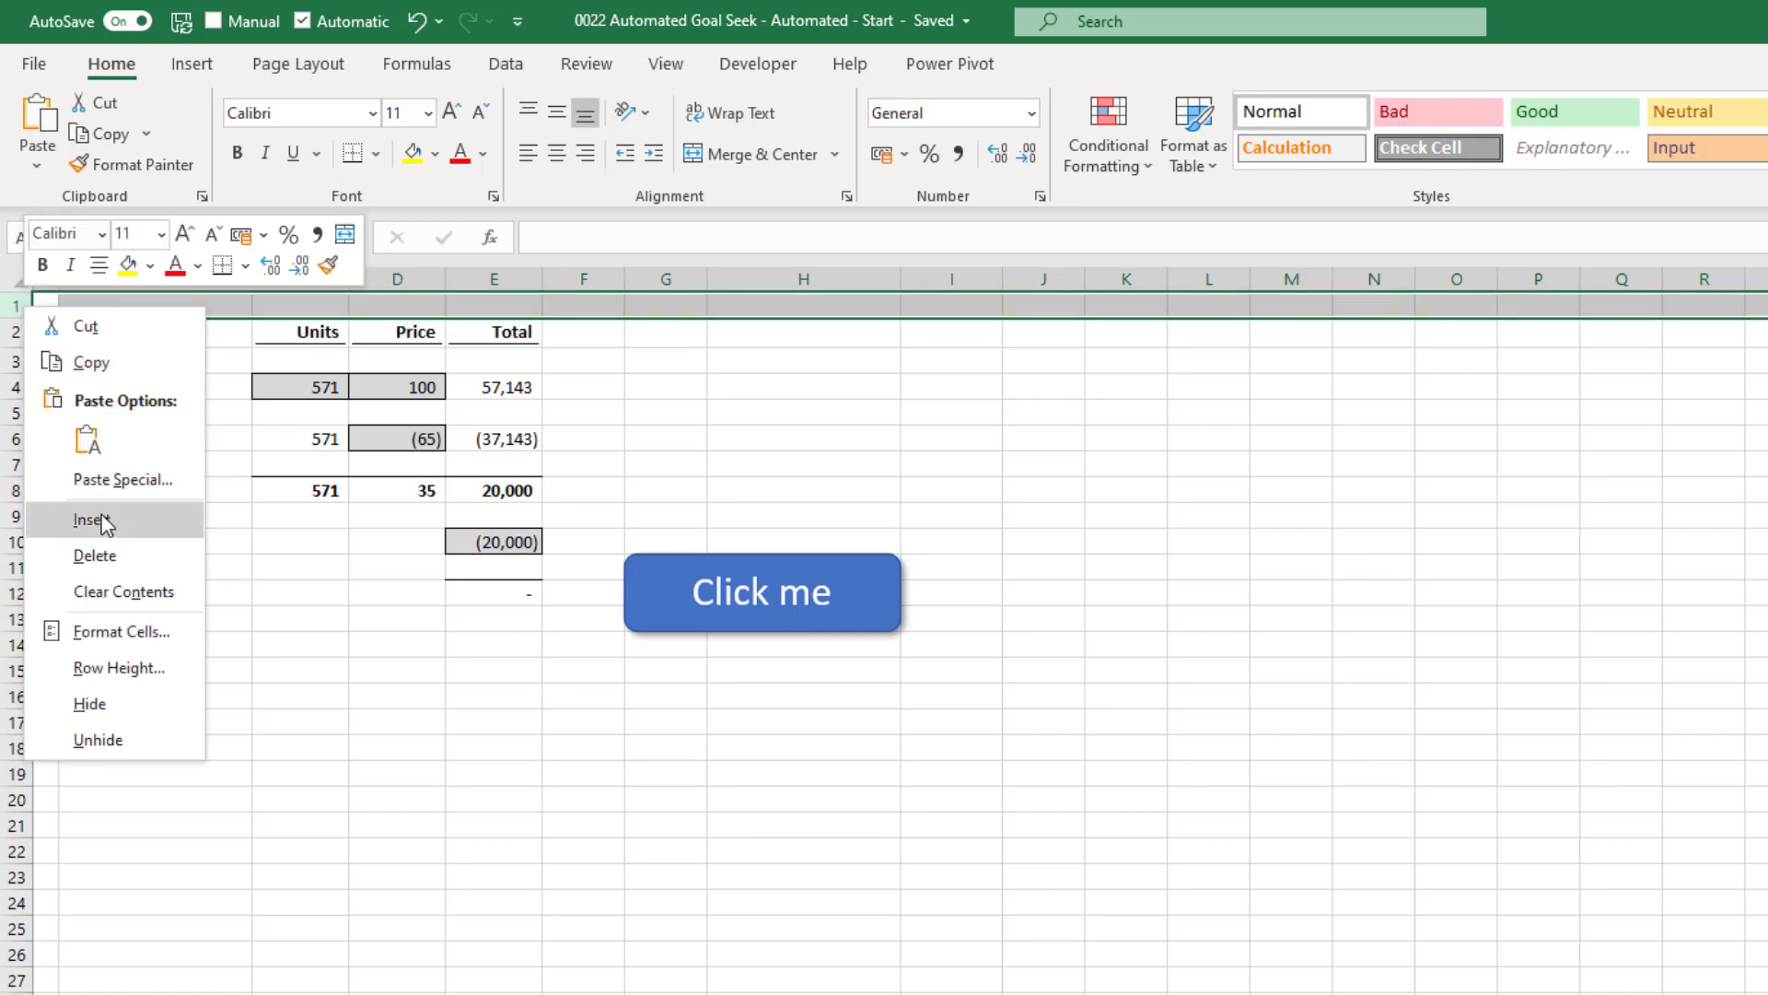
{"action": "left_click", "coordinate": [92, 520]}
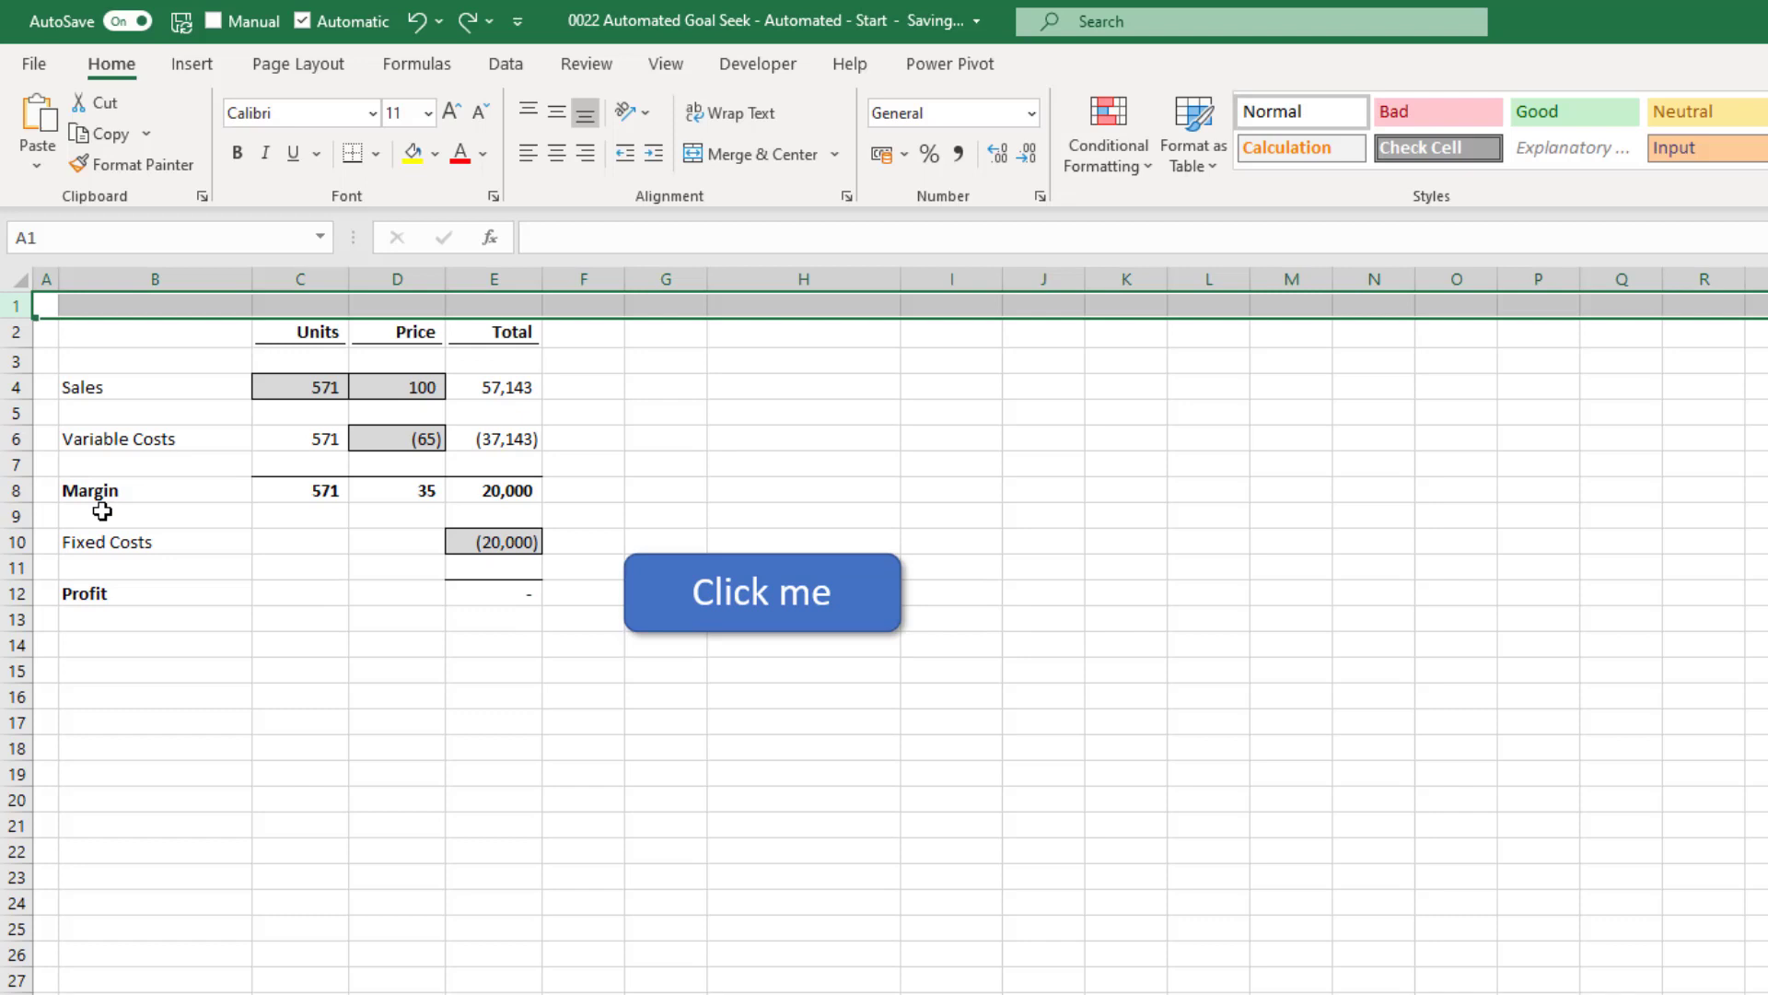
Step: Name C4 SalesUnits and D4 SalesPrice via the Name Box
{"action": "left_click", "coordinate": [300, 387]}
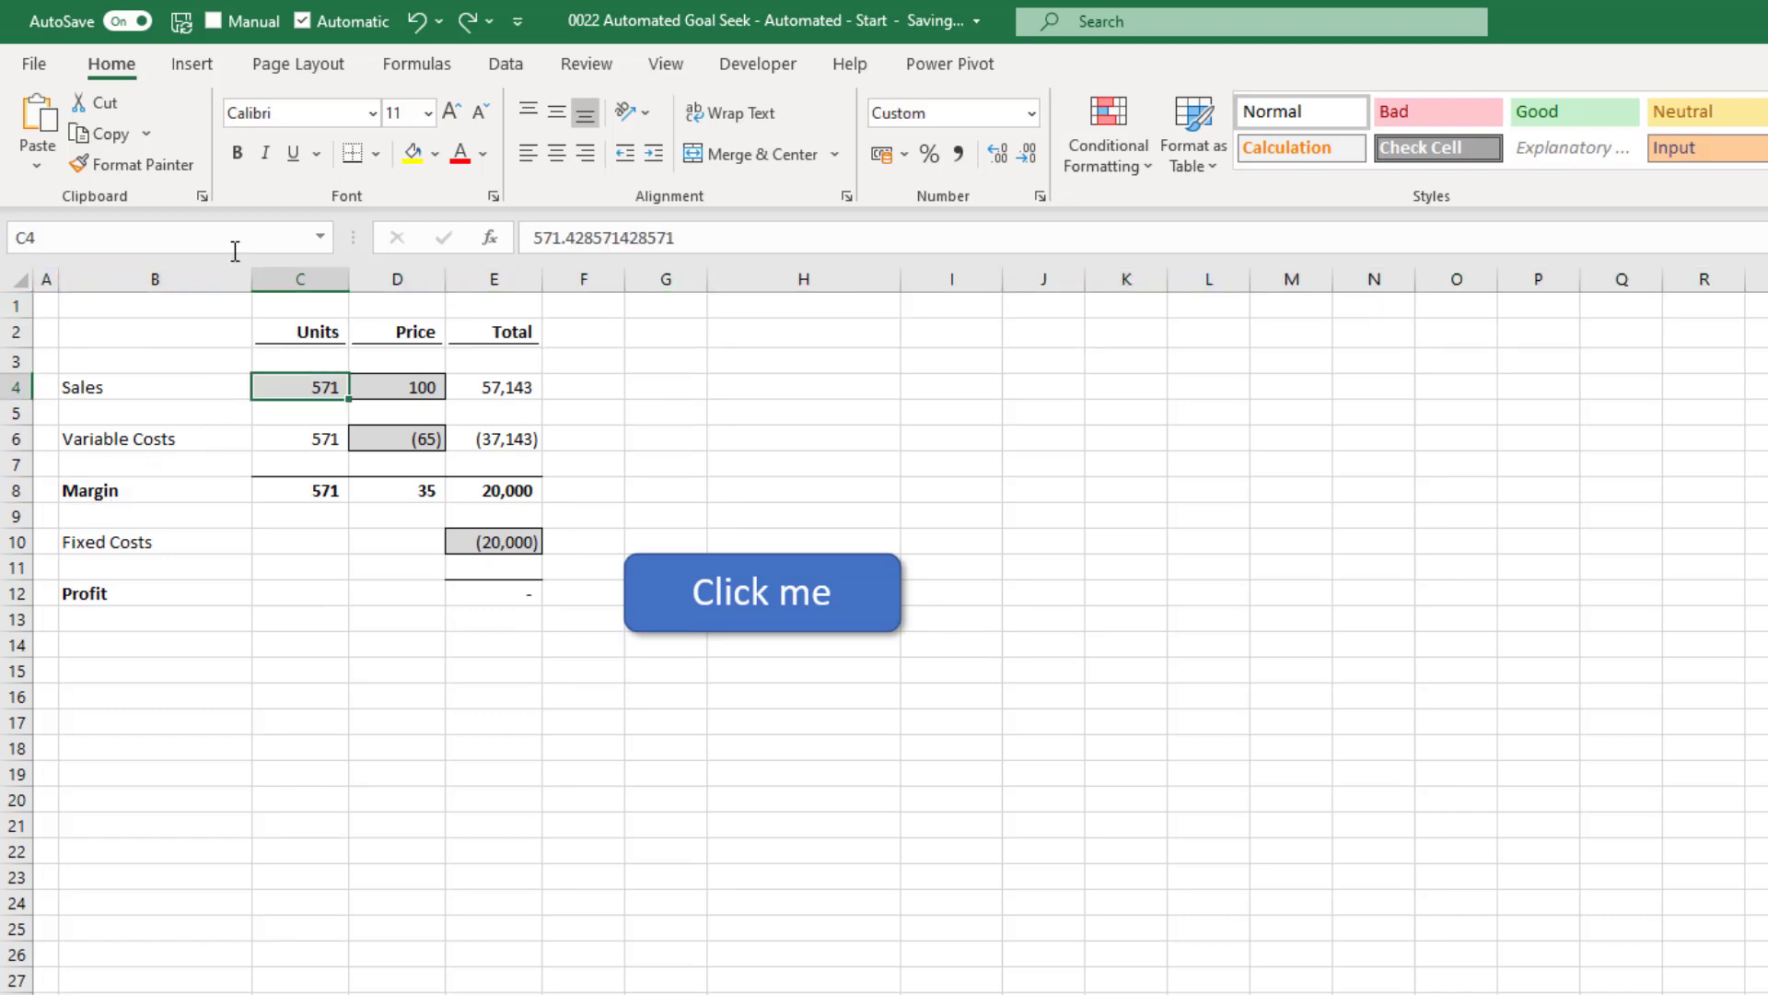
{"action": "type", "text": "Sal"}
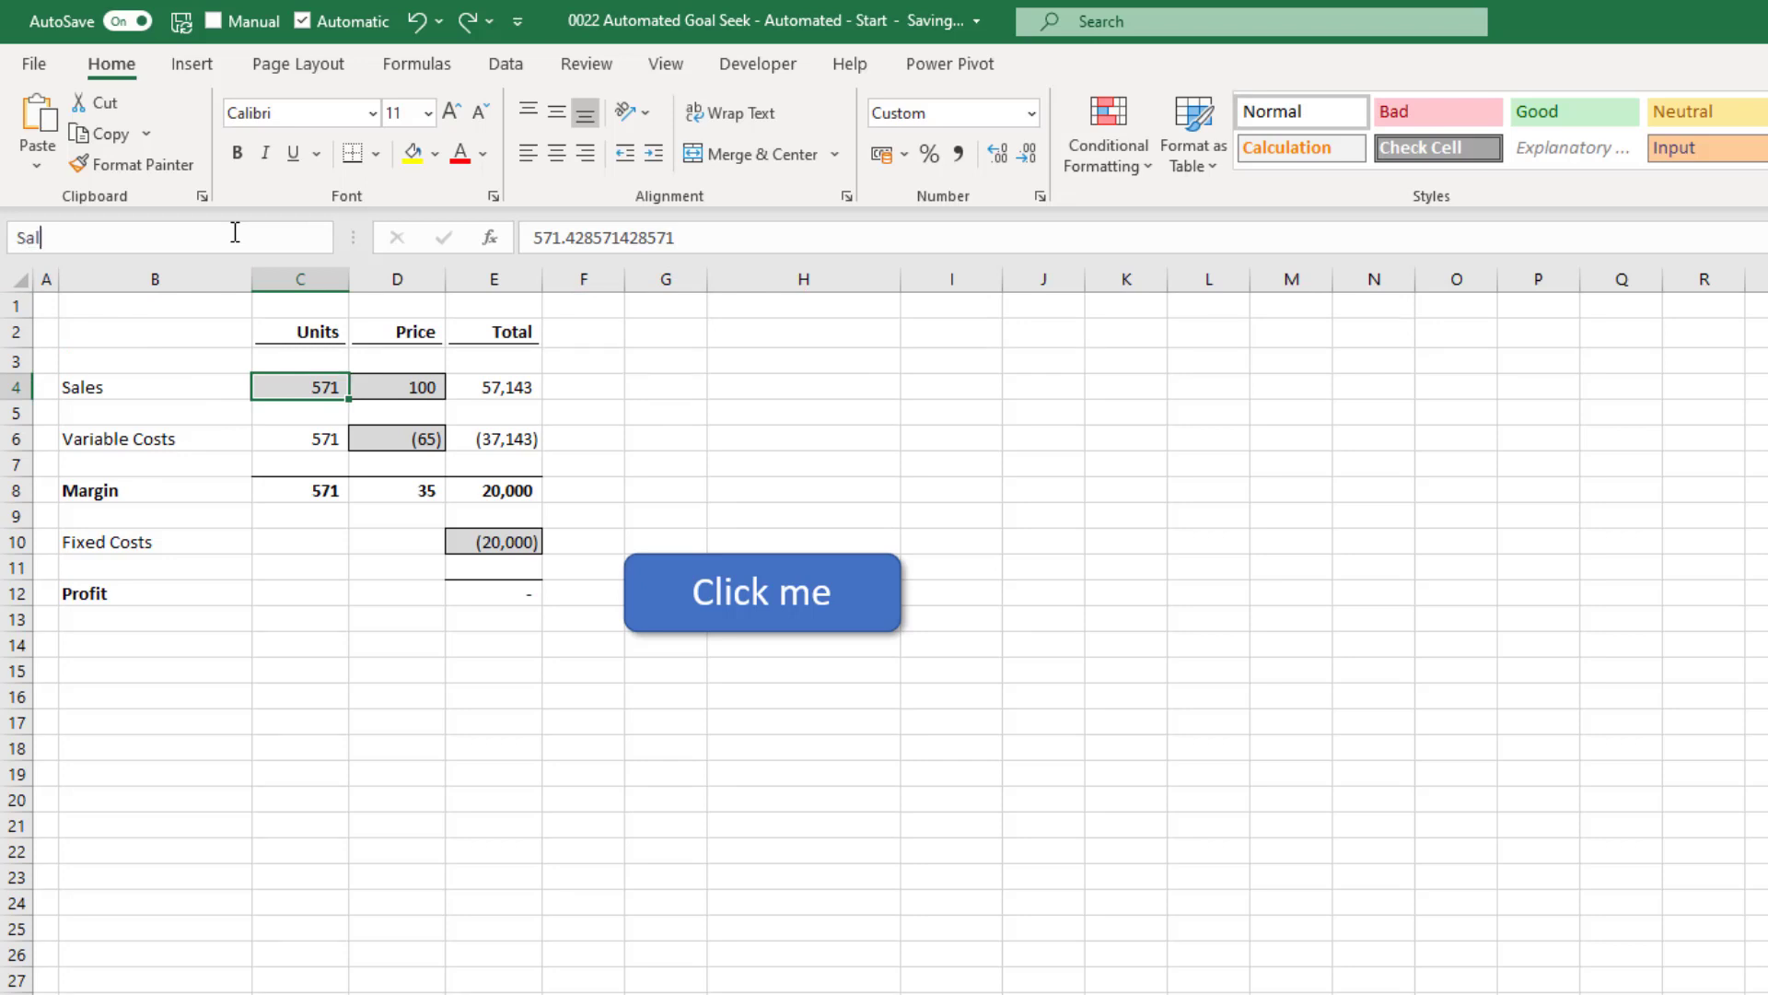
{"action": "type", "text": "esUnits"}
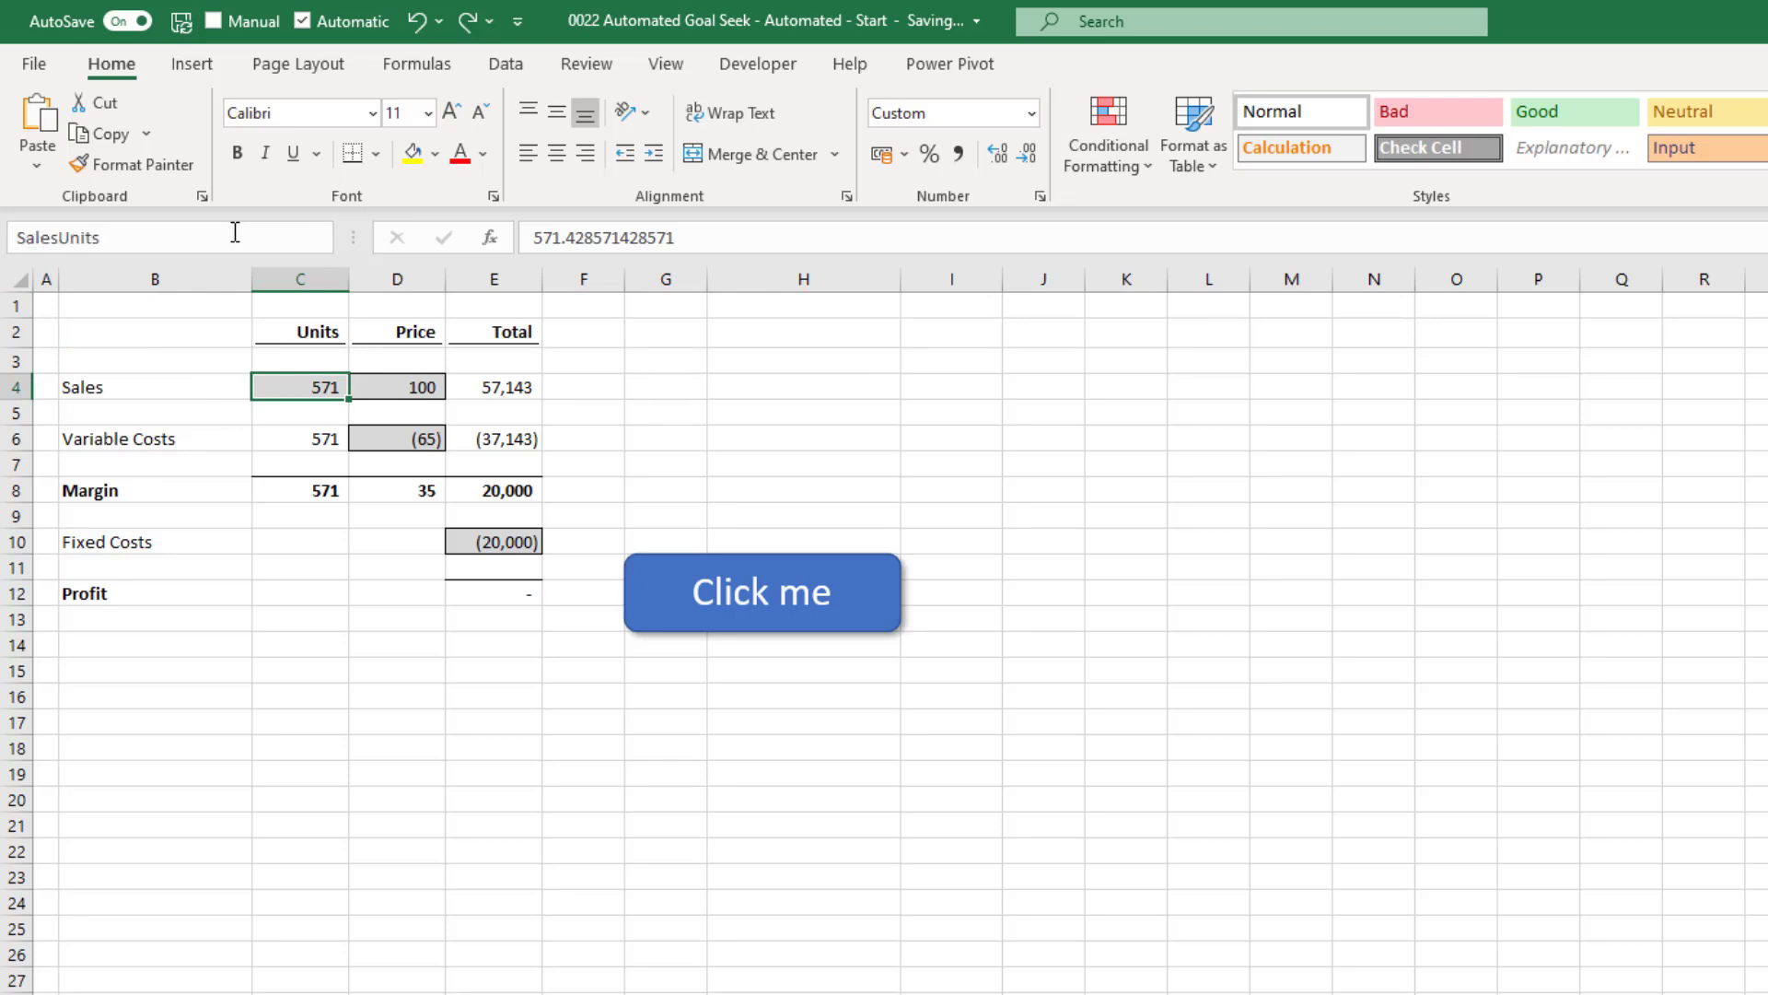
{"action": "left_click", "coordinate": [397, 387]}
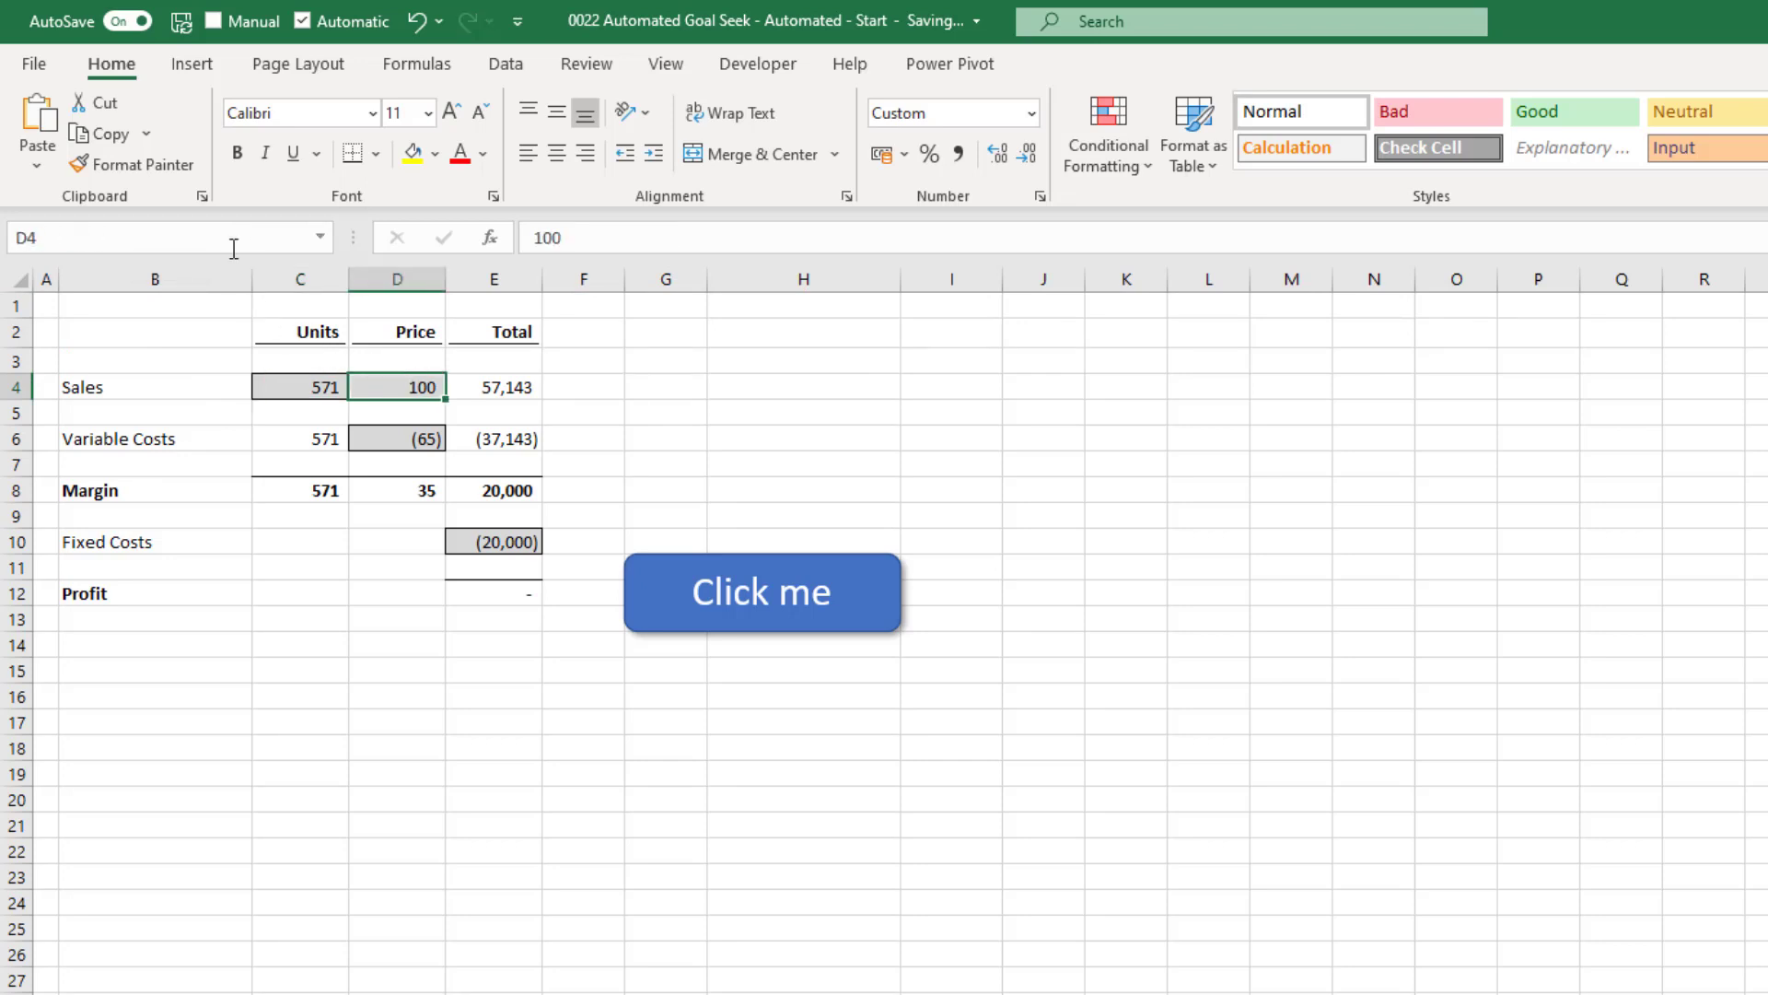
{"action": "type", "text": "SalesPrice"}
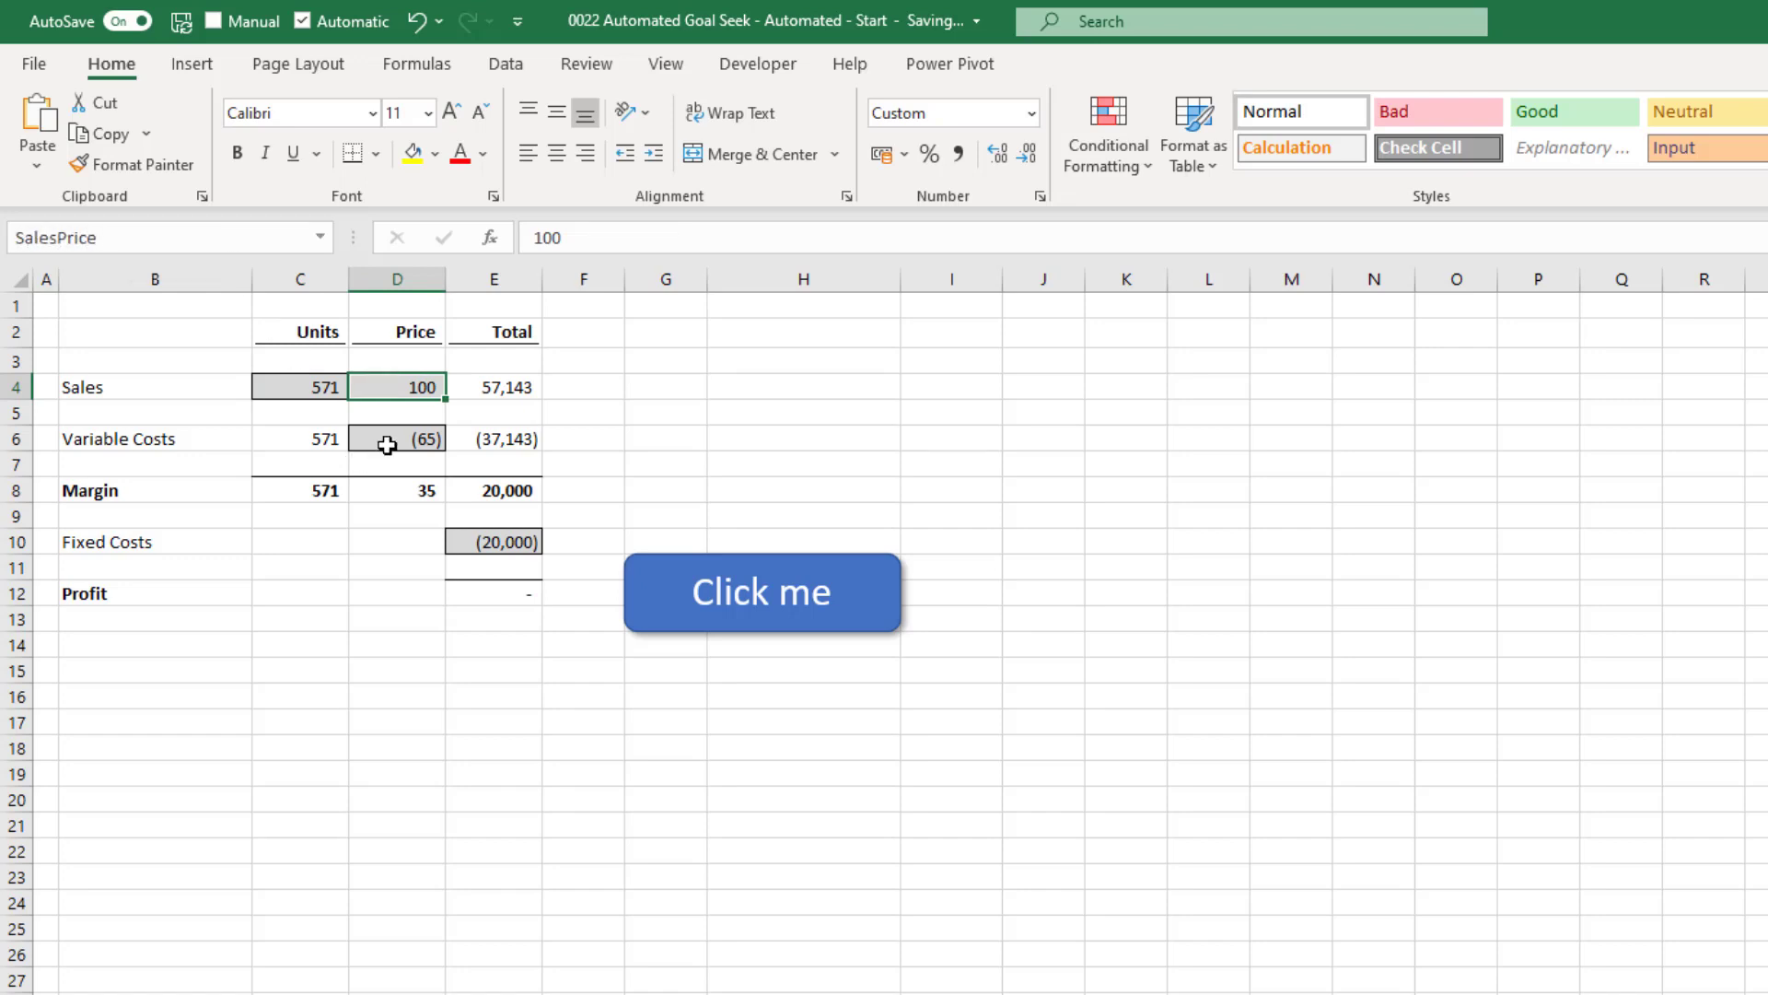
Step: Name D6 VariableCostPrice and begin naming E10 FixedCosts
{"action": "left_click", "coordinate": [396, 438]}
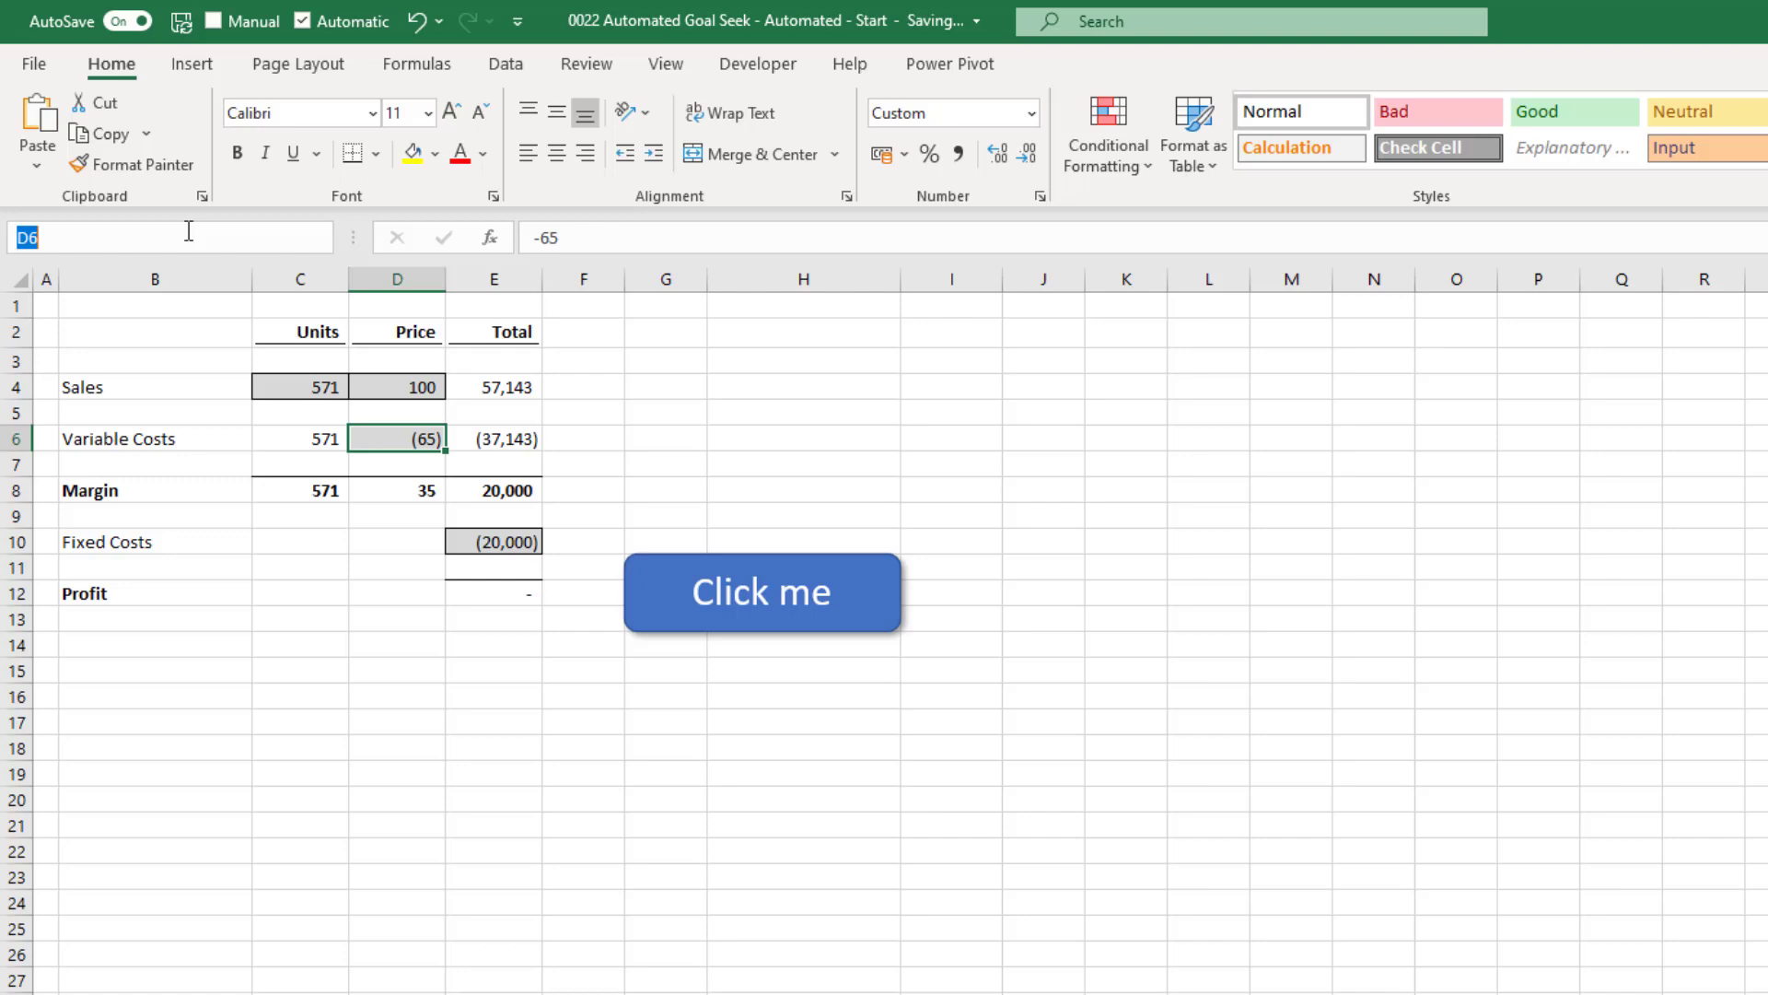
{"action": "type", "text": "Variable"}
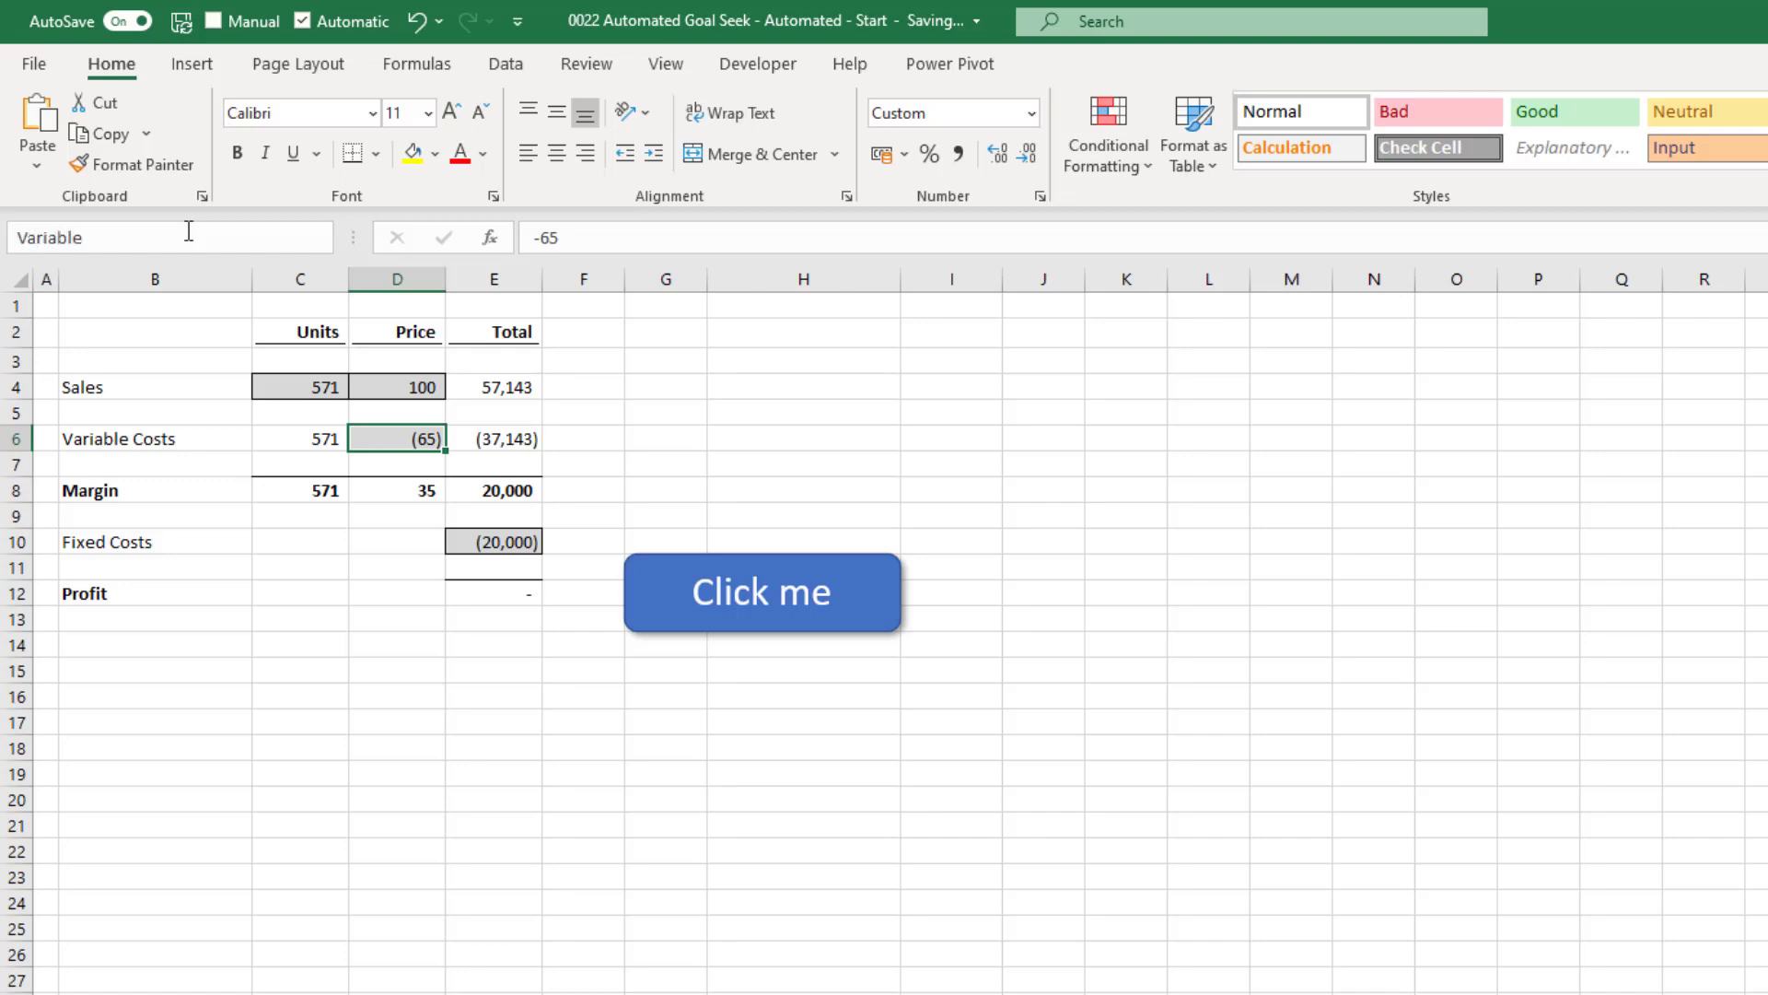
{"action": "type", "text": "CostPrice"}
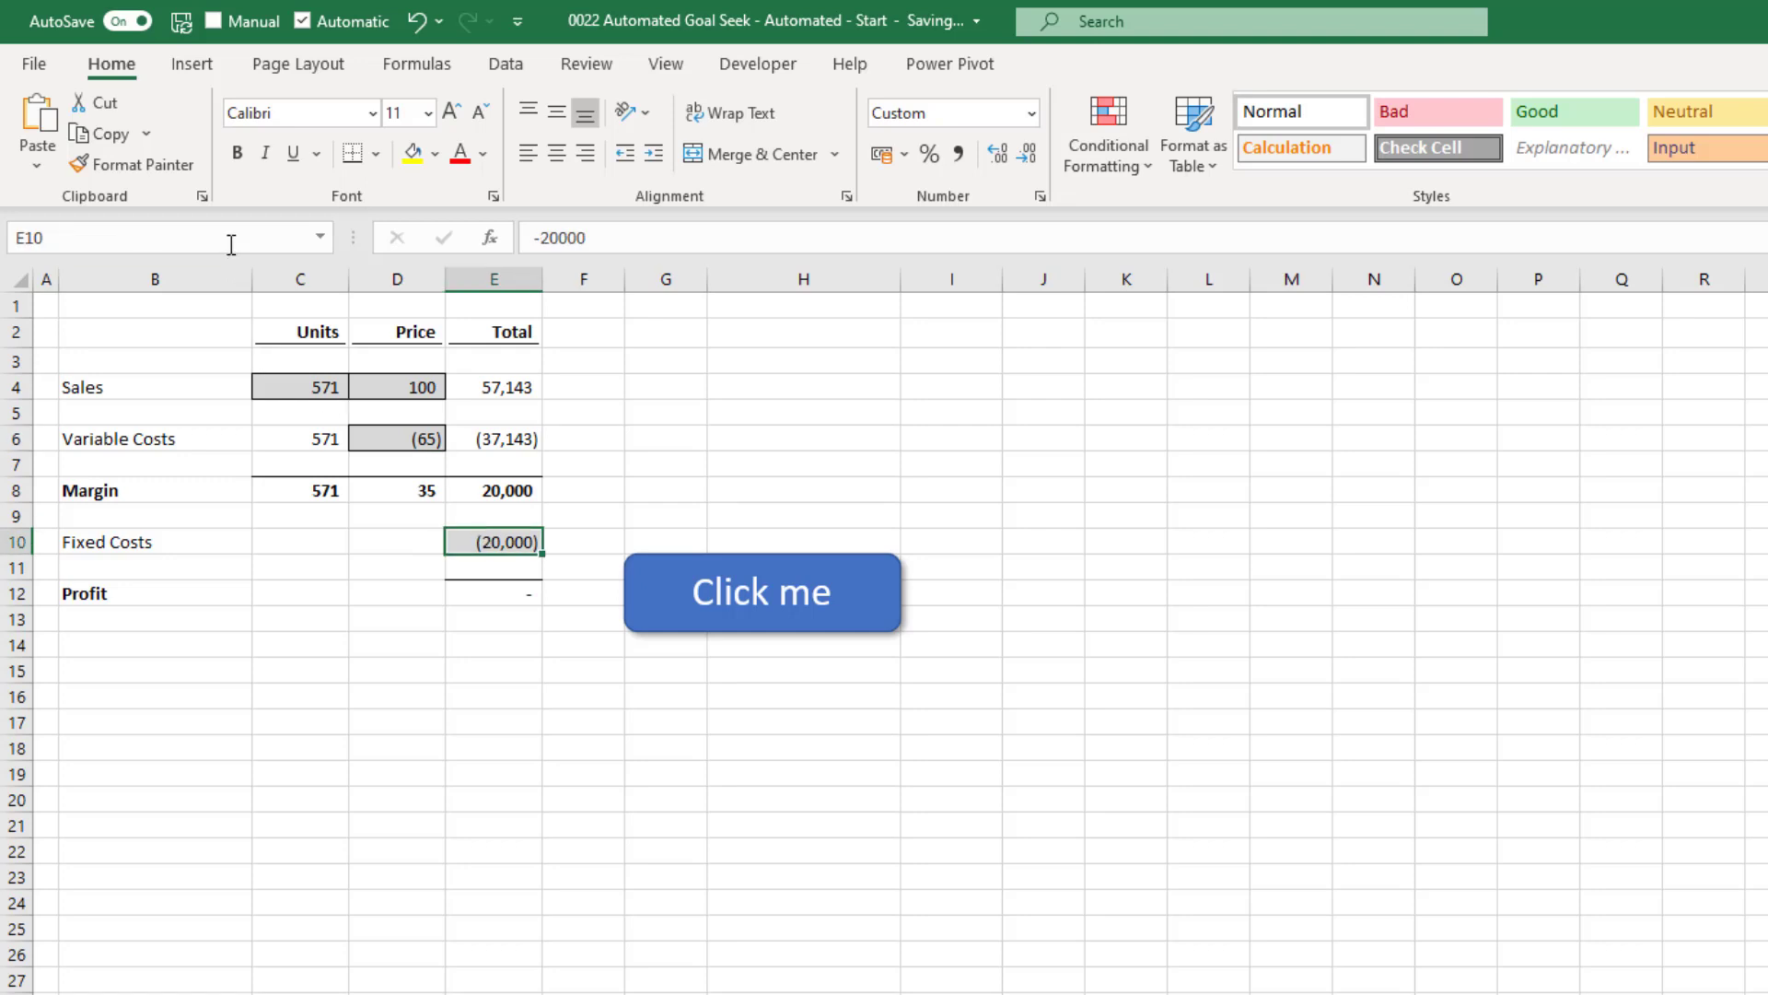
{"action": "type", "text": "Fixe"}
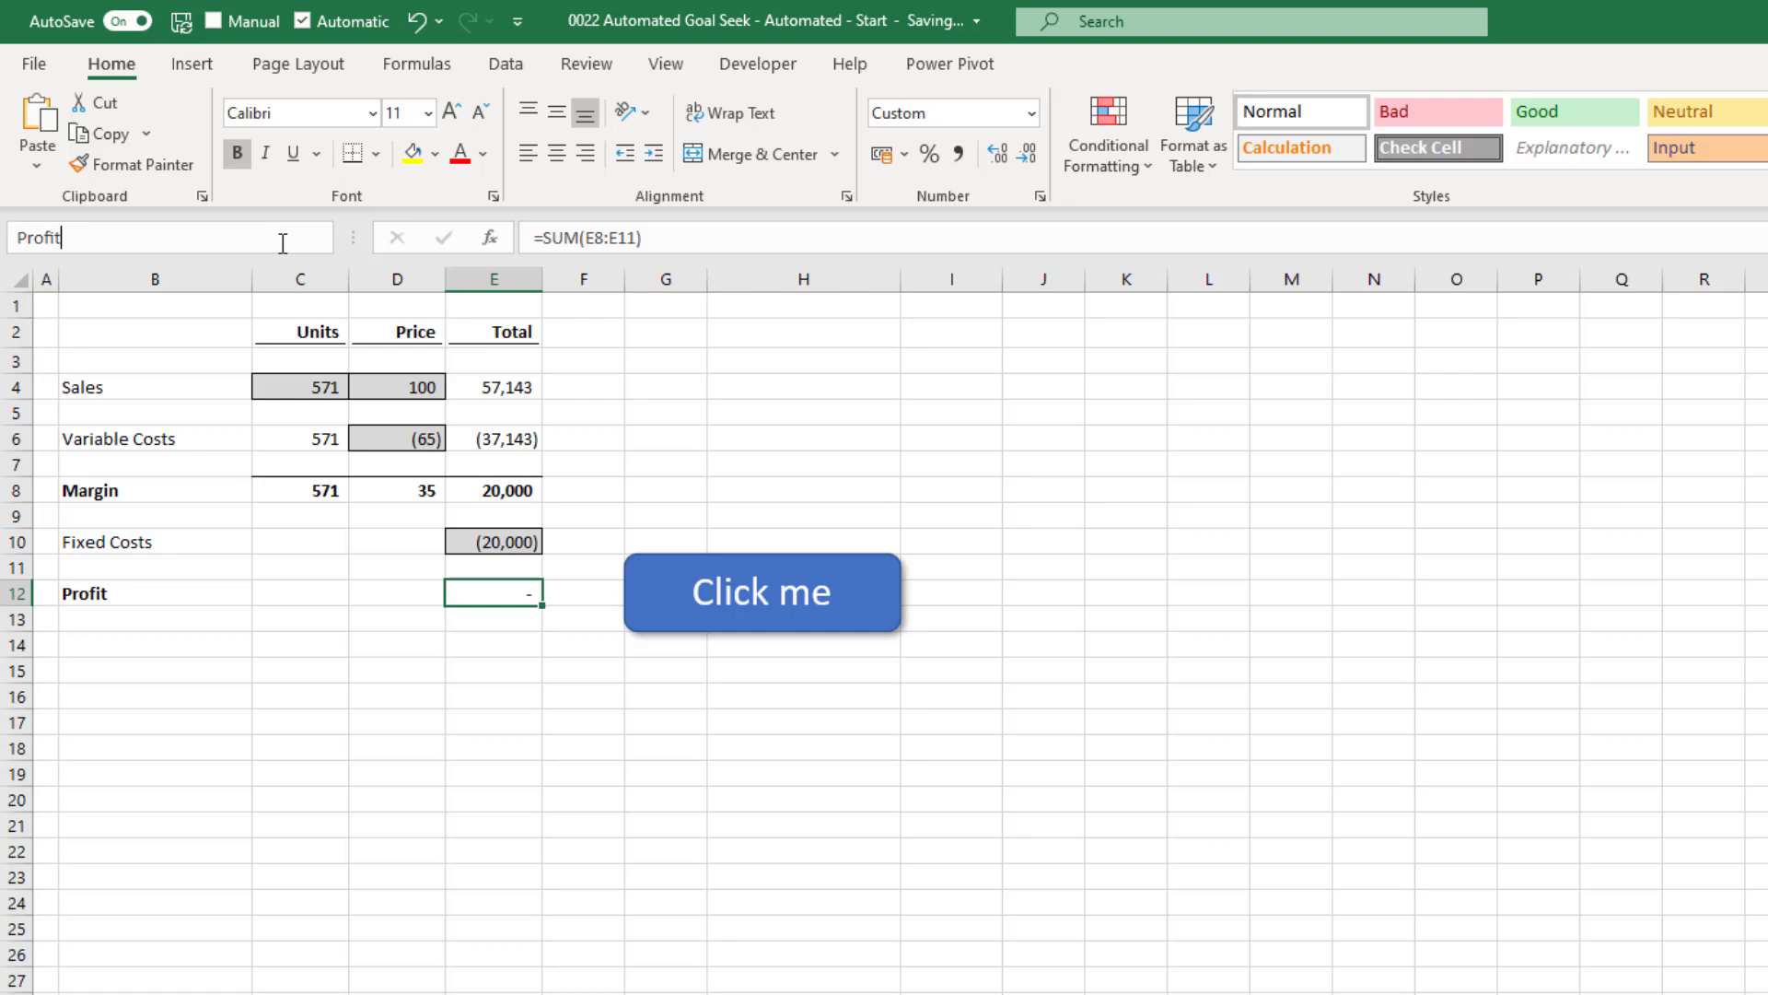
{"action": "mouse_move", "coordinate": [277, 238]}
{"action": "type", "text": "T"}
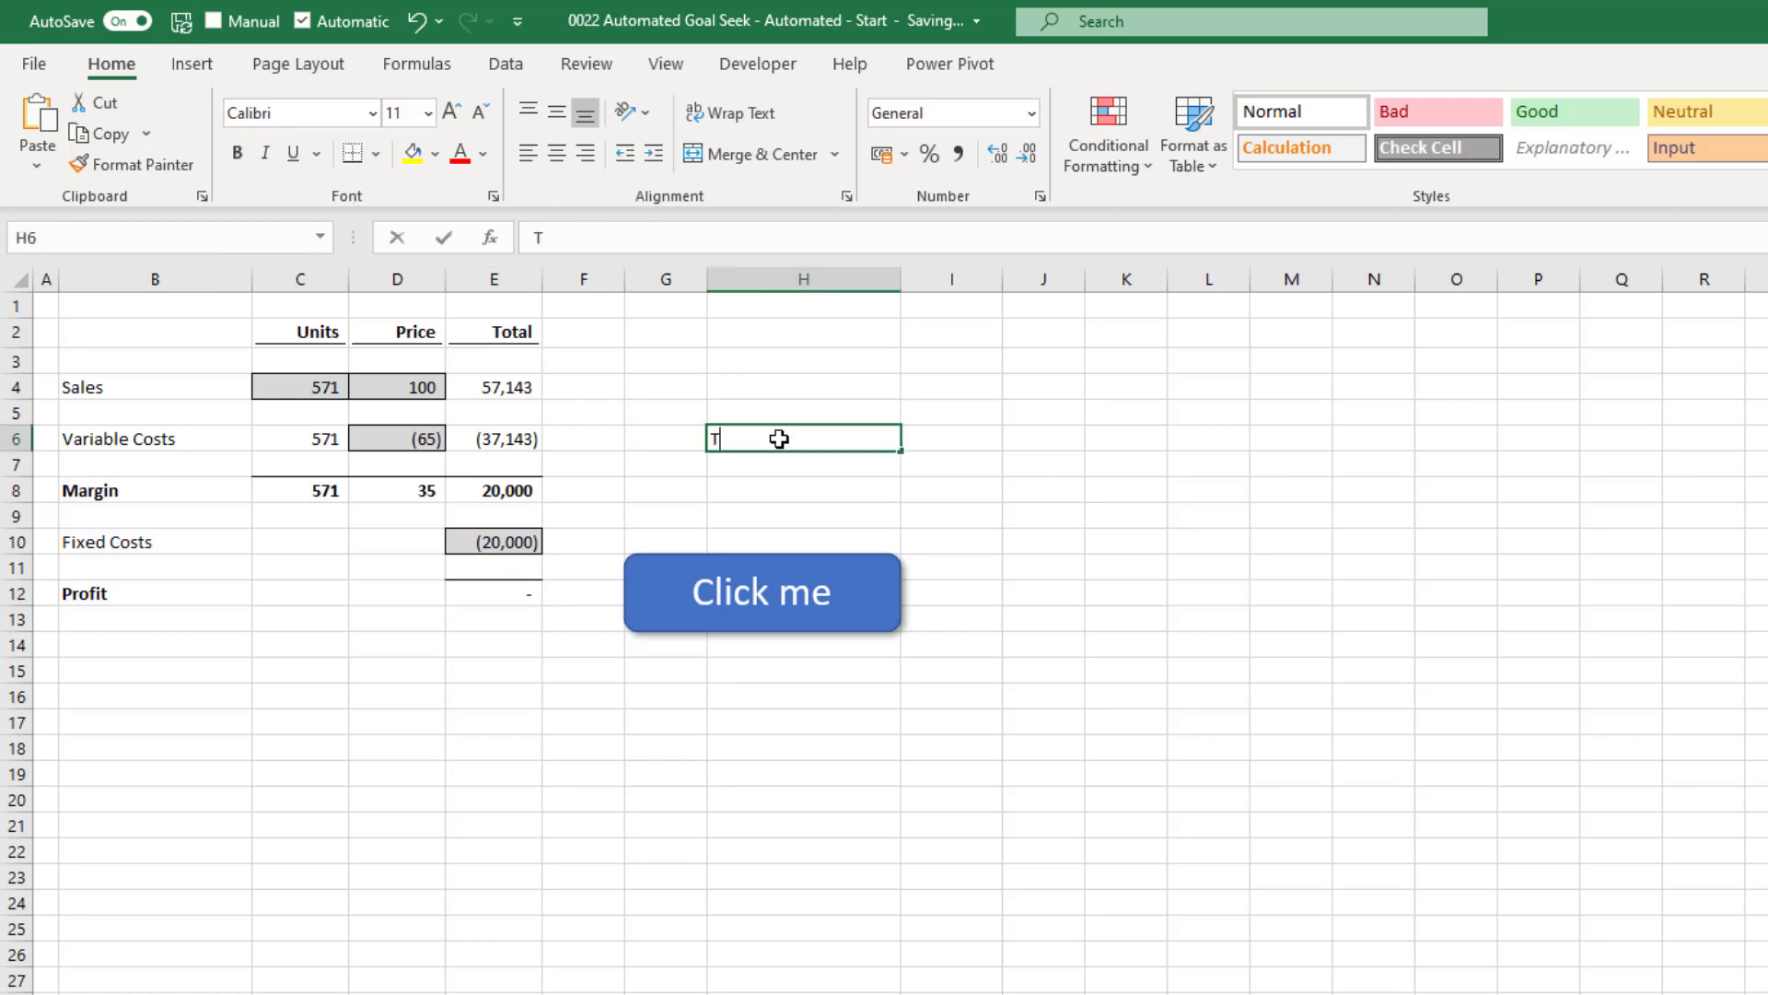
Step: Label H6 Target Value, format I6 as an input cell holding 0 and name it TargetValue
{"action": "type", "text": "arget V"}
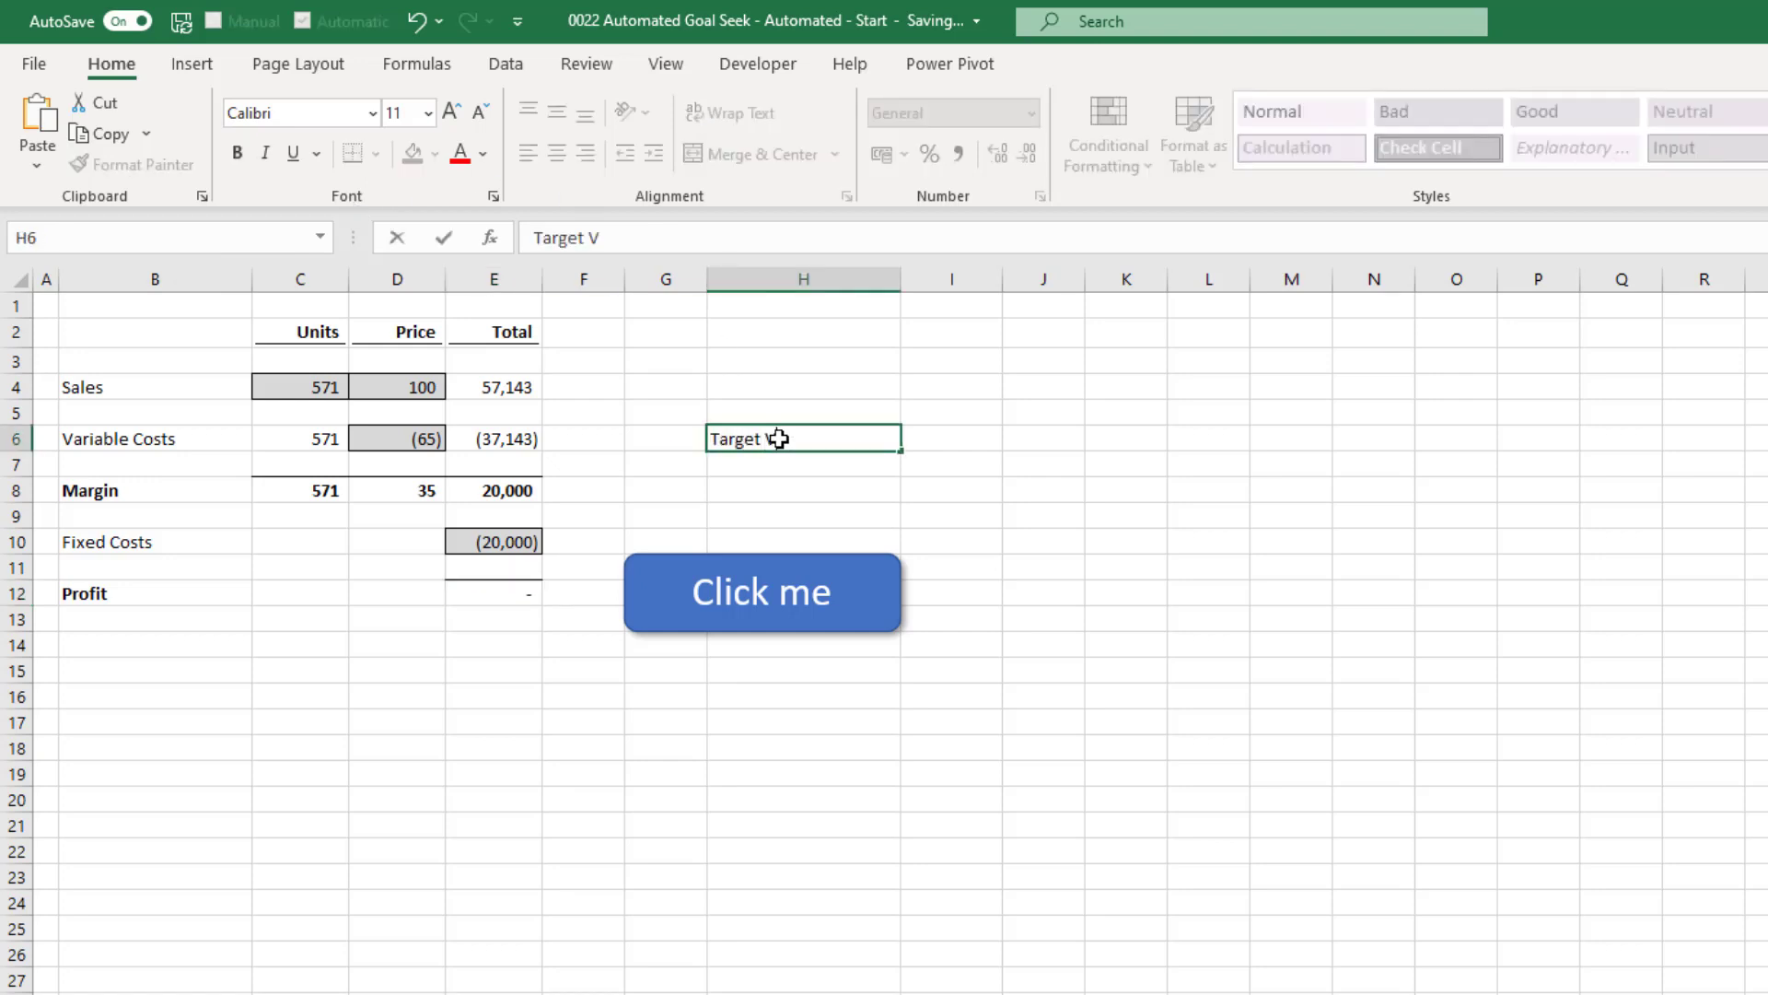
{"action": "key", "text": "enter"}
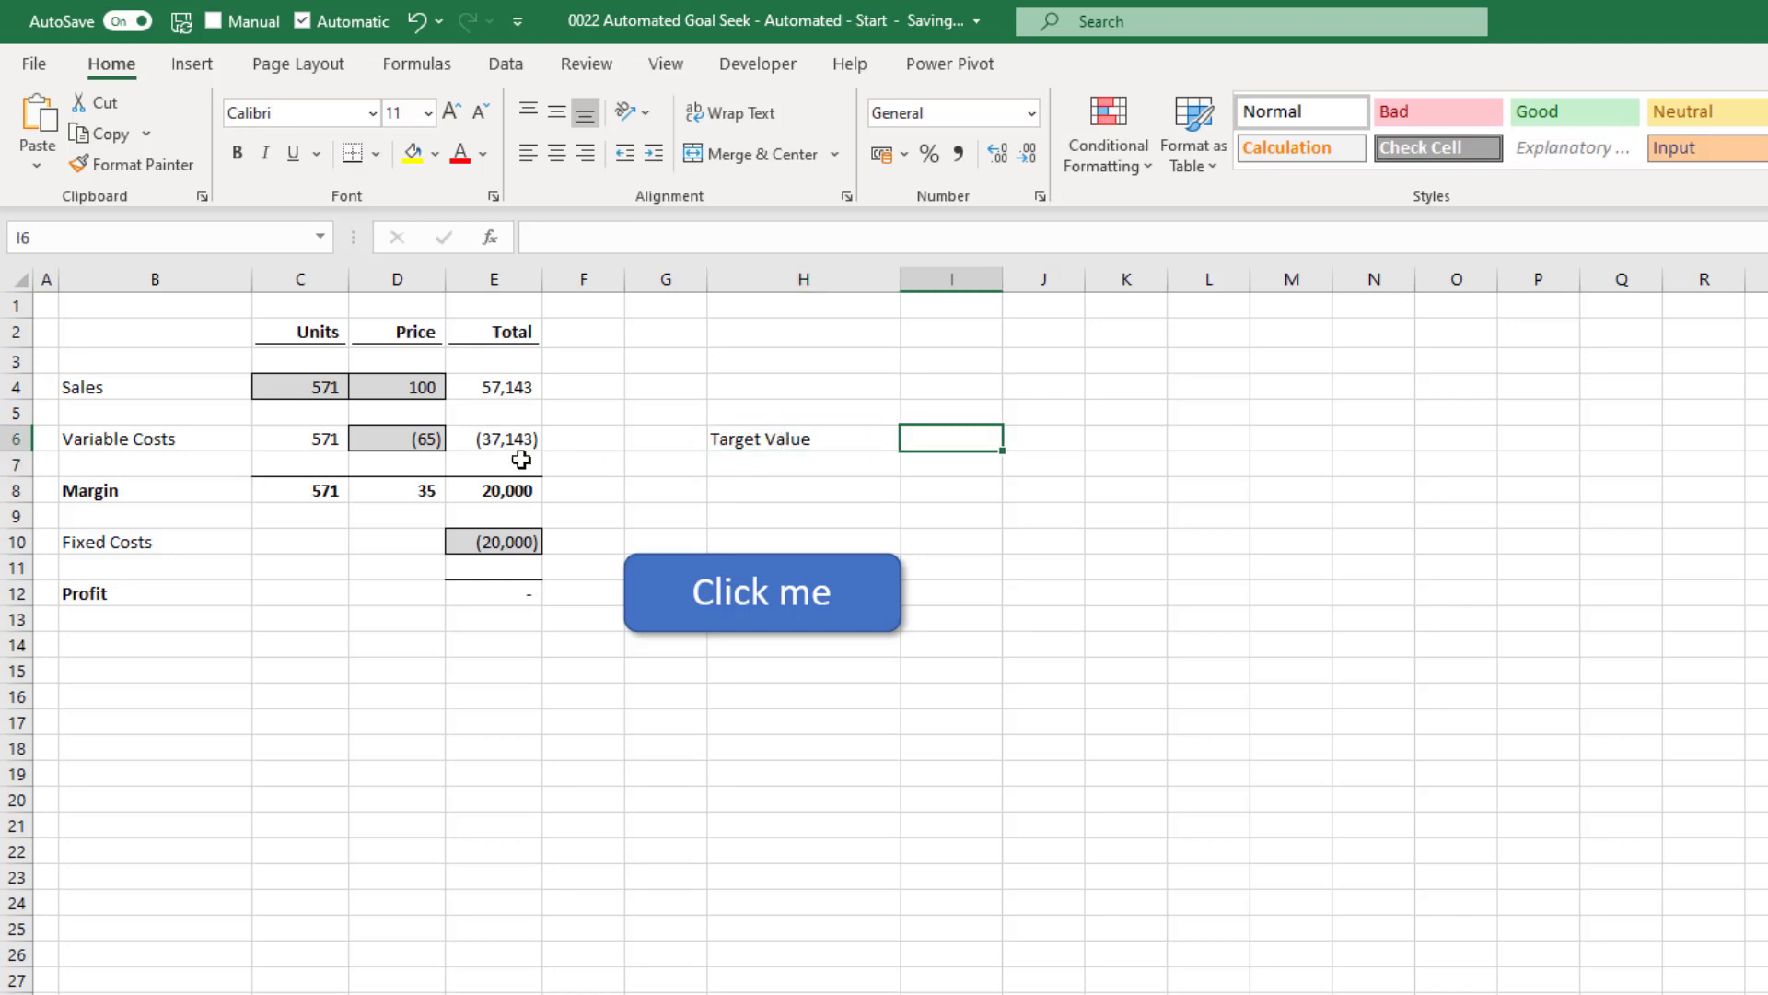
{"action": "left_click", "coordinate": [396, 387]}
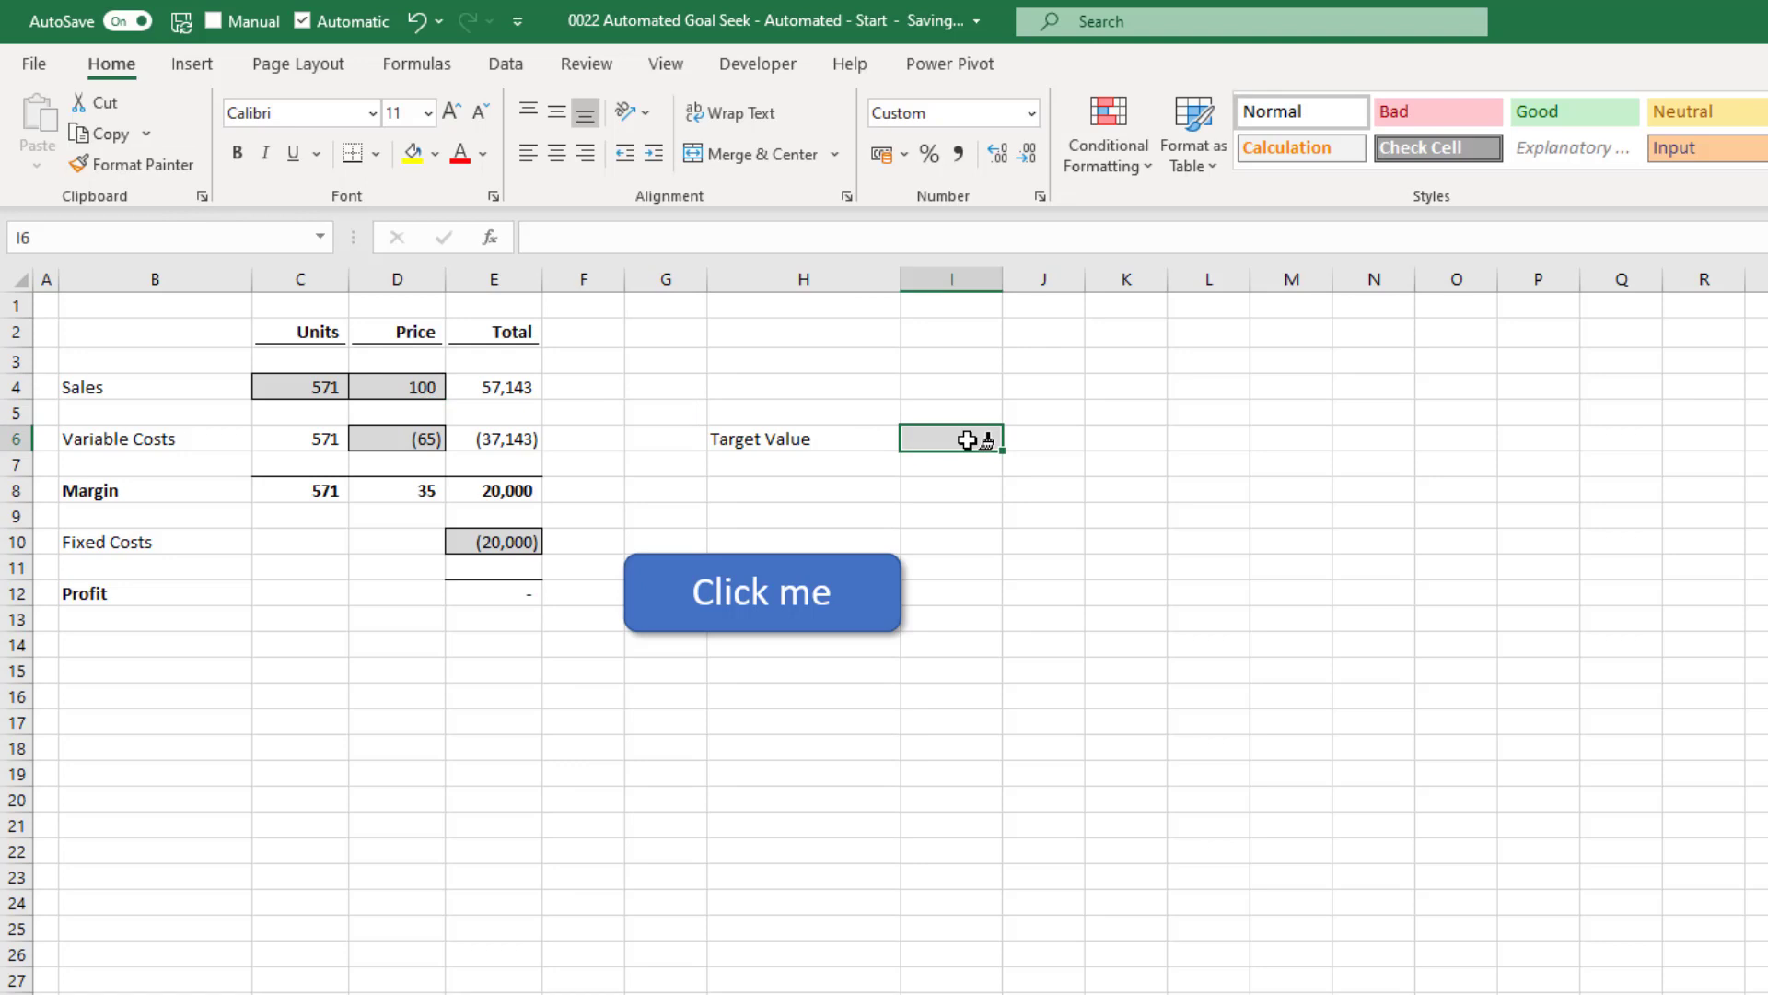
{"action": "type", "text": "0"}
{"action": "left_click", "coordinate": [170, 237]}
{"action": "type", "text": "Target"}
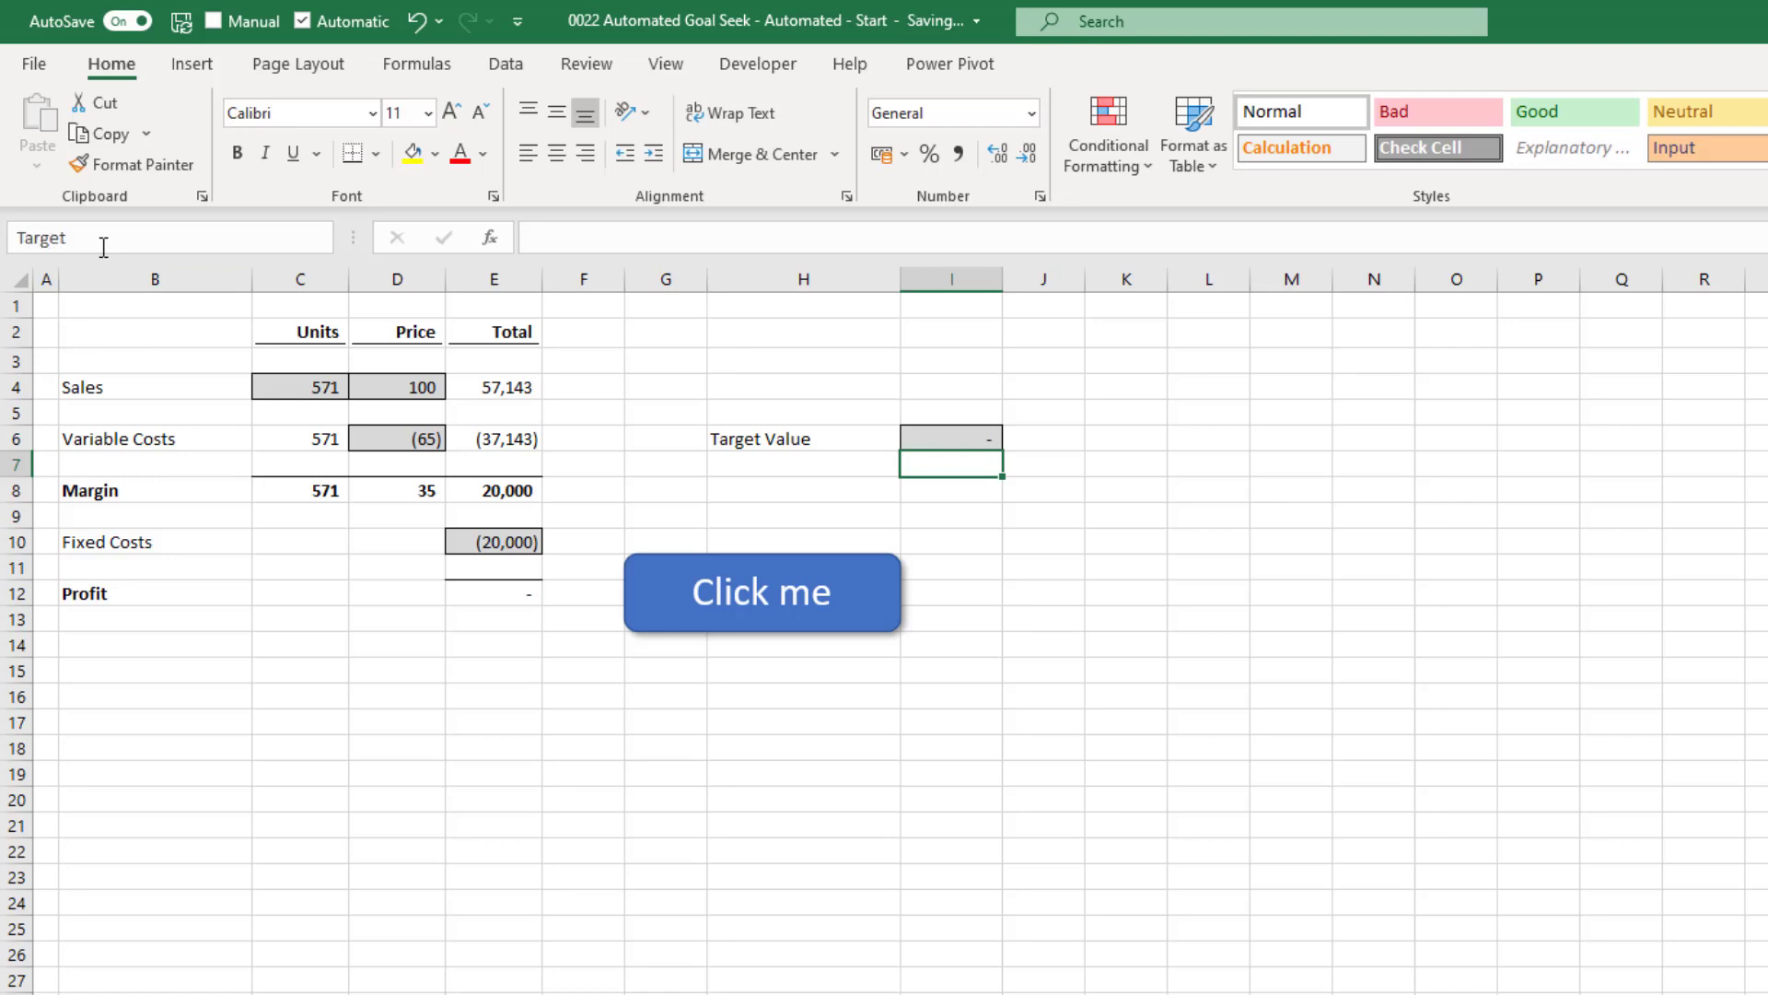
{"action": "type", "text": "Val"}
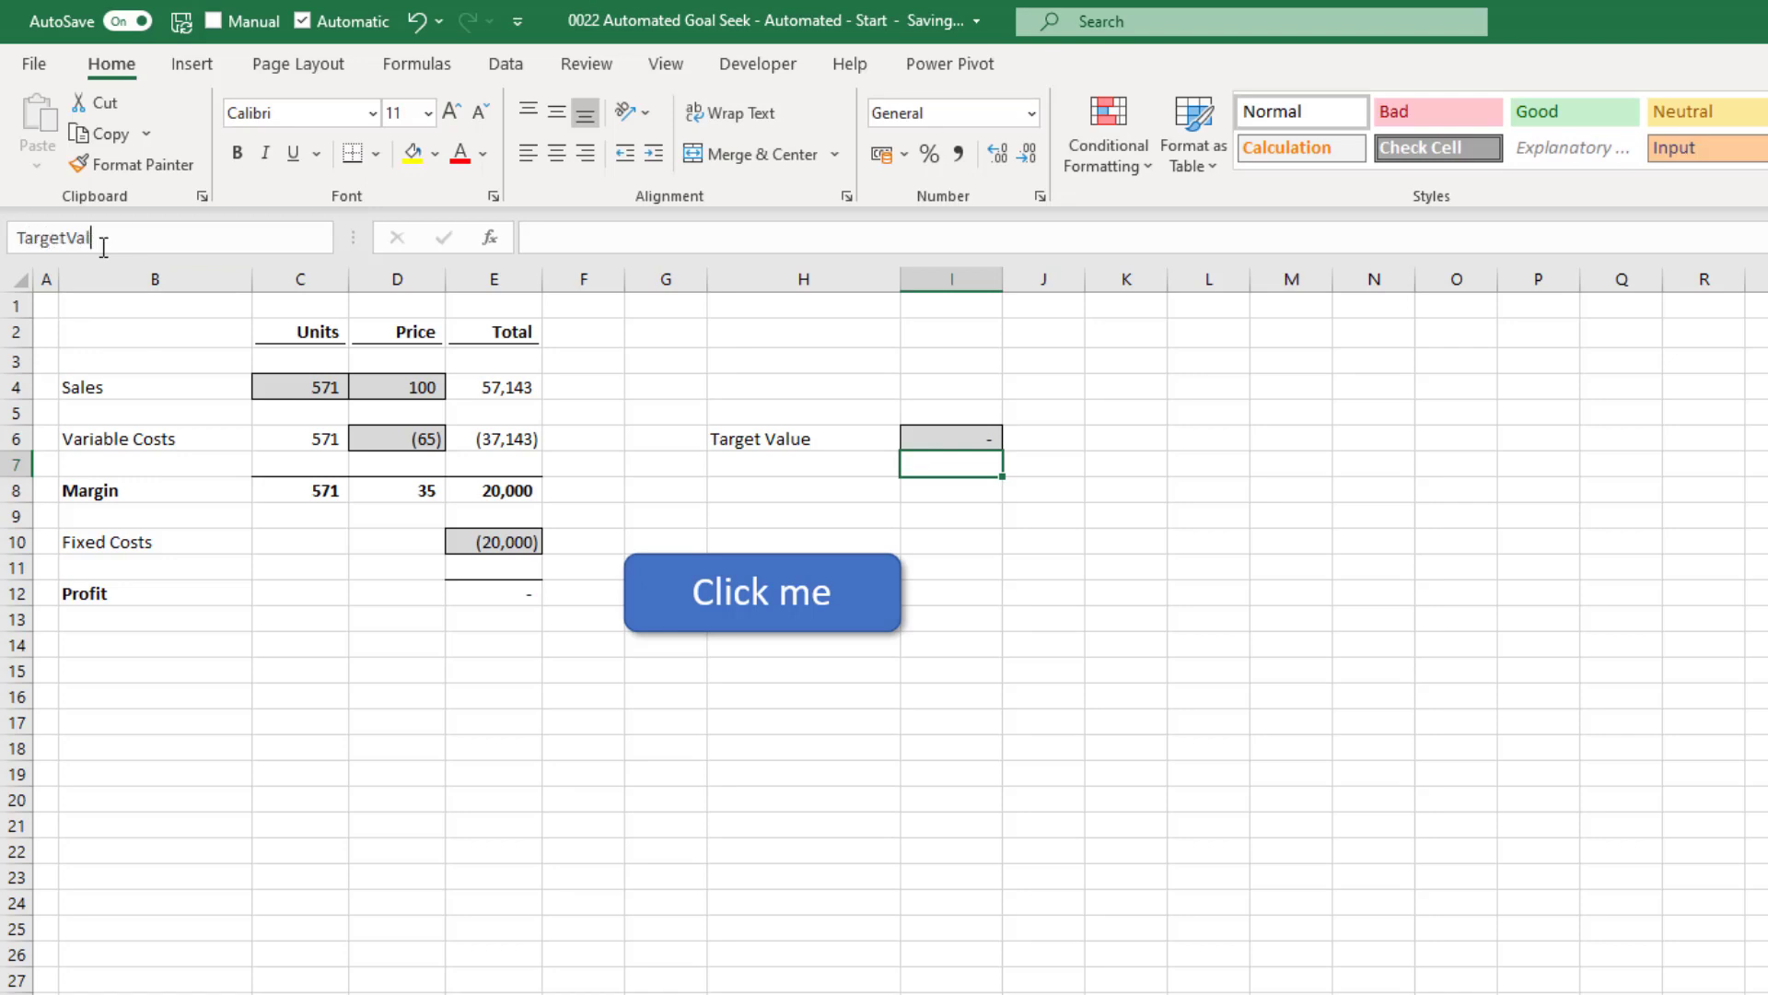
{"action": "left_click", "coordinate": [416, 65]}
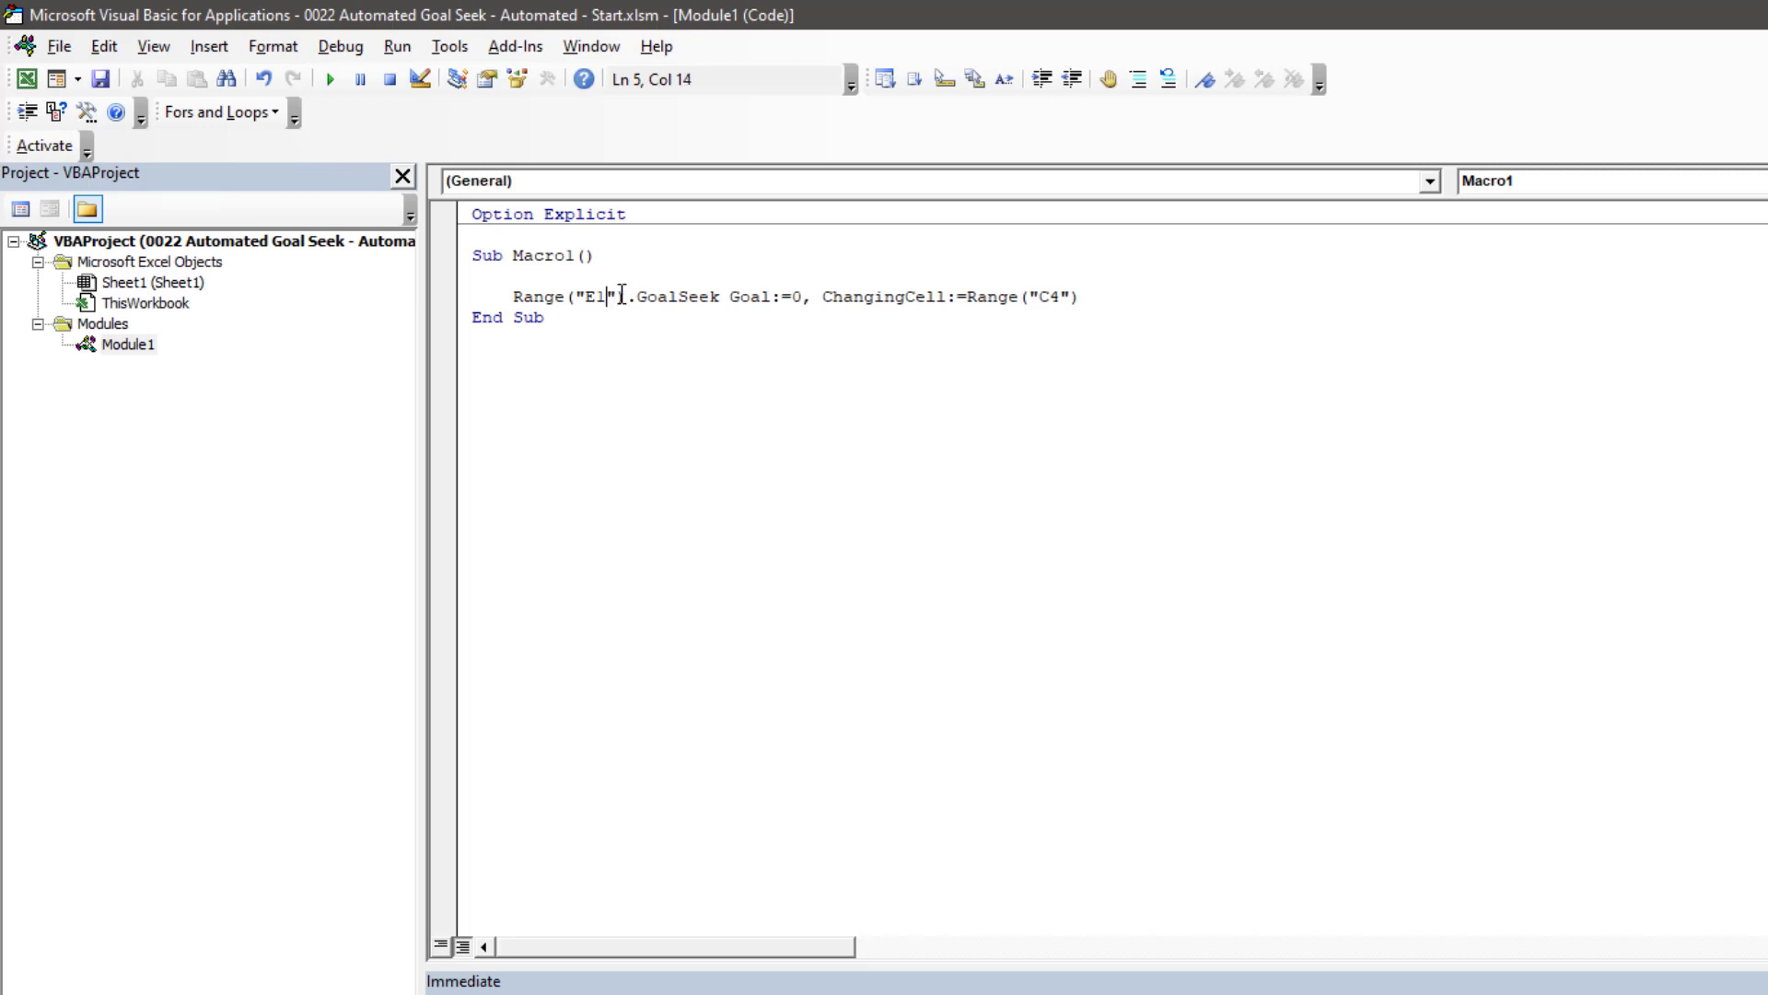
Step: Edit Macro1's GoalSeek to use Profit, SalesUnits and Range("TargetValue") as the goal
{"action": "type", "text": "Profit"}
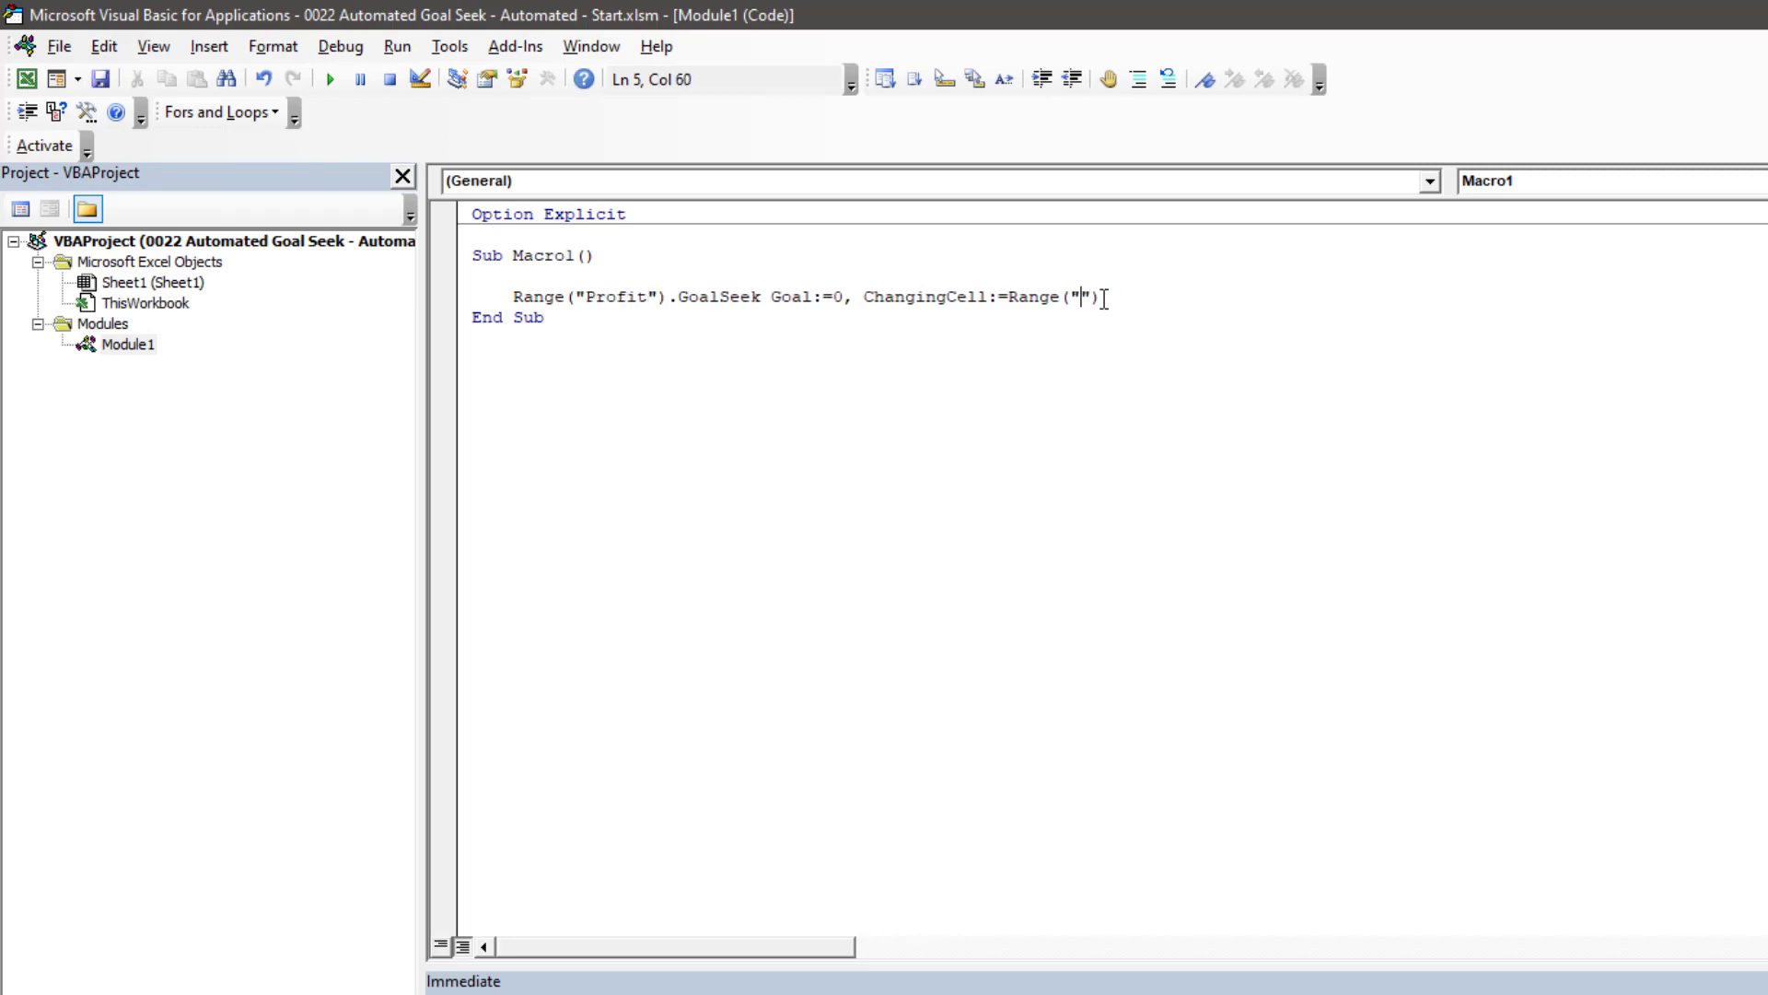
{"action": "type", "text": "SalesUnits"}
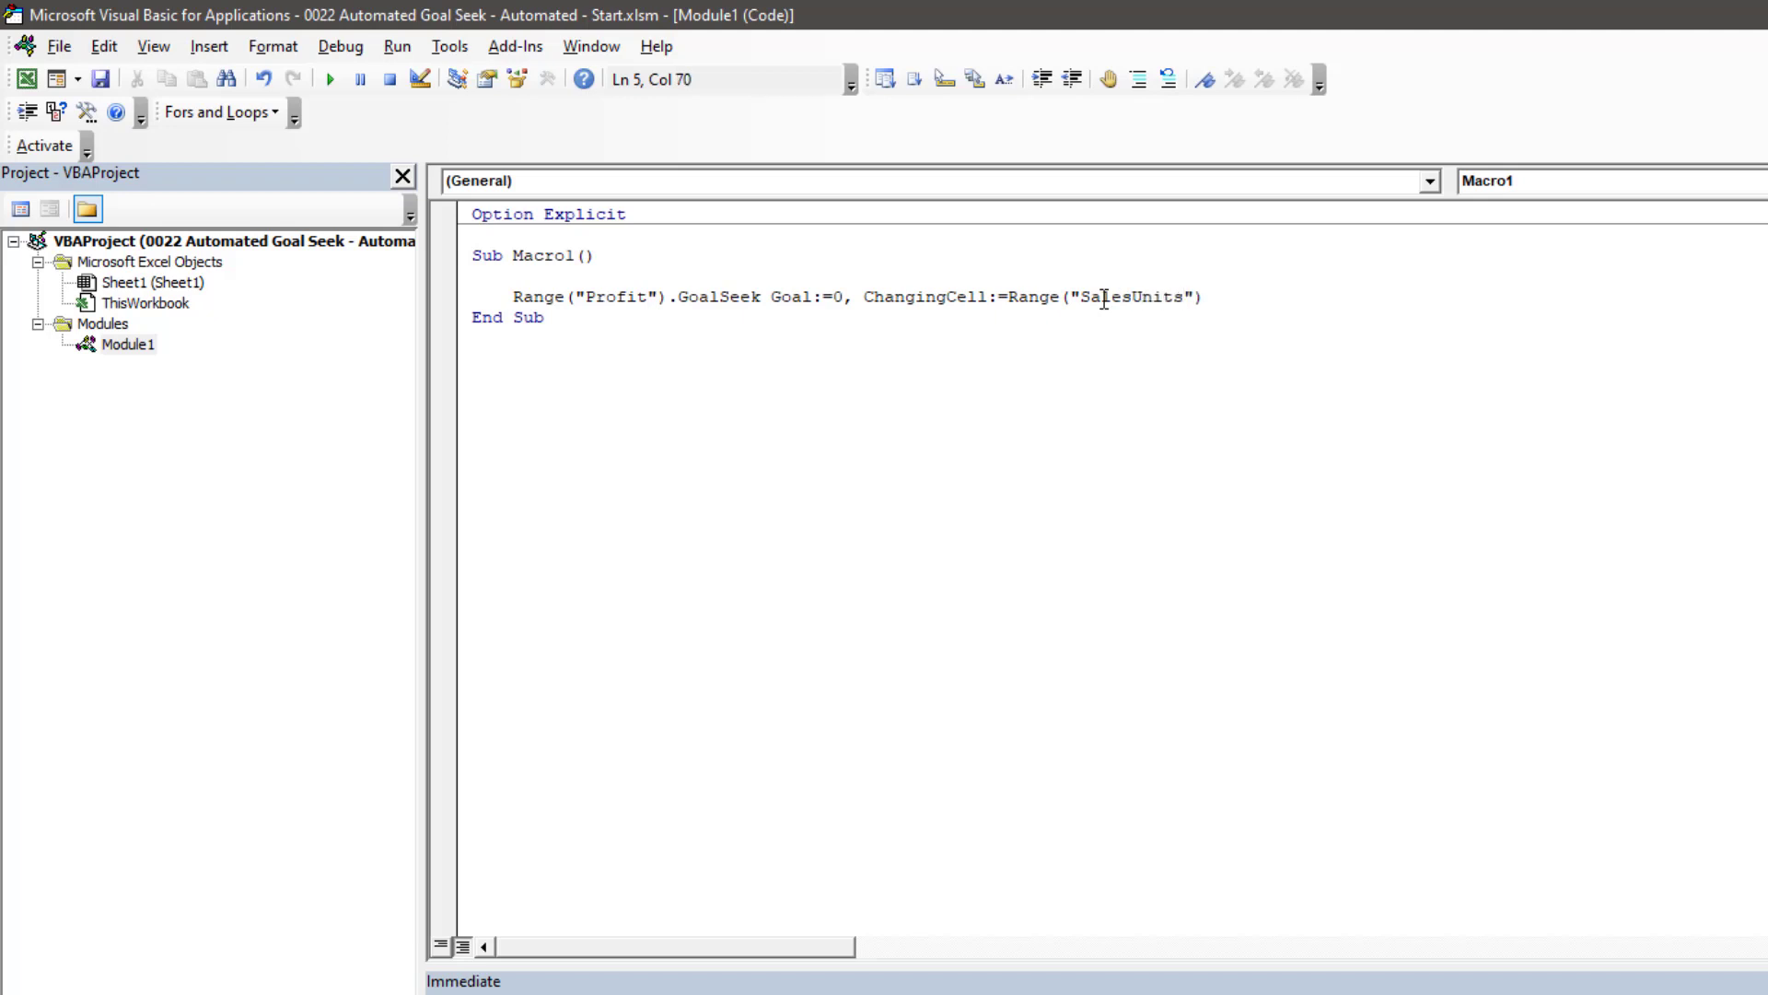
{"action": "left_click", "coordinate": [1186, 297]}
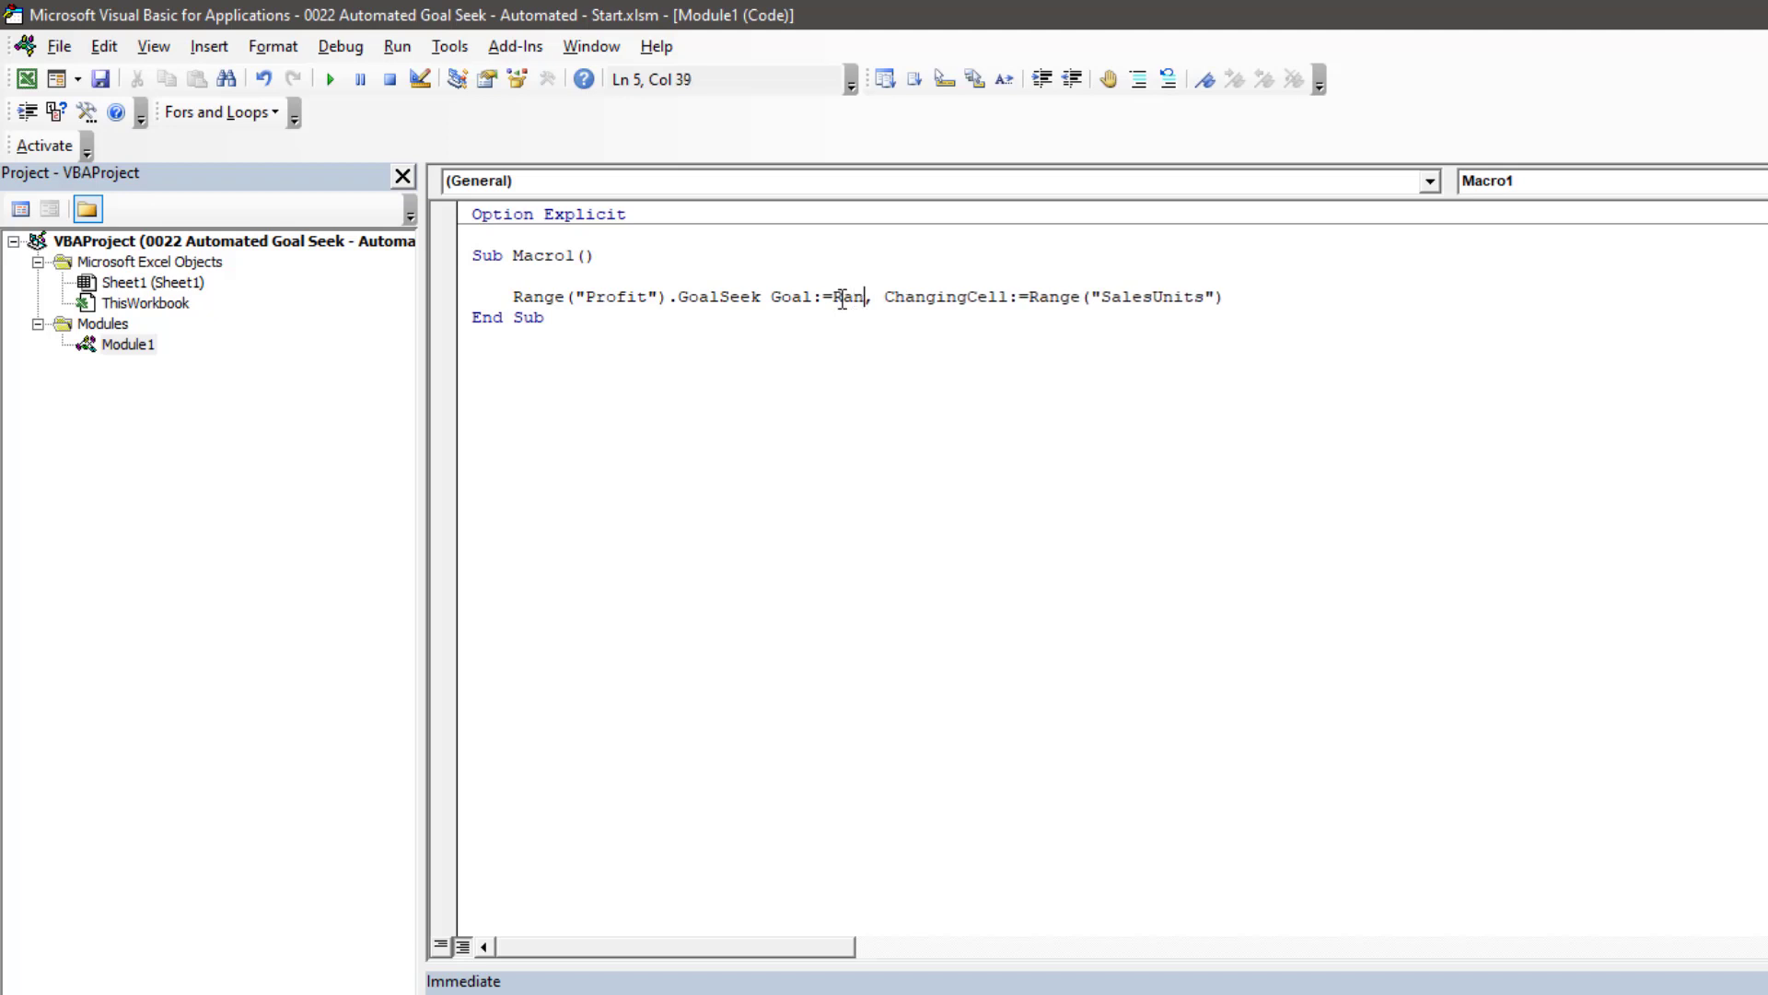
{"action": "type", "text": "Range(\"TargetV"}
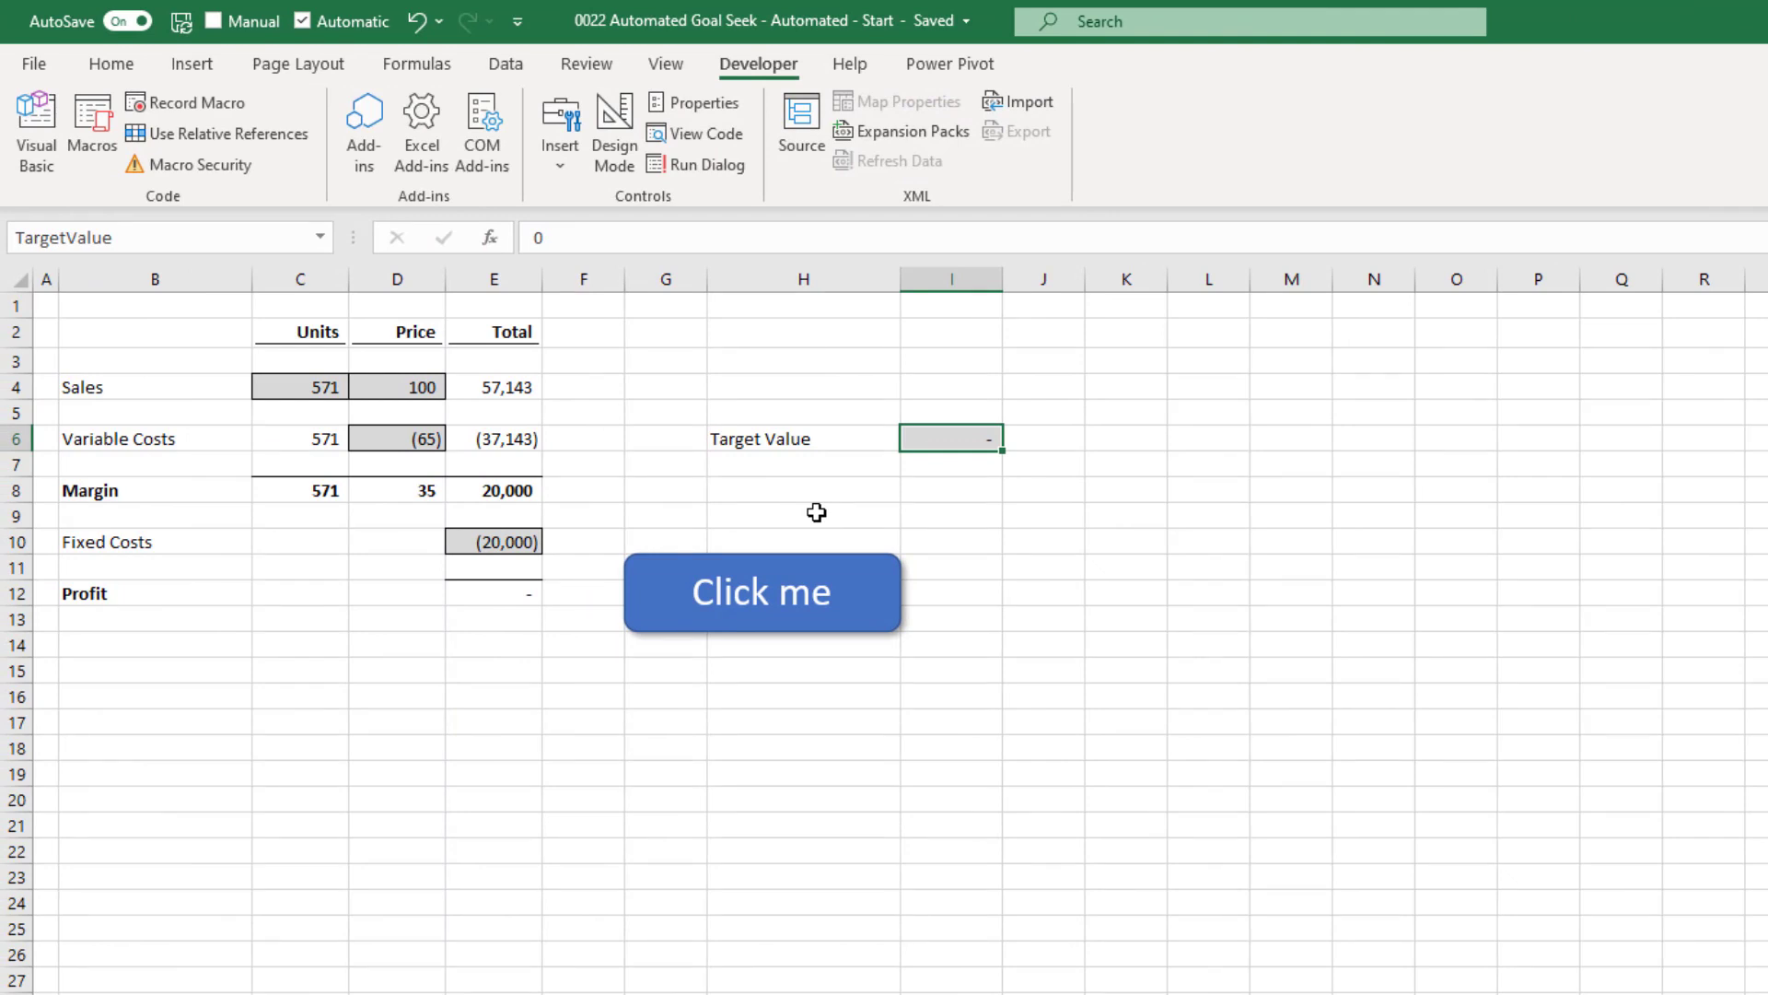
{"action": "mouse_move", "coordinate": [947, 439]}
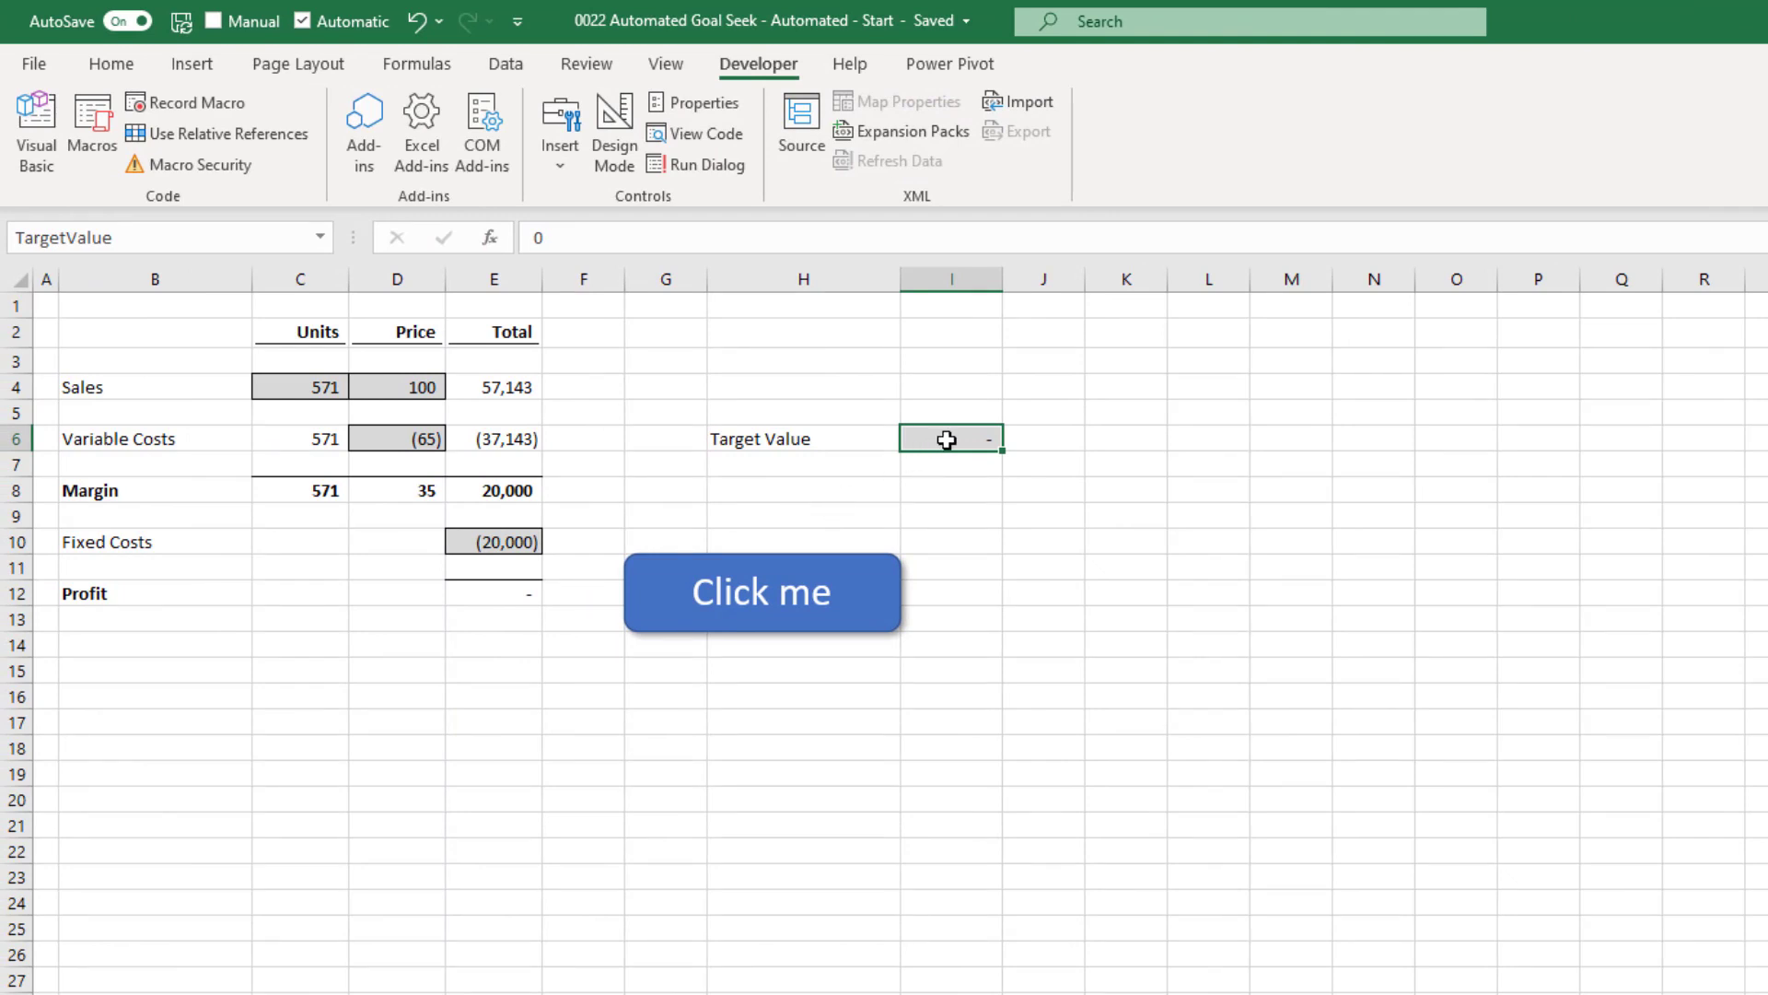
{"action": "type", "text": "50000"}
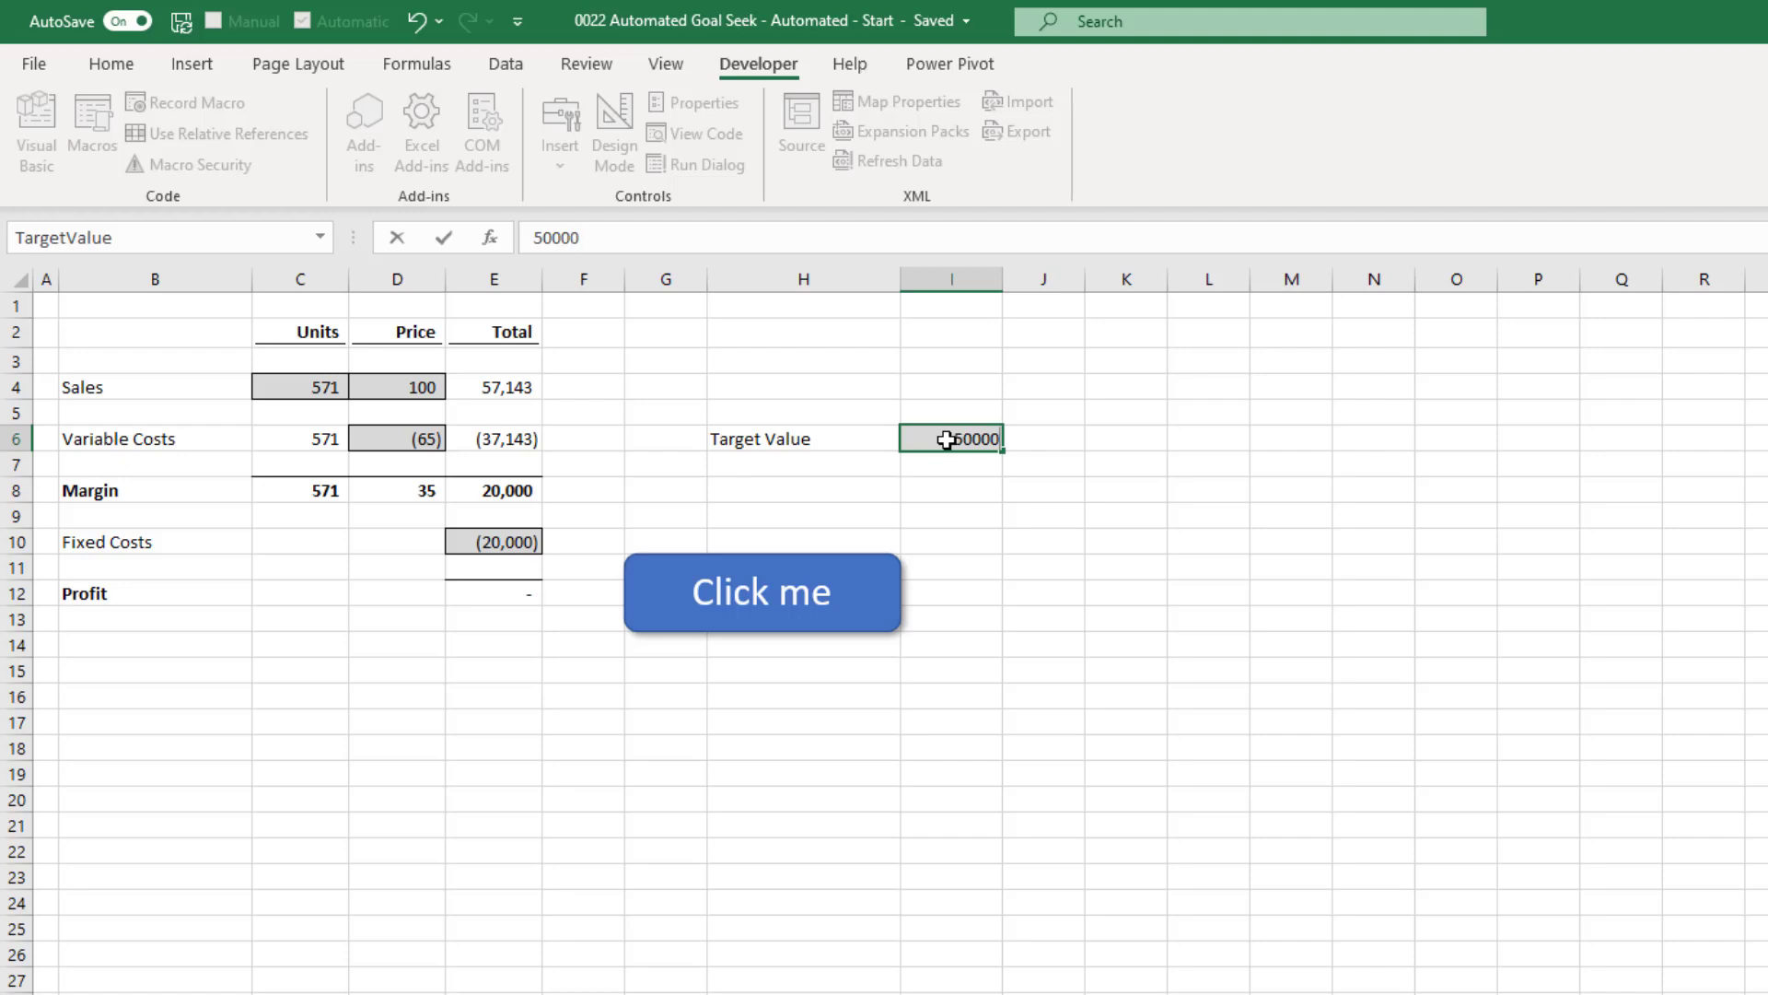
{"action": "left_click", "coordinate": [761, 591]}
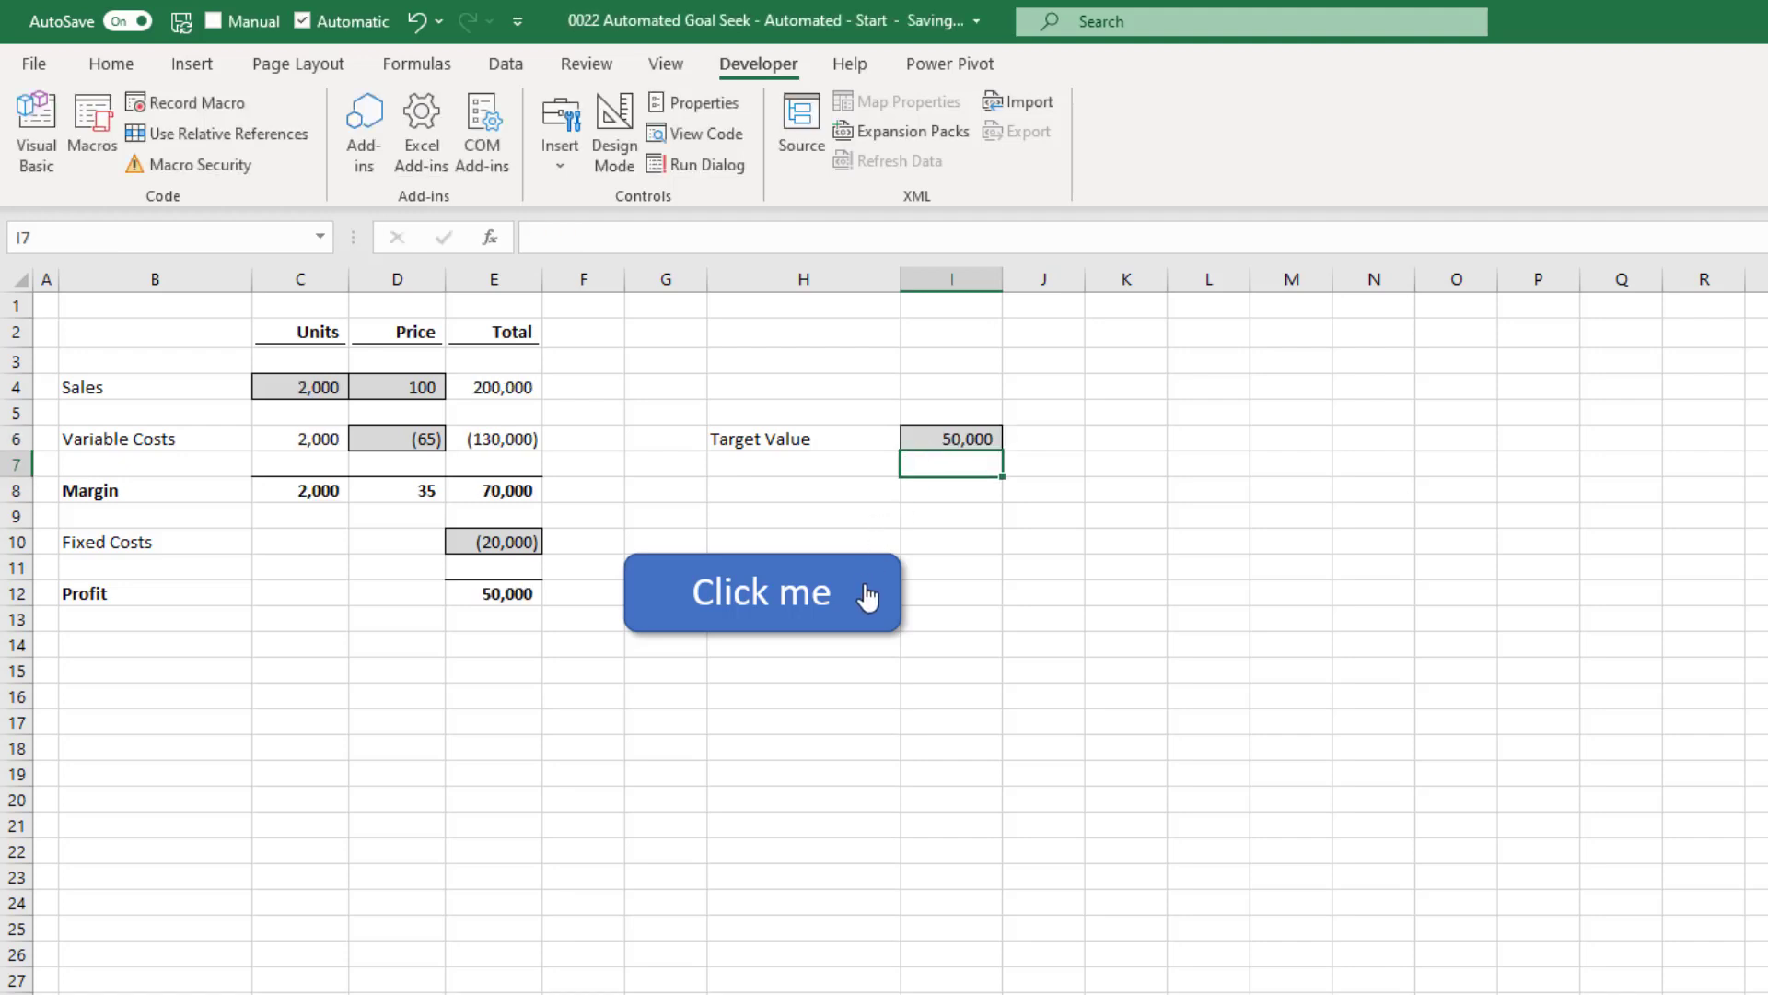
{"action": "left_click", "coordinate": [763, 591]}
{"action": "type", "text": "0"}
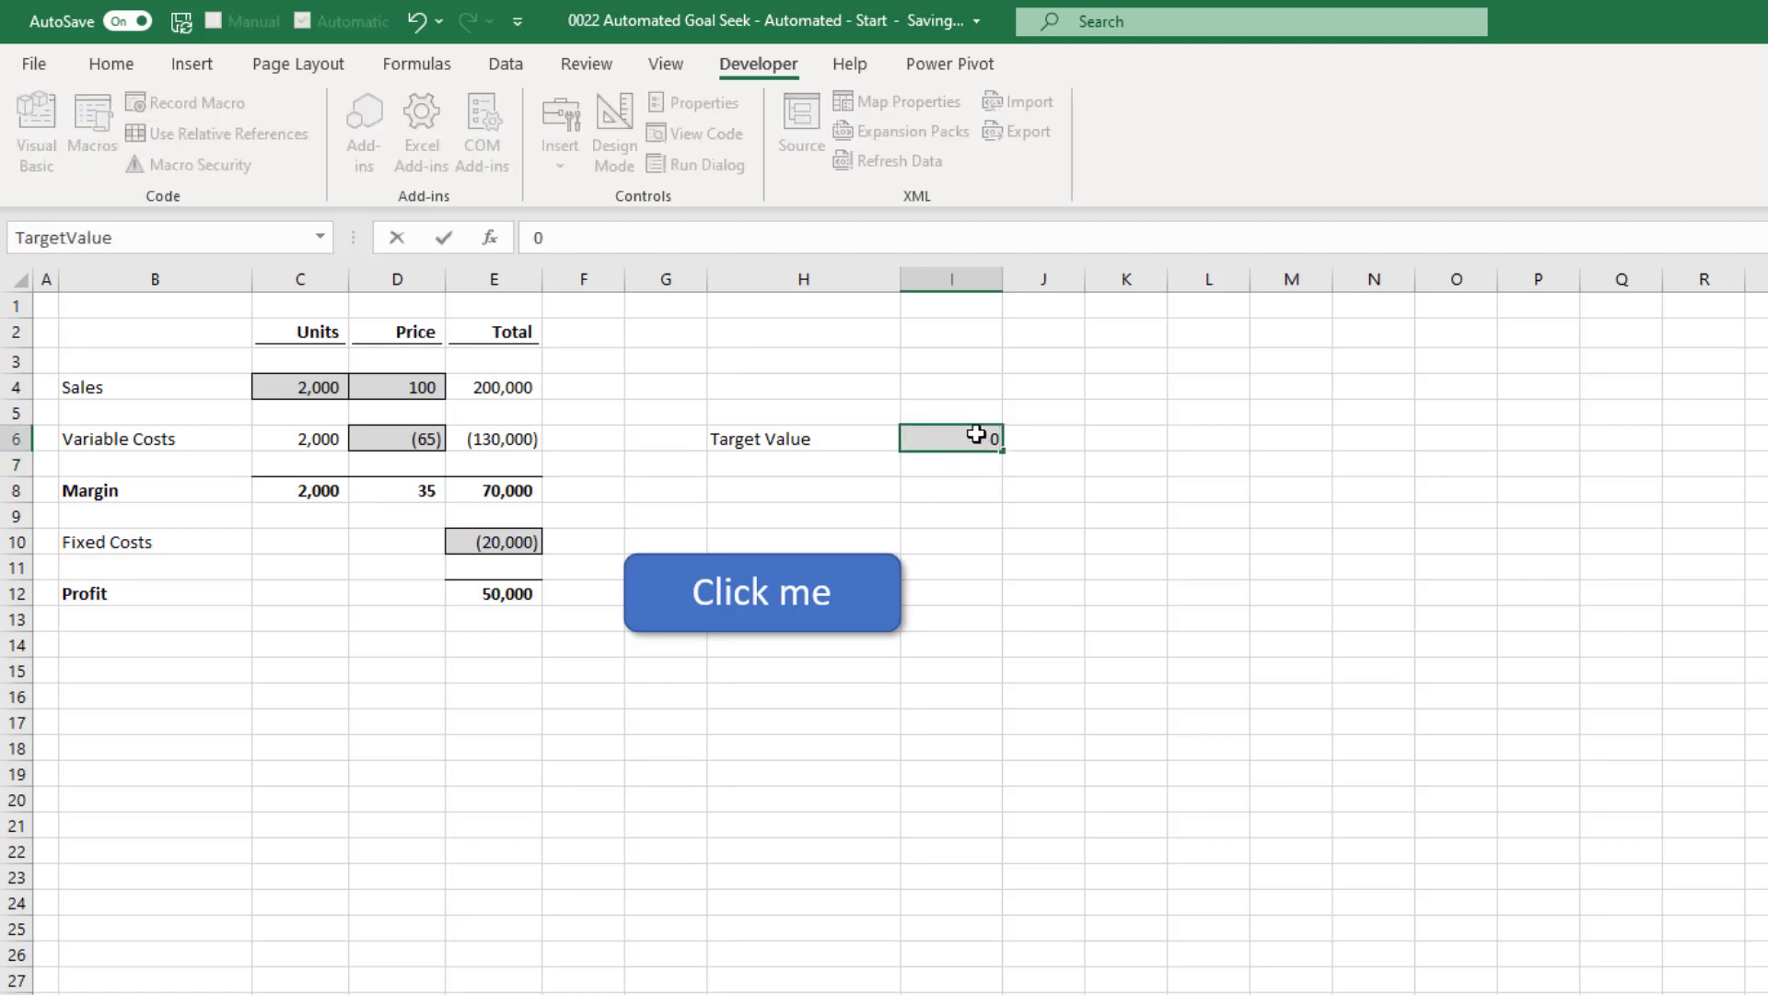
{"action": "left_click", "coordinate": [761, 591]}
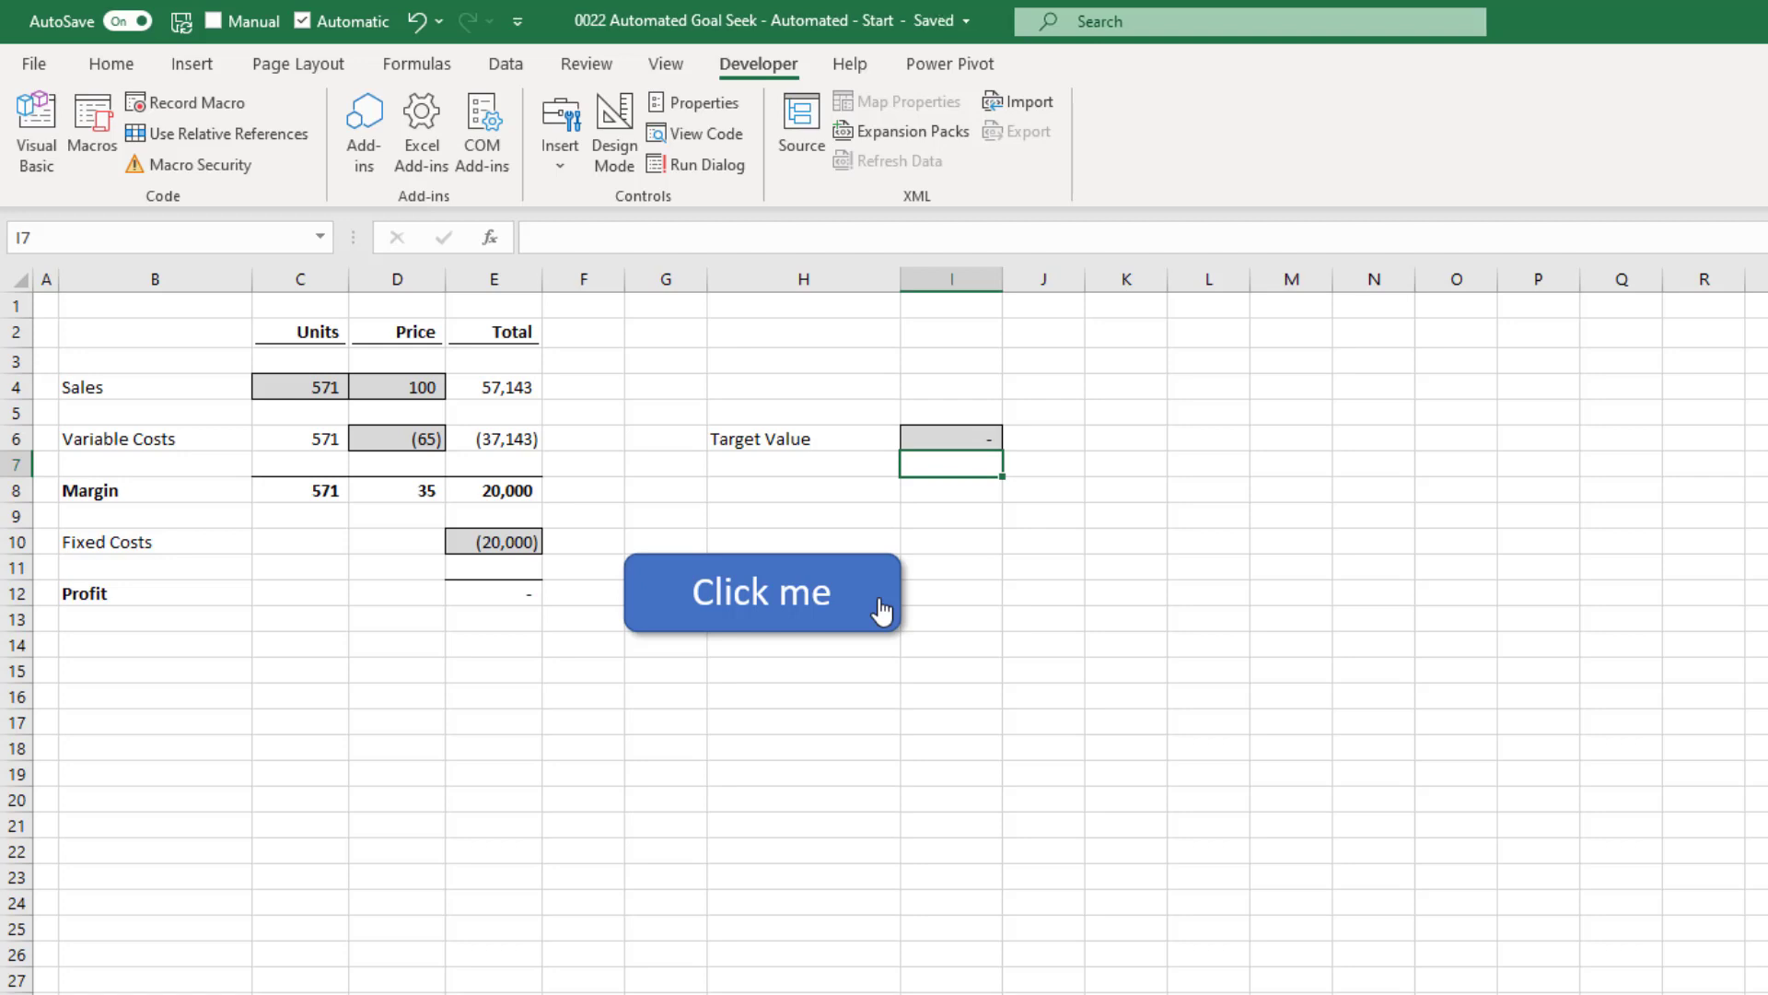
{"action": "left_click", "coordinate": [761, 592]}
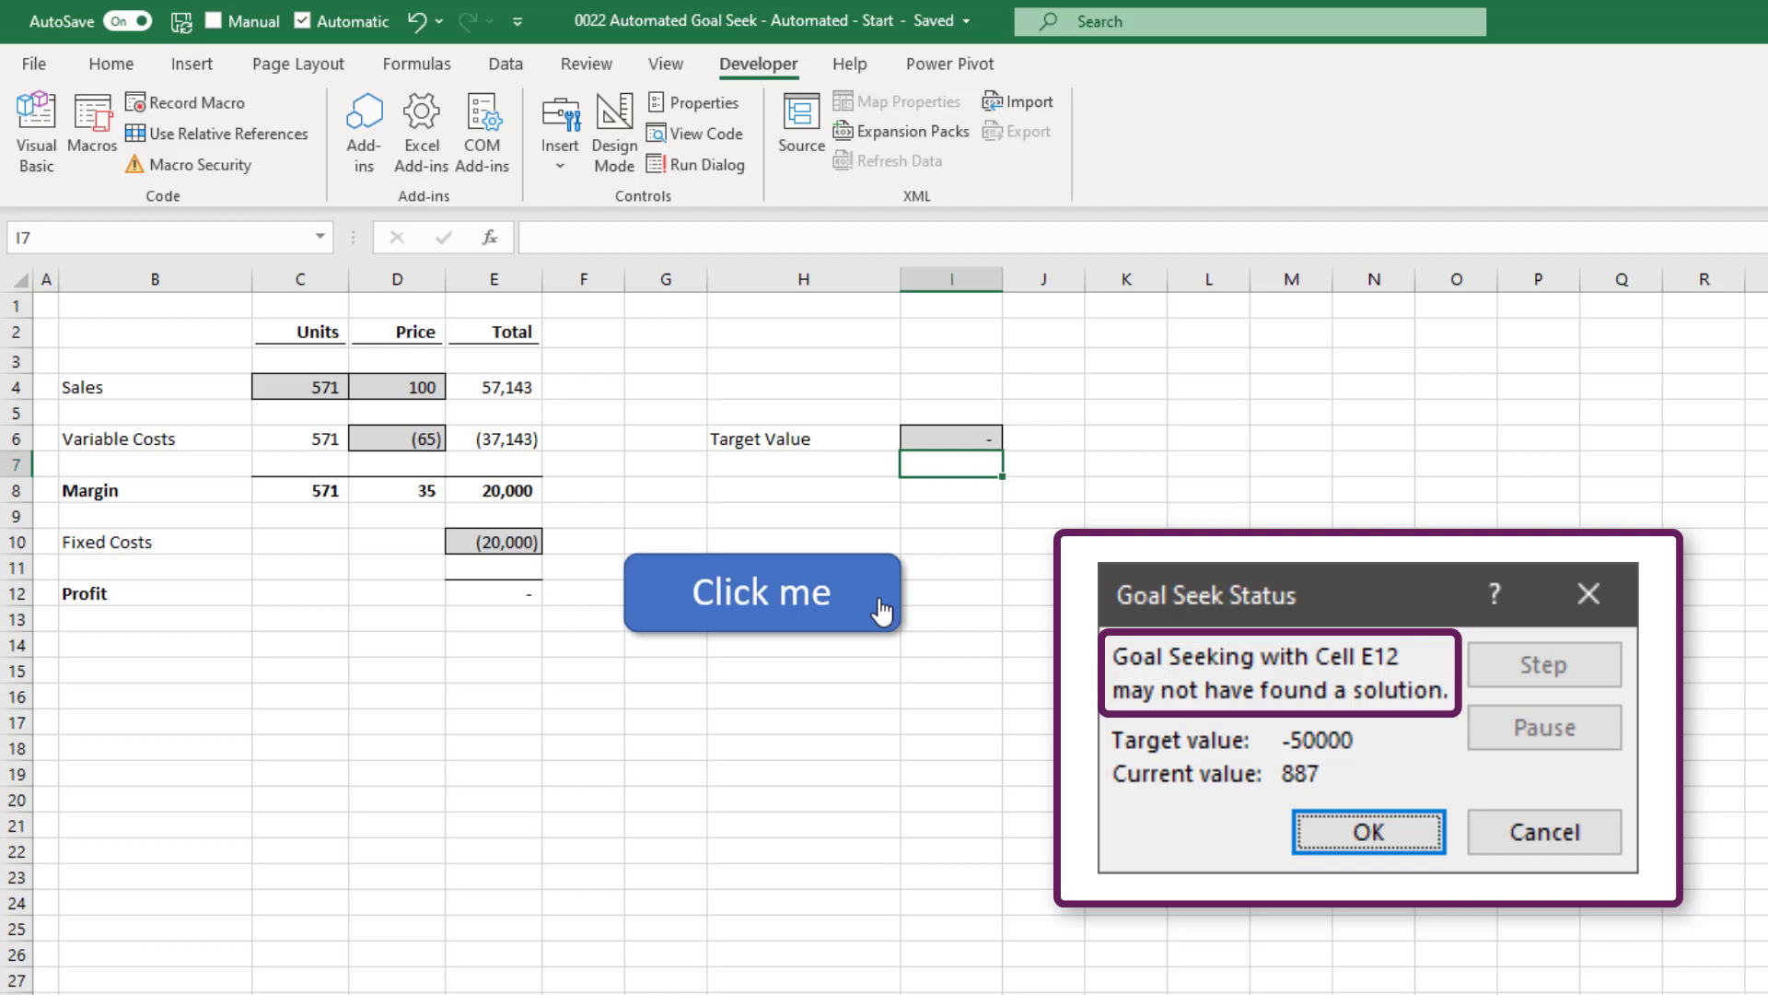
Step: Dismiss the failed -50,000 Goal Seek message and select the Click me shape
{"action": "left_click", "coordinate": [1368, 831]}
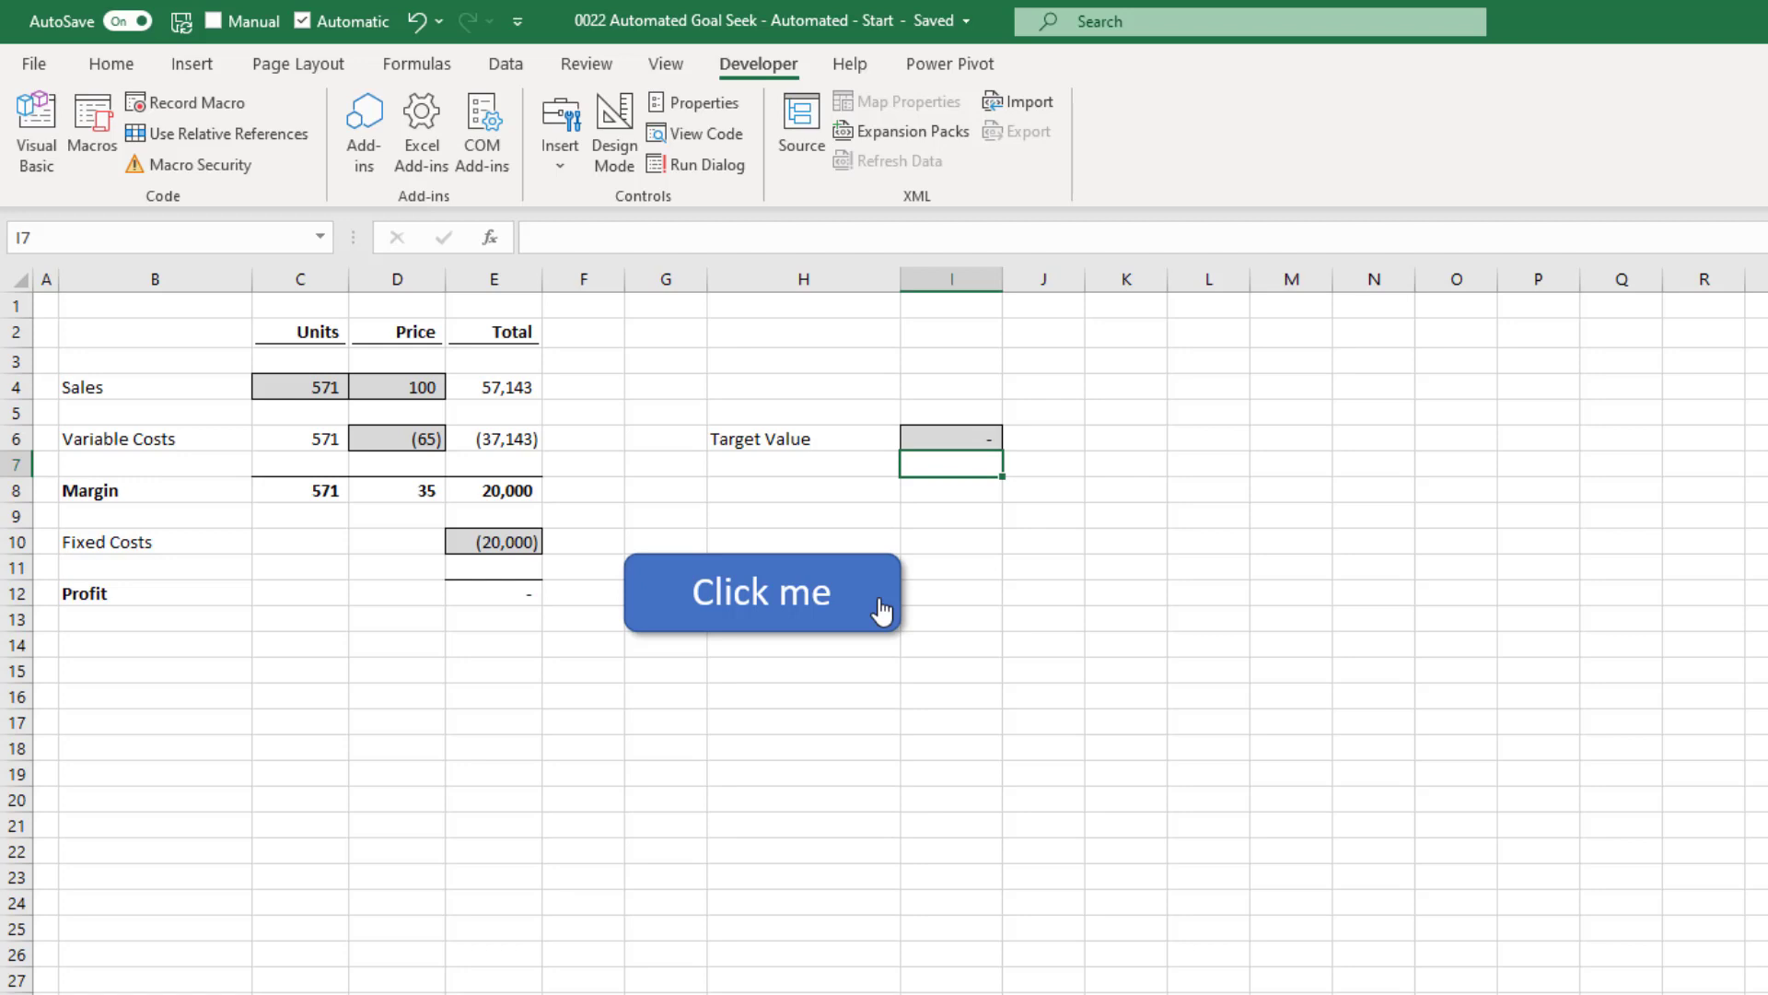
{"action": "left_click_drag", "start_coordinate": [763, 591], "coordinate": [852, 615]}
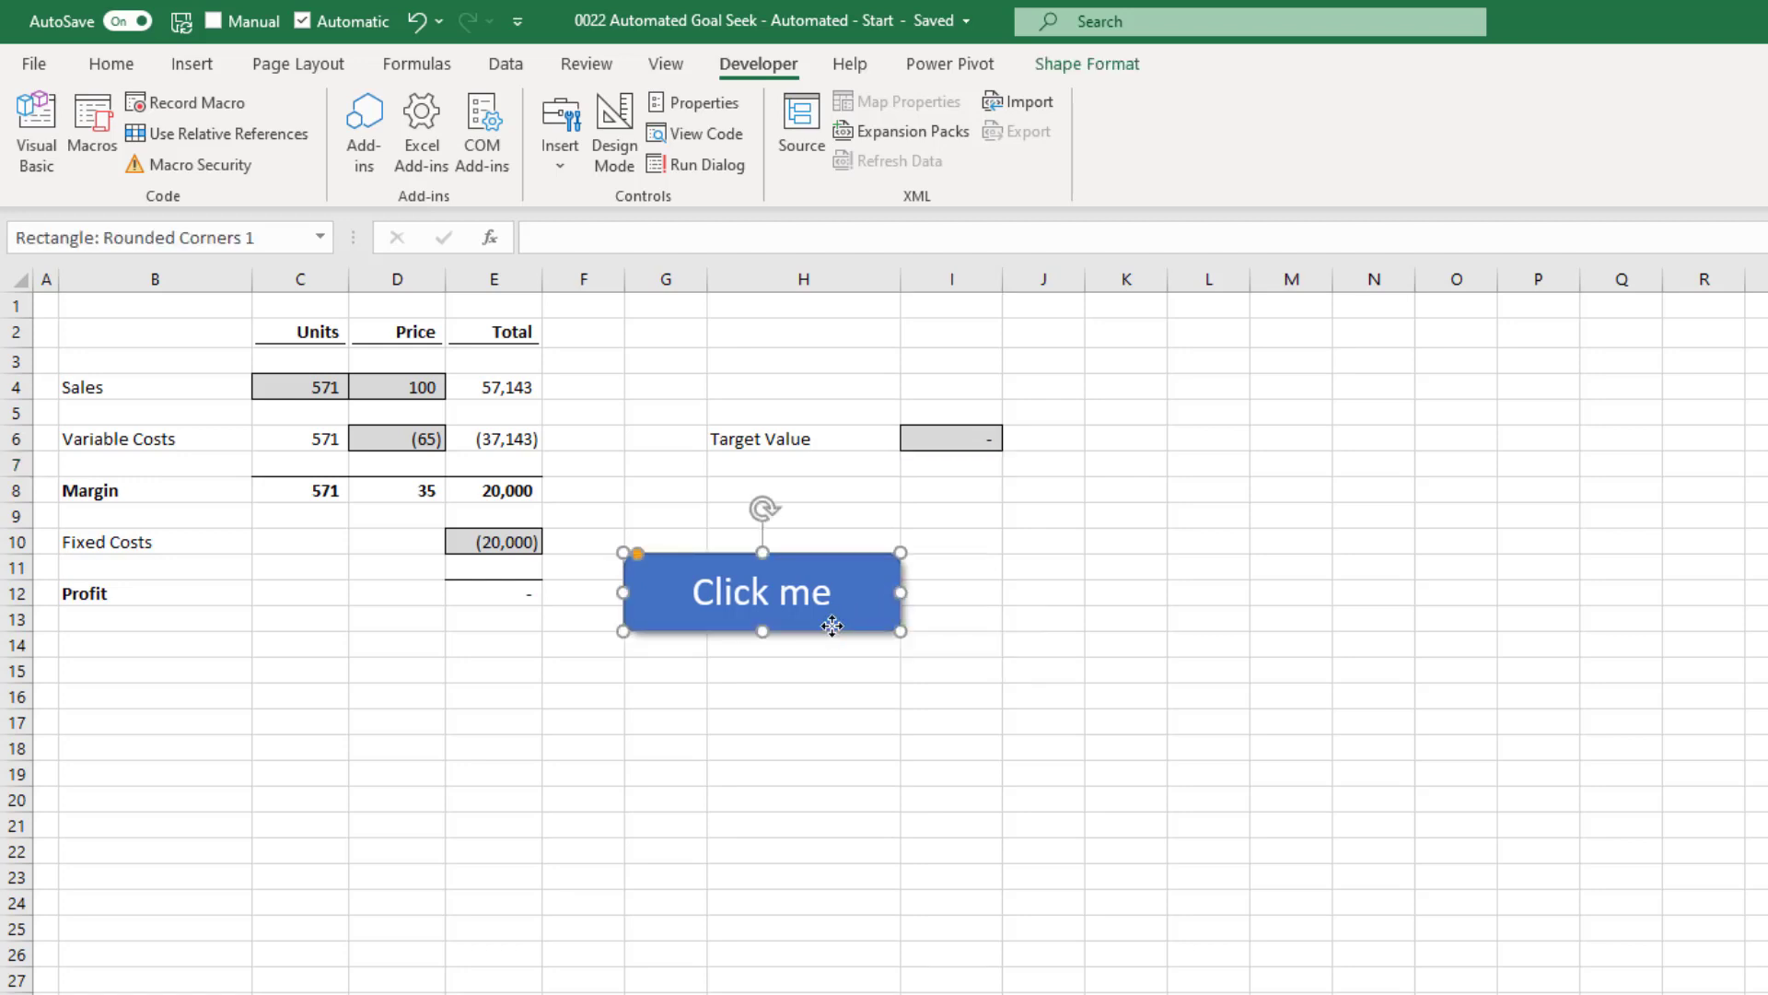
Step: Enter =IF(Profit<>TargetValue,"<< Automated Goal Seek - no result found","") in F12 beside the profit total
{"action": "left_click_drag", "start_coordinate": [761, 592], "coordinate": [761, 648]}
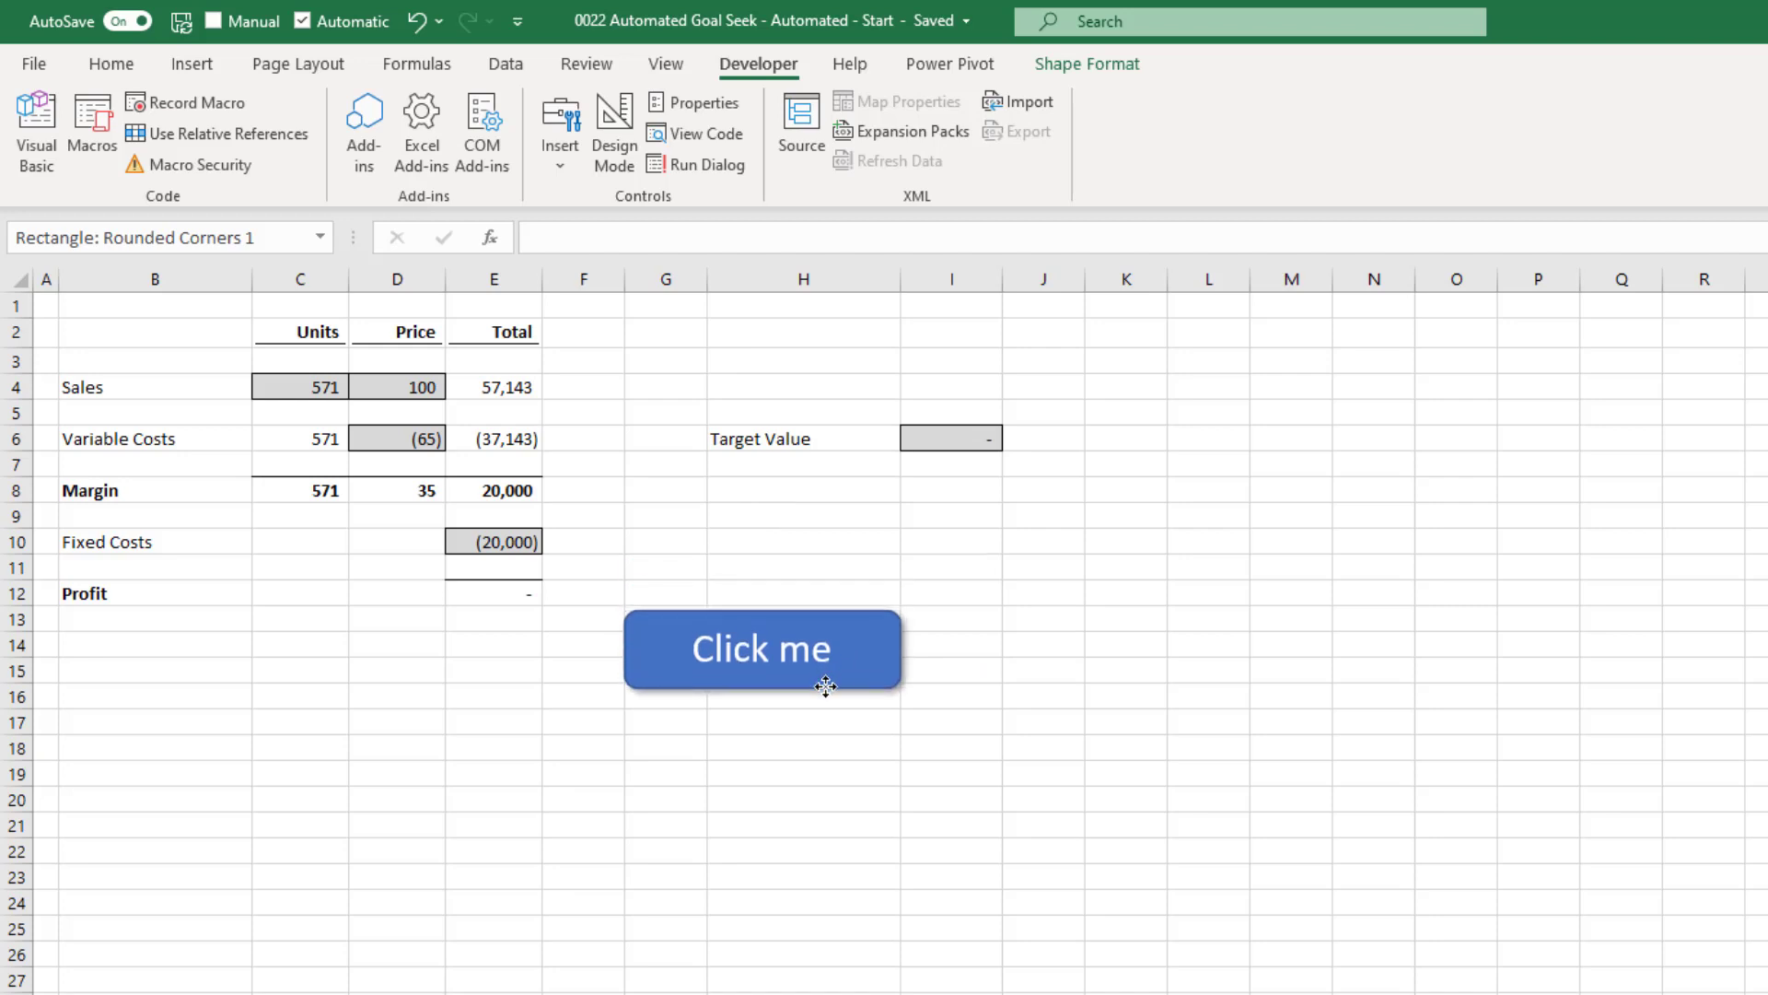
{"action": "left_click", "coordinate": [760, 648]}
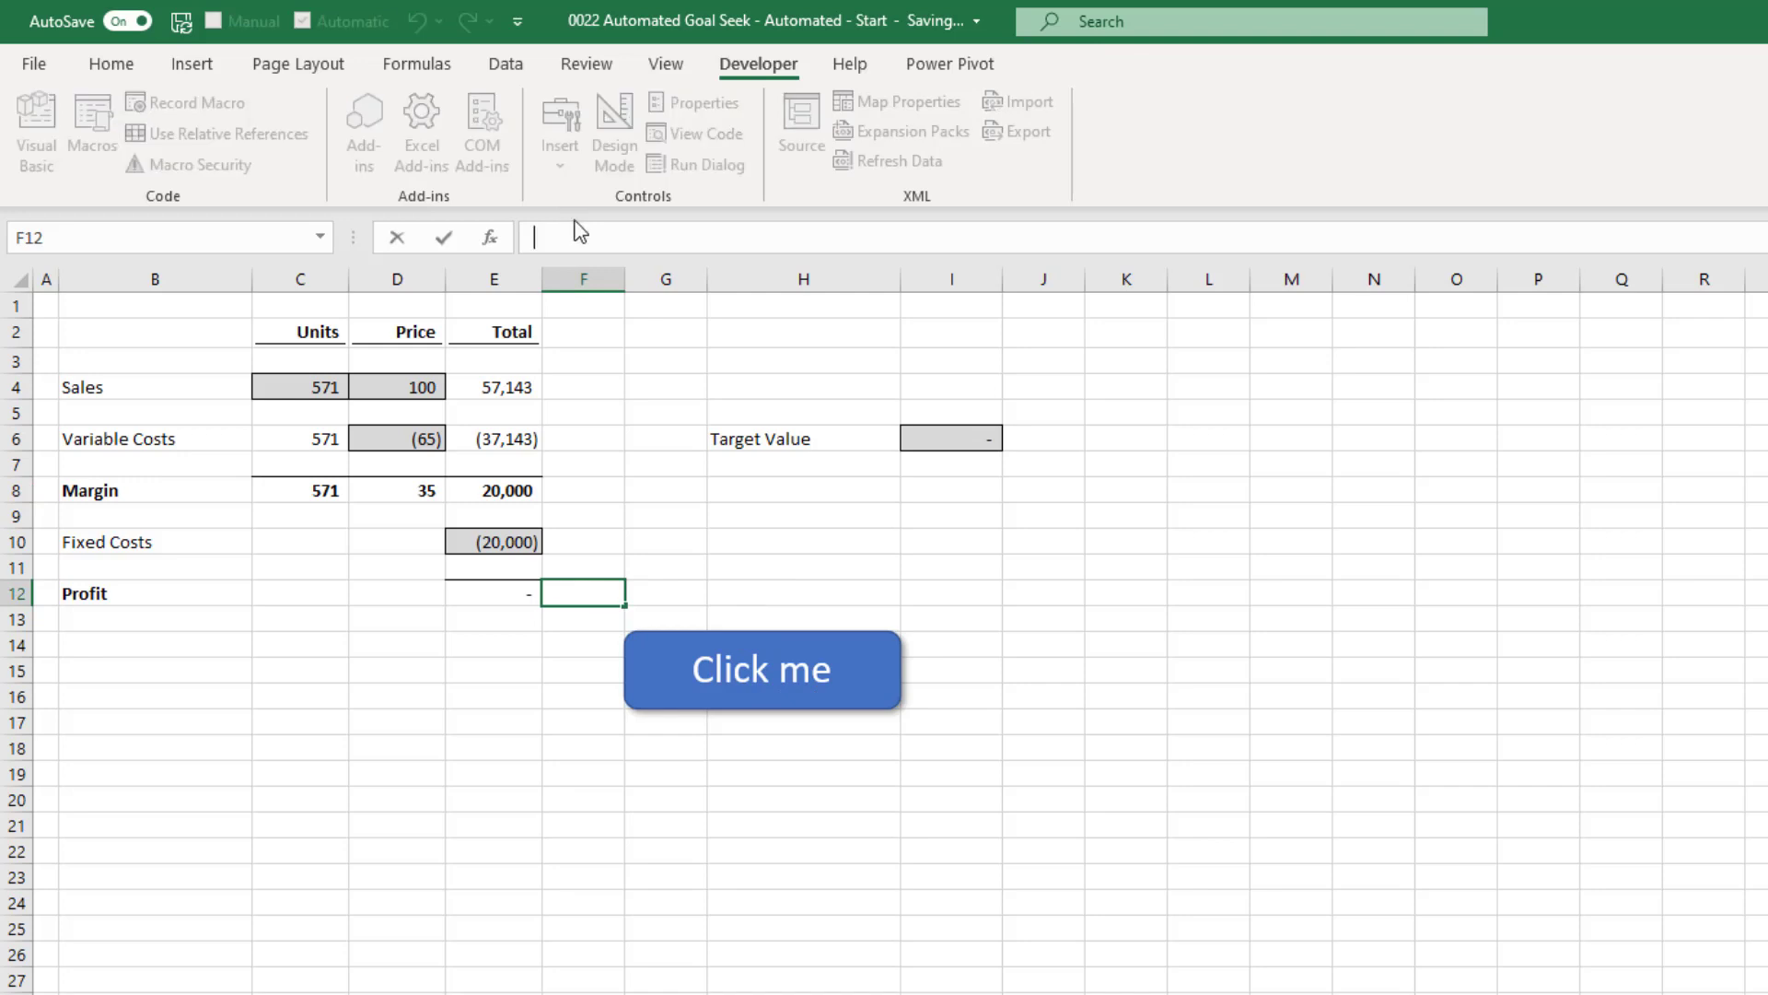
{"action": "type", "text": "="}
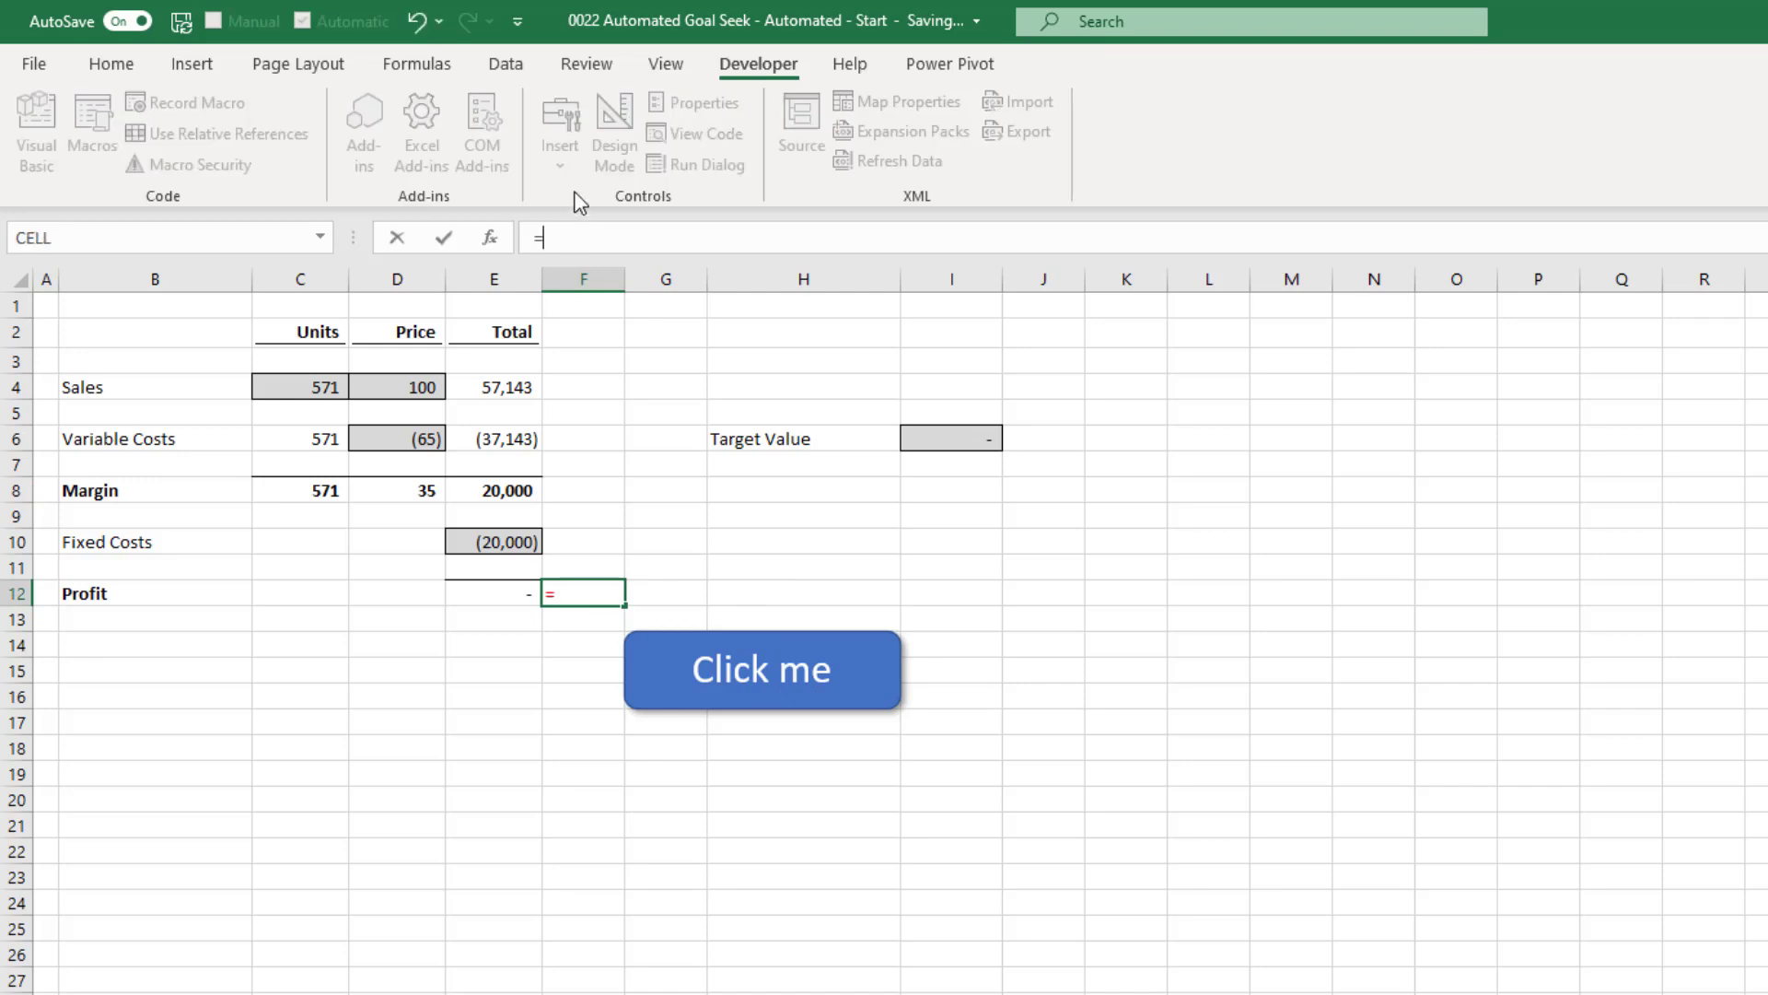
{"action": "type", "text": "IF"}
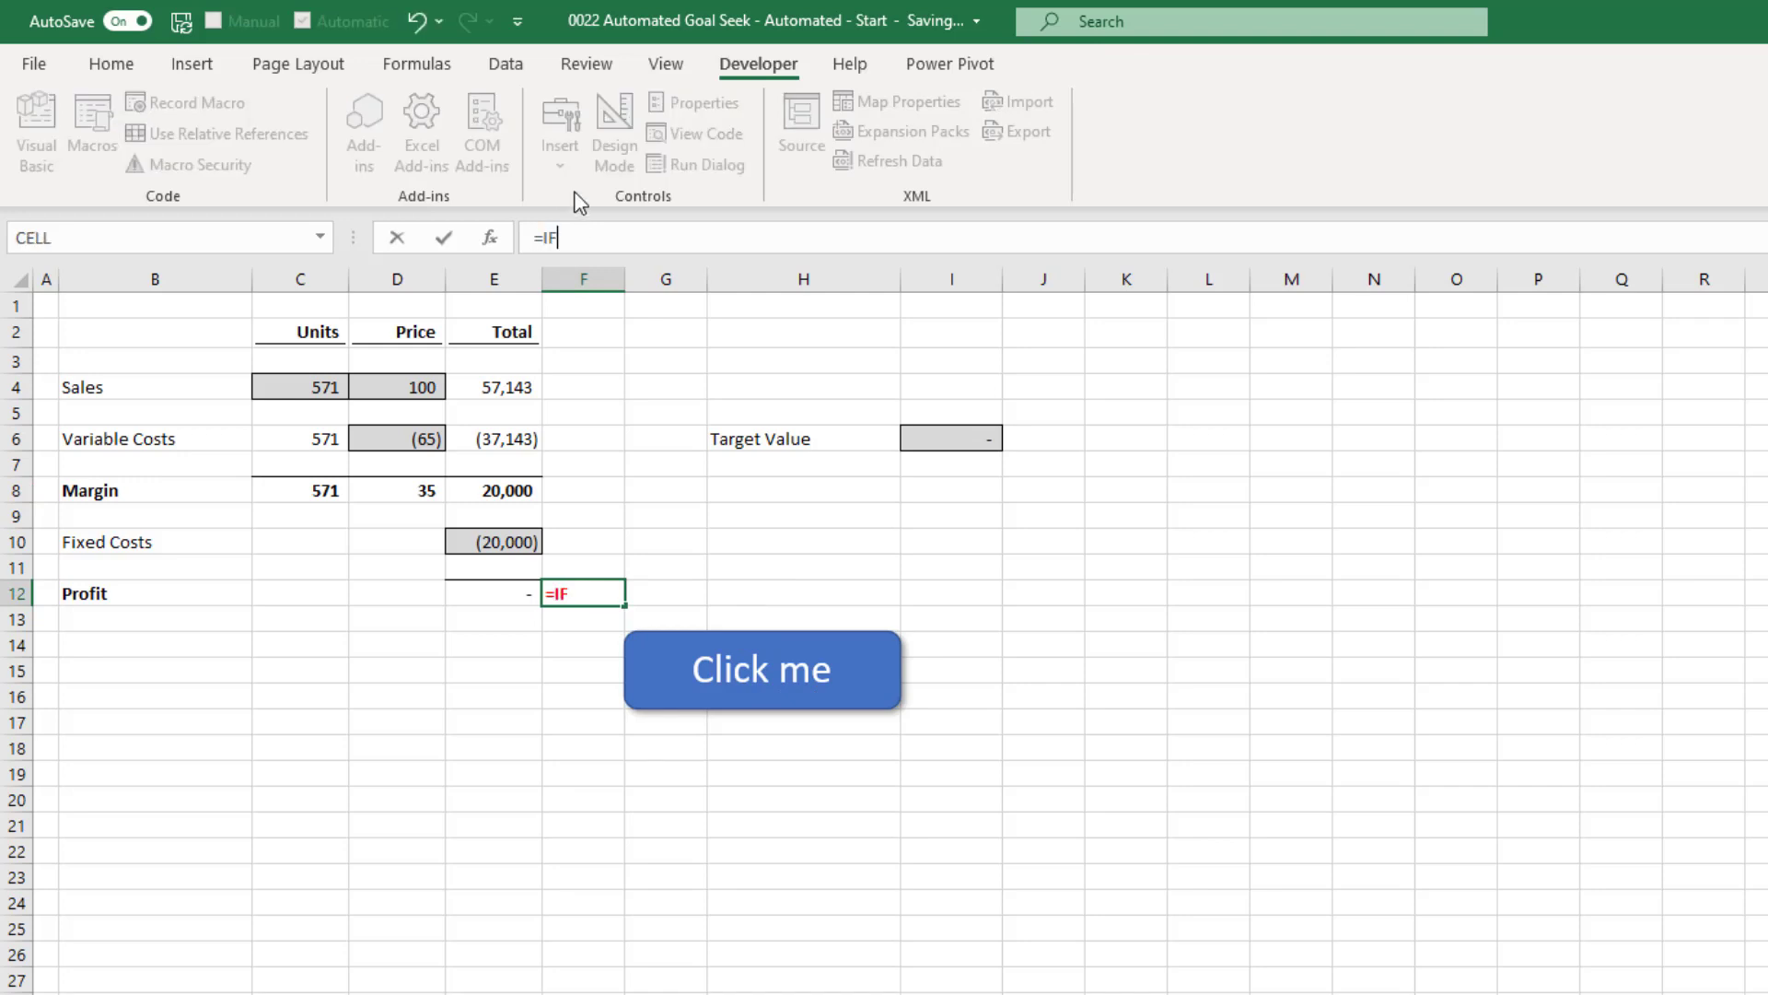
{"action": "type", "text": "(Profi"}
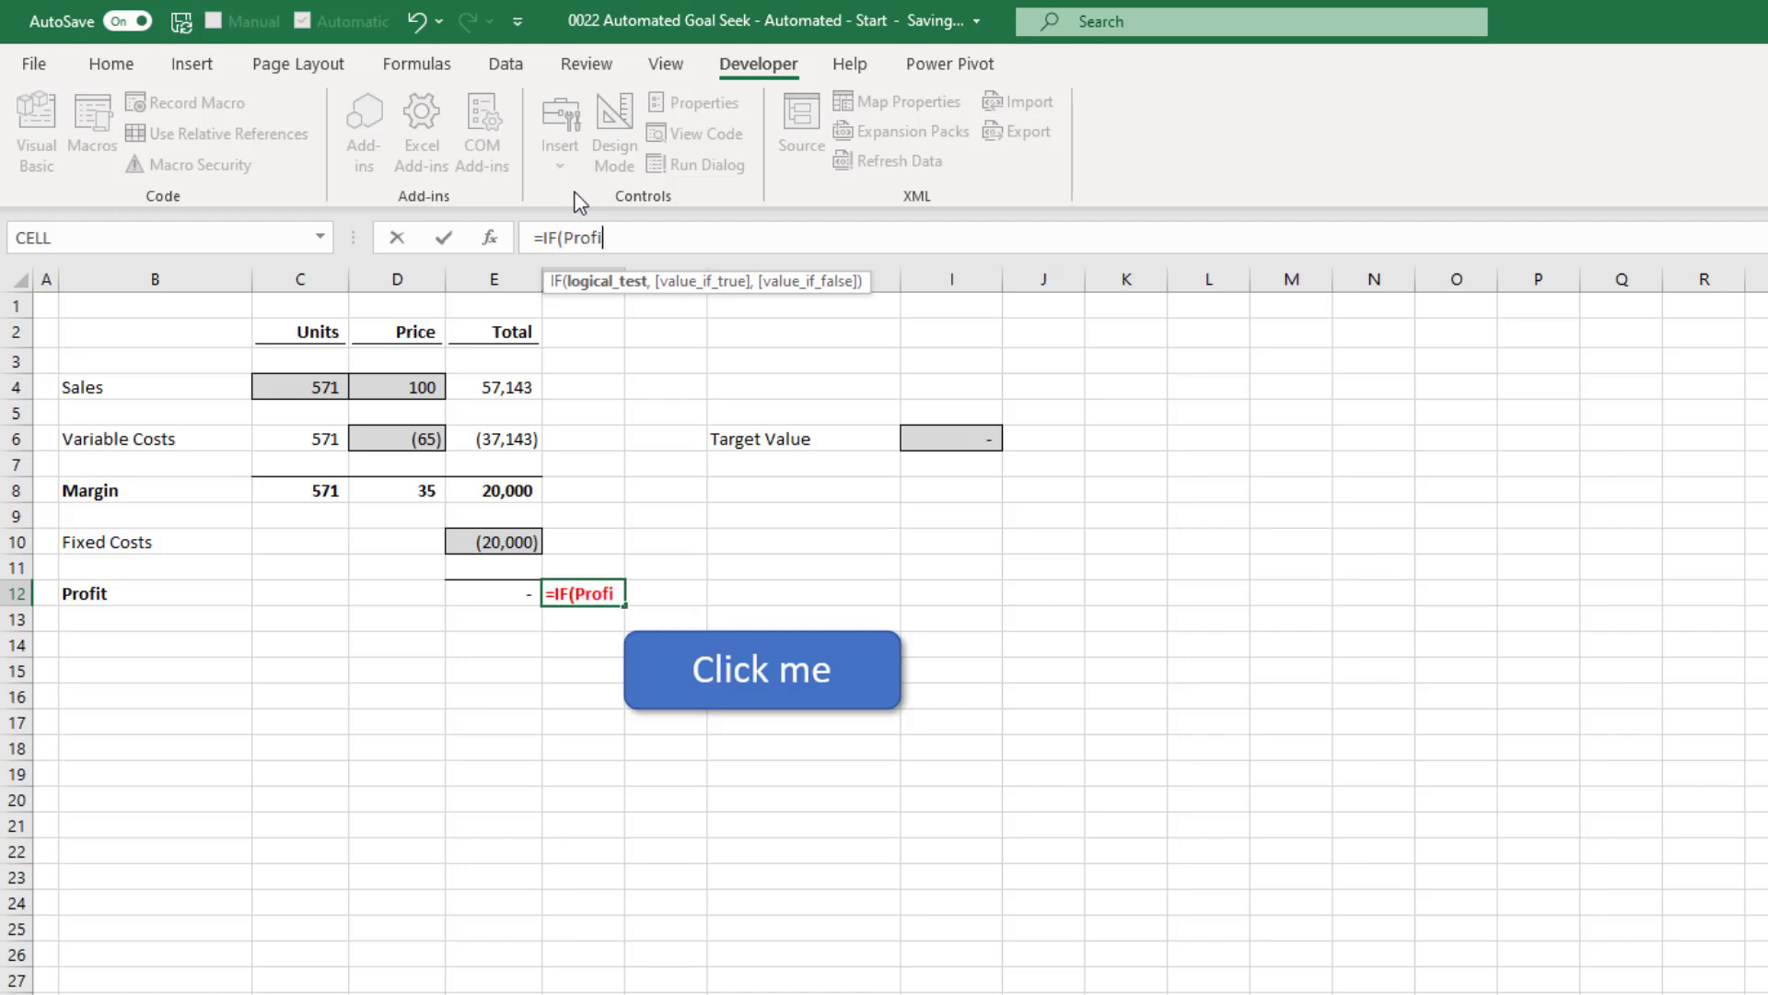
{"action": "type", "text": "t<>"}
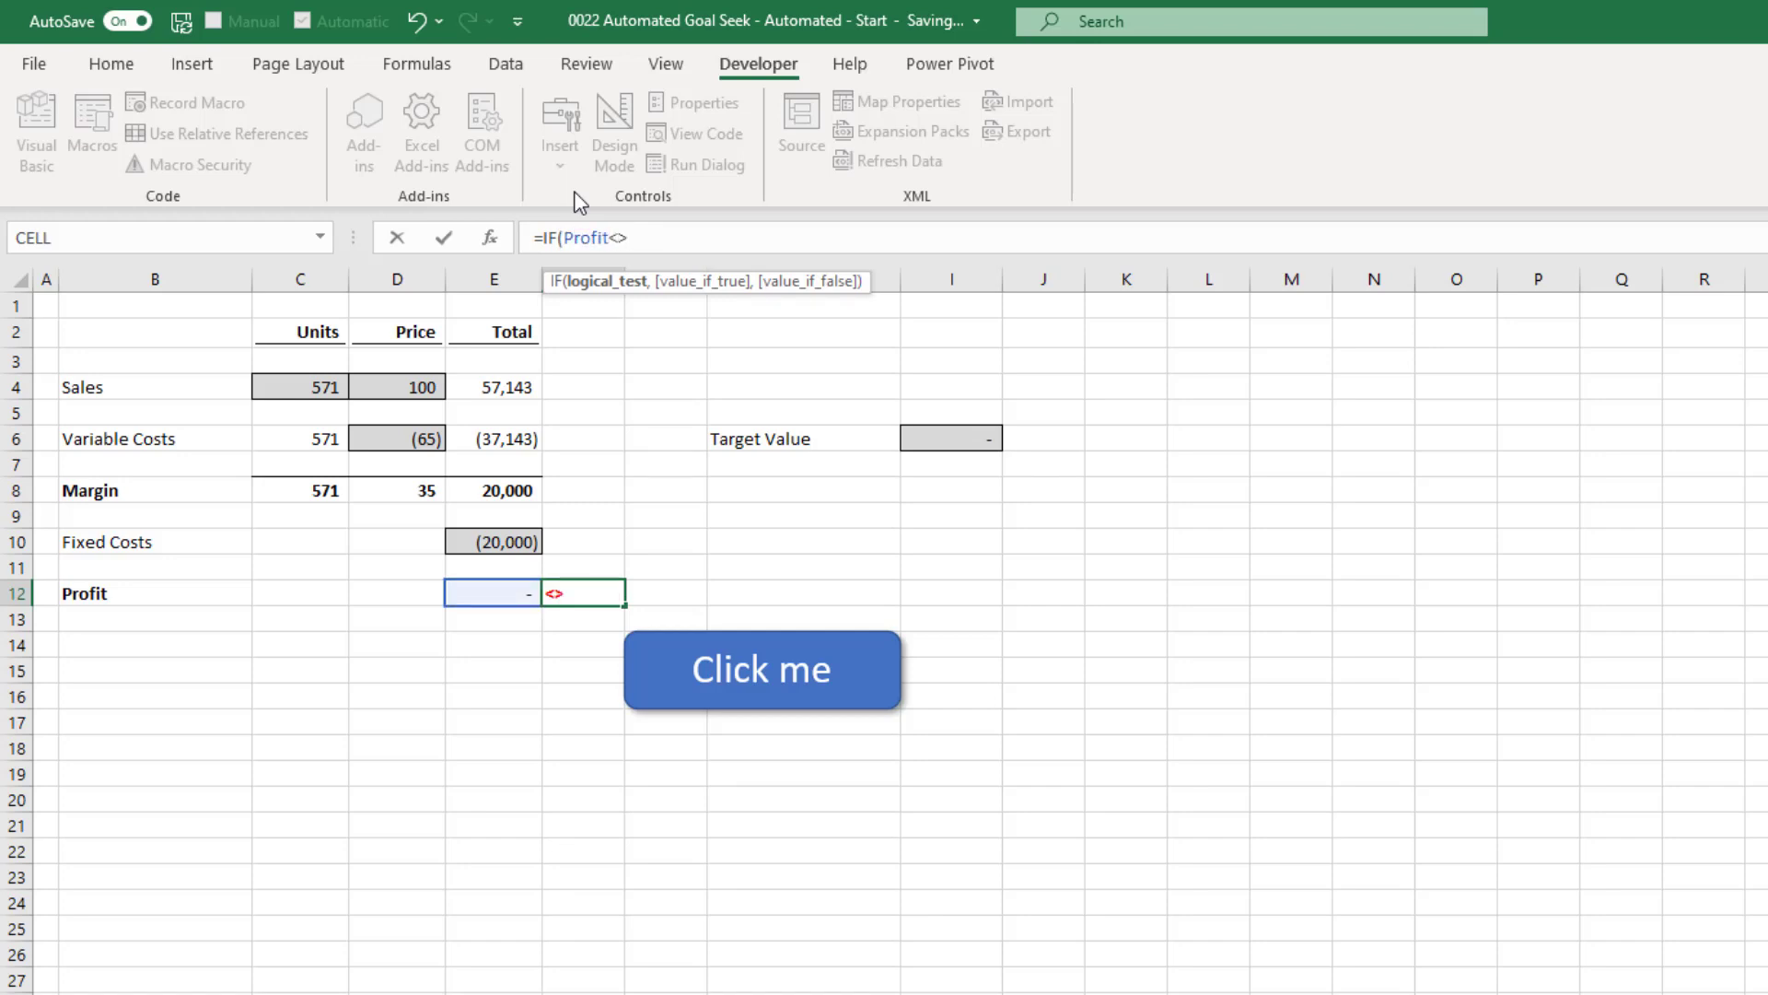
{"action": "type", "text": "T"}
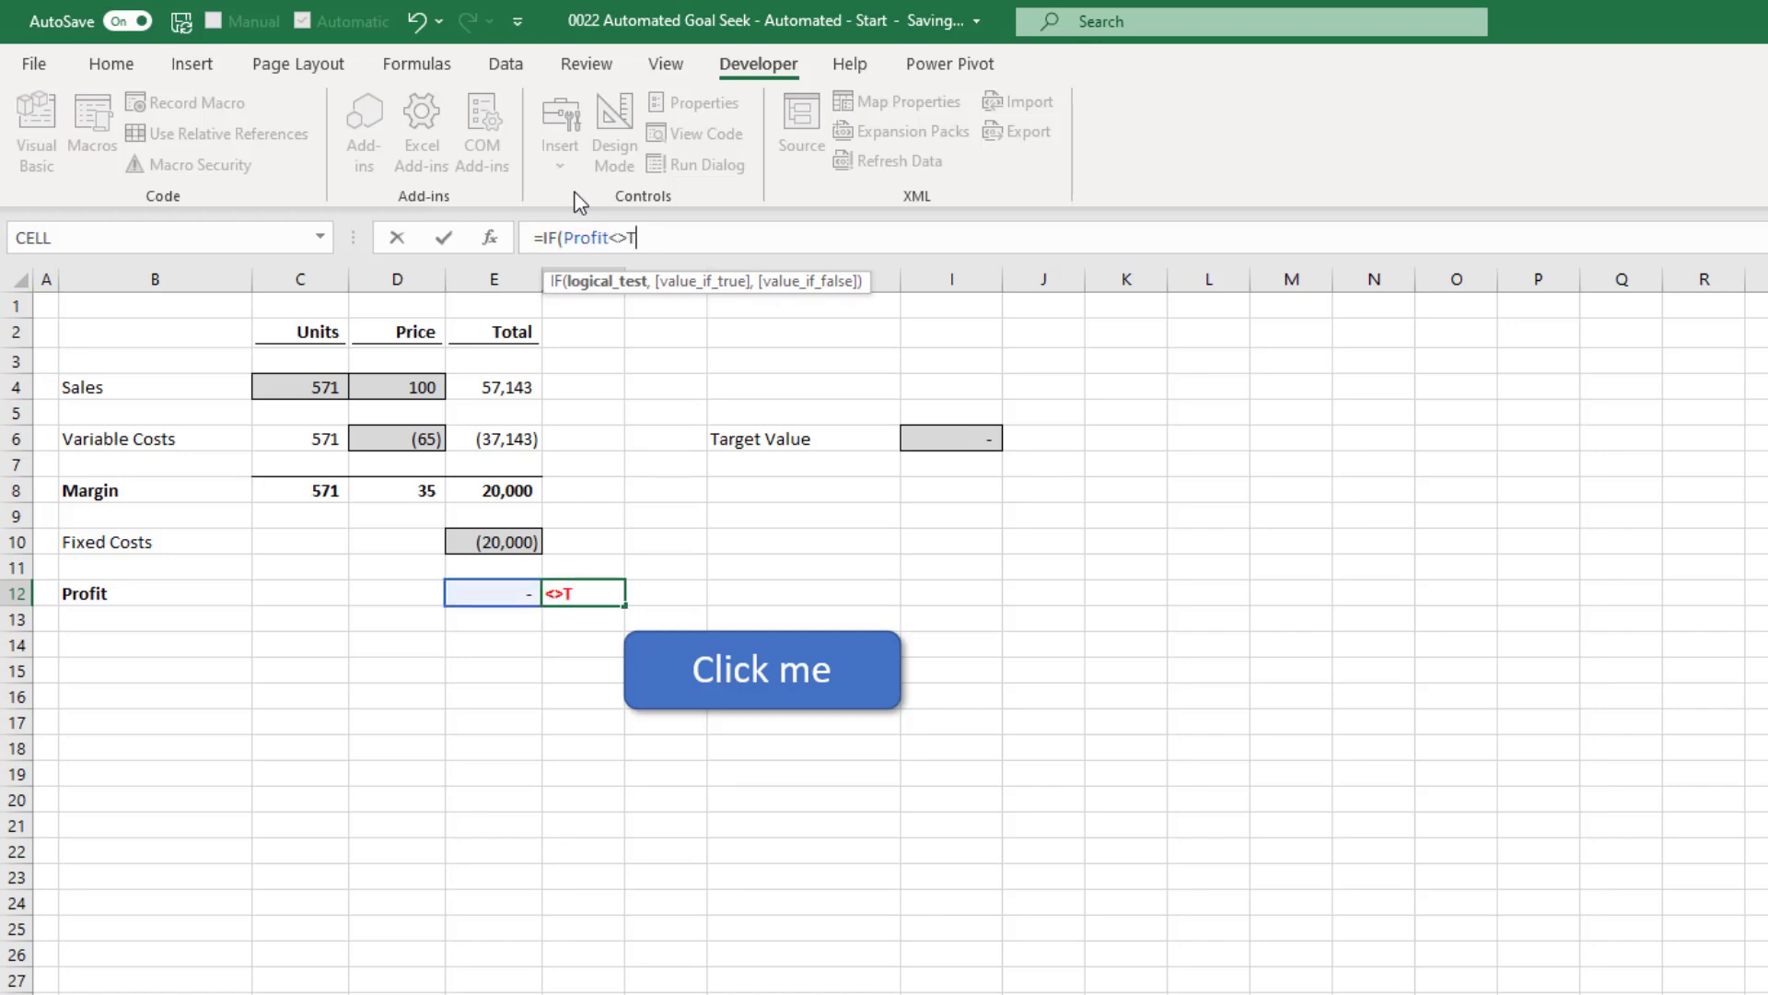
{"action": "type", "text": "argetVa"}
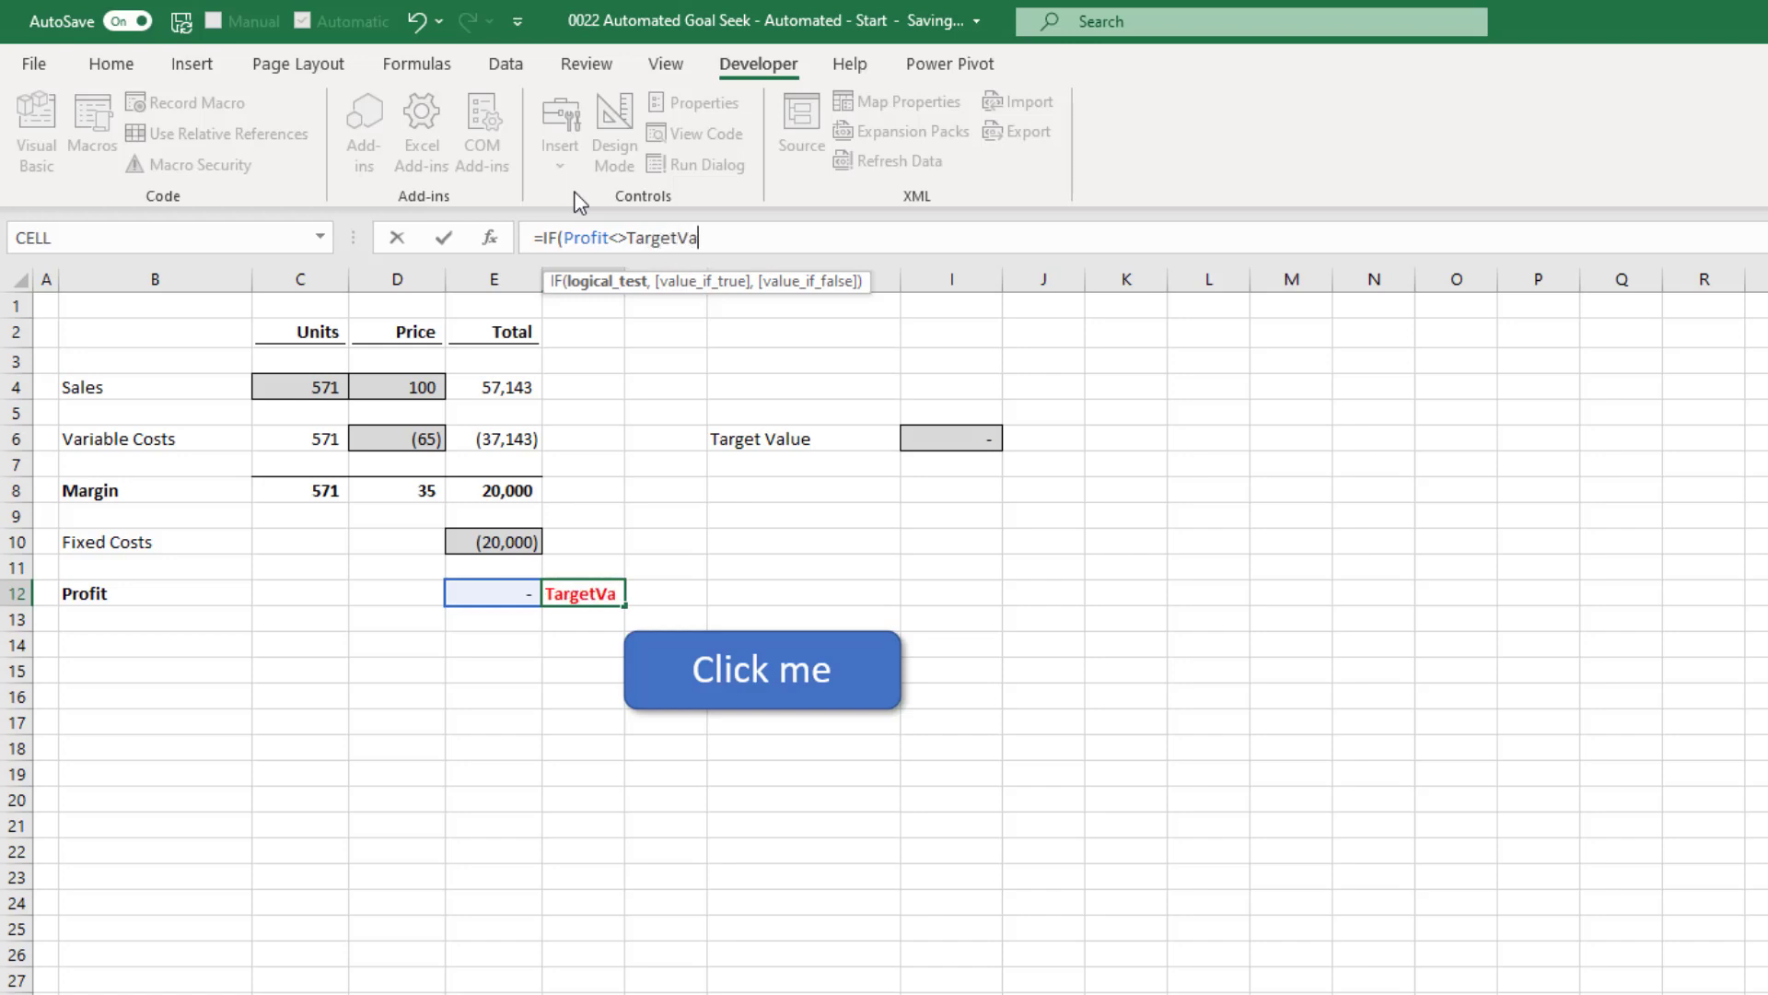
{"action": "type", "text": "lue"}
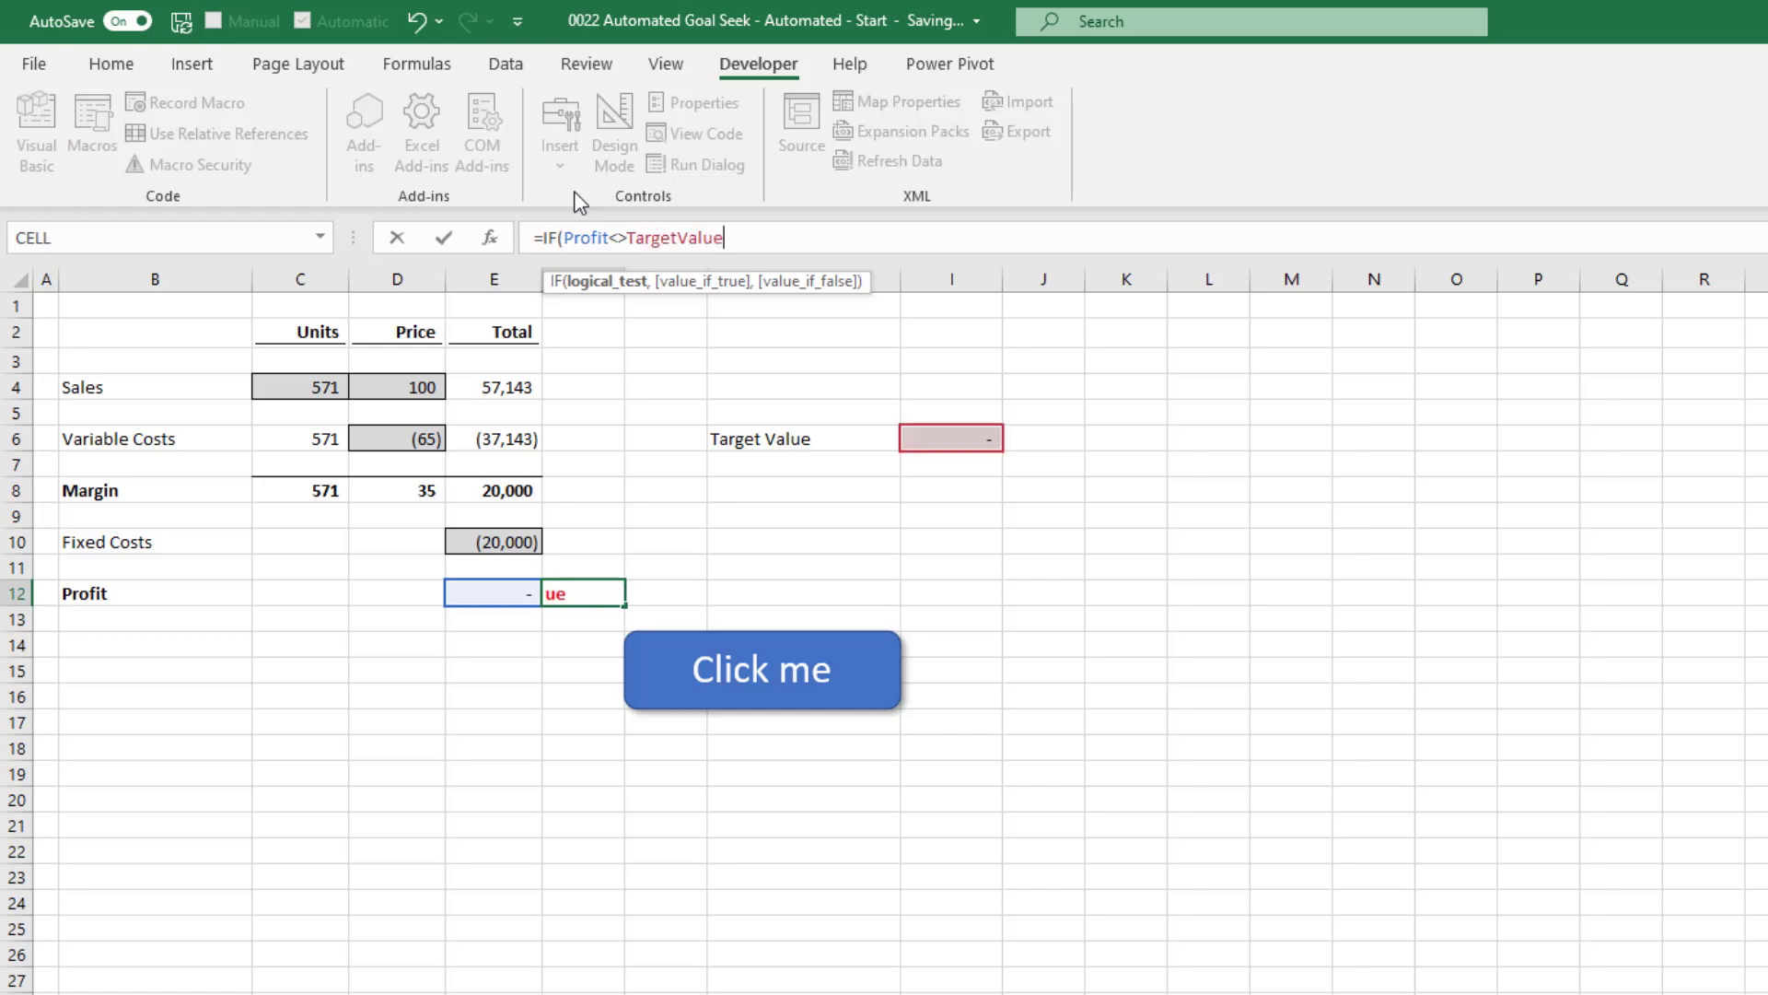
{"action": "type", "text": ",\""}
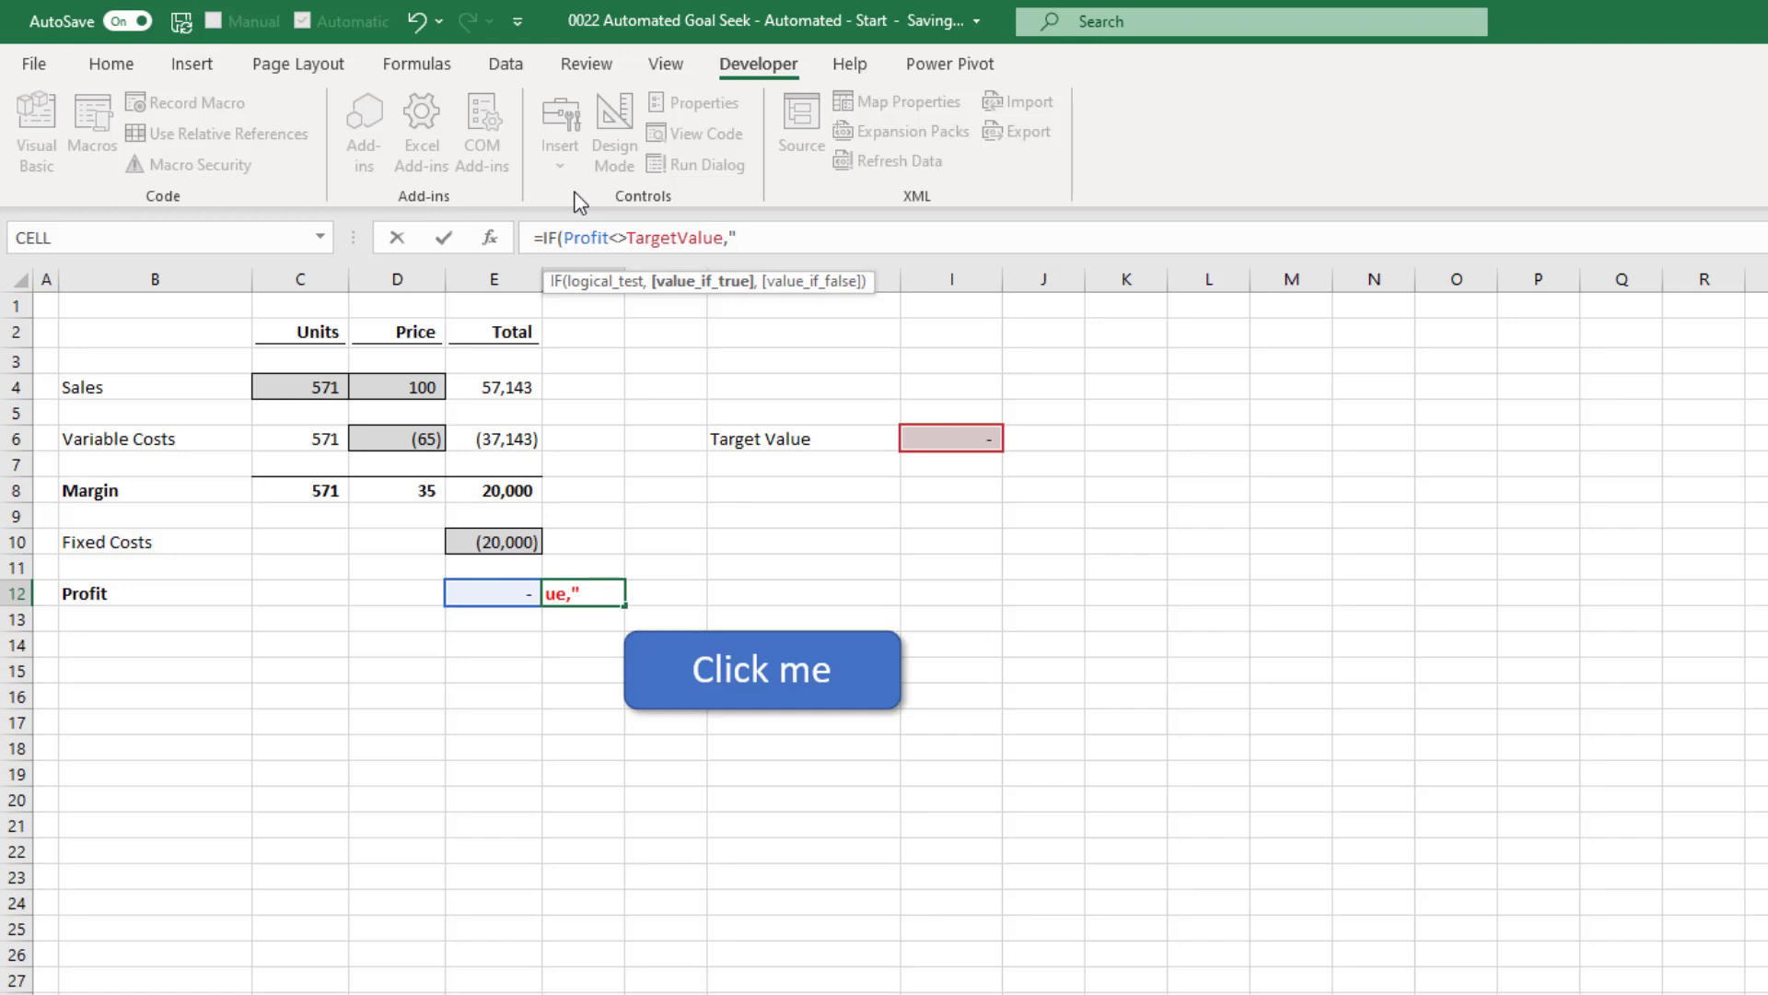
{"action": "type", "text": "<<"}
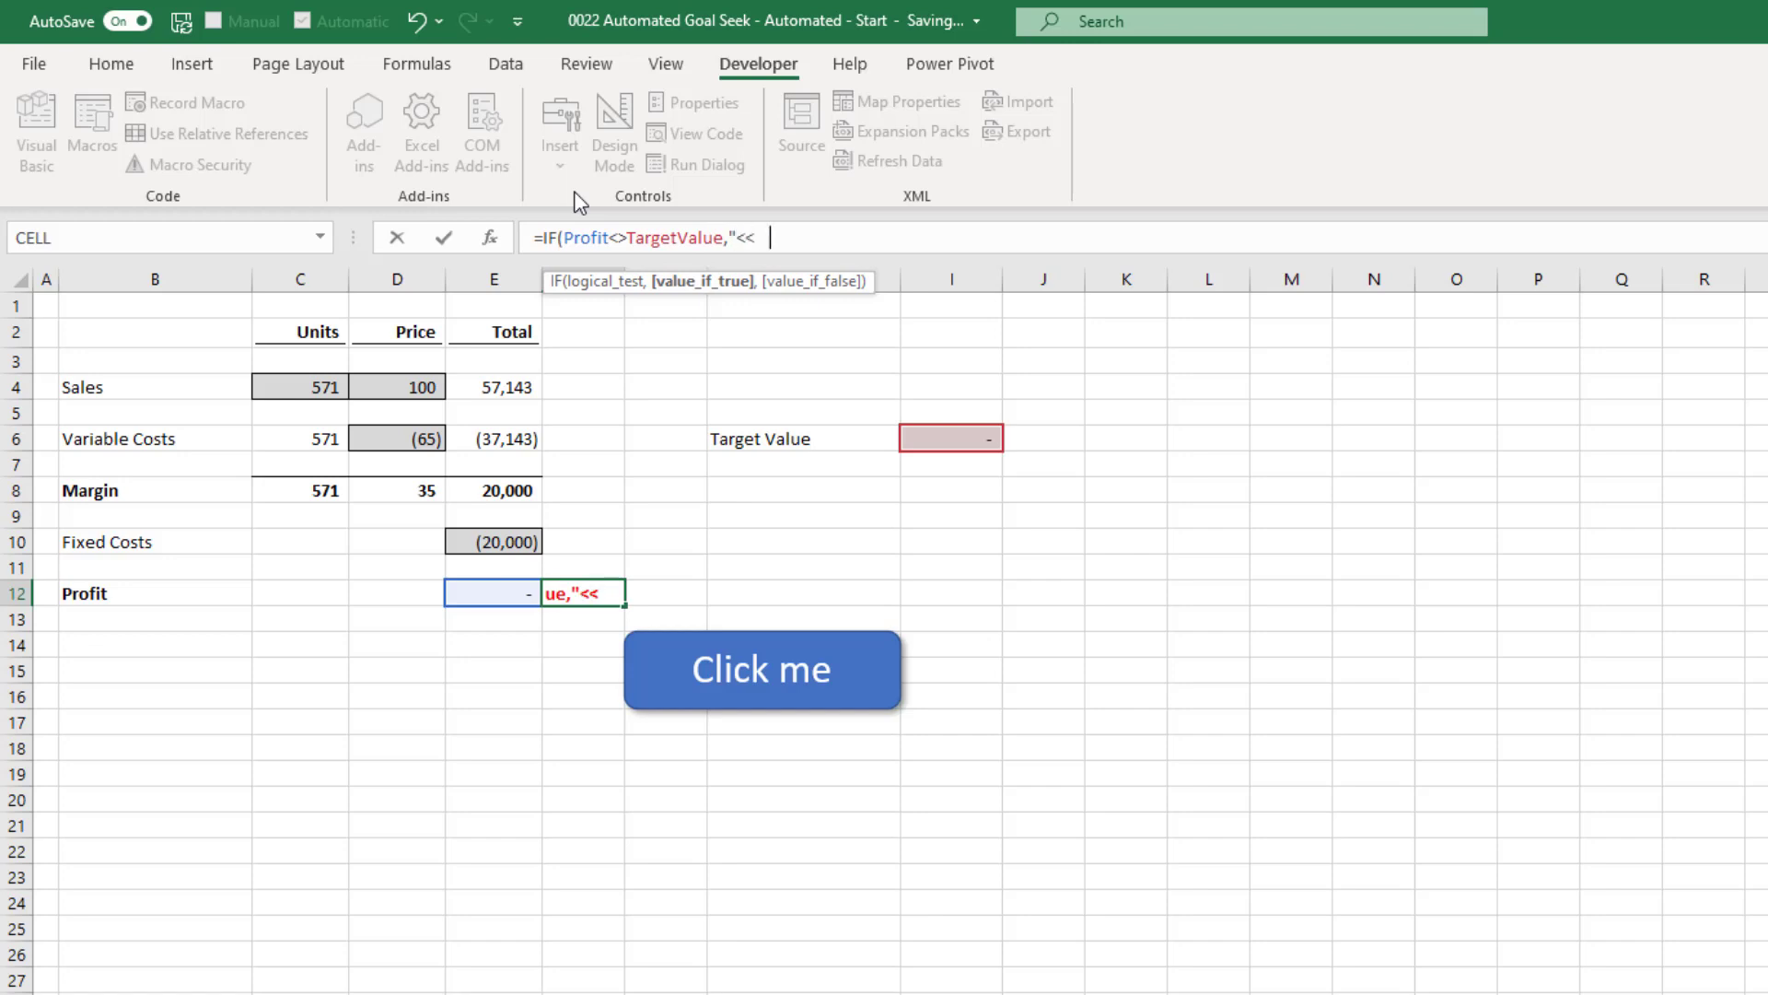
{"action": "type", "text": "Automated Goal Seek - no result found\","}
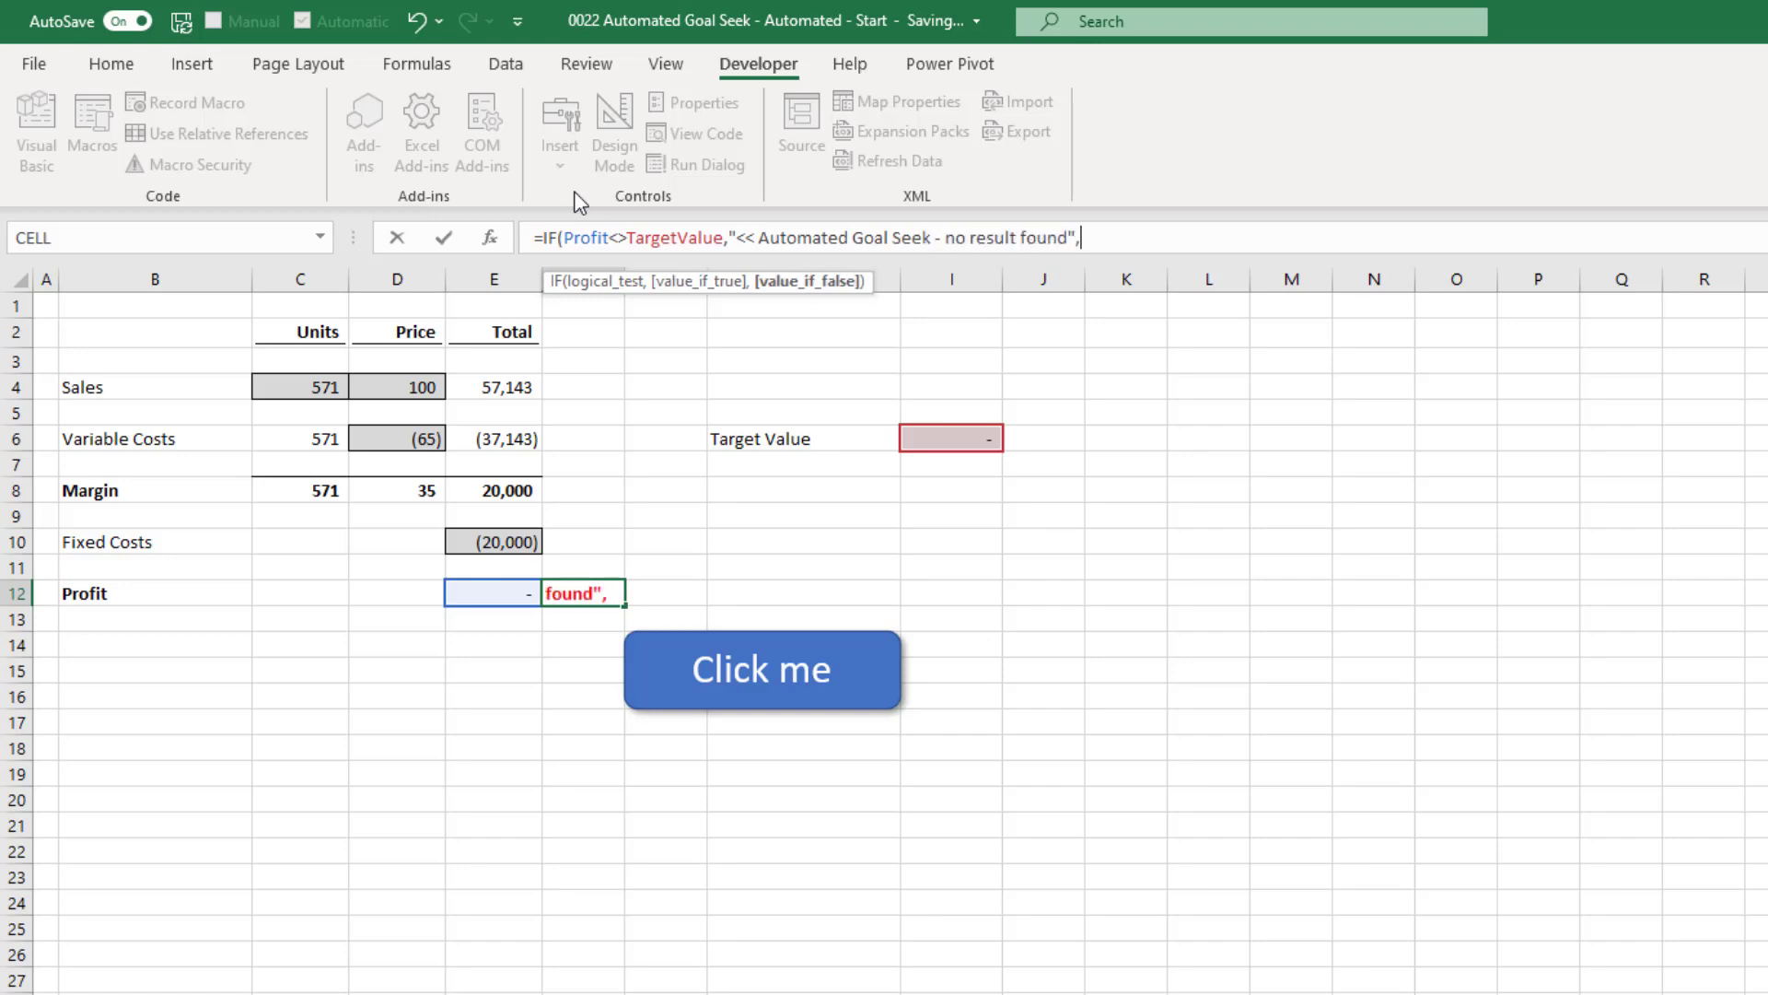
{"action": "type", "text": "\"\")"}
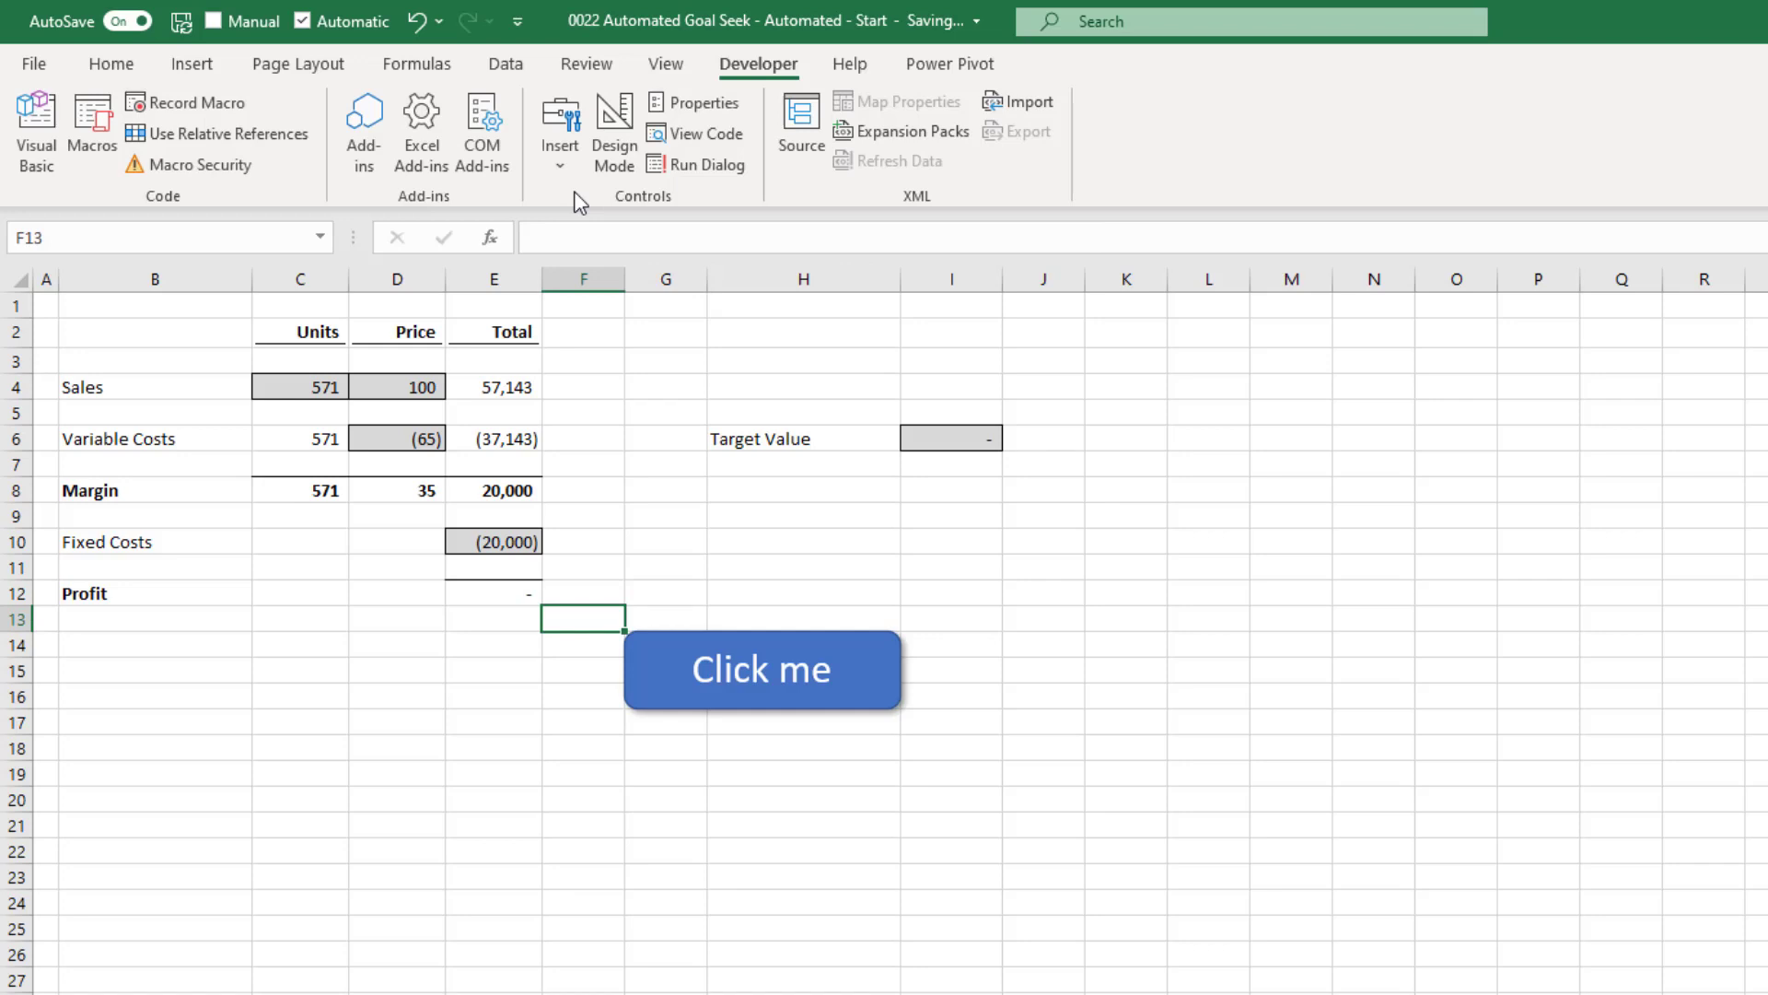
Step: Set Target Value to 20000 so the warning appears, then select H4 for the Set Cell label
{"action": "left_click", "coordinate": [584, 647]}
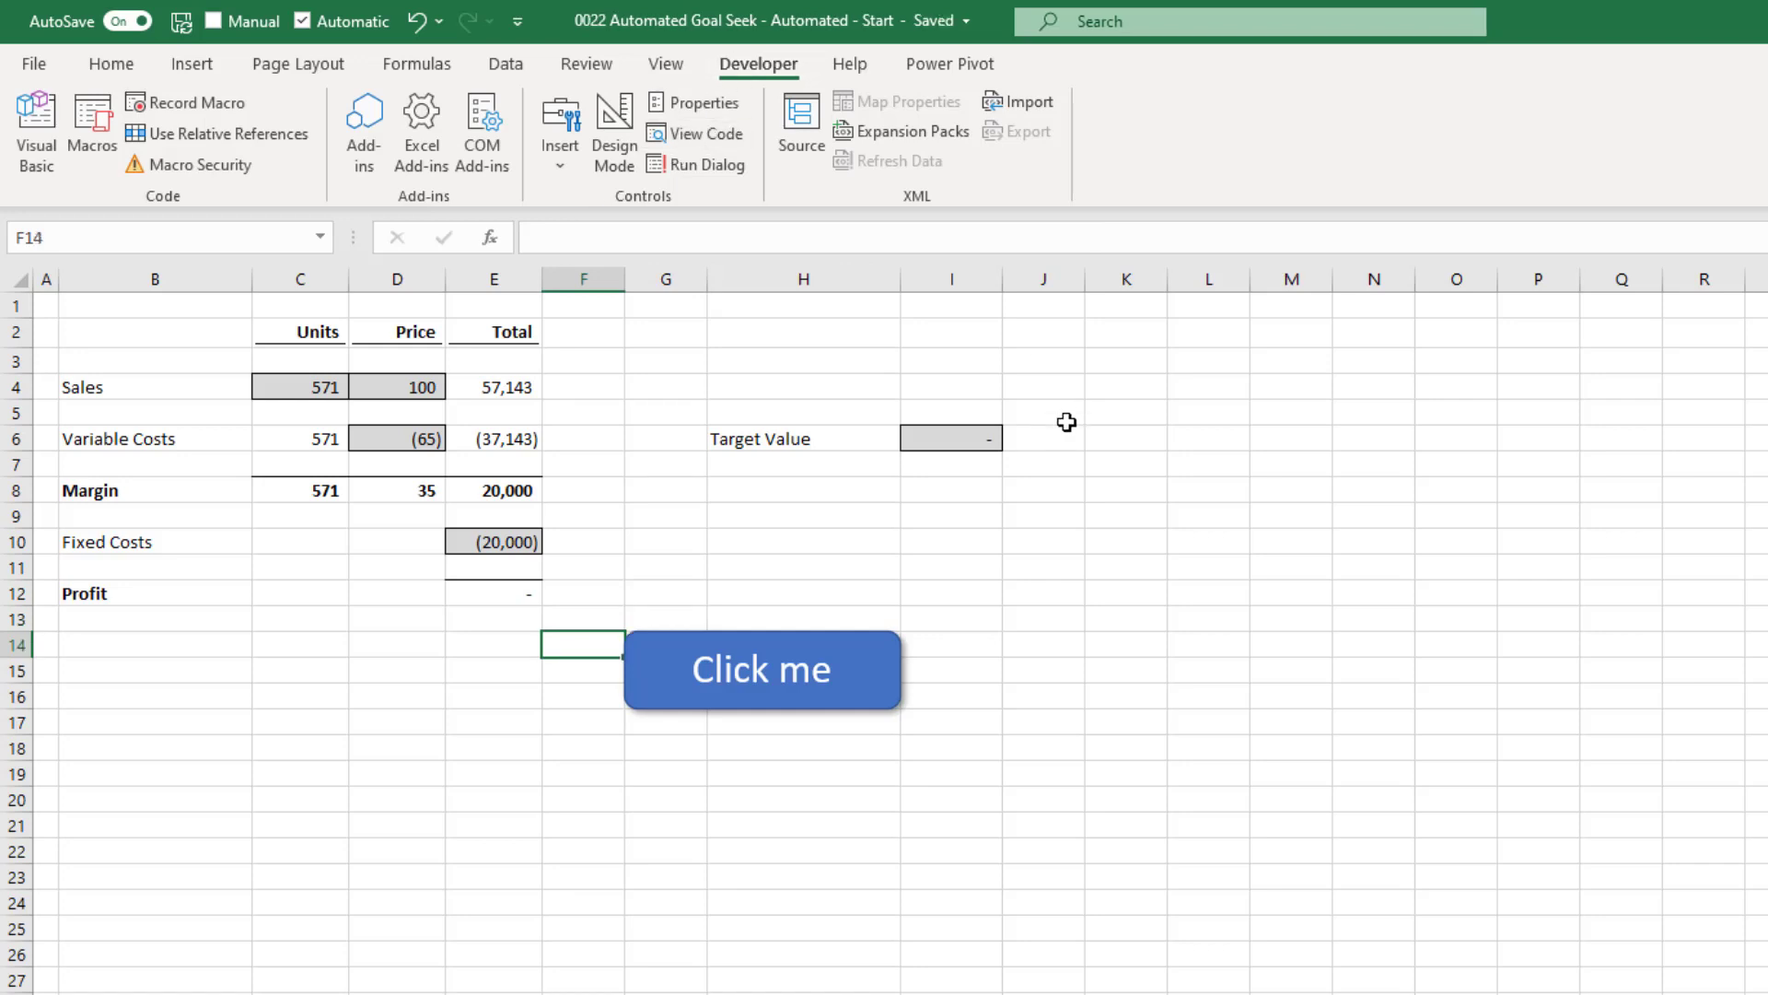
{"action": "type", "text": "2,000"}
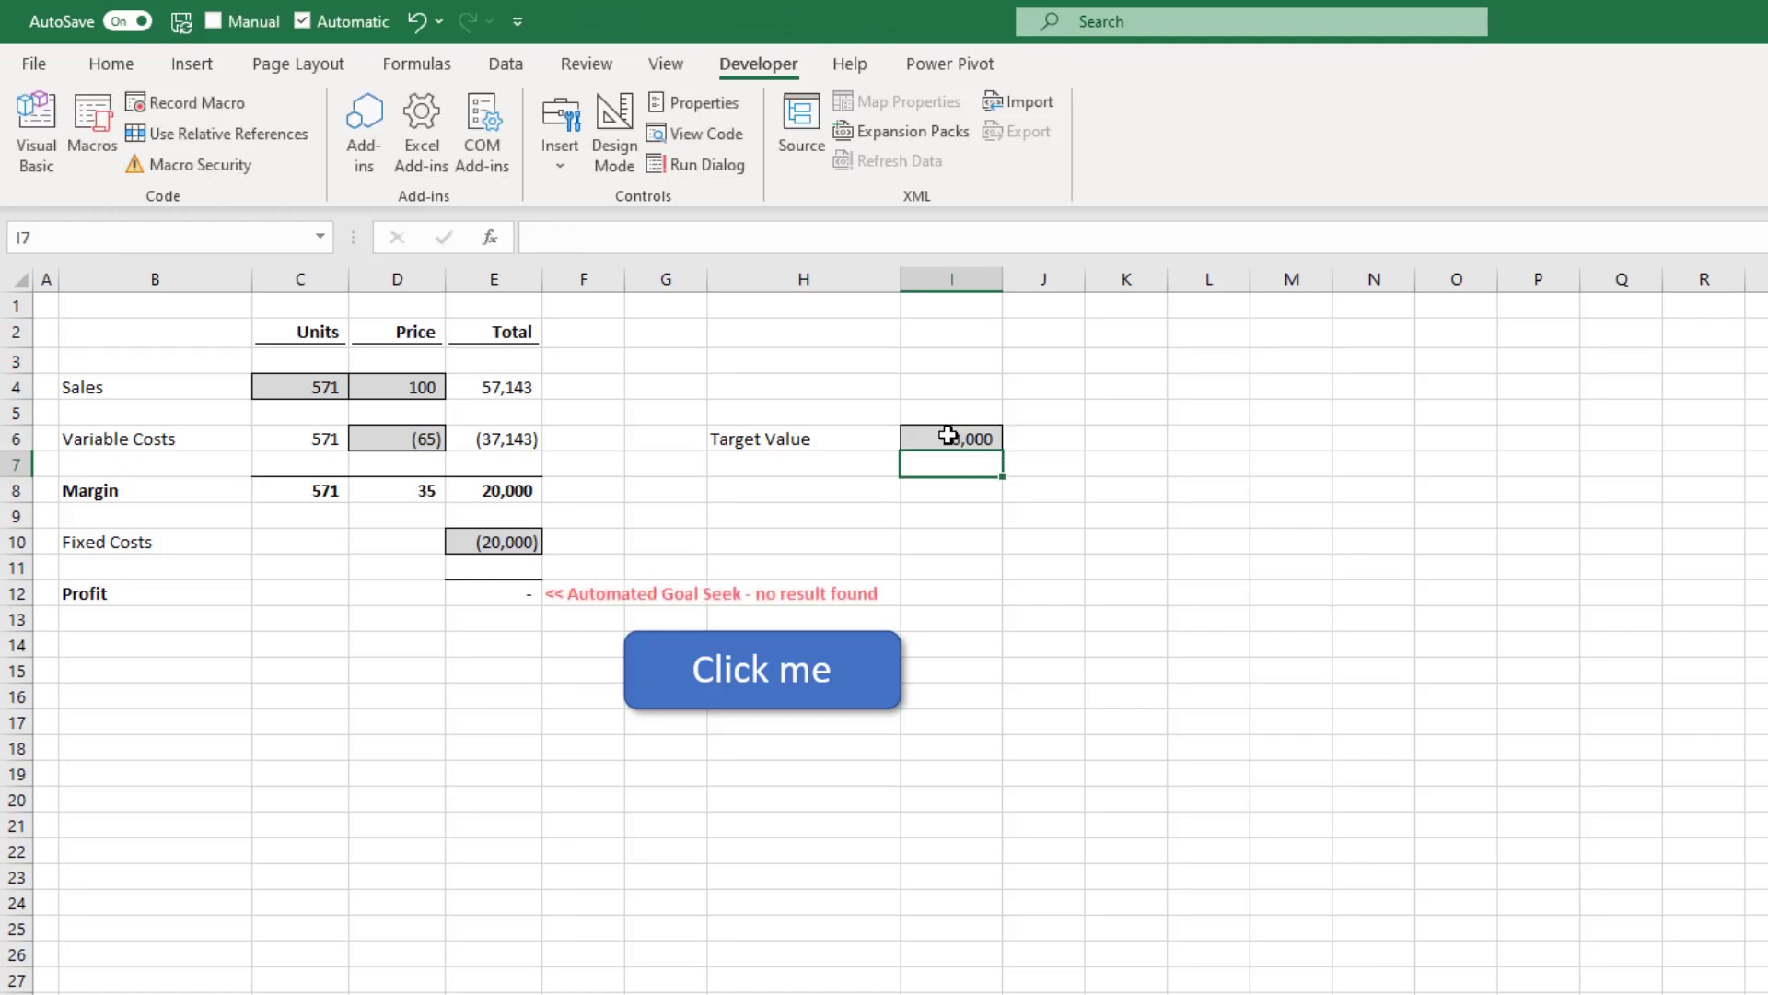
{"action": "left_click", "coordinate": [760, 668]}
{"action": "type", "text": "Set Cell"}
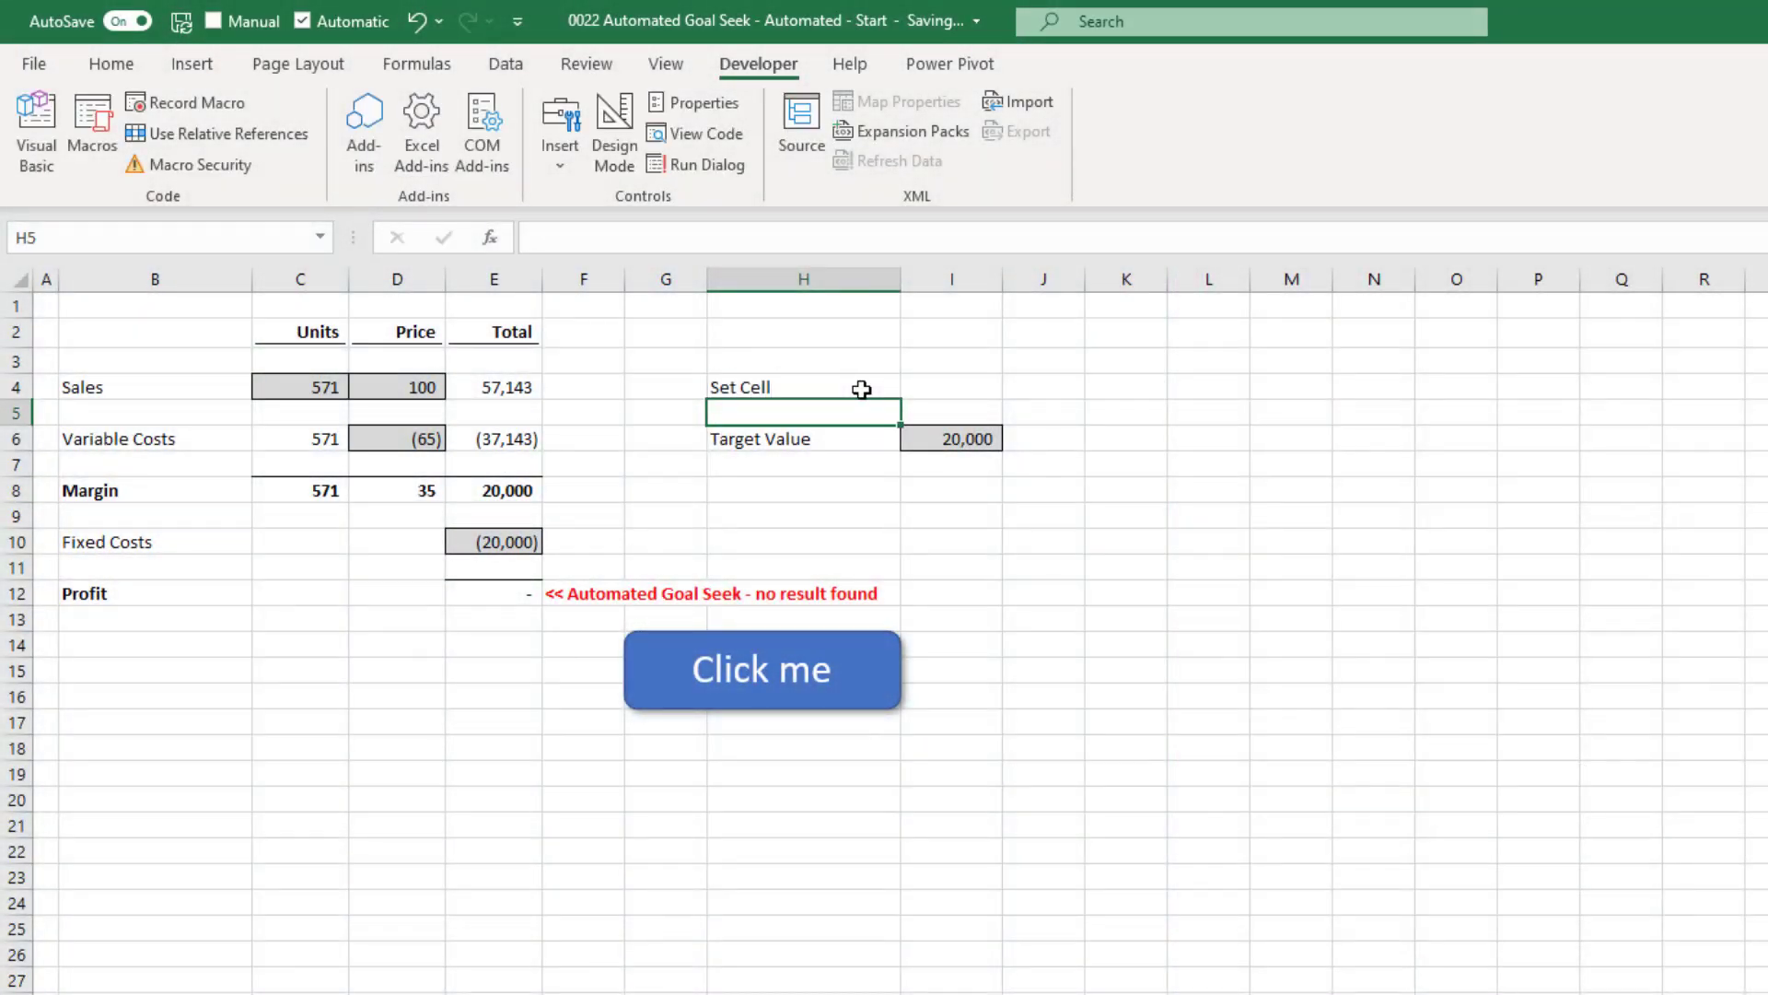
Step: Shade the Set Cell and Change Cell inputs like Target Value and name them SetCell and ChangeCell
{"action": "left_click", "coordinate": [801, 490]}
{"action": "type", "text": "Change Cell"}
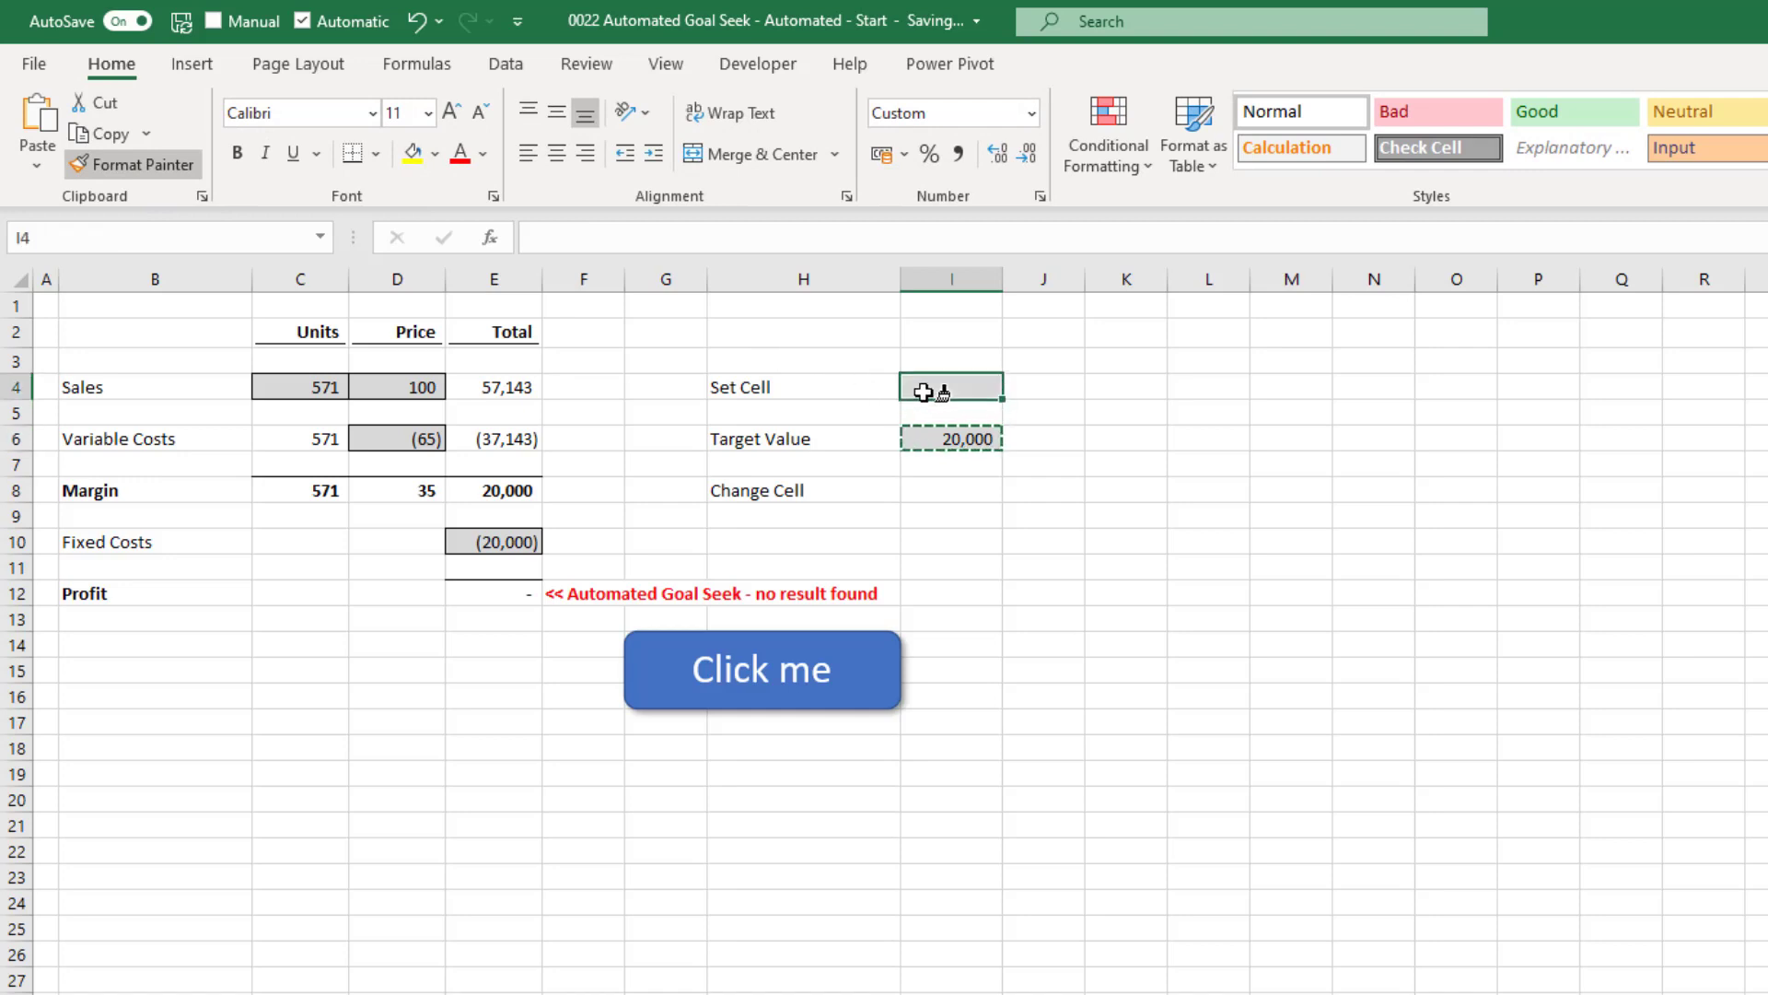
{"action": "left_click", "coordinate": [950, 490]}
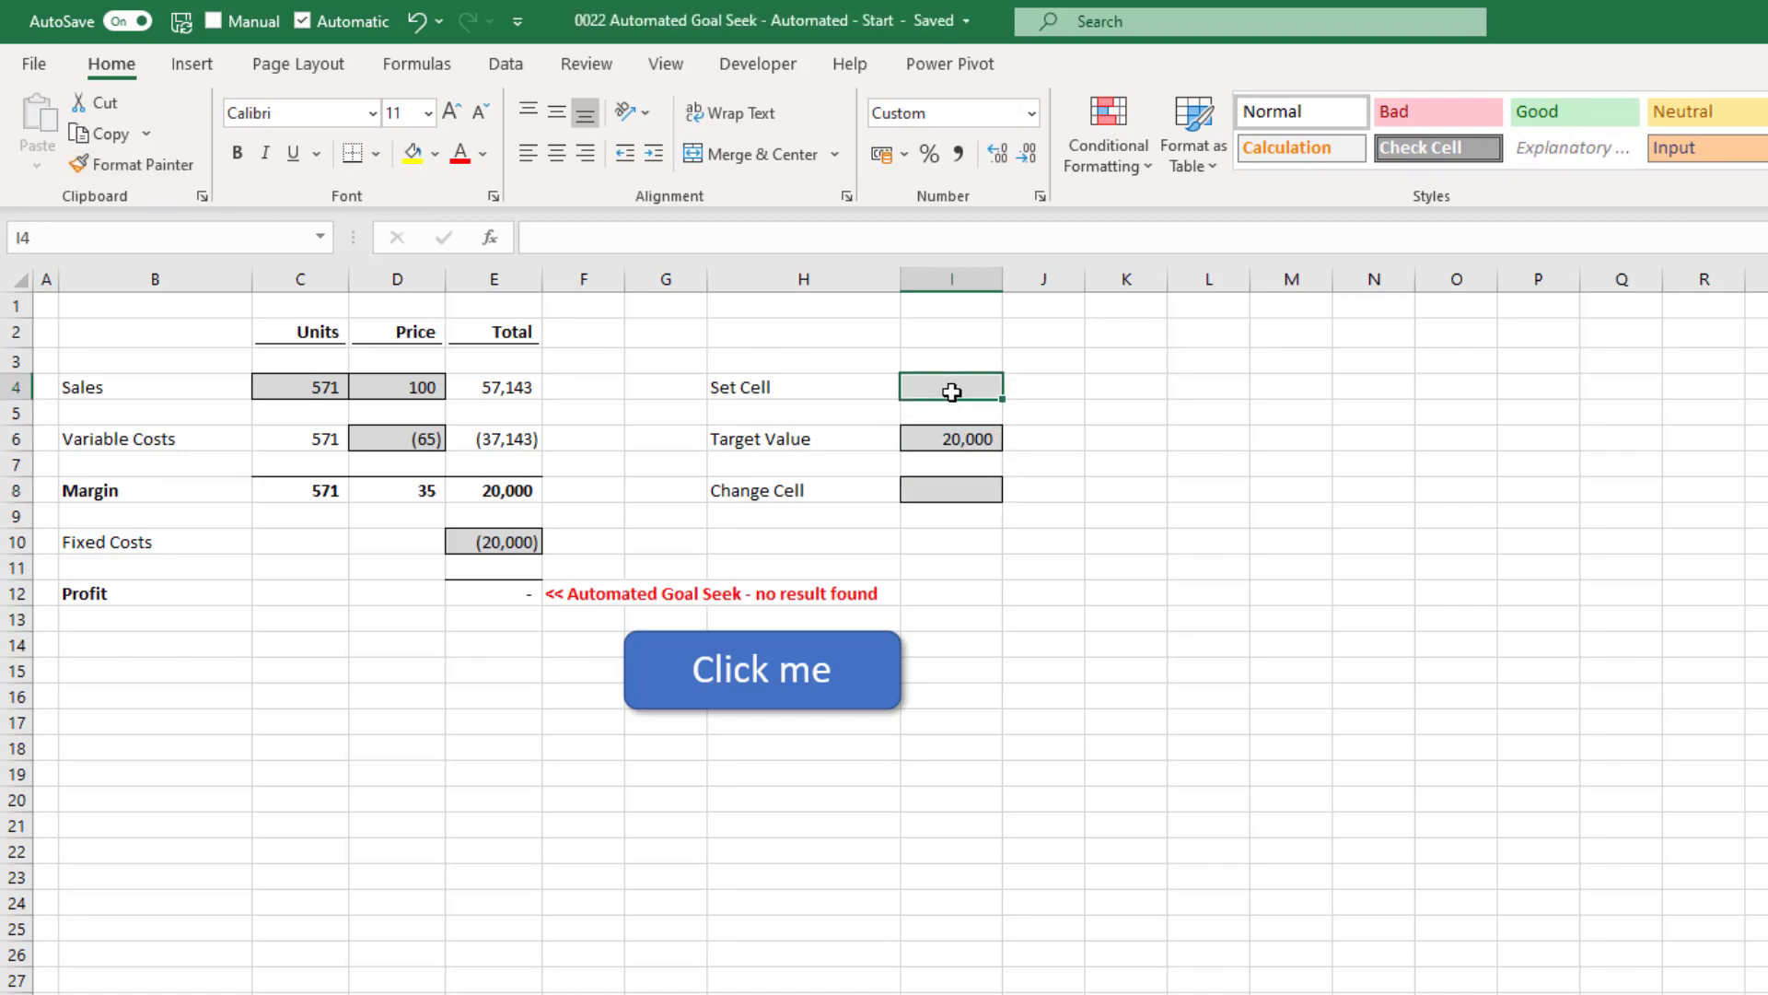
{"action": "type", "text": "Set"}
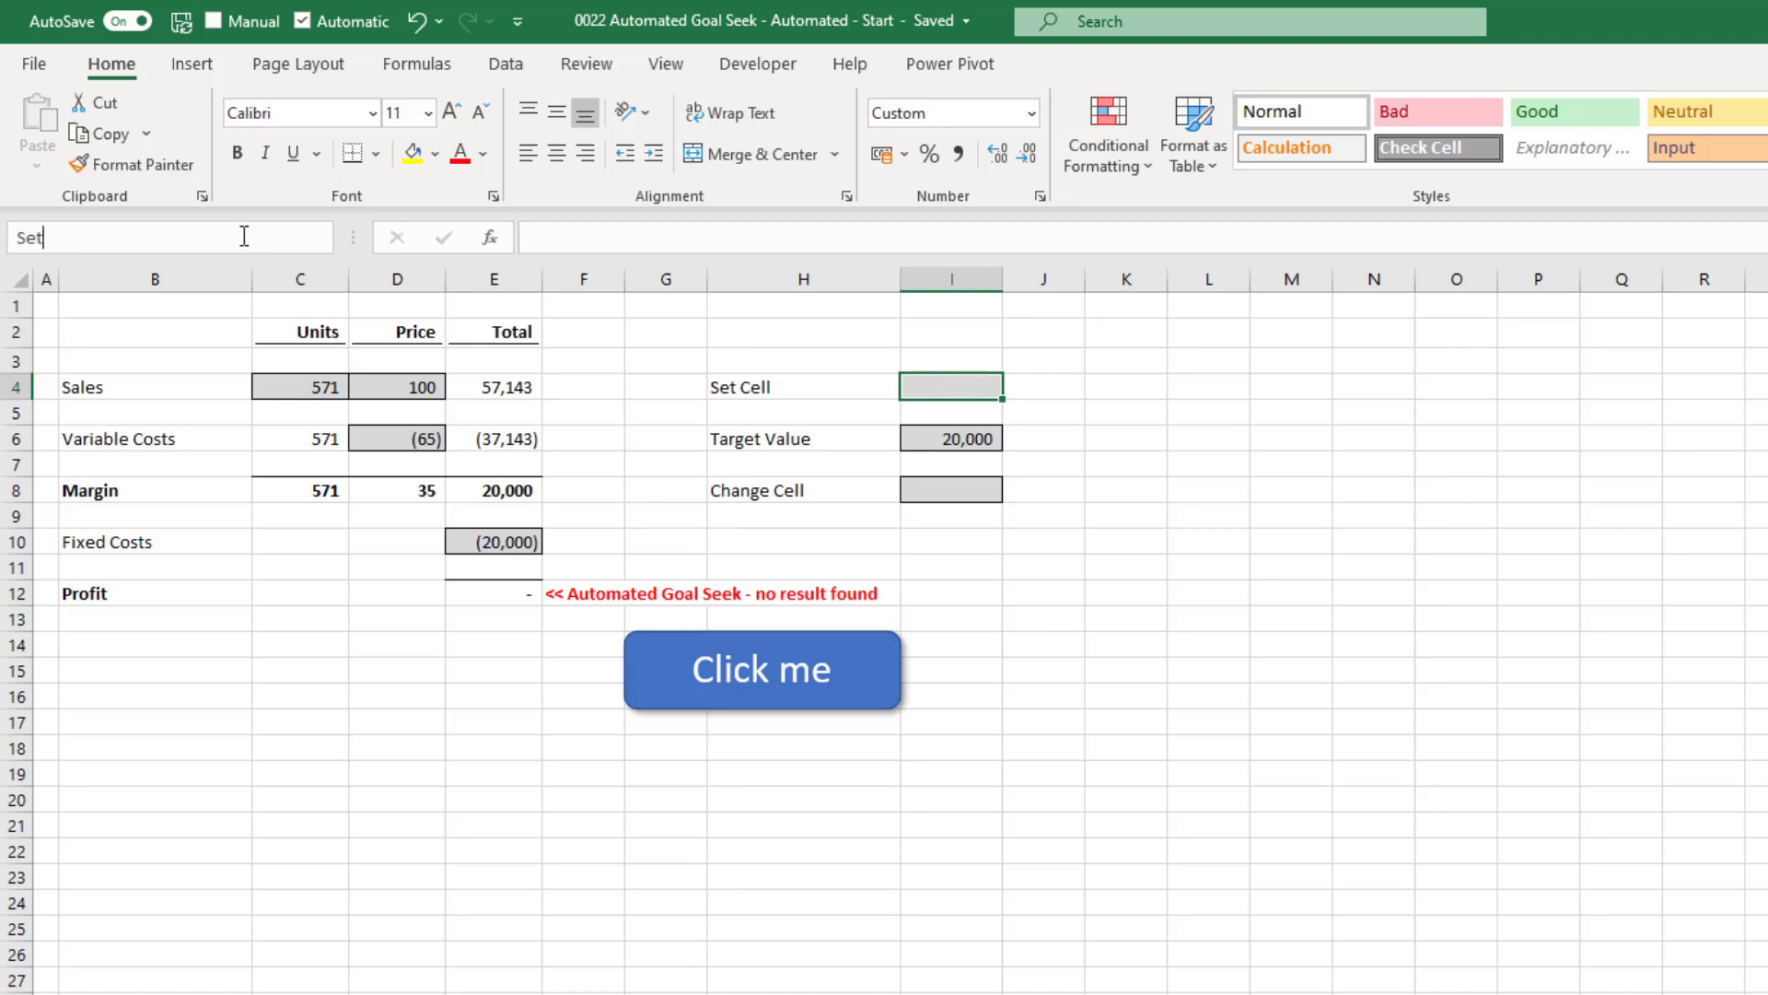
{"action": "left_click", "coordinate": [951, 490]}
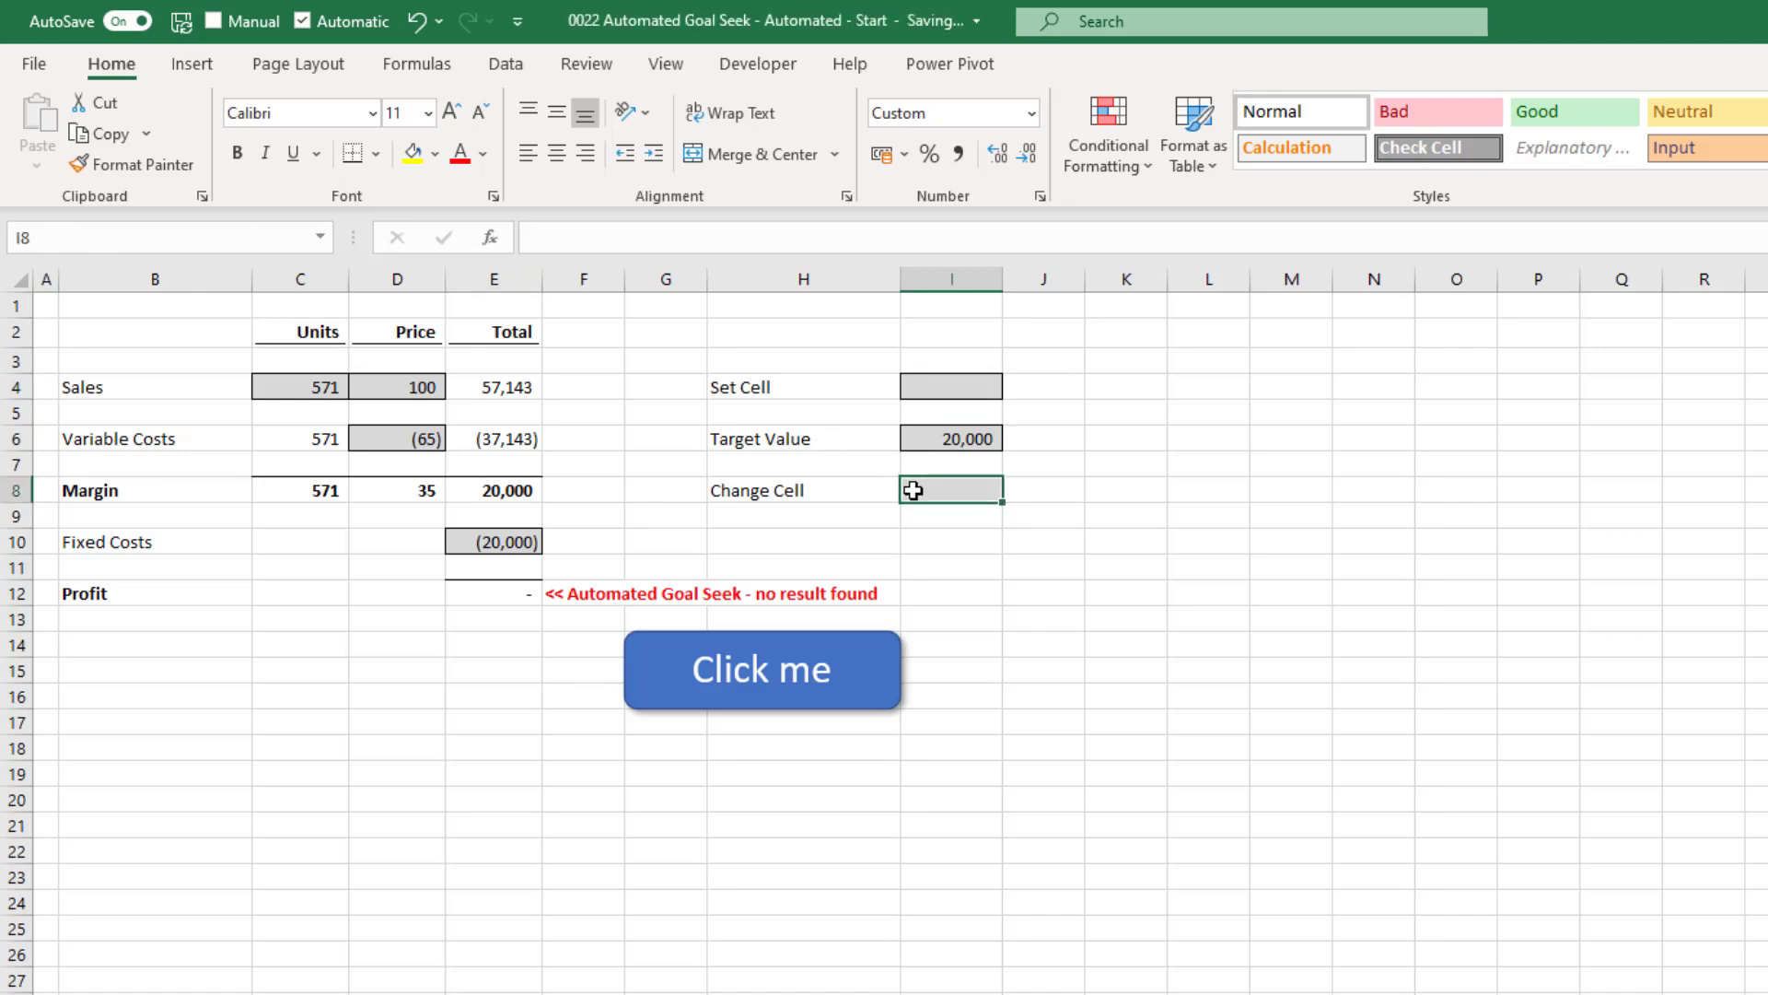
{"action": "type", "text": "ChangeCell"}
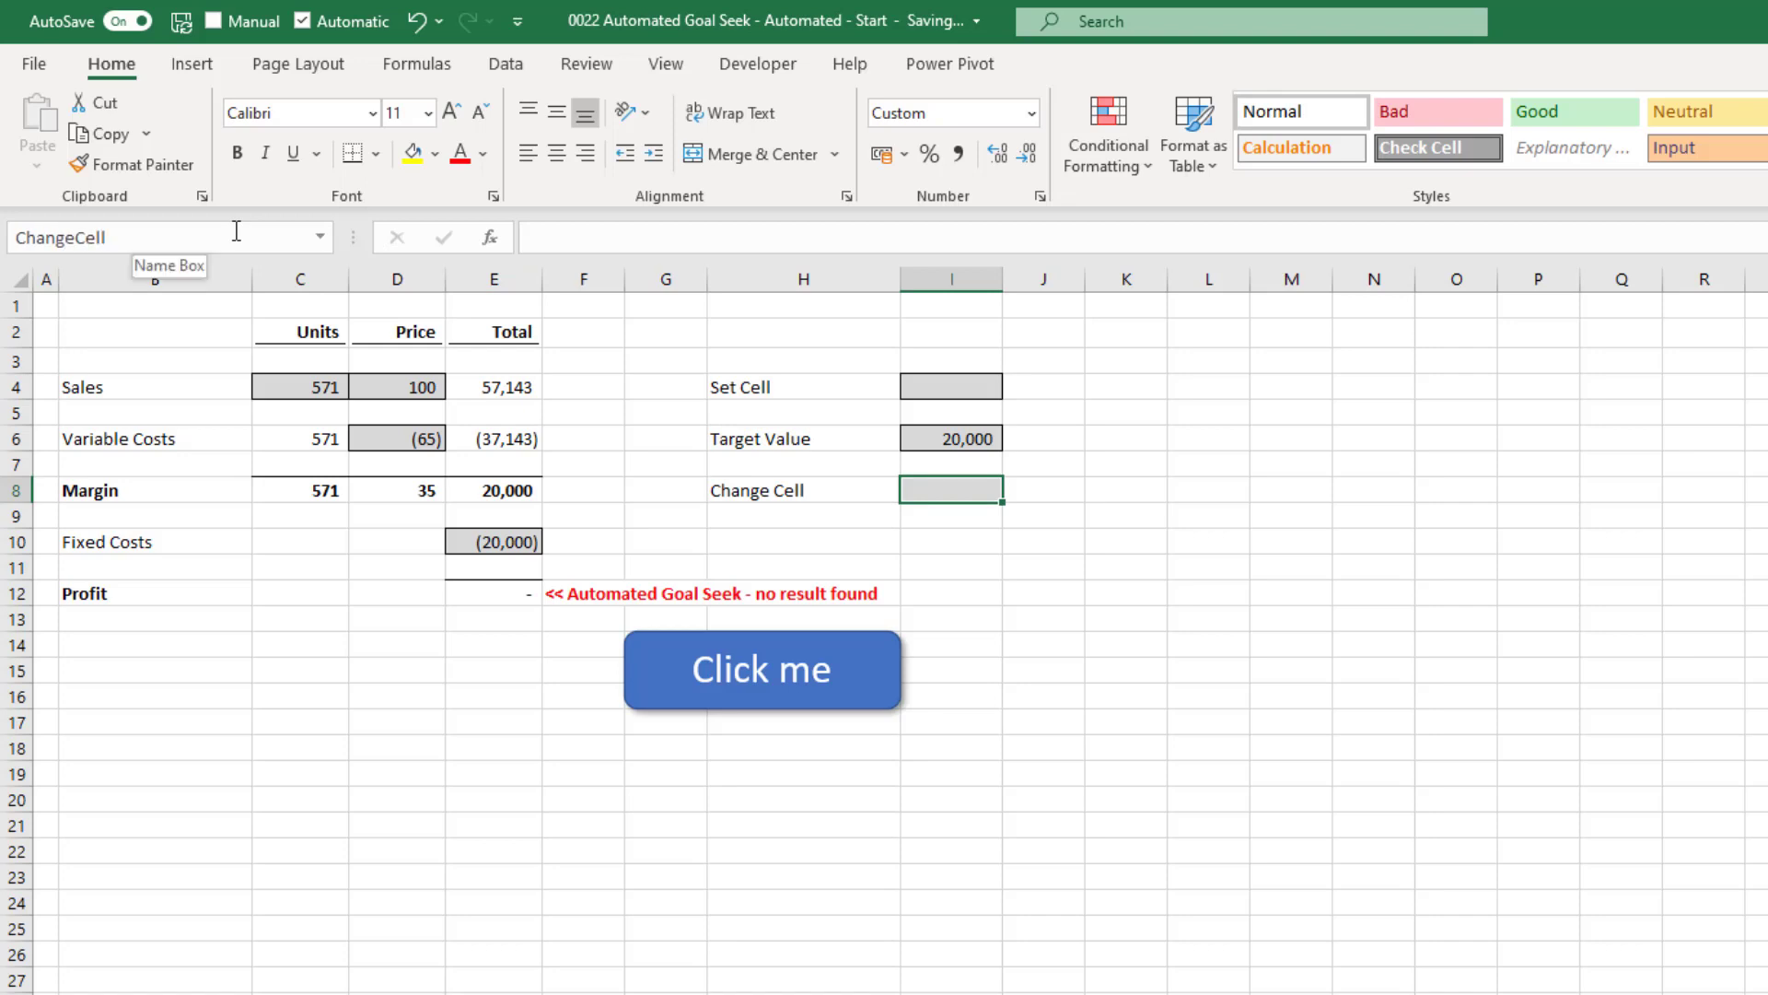
Step: Enter Profit in the SetCell input and SalesUnits in the ChangeCell input
{"action": "left_click", "coordinate": [951, 386]}
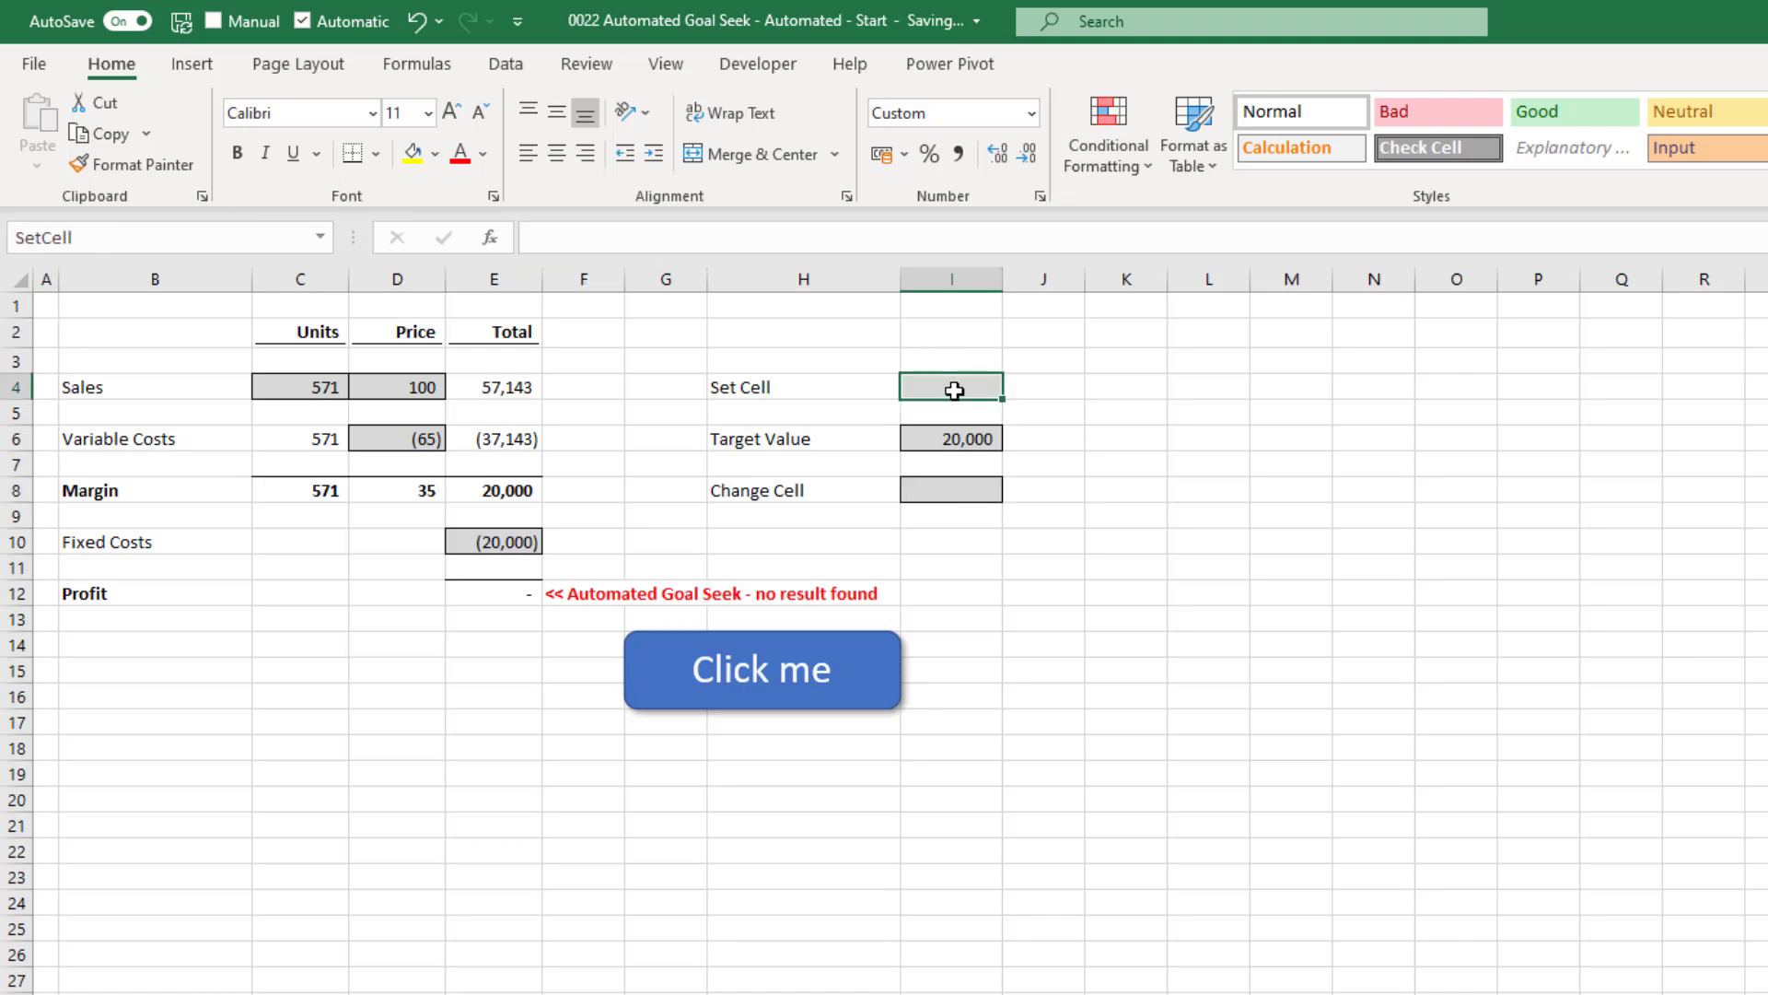
{"action": "type", "text": "Profit"}
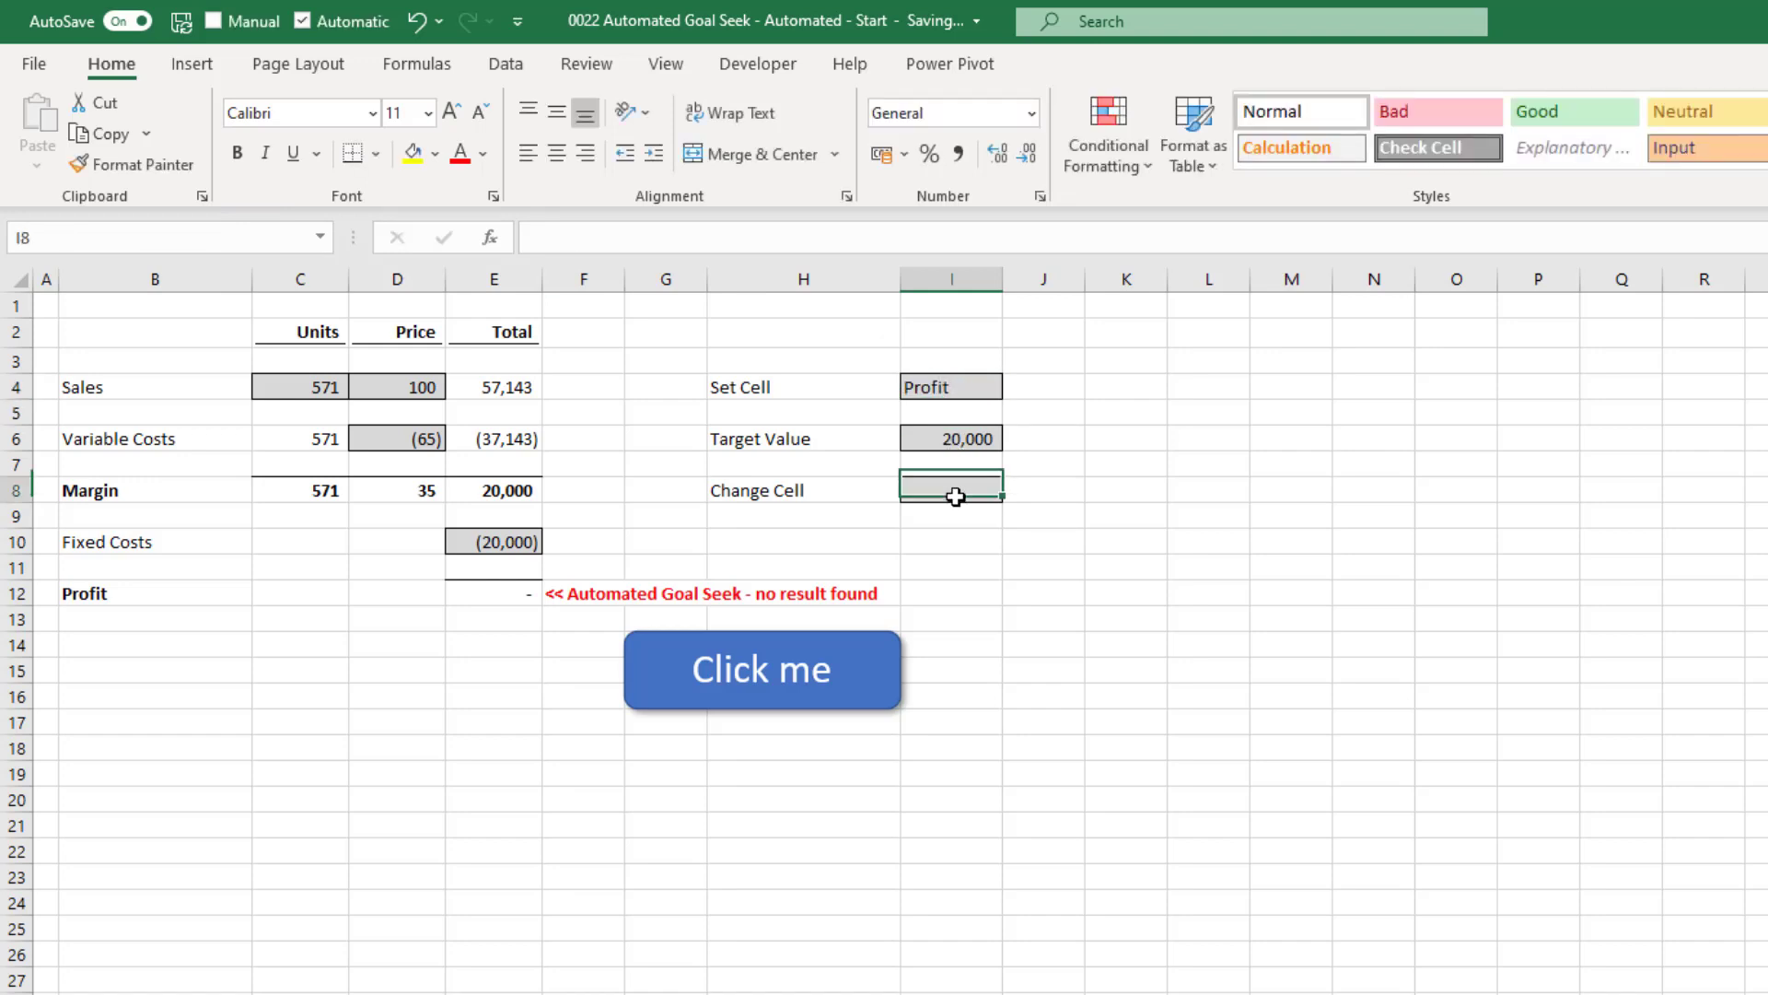
{"action": "left_click", "coordinate": [950, 490]}
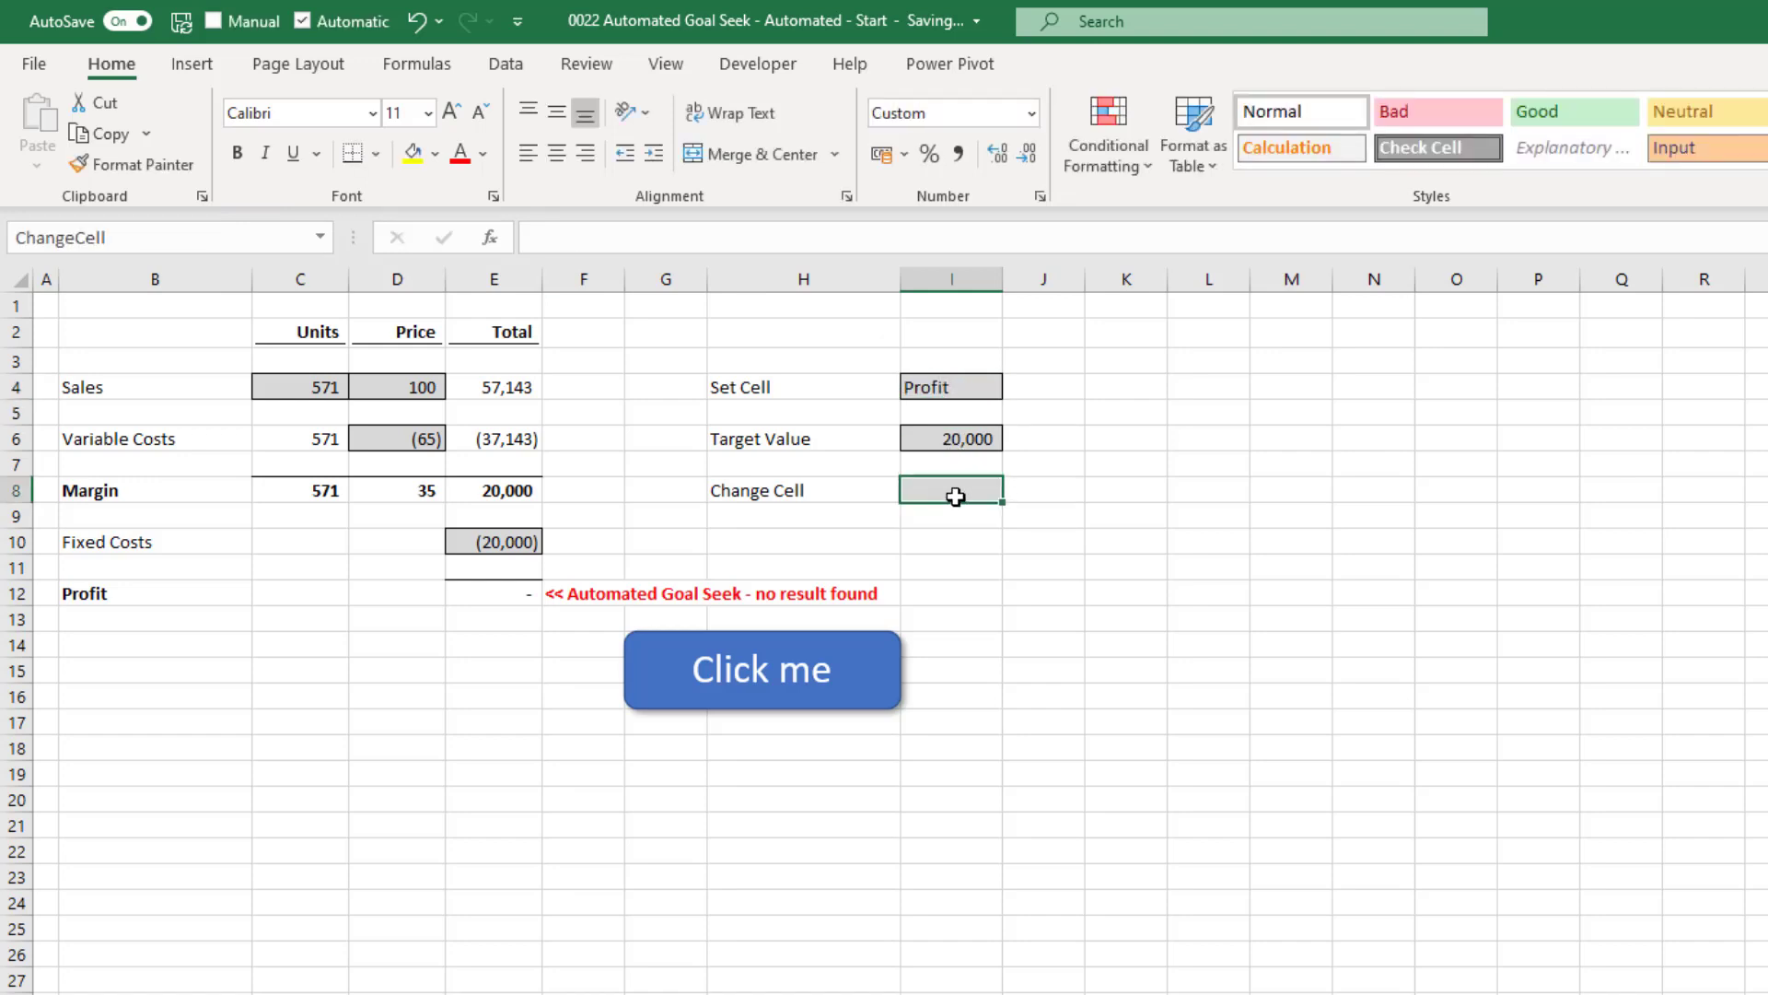
{"action": "type", "text": "SalesUnits"}
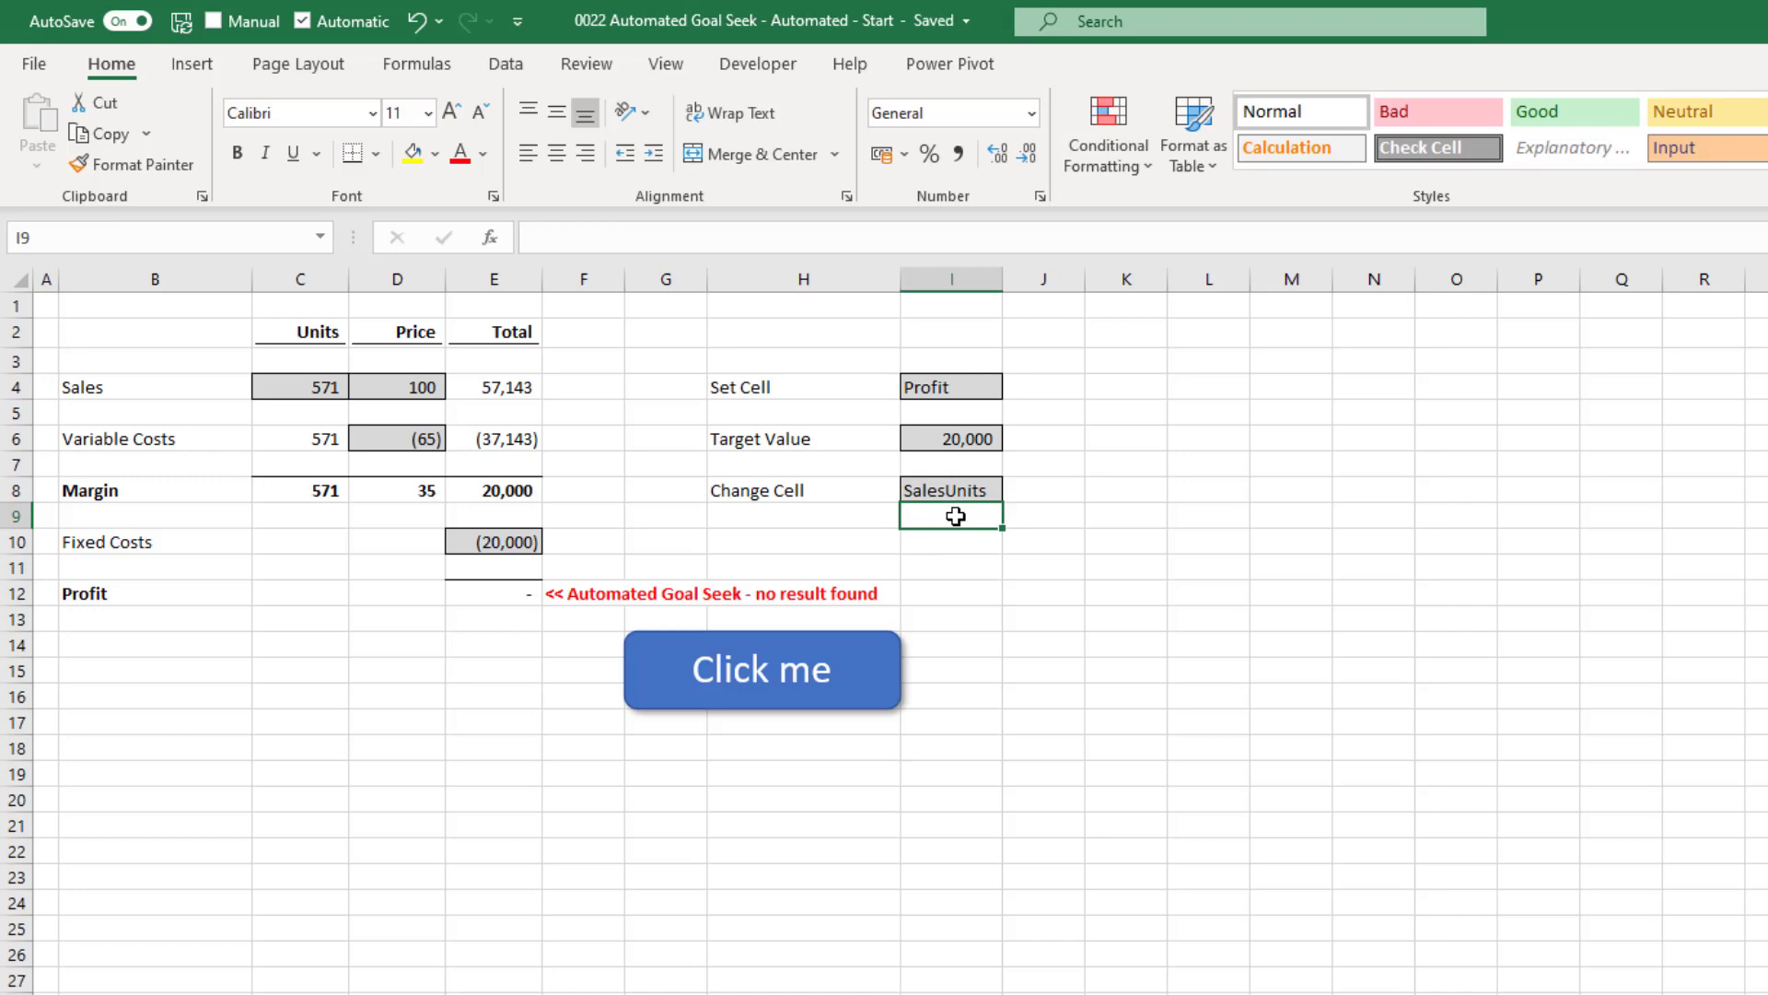
Step: In the Visual Basic editor, comment out the recorded Macro1 code in Module1
{"action": "left_click", "coordinate": [757, 63]}
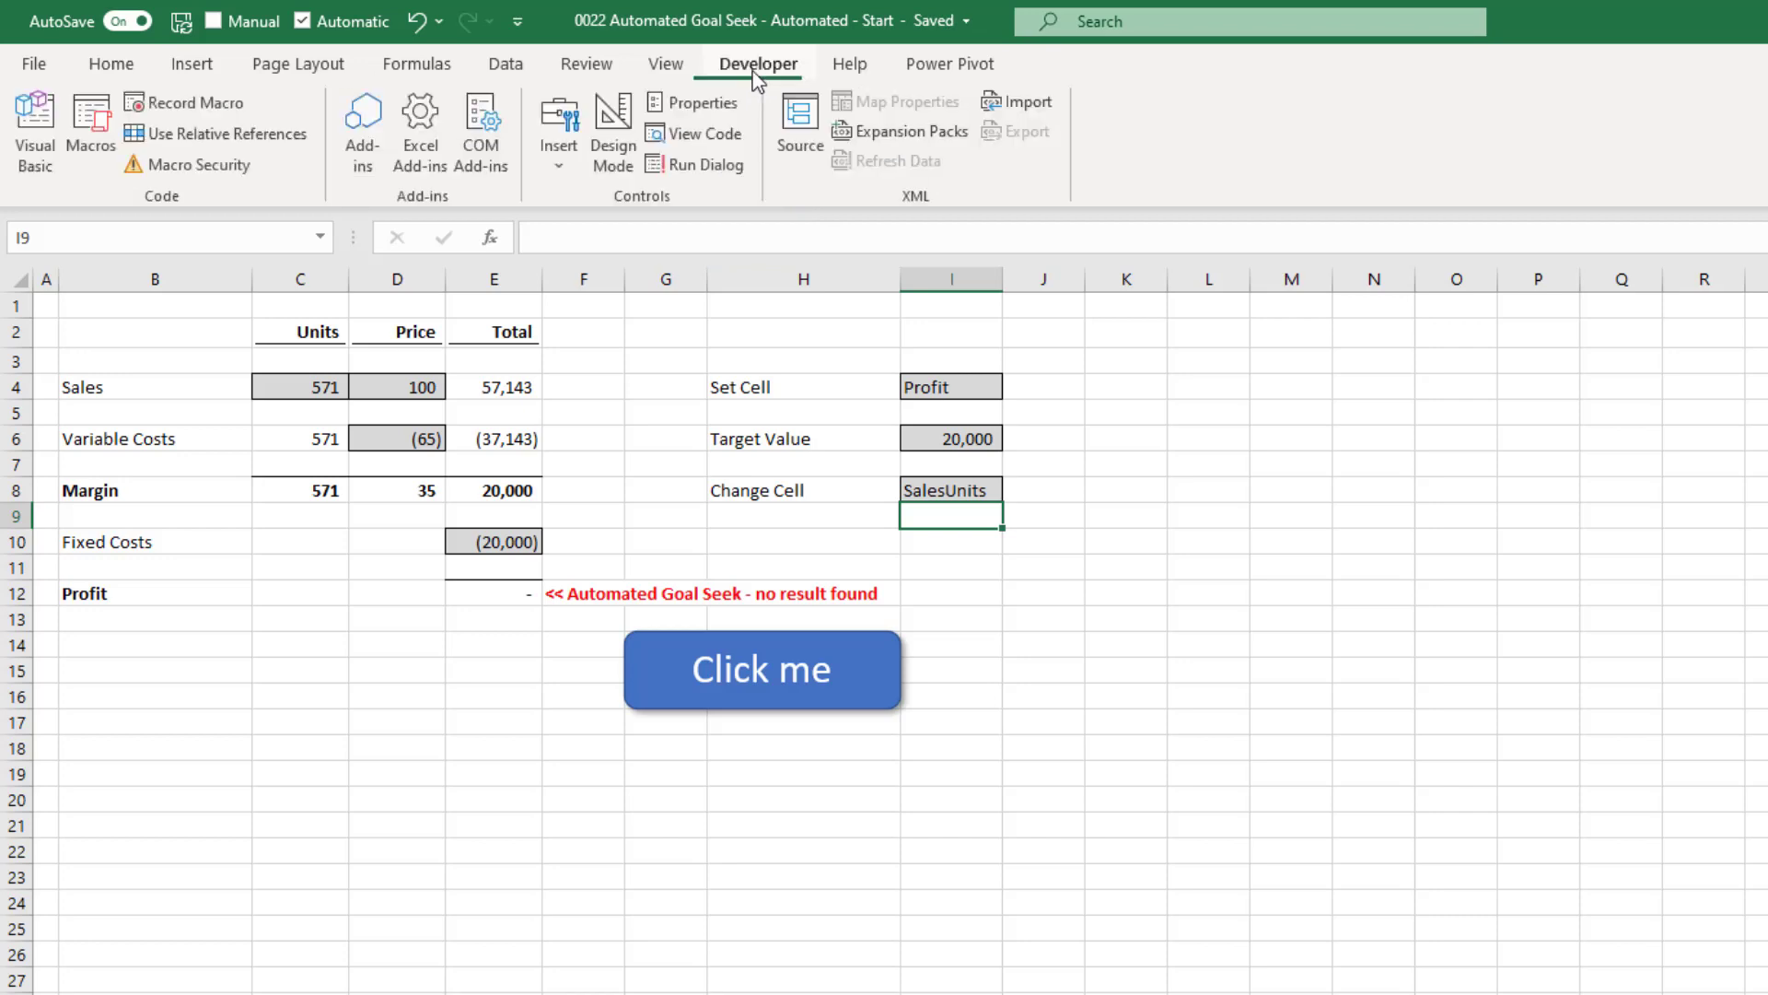
{"action": "left_click", "coordinate": [34, 127]}
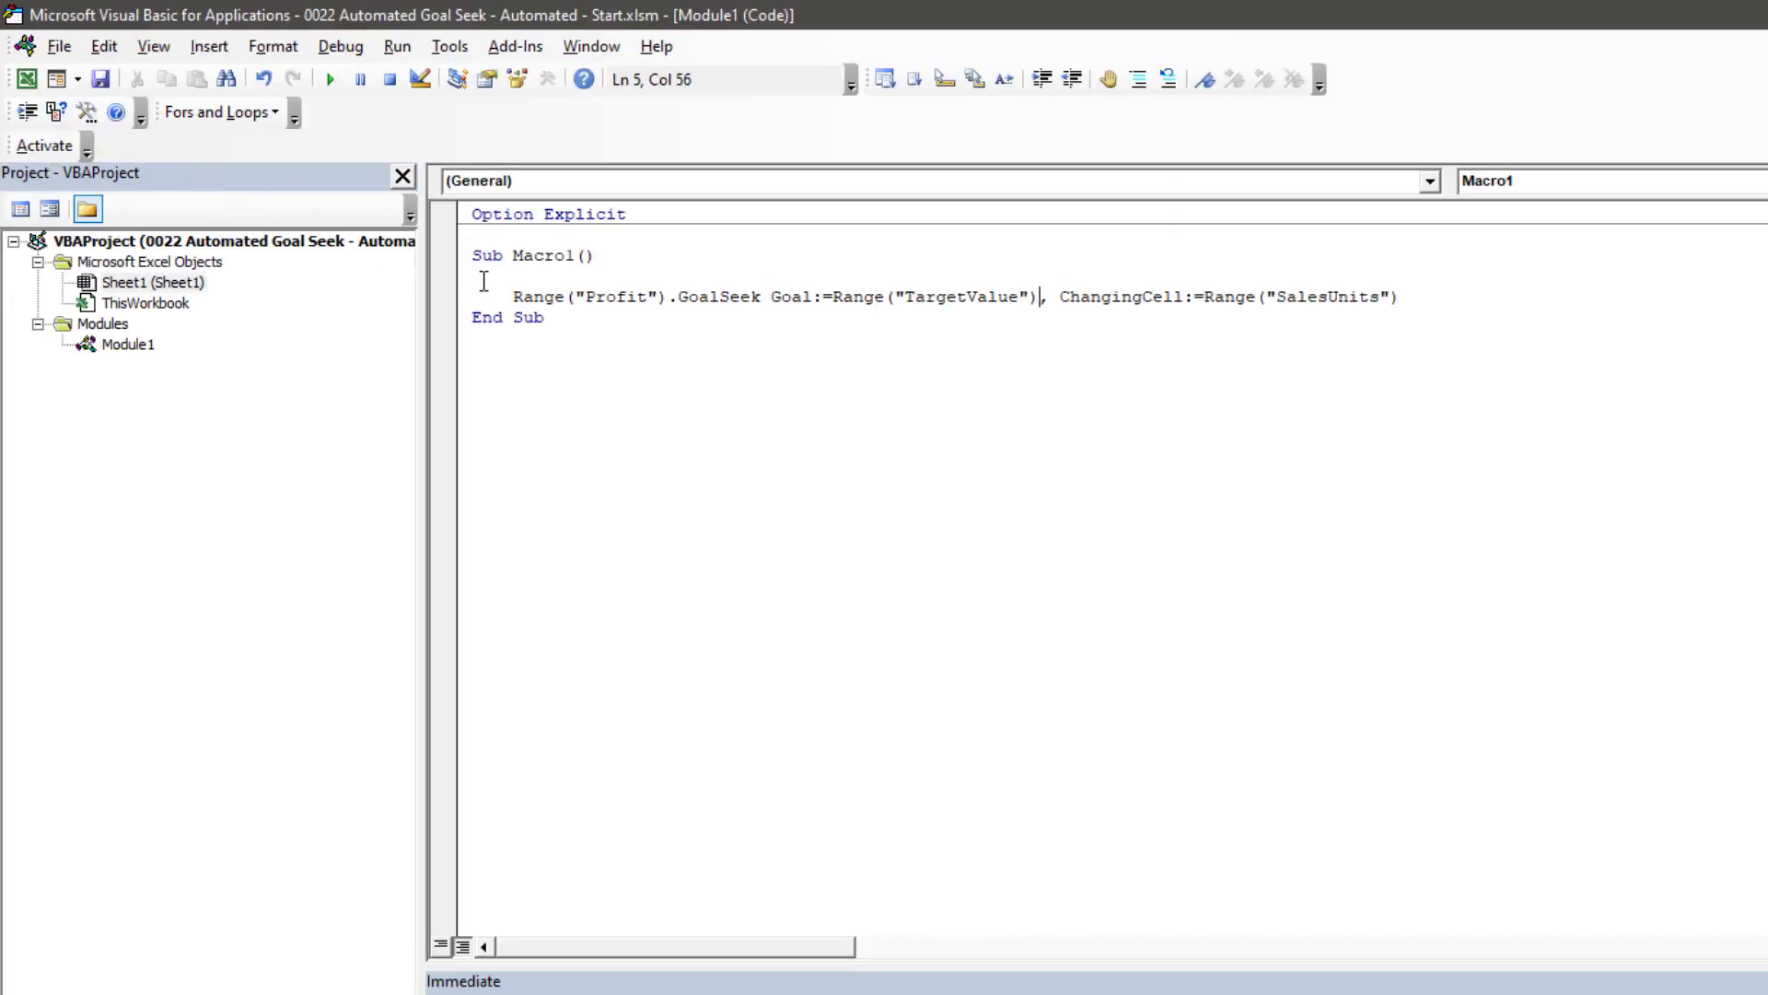
{"action": "left_click", "coordinate": [1139, 79]}
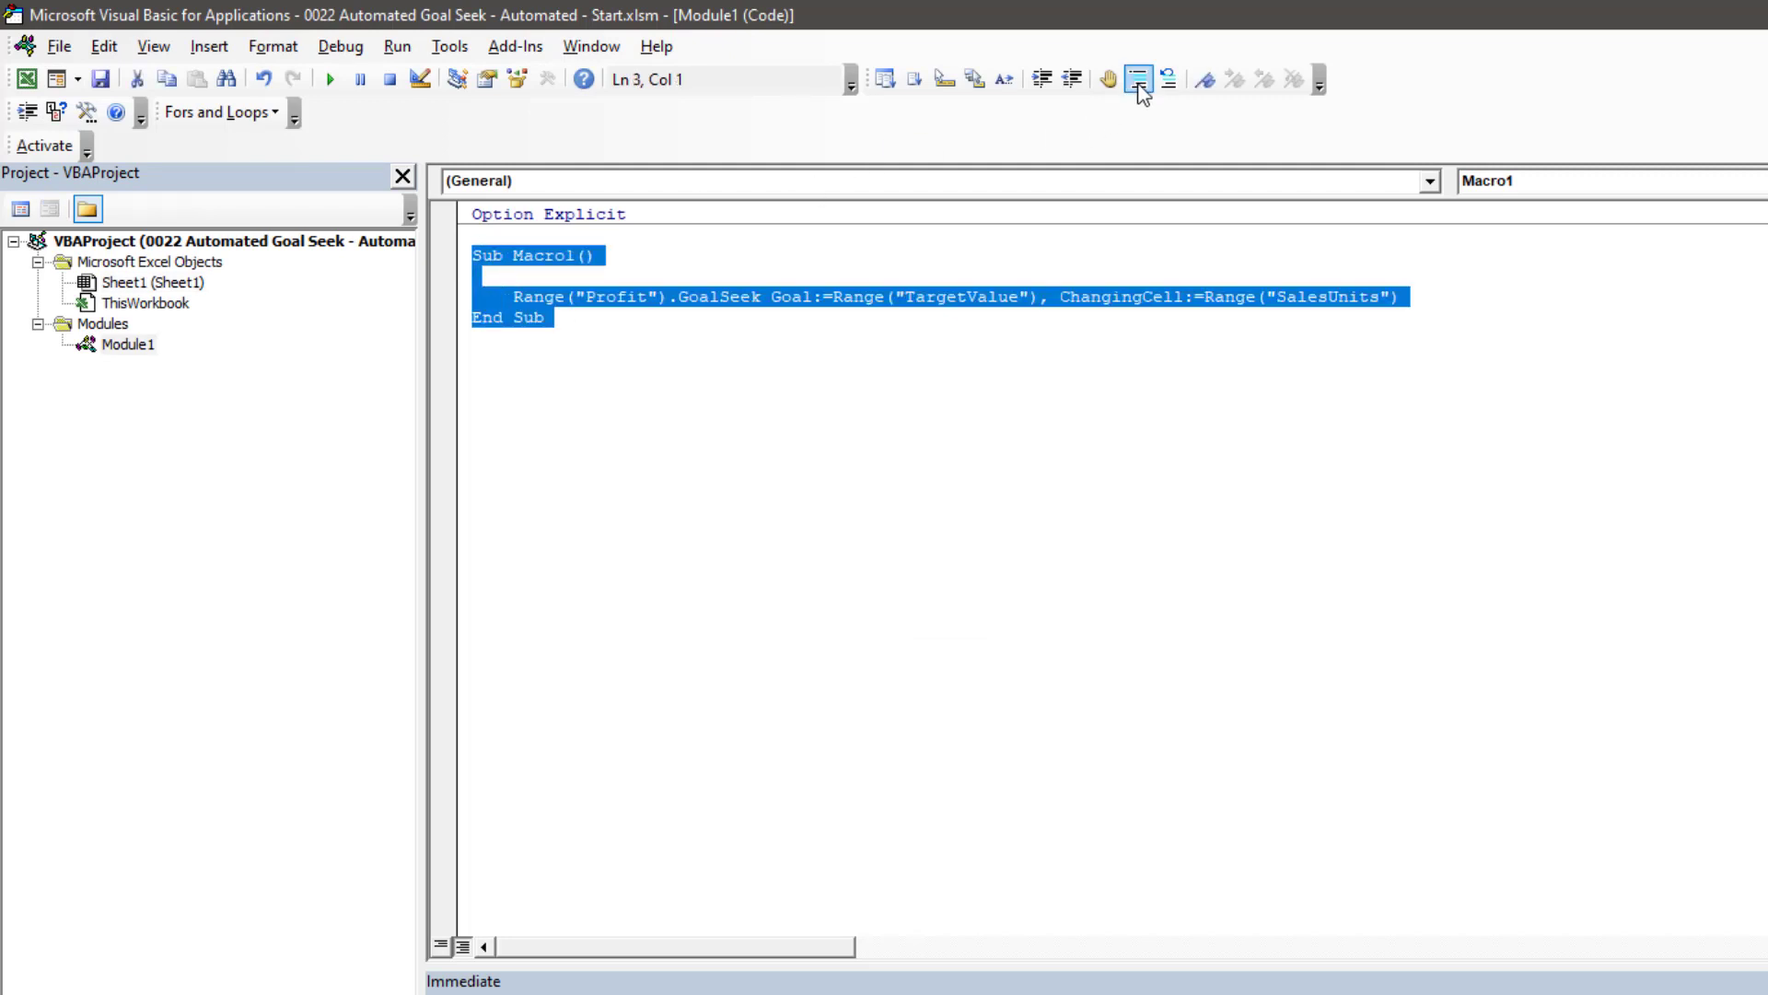
{"action": "left_click", "coordinate": [1140, 79]}
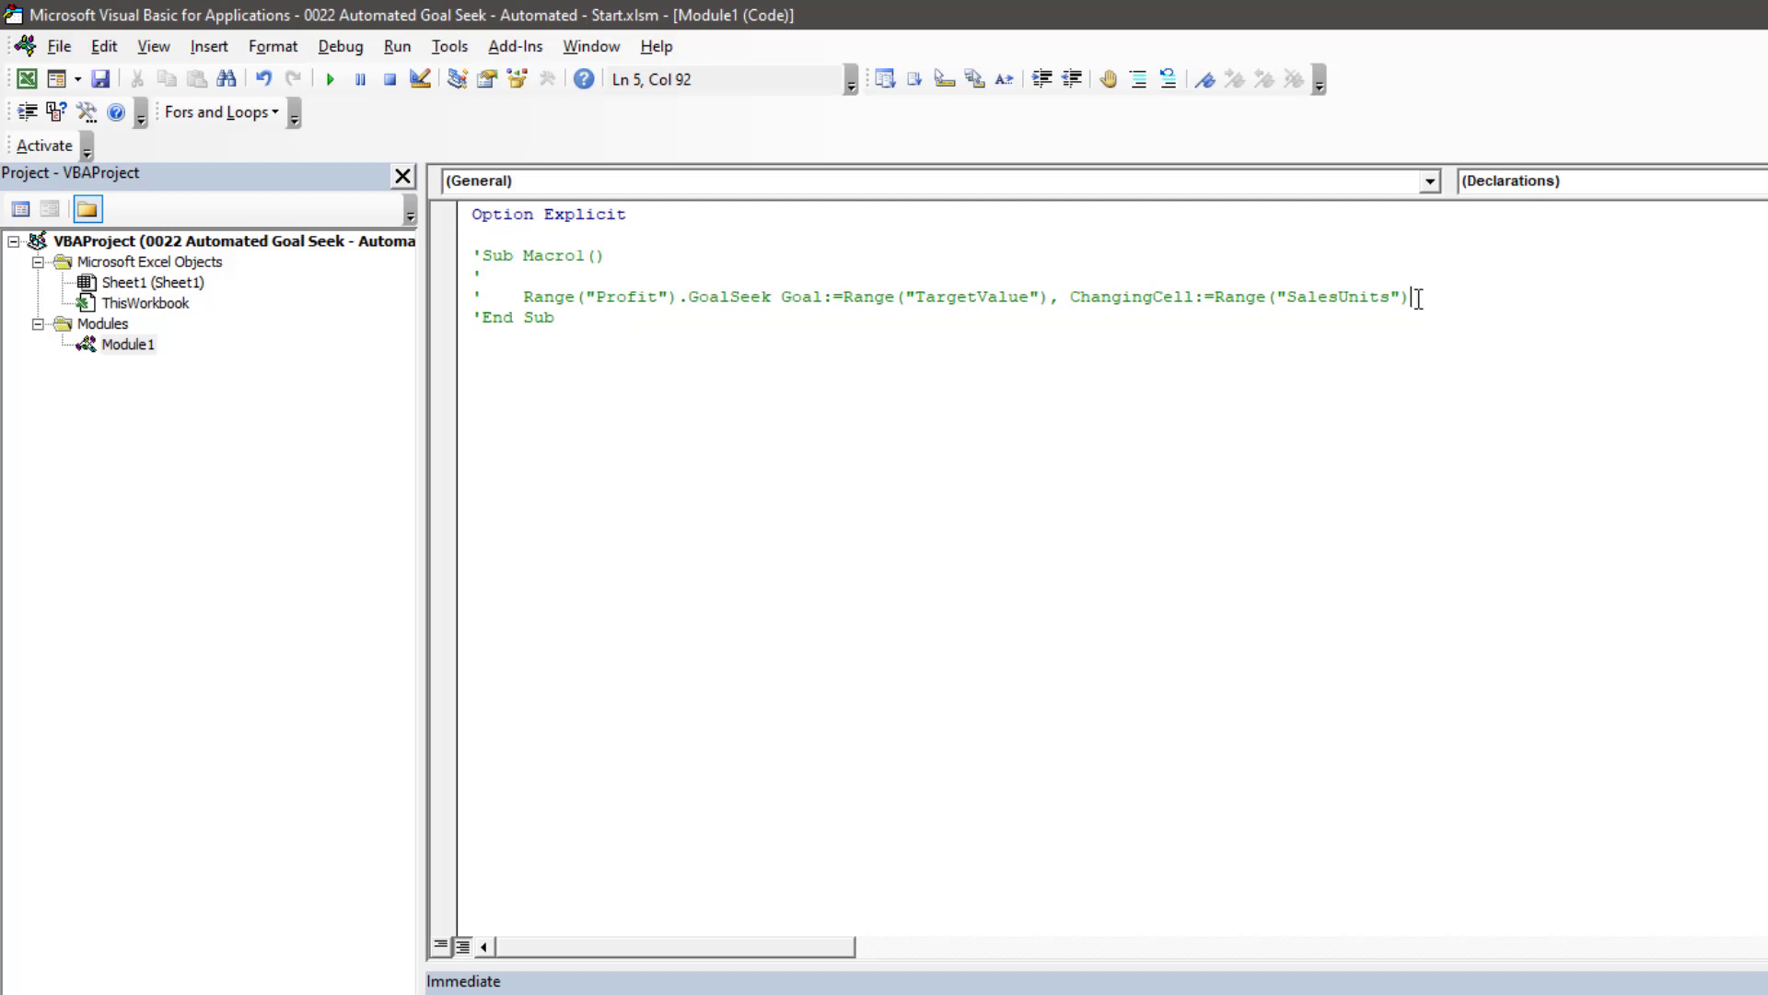
Step: Copy the recorded GoalSeek statement to the clipboard
{"action": "key", "text": "ctrl+c"}
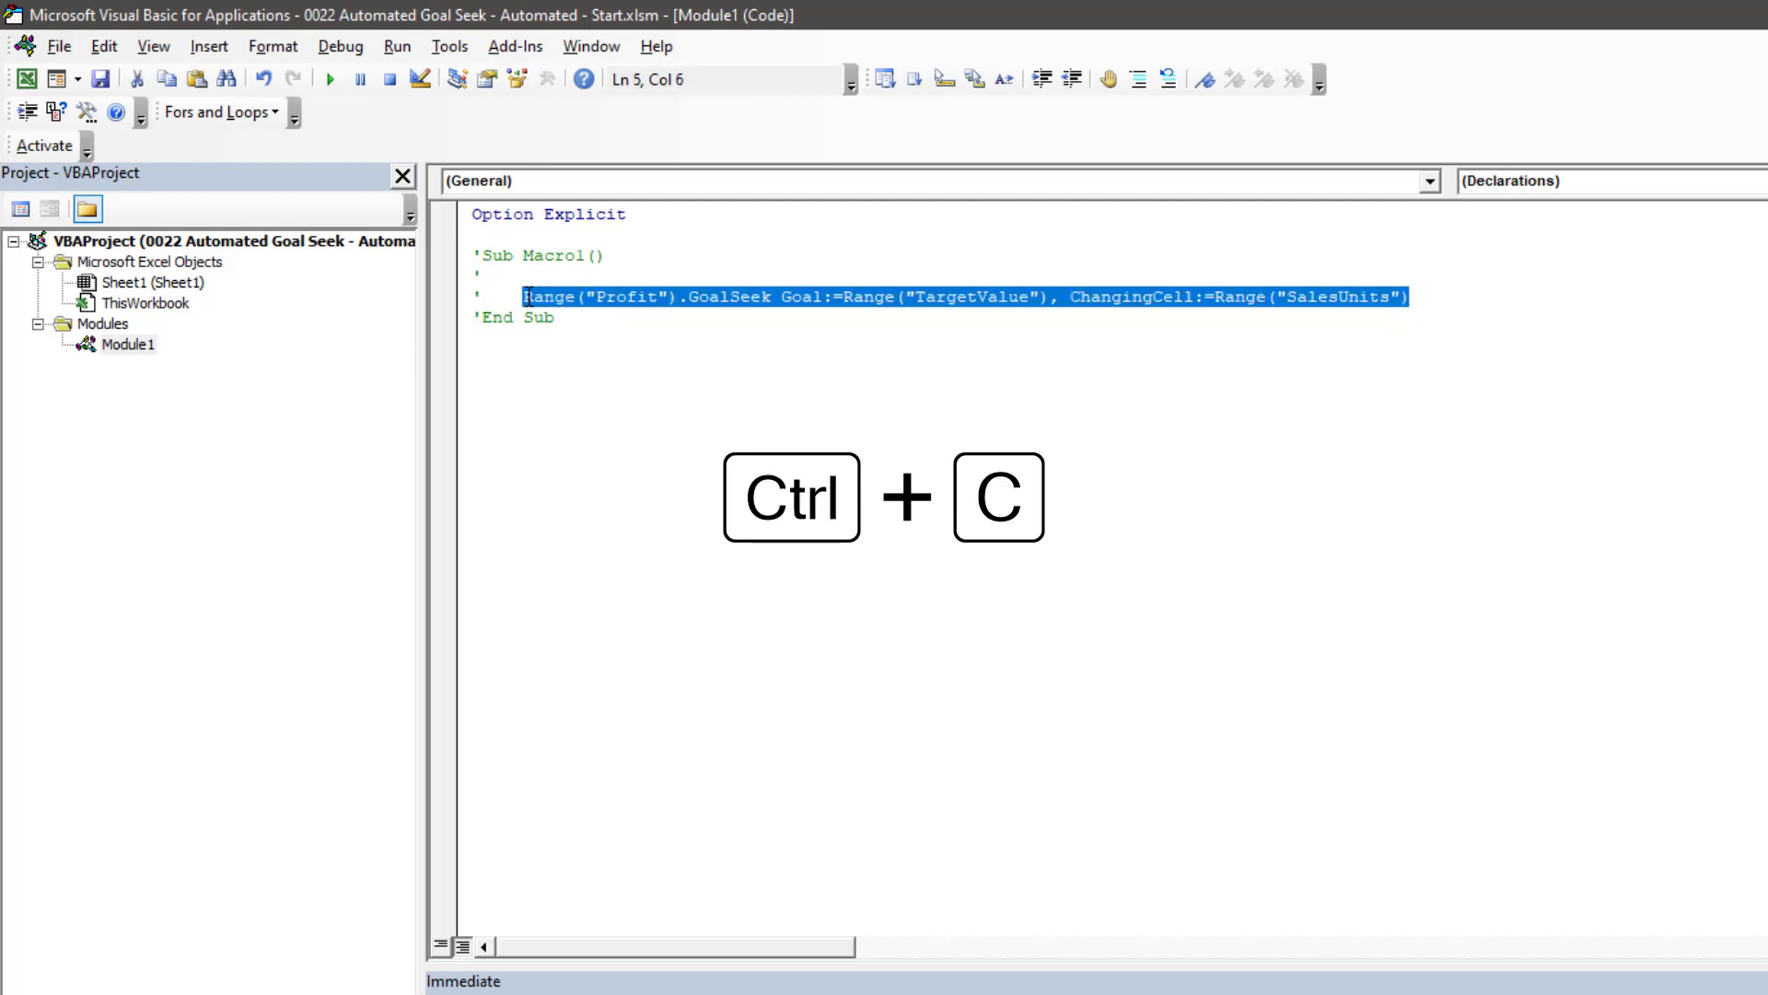
{"action": "key", "text": "ctrl+c"}
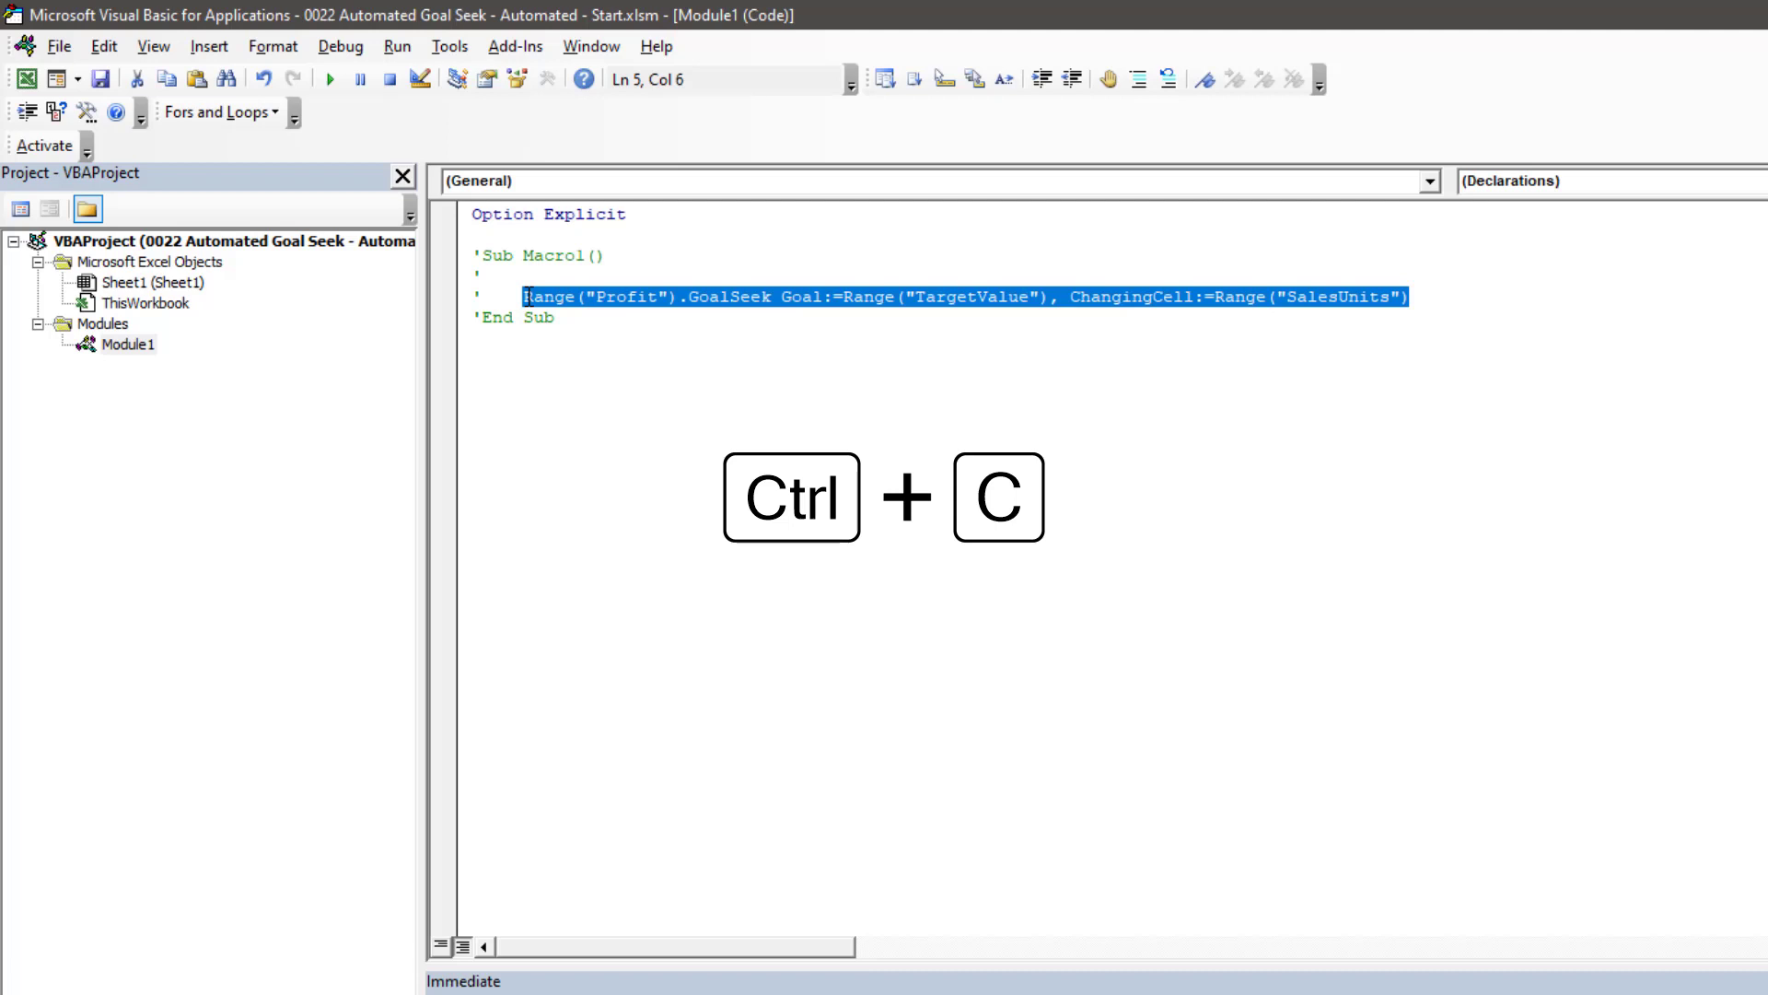
{"action": "key", "text": "ctrl+c"}
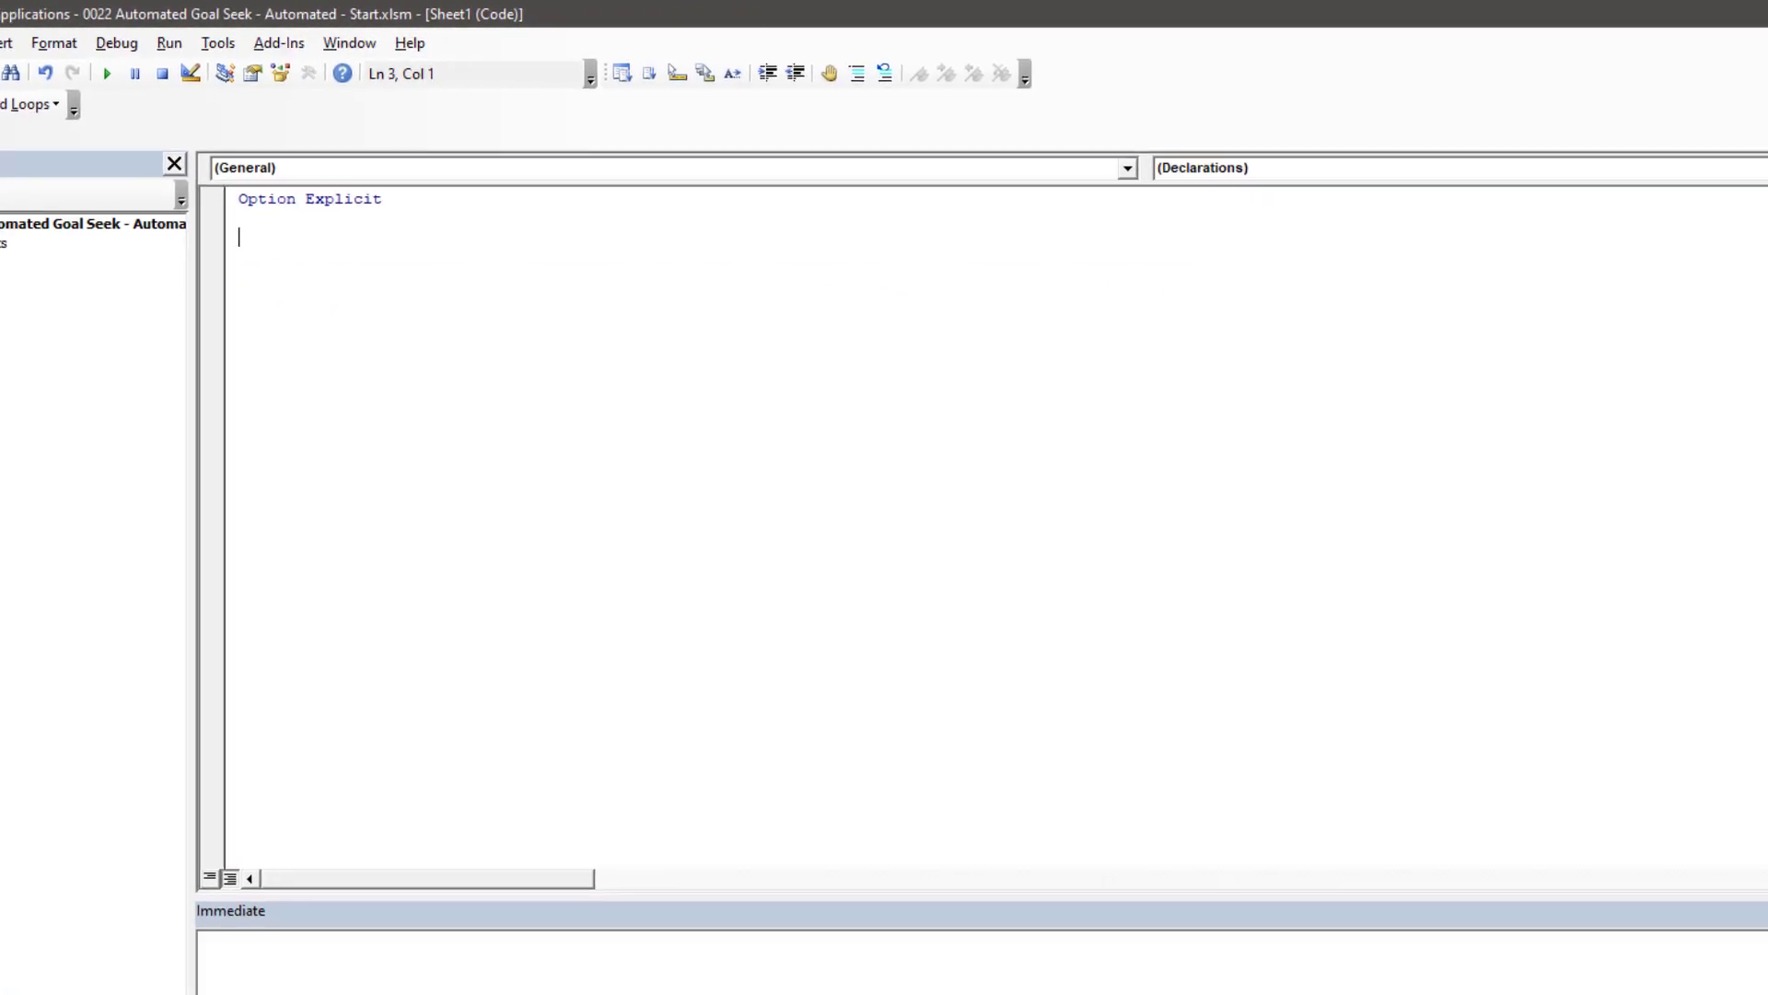
Step: Create Sheet1's Worksheet_Change procedure with Dim inputCells As Range and a 'List all input cells comment
{"action": "left_click", "coordinate": [1122, 167]}
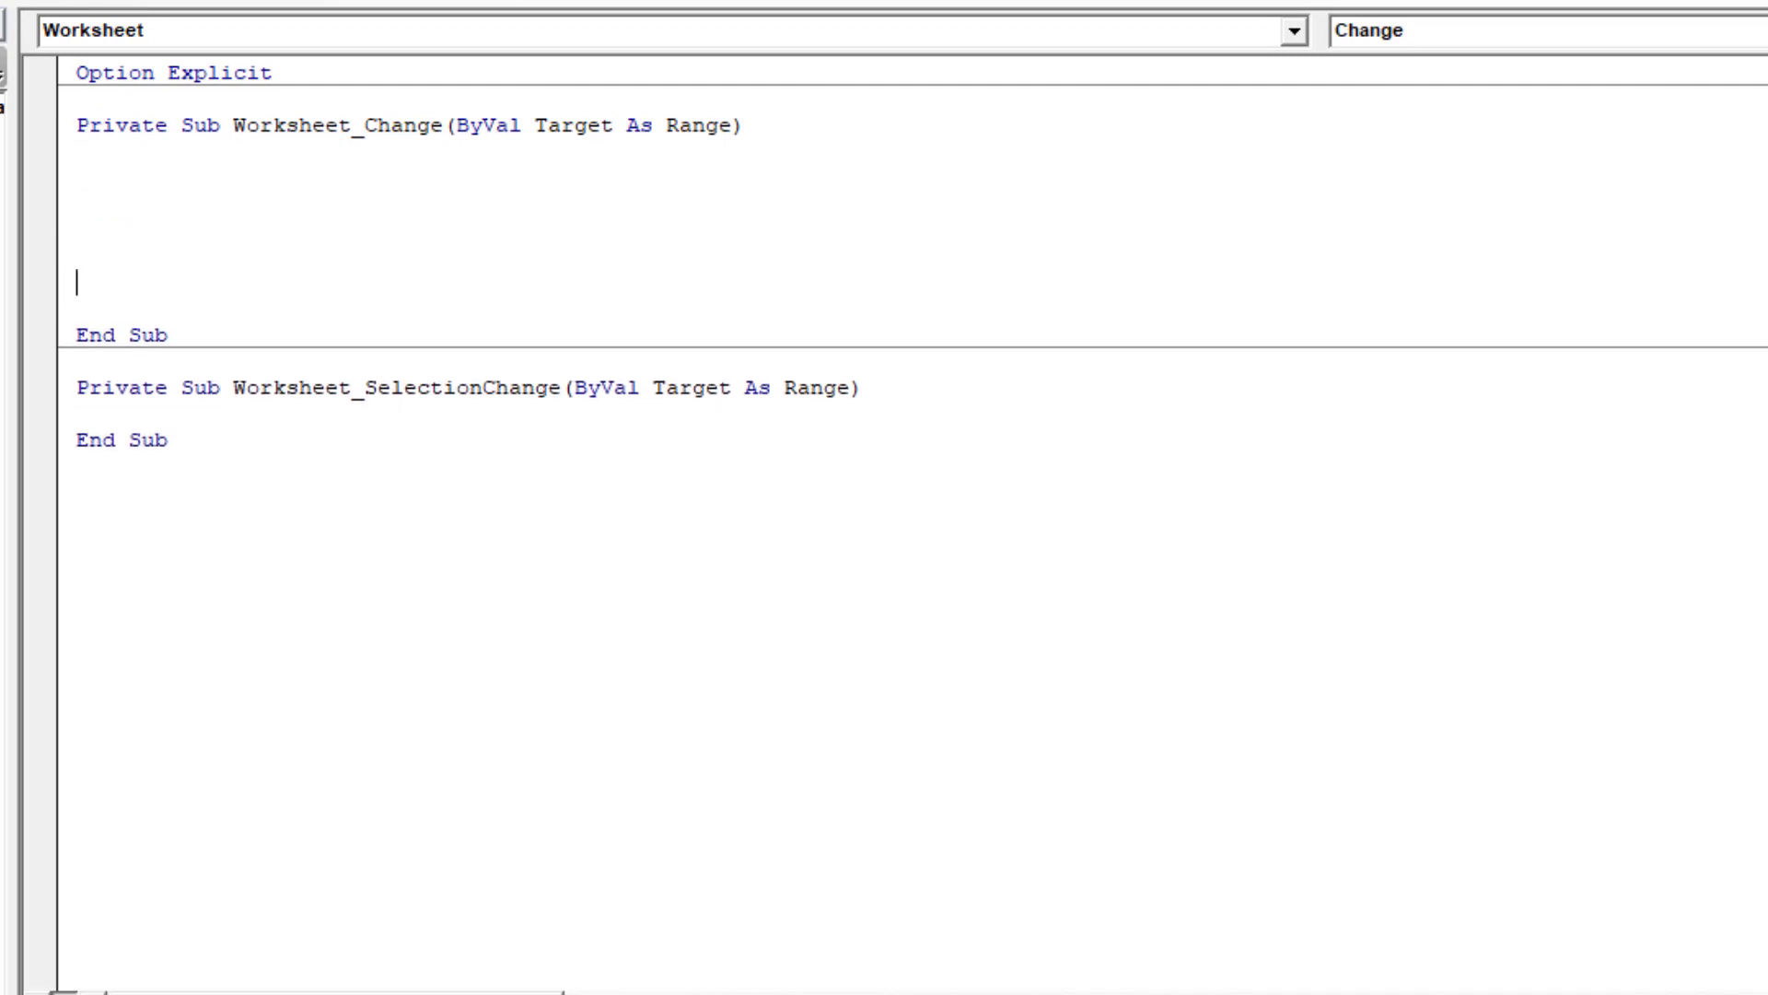
{"action": "type", "text": "Dim"}
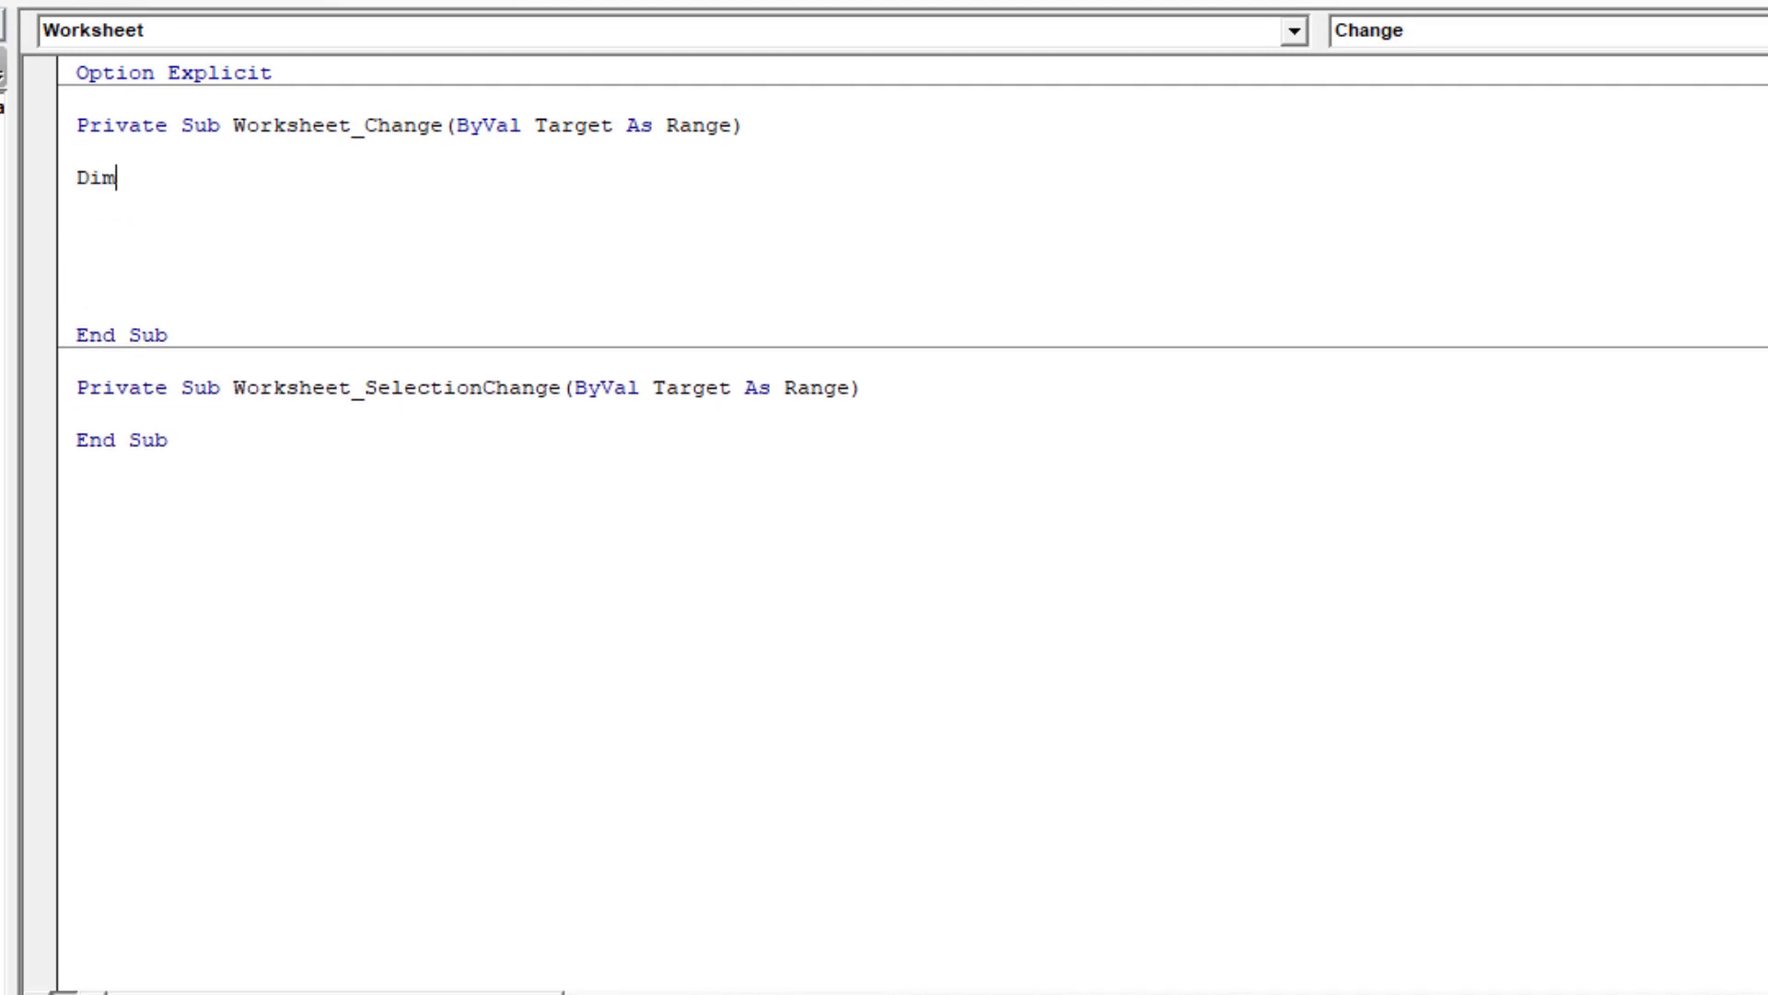
{"action": "type", "text": "inputCells A"}
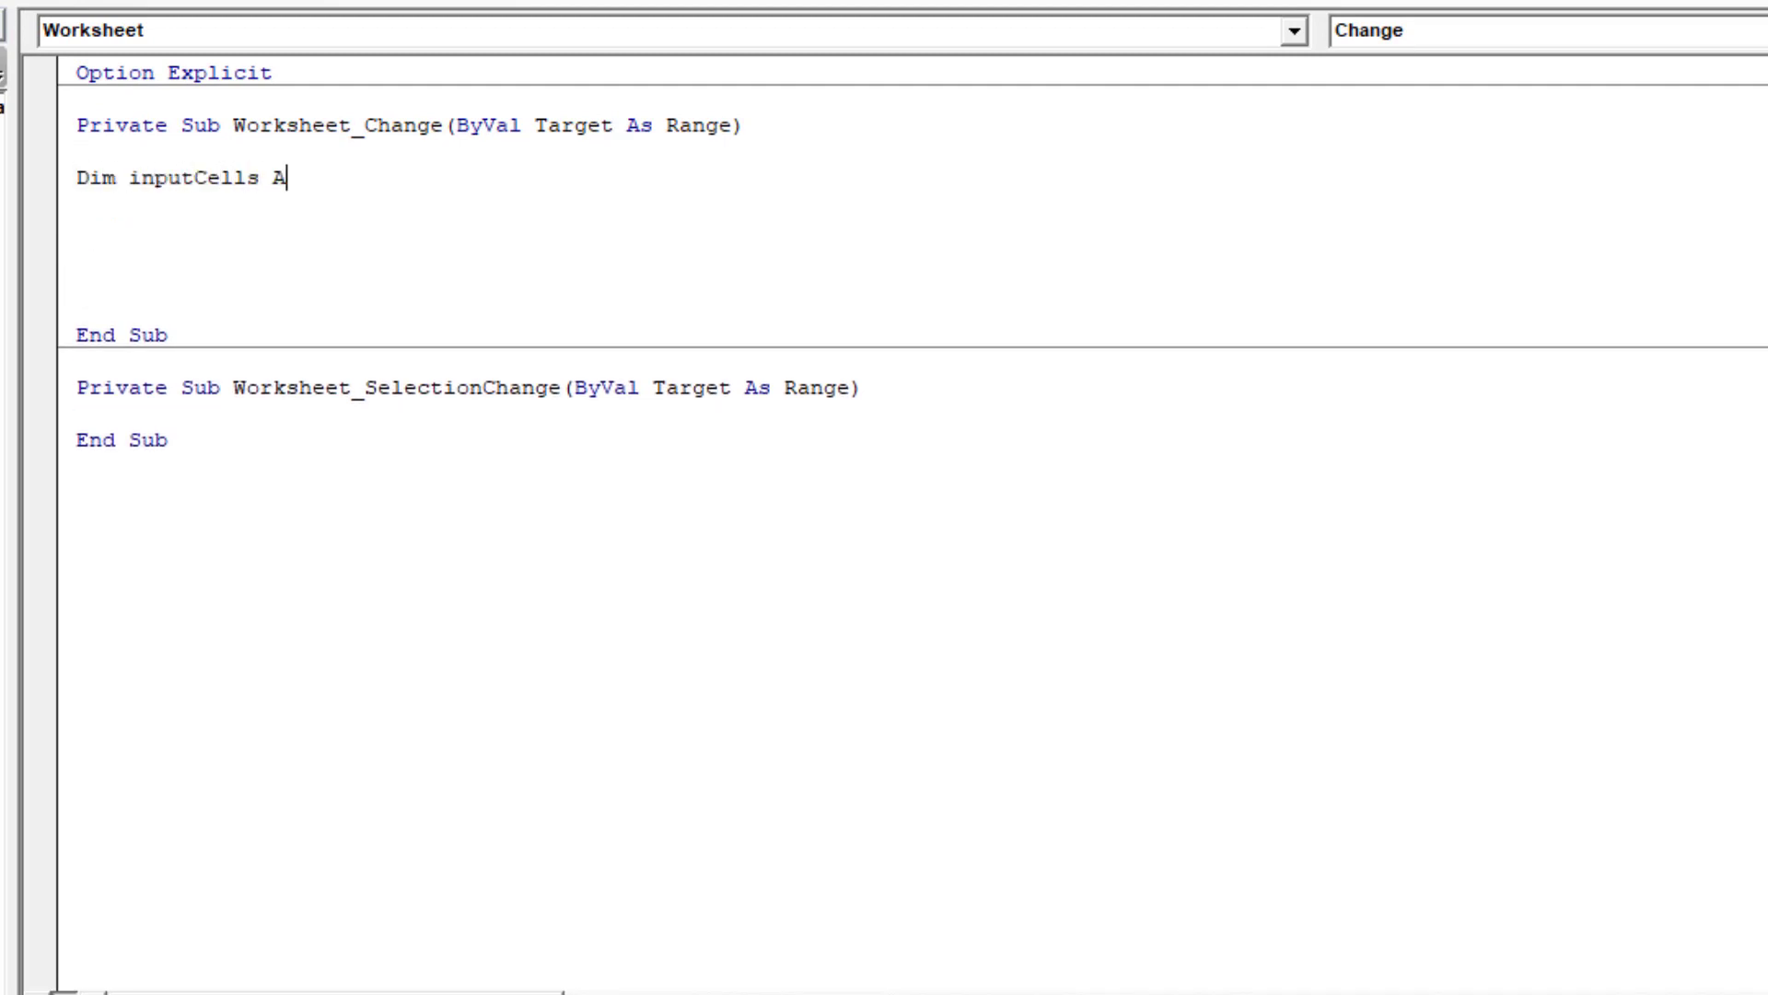
{"action": "type", "text": "s Range"}
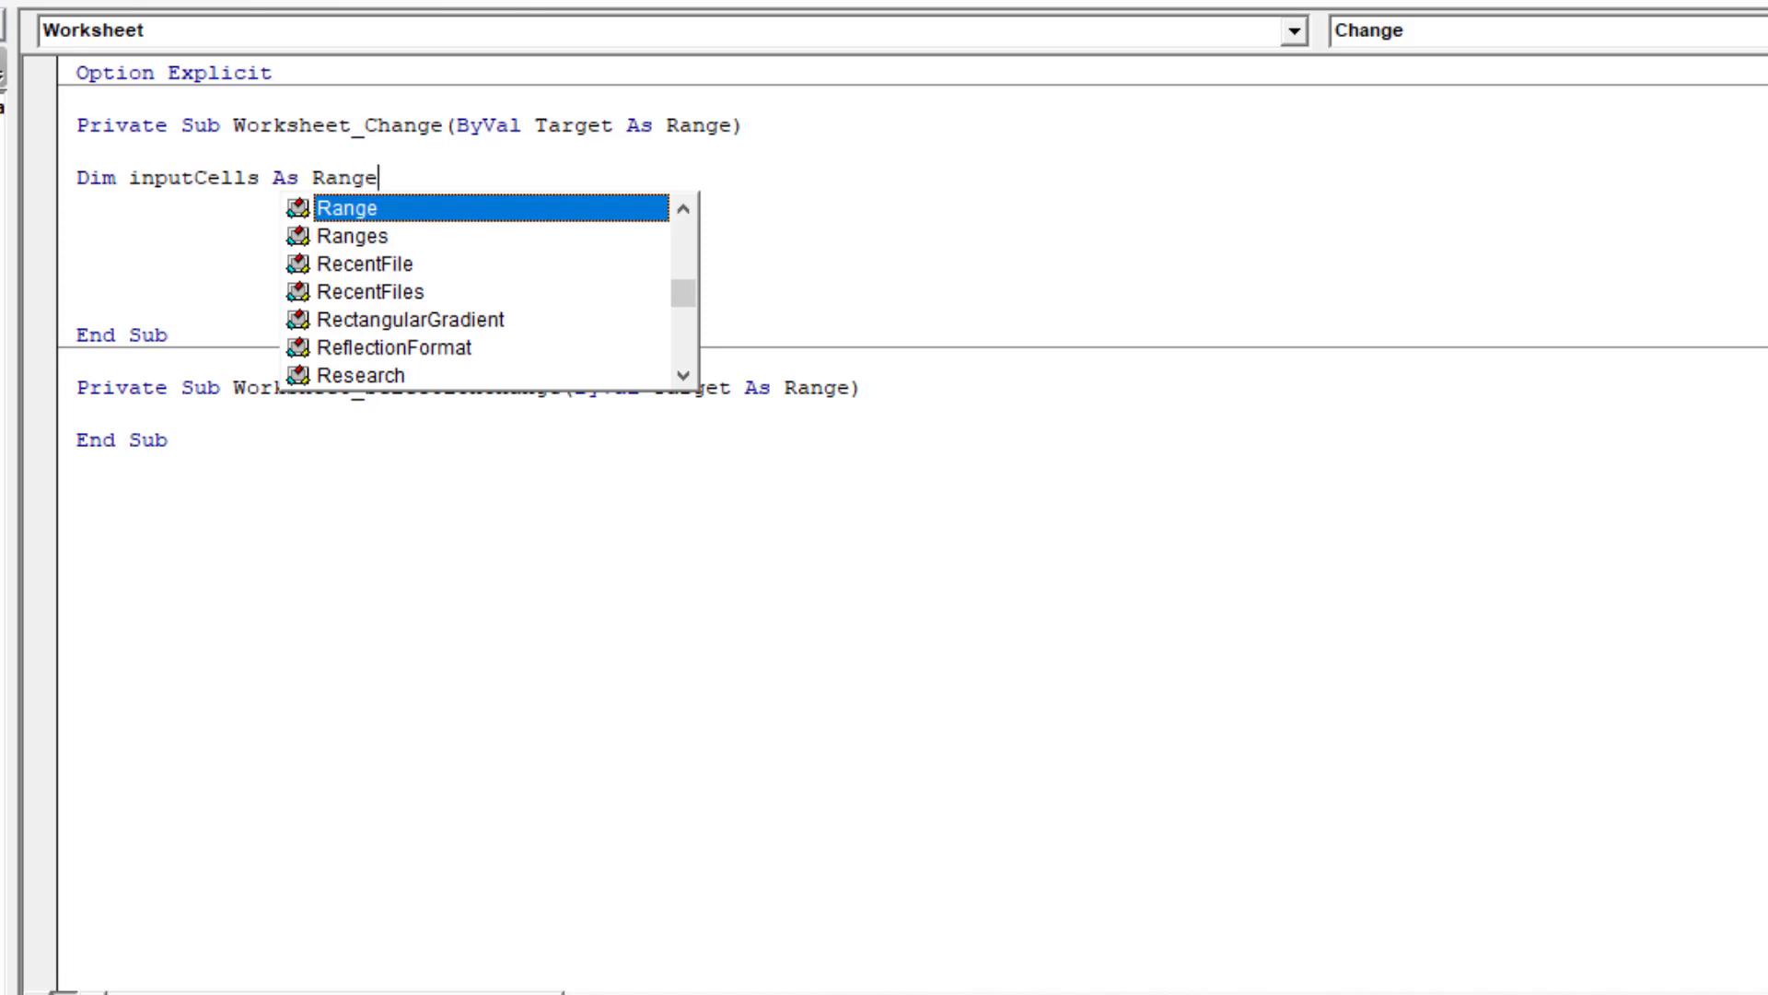
{"action": "type", "text": "'List all input ce"}
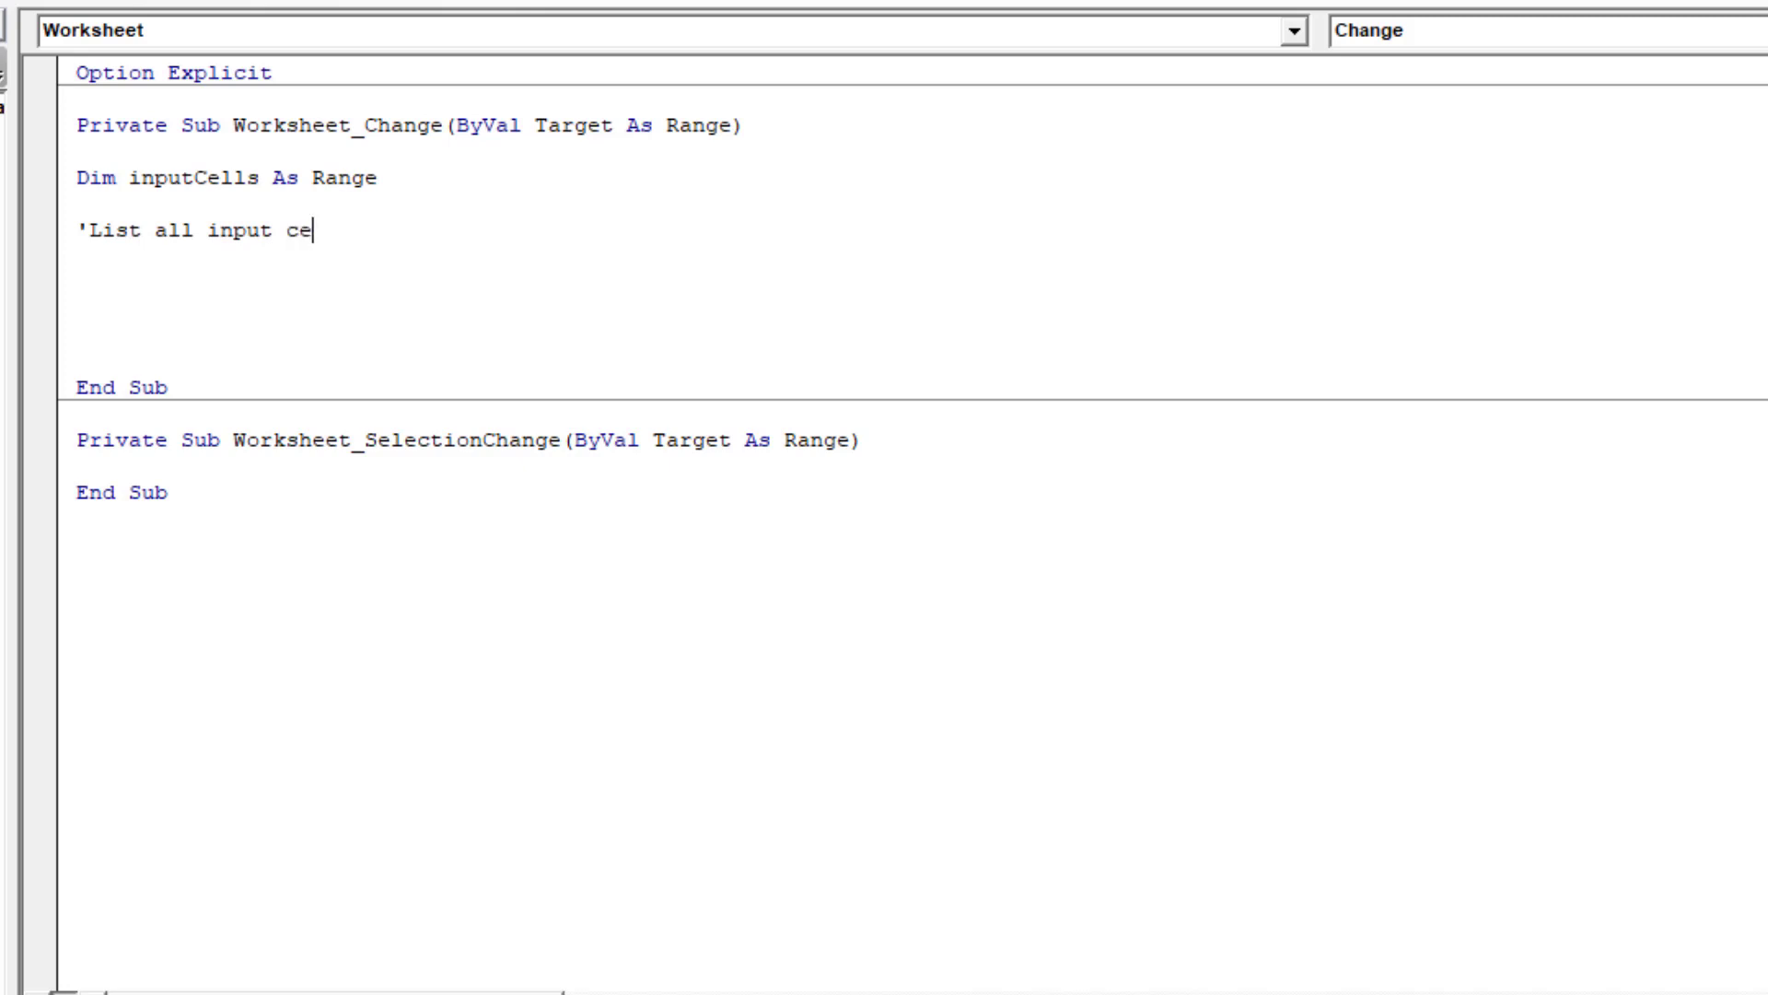
{"action": "type", "text": "lls"}
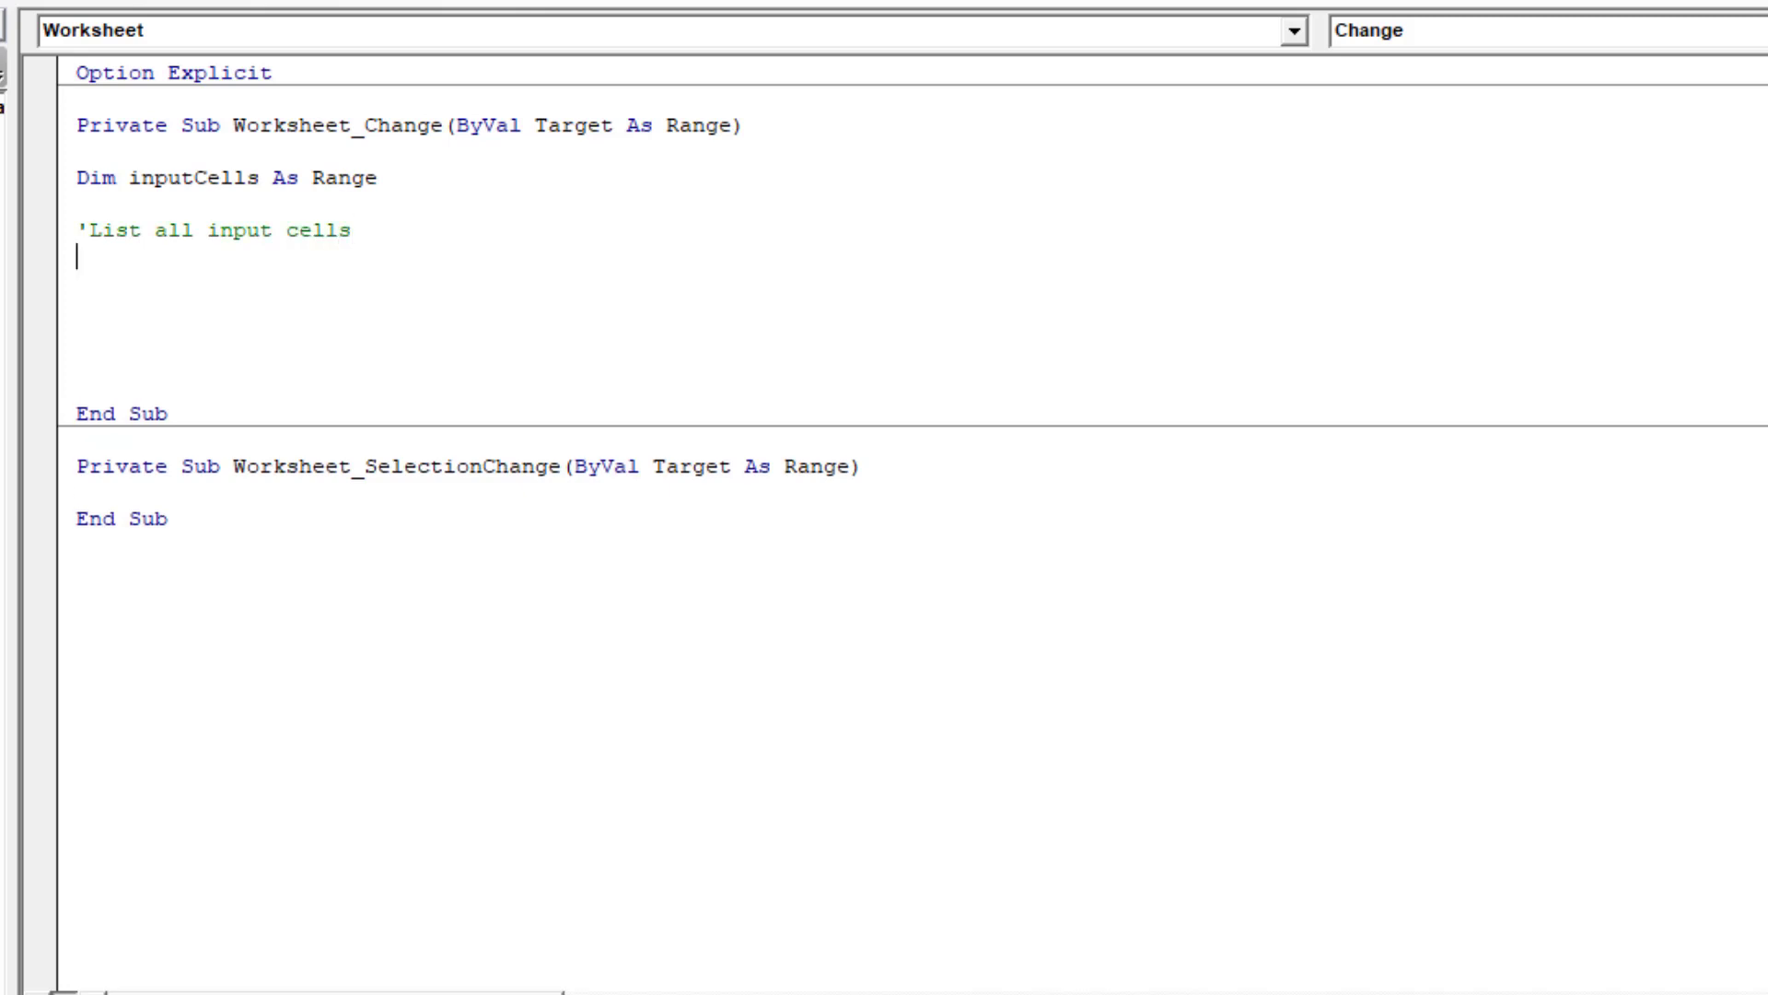
Step: Set inputCells = Range("SalesUnits, SalesPrice, VariableCostPrice, FixedCost, " & on the first line
{"action": "type", "text": "Set inp"}
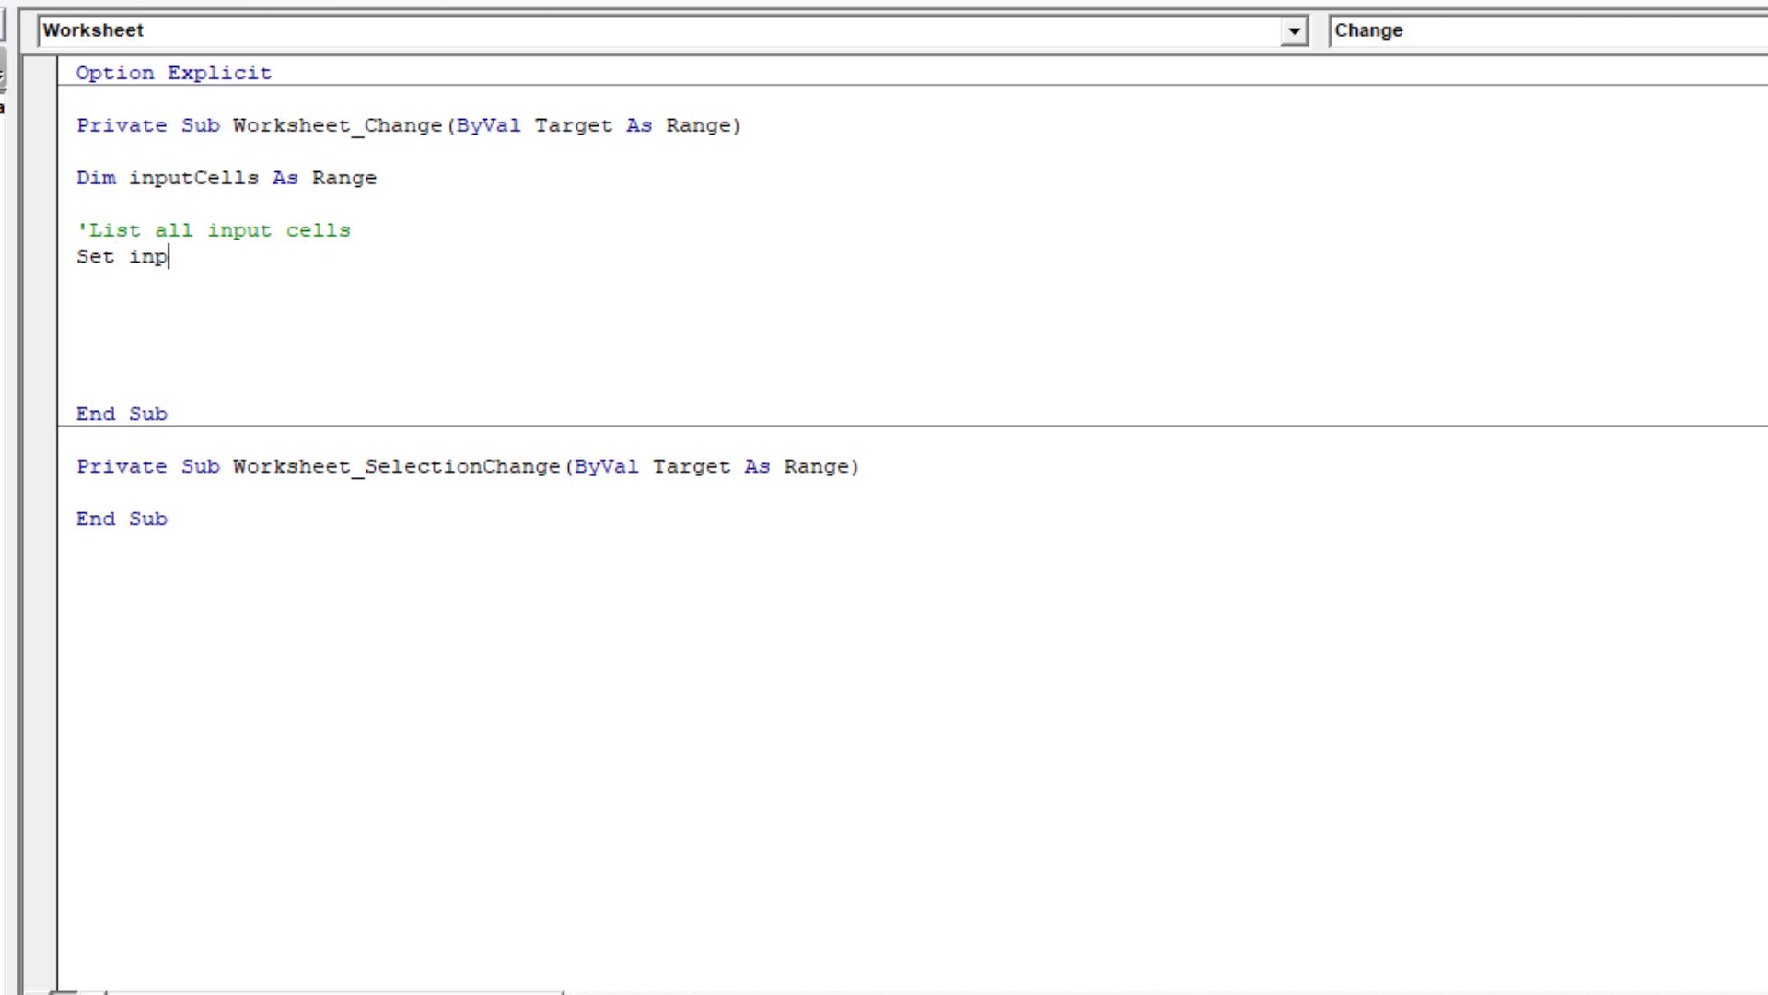
{"action": "type", "text": "utCell"}
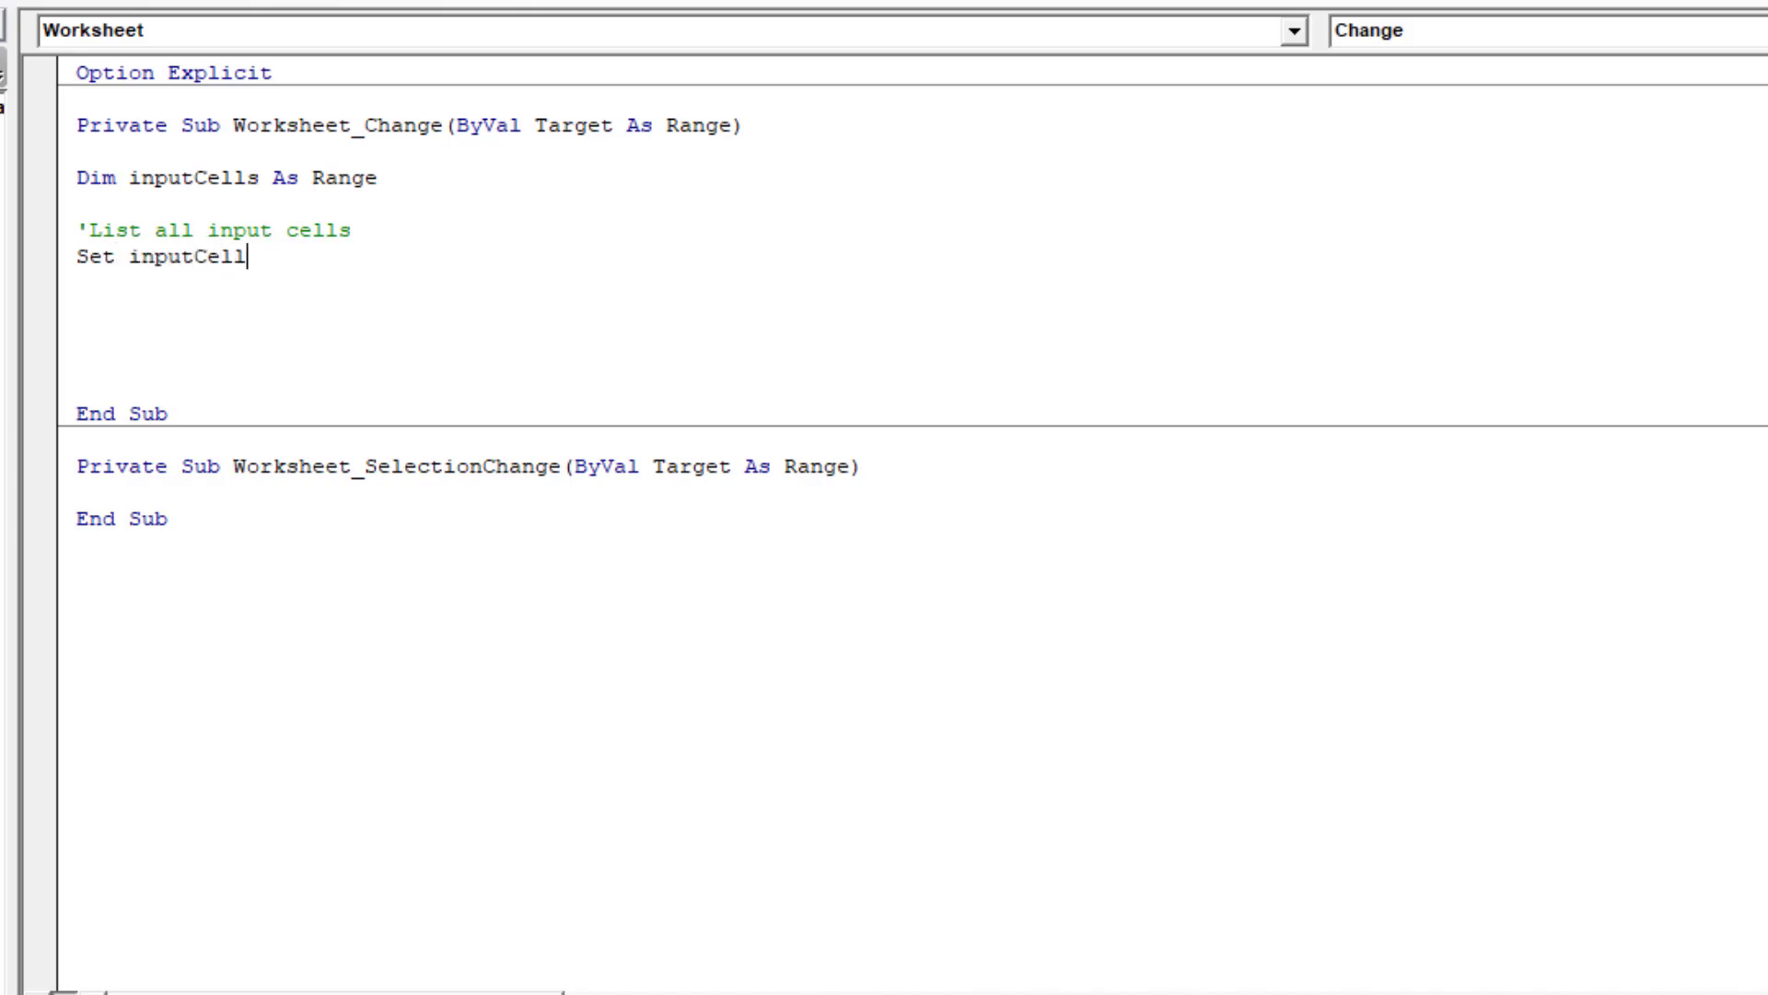
{"action": "type", "text": "s = Range(\"Sales"}
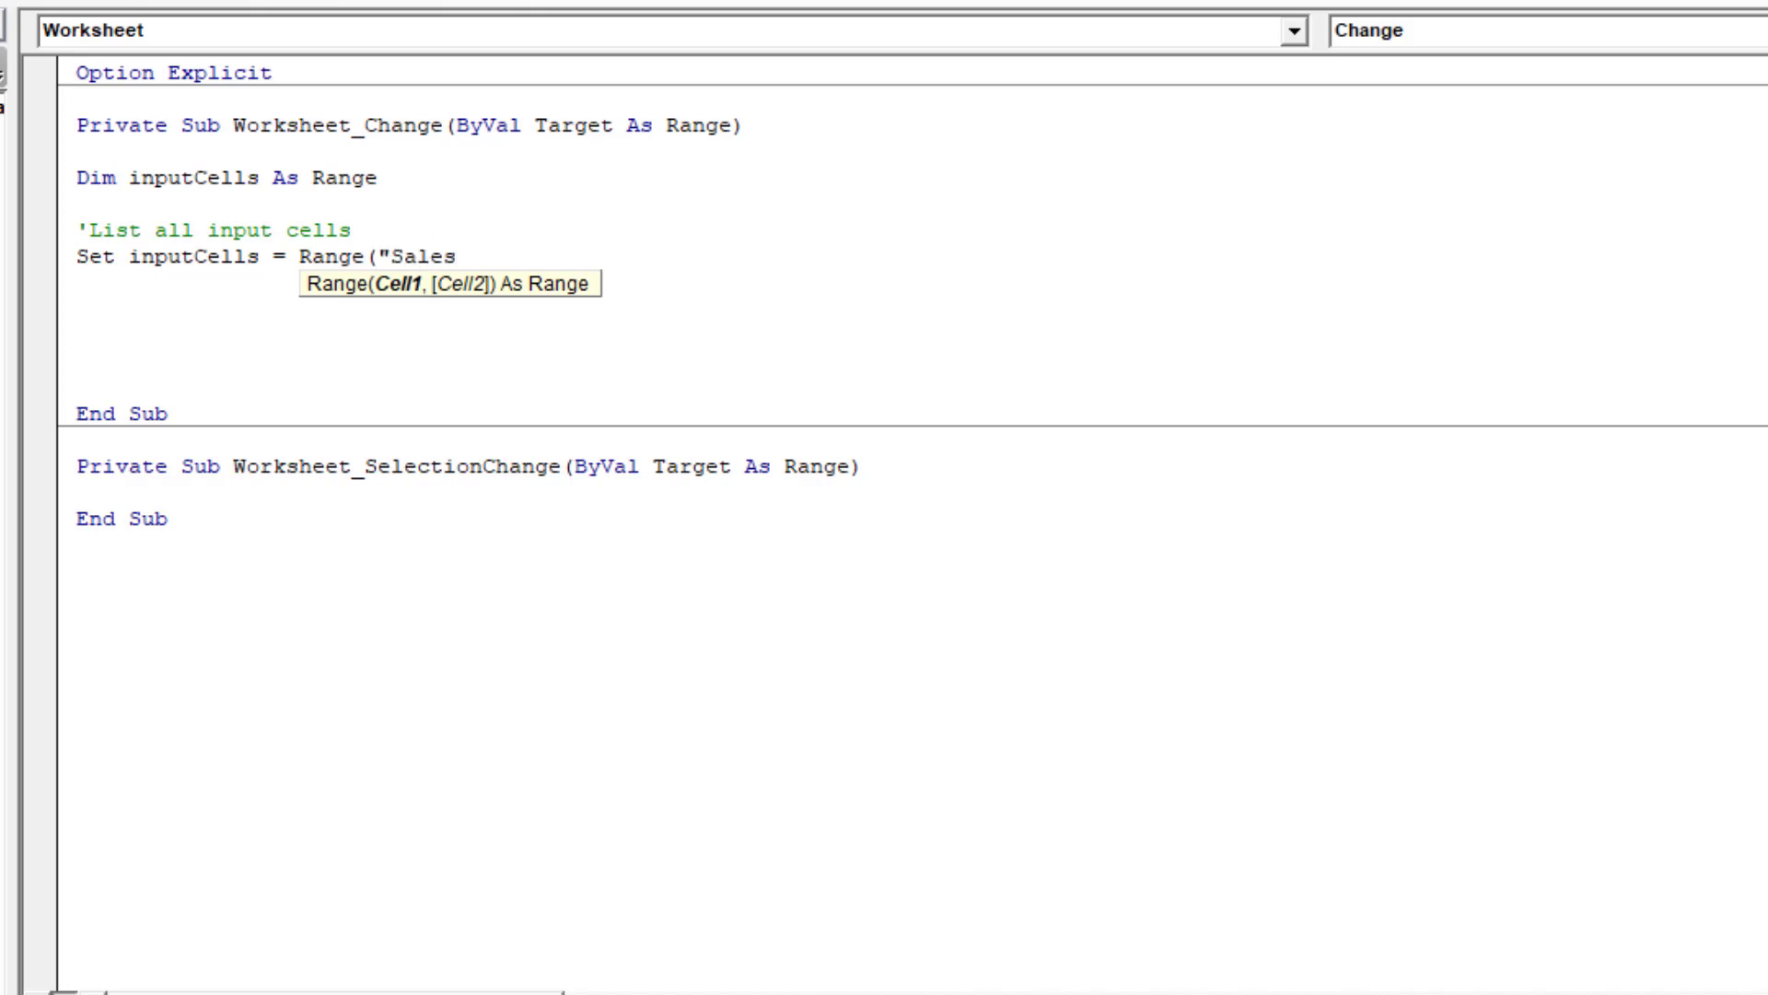
{"action": "type", "text": "Units, Sales"}
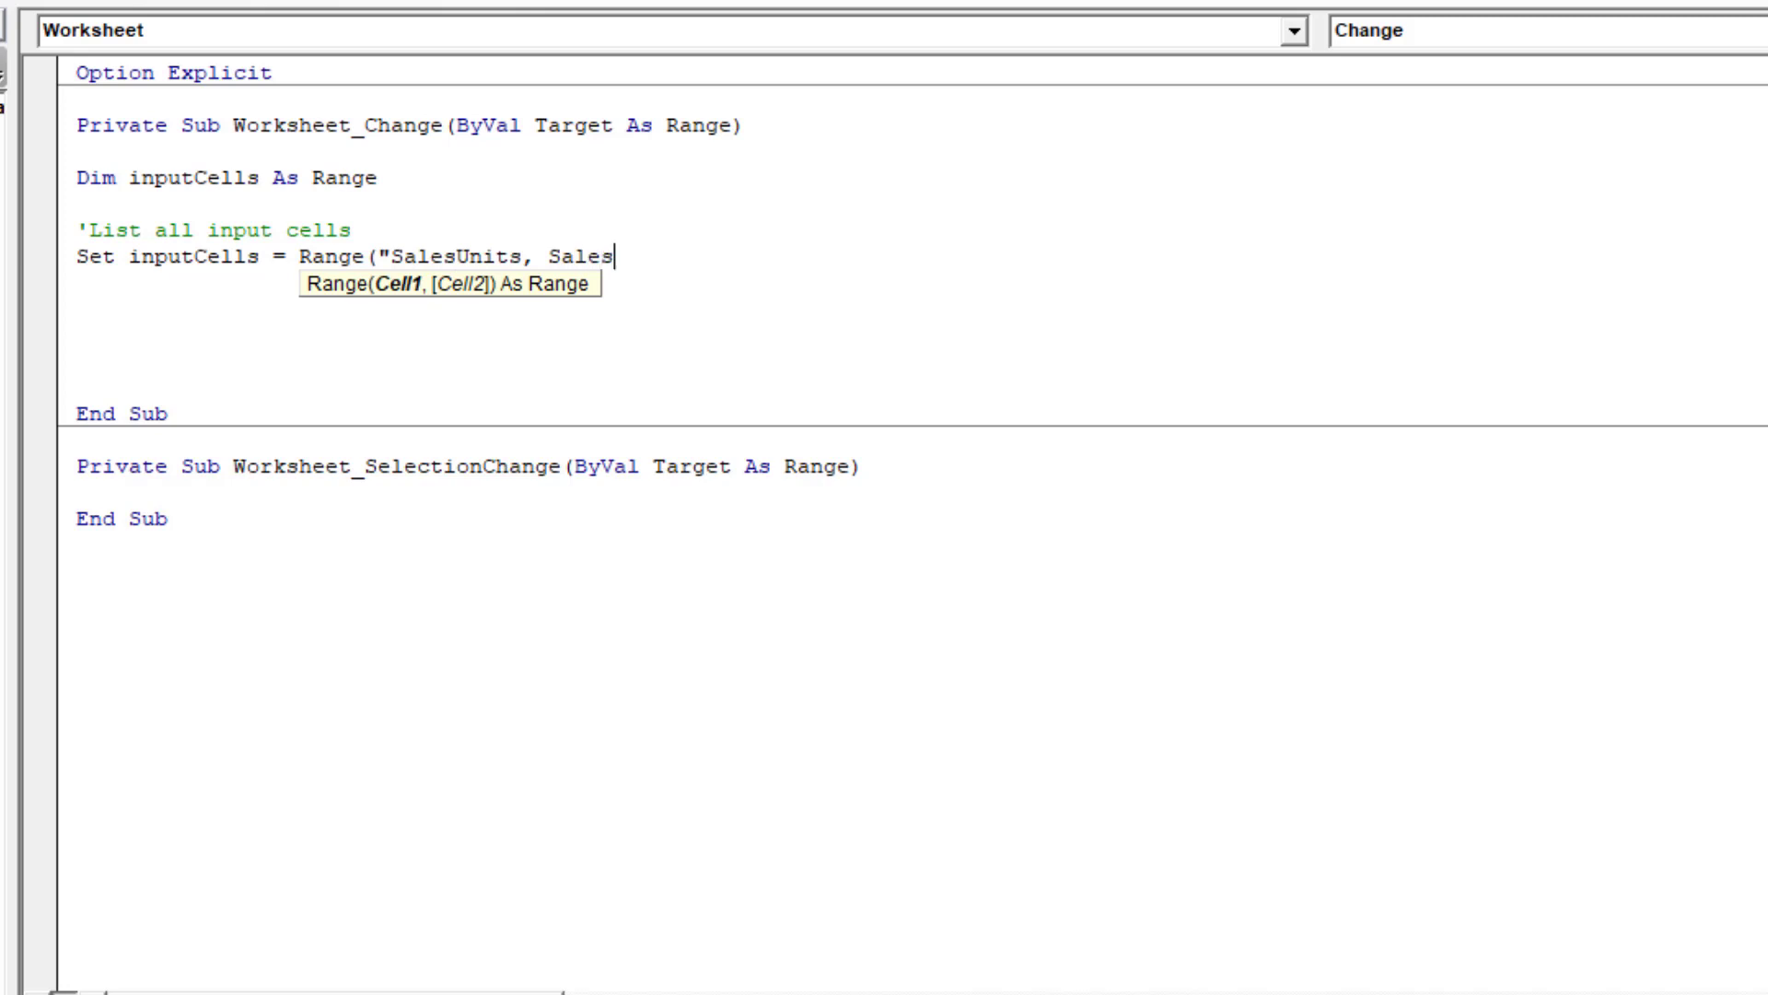
{"action": "type", "text": "Price,"}
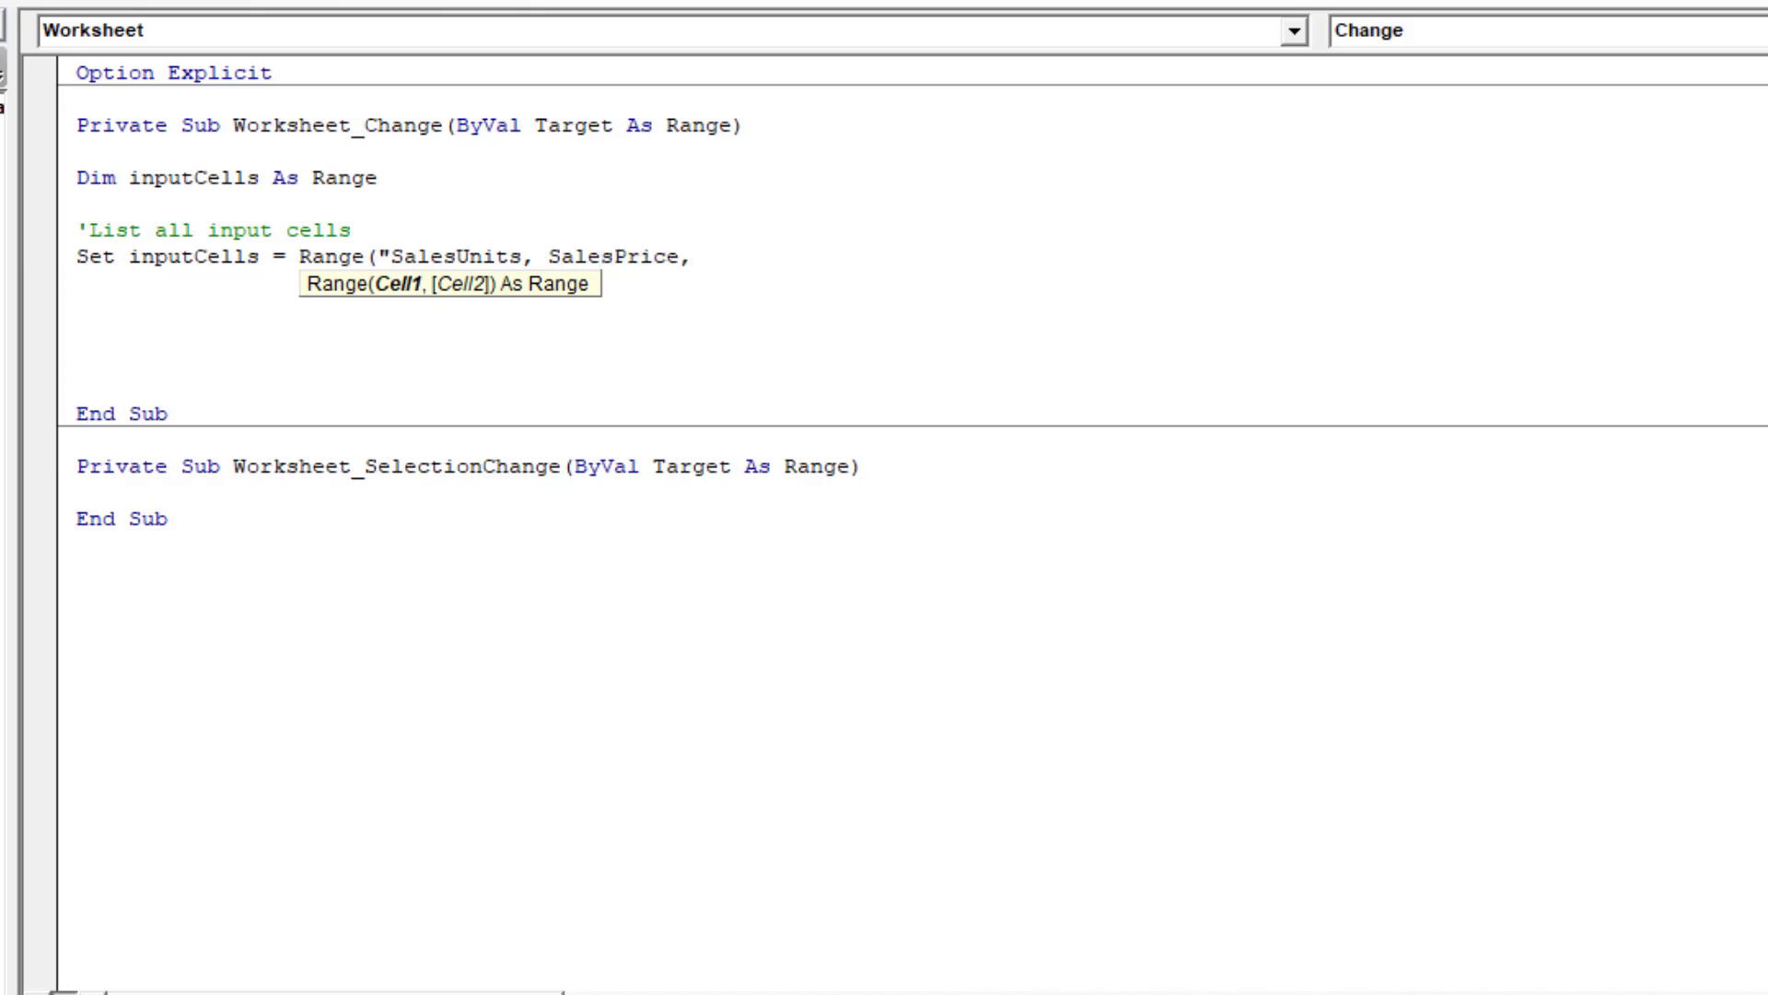
{"action": "type", "text": "Variable"}
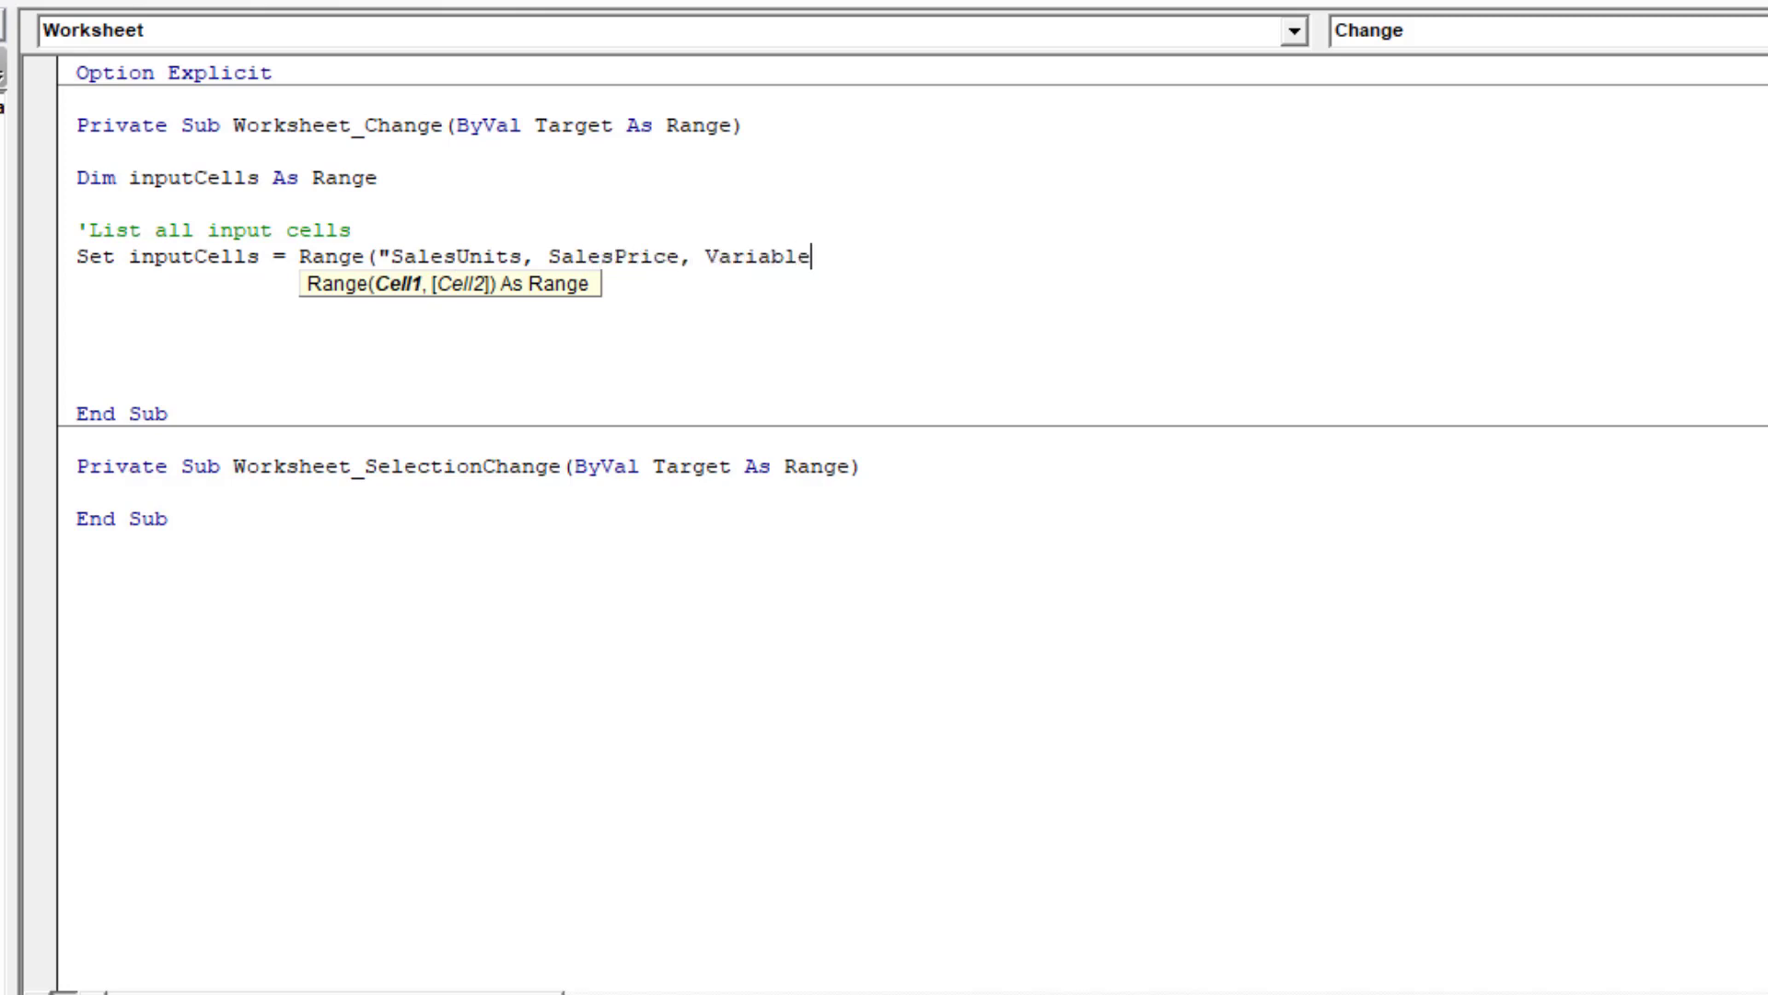
{"action": "type", "text": "CostPrice"}
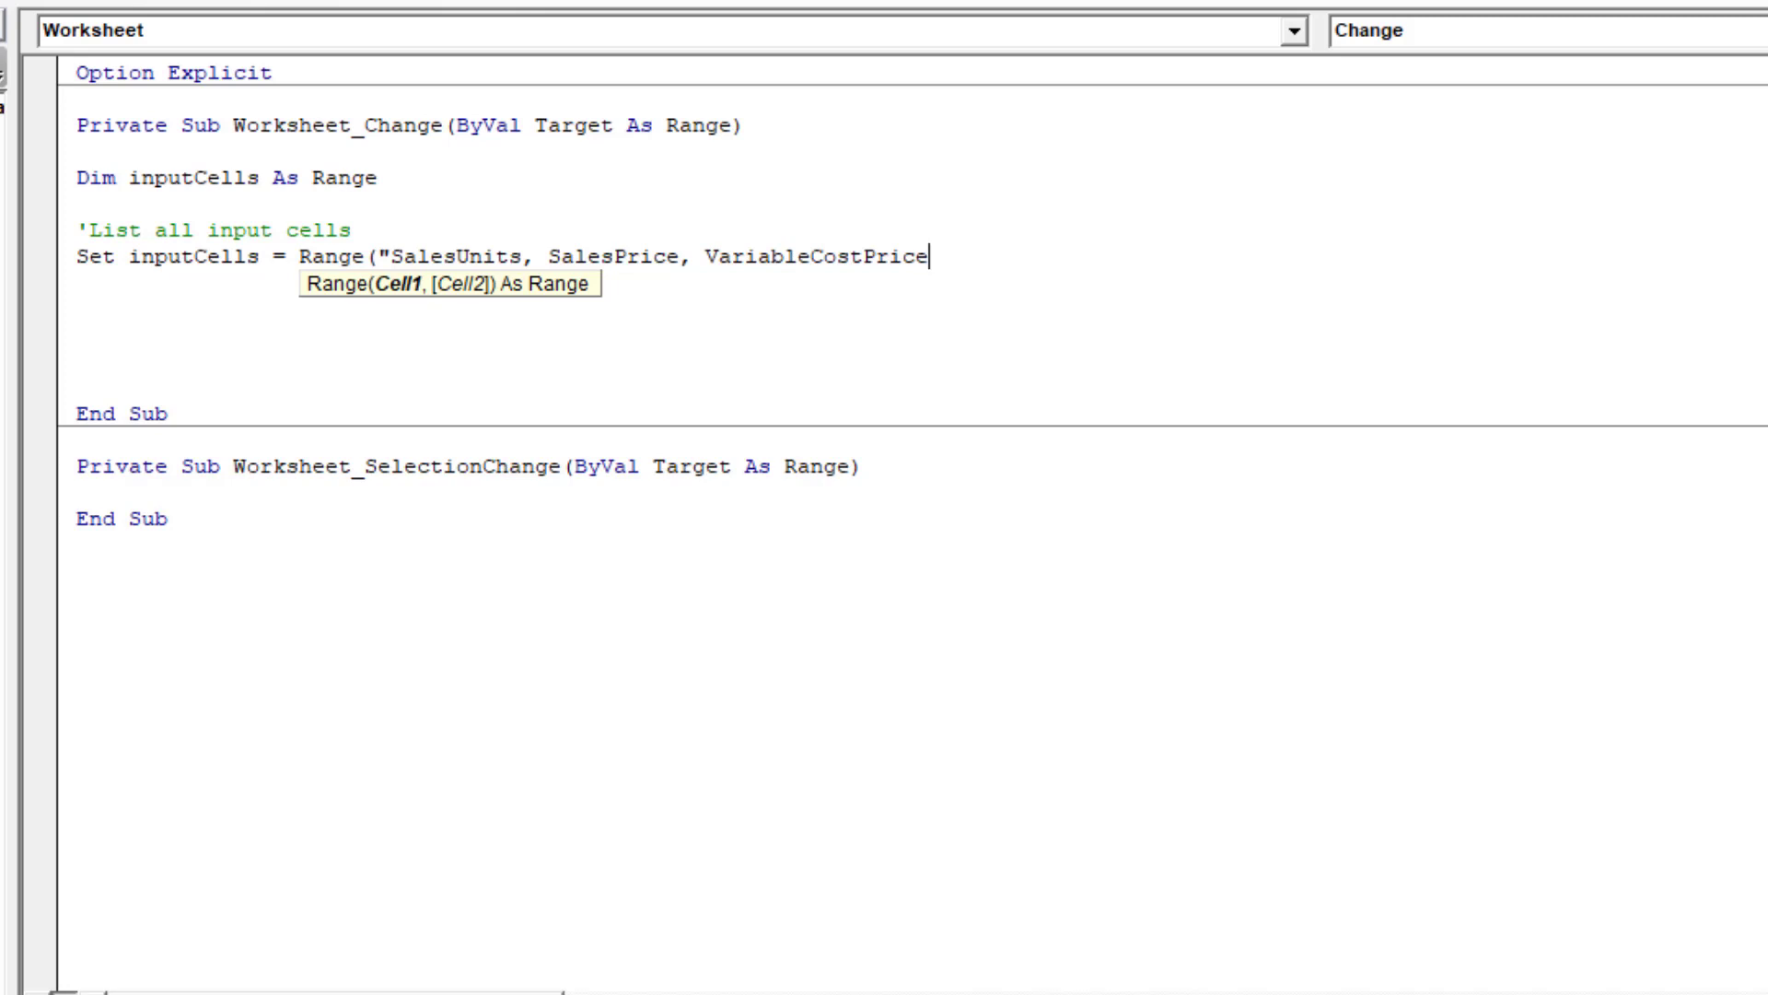
{"action": "type", "text": ","}
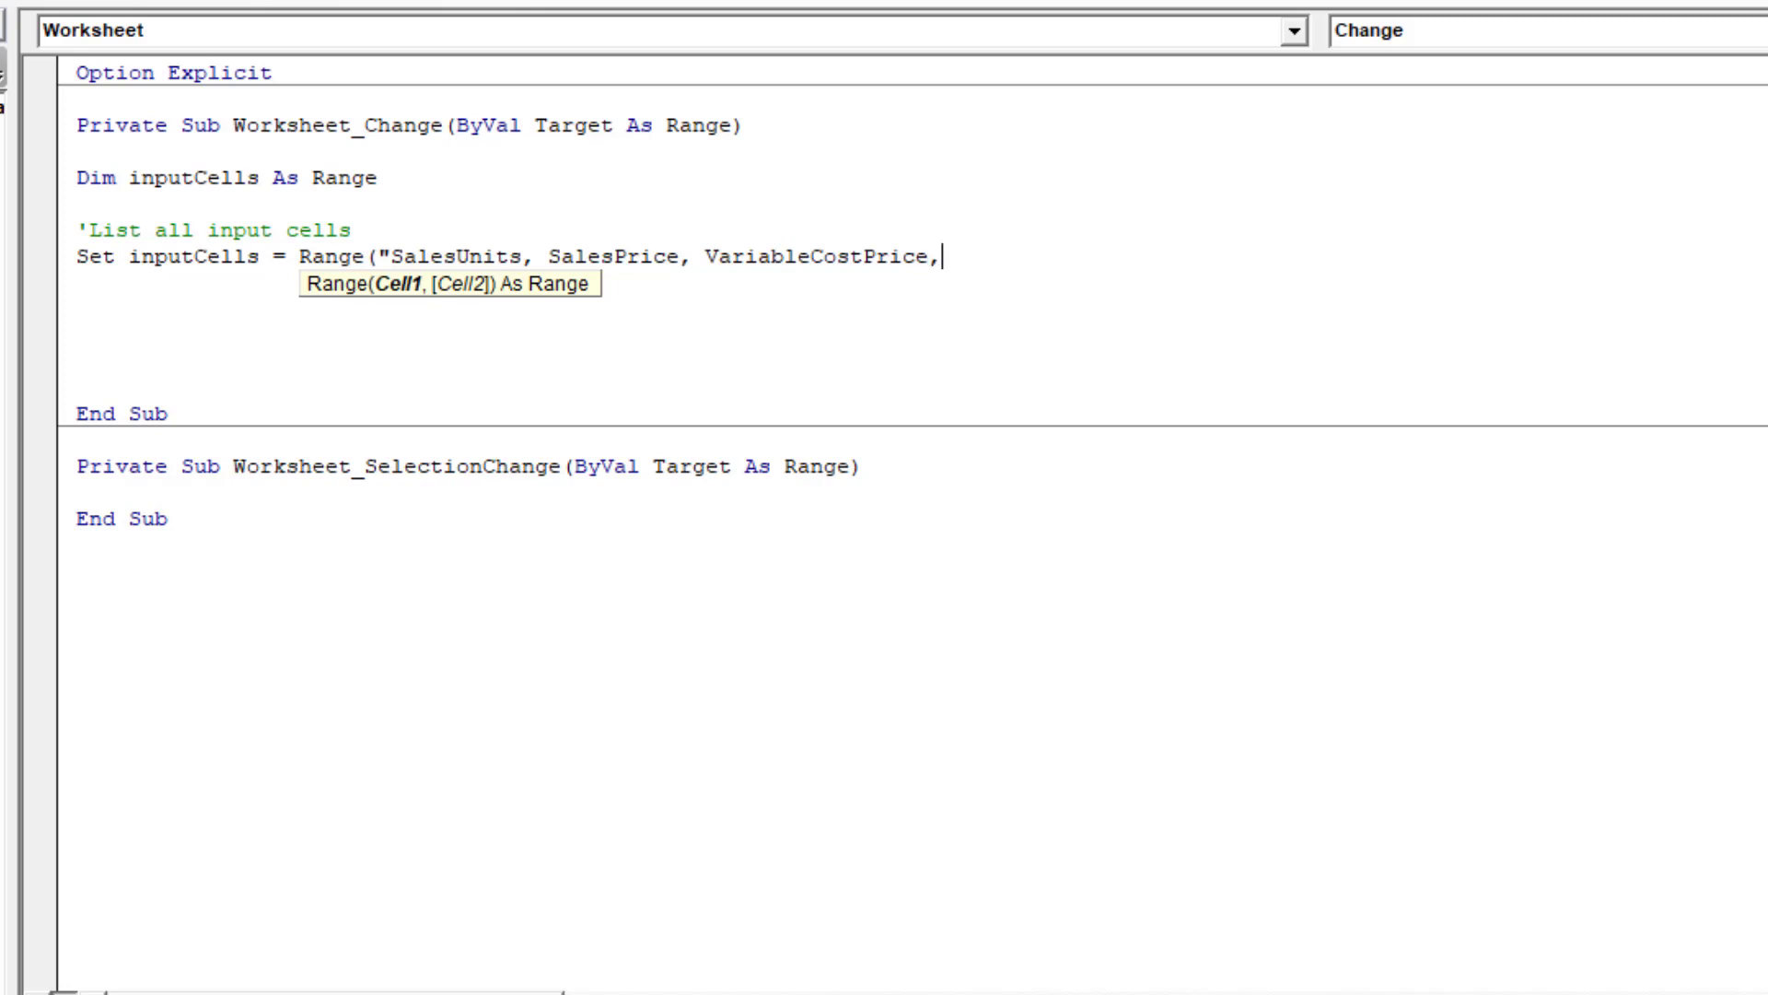
{"action": "type", "text": "FixedCost"}
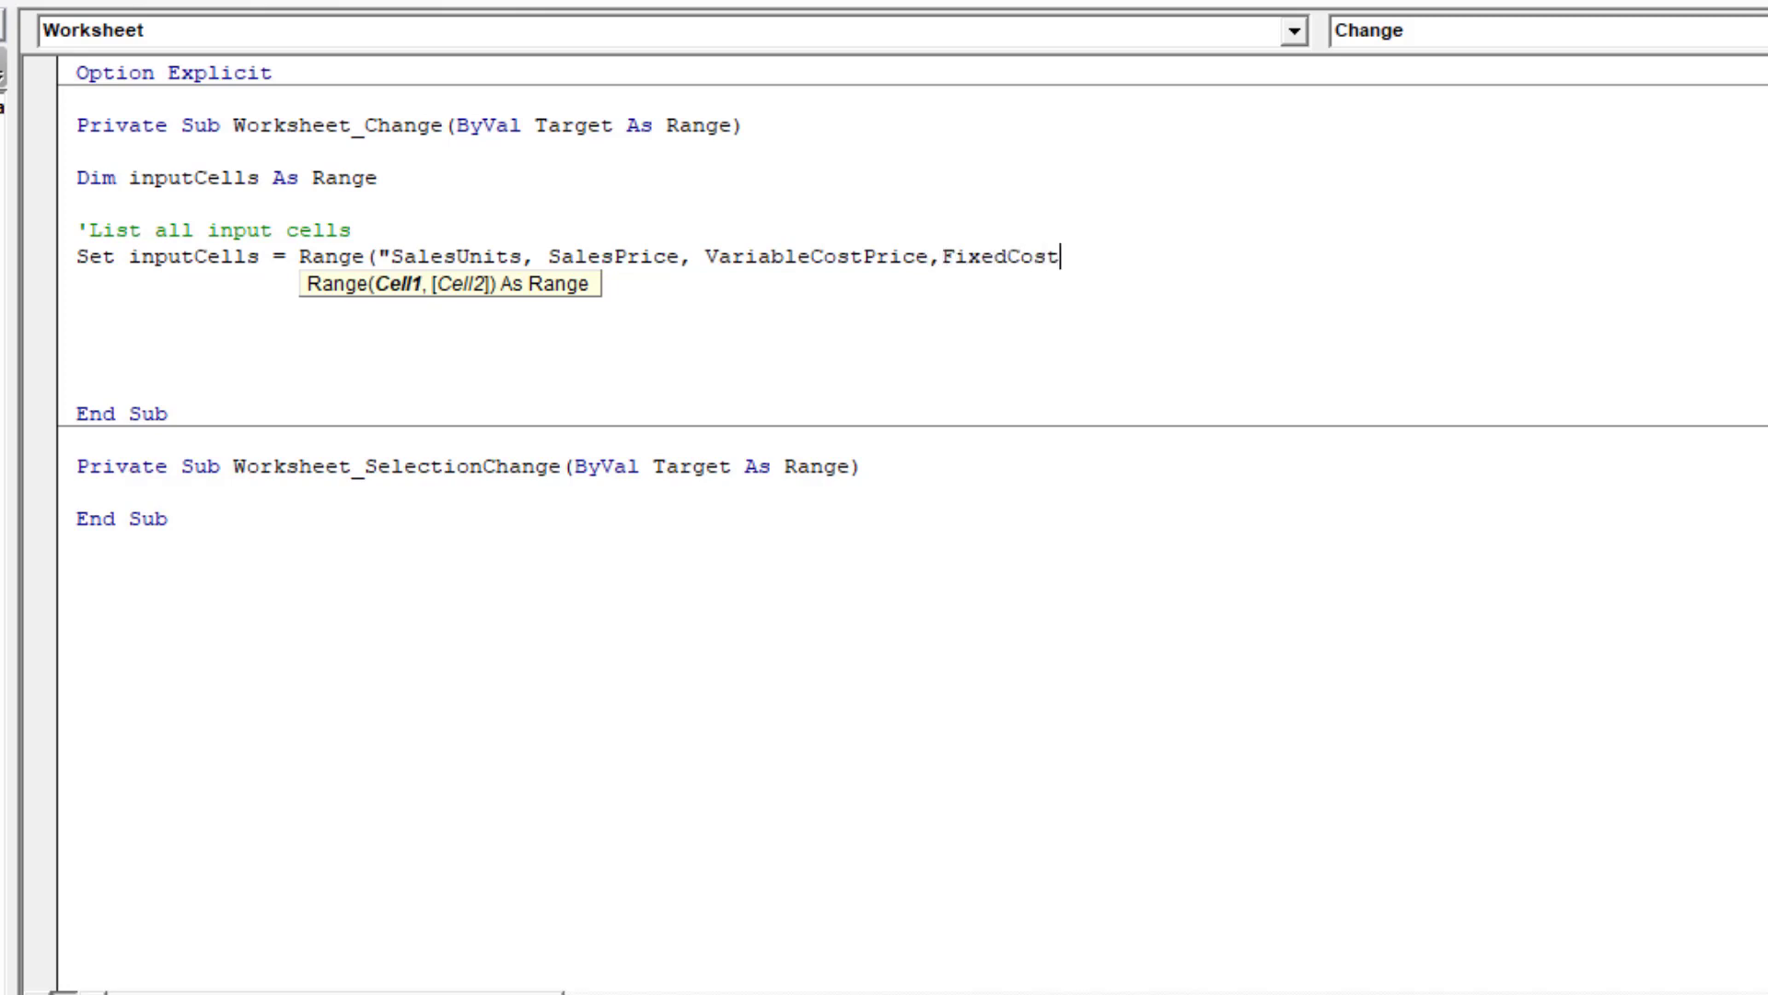
{"action": "type", "text": "\", \""}
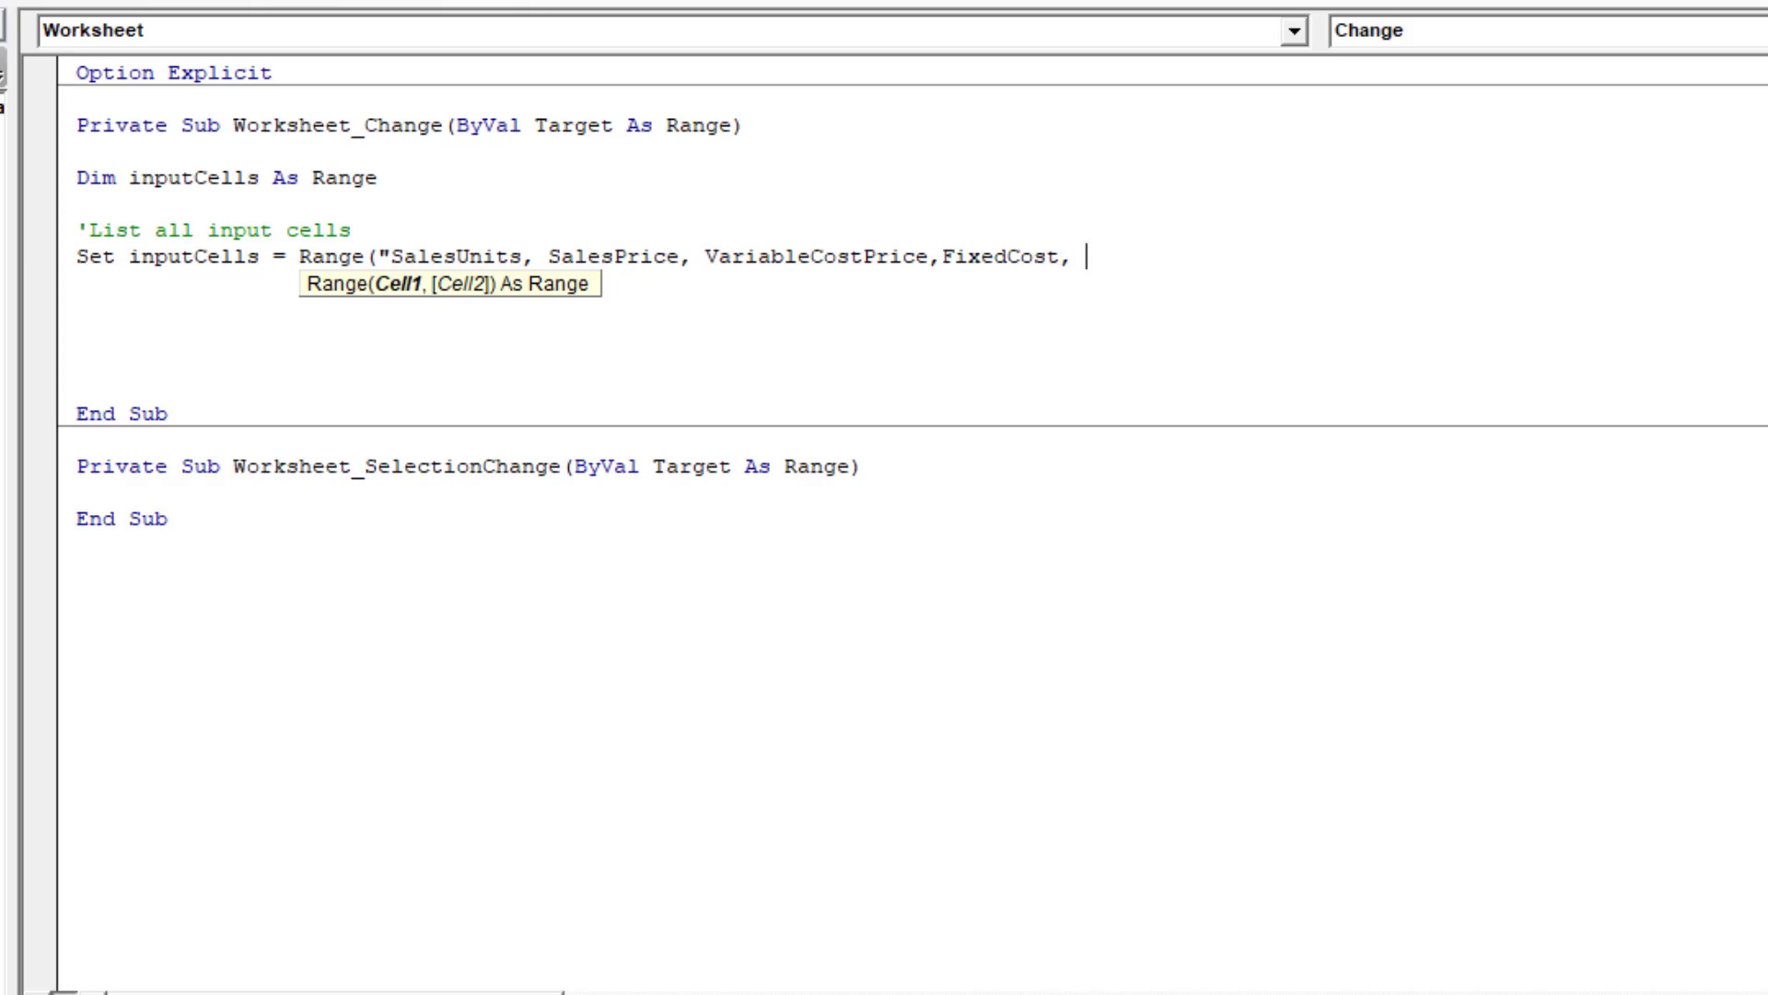
{"action": "type", "text": "\" &"}
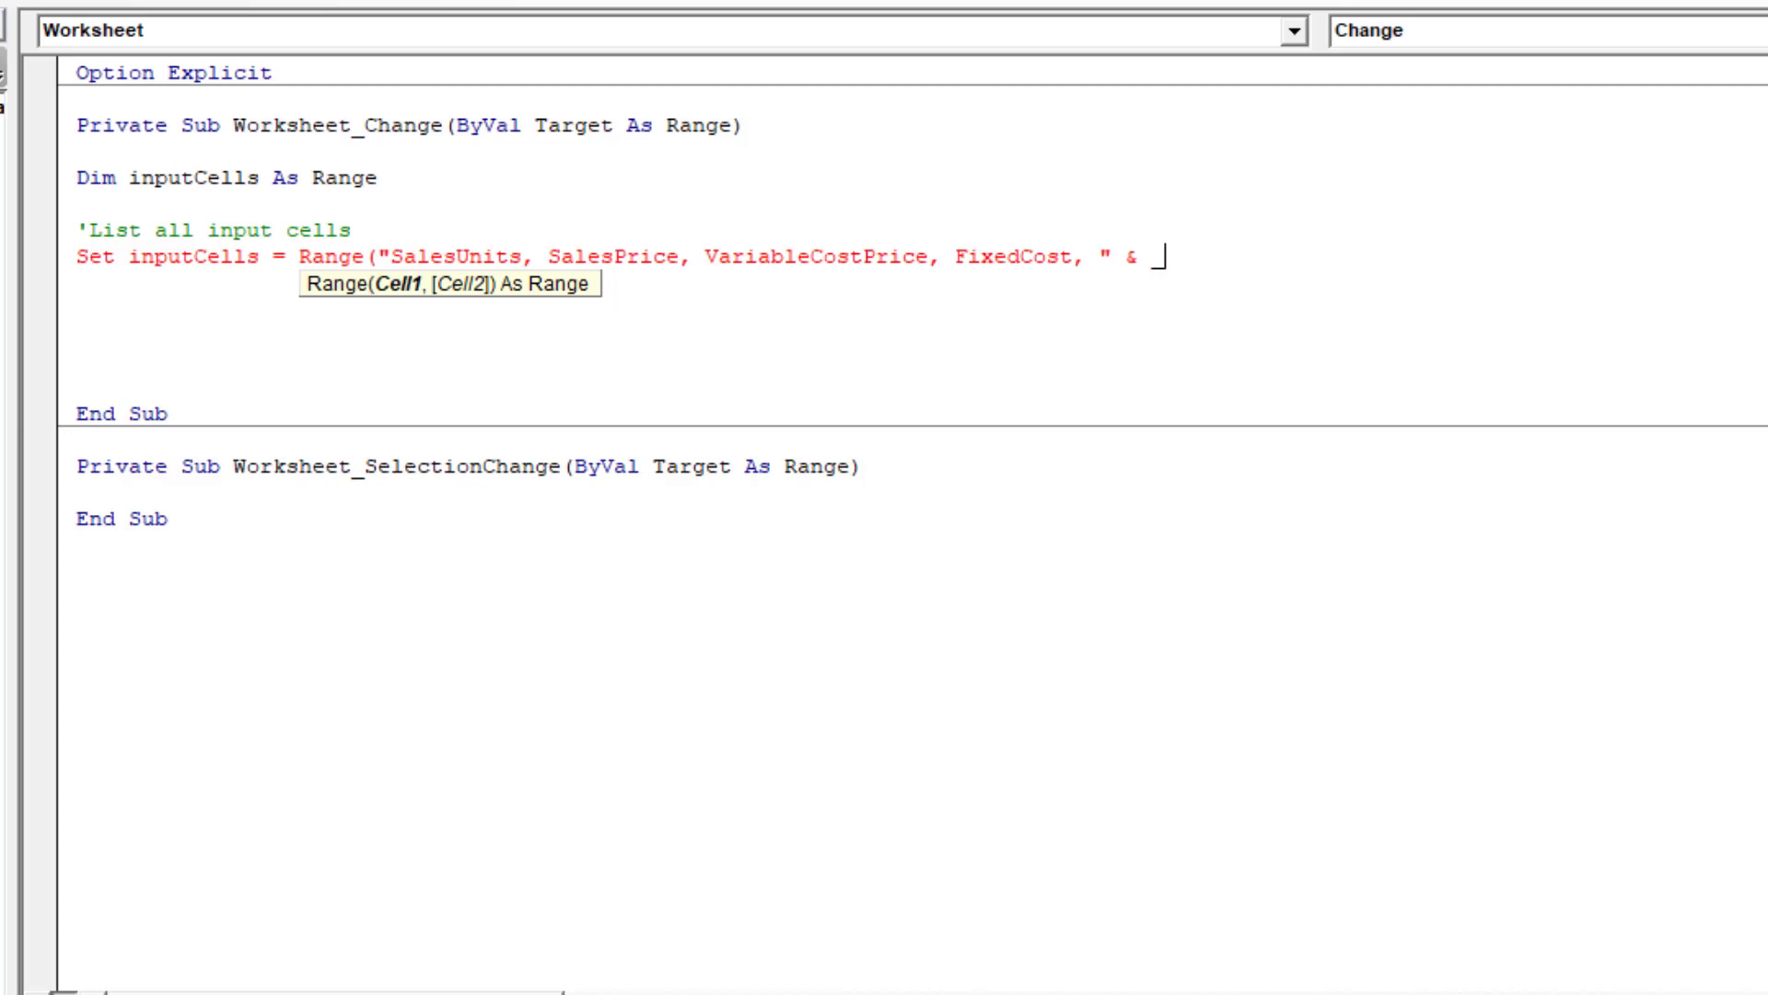
Step: Continue the list on a second line with "TargetValue, SetCell, ChangeCell") and start the 'Run comment
{"action": "key", "text": "enter"}
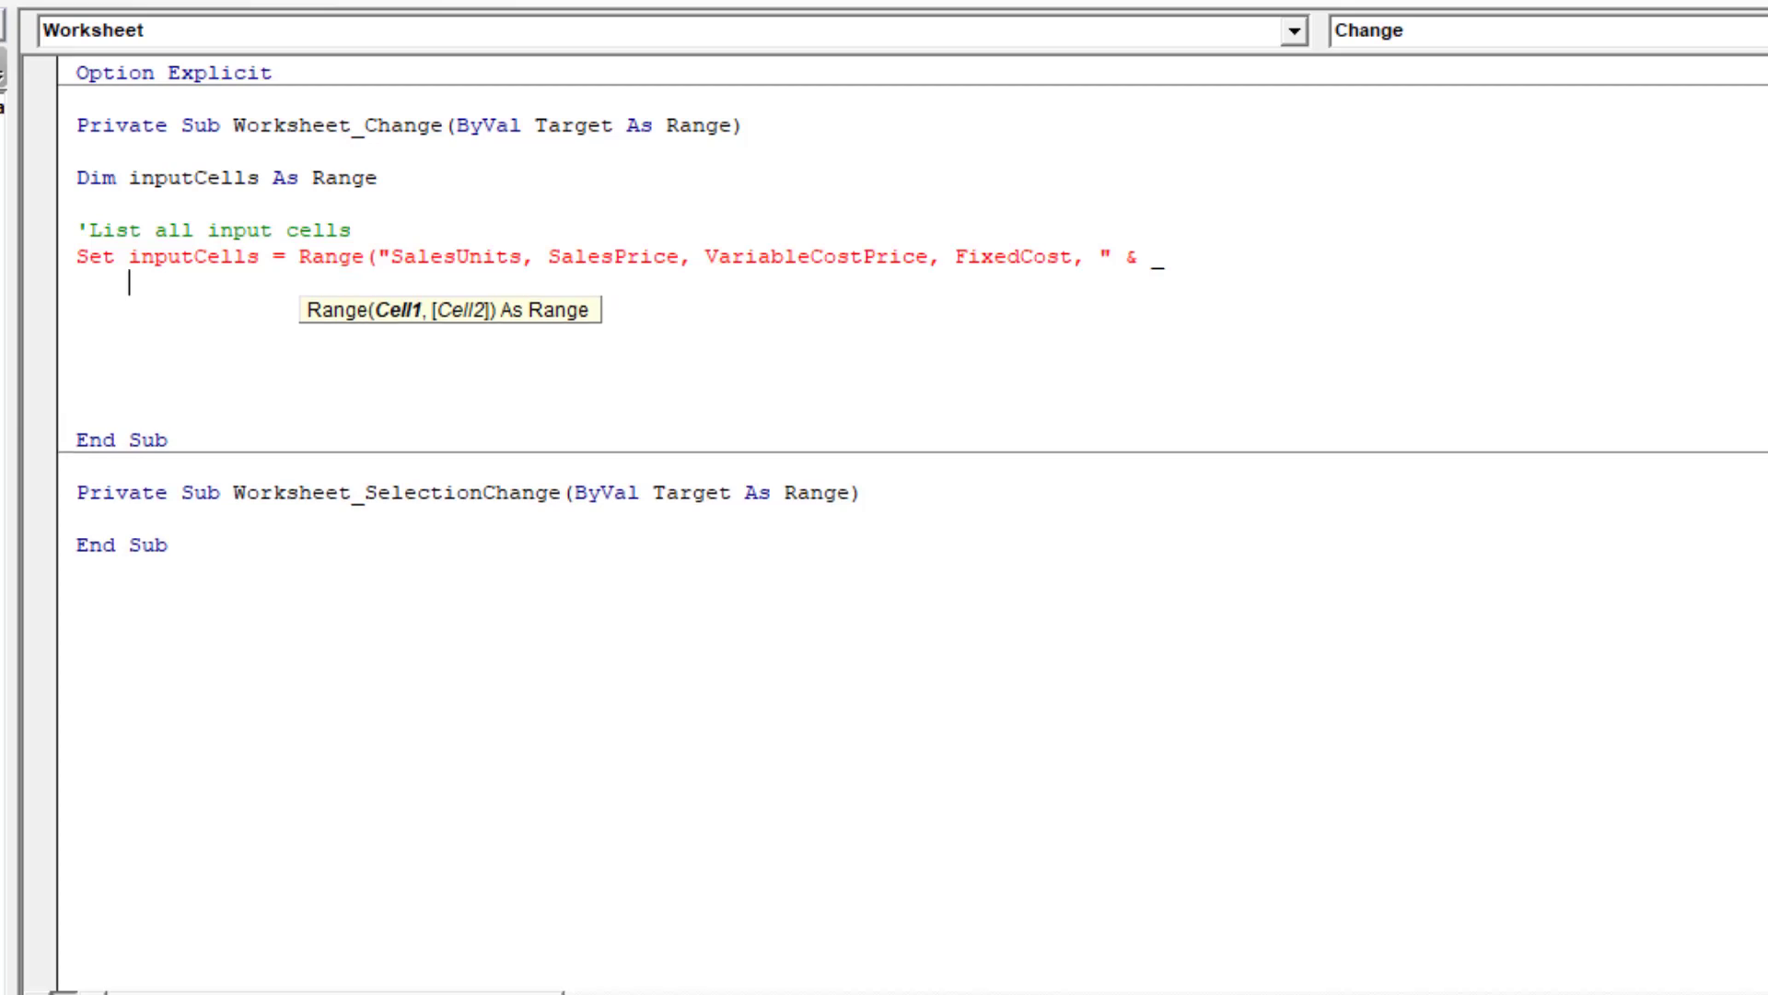
{"action": "type", "text": "\"Tar"}
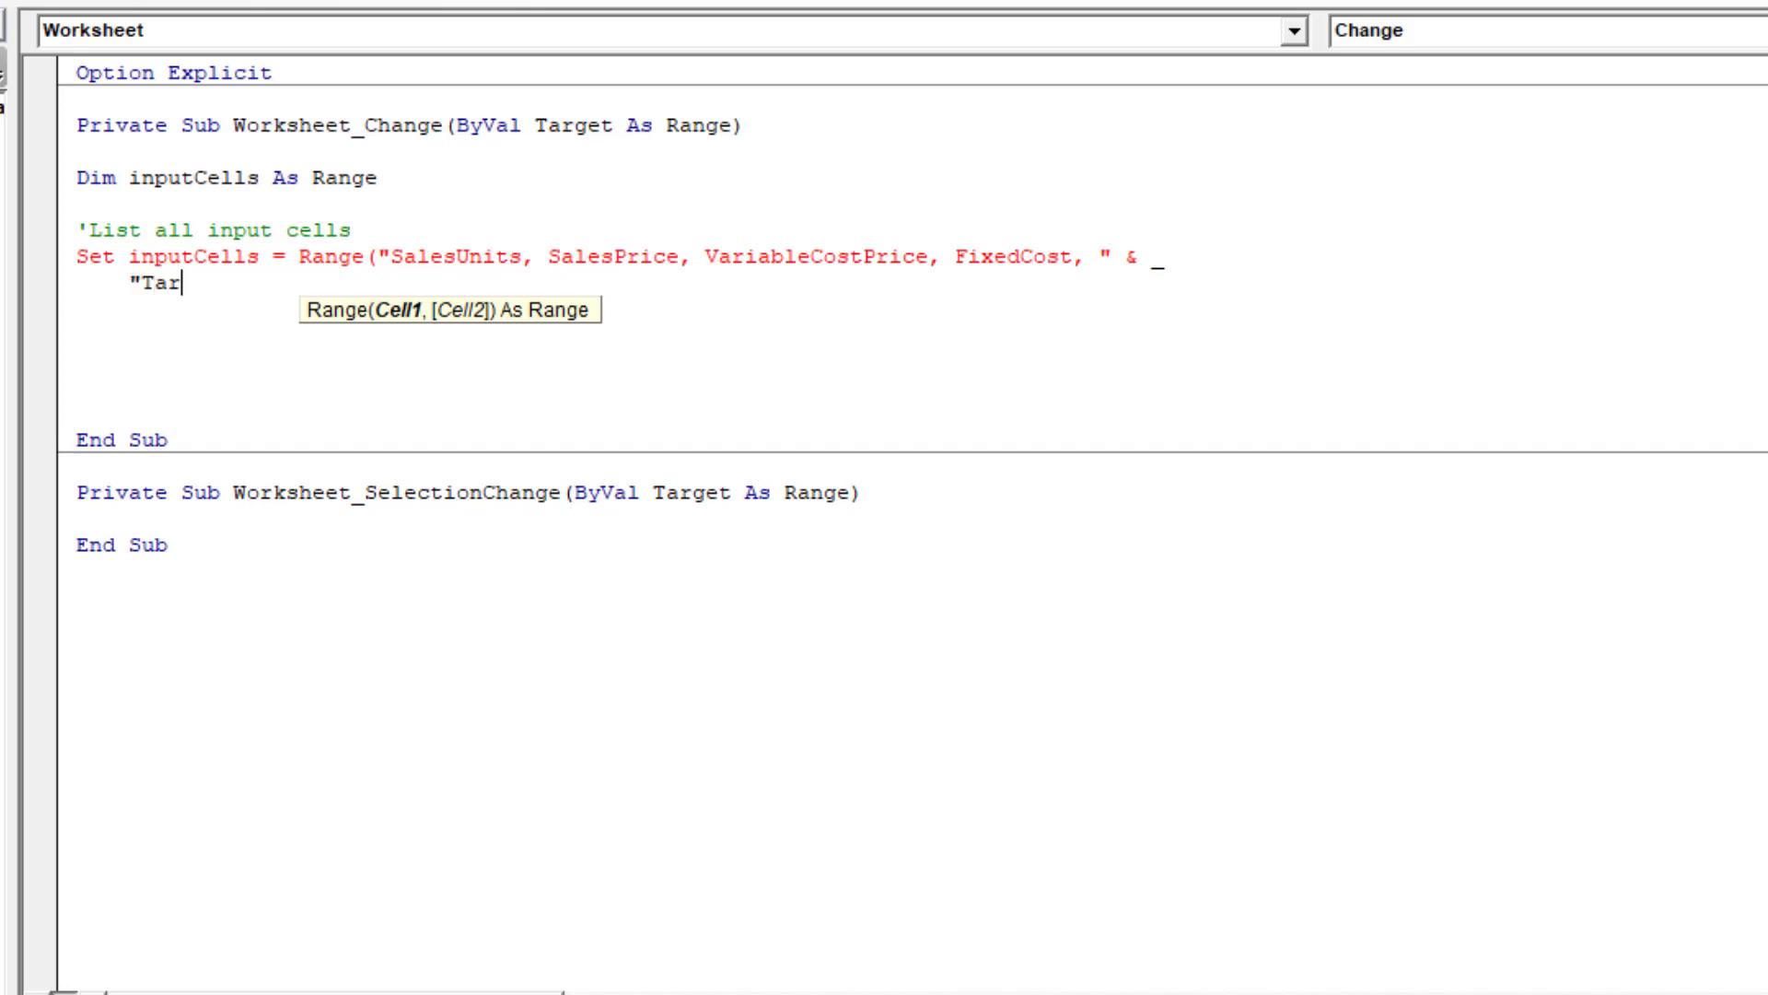
{"action": "type", "text": "getValue,"}
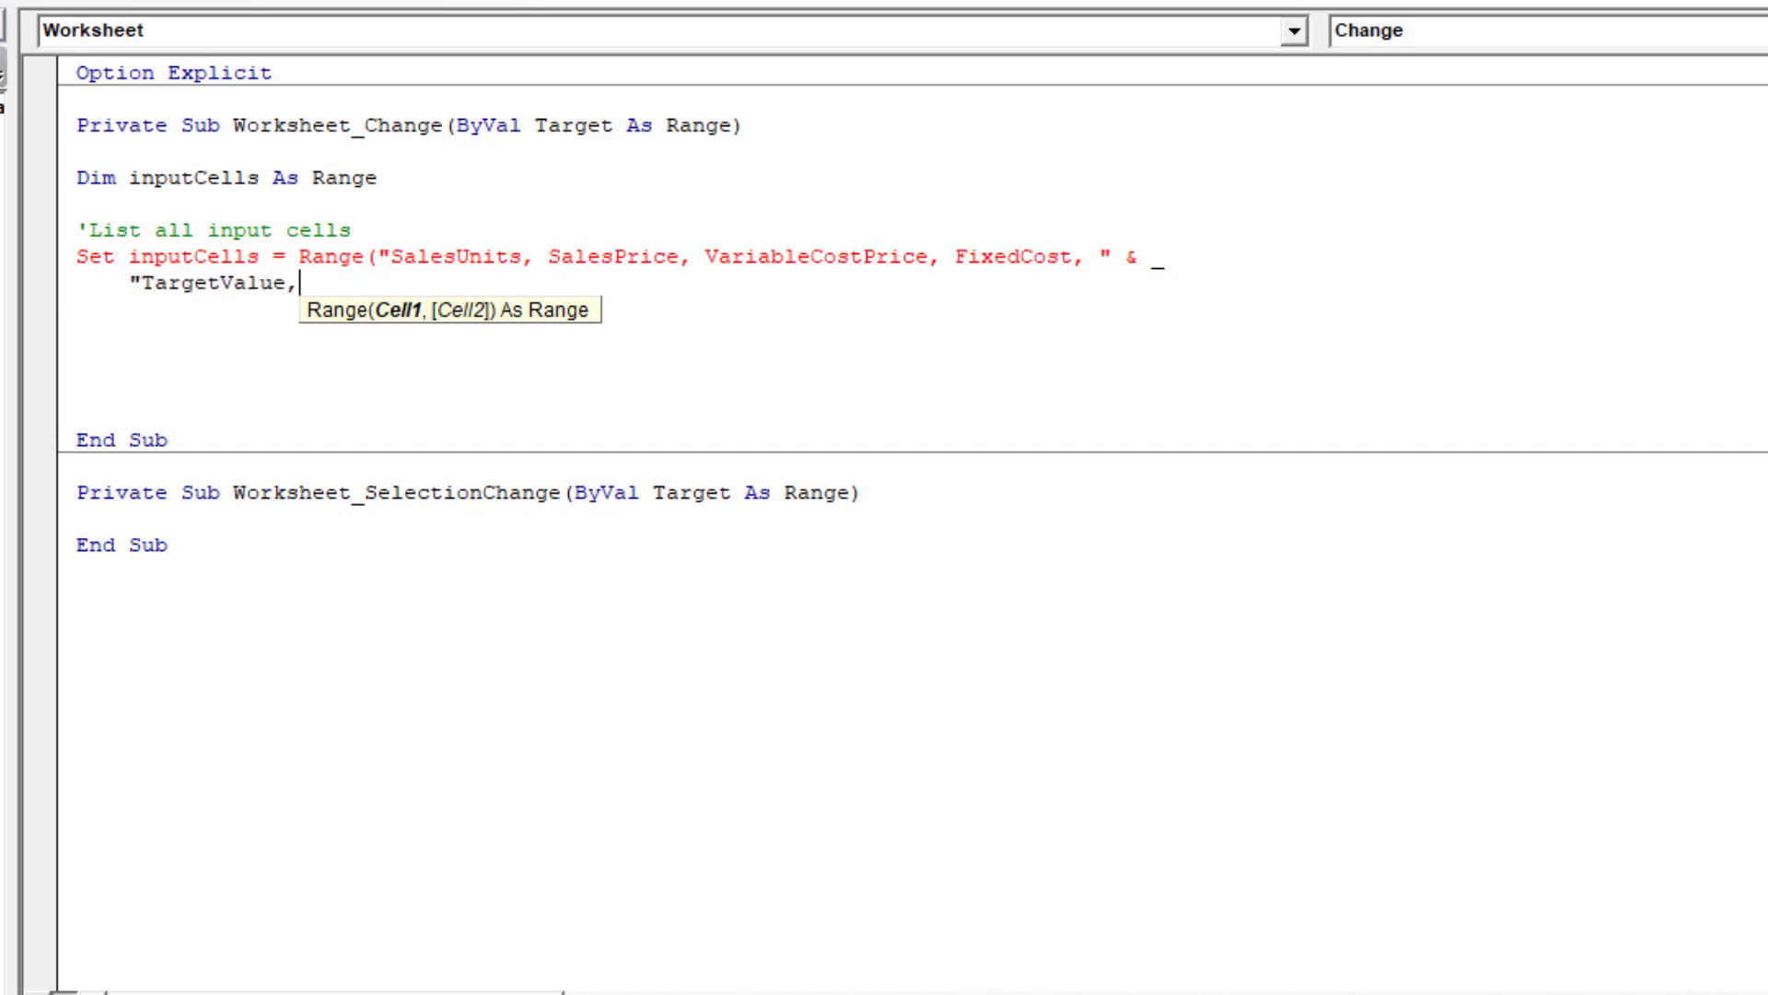
{"action": "type", "text": "SetCell"}
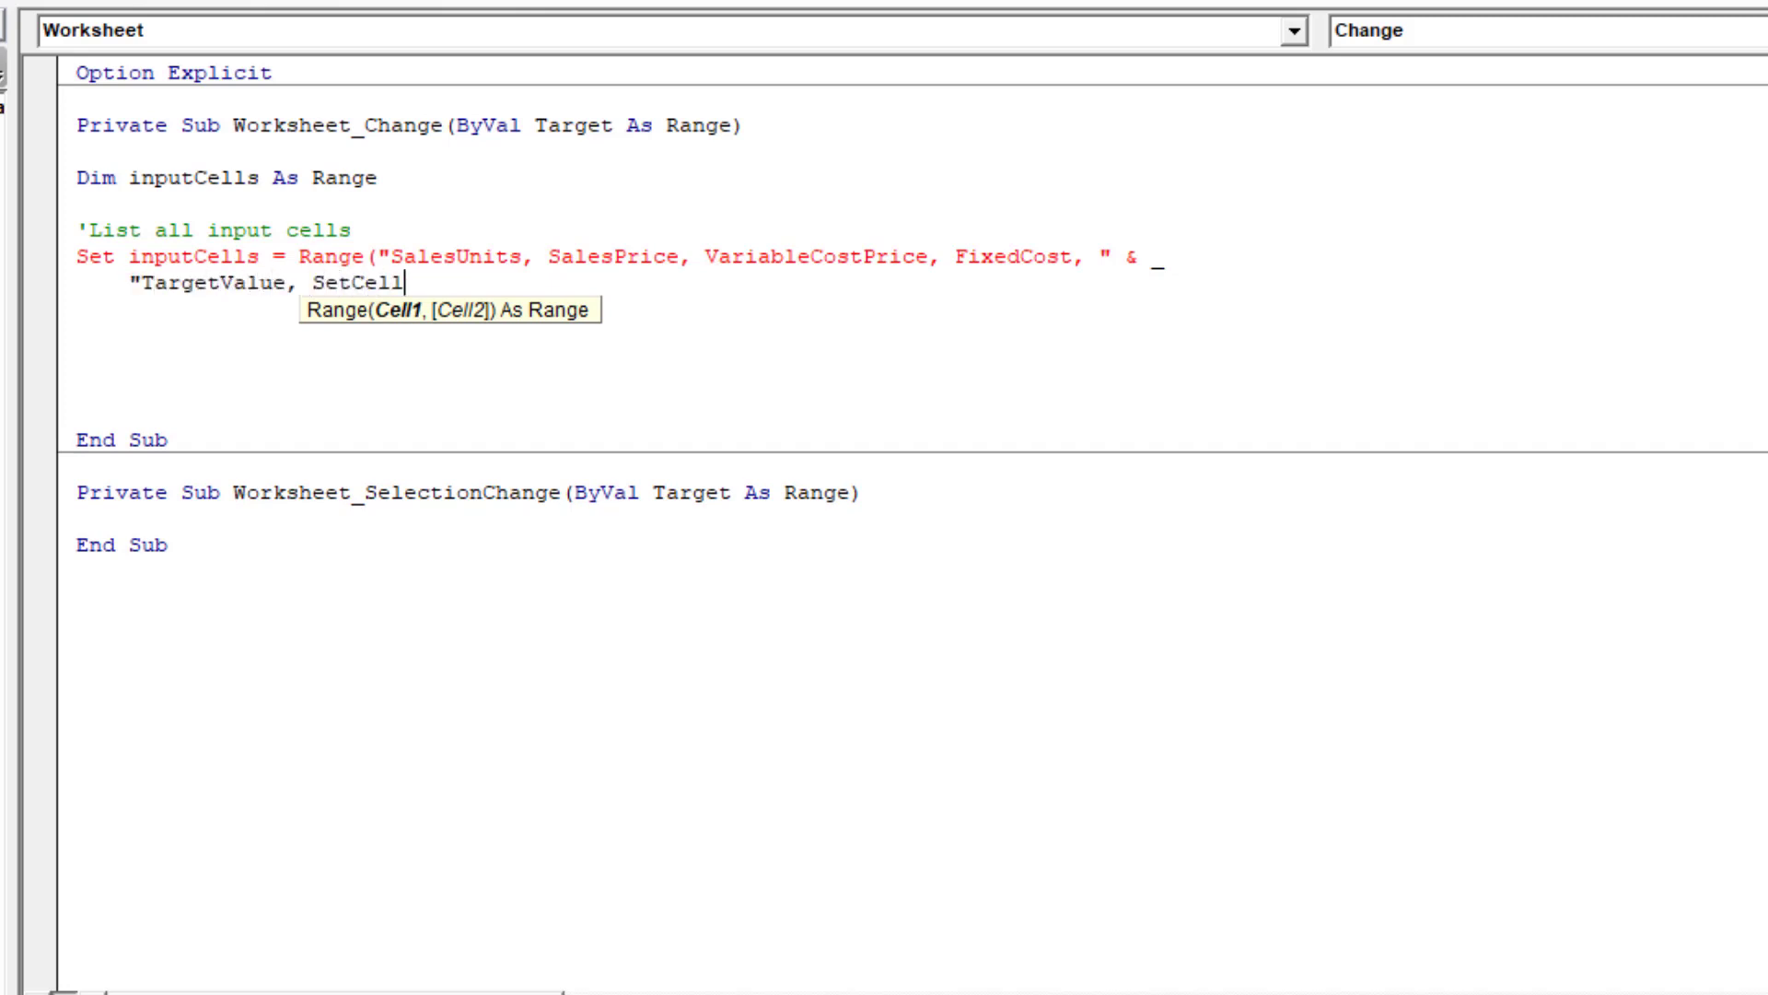
{"action": "type", "text": ", Chan"}
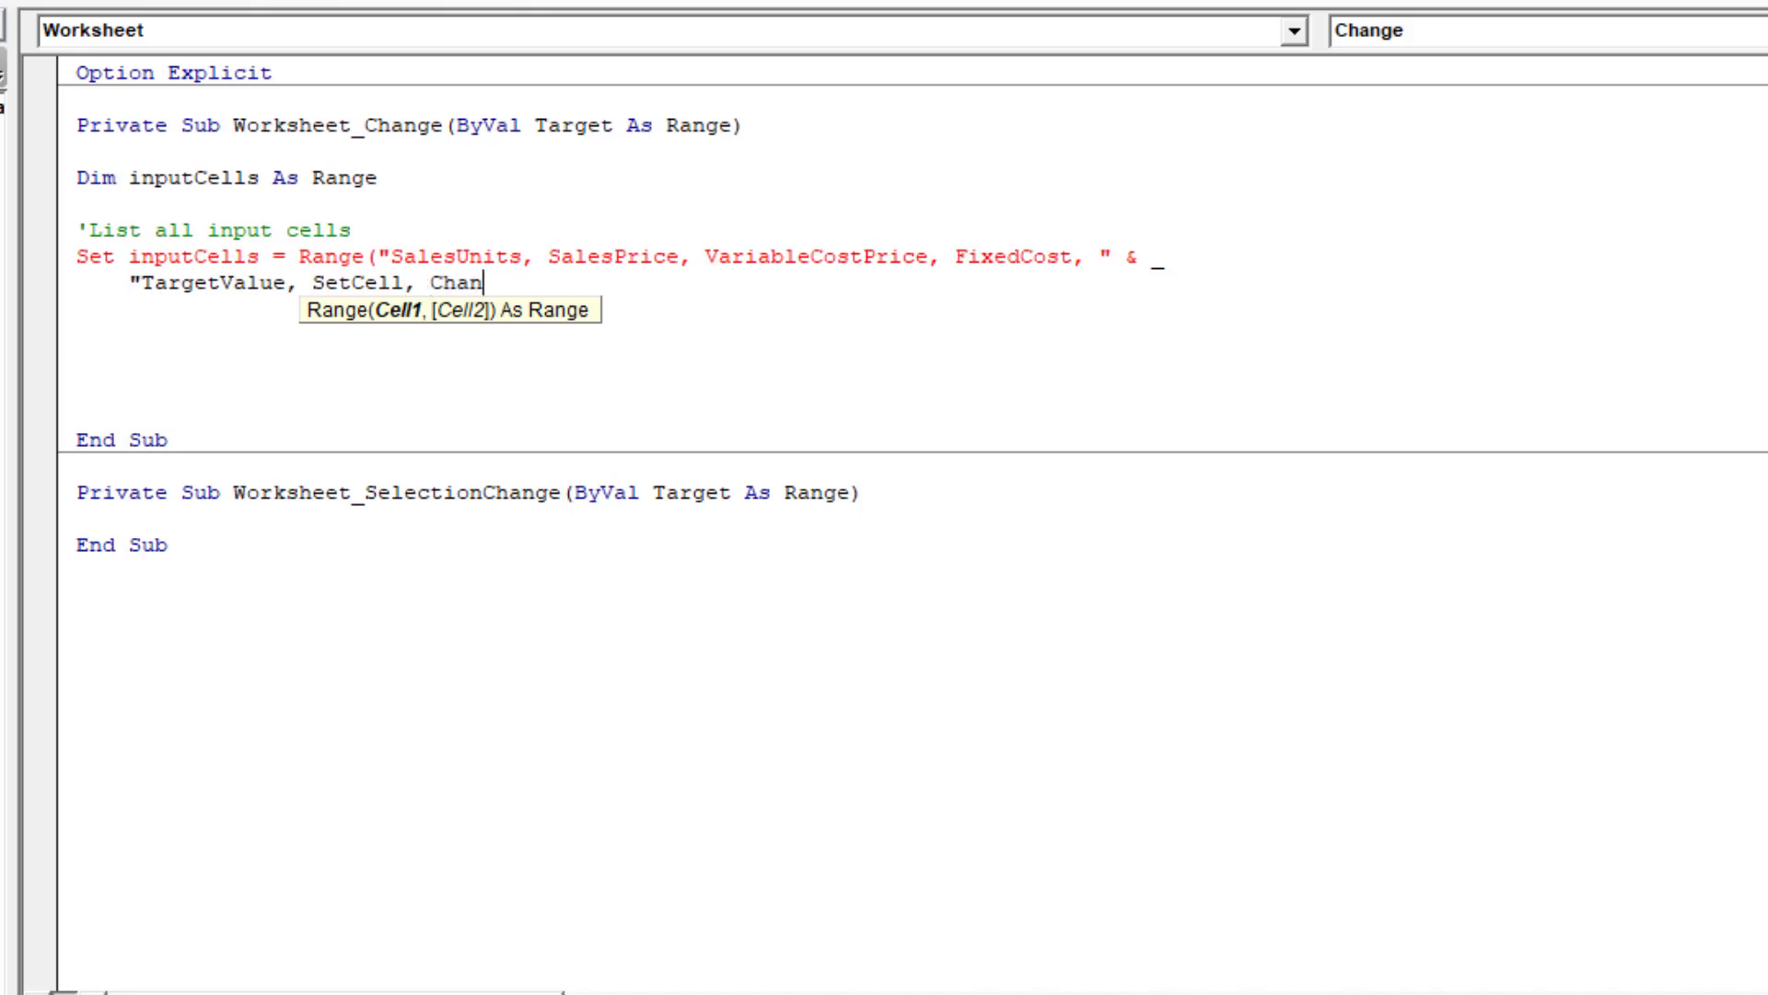
{"action": "type", "text": "geCell\")"}
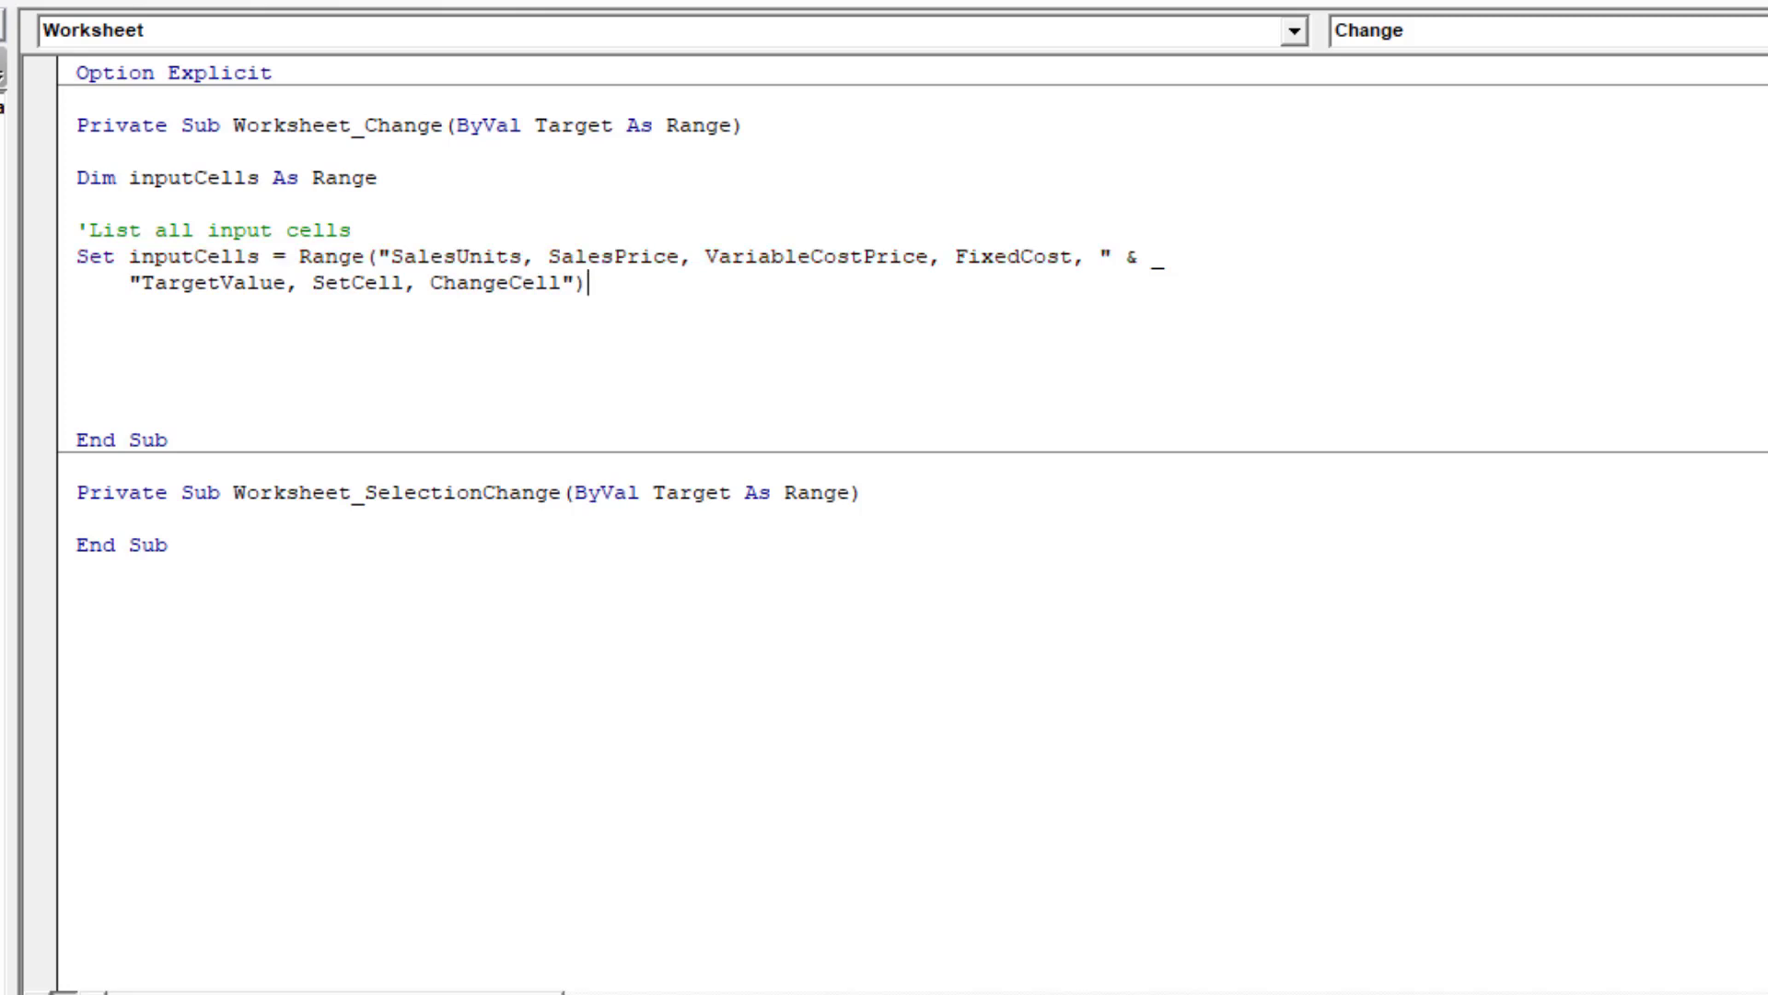
{"action": "type", "text": "'Run the macro if an input cell"}
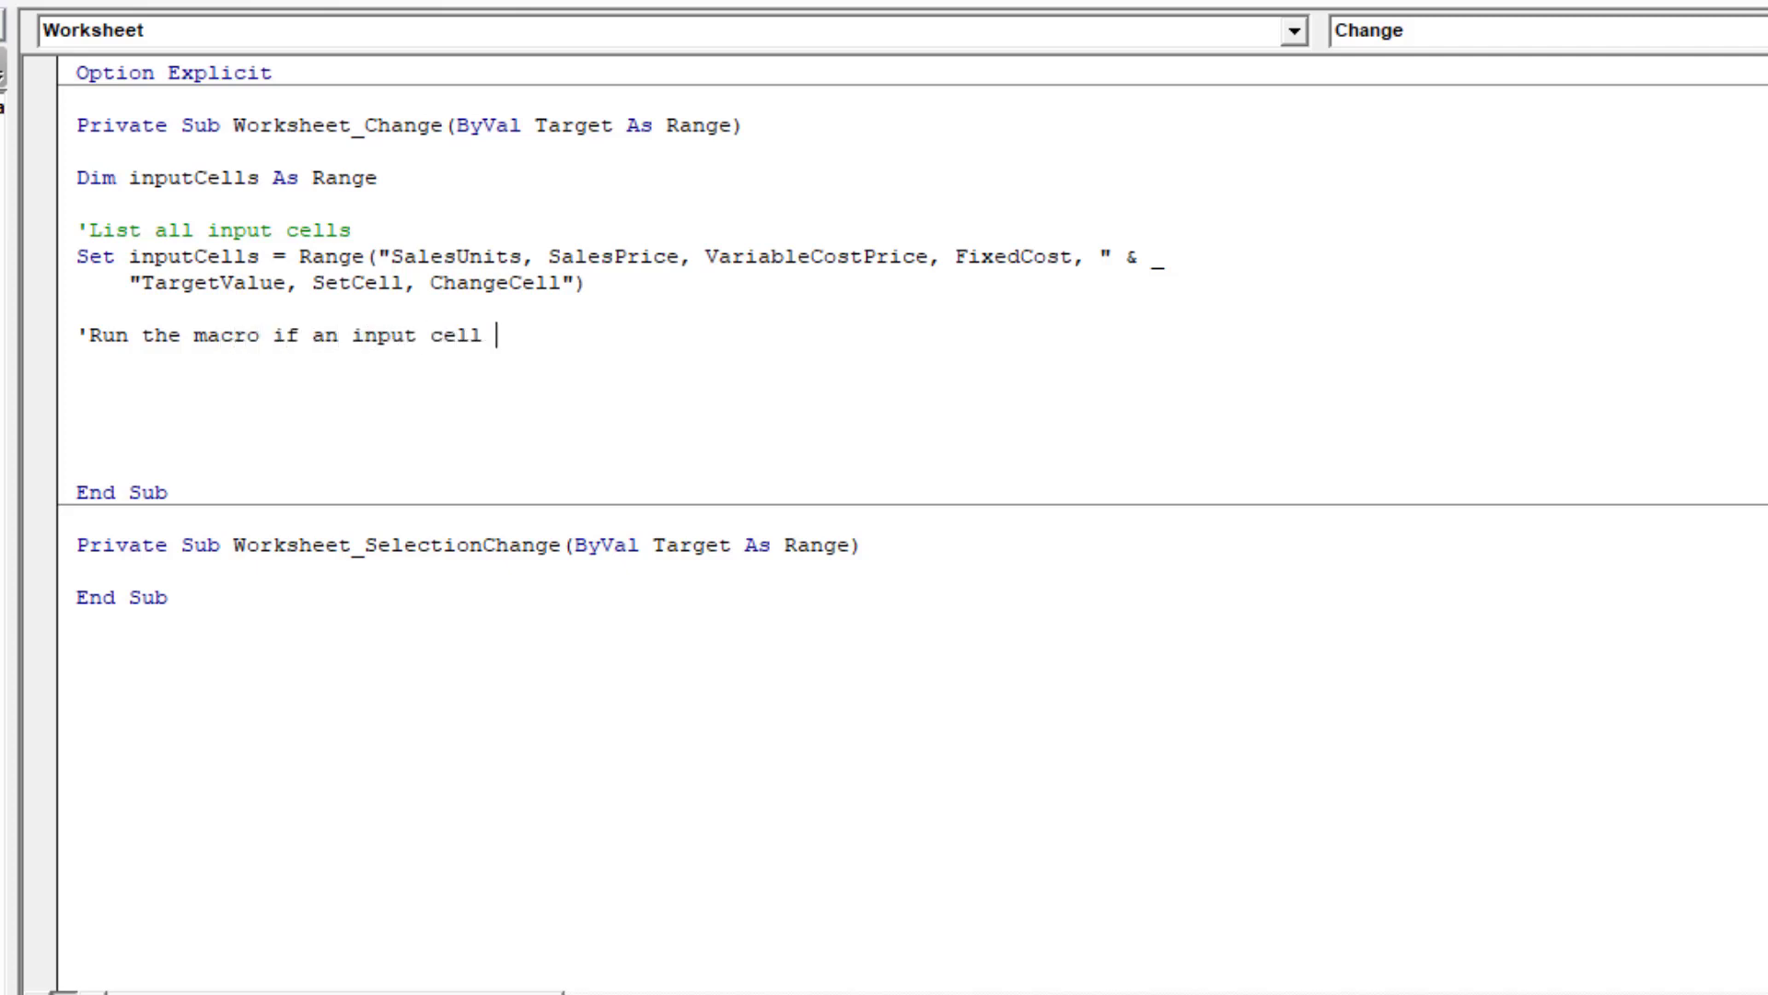
Step: Write If Not Application.Intersect(Range(Target.Address), inputCells) Is Nothing Then
{"action": "type", "text": "changes"}
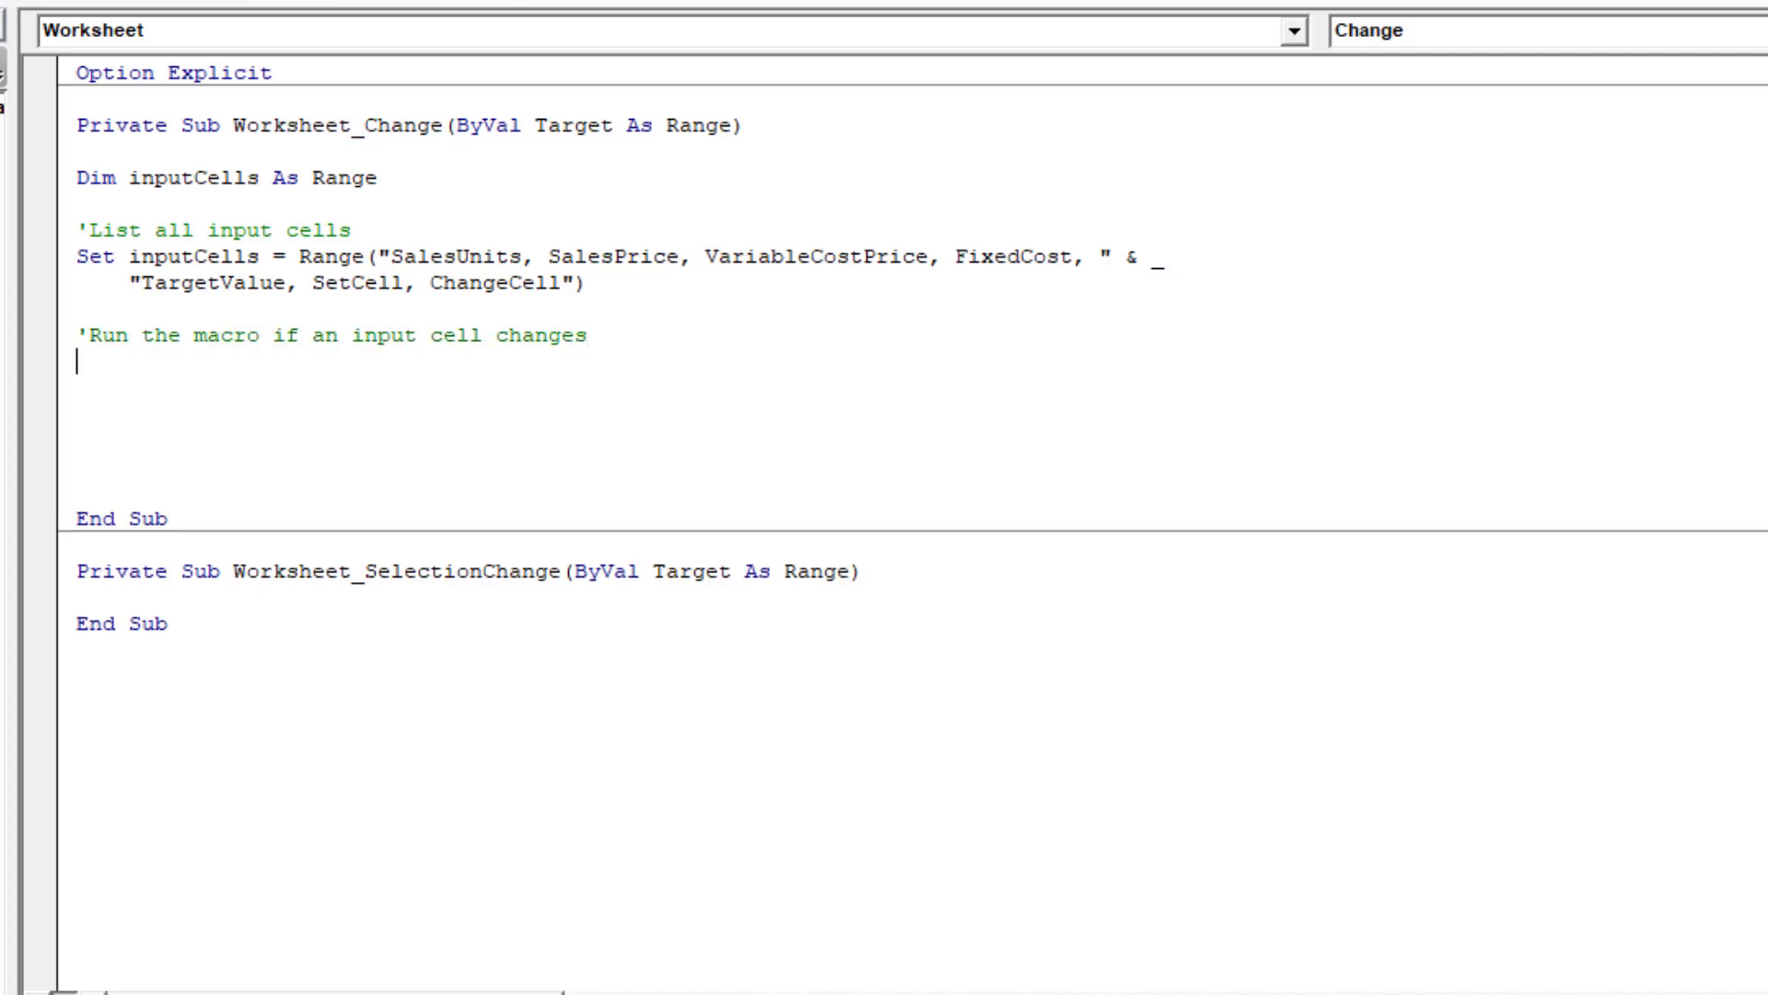
{"action": "type", "text": "If"}
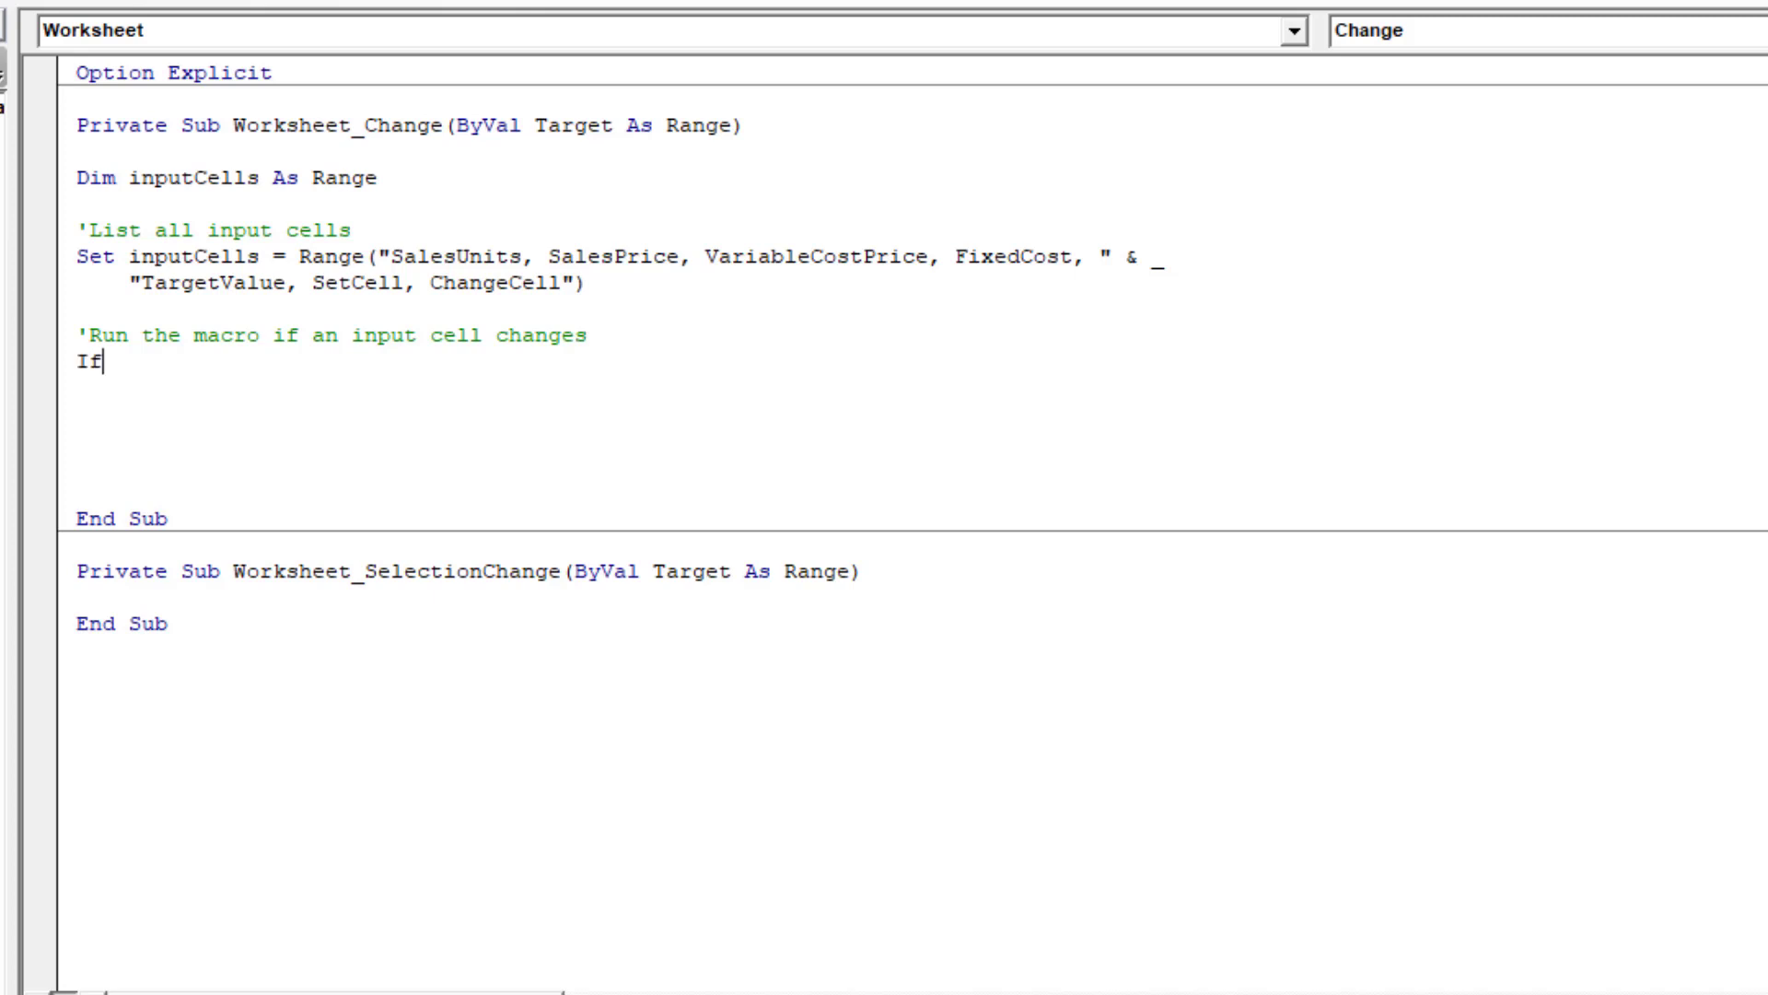
{"action": "type", "text": "Not"}
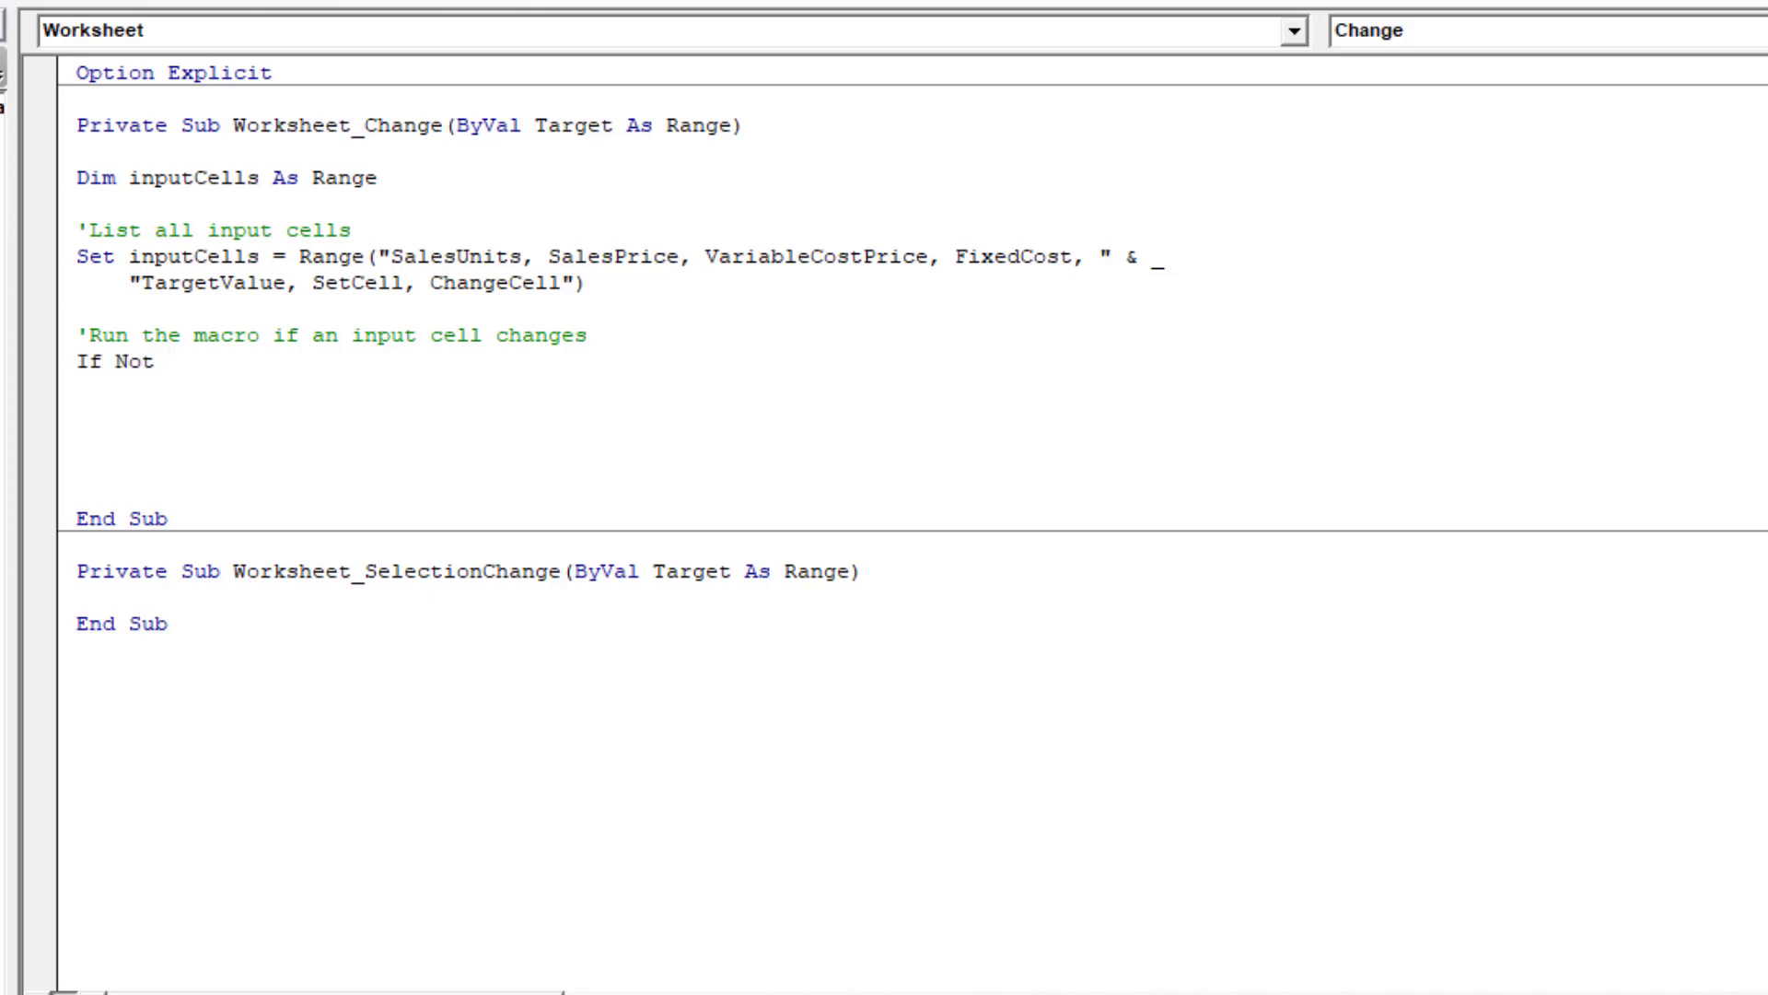
{"action": "type", "text": "Applicatio"}
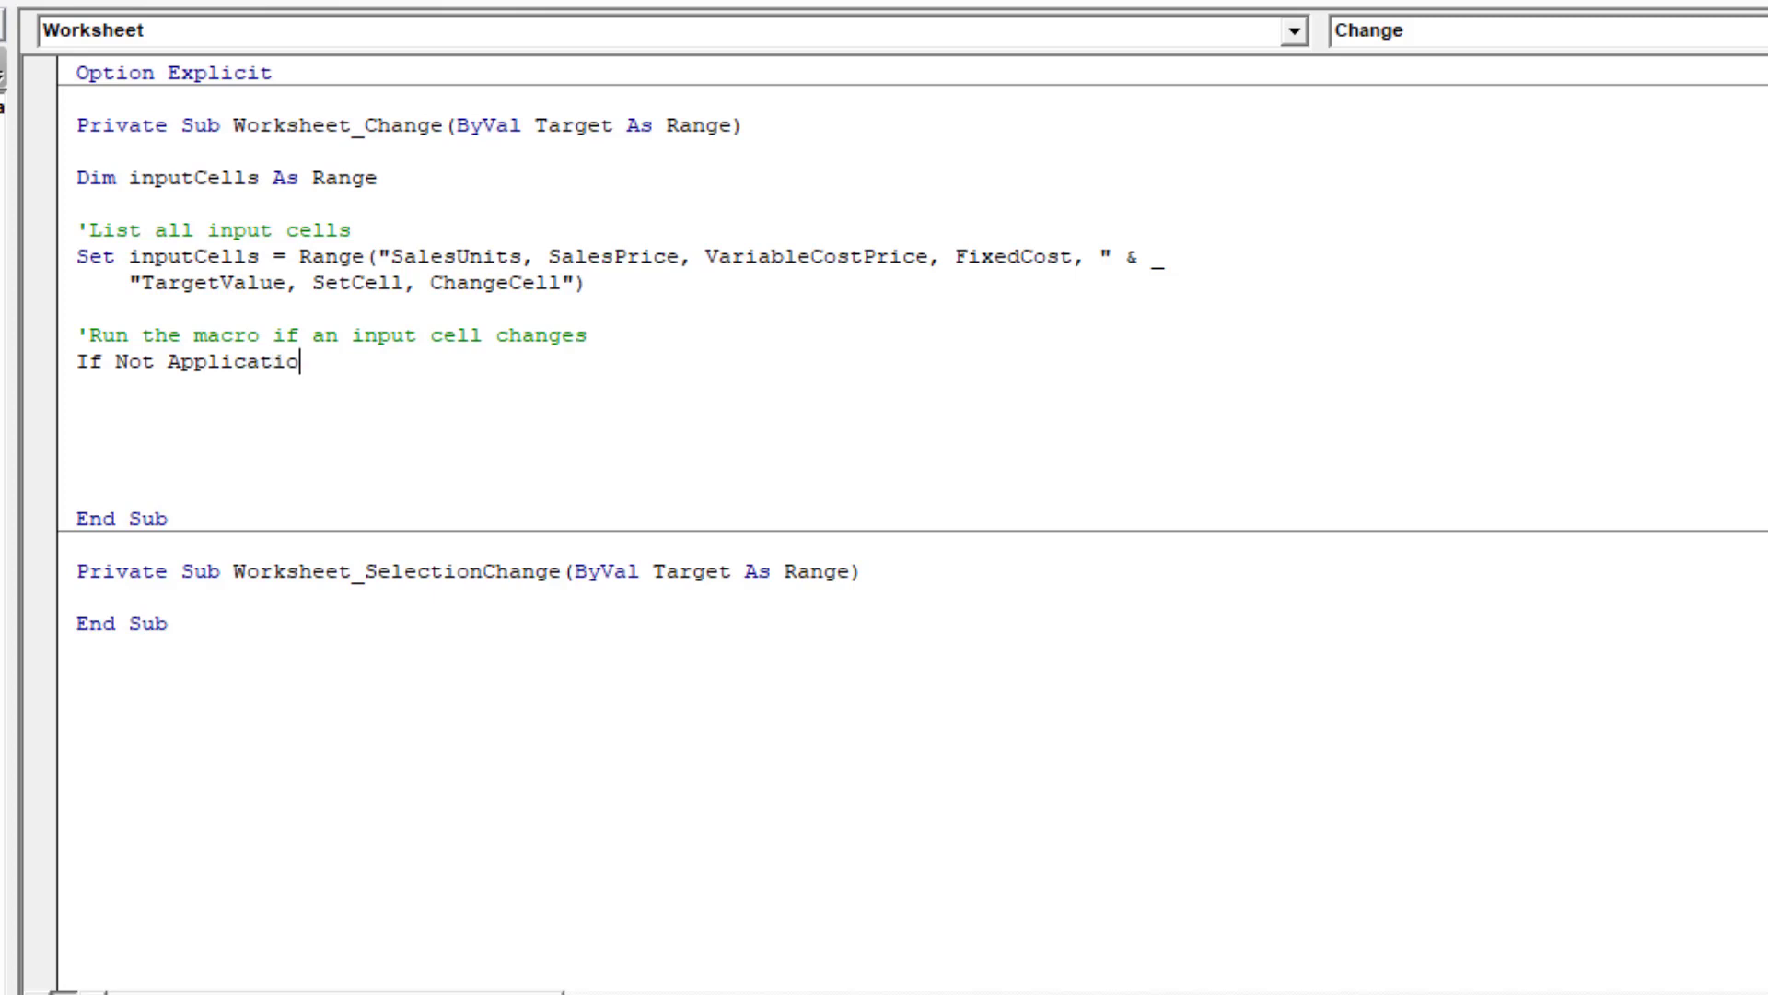
{"action": "type", "text": "n.Int"}
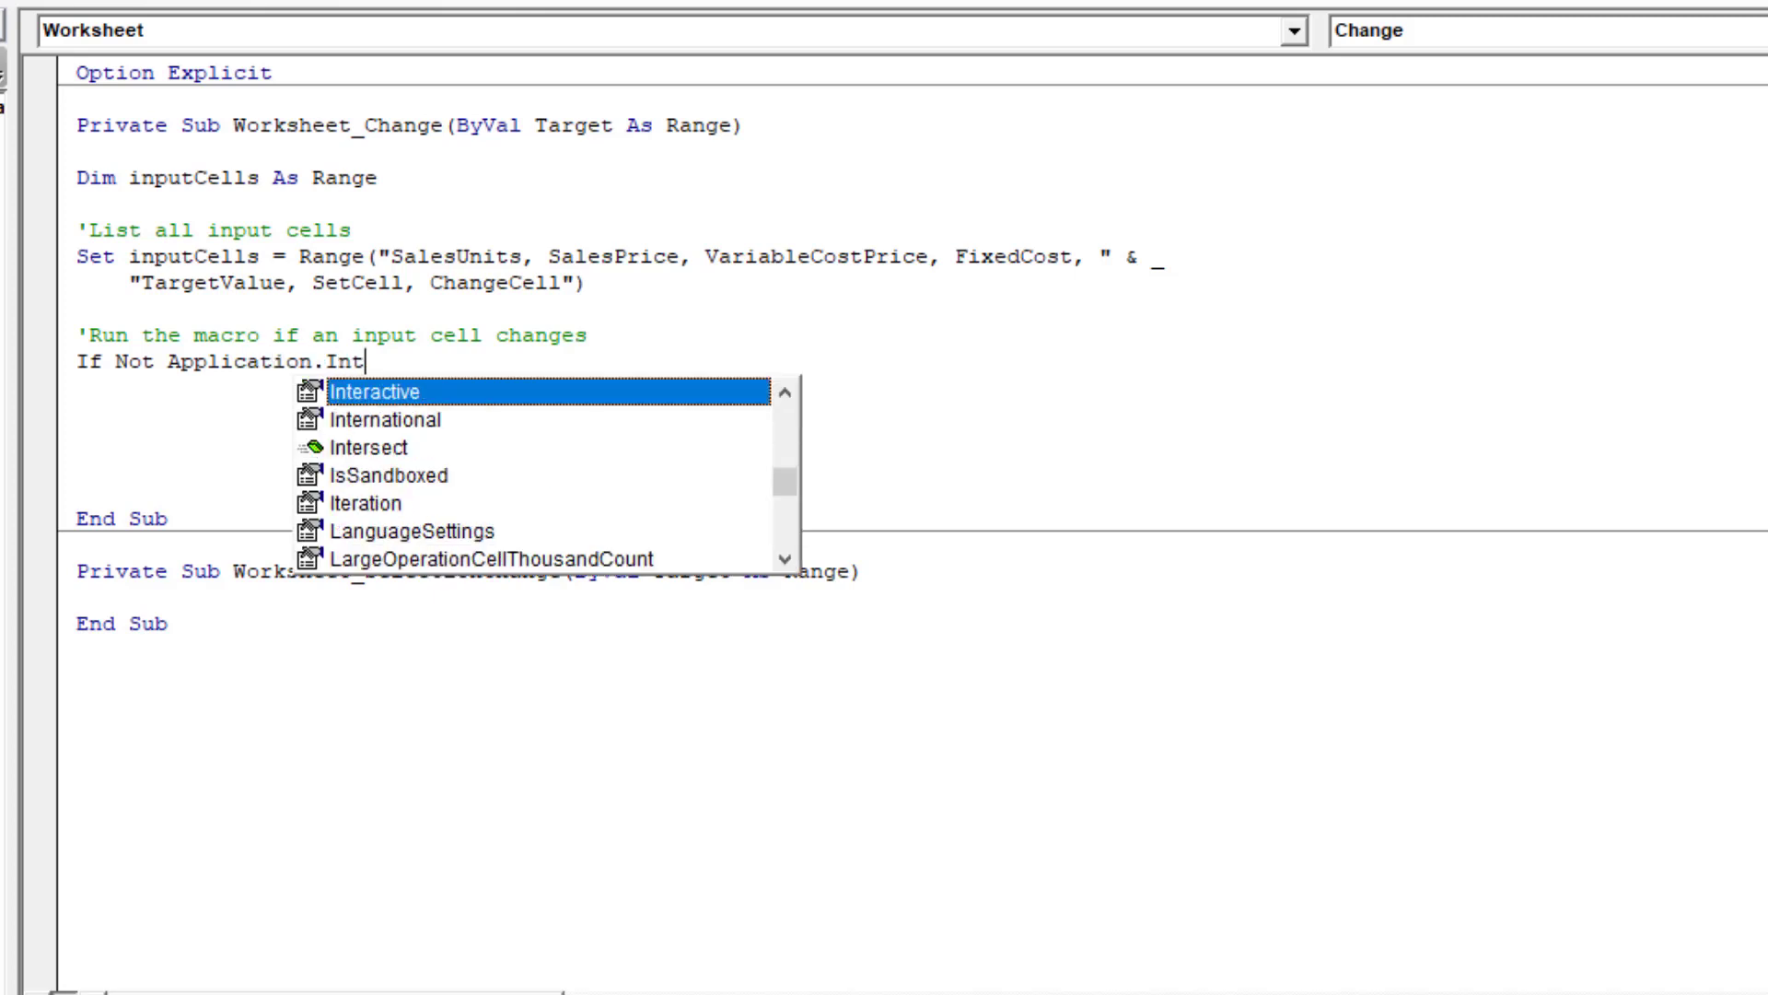
{"action": "type", "text": "ersect ("}
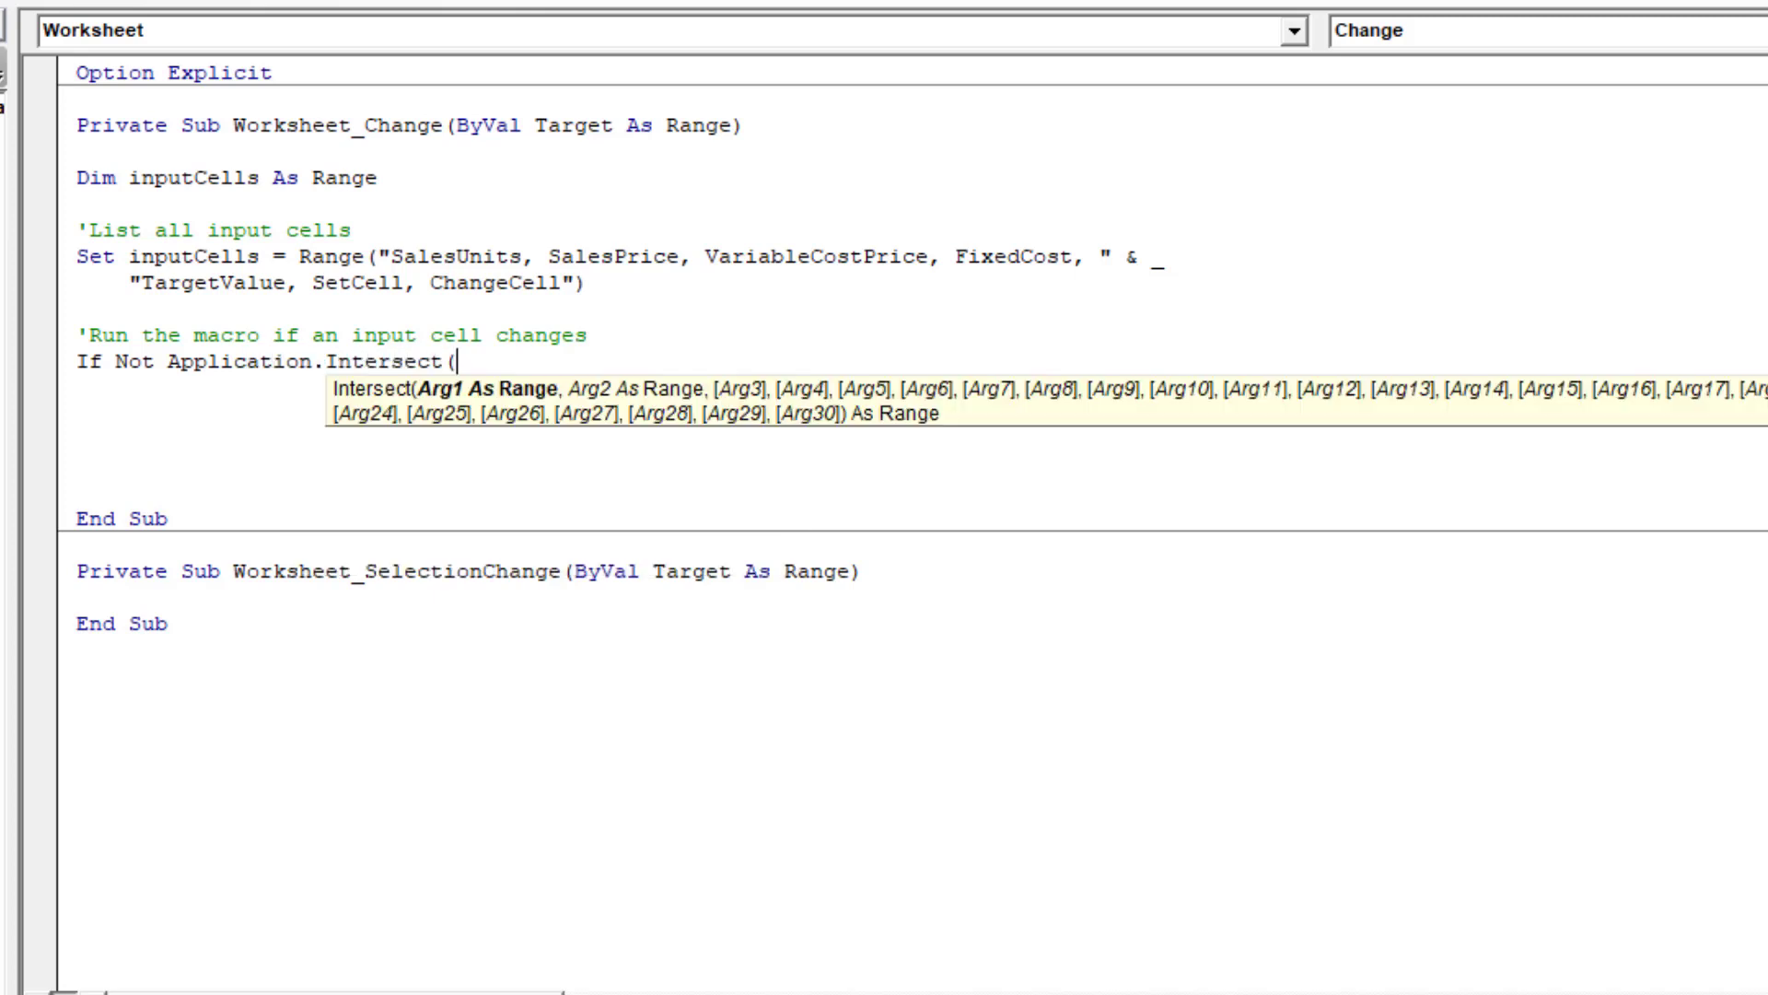
{"action": "type", "text": "Range(Target.A"}
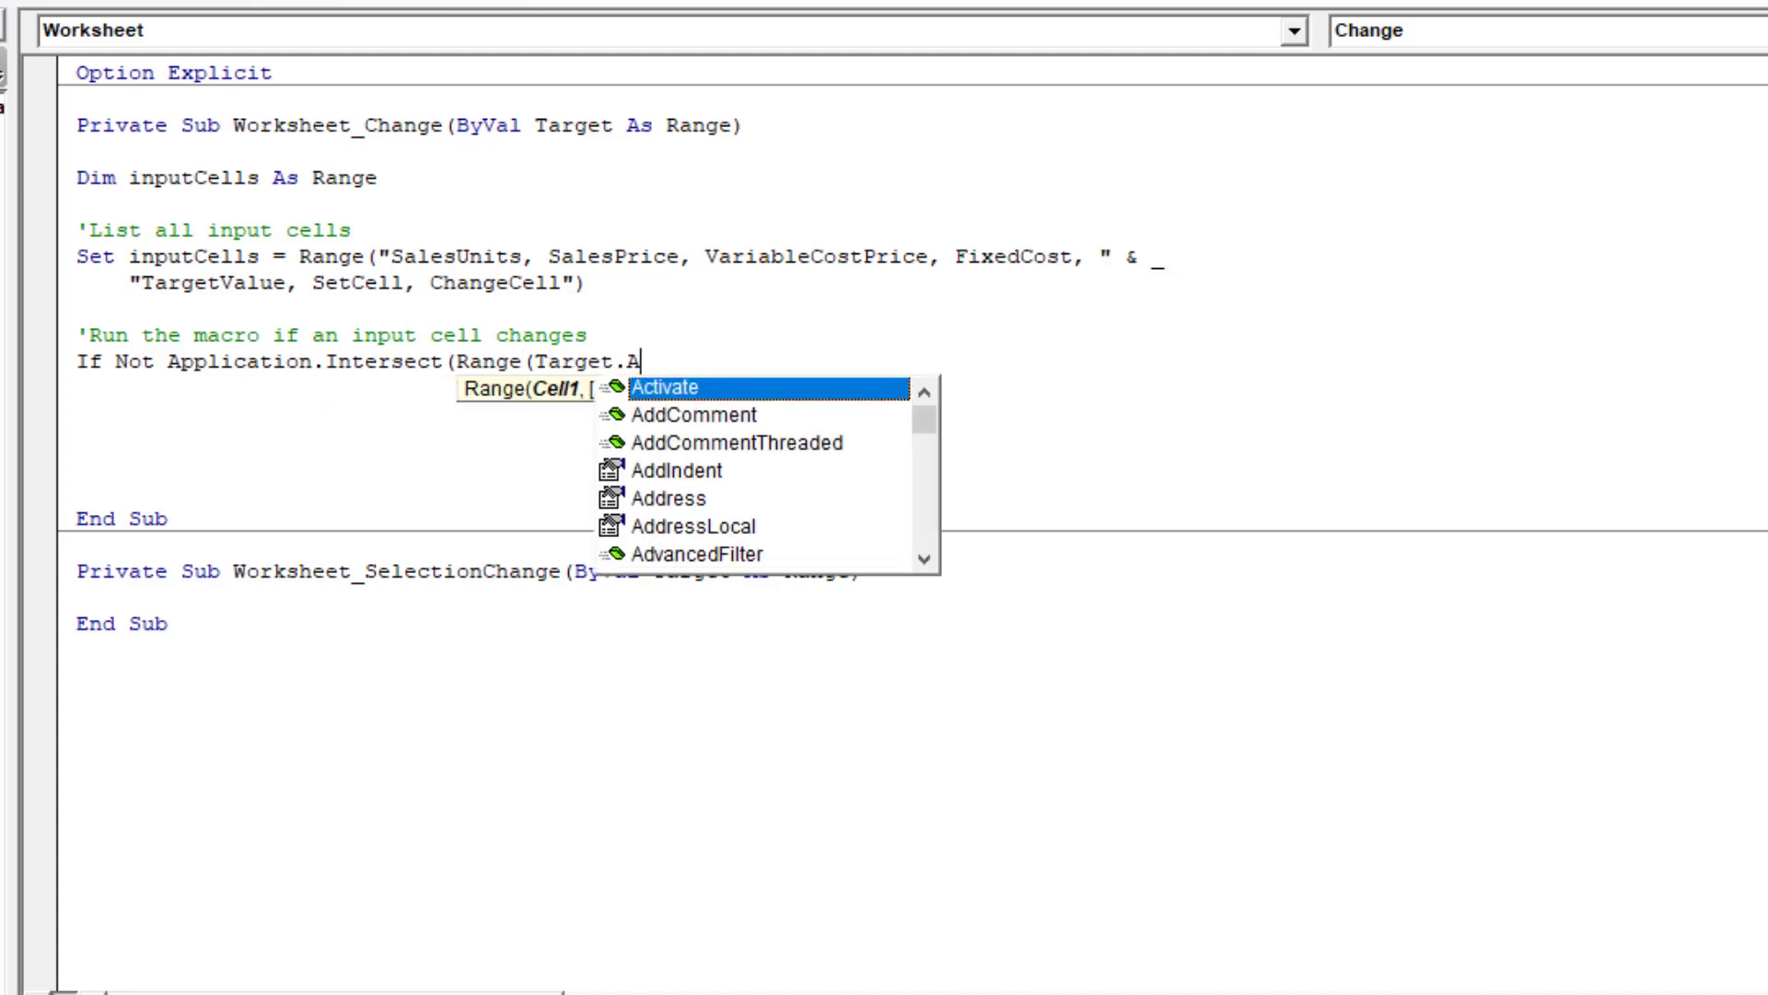
{"action": "type", "text": "ddress)"}
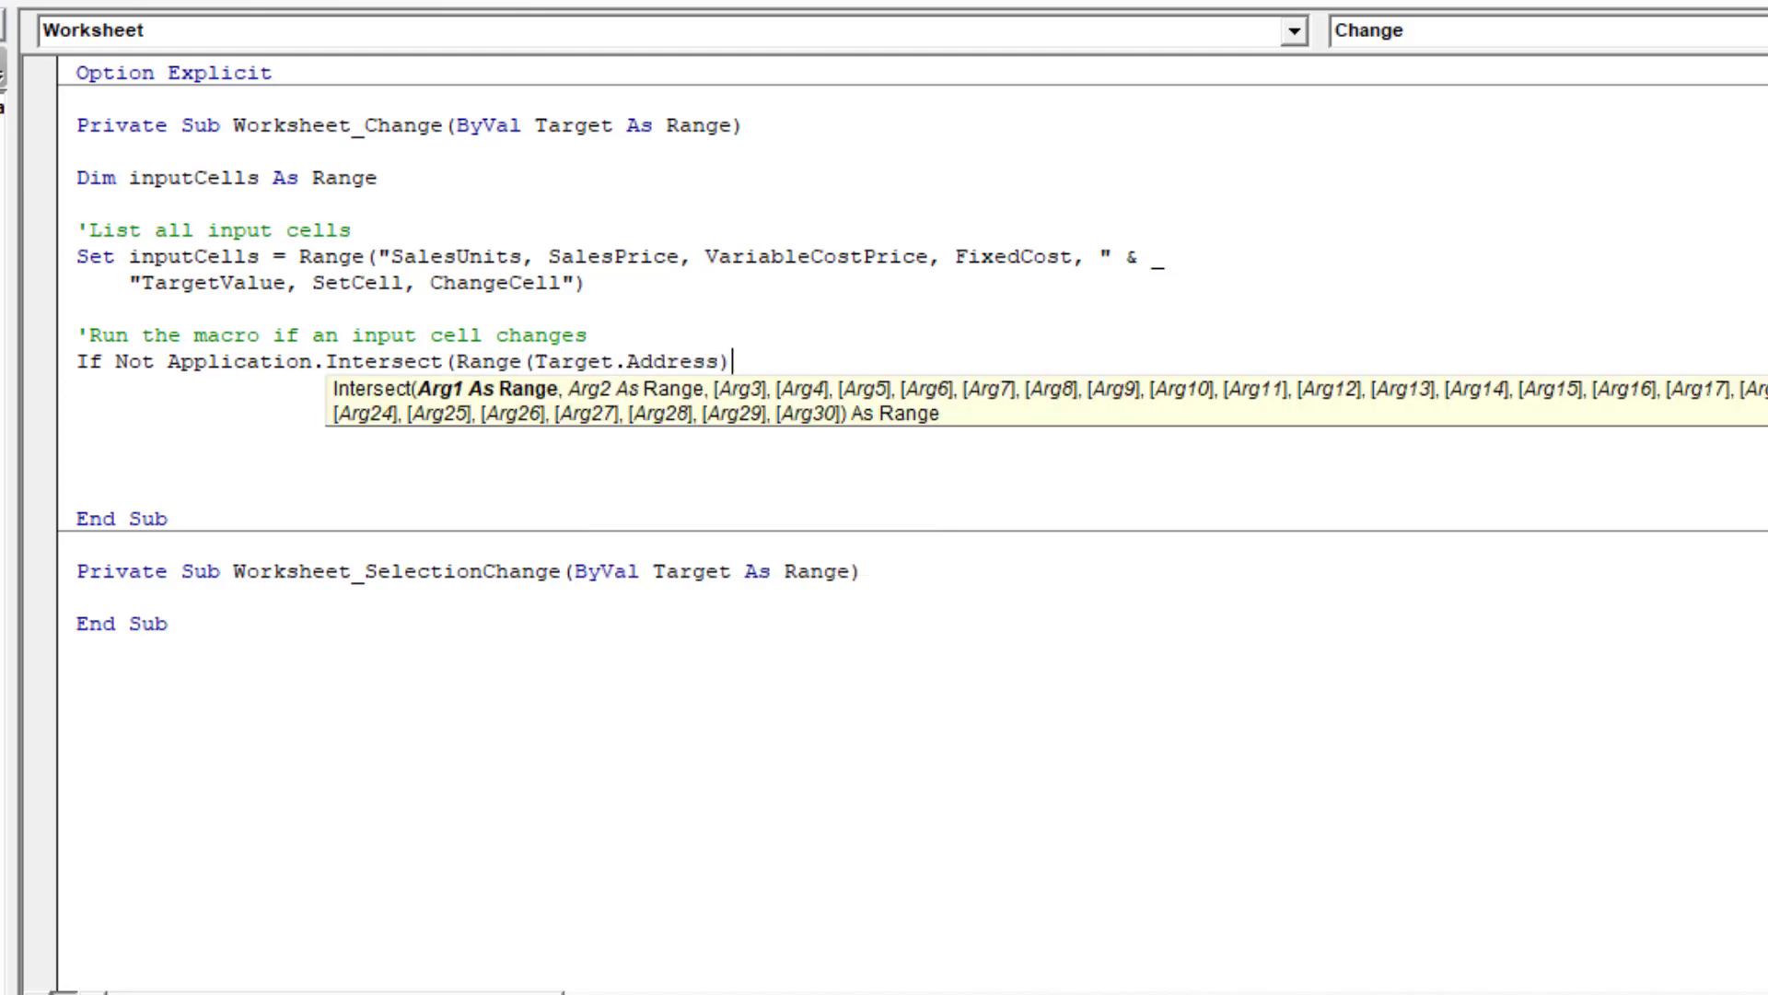
{"action": "type", "text": ", inputCells)"}
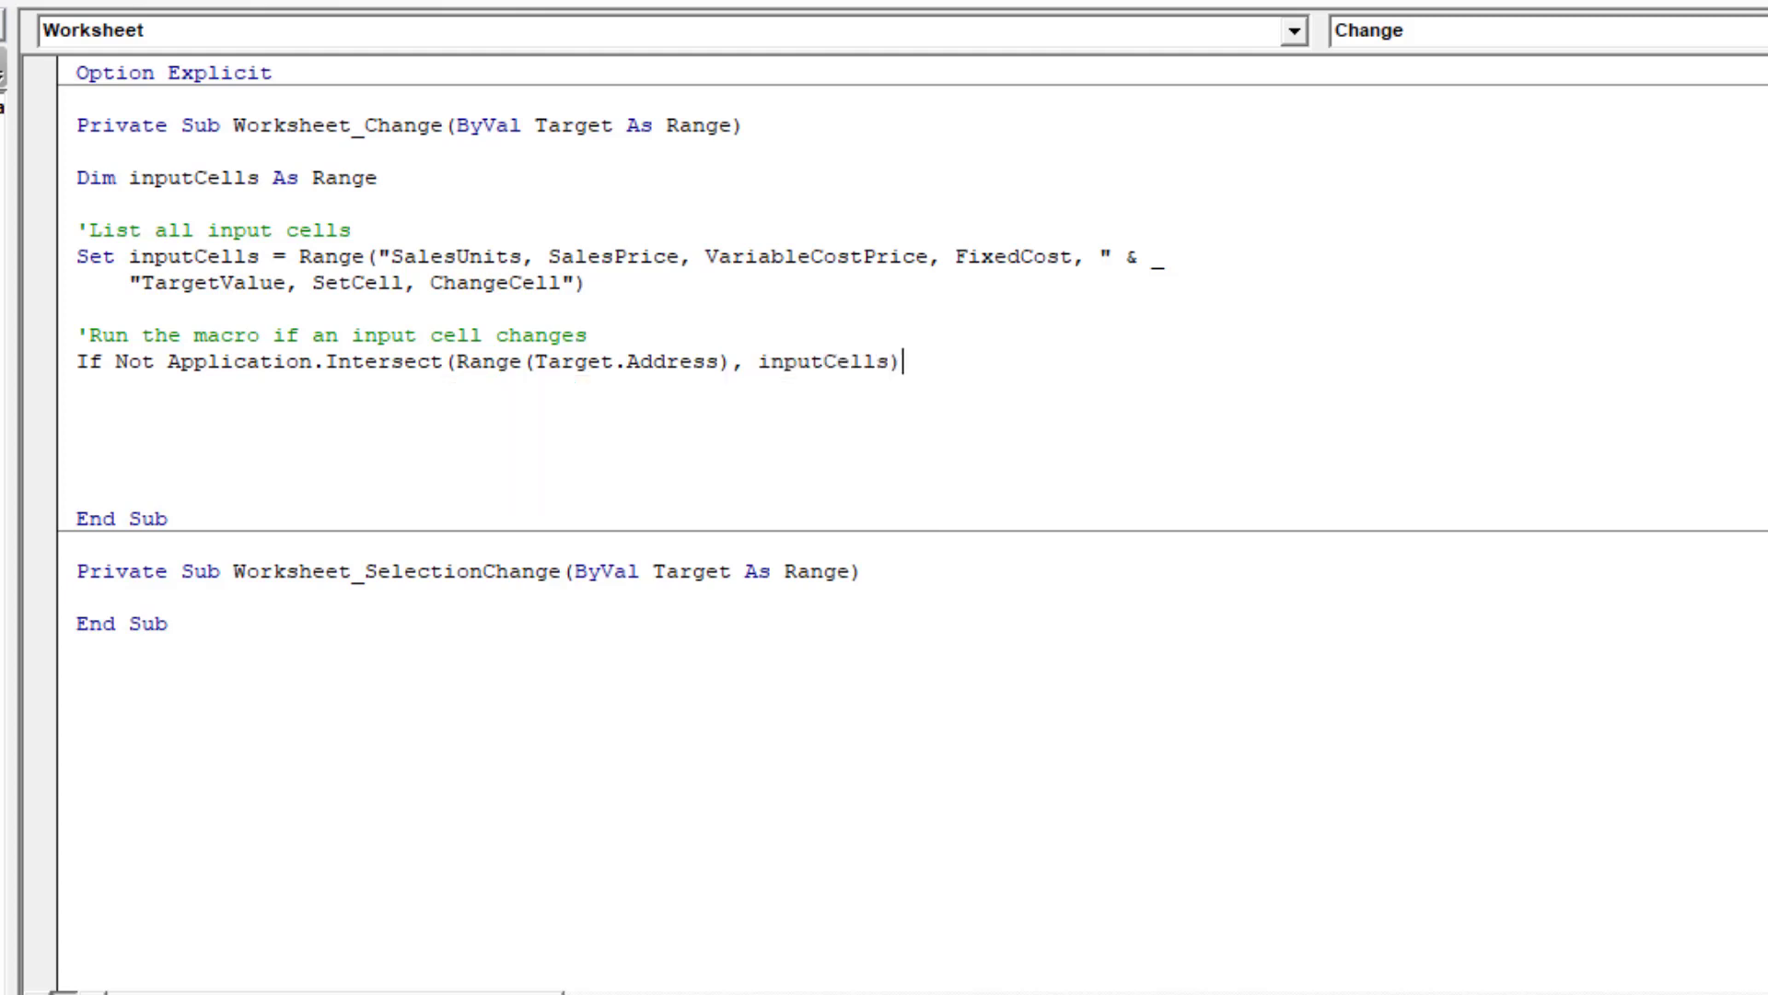
{"action": "type", "text": "Is Nothing"}
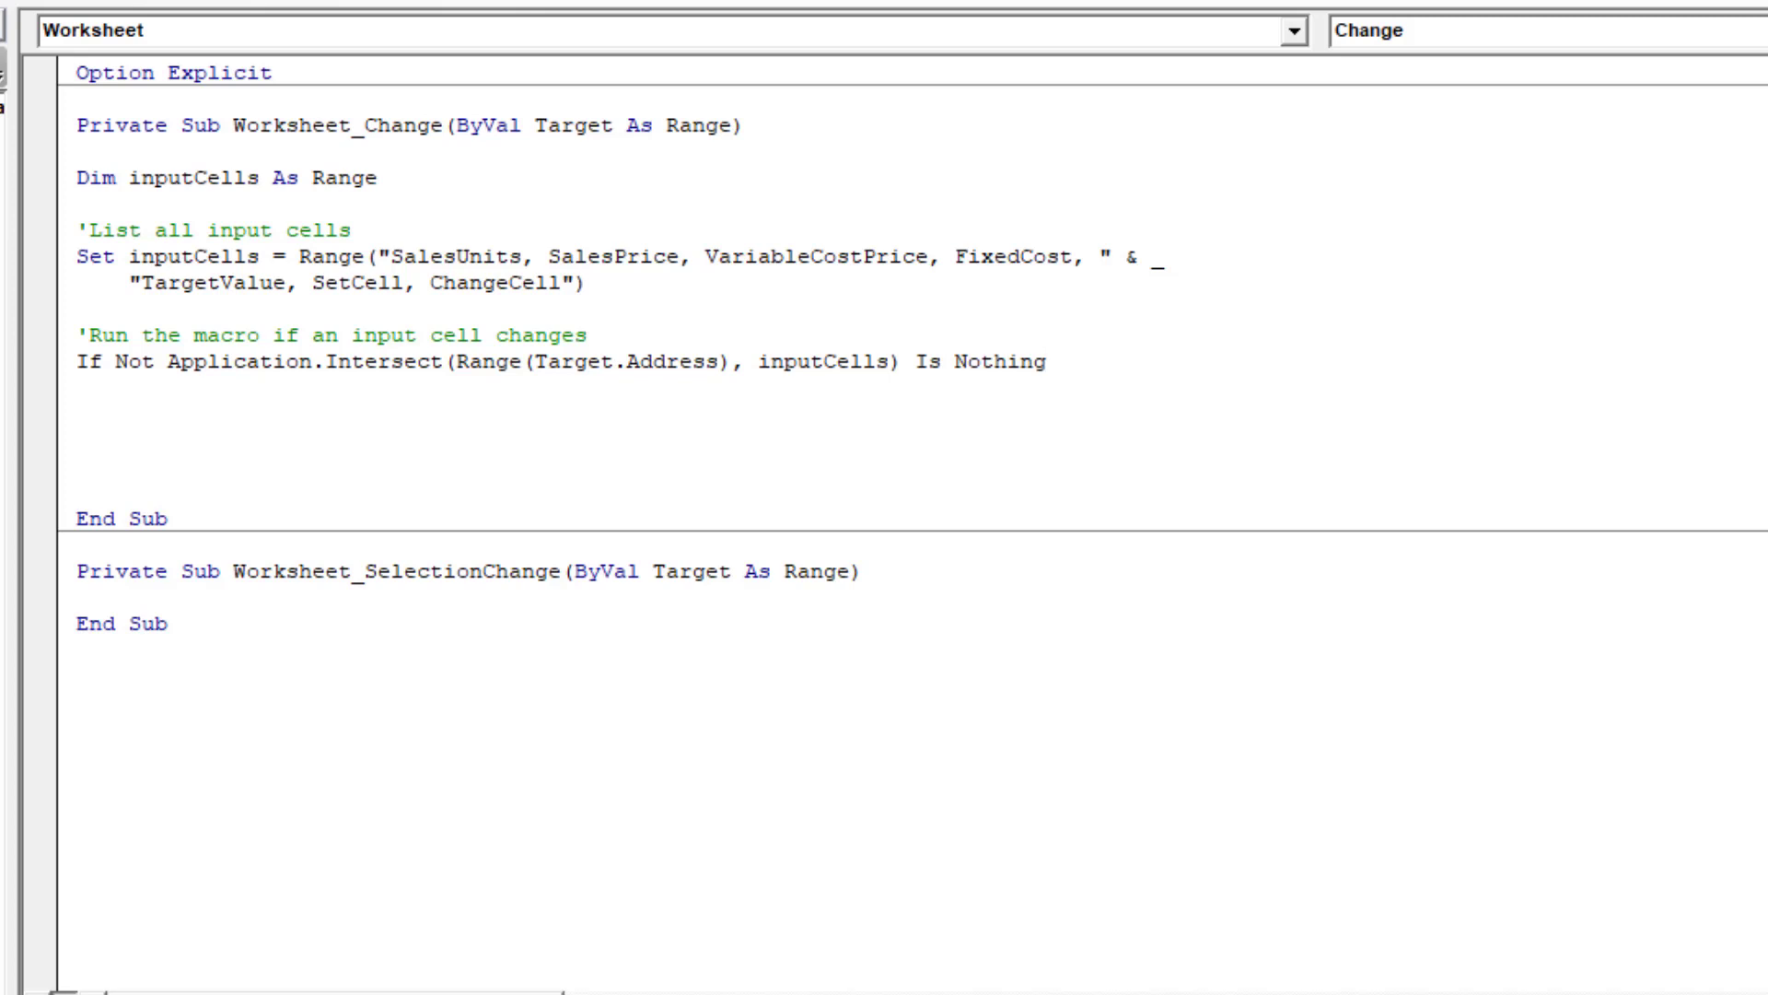
{"action": "type", "text": "Then"}
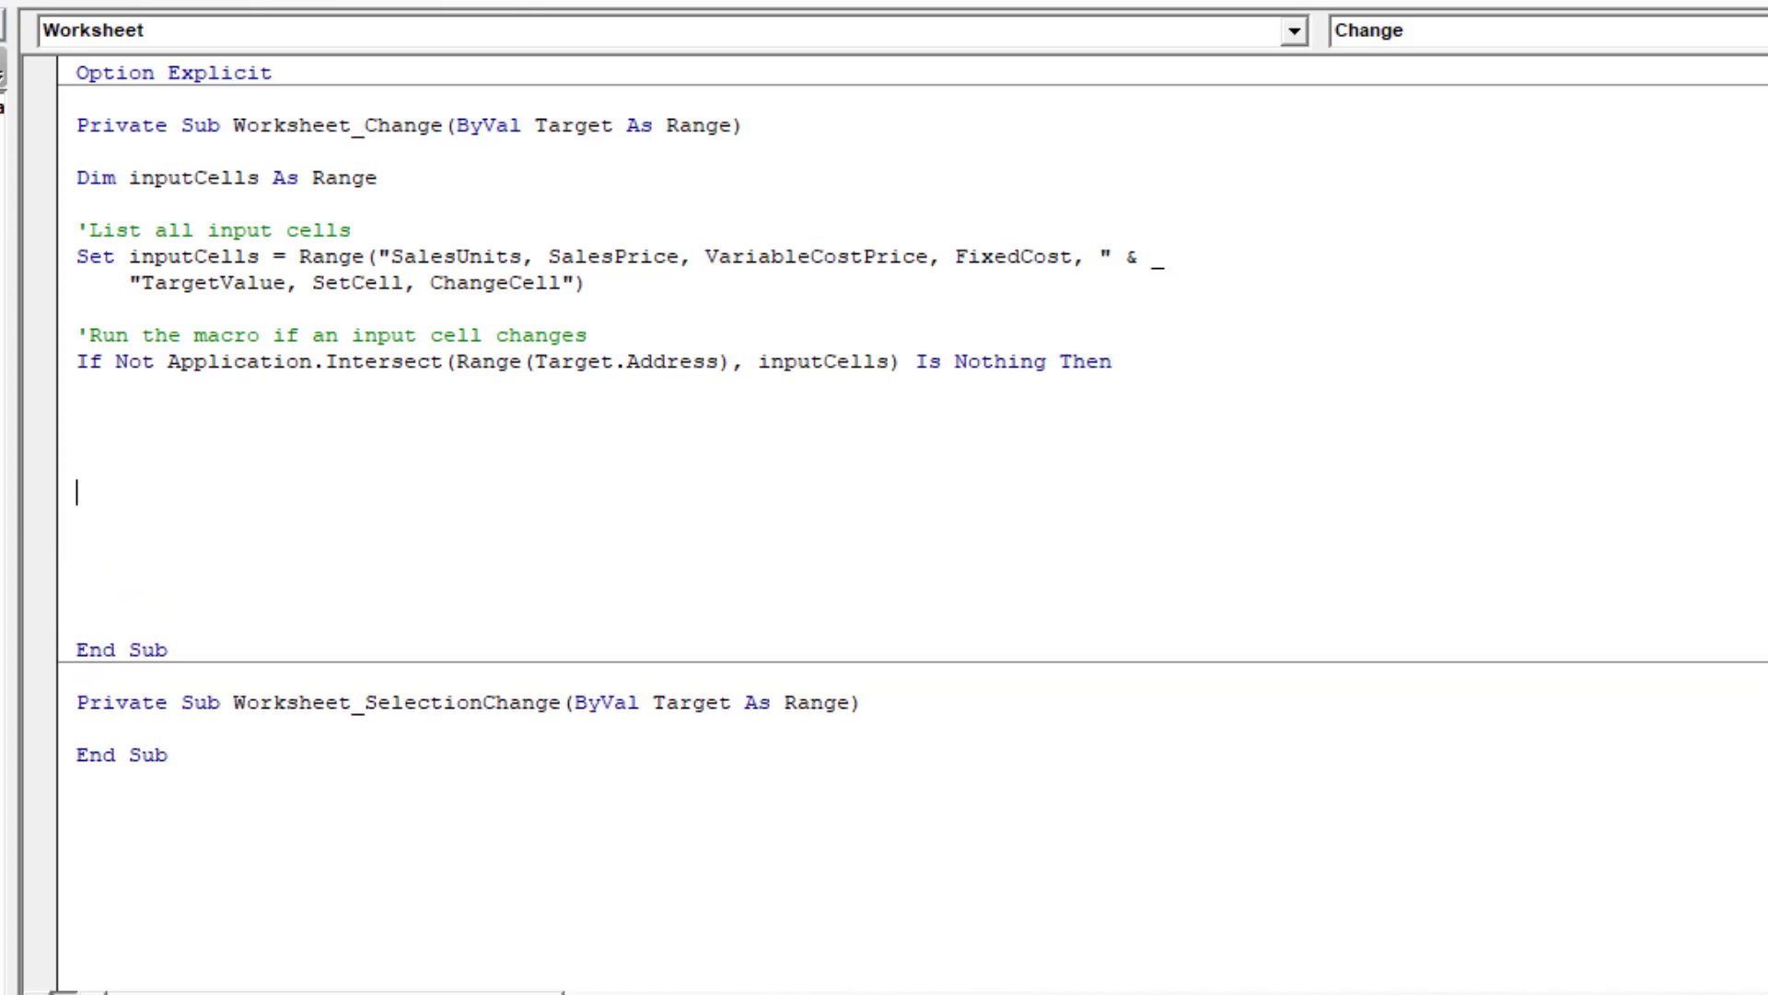
Step: Close the block with End If and place the cursor on a blank line inside it
{"action": "type", "text": "End"}
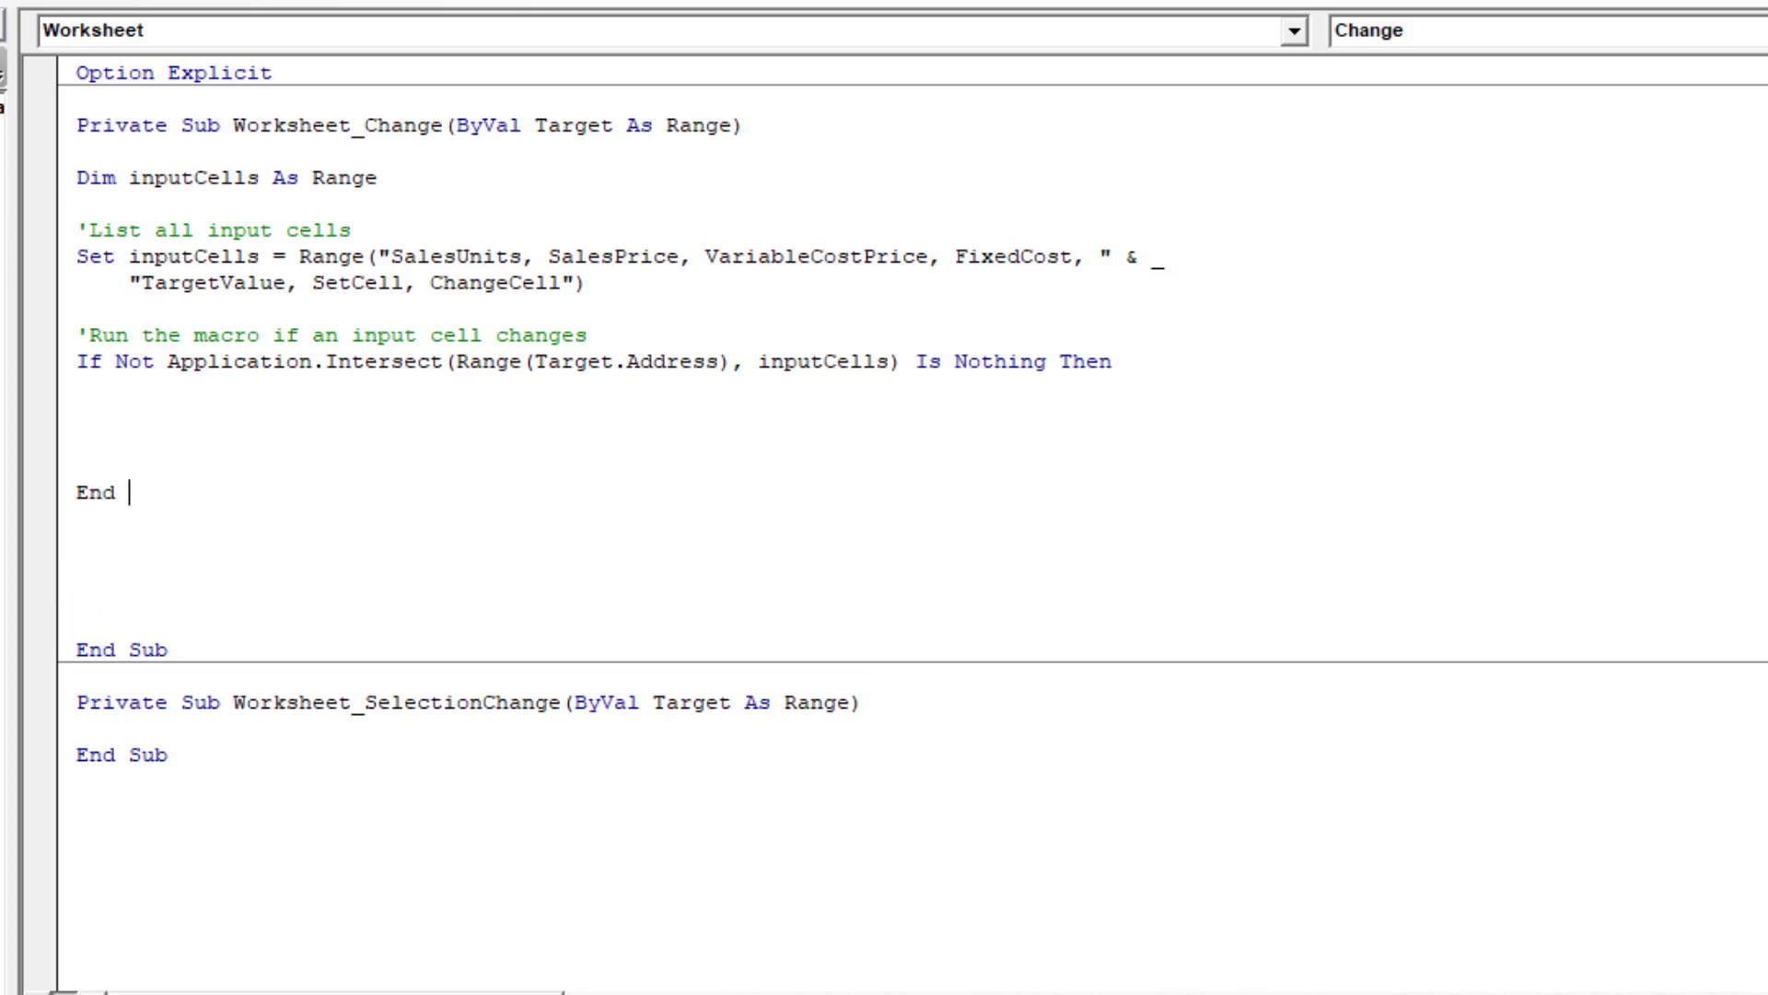
{"action": "type", "text": "If"}
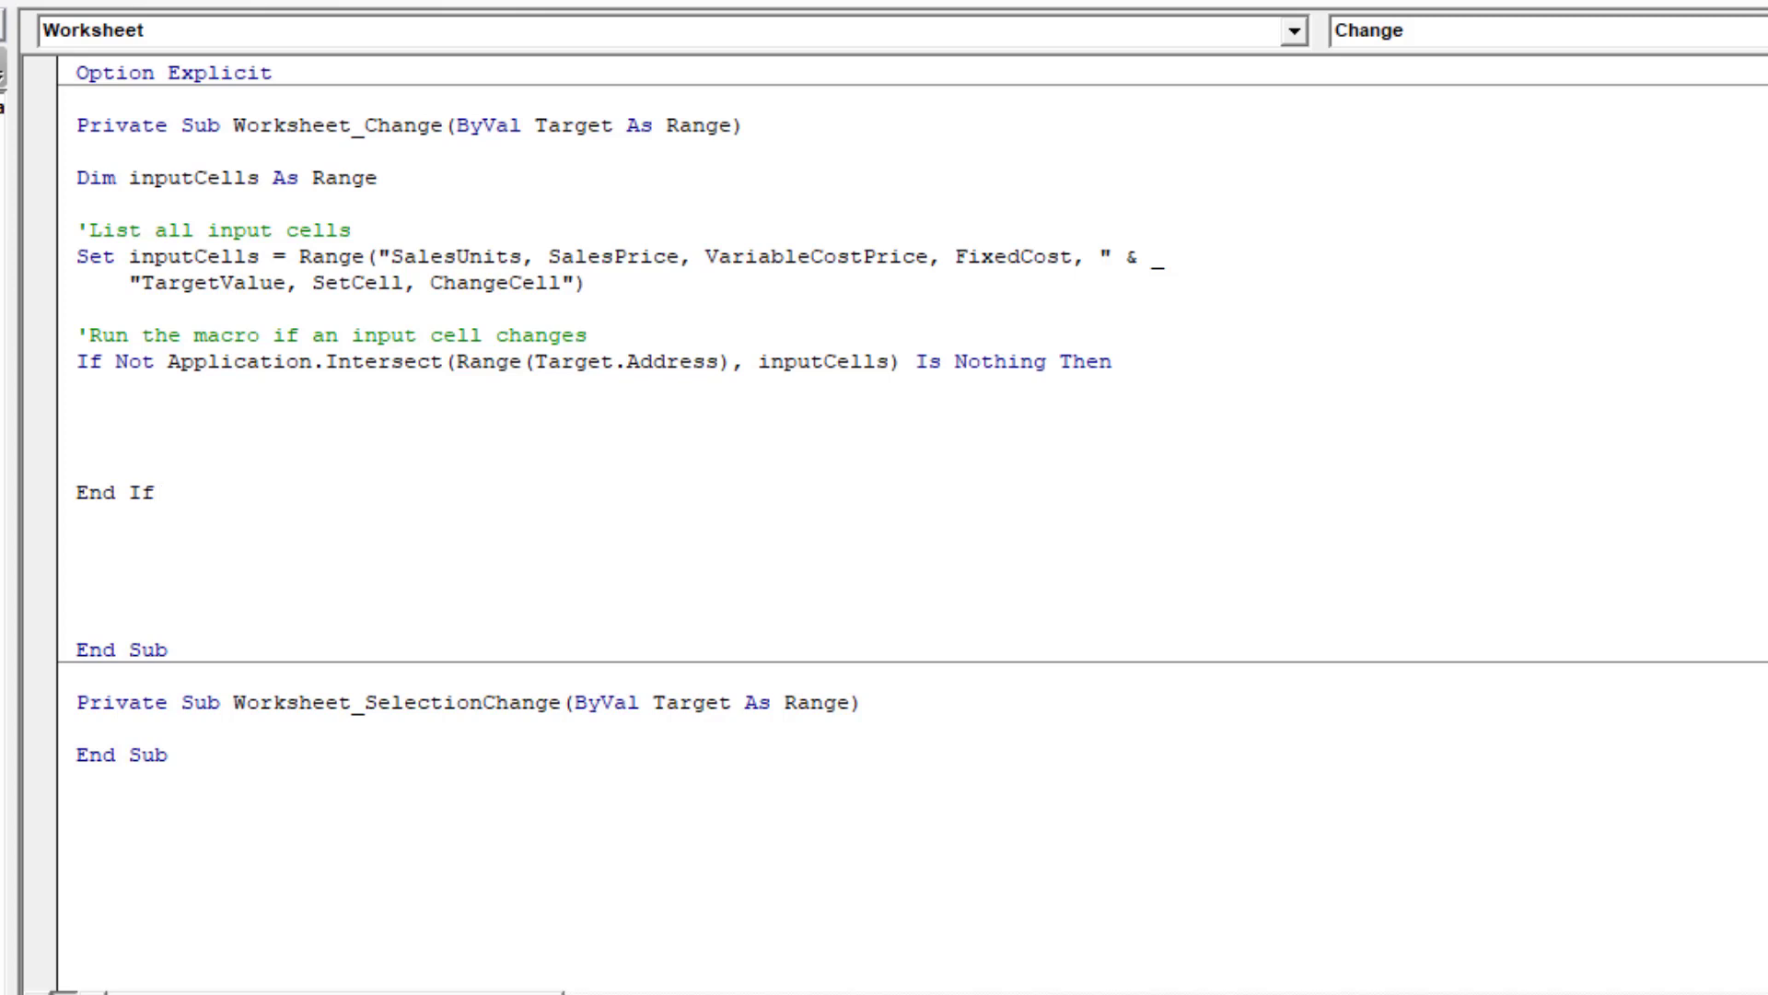
{"action": "left_click", "coordinate": [155, 492]}
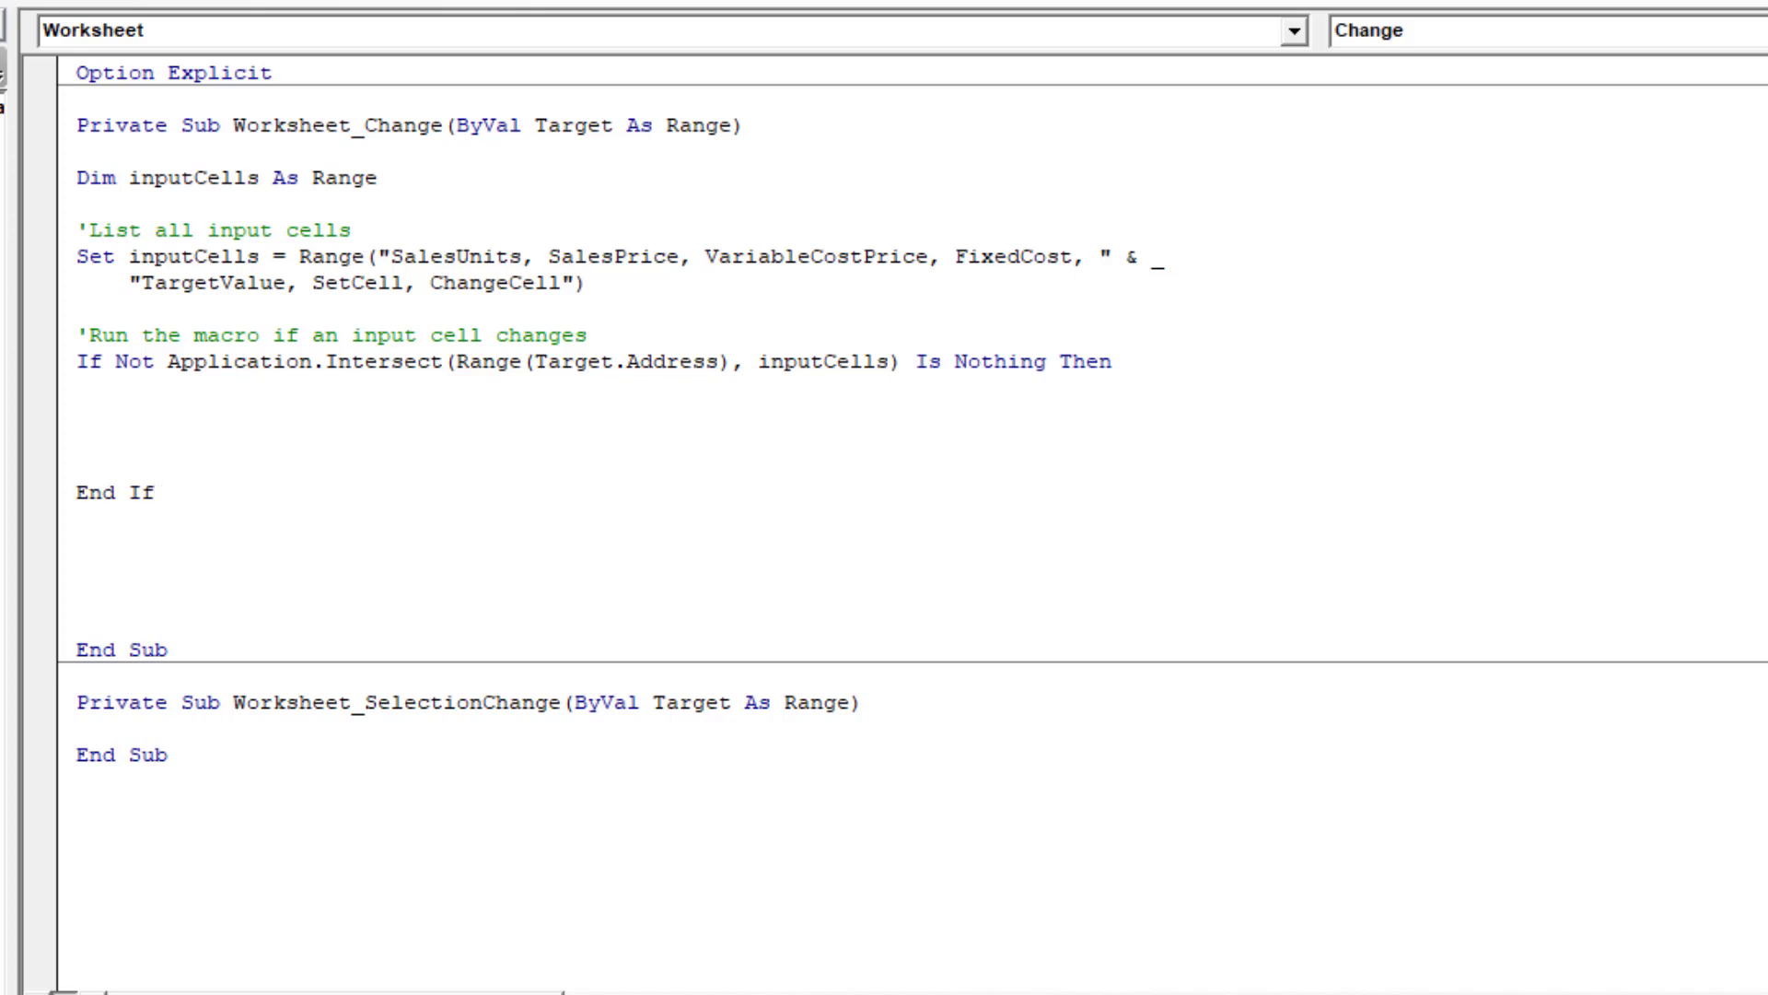
{"action": "left_click", "coordinate": [155, 490]}
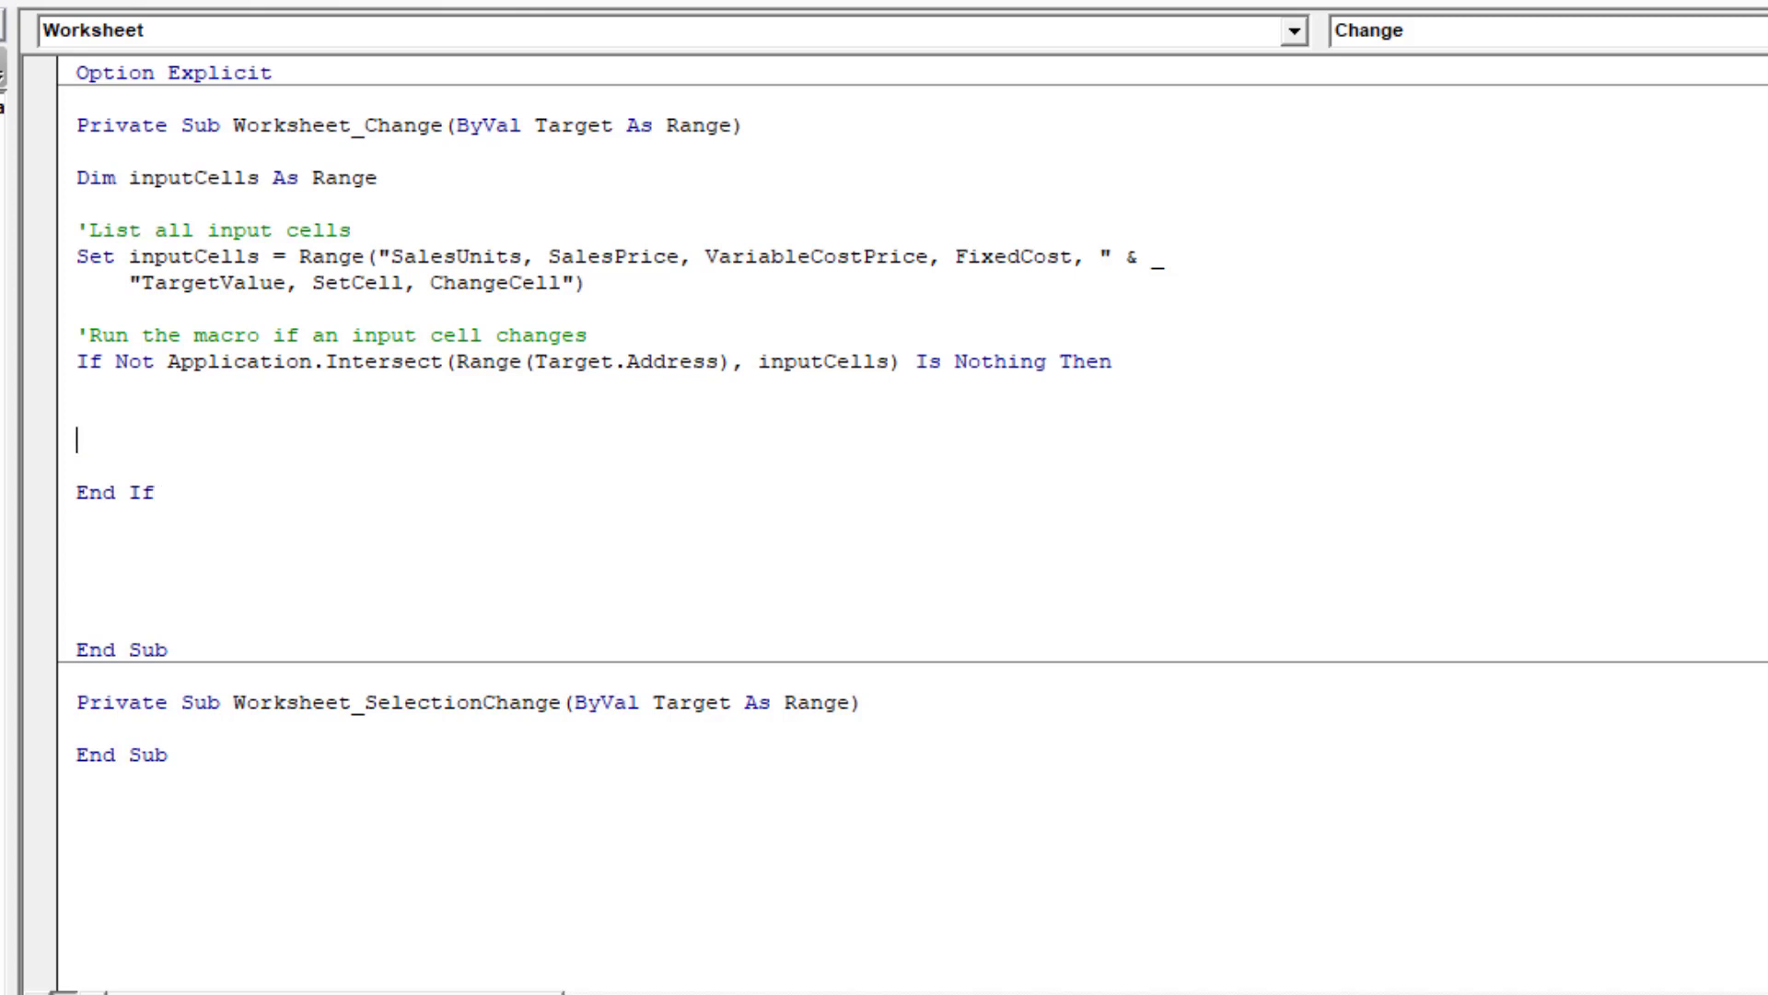
Step: Add the 'Run the Goal Seek using the SetCell, Target Value and ChangeCell named ranges comment and paste the GoalSeek statement
{"action": "type", "text": "'Run the"}
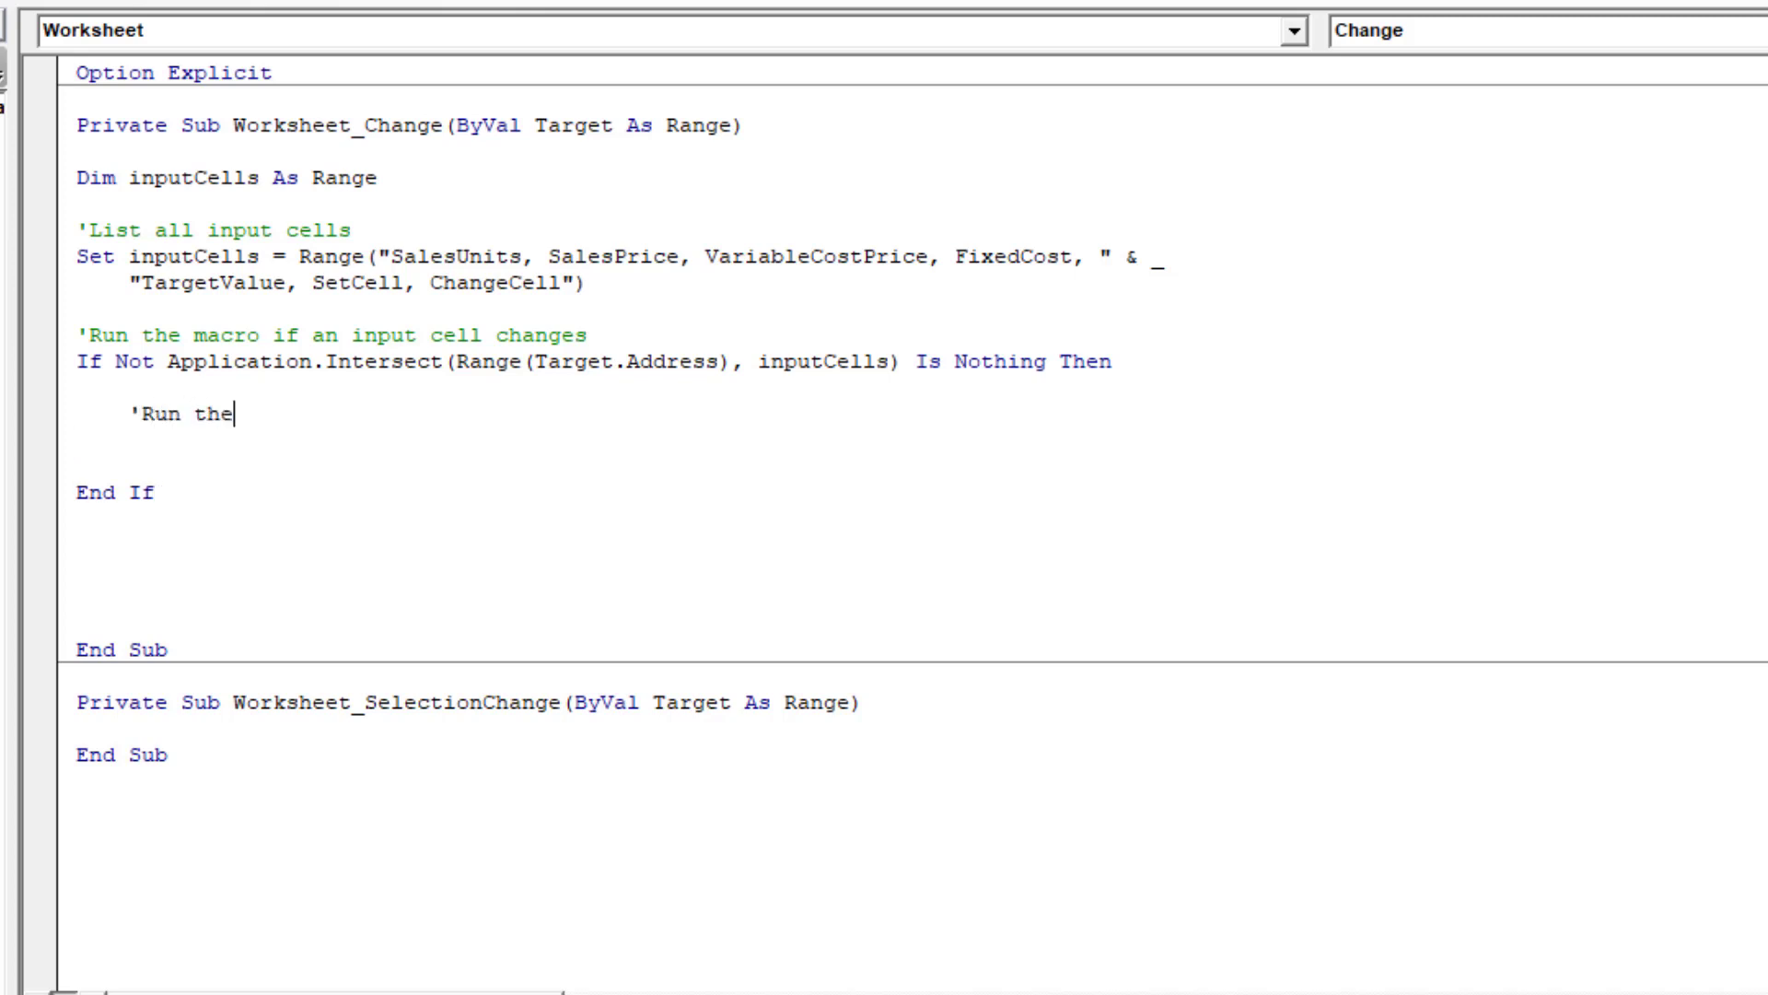
{"action": "type", "text": "Goal Seek using"}
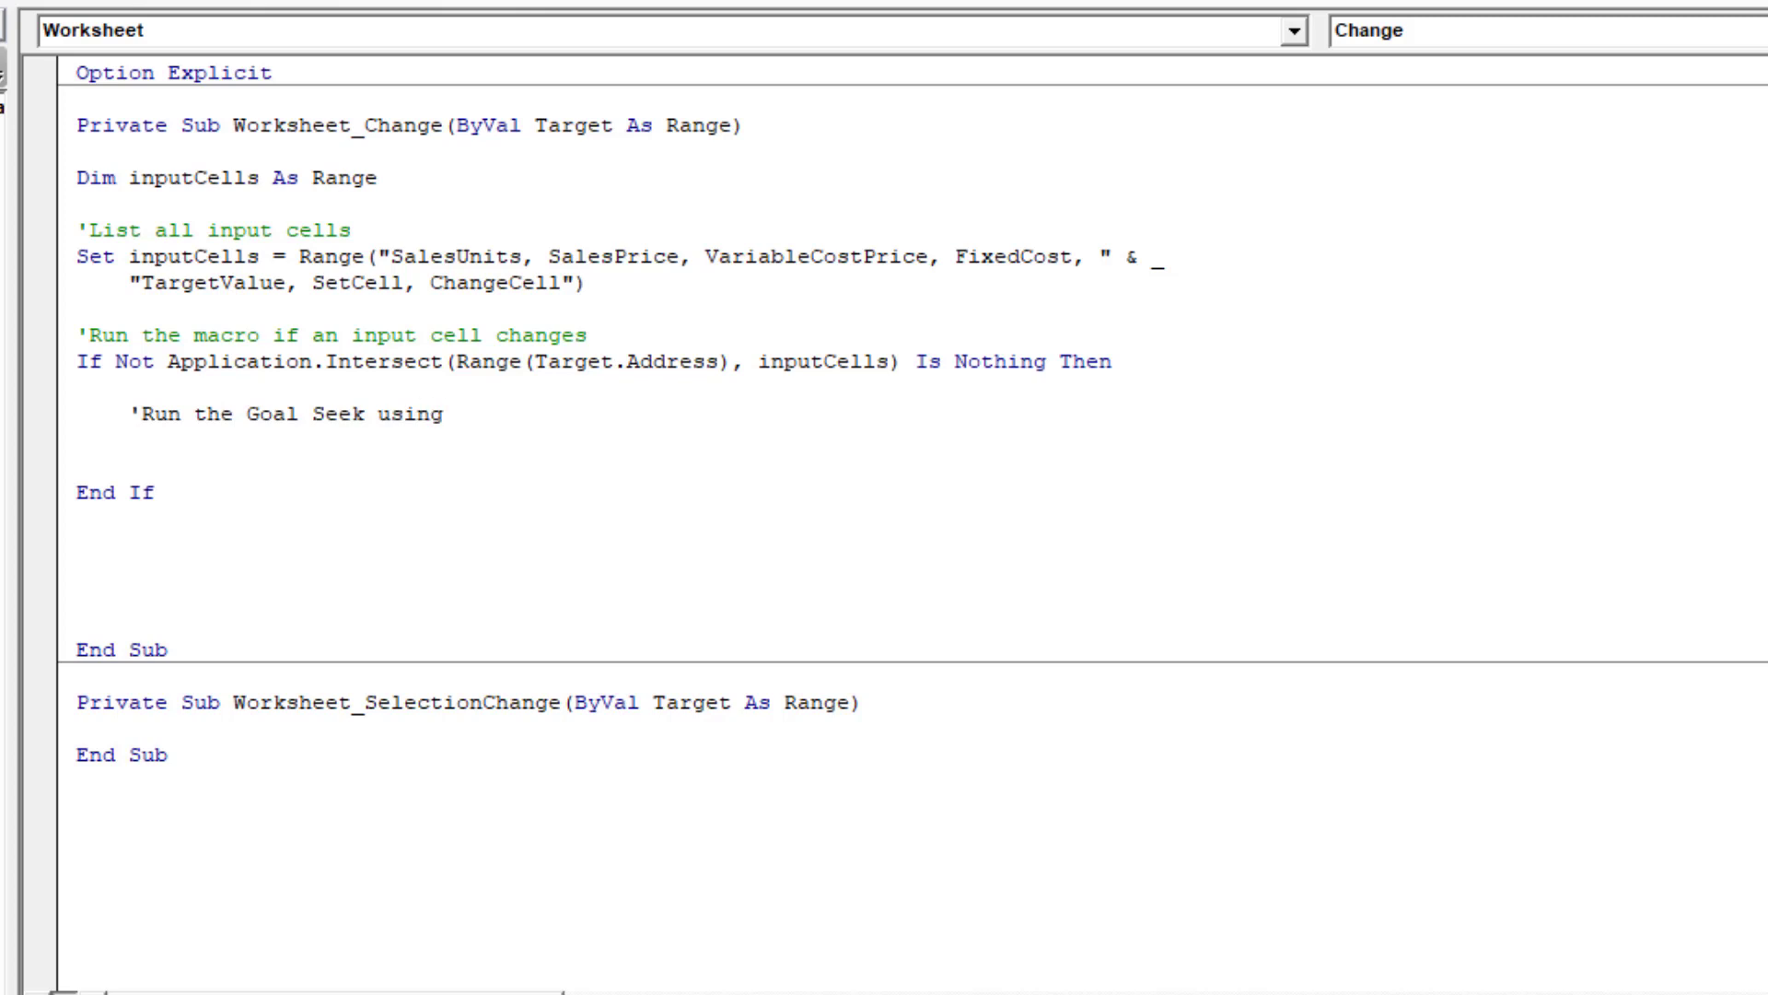
{"action": "type", "text": "the values in the"}
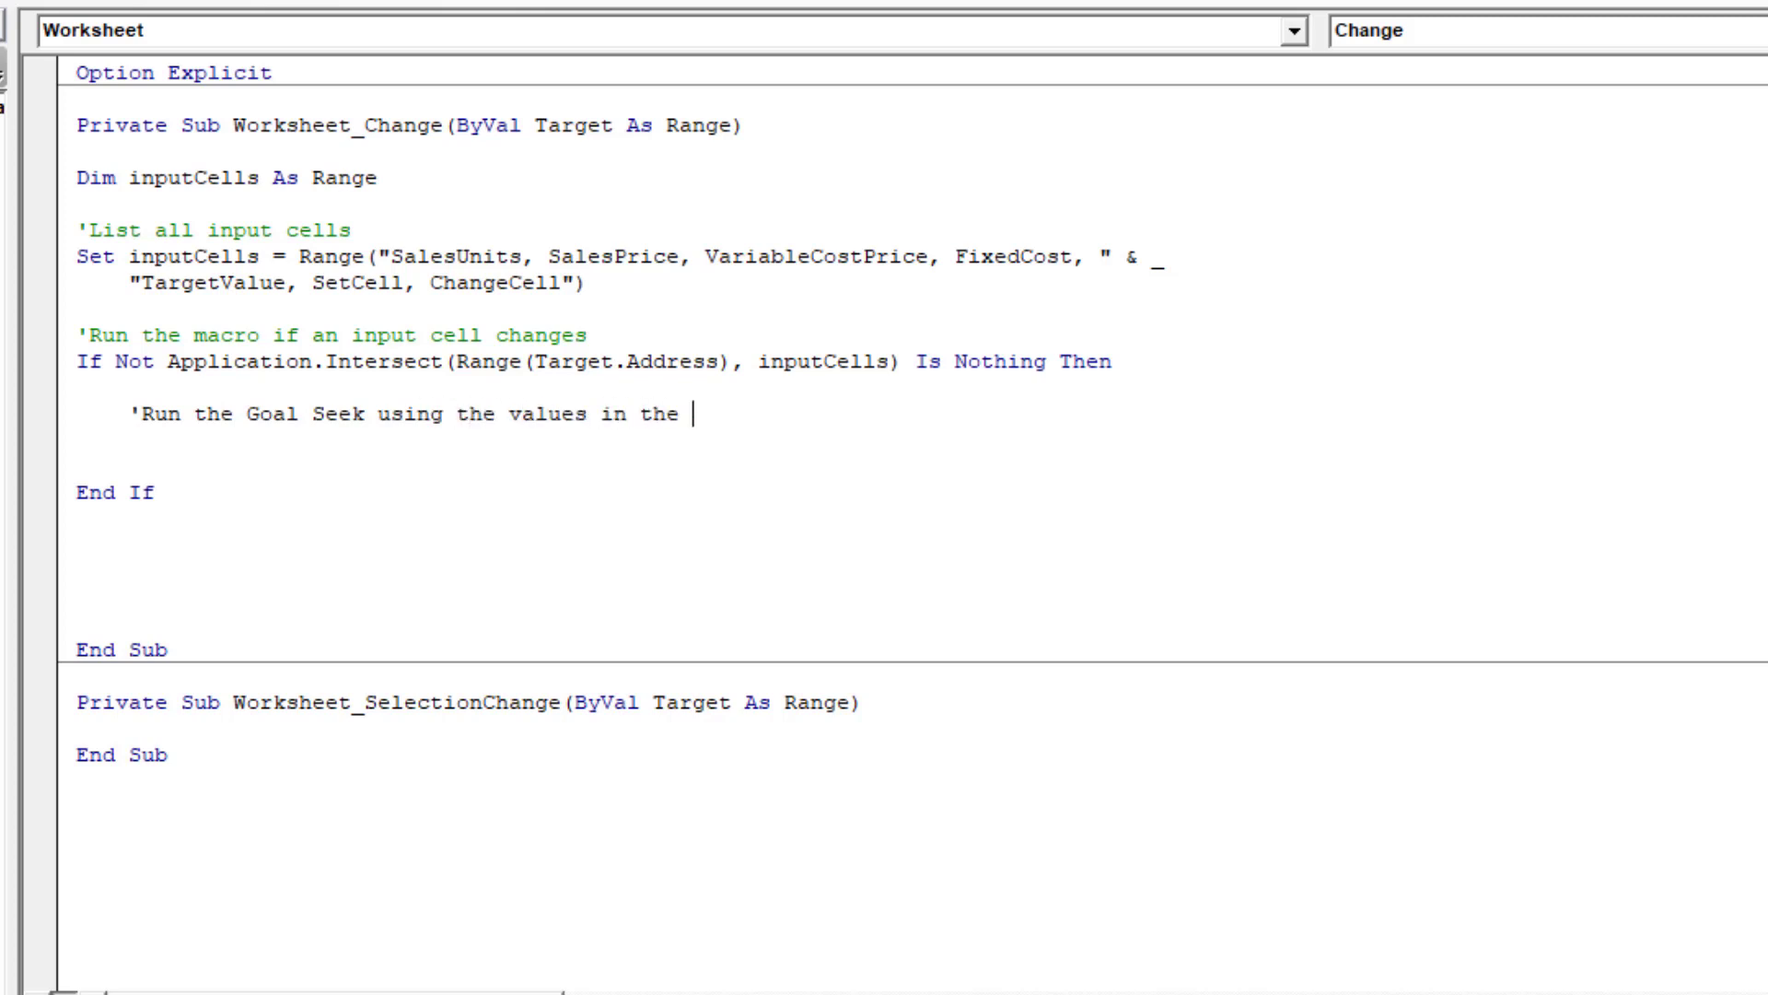
{"action": "type", "text": "SetCell,"}
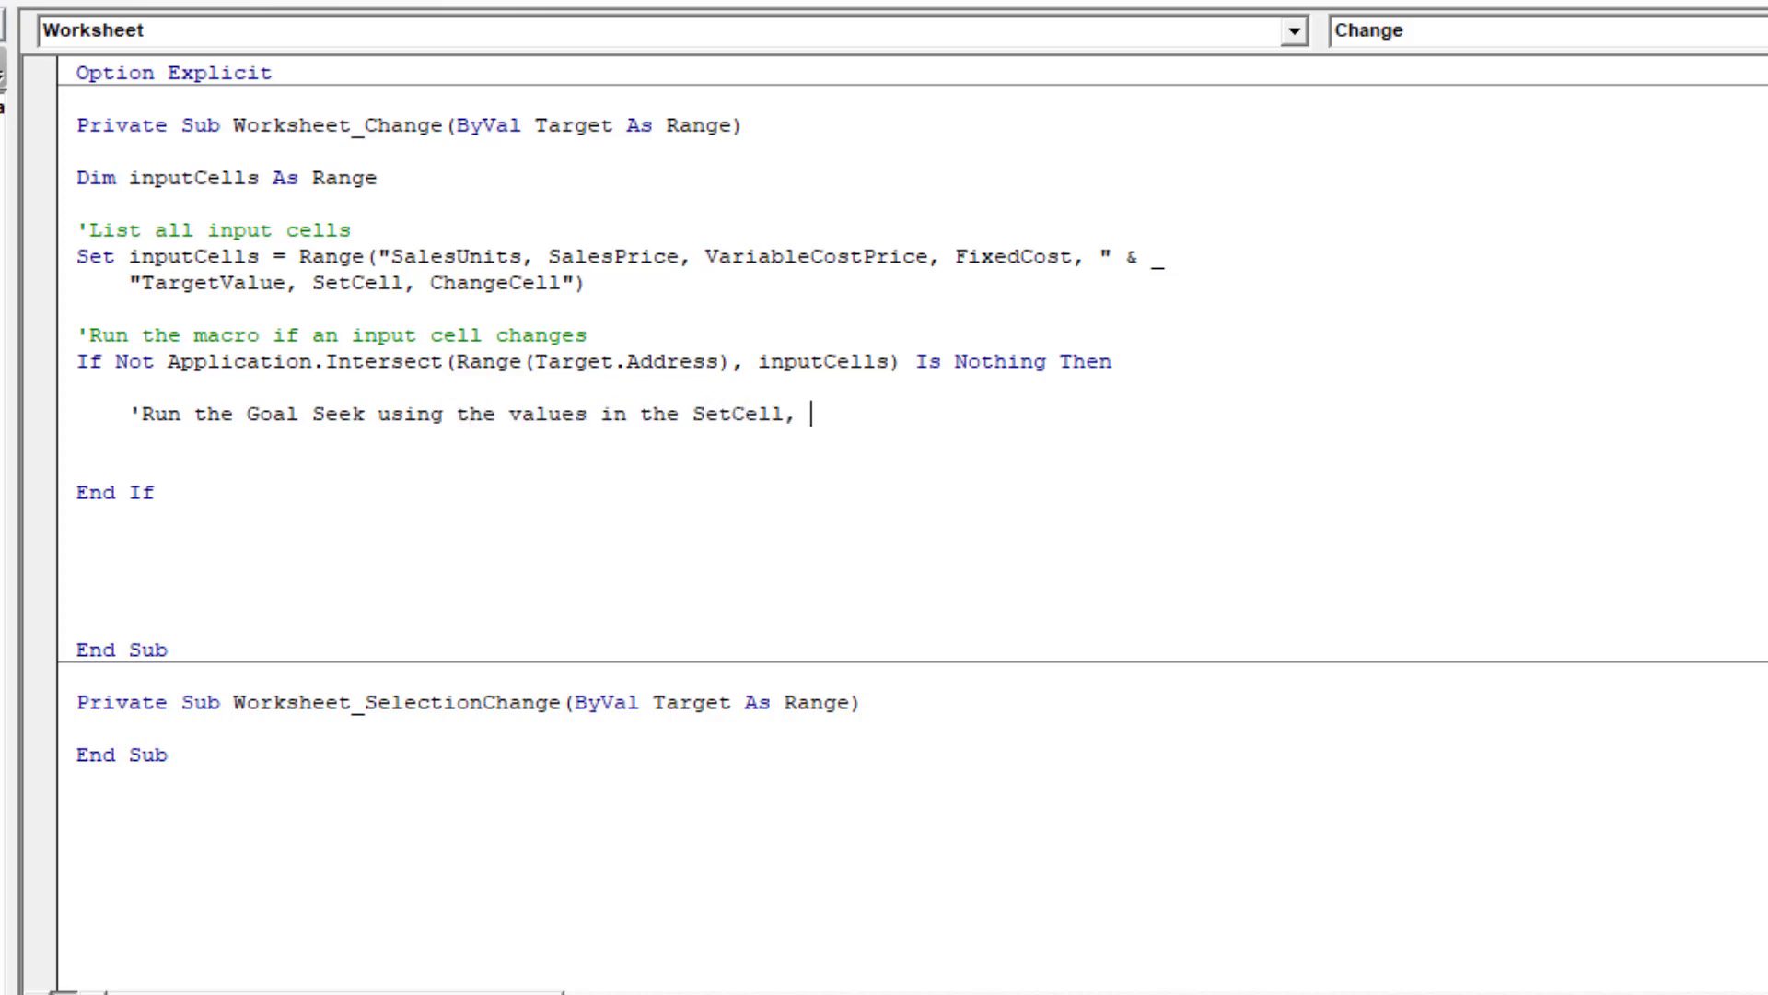
{"action": "type", "text": "Target Value"}
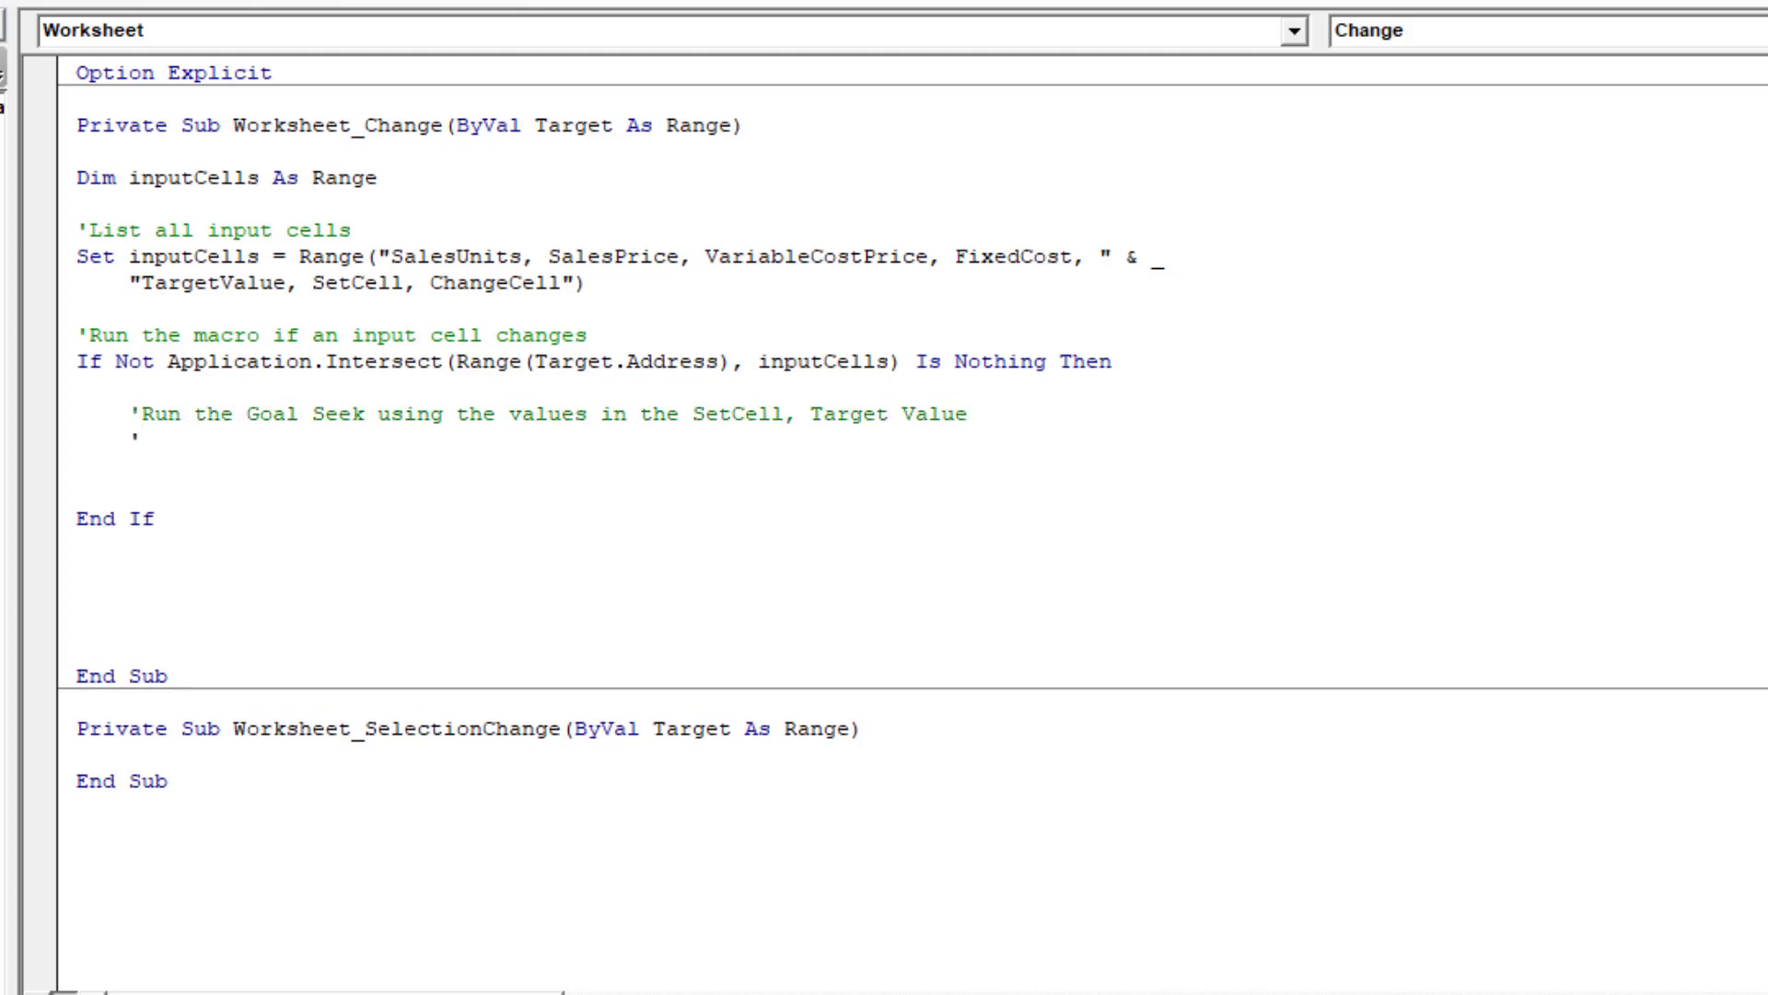
{"action": "type", "text": "and ChangeCell named"}
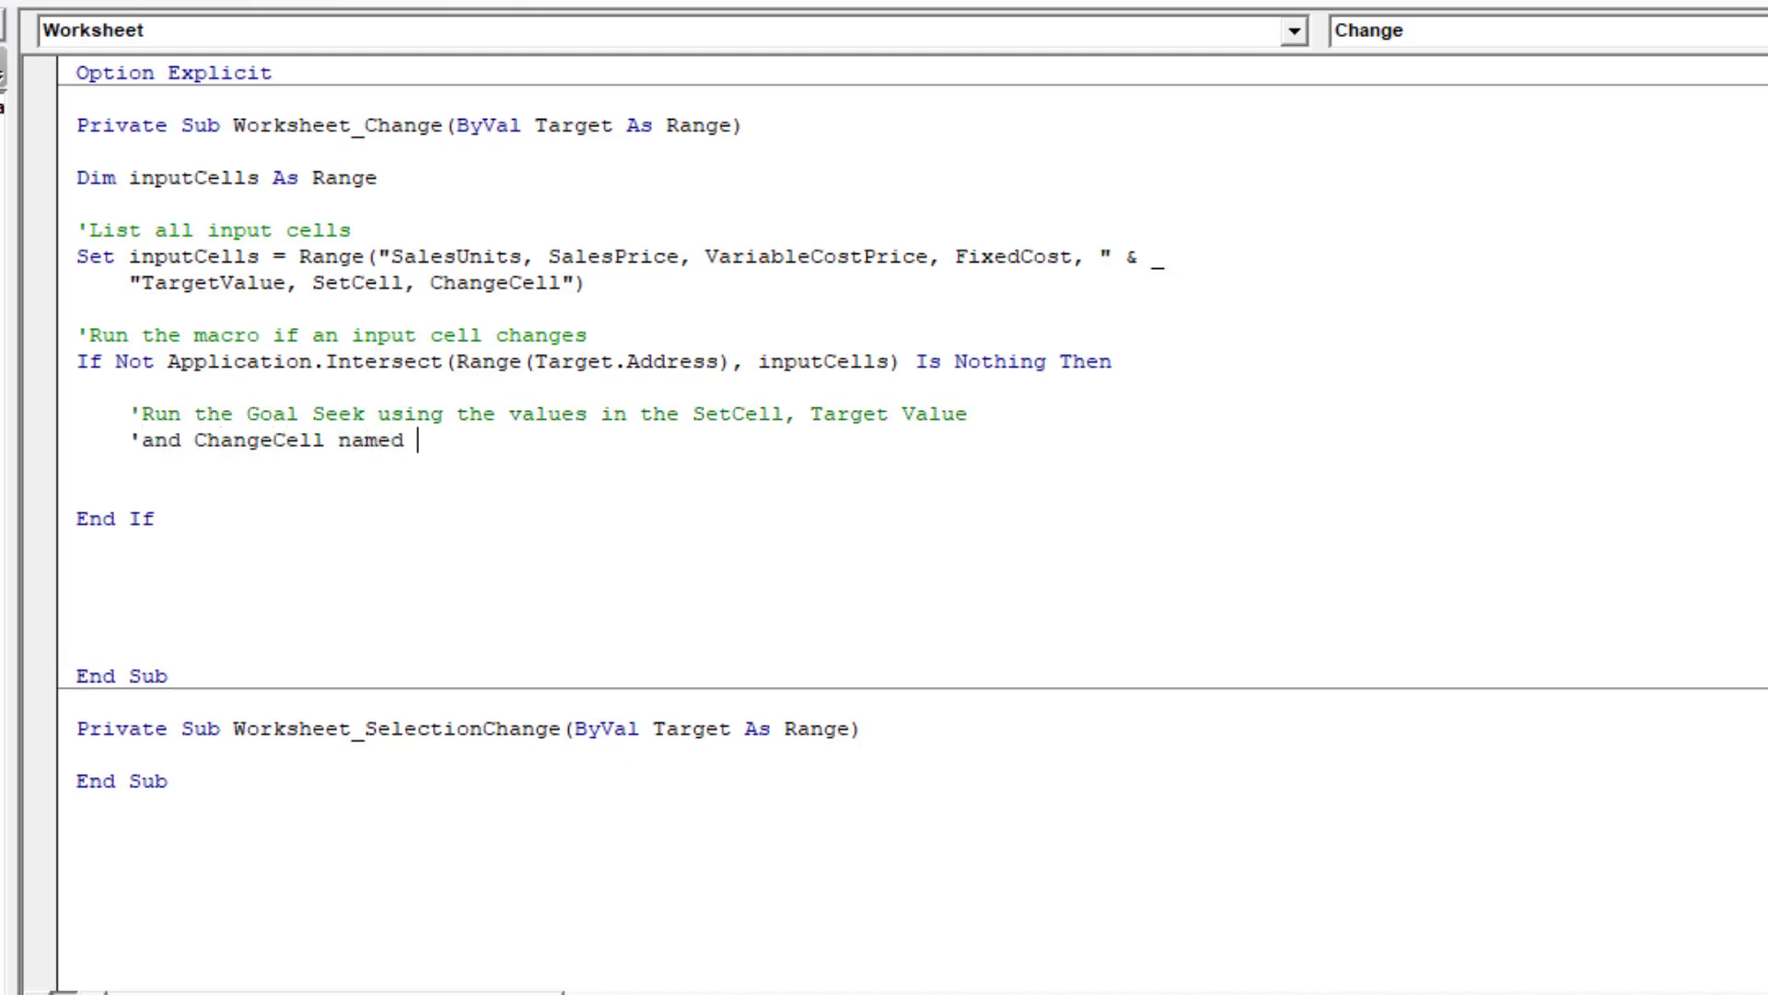
{"action": "type", "text": "ranges"}
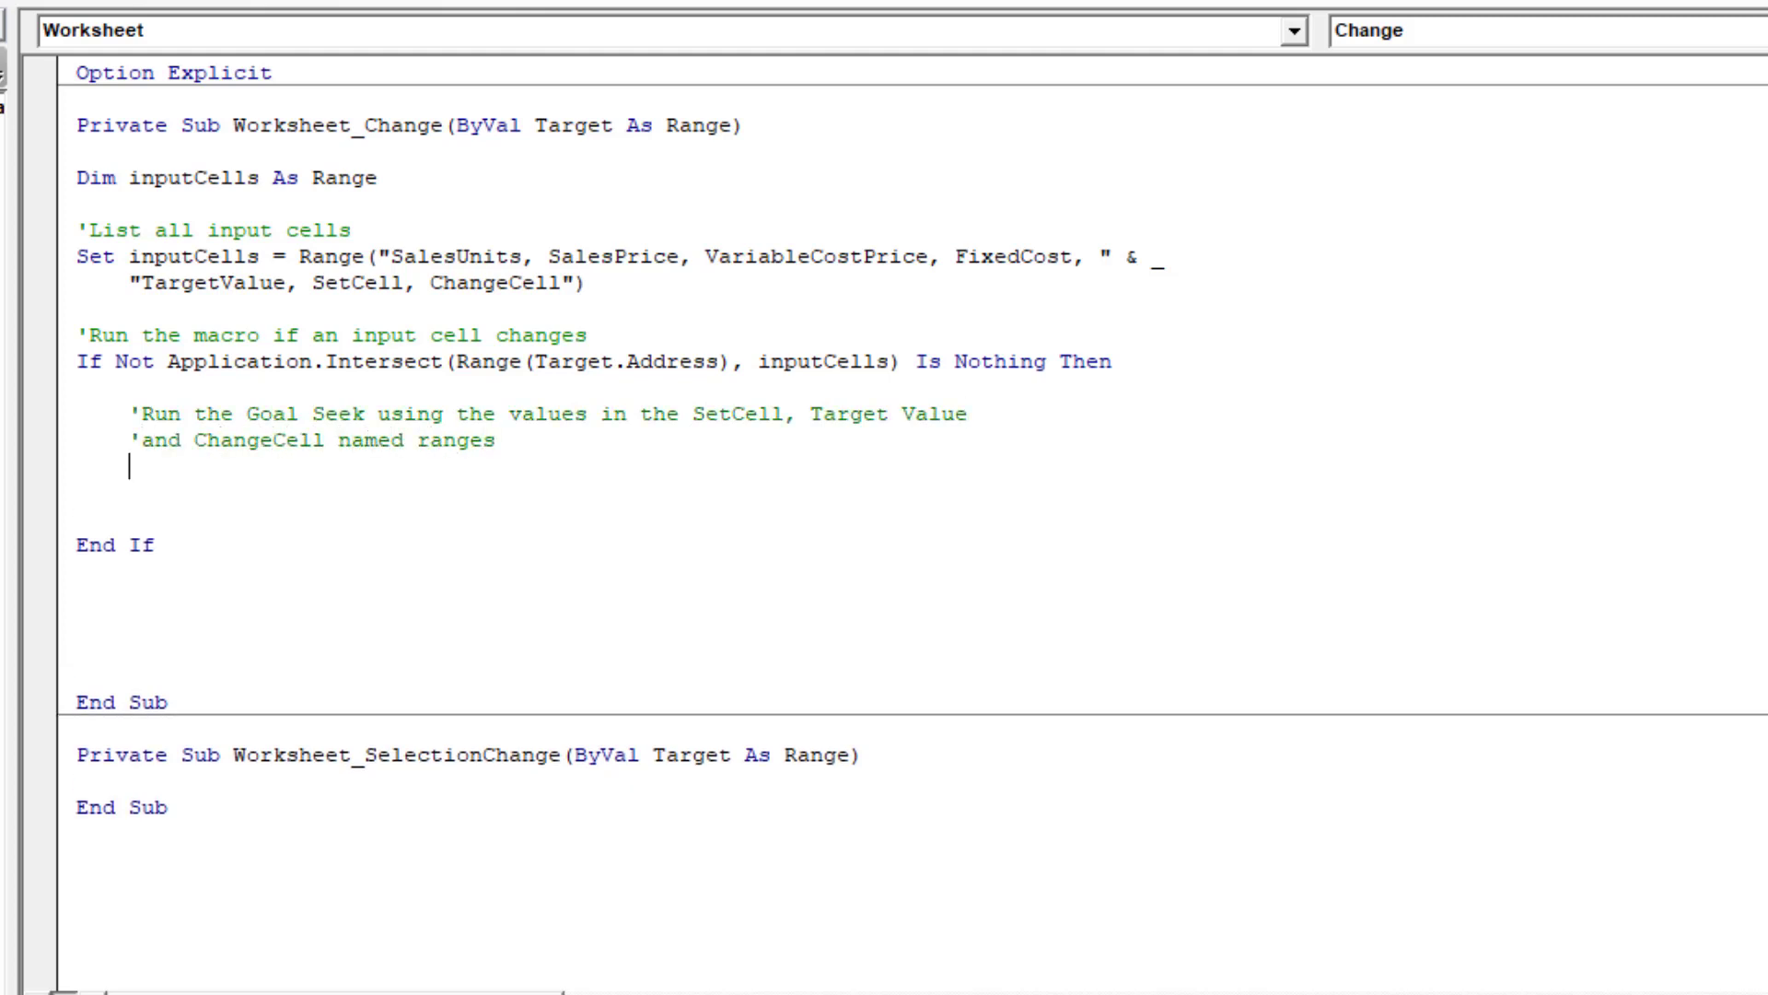
{"action": "key", "text": "ctrl+v"}
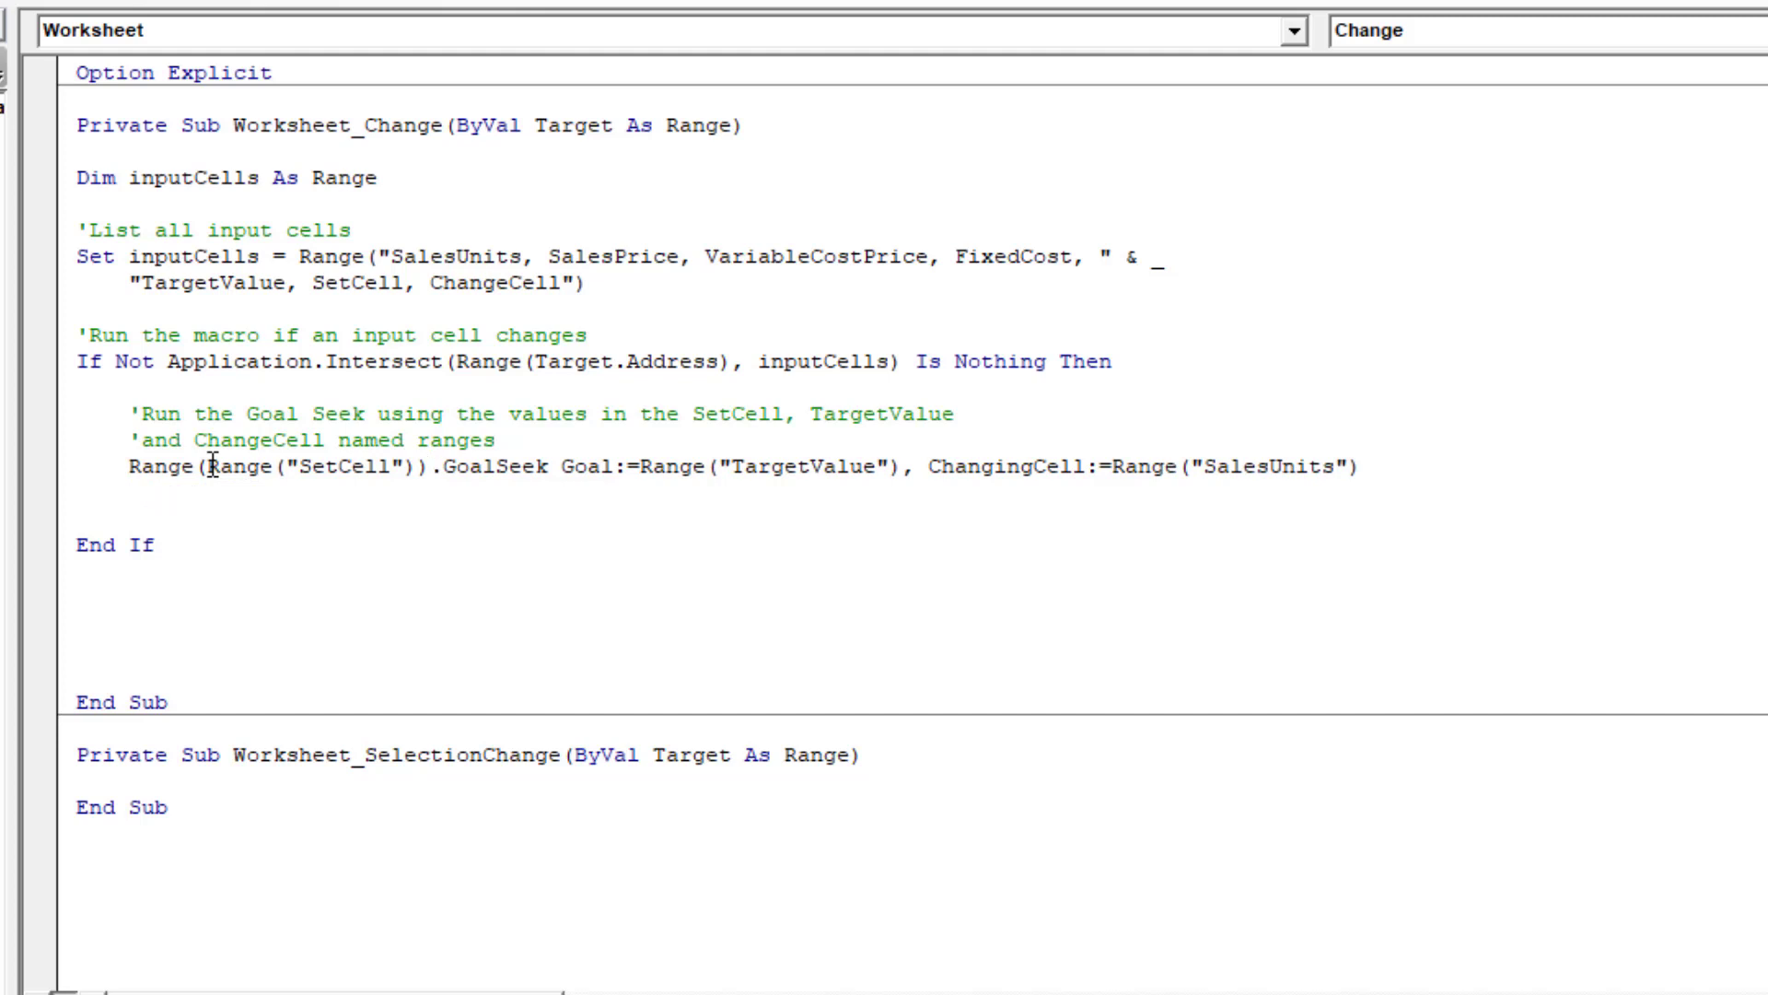
Step: Make GoalSeek use Range("SetCell").Value with a line continuation and Range("ChangeCell").Value instead of "SalesUnits"
{"action": "type", "text": ".Value"}
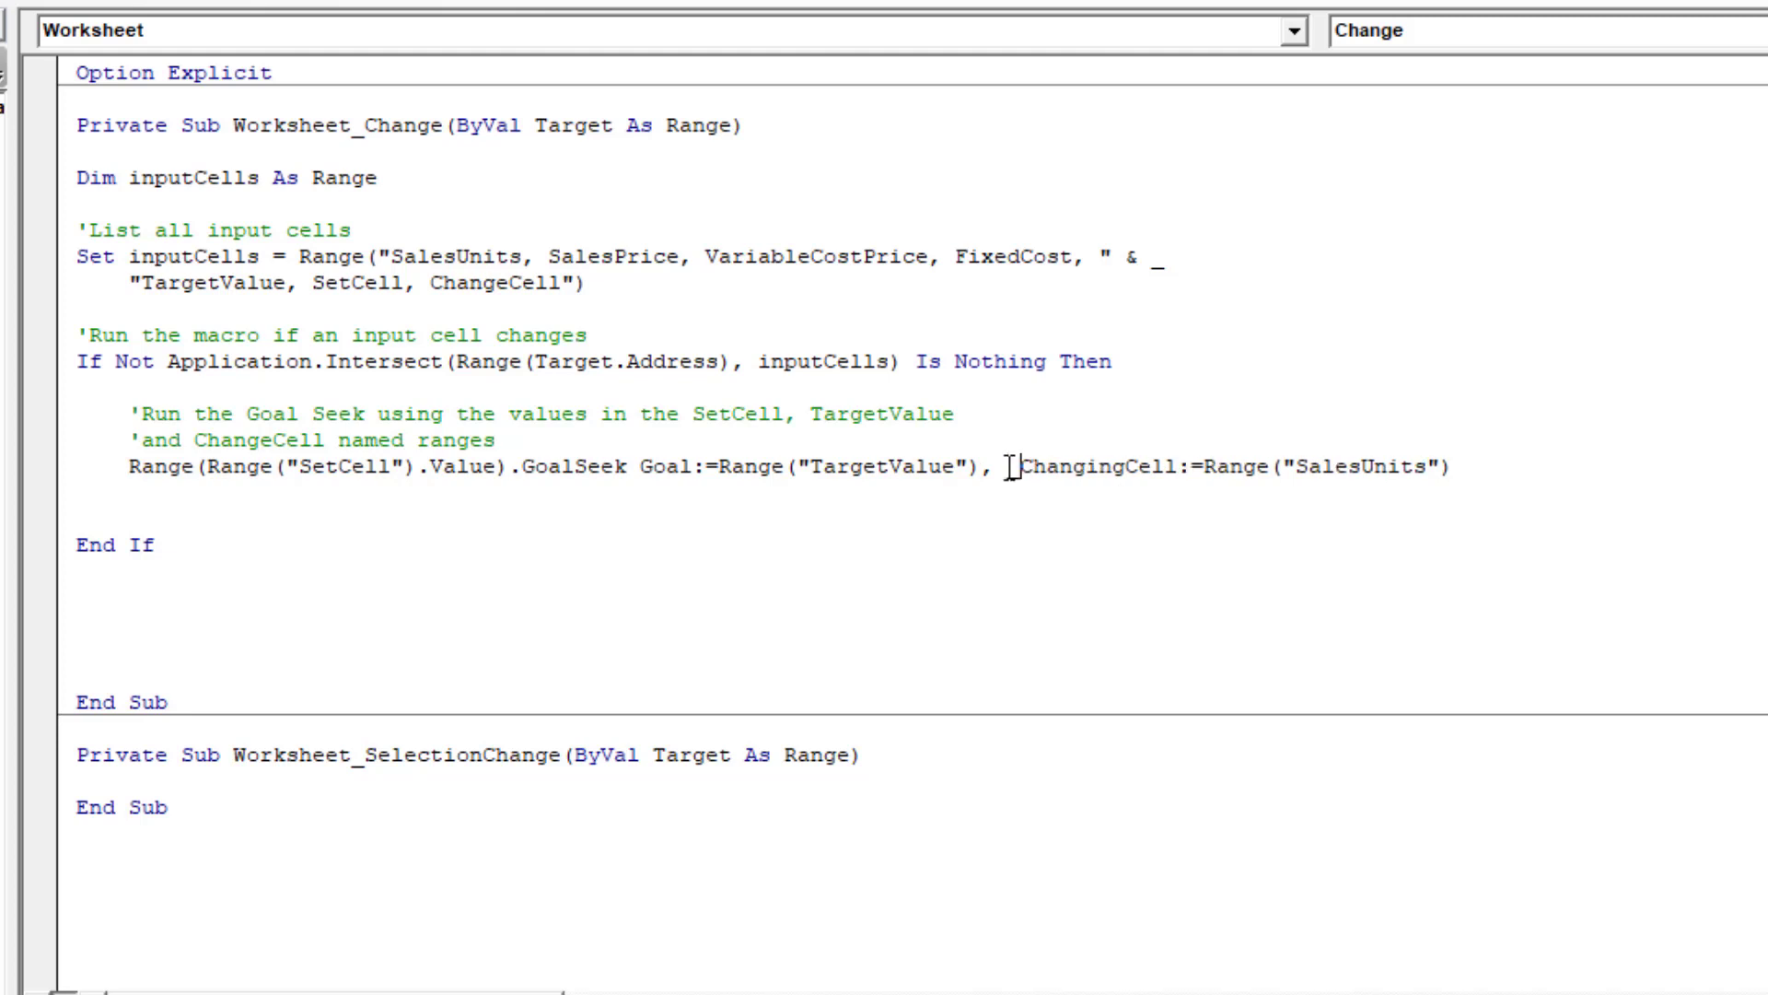
{"action": "key", "text": "Enter"}
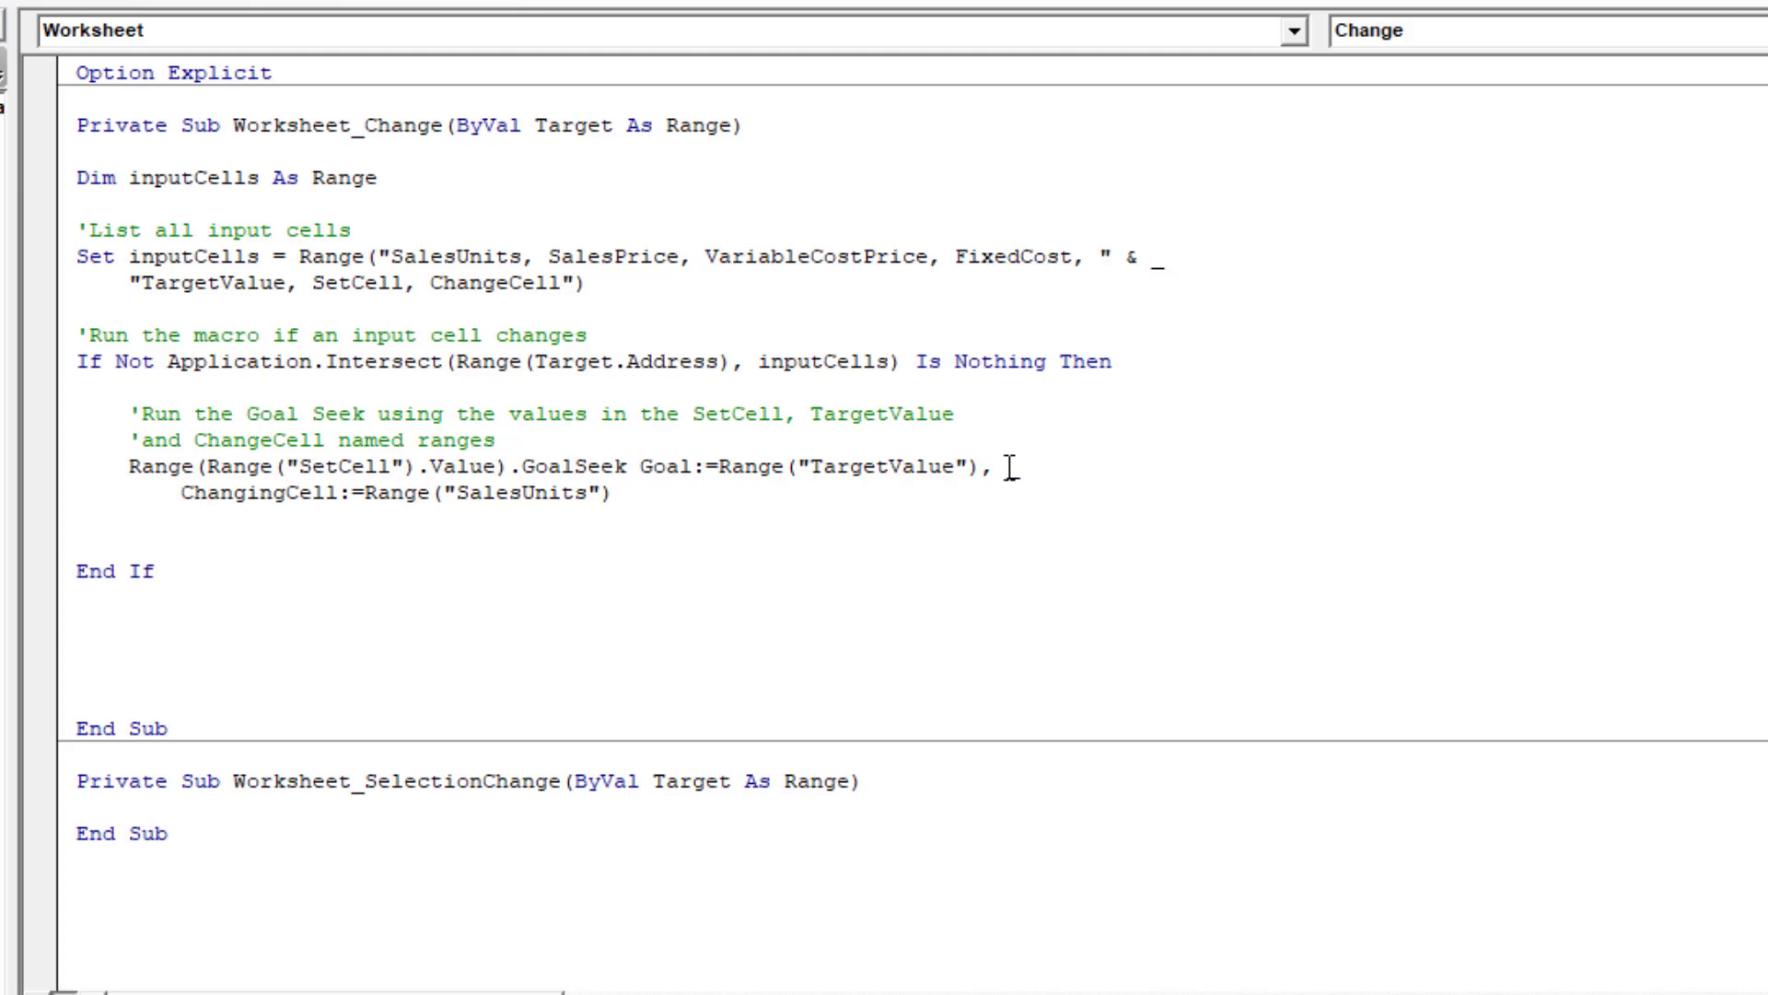
{"action": "left_click", "coordinate": [181, 494]}
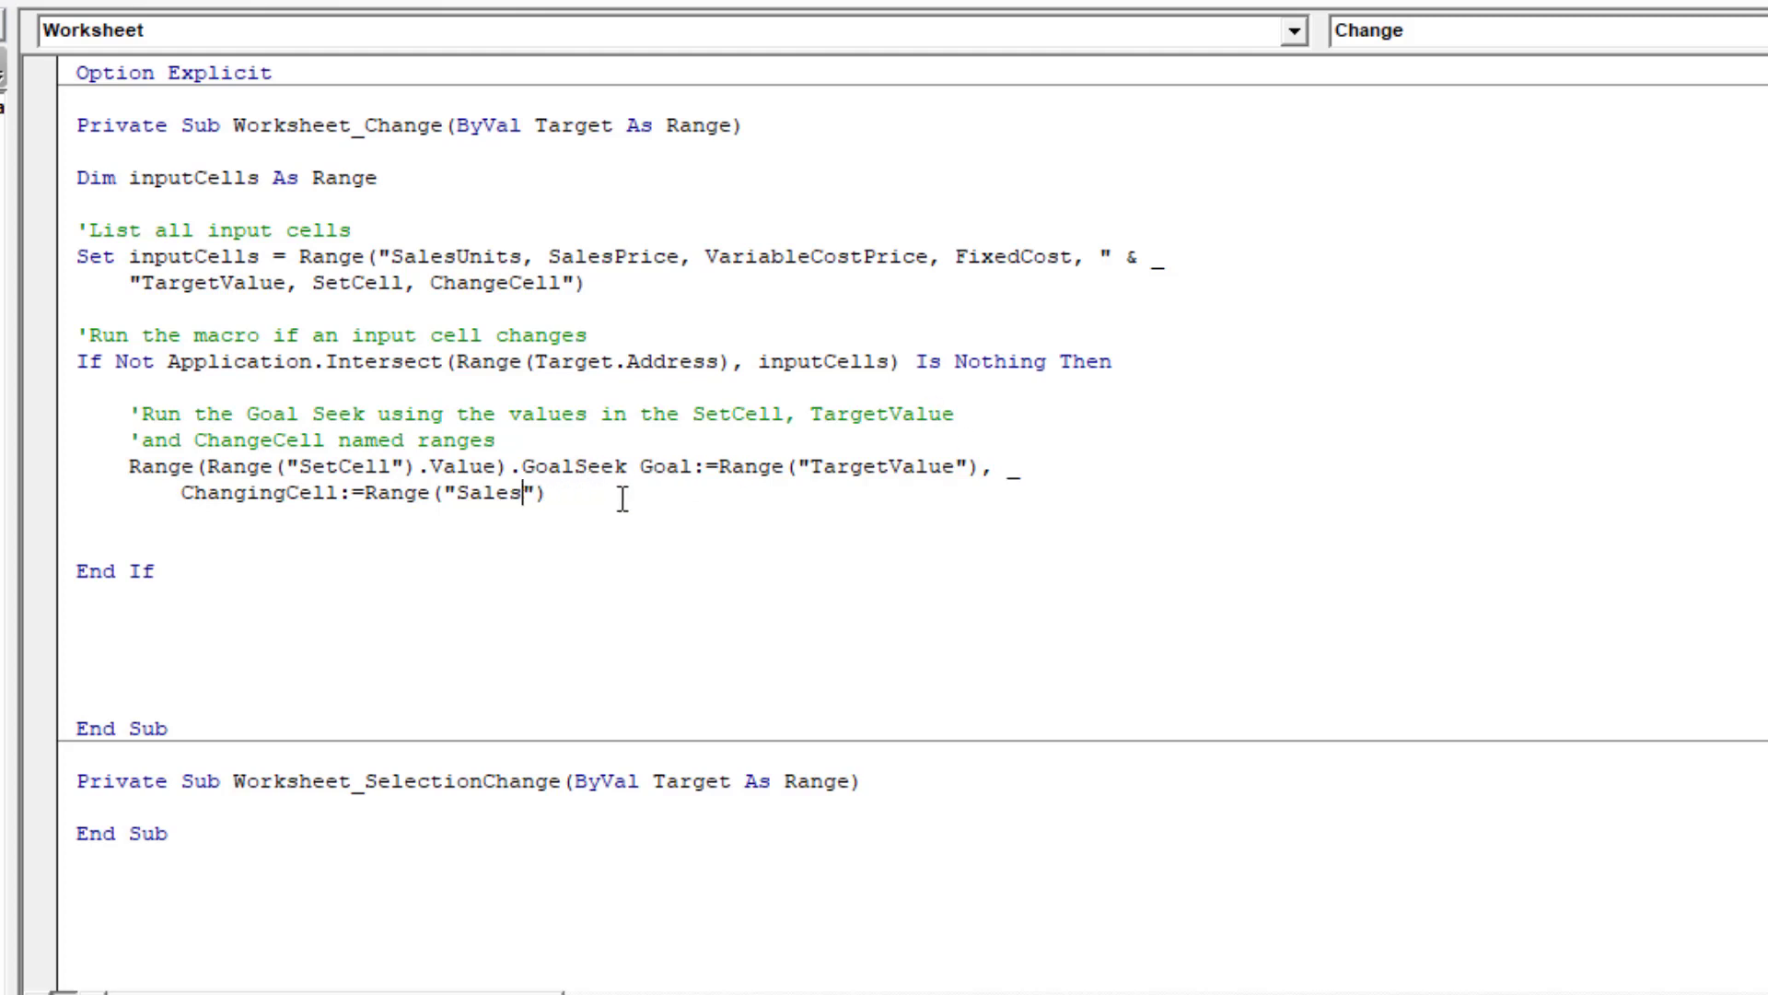
{"action": "key", "text": "Backspace"}
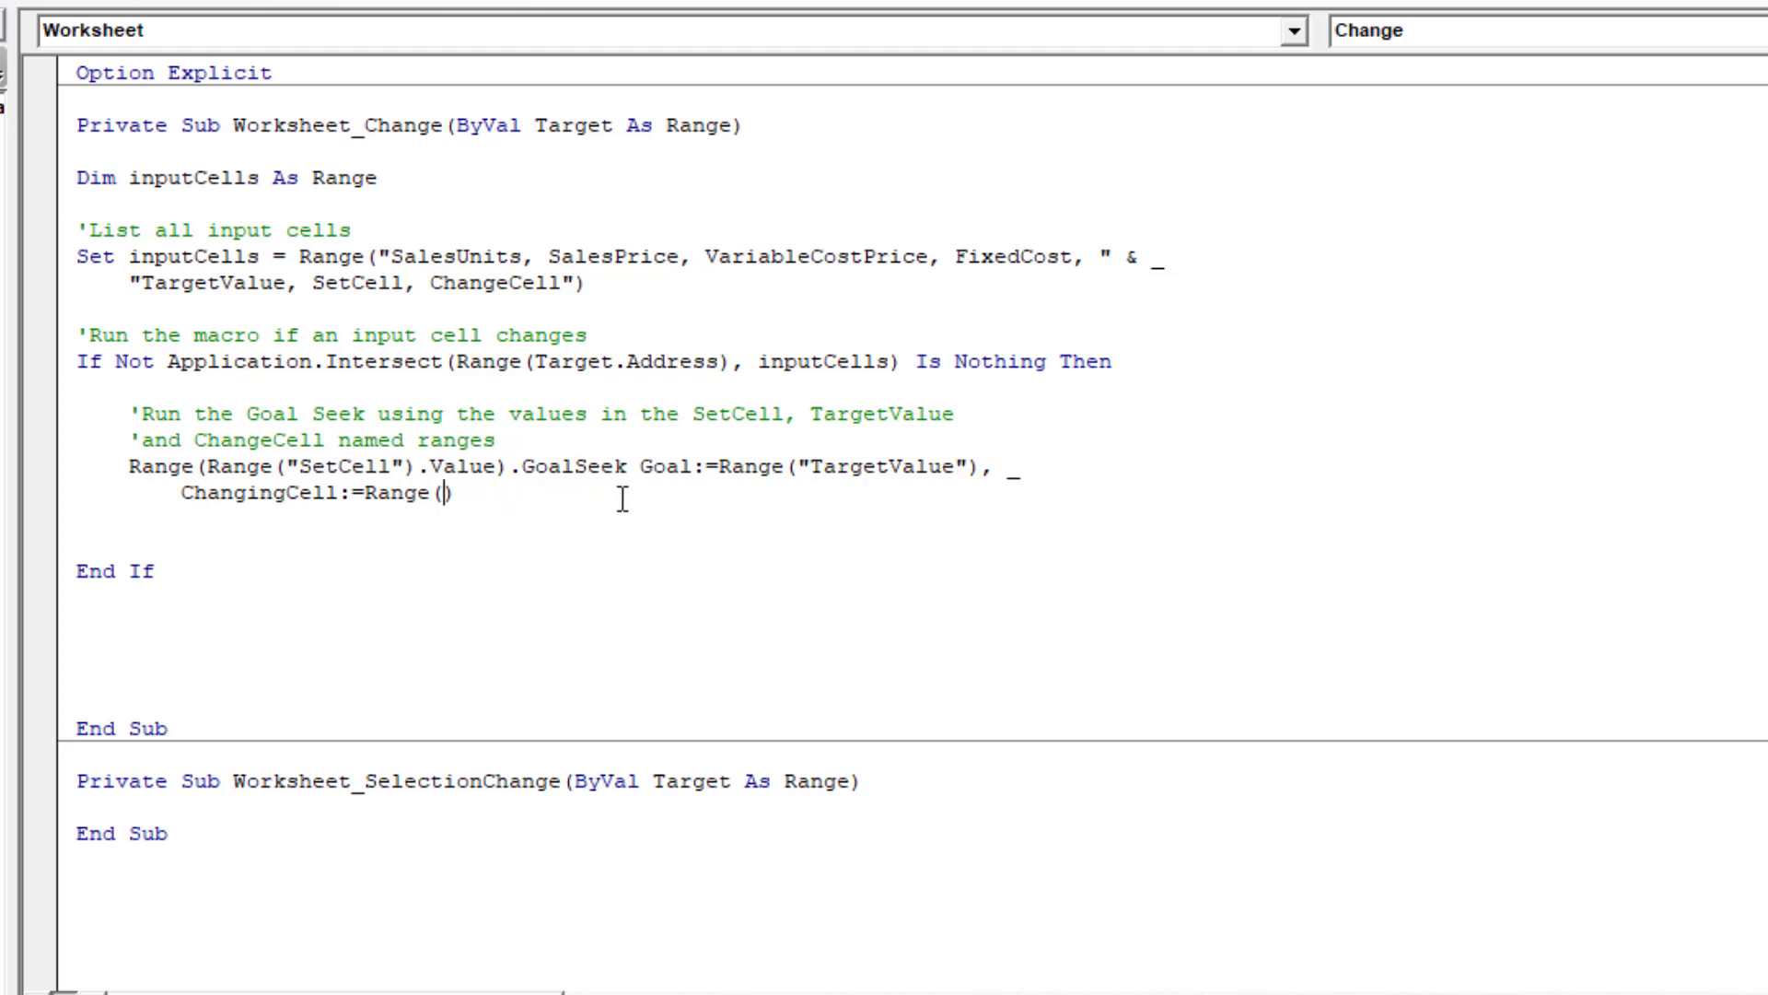
{"action": "type", "text": "Range(\"ChangeCell"}
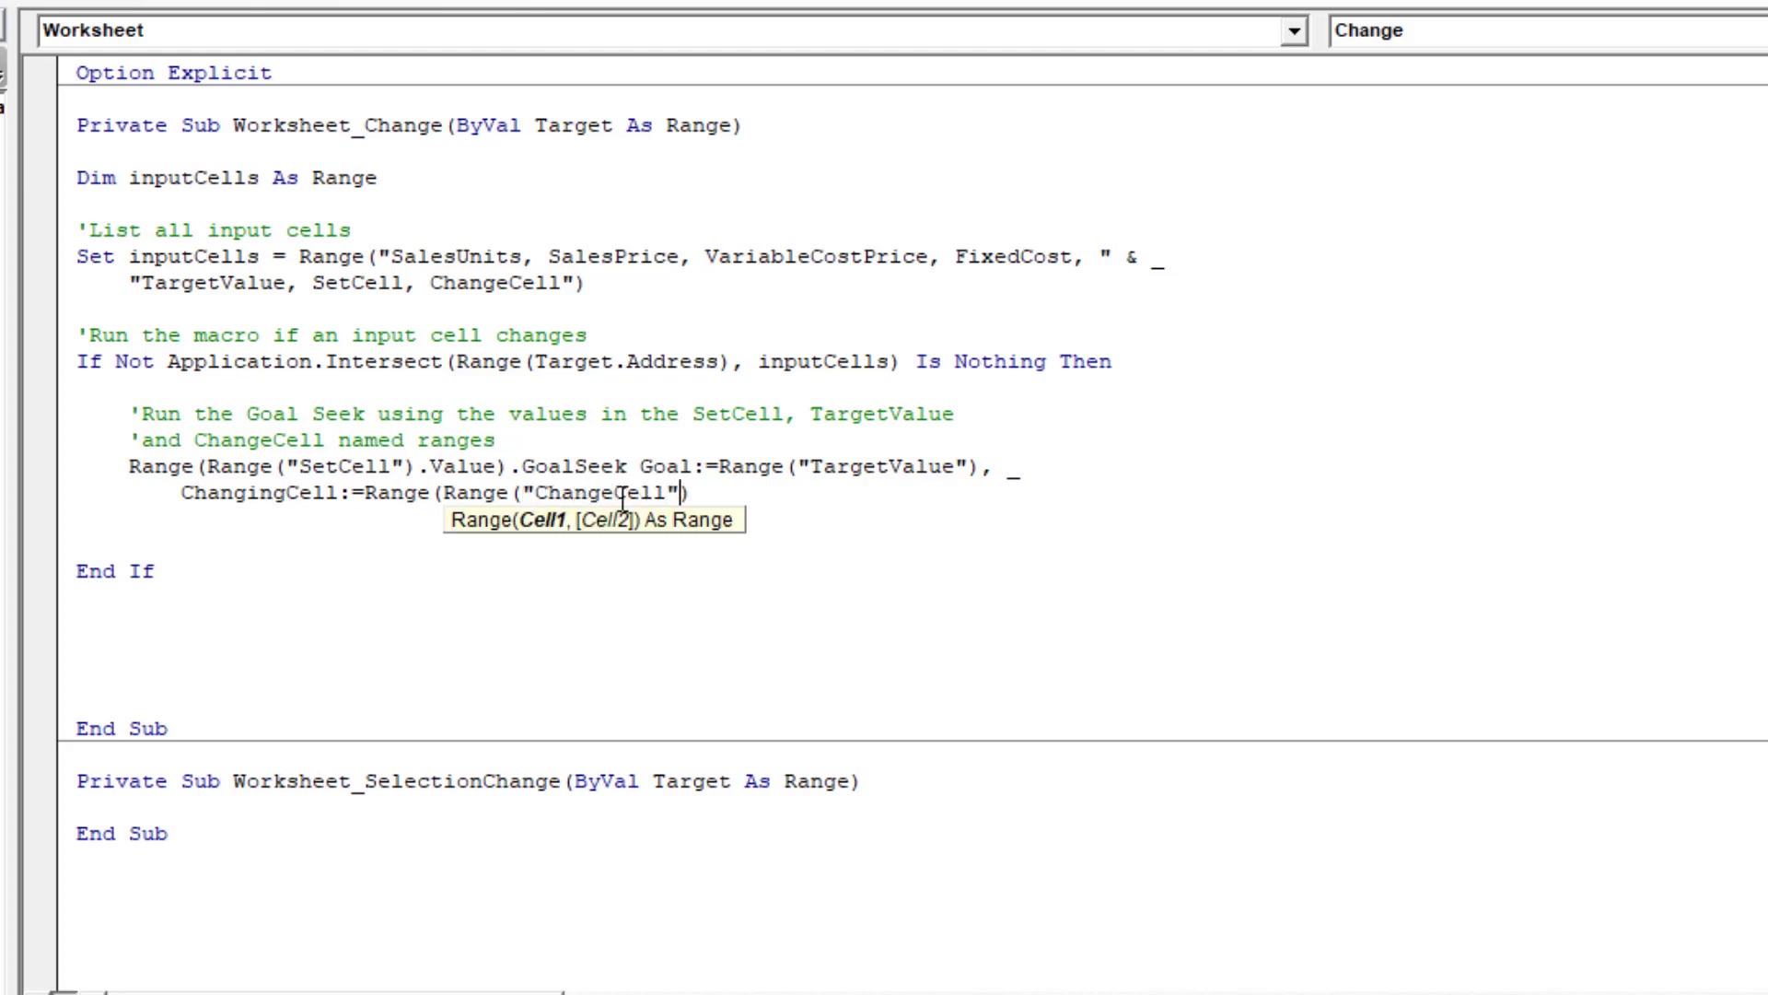
{"action": "type", "text": ".Value"}
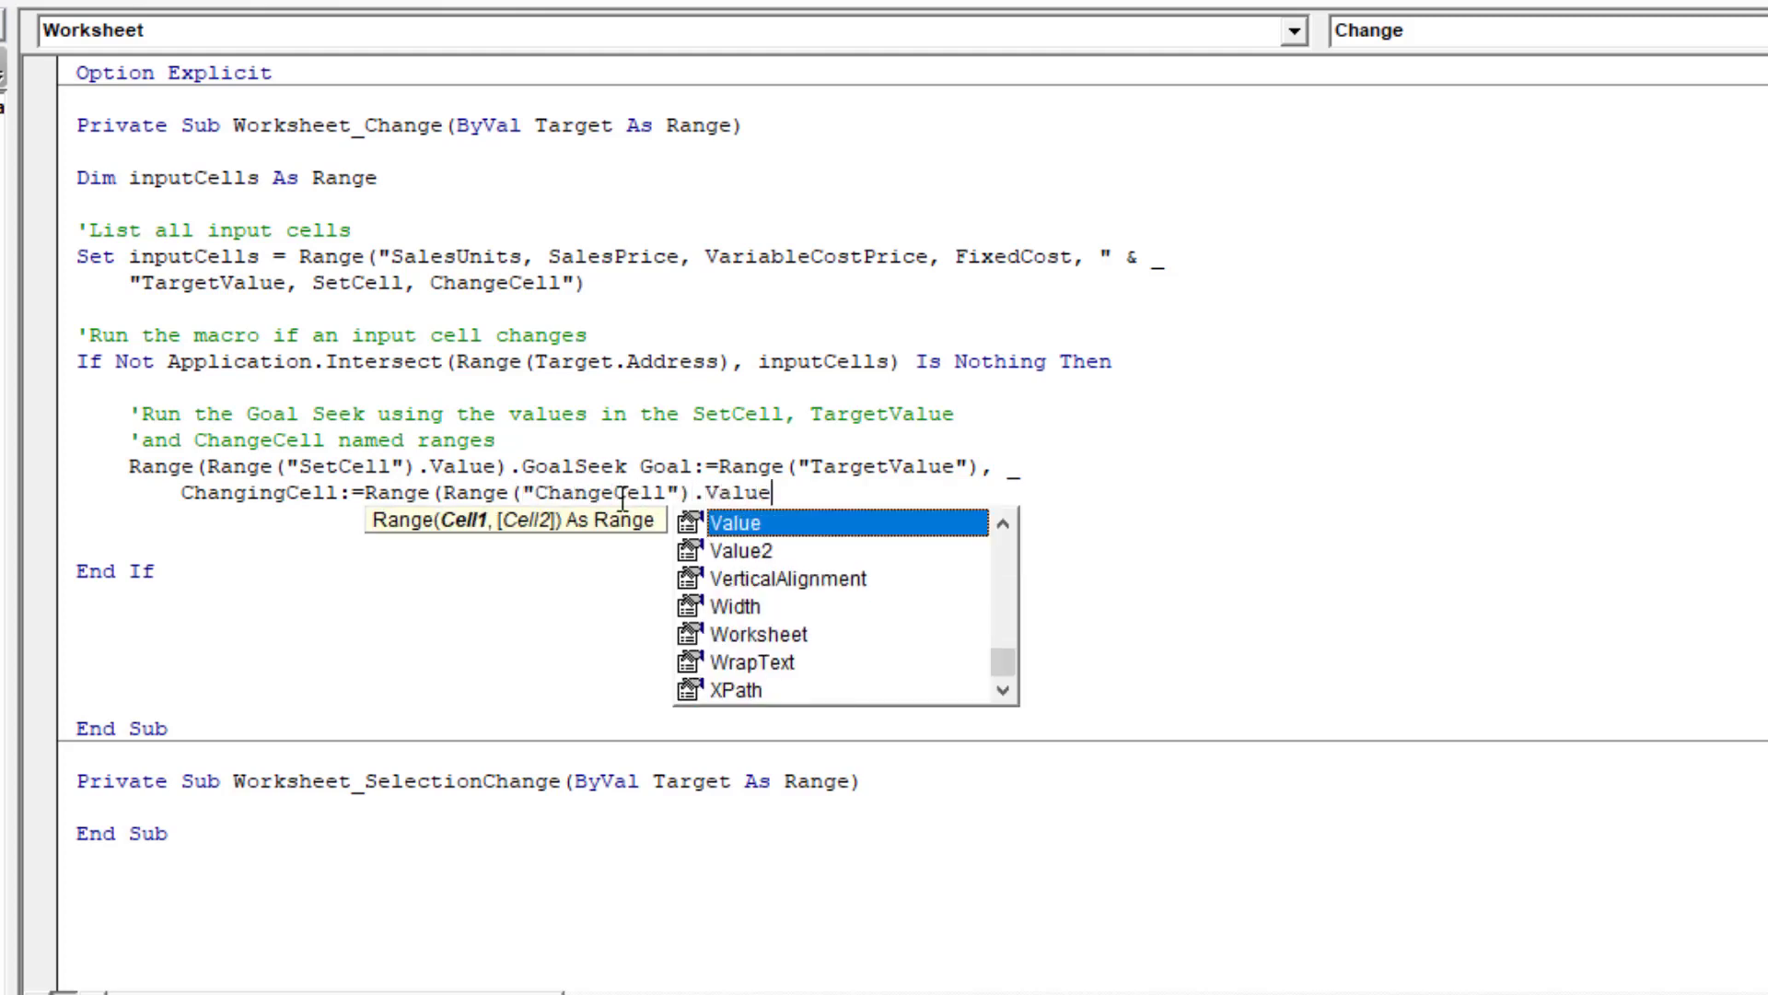
{"action": "type", "text": ")"}
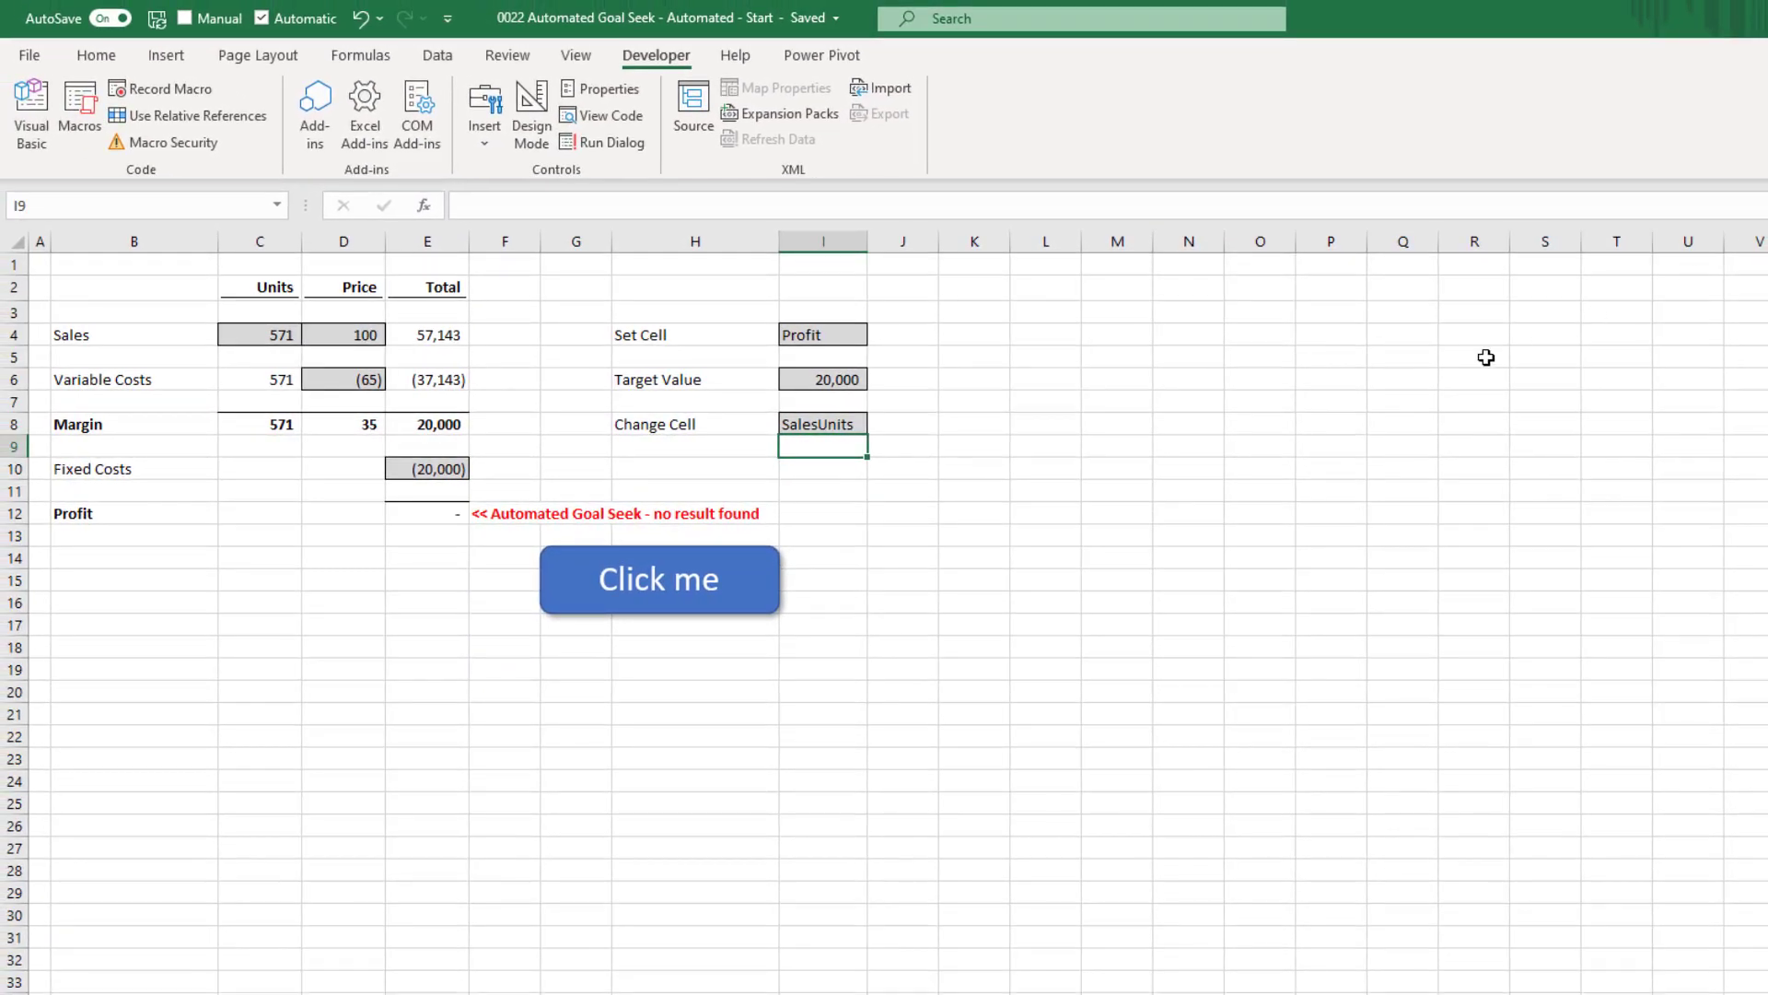
Step: Remove the Click me button from the sheet via its context menu
{"action": "right_click", "coordinate": [657, 578]}
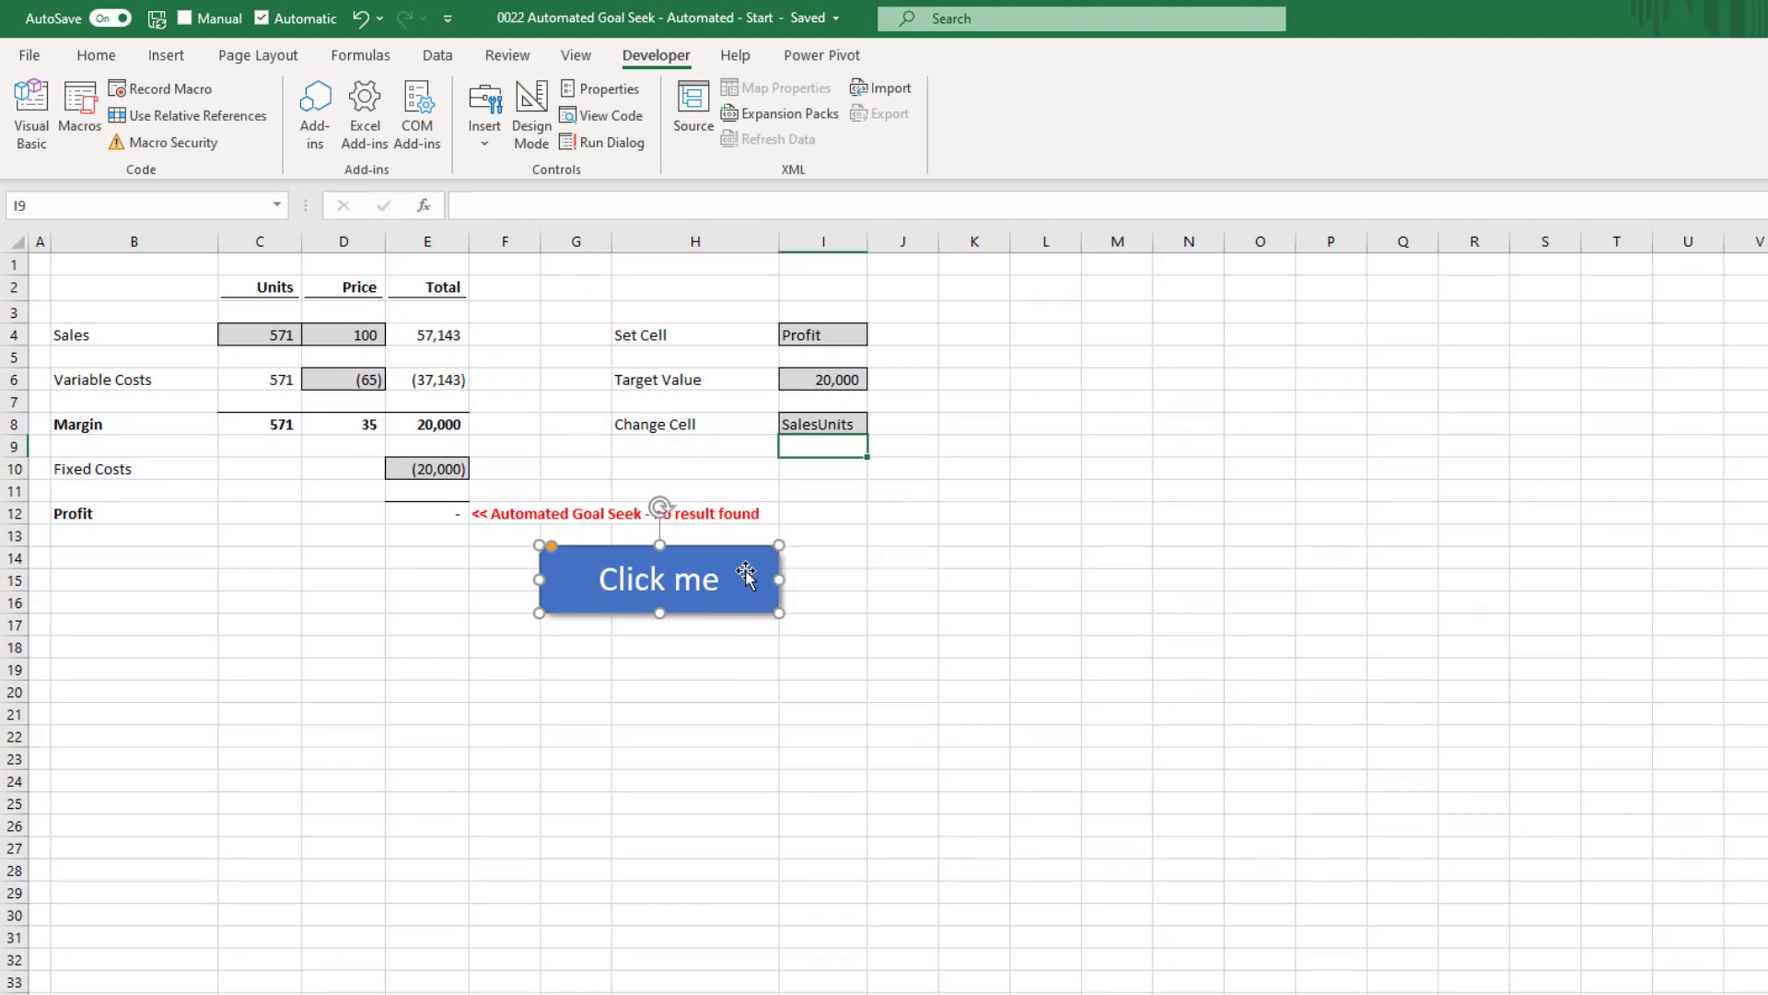
{"action": "left_click", "coordinate": [659, 578]}
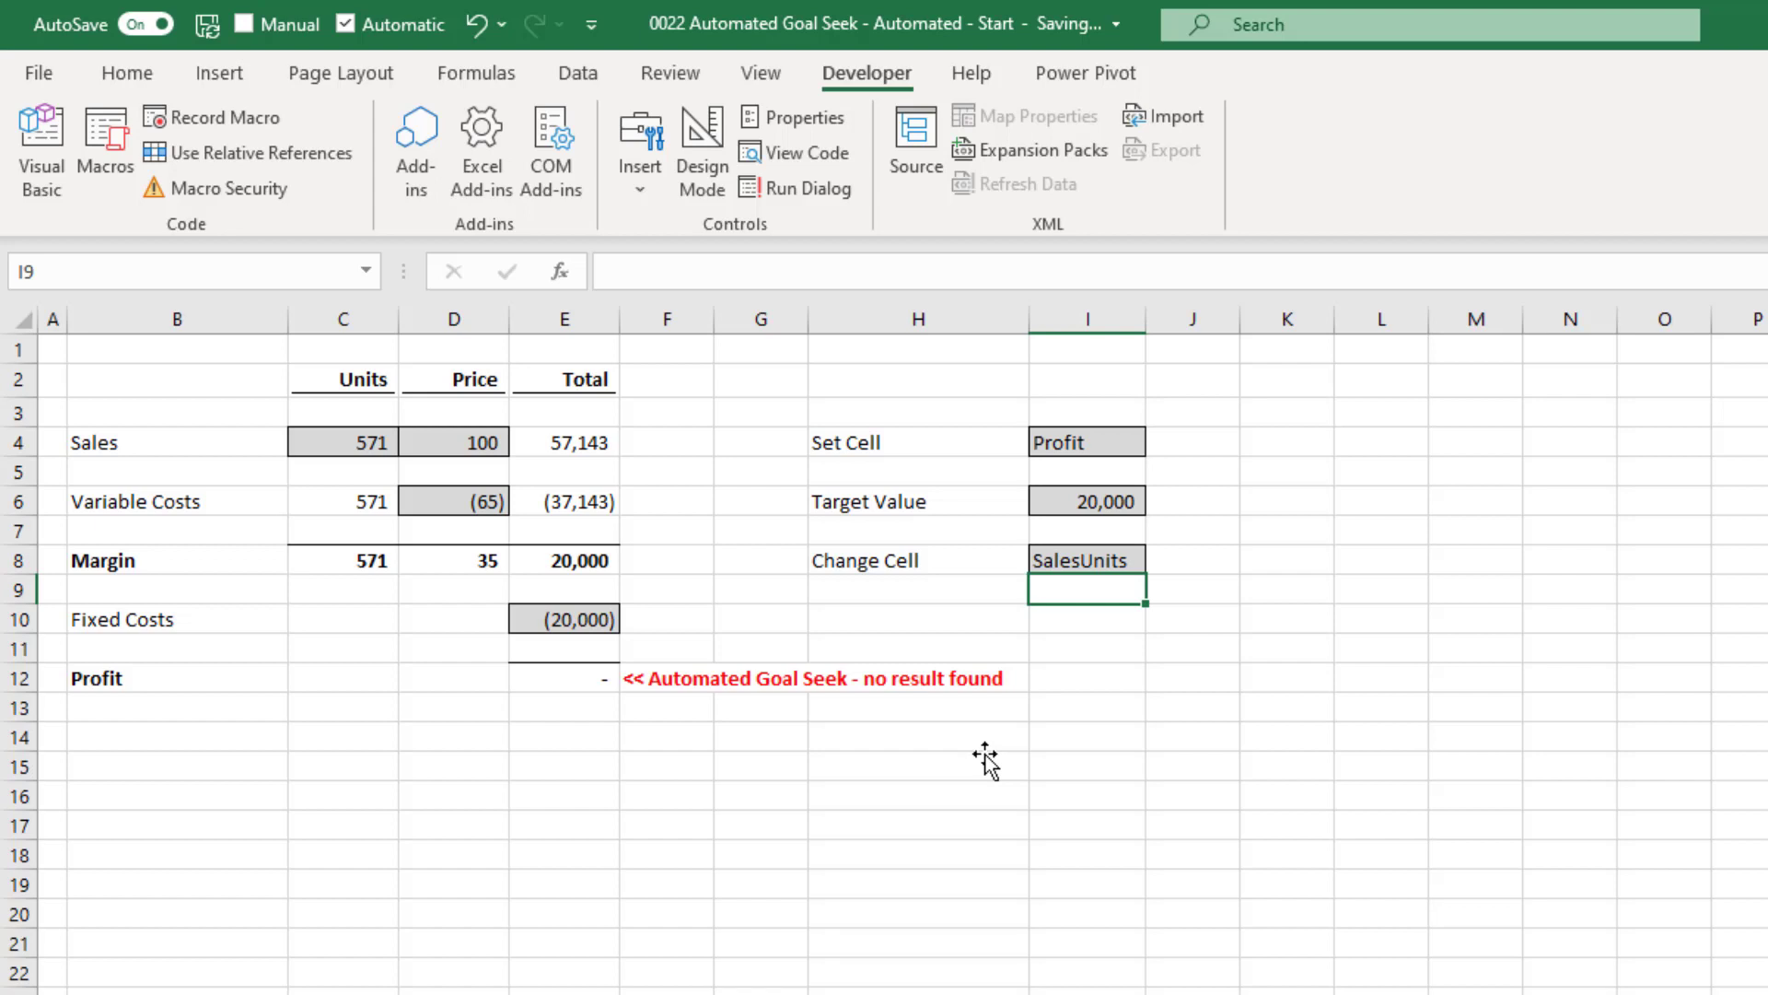
Step: Enter 5,000 as the Target Value in I6 so Goal Seek reruns to 714 units and 5,000 profit
{"action": "type", "text": "5"}
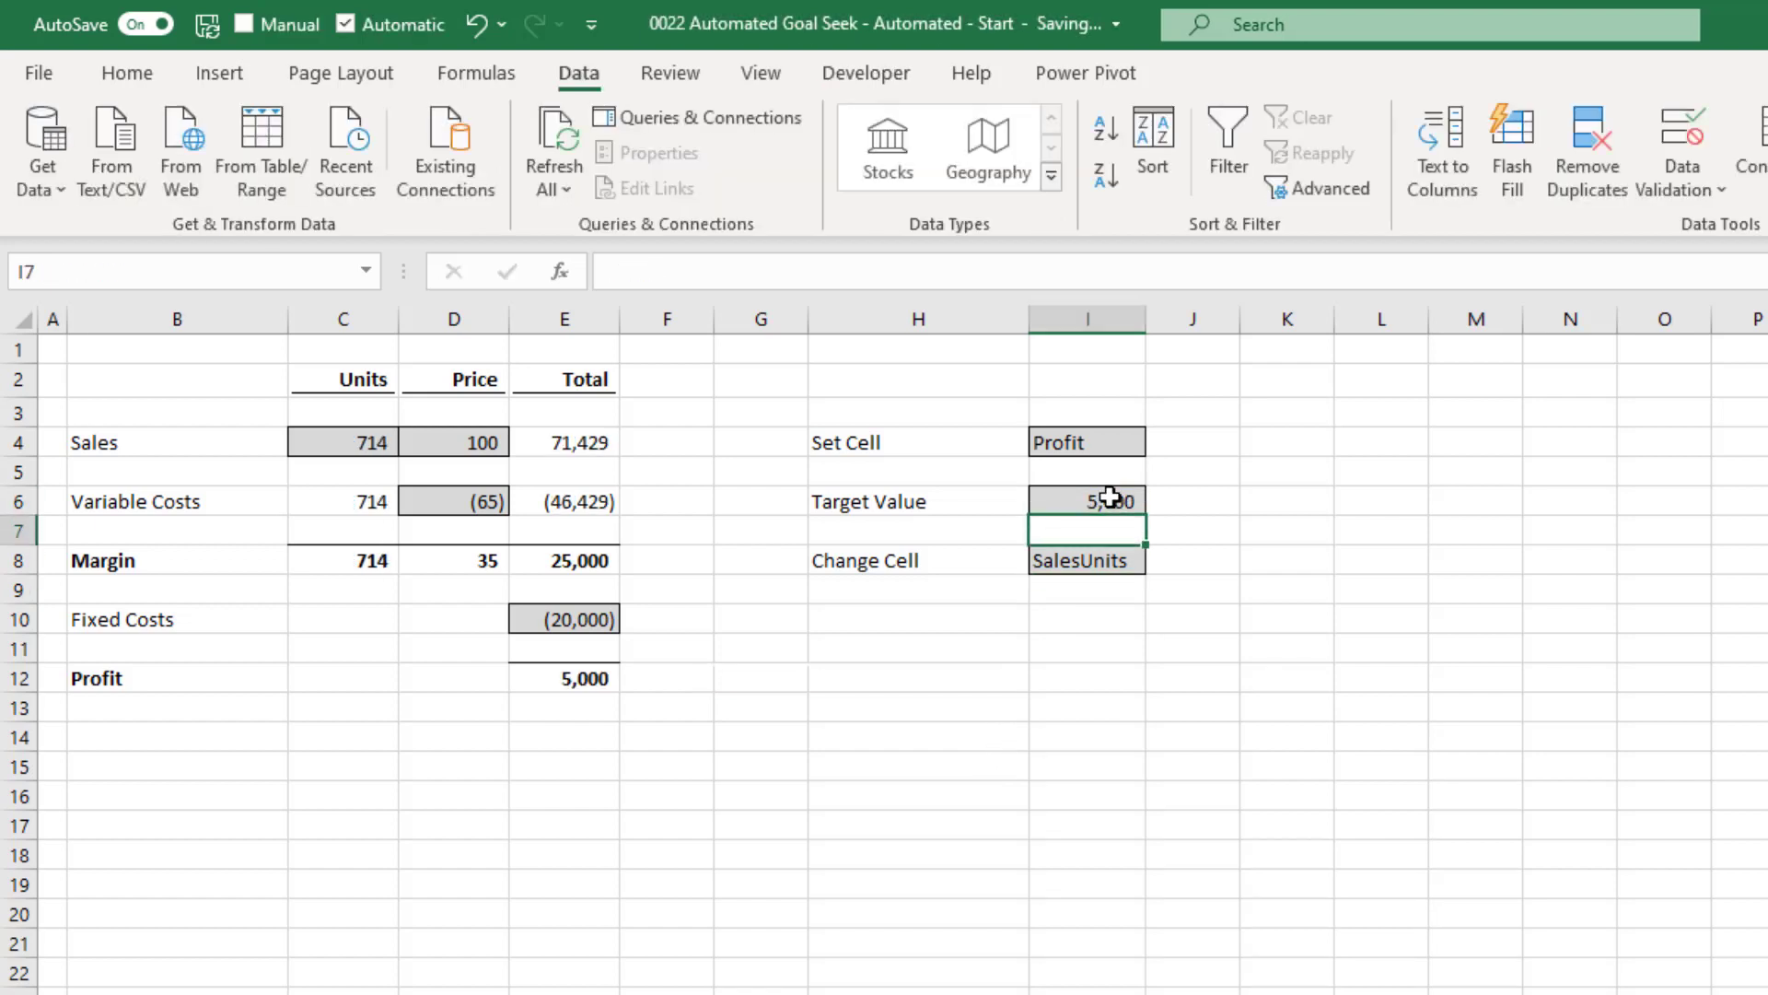
{"action": "left_click", "coordinate": [1086, 501]}
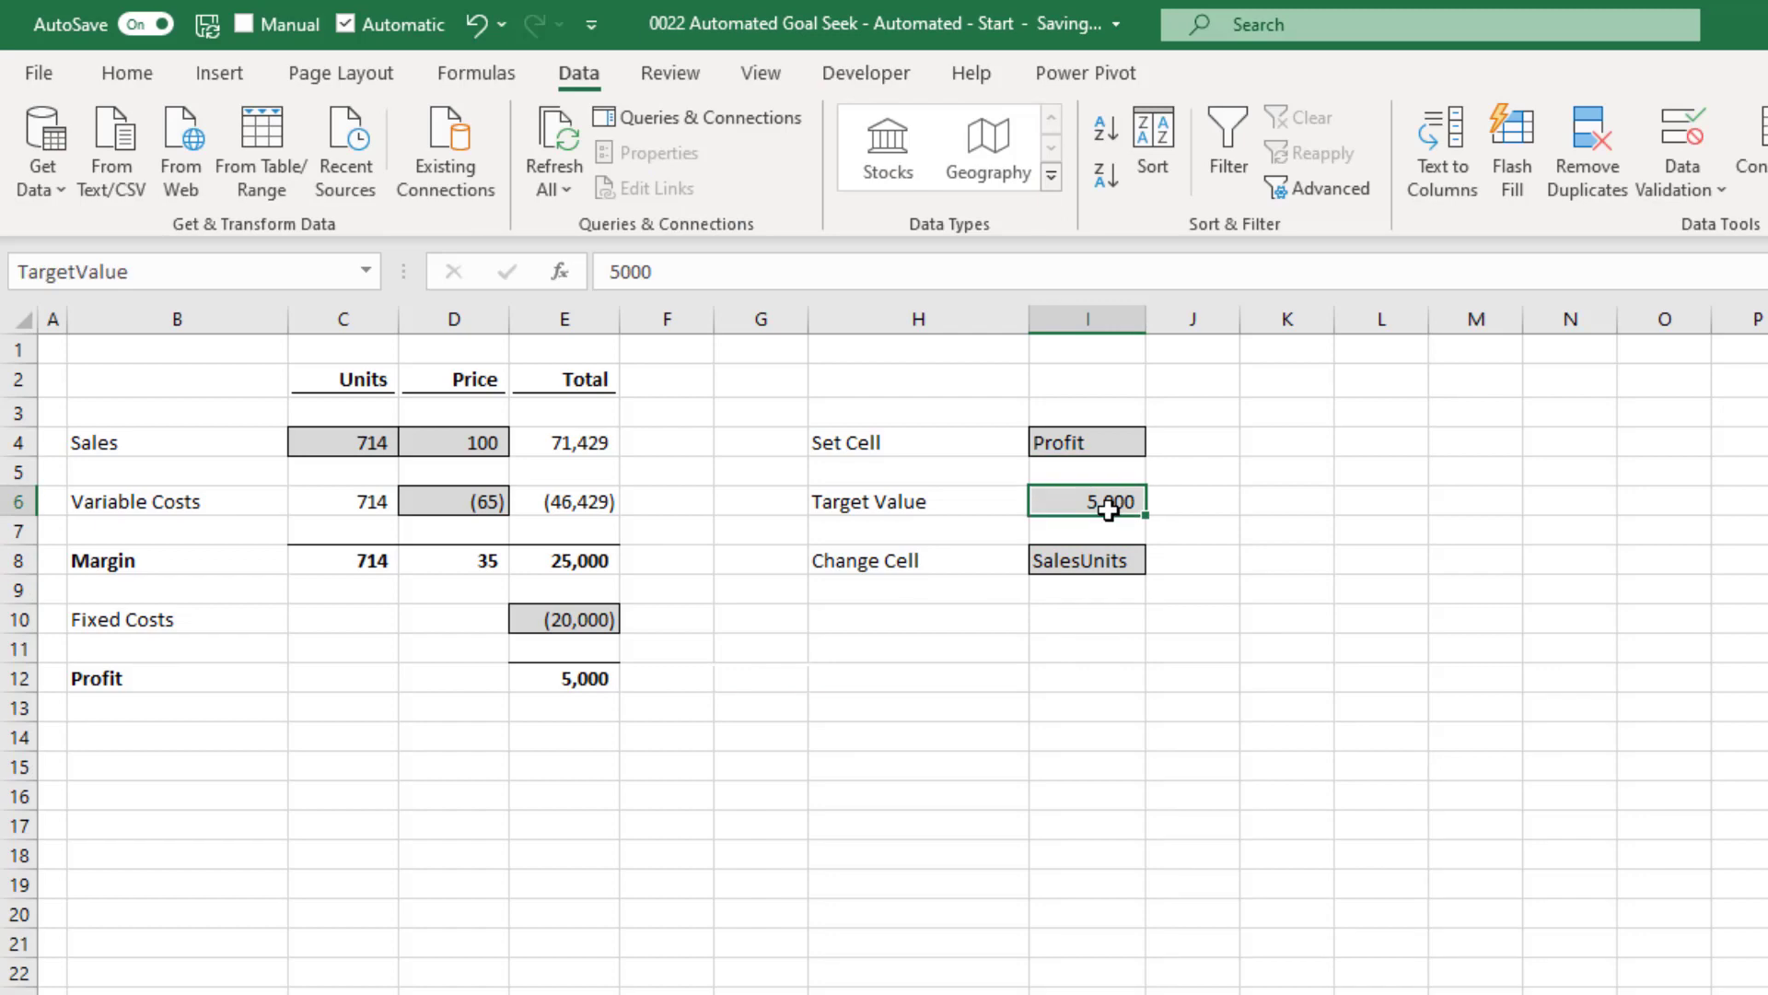